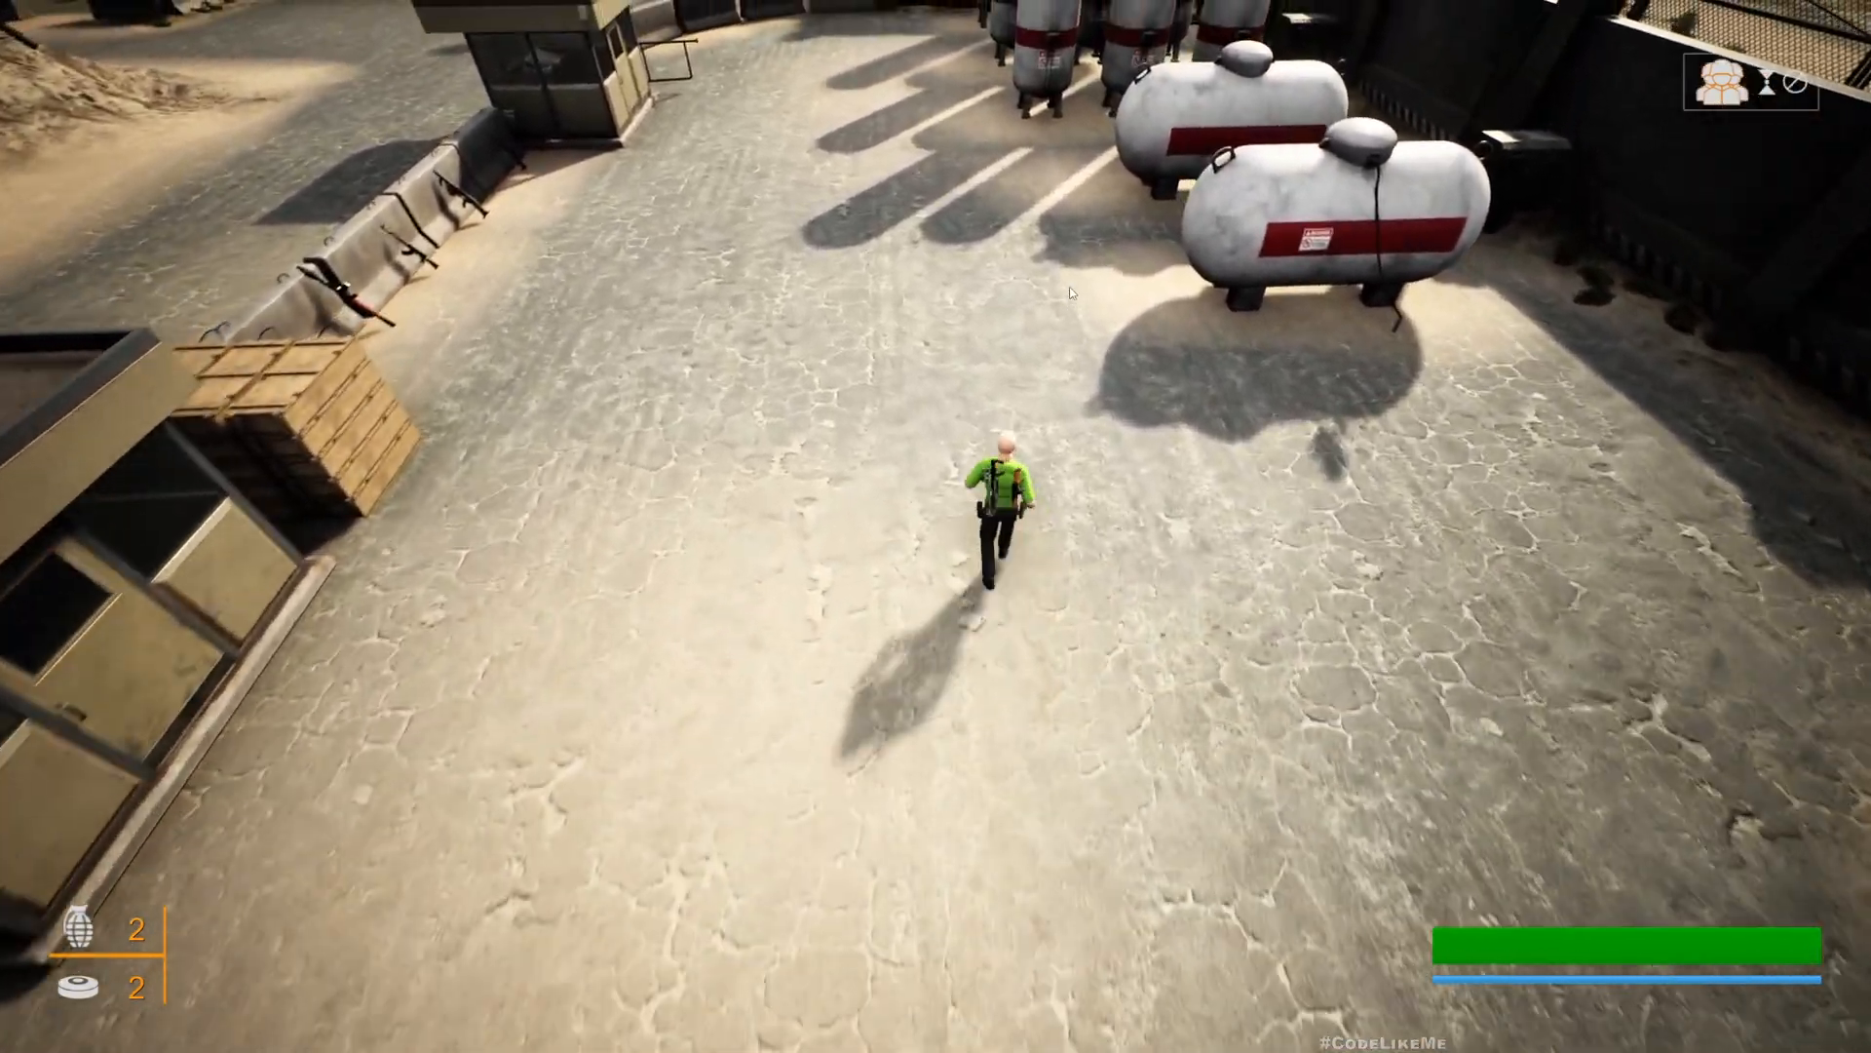
# Move the armed character across the yard and fire the rifle at the enemy.
pyautogui.press('w')
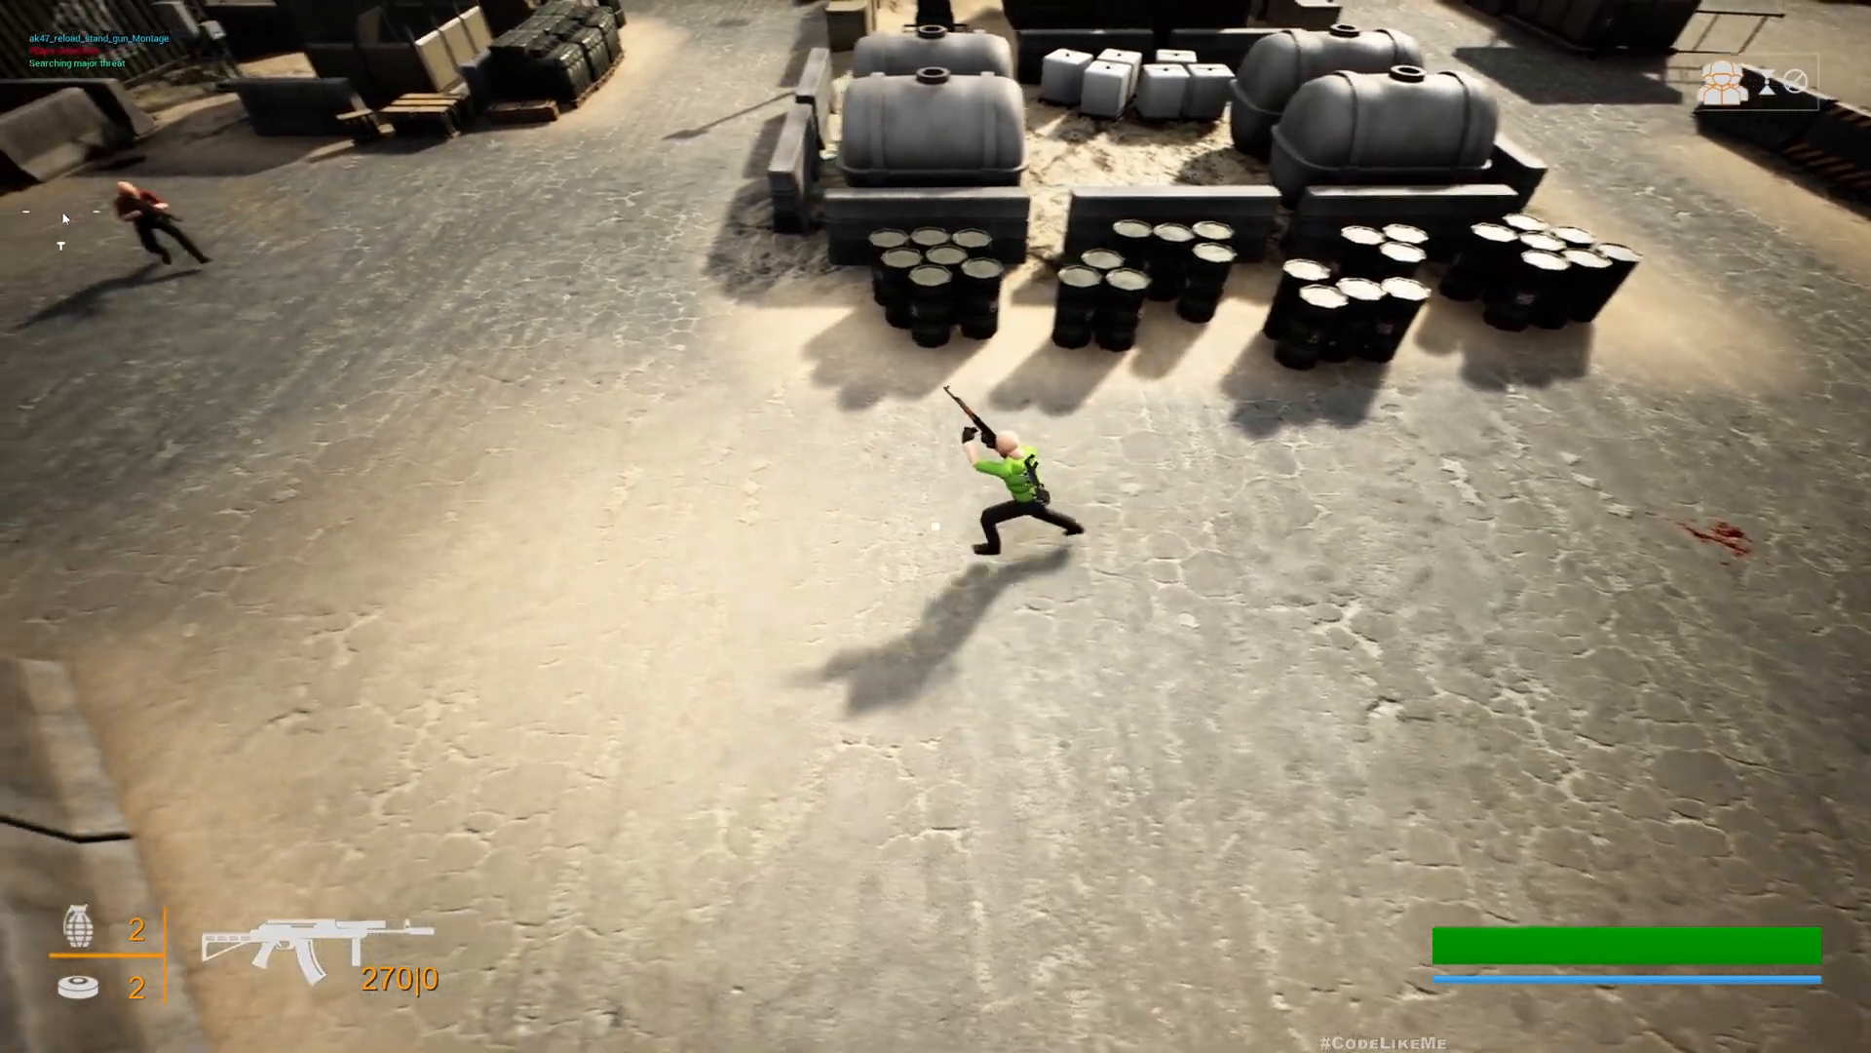
pyautogui.click(936, 445)
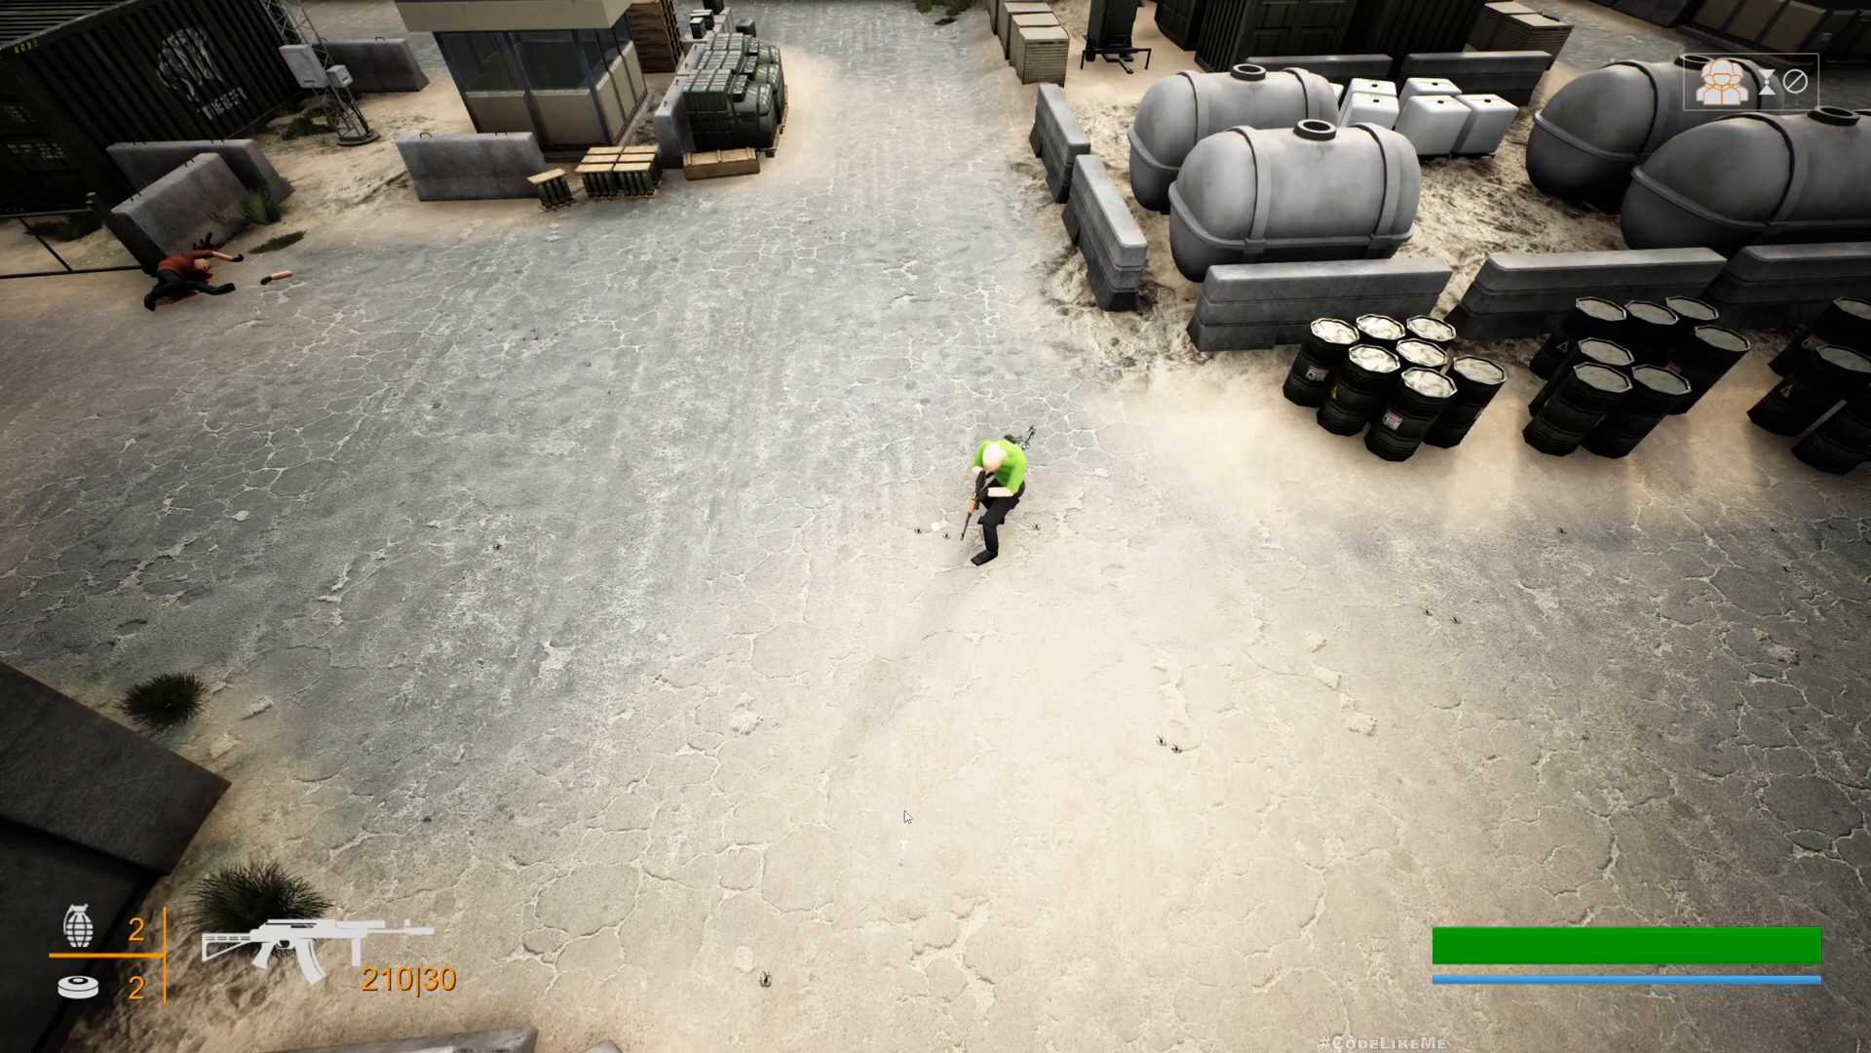
pyautogui.click(984, 495)
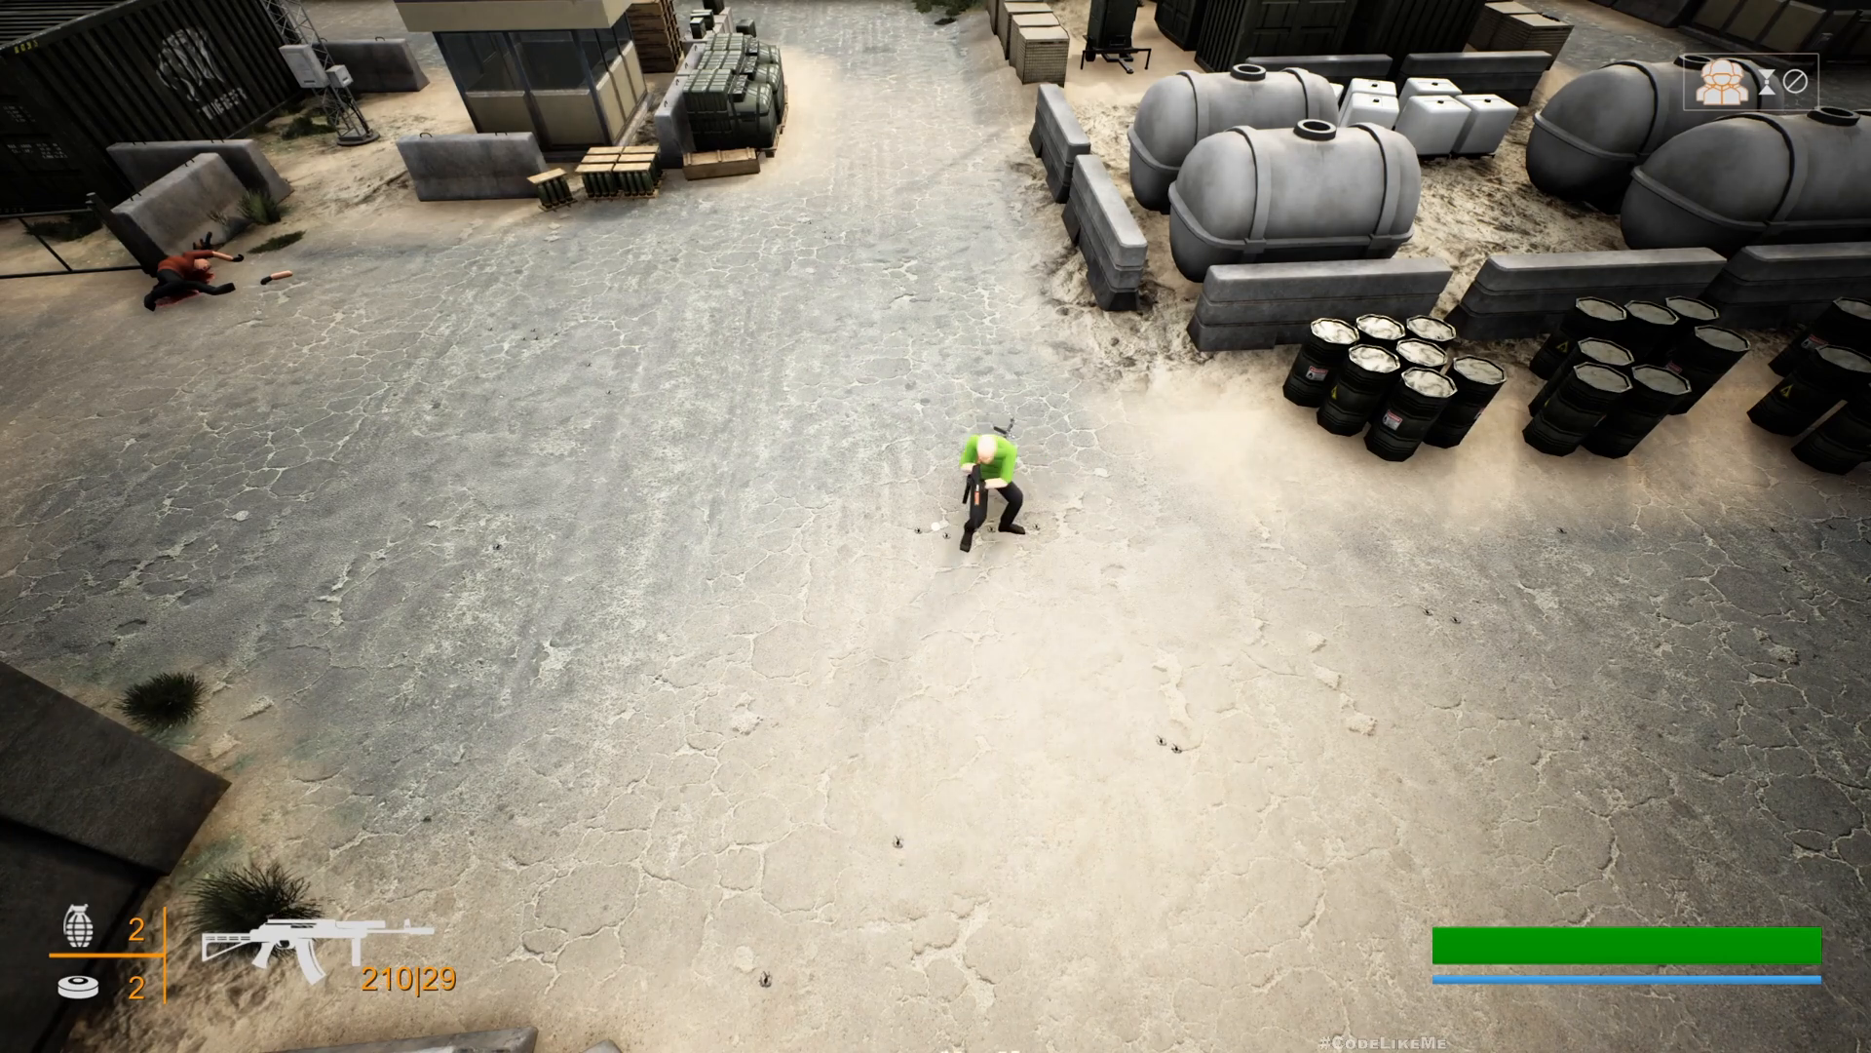
pyautogui.click(596, 457)
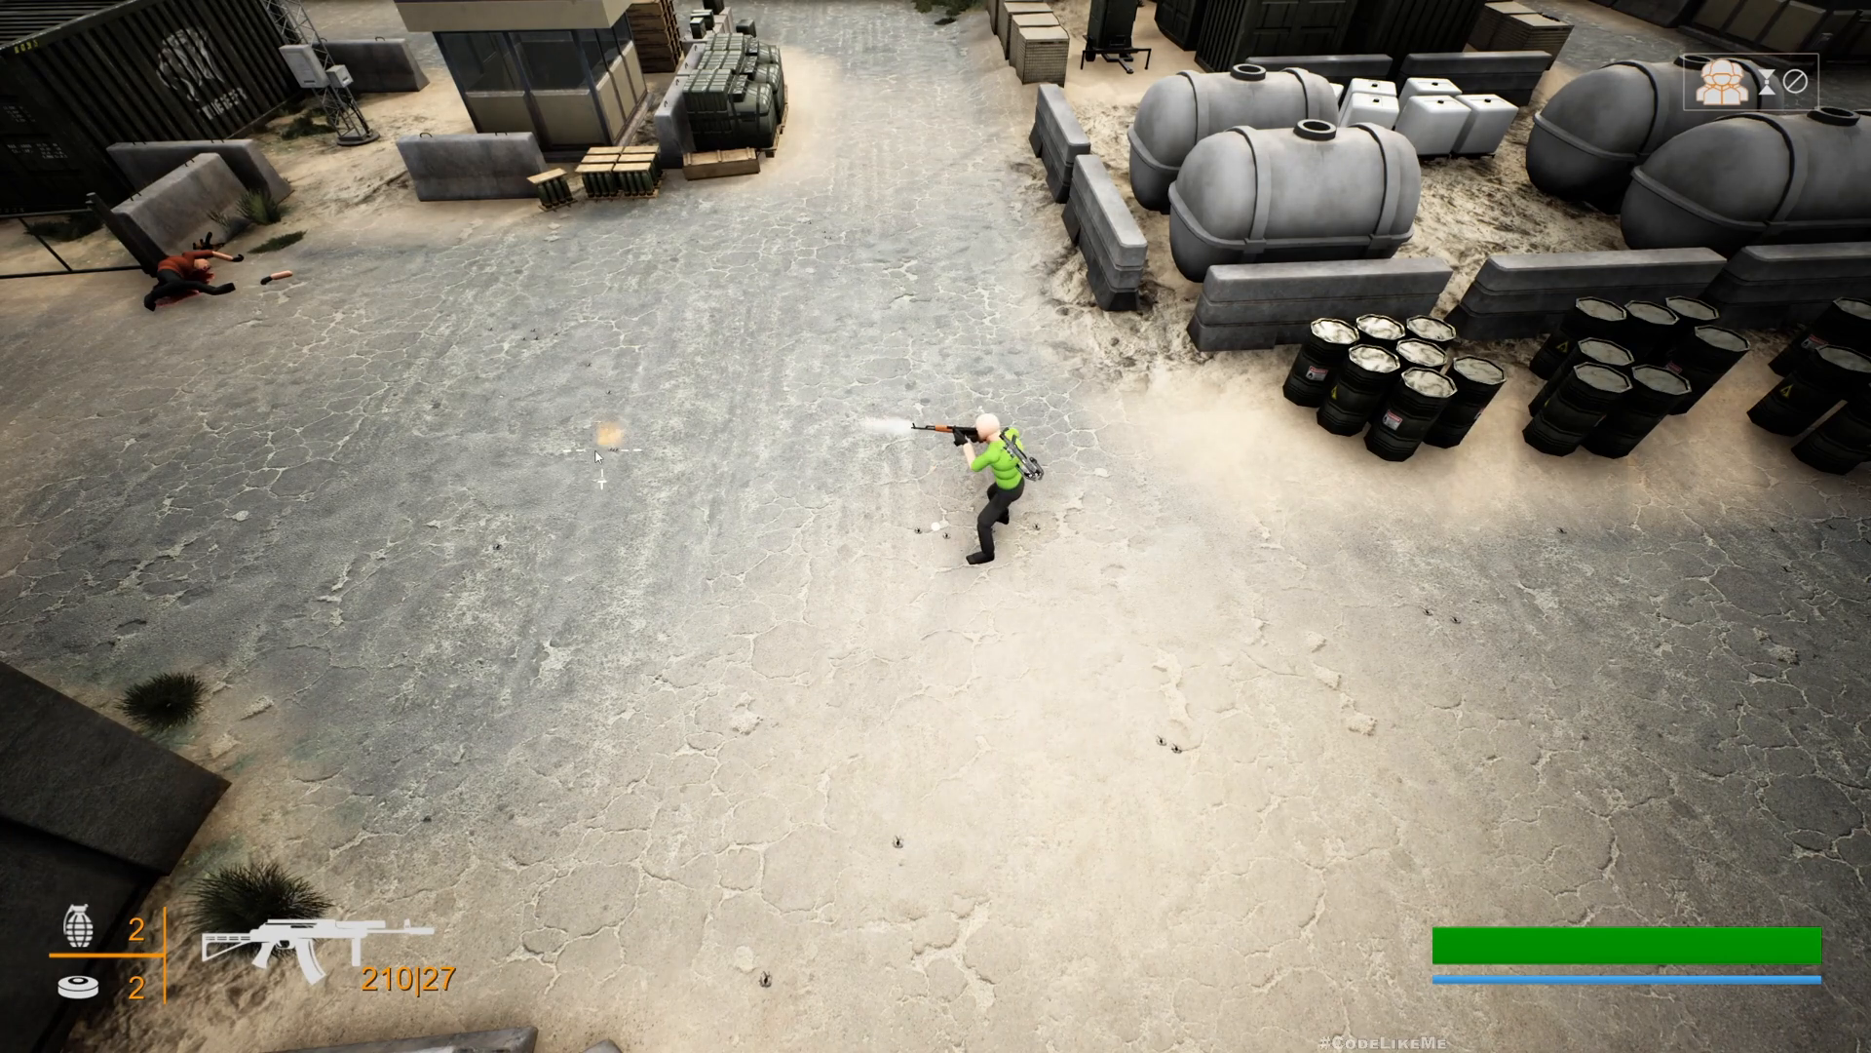
pyautogui.click(346, 414)
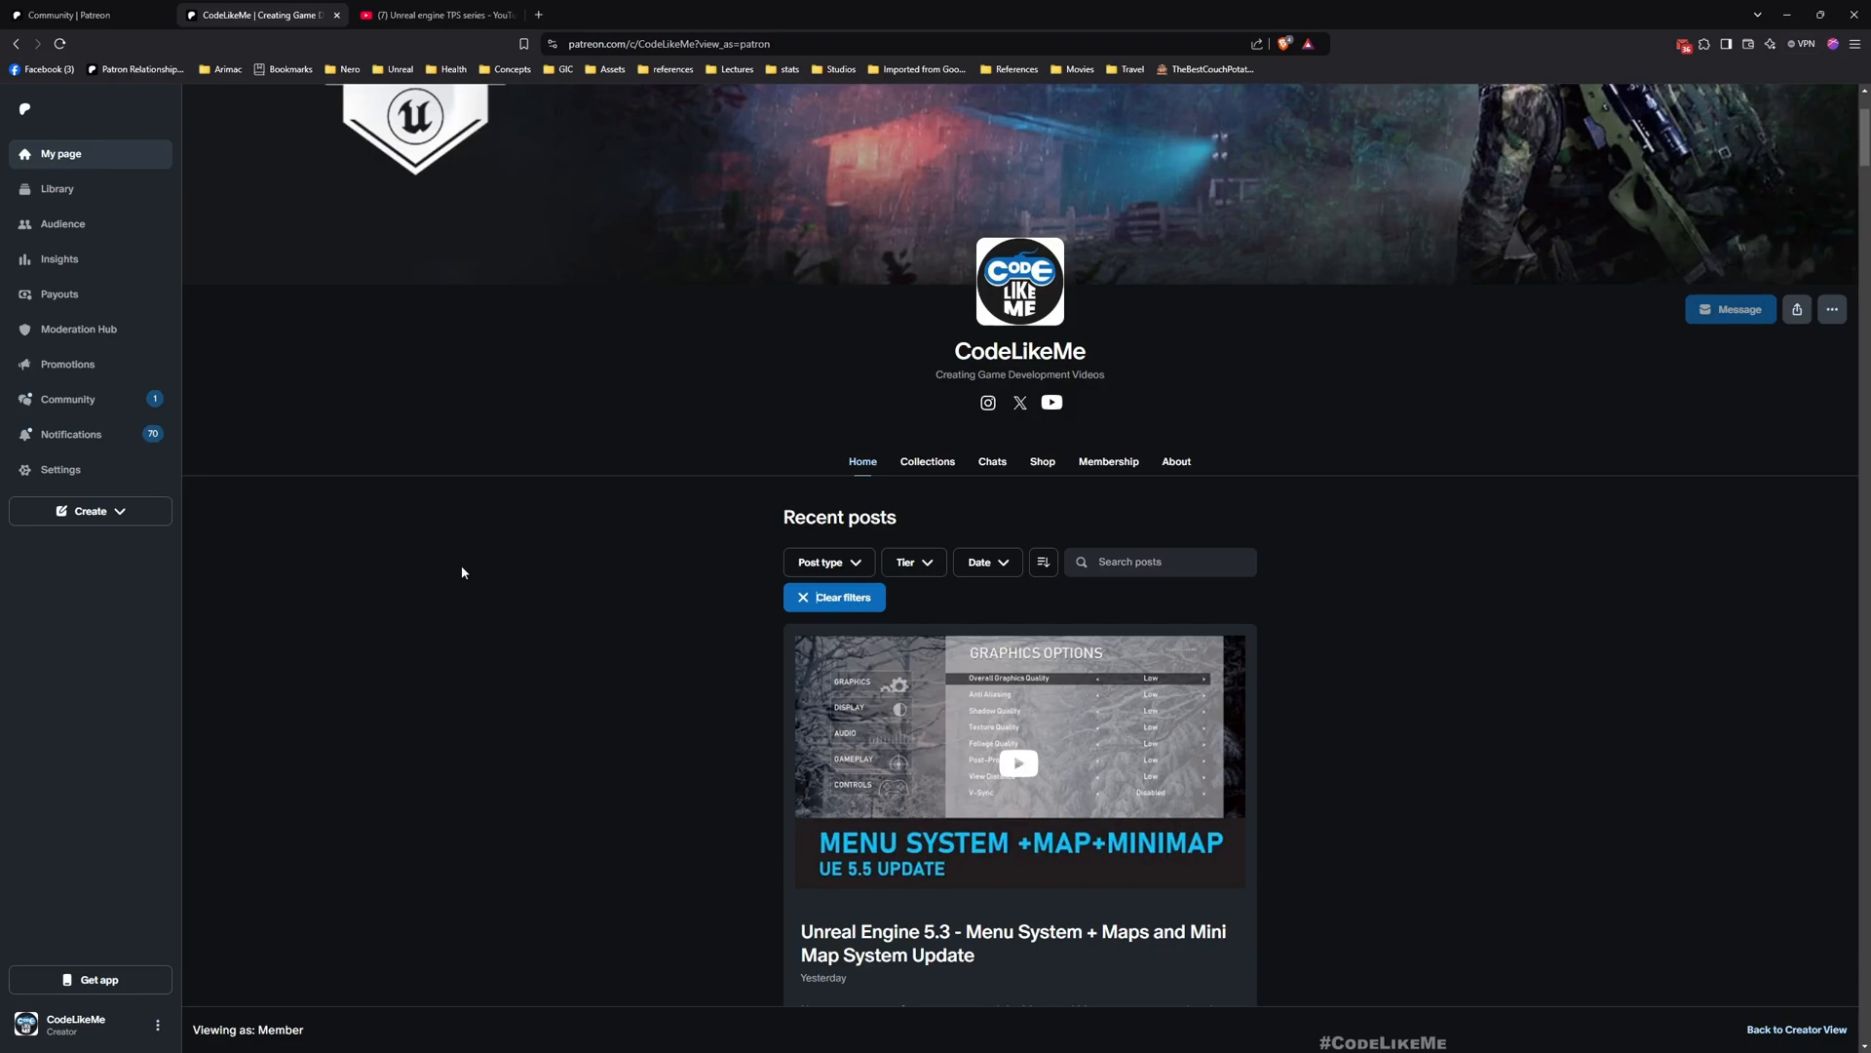
# Create a new level from the Basic template.
pyautogui.scroll(-3)
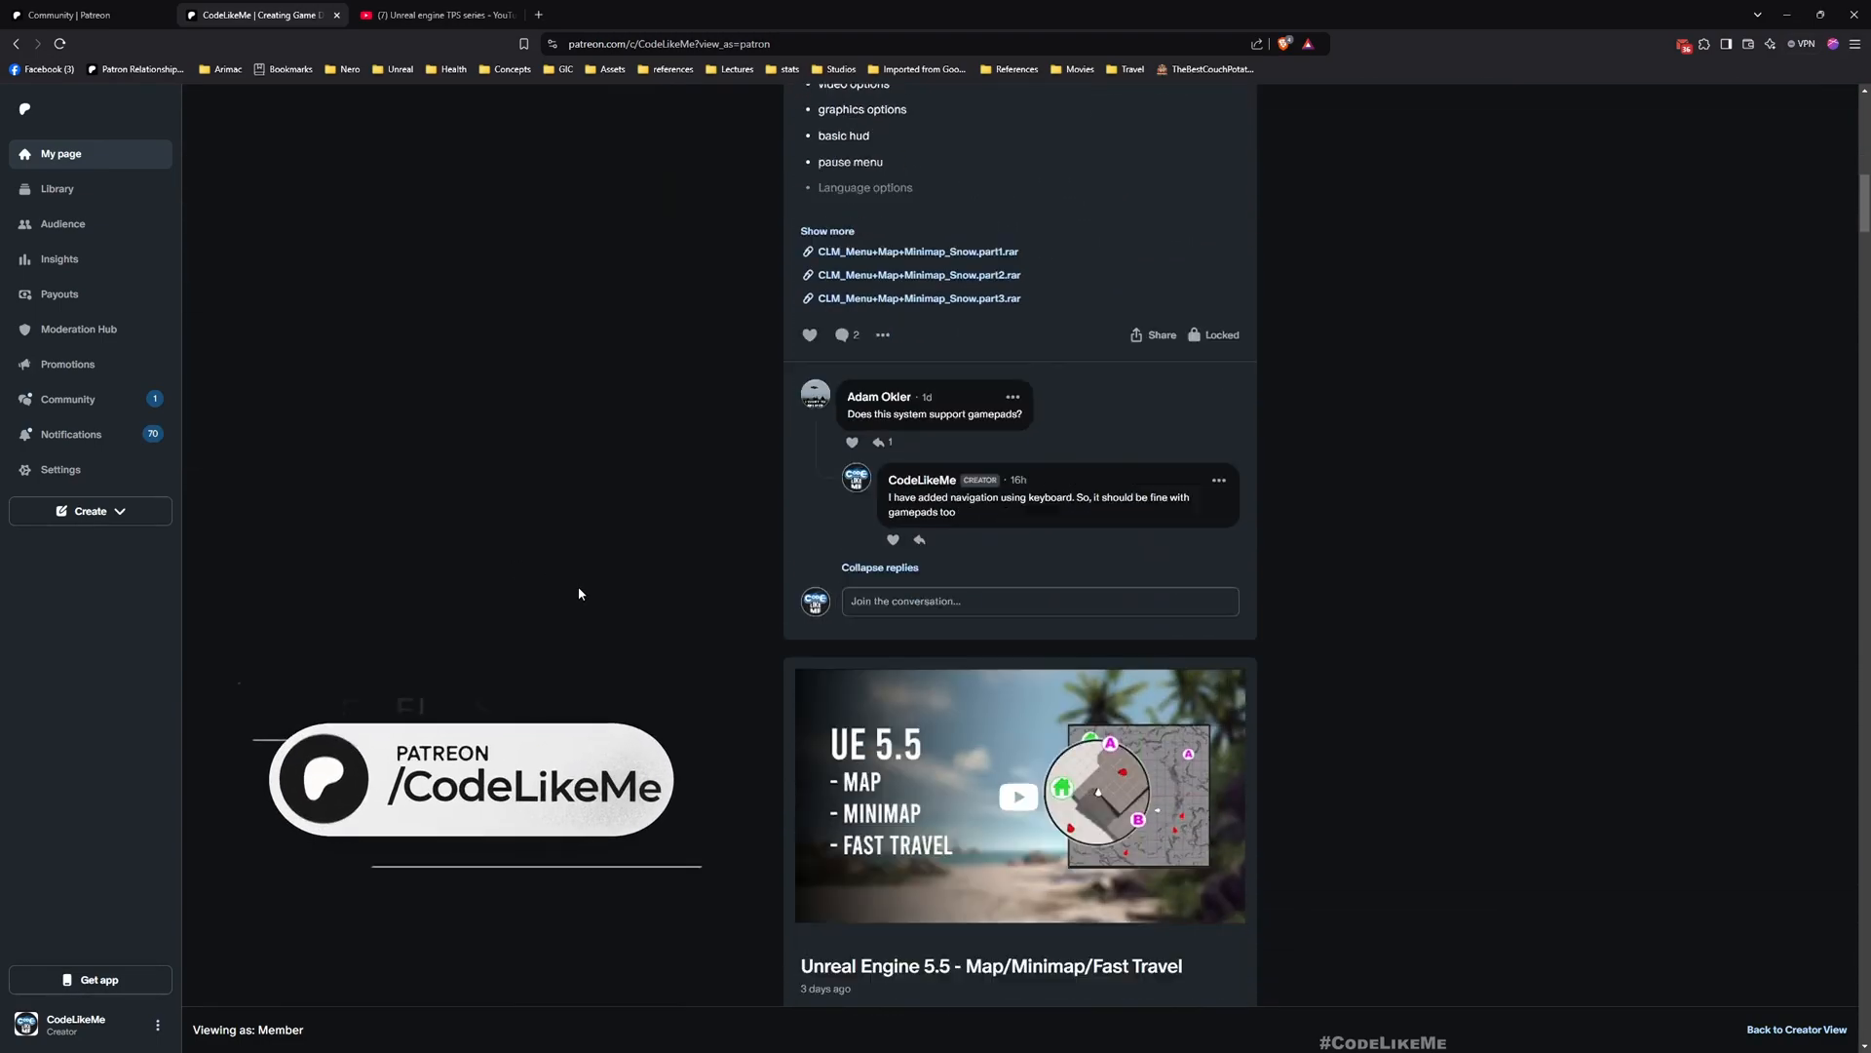
pyautogui.scroll(-3)
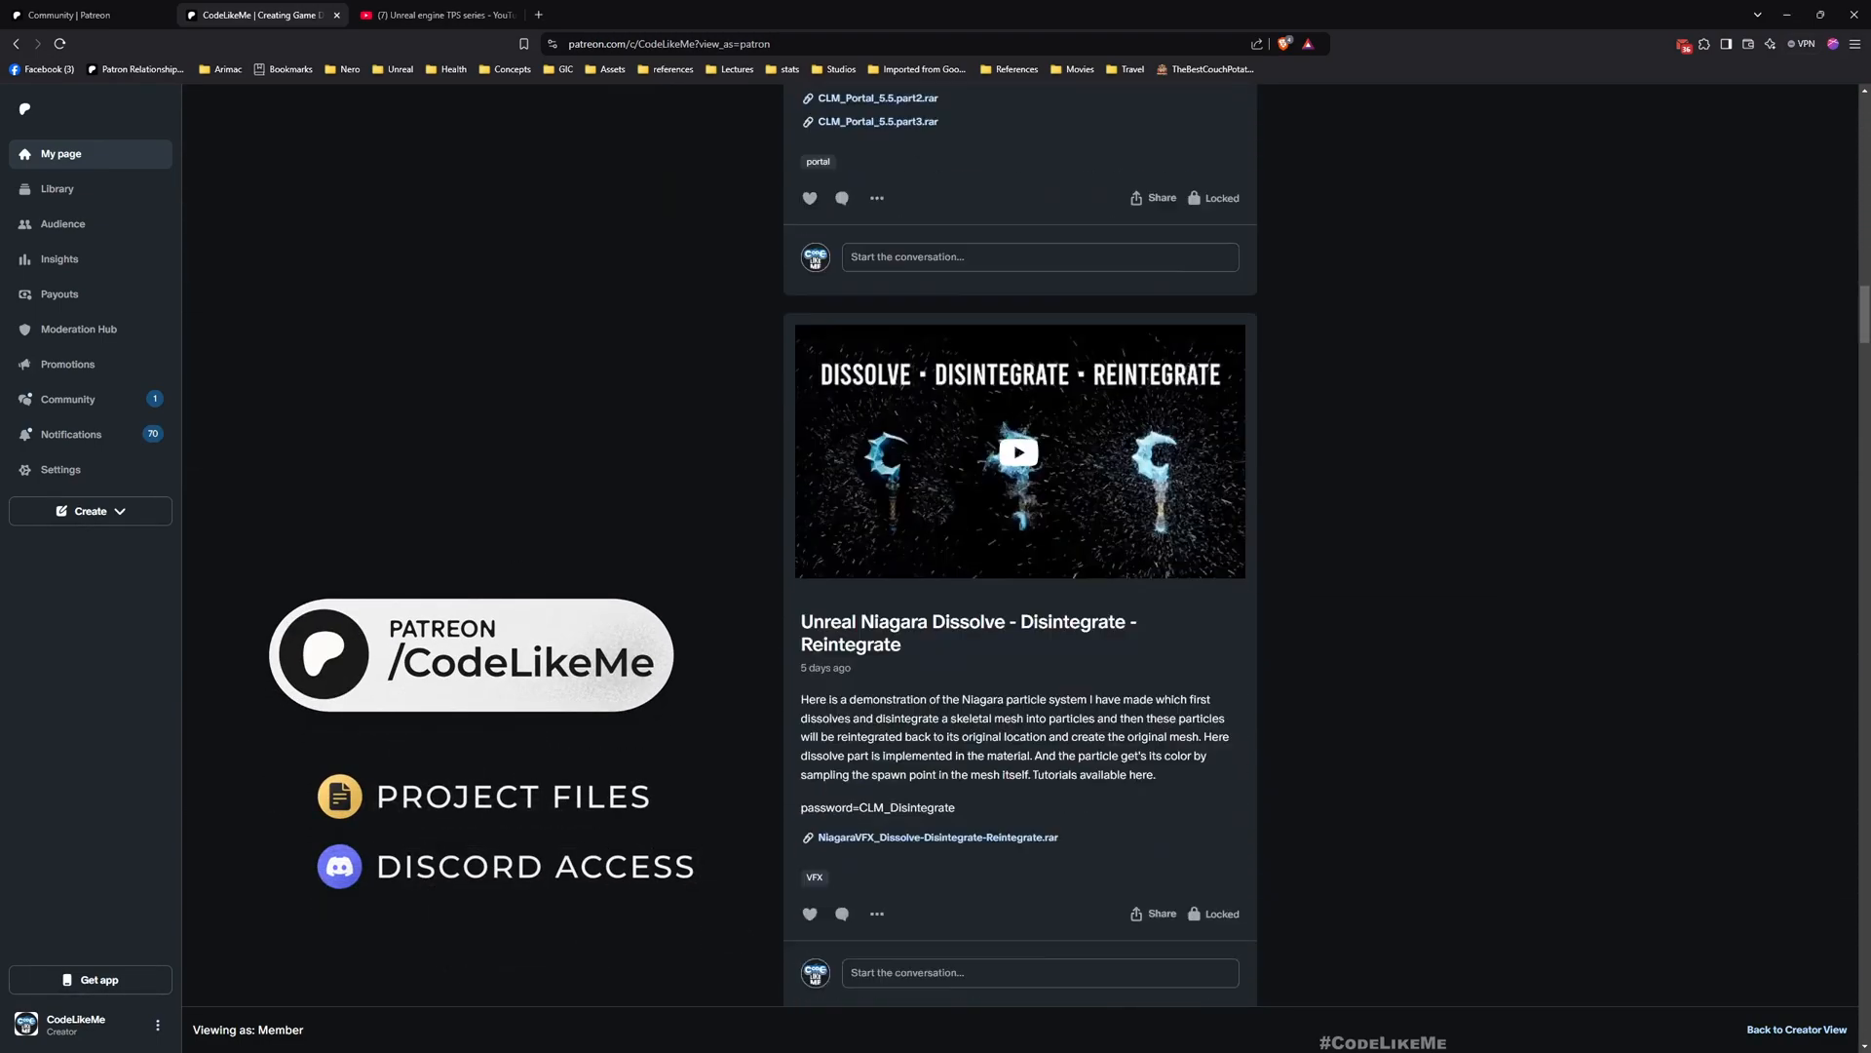
pyautogui.scroll(-3)
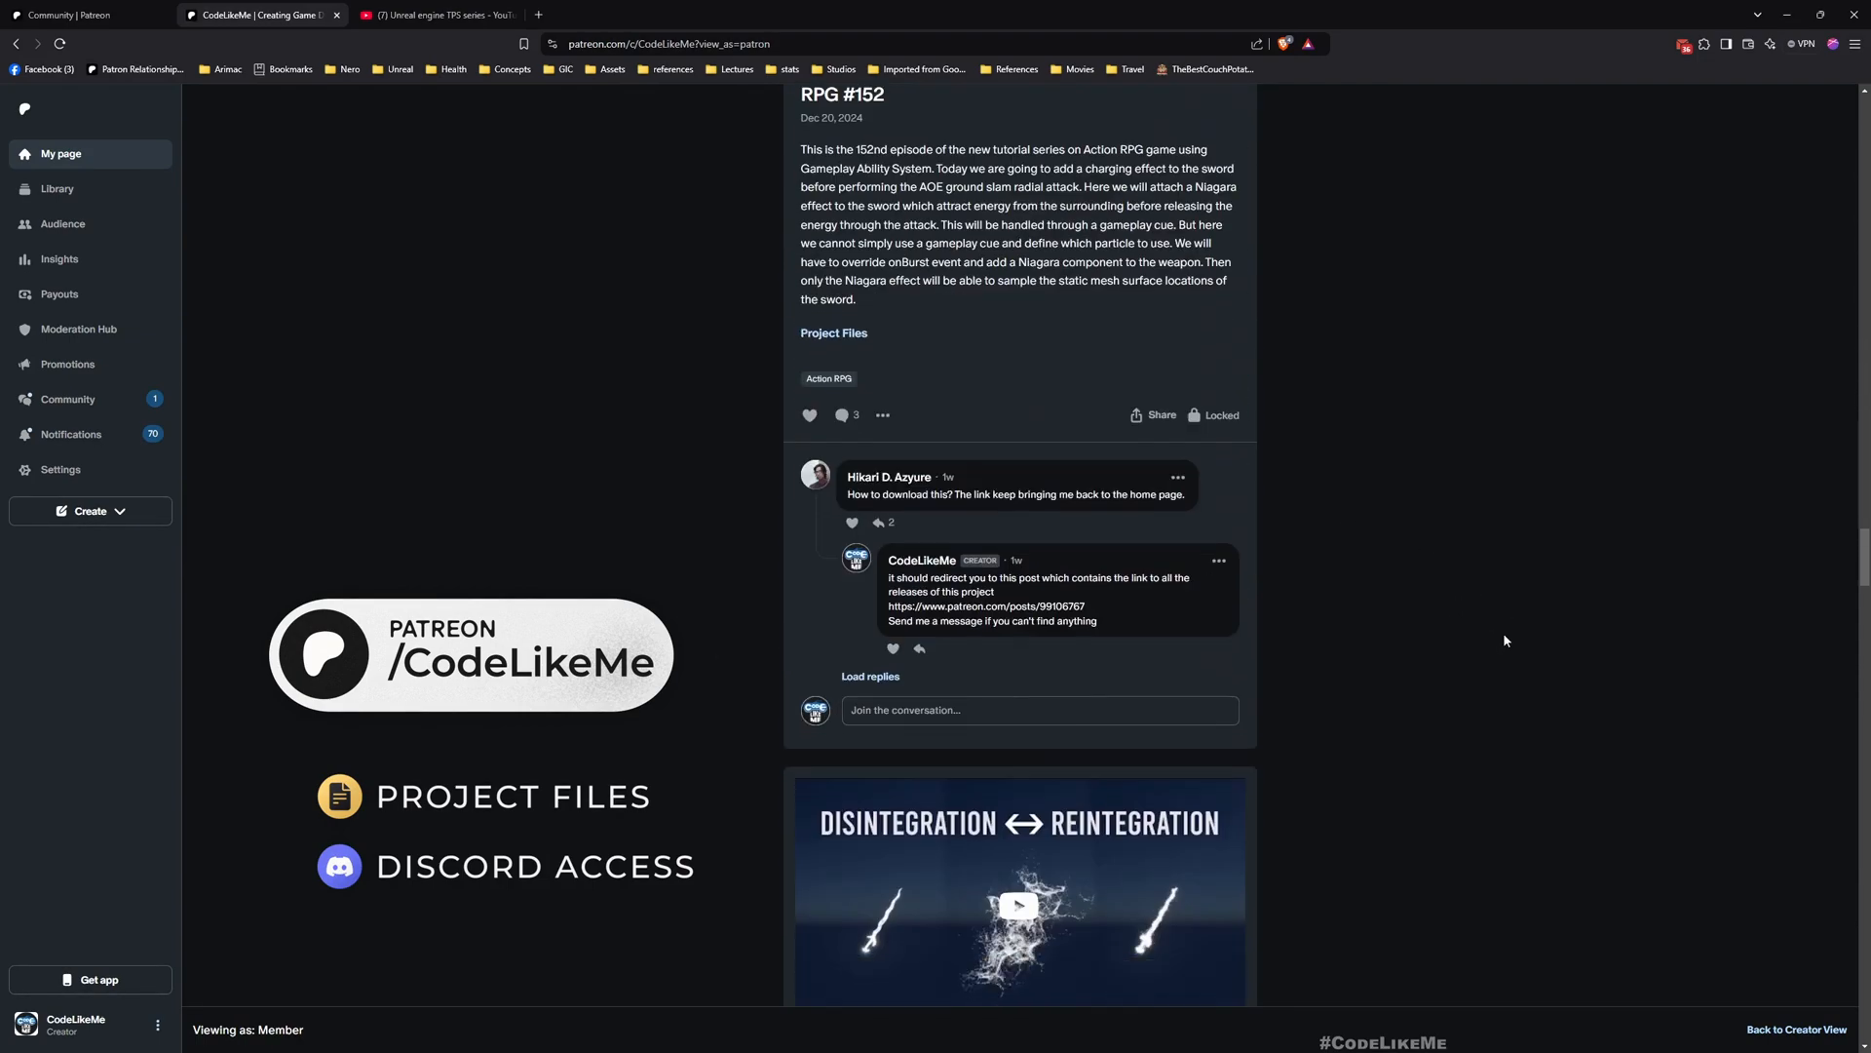
pyautogui.scroll(-3)
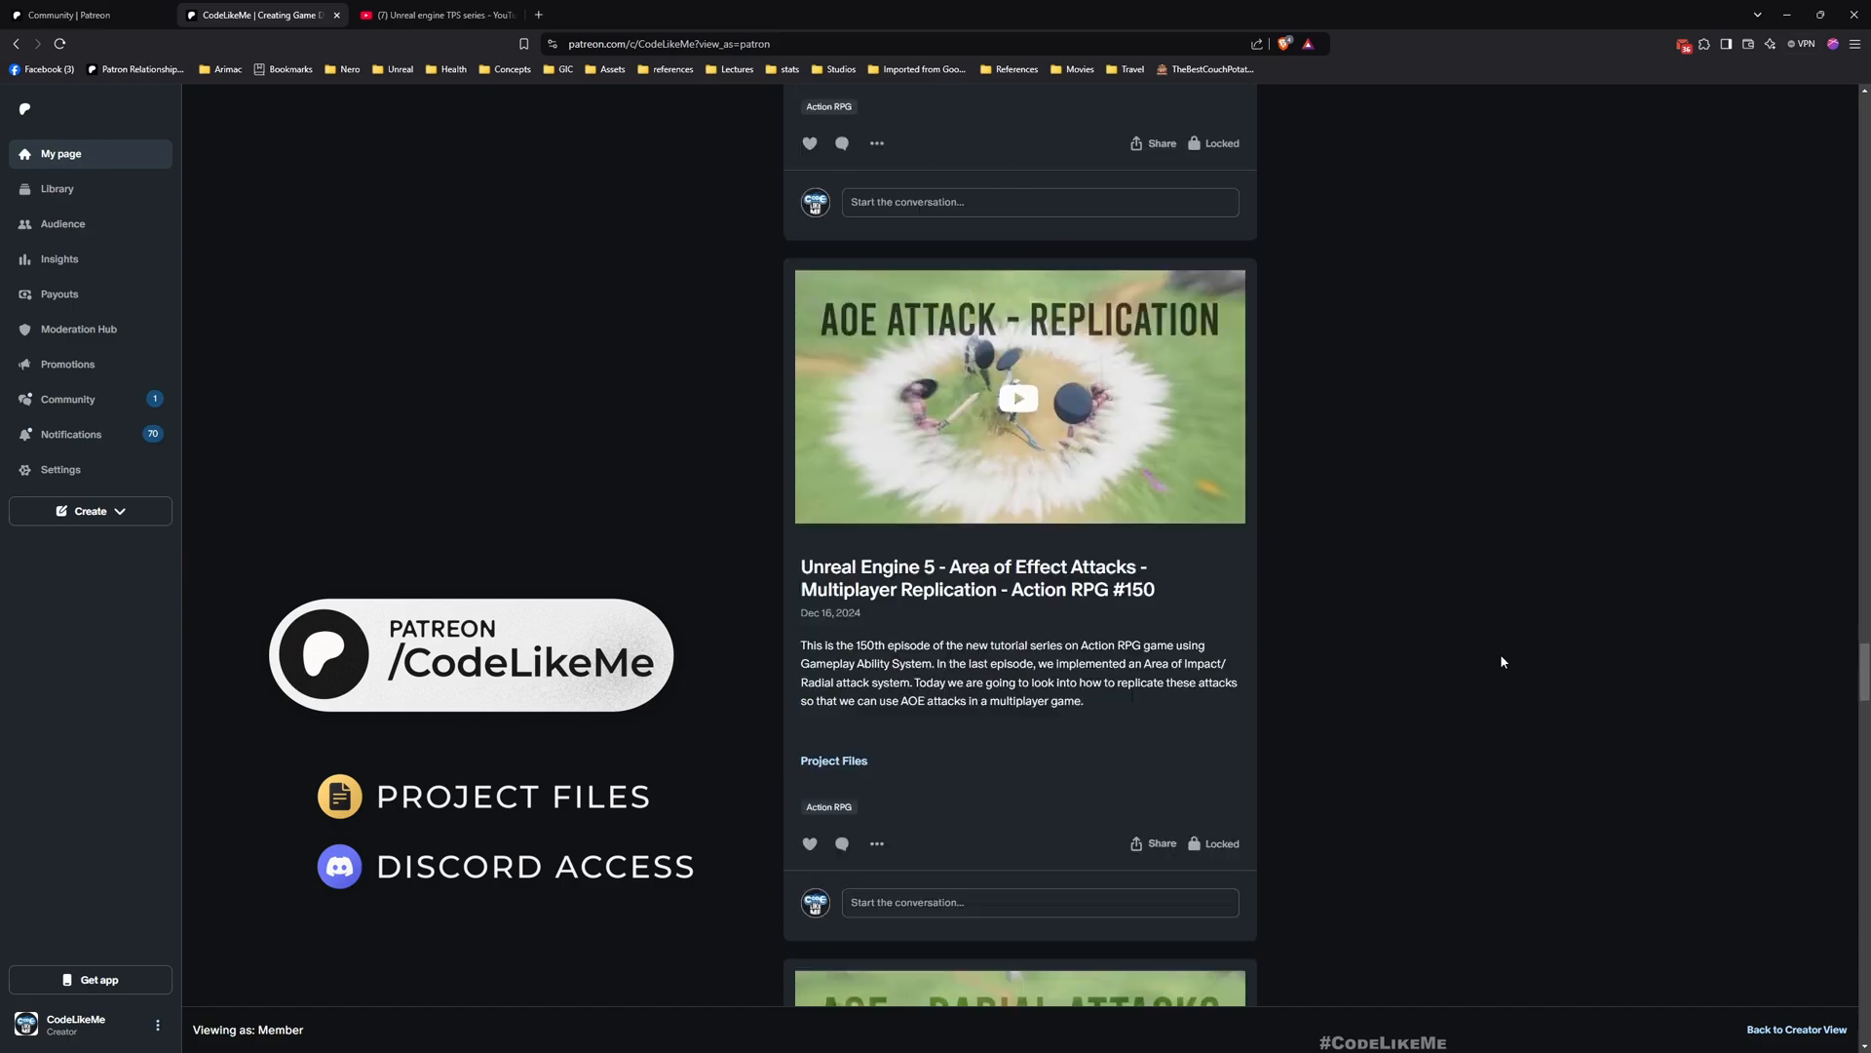
pyautogui.scroll(-3)
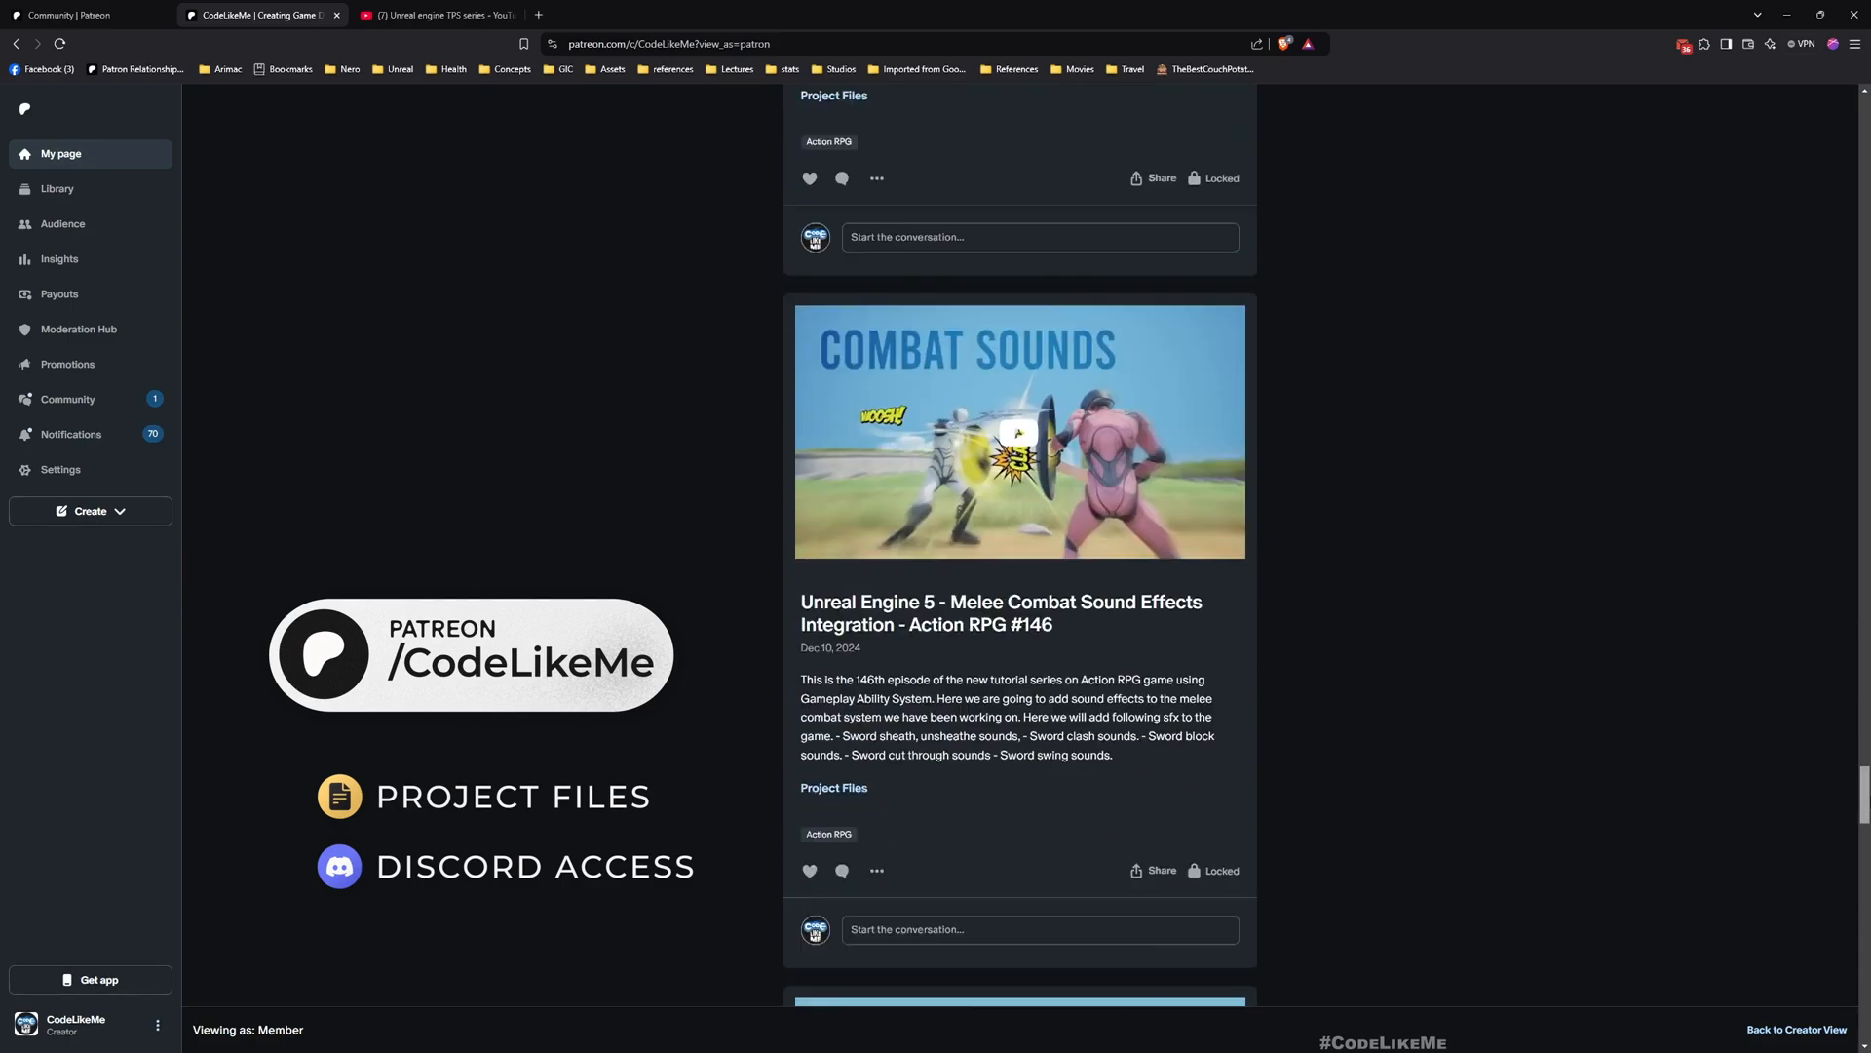
pyautogui.scroll(-3)
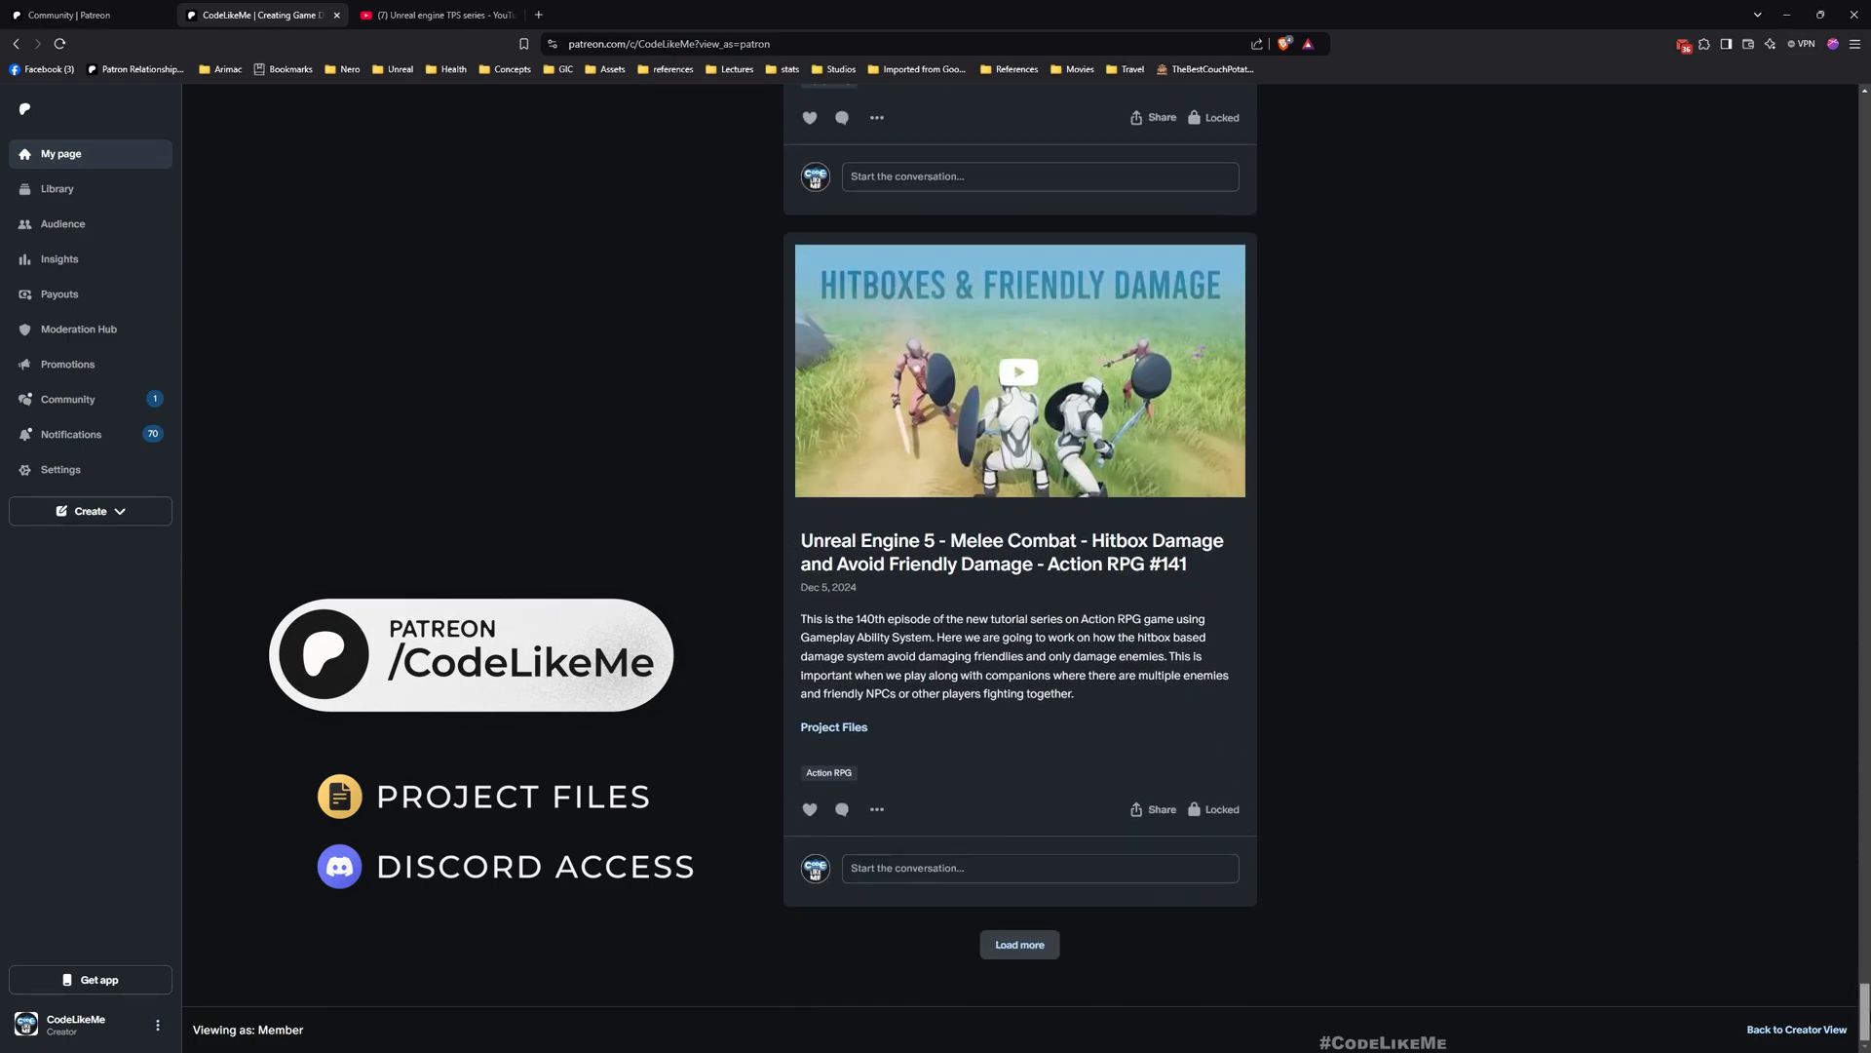
pyautogui.click(430, 14)
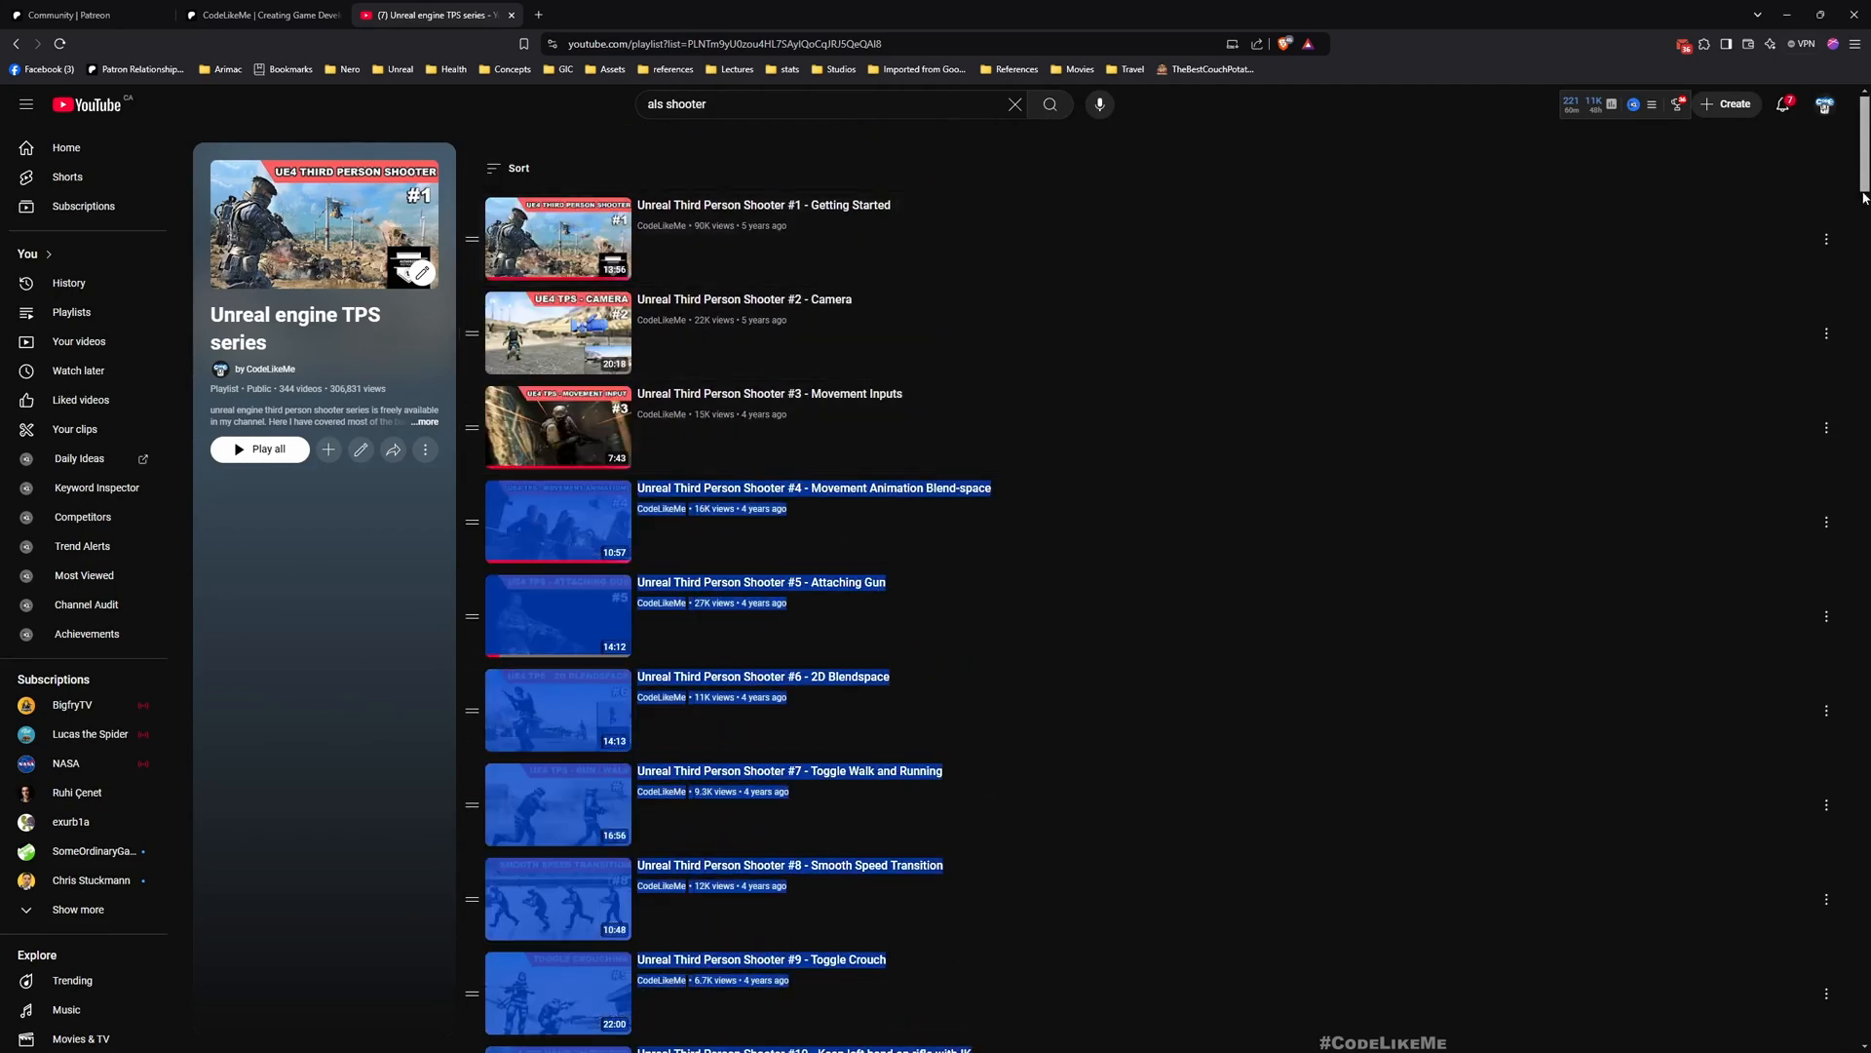
pyautogui.scroll(-3)
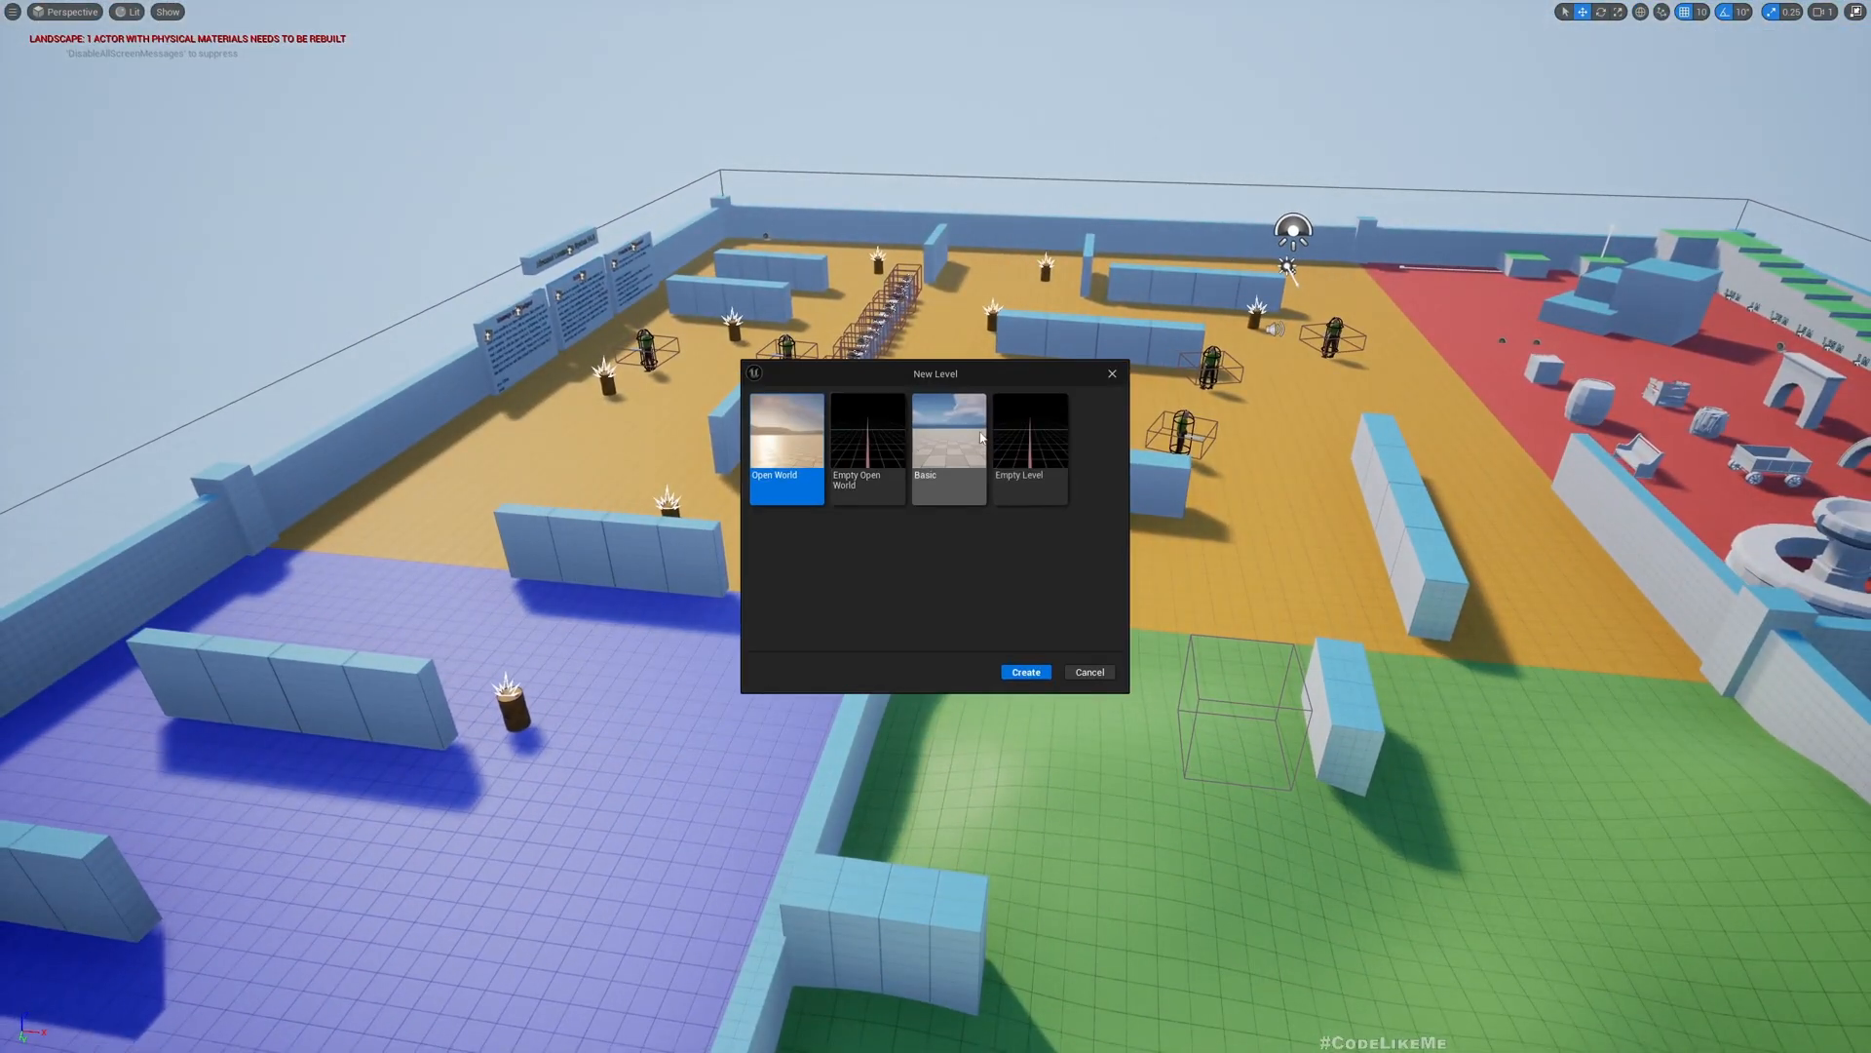
pyautogui.click(948, 448)
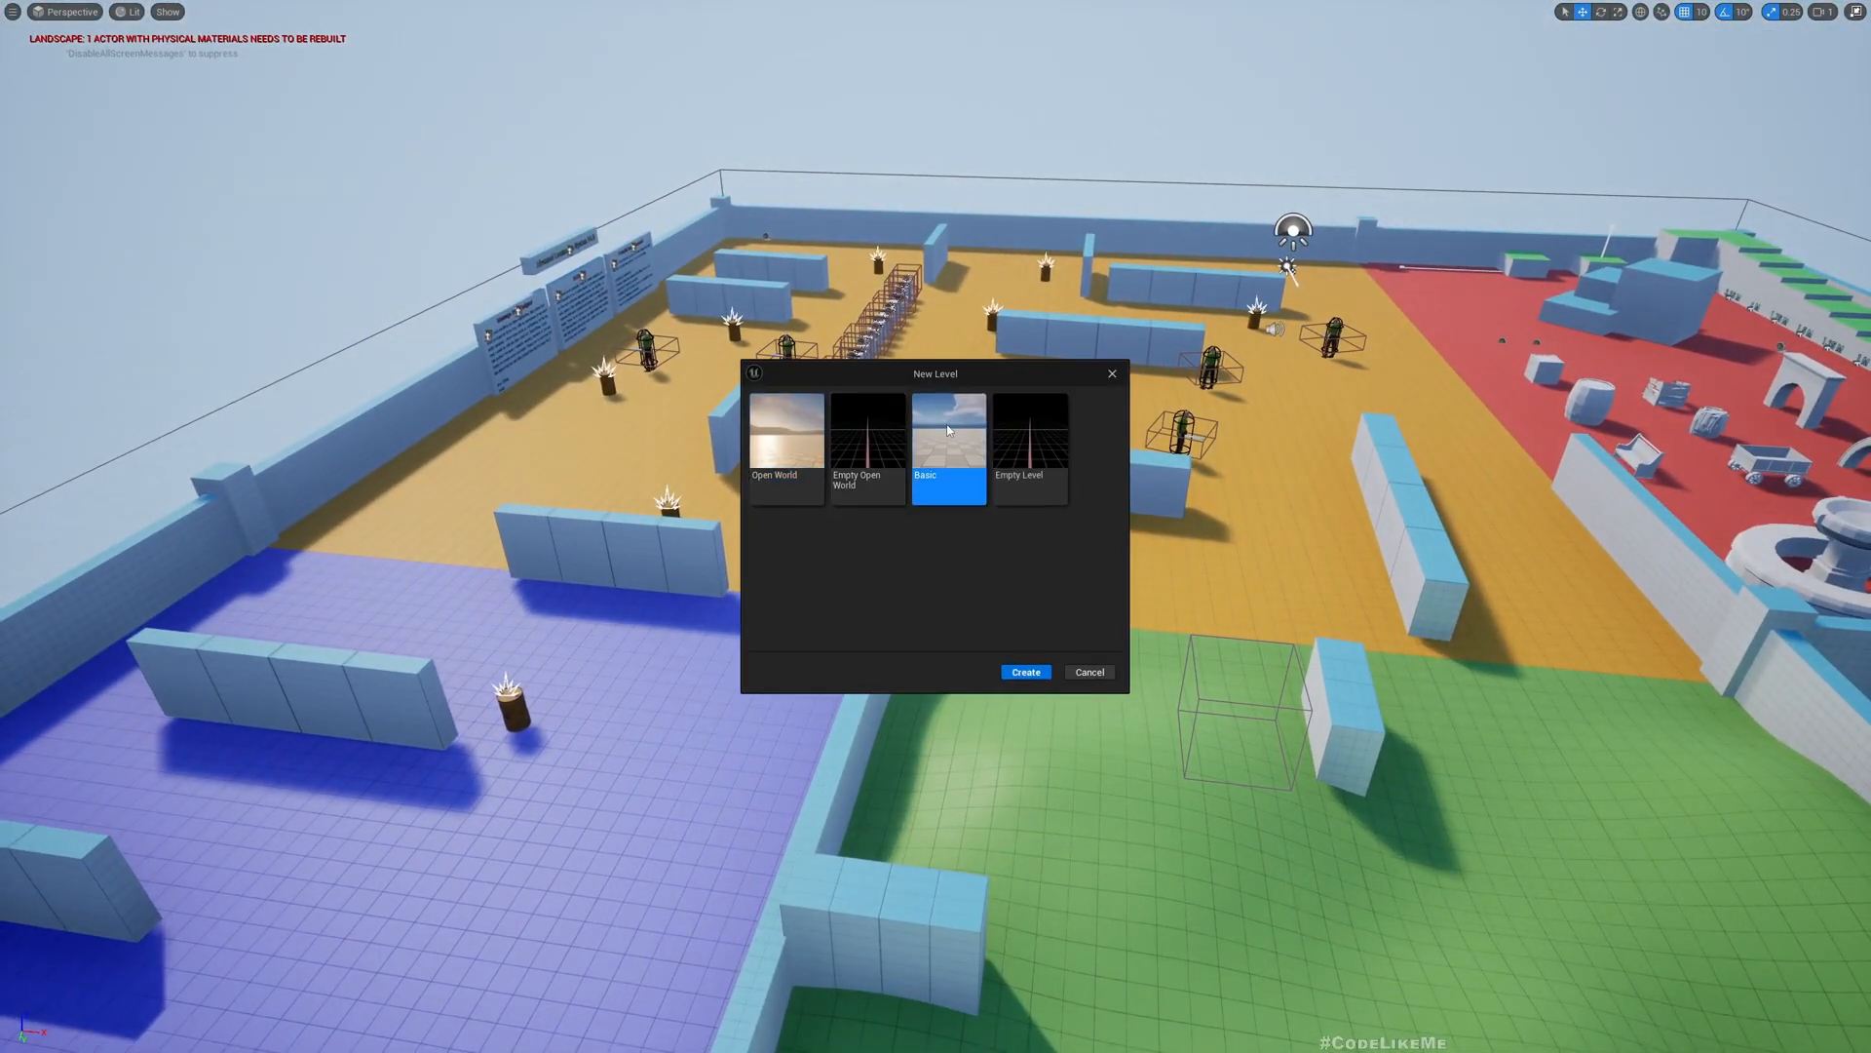
pyautogui.click(1024, 670)
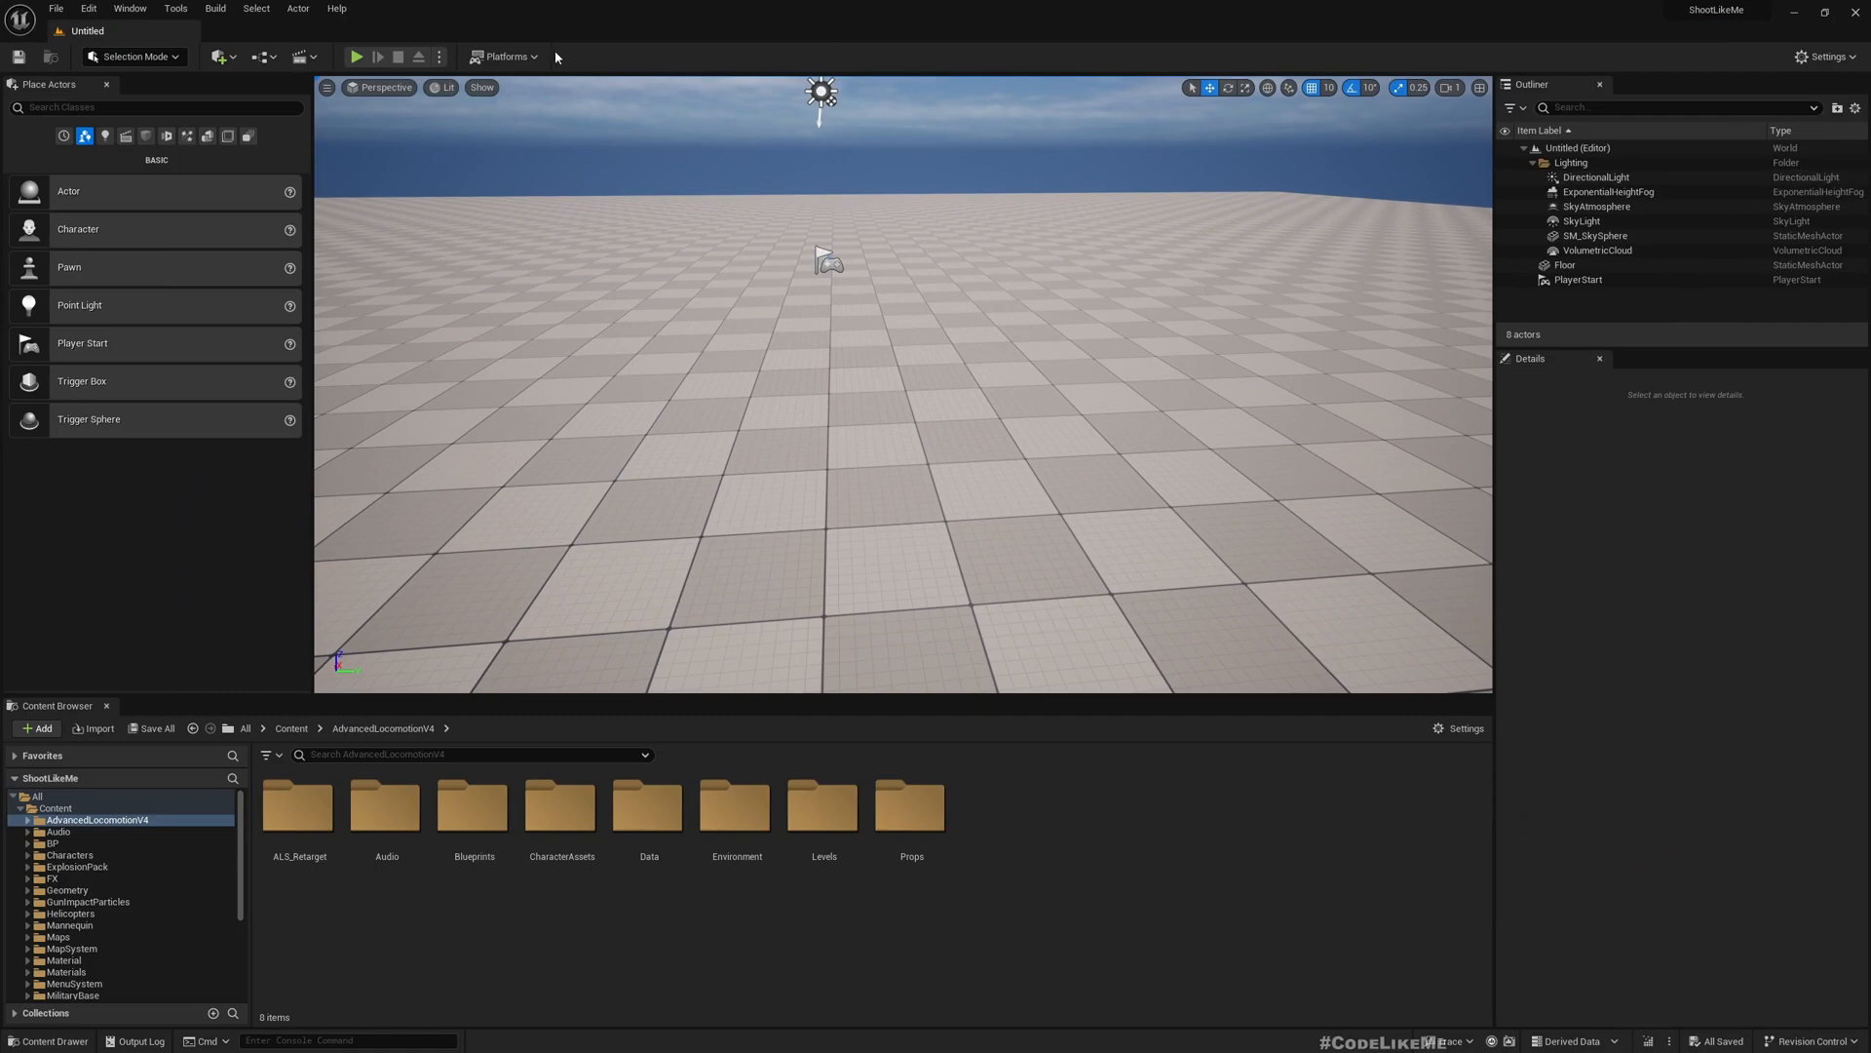
# Set the World Settings GameMode Override to ALS_GameMode_SP and start a play test.
pyautogui.click(128, 9)
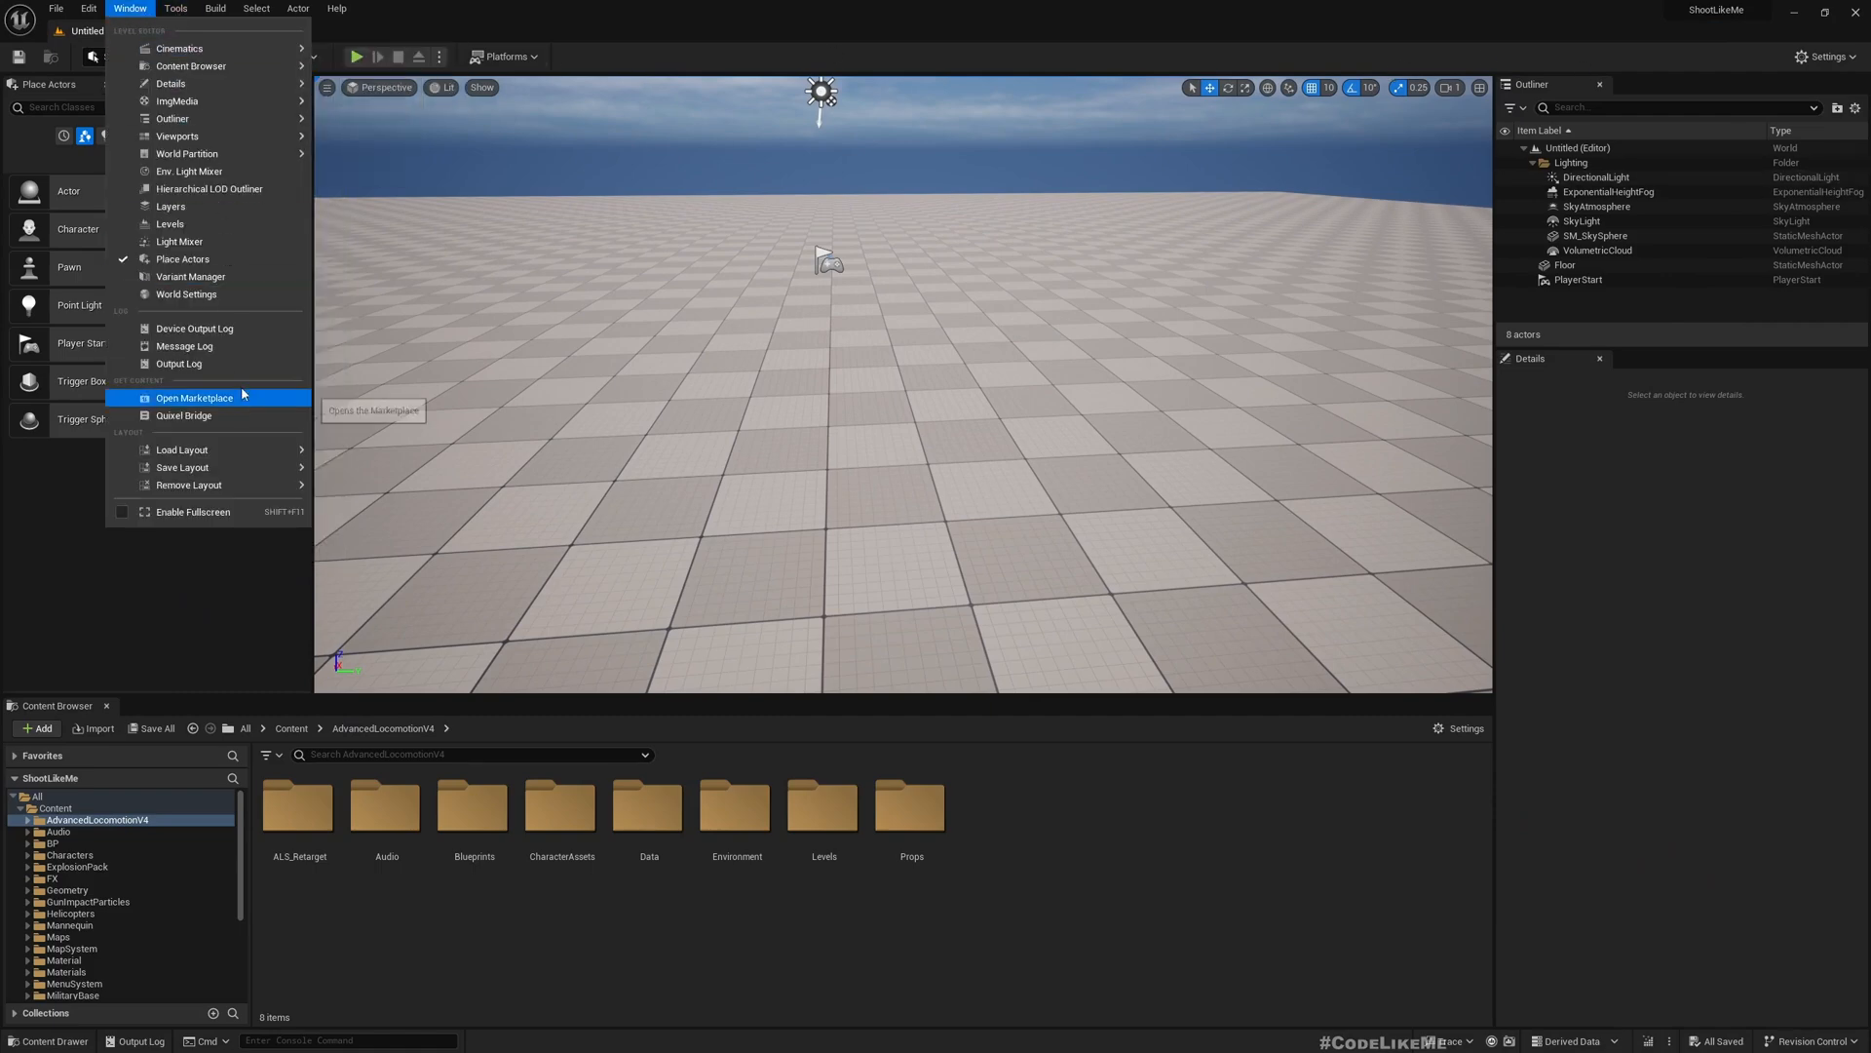
pyautogui.click(186, 294)
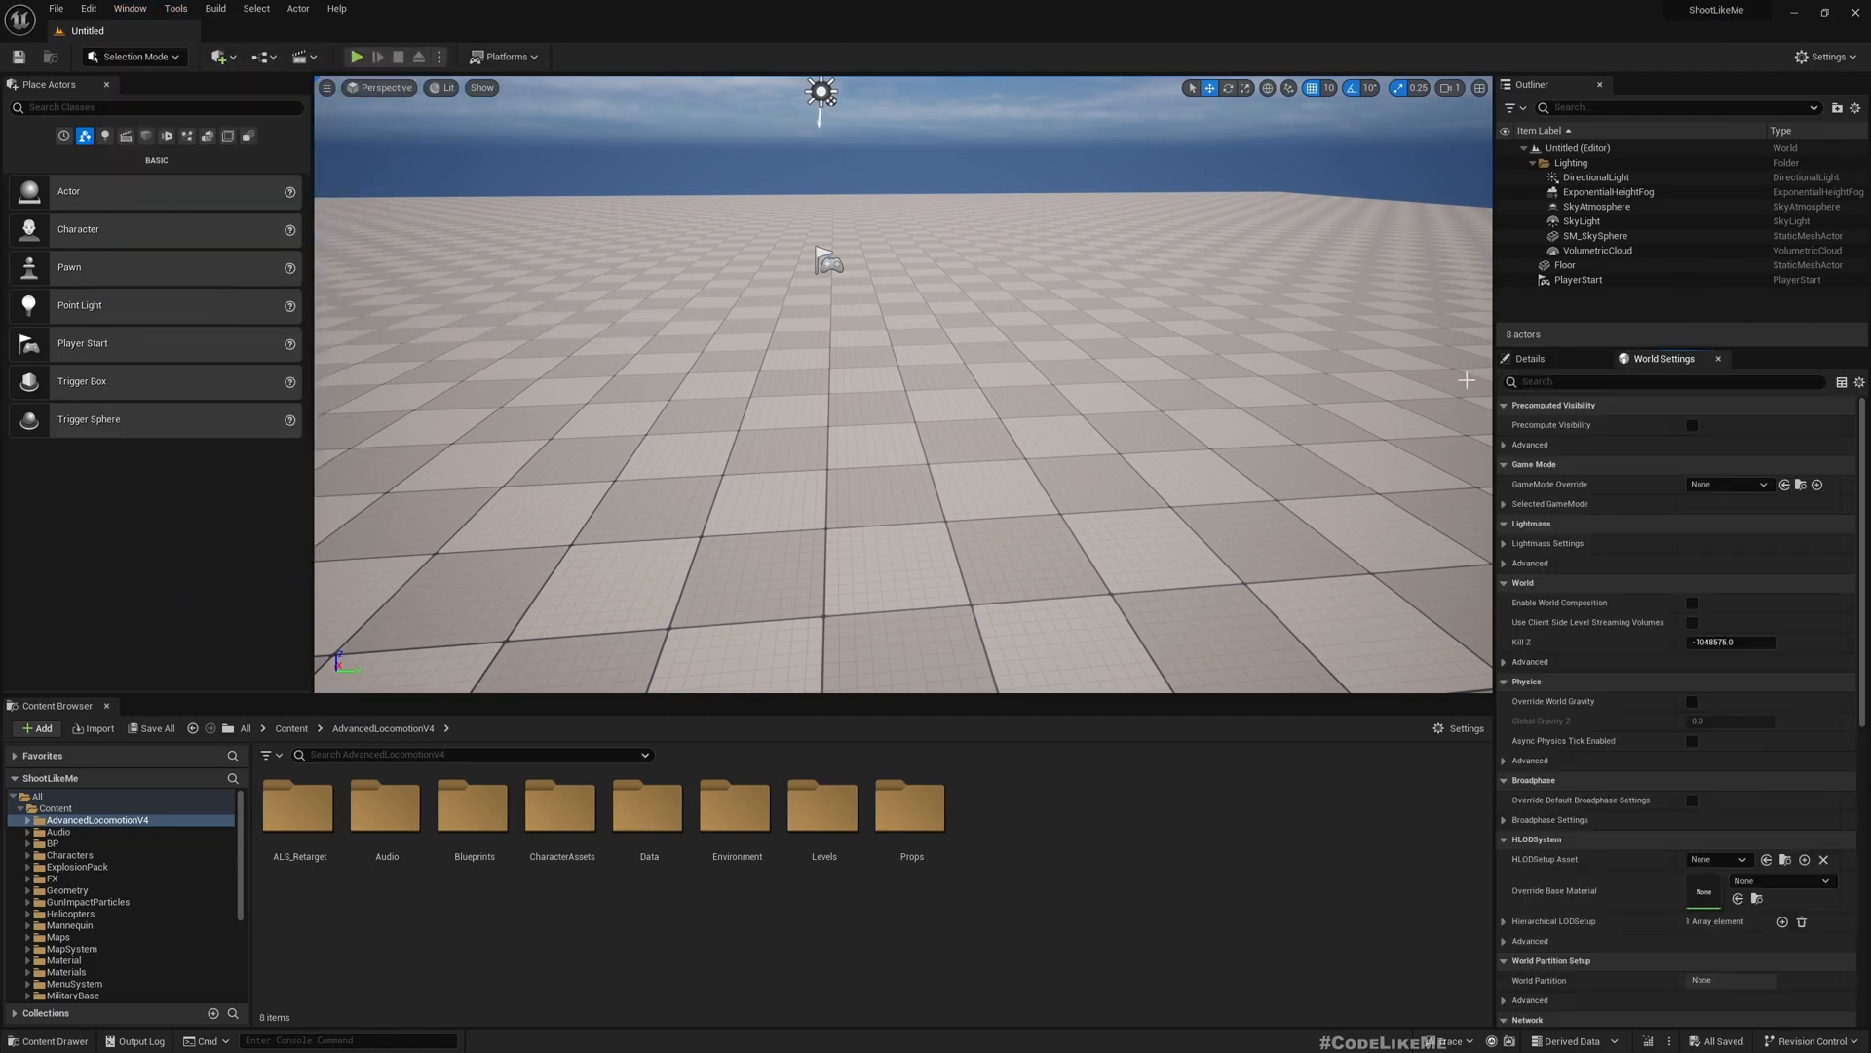
pyautogui.click(1765, 483)
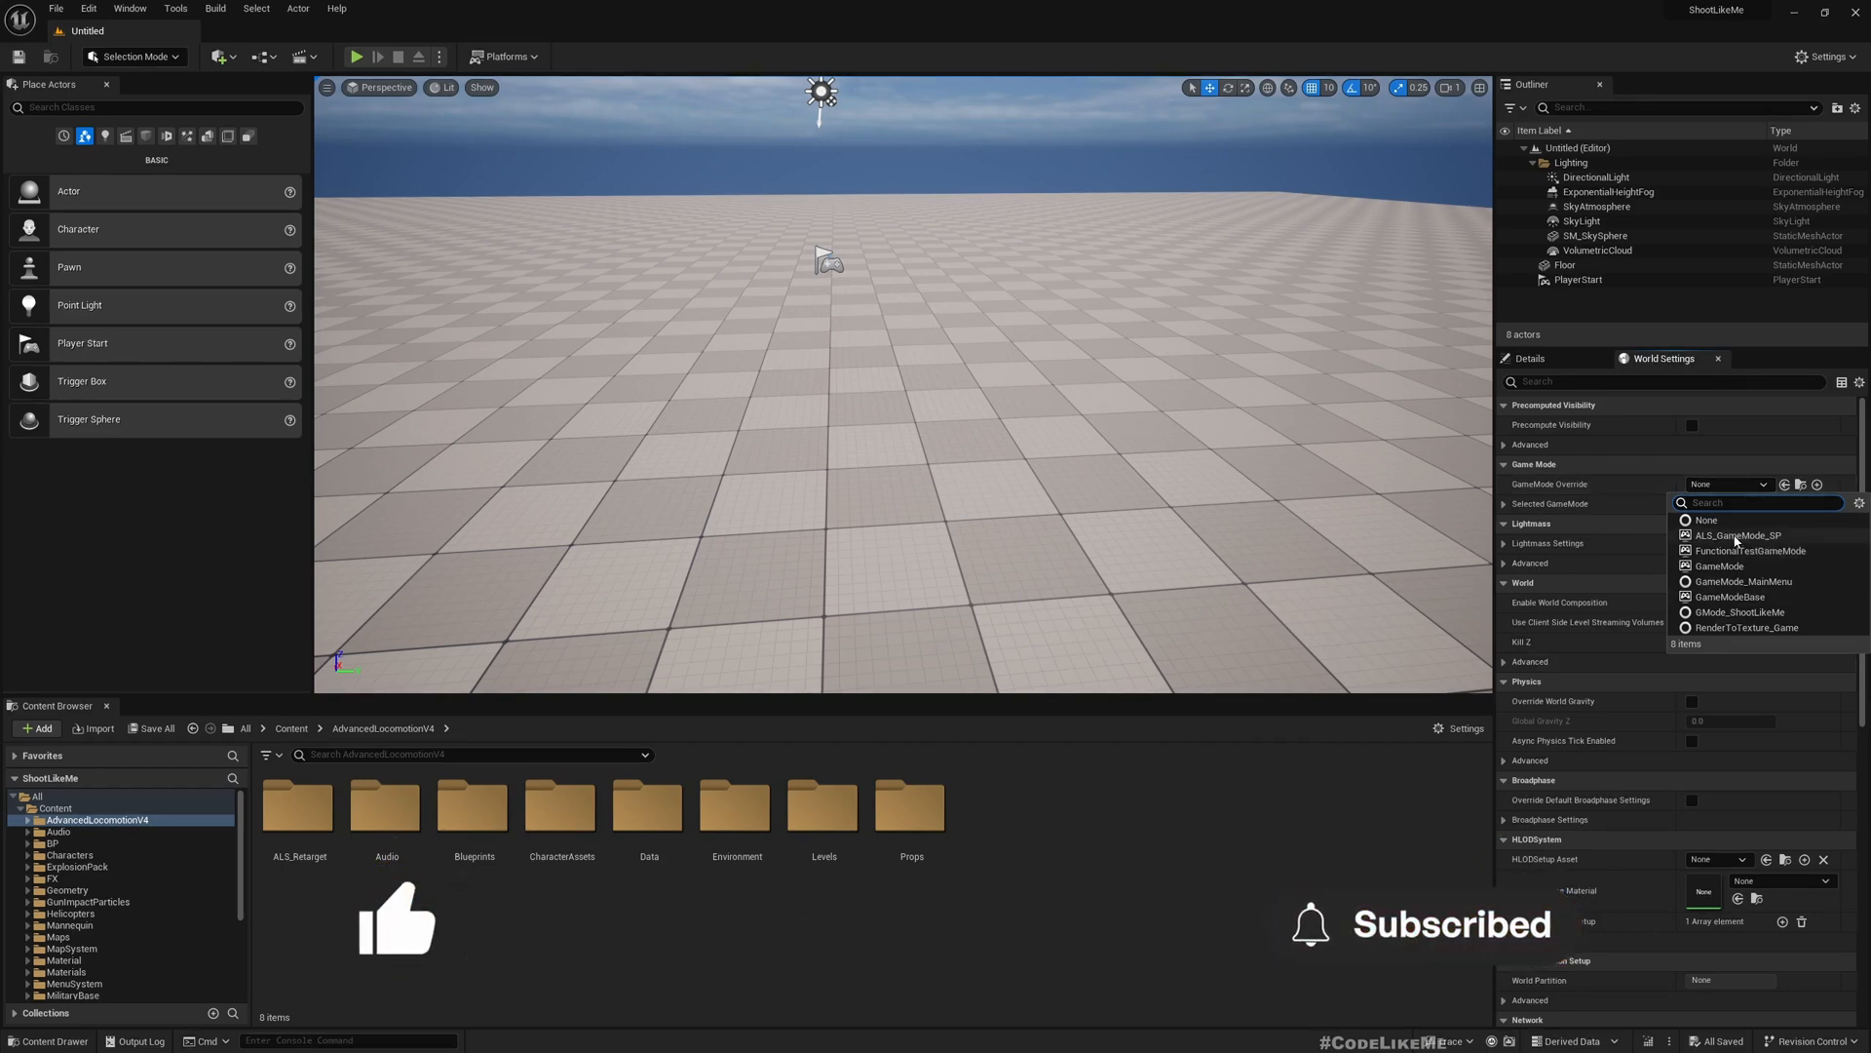
pyautogui.click(1733, 535)
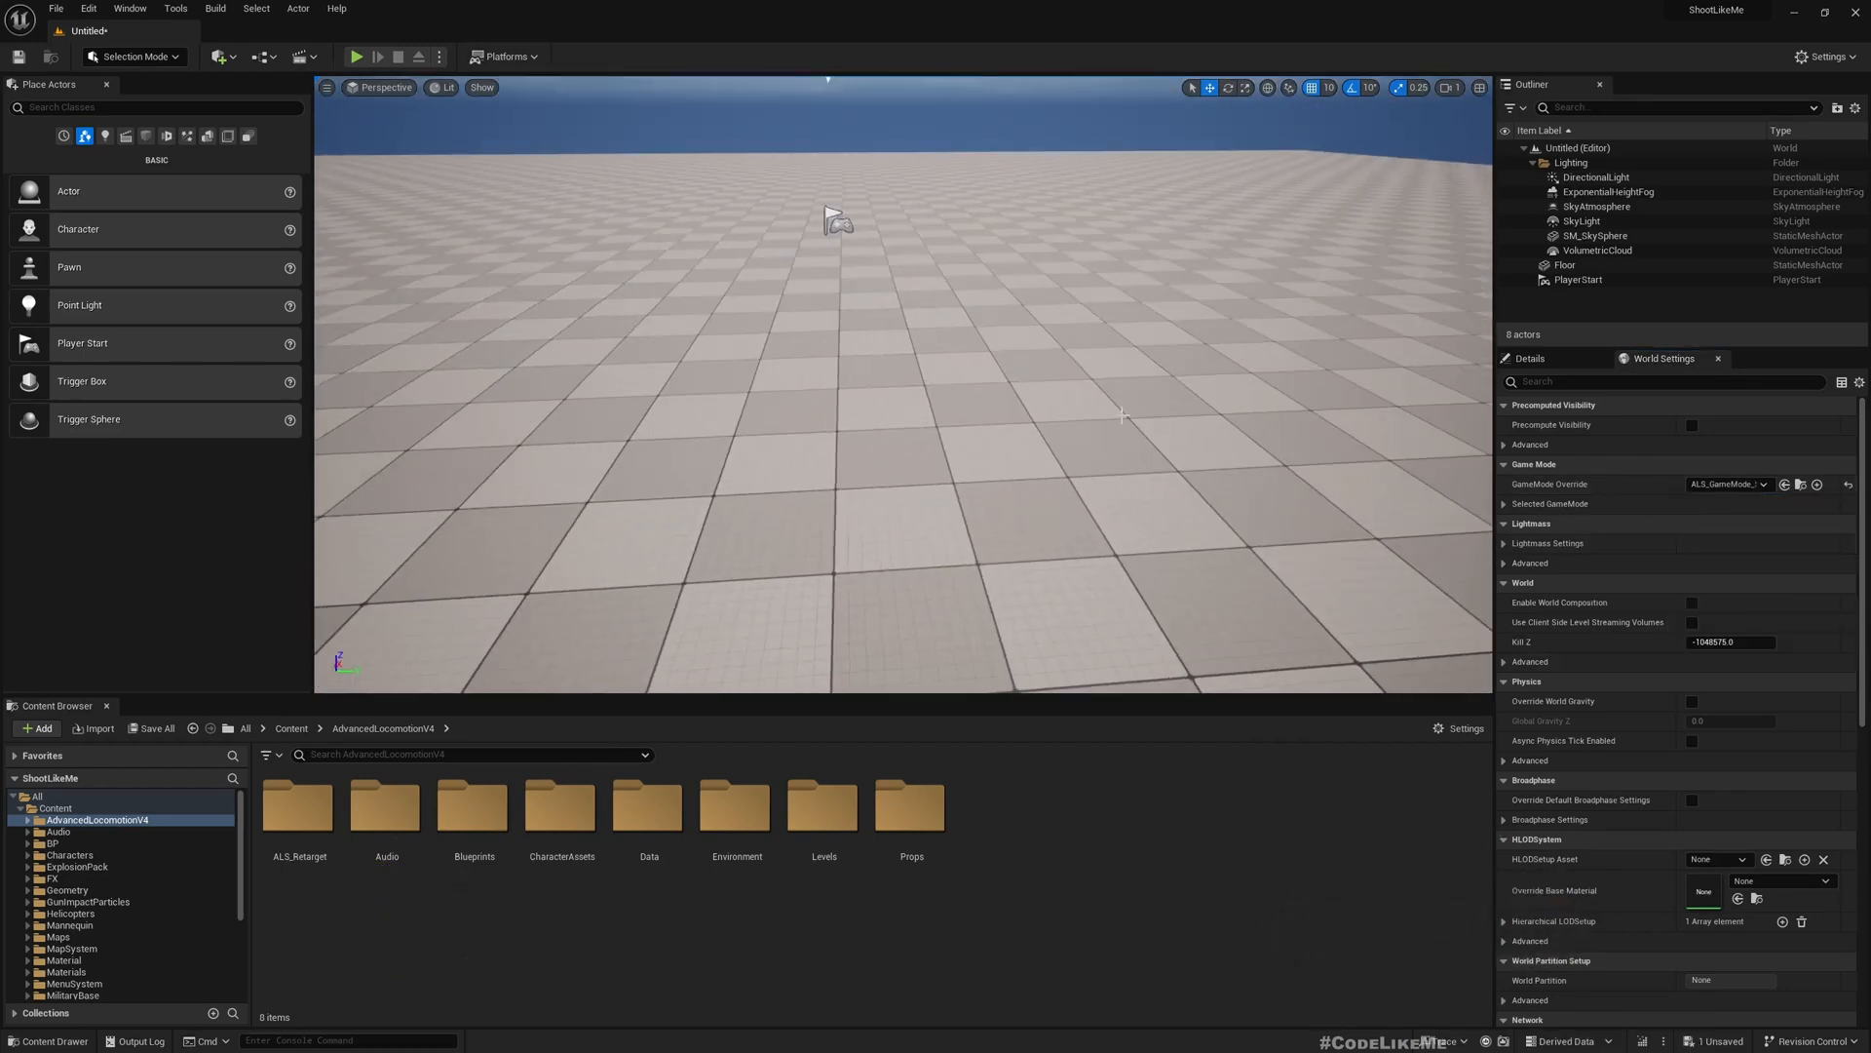
pyautogui.click(356, 57)
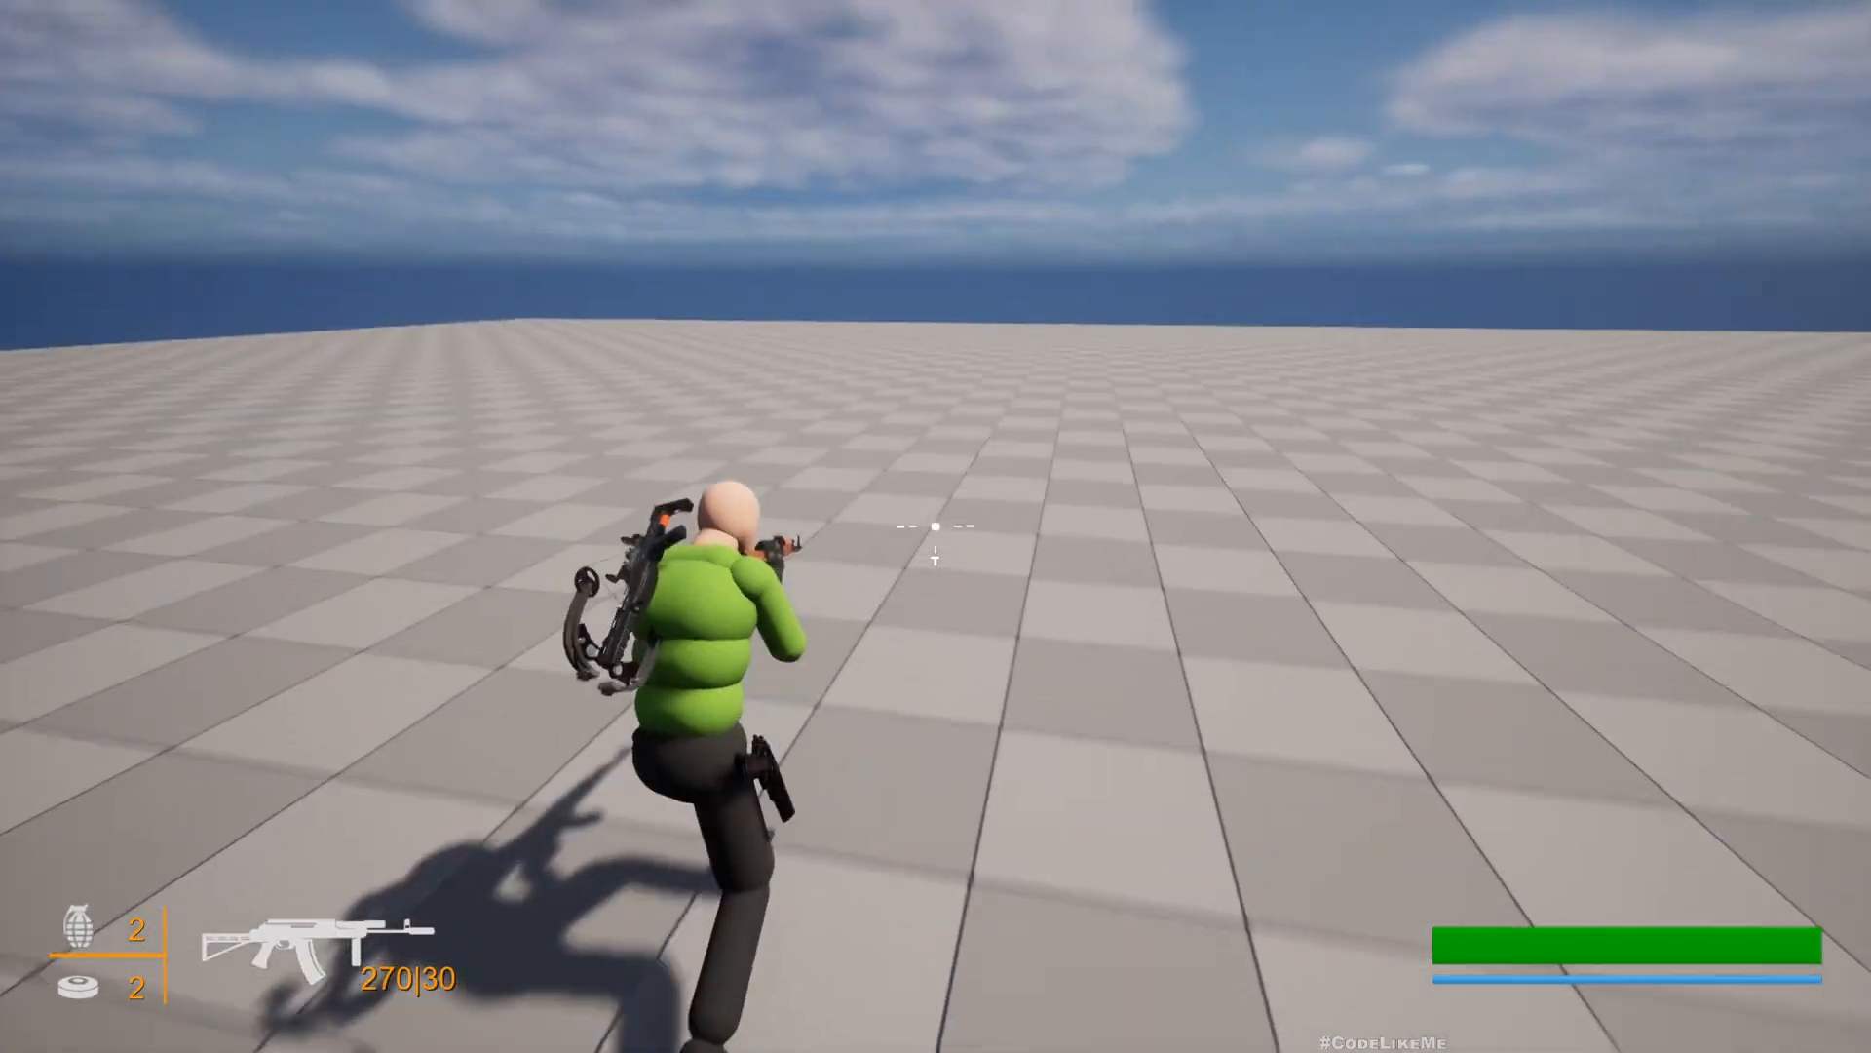
pyautogui.click(935, 531)
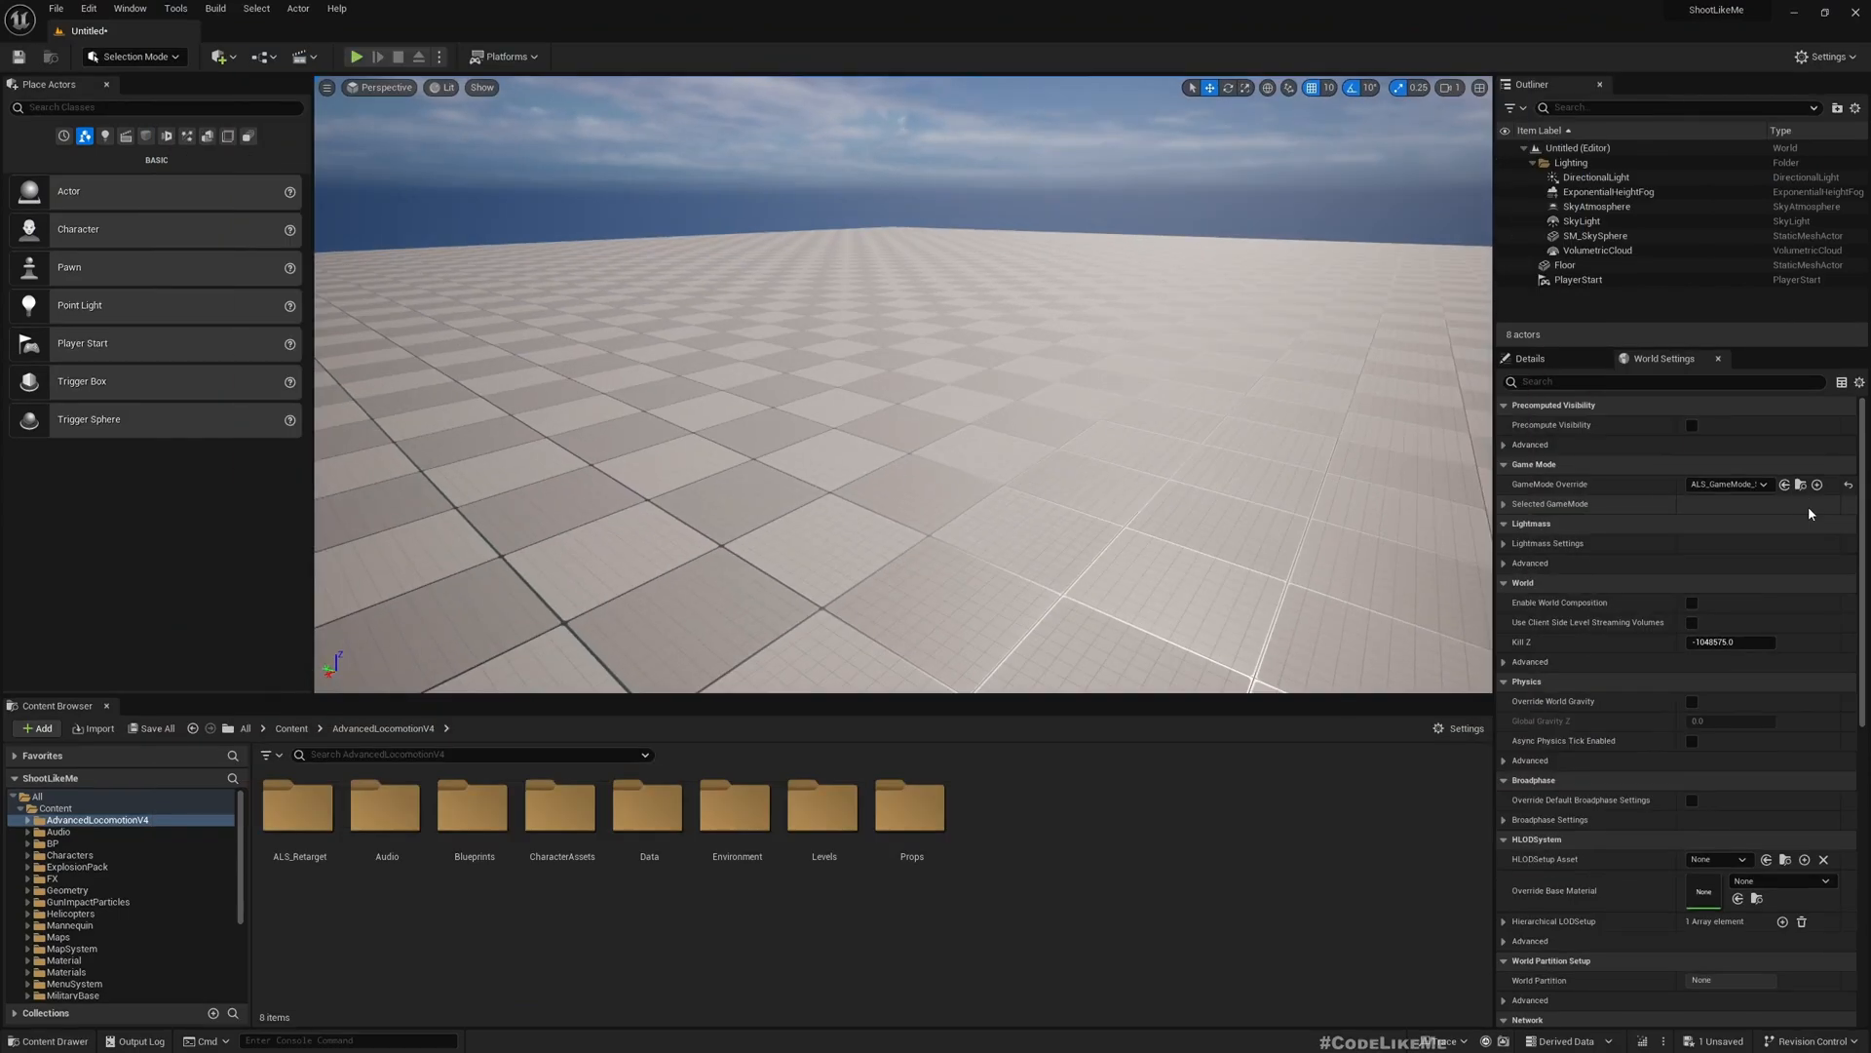
pyautogui.moveTo(823, 807)
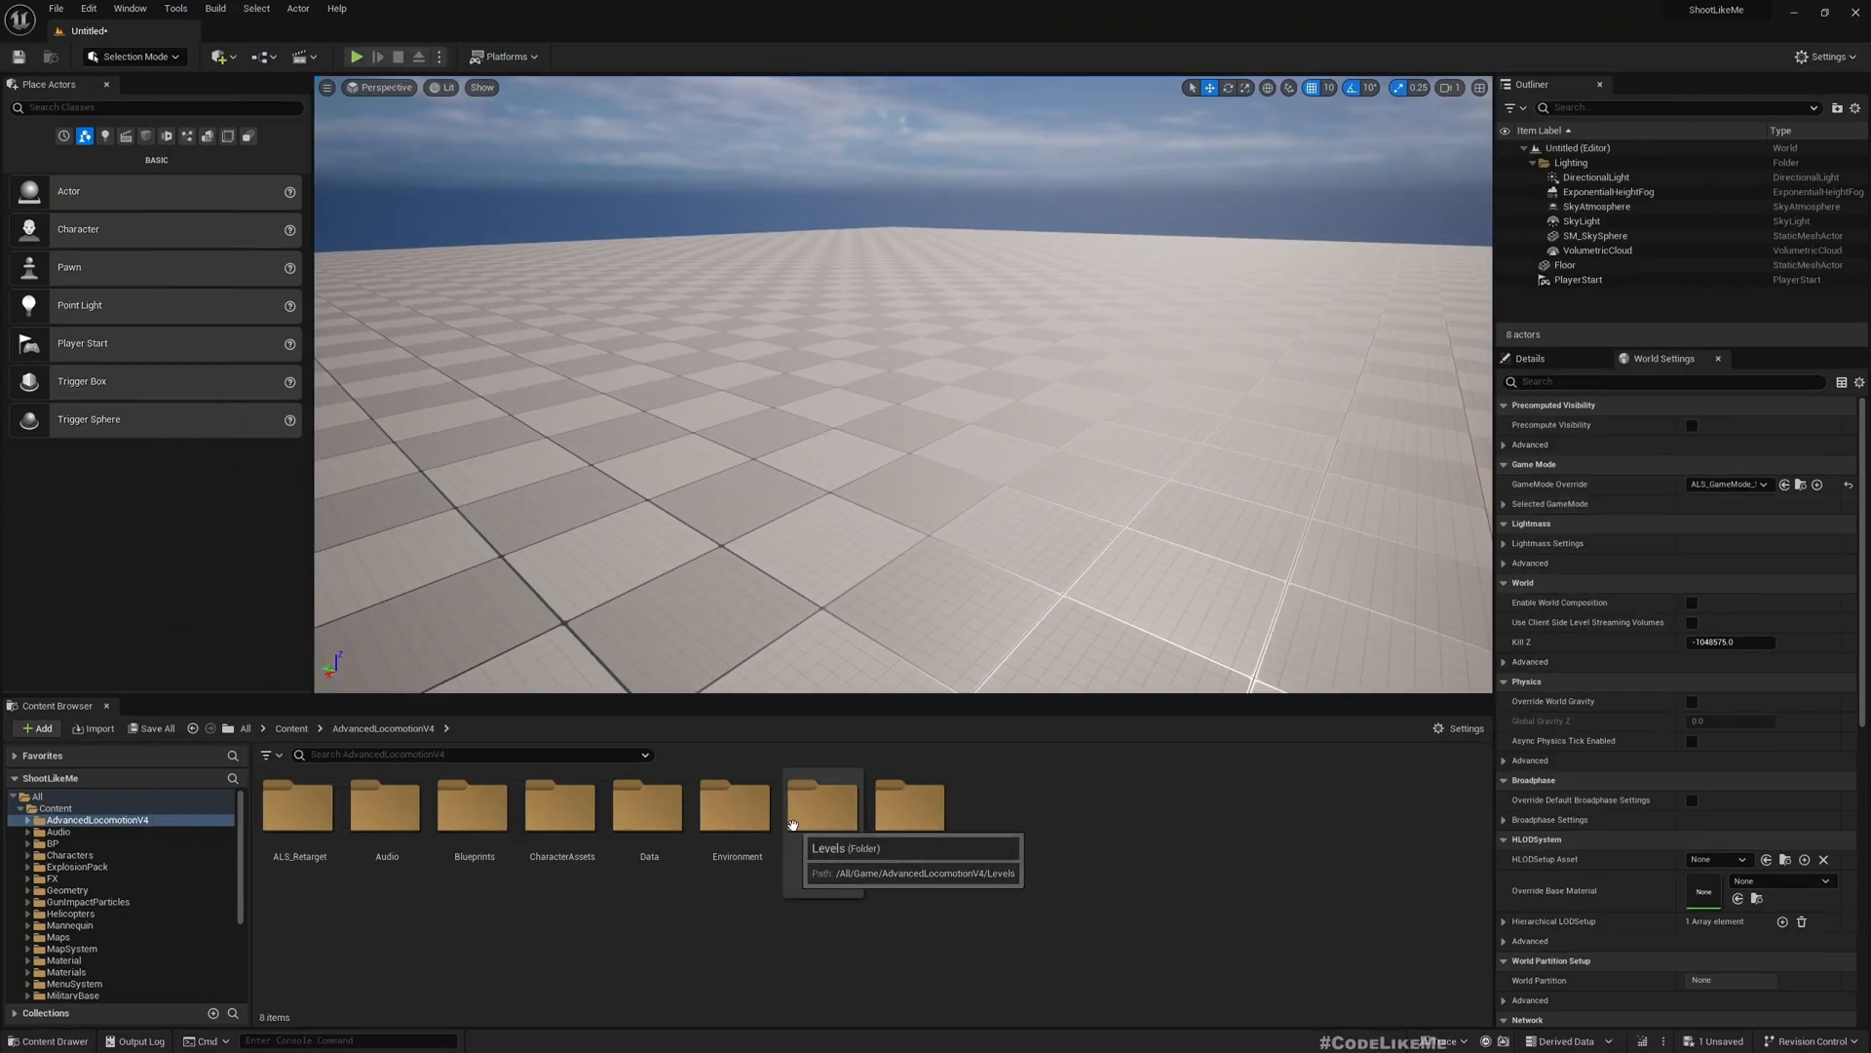
pyautogui.moveTo(1782, 704)
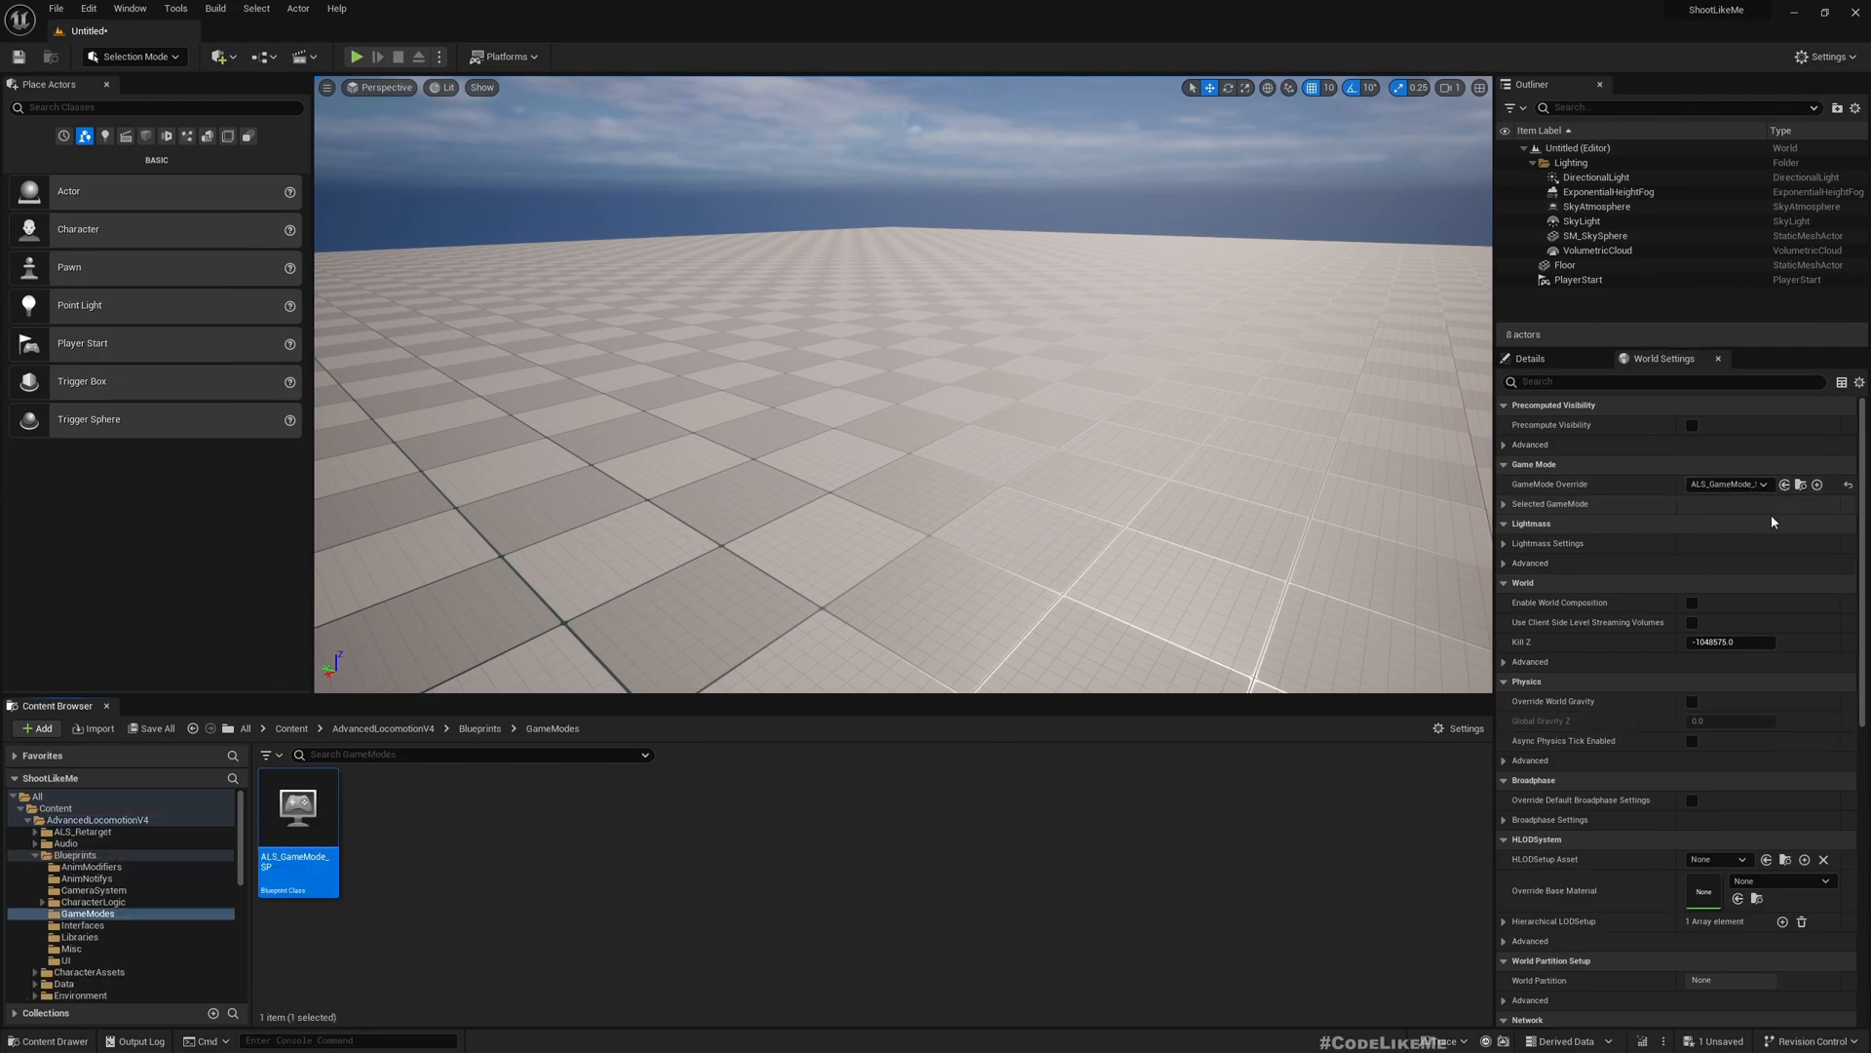
pyautogui.moveTo(157, 892)
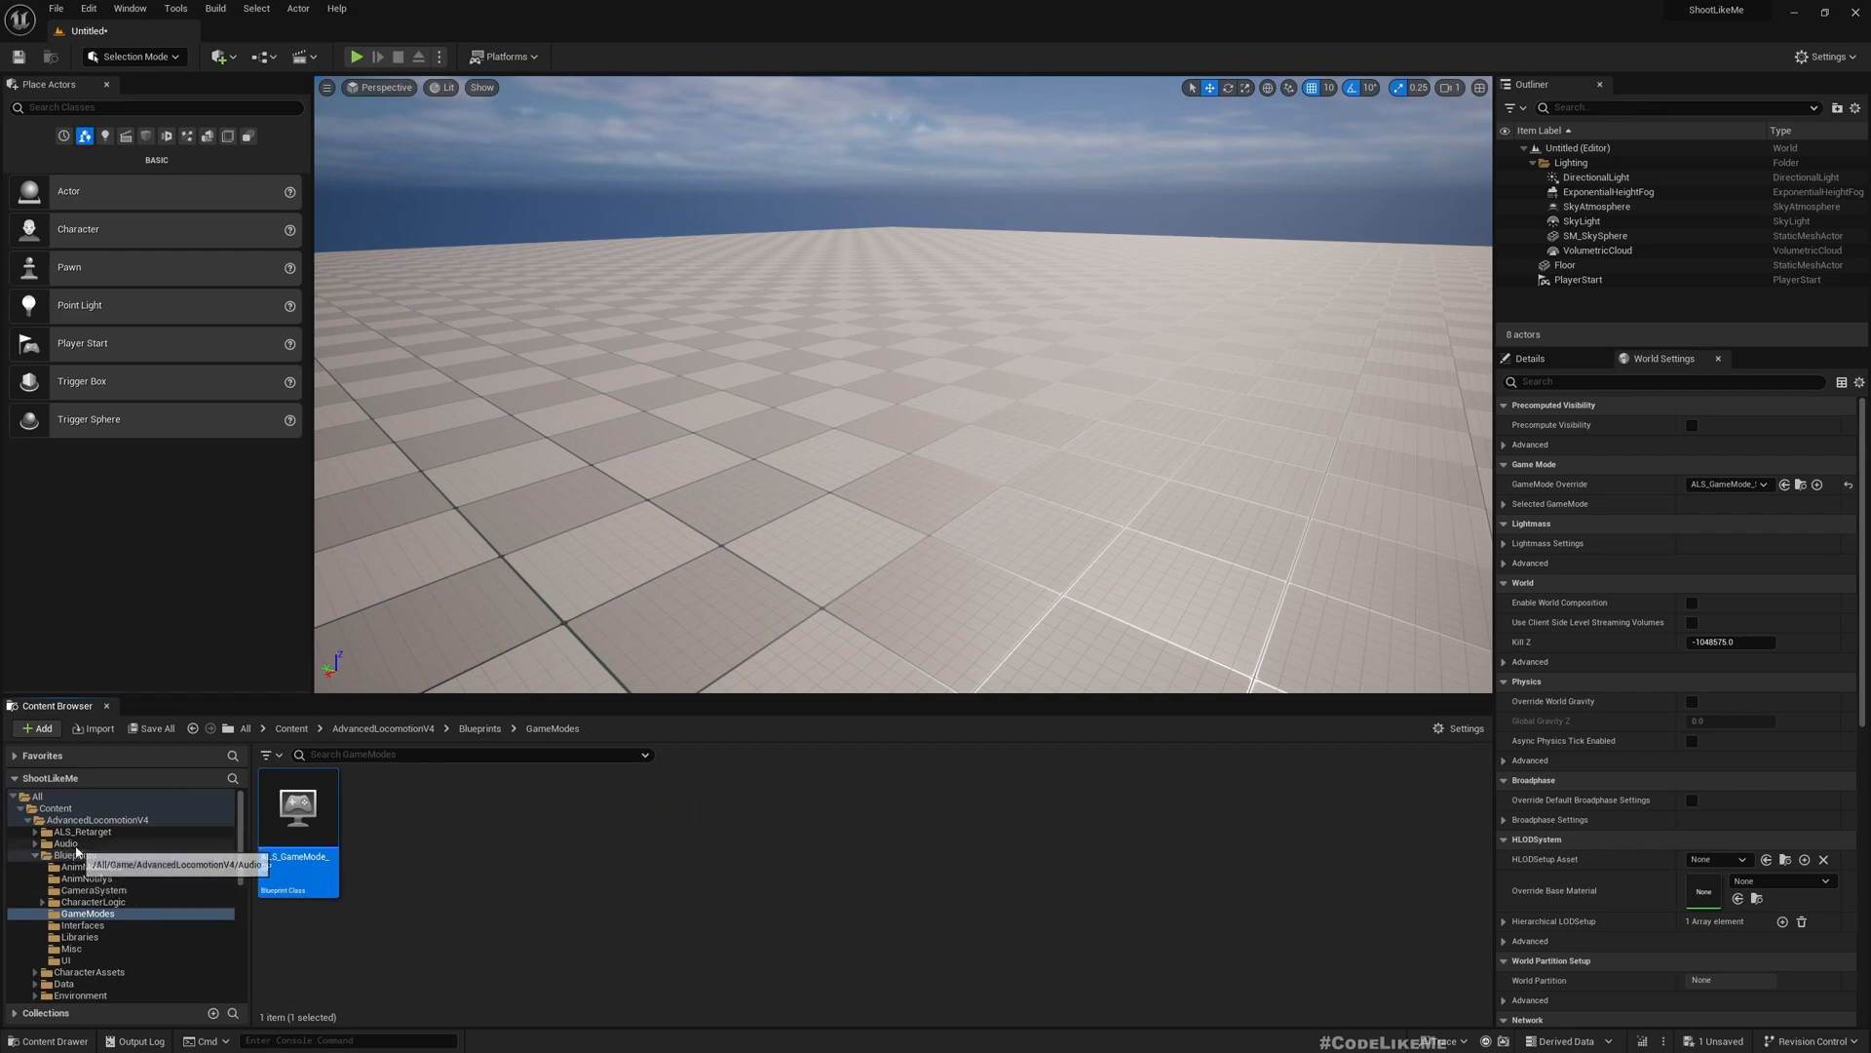
pyautogui.moveTo(297, 812)
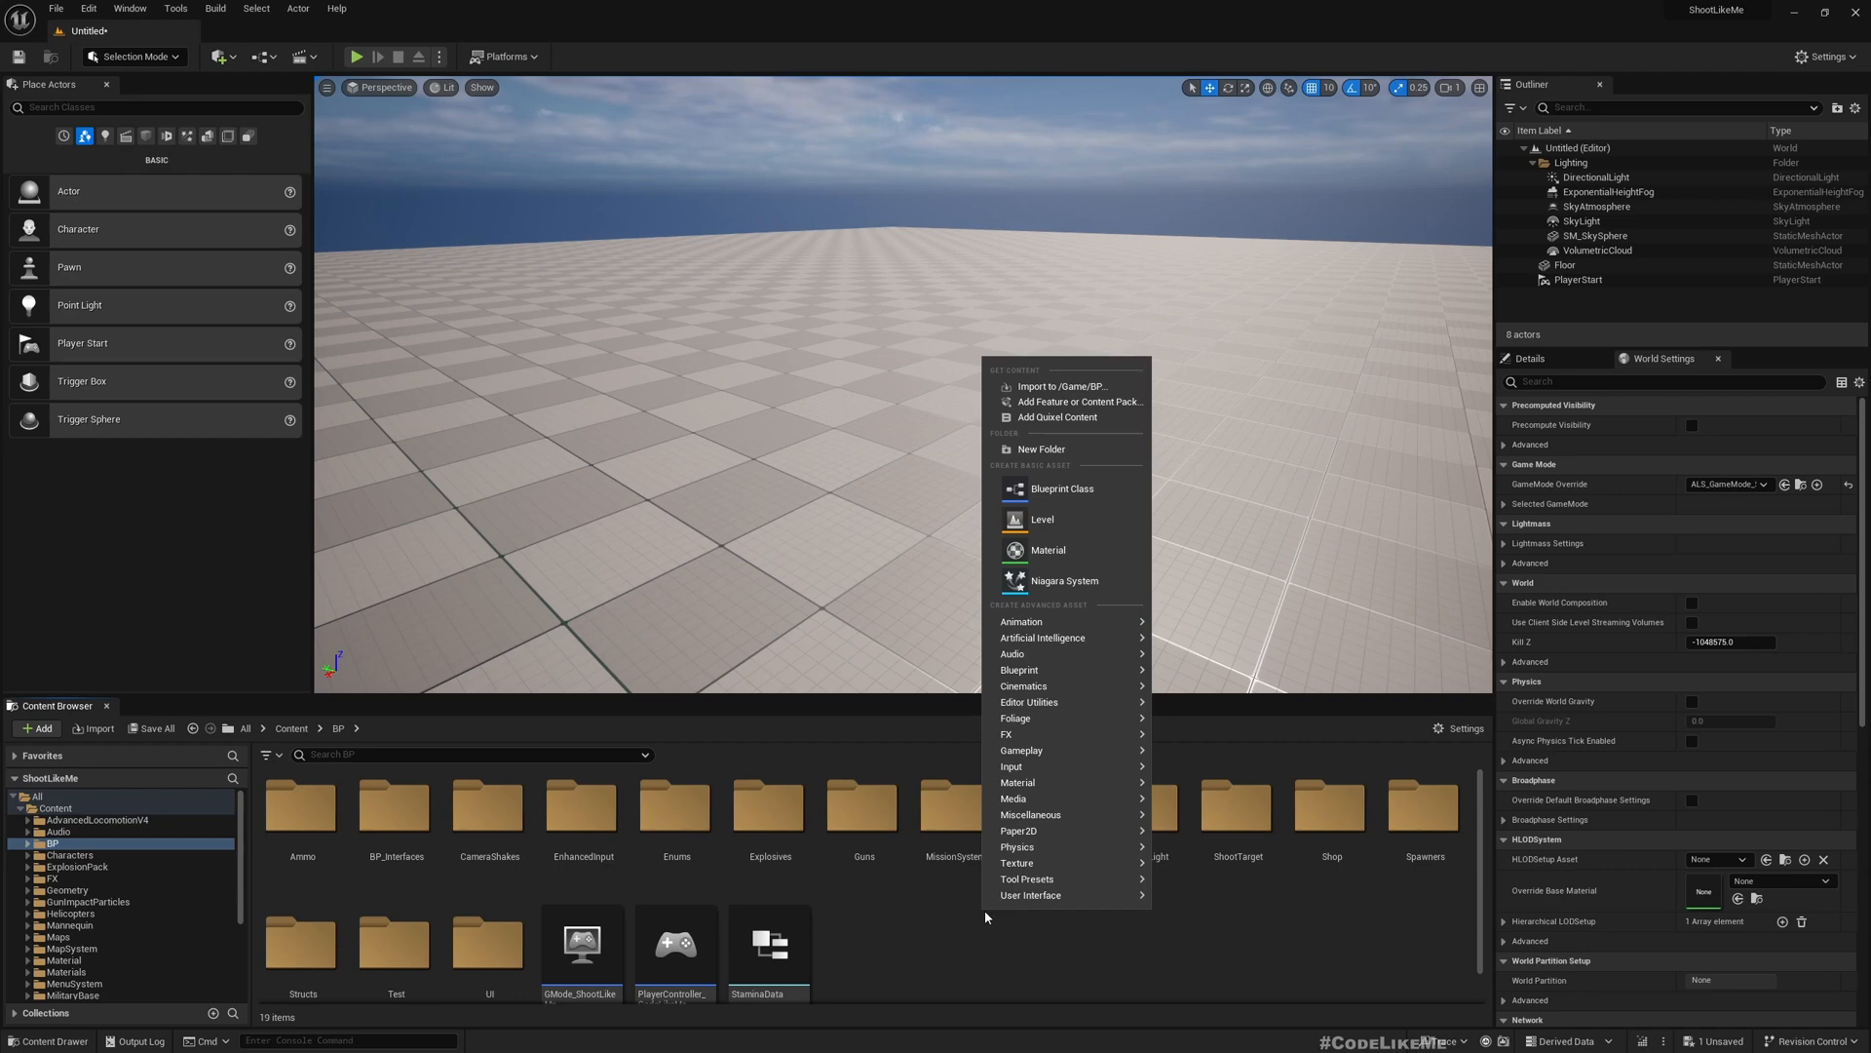
pyautogui.moveTo(1029, 466)
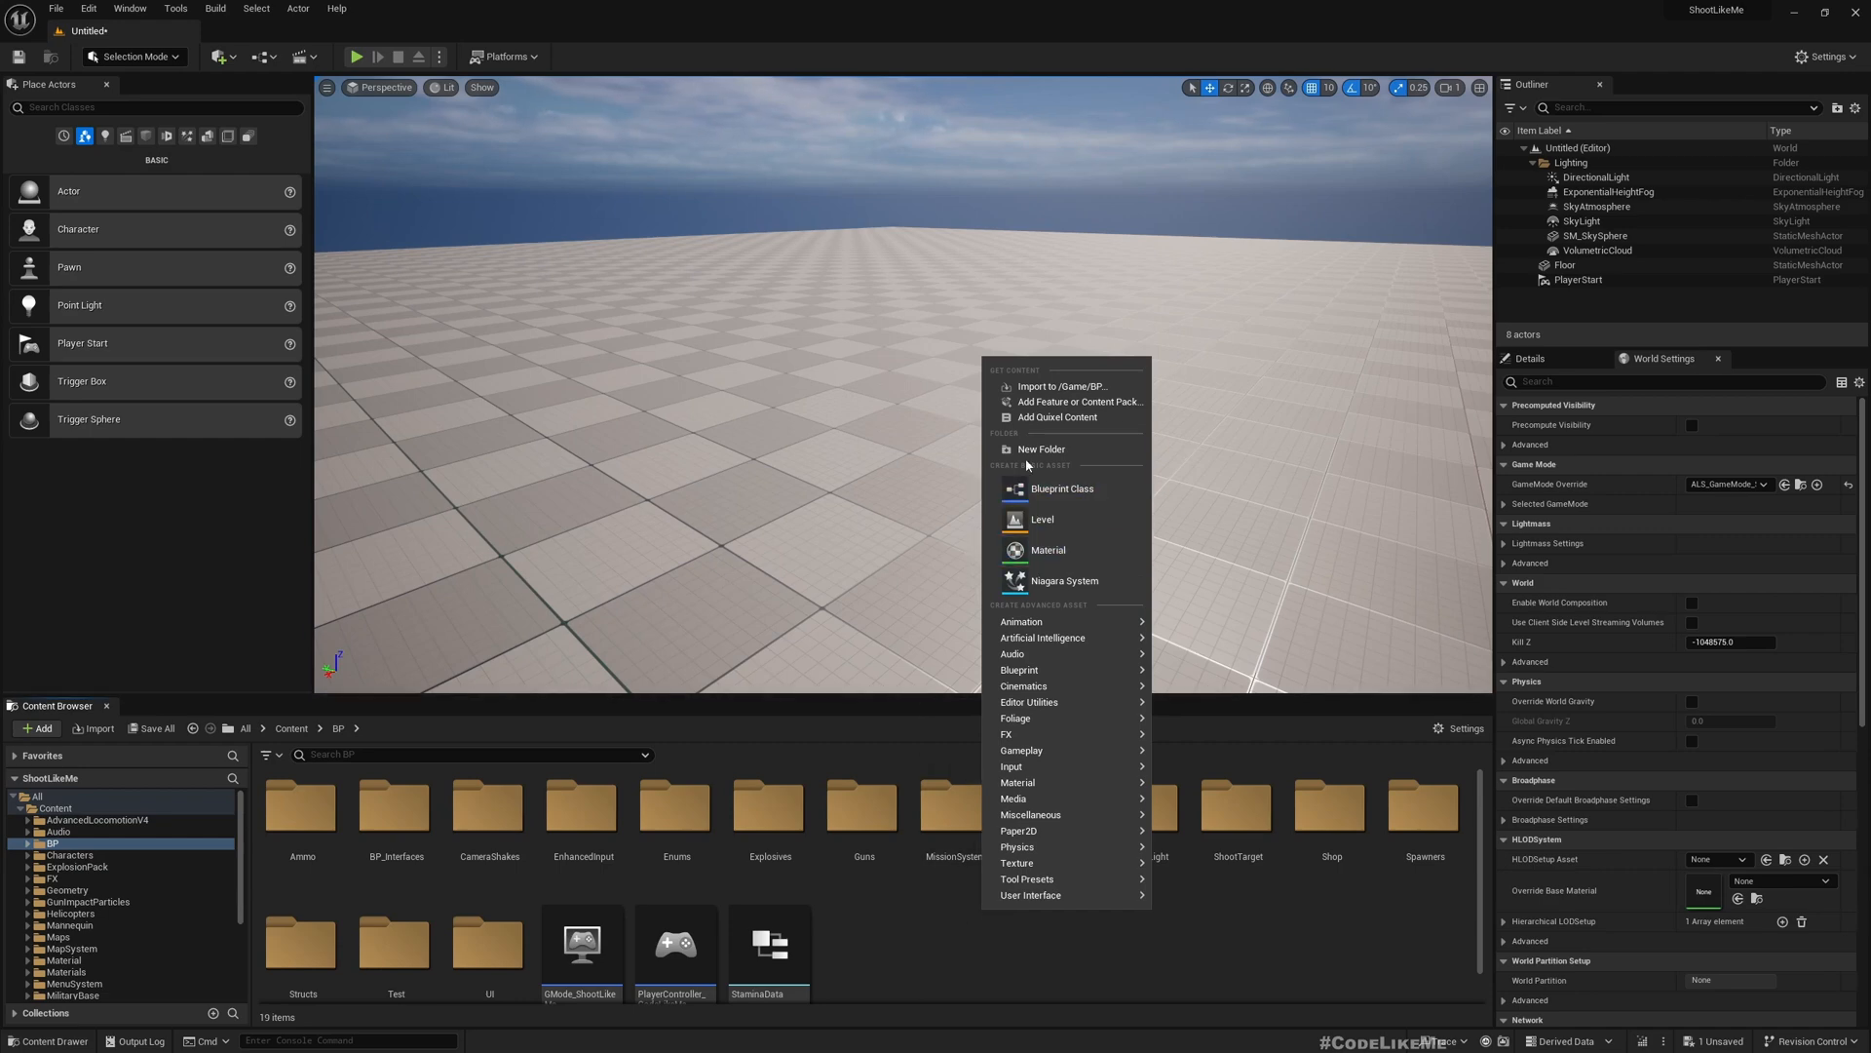
# Add a new folder inside BP and name it TopDown.
pyautogui.click(1041, 448)
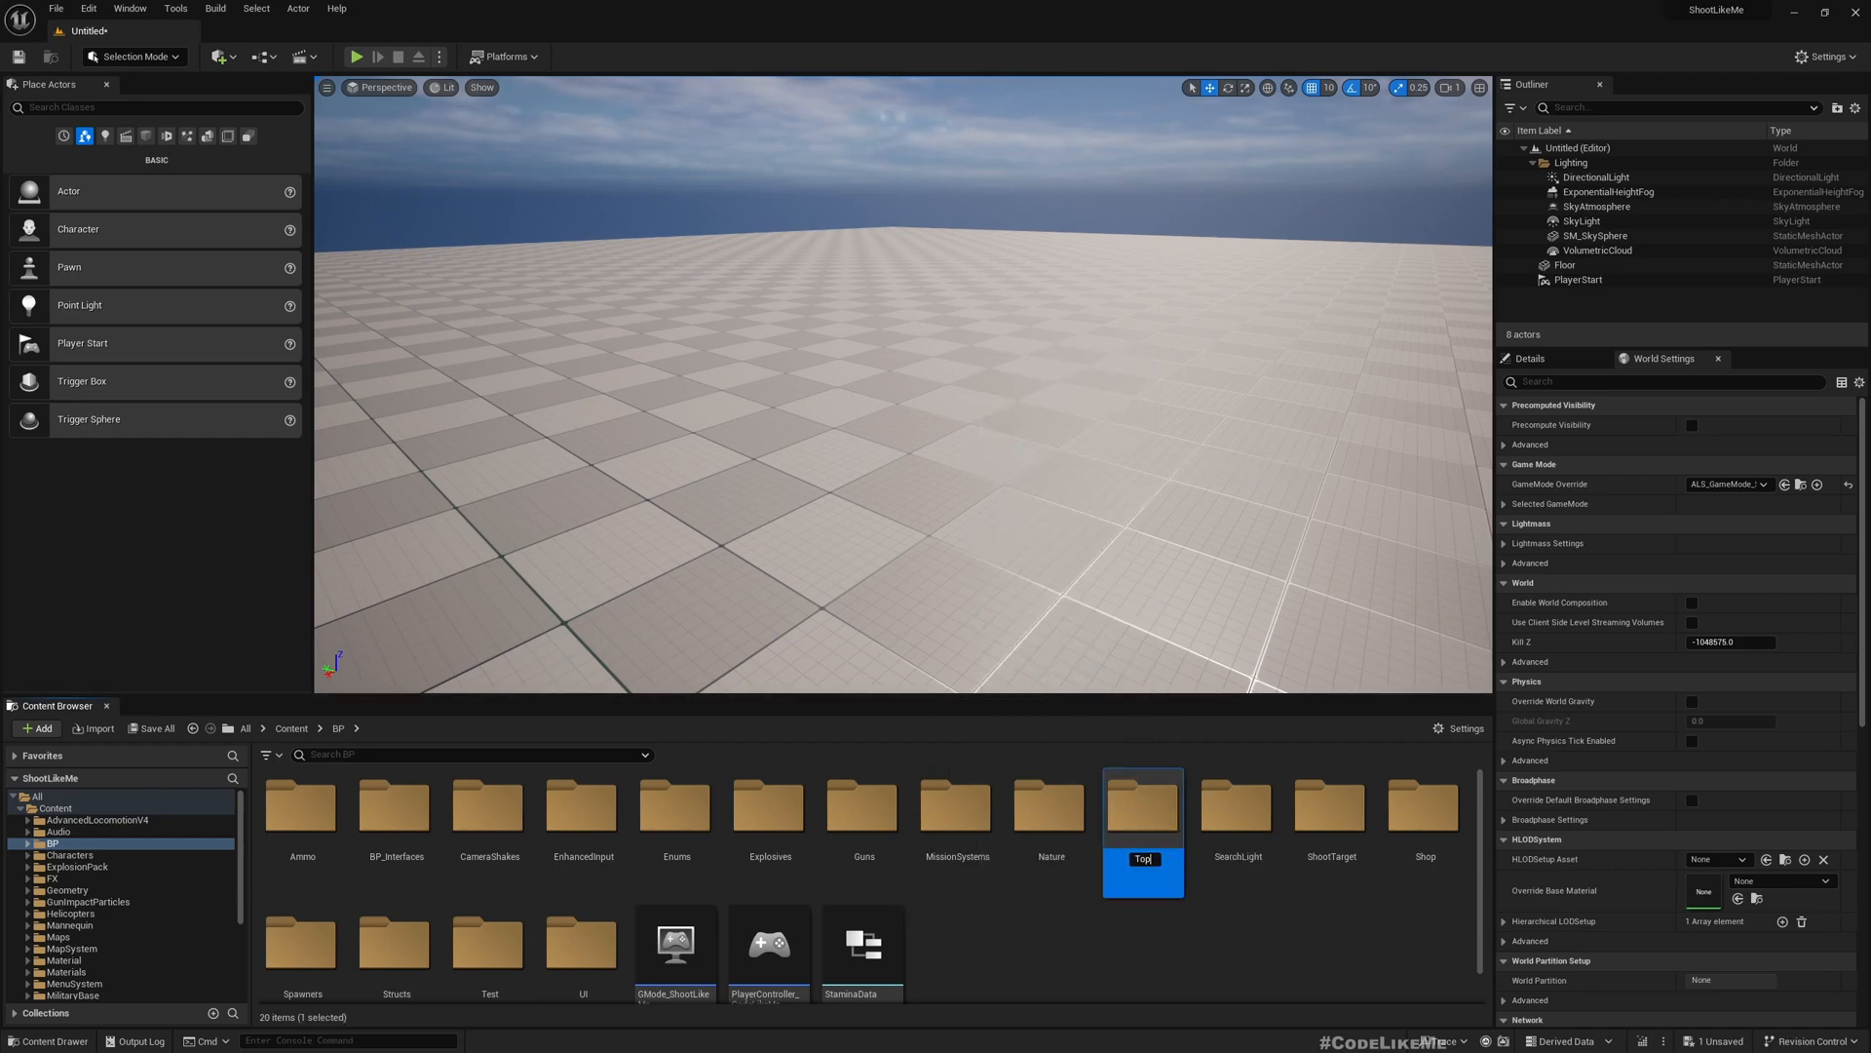
pyautogui.doubleClick(1142, 804)
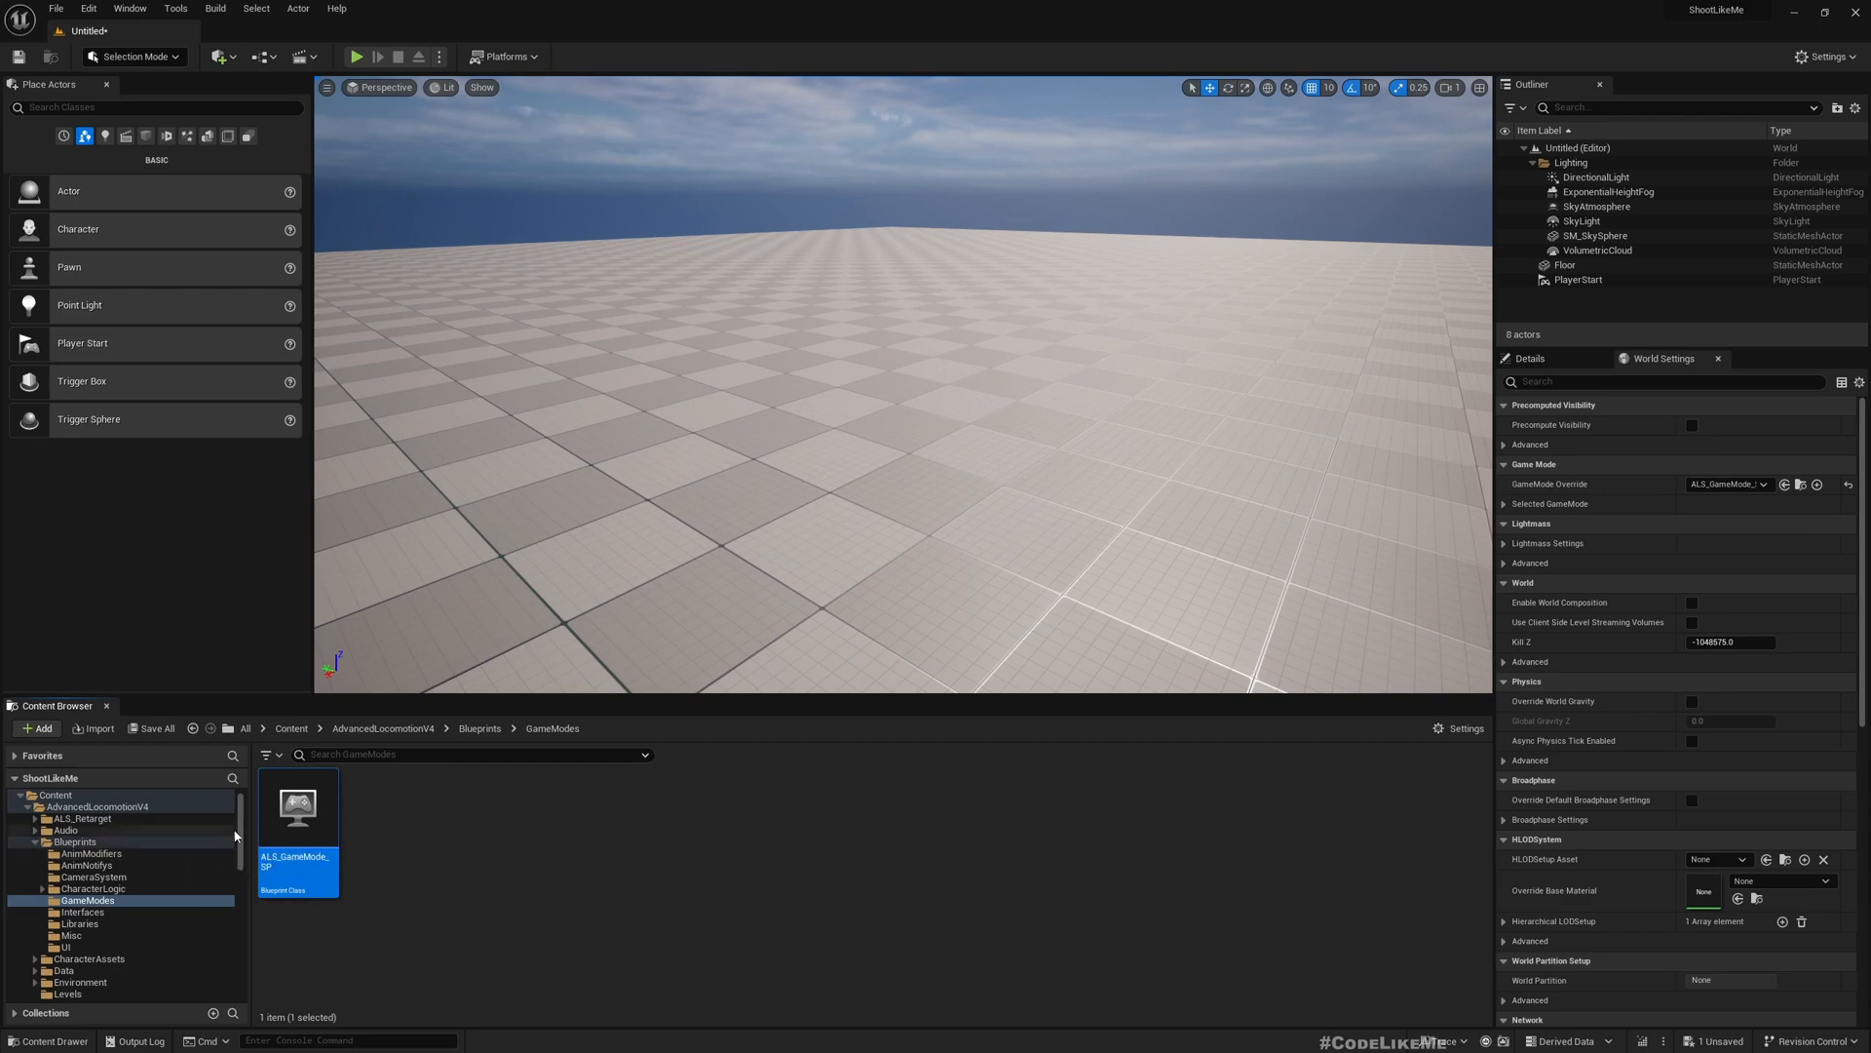
# Rename the game mode asset to TopDown_GameMode_SP.
pyautogui.scroll(-3)
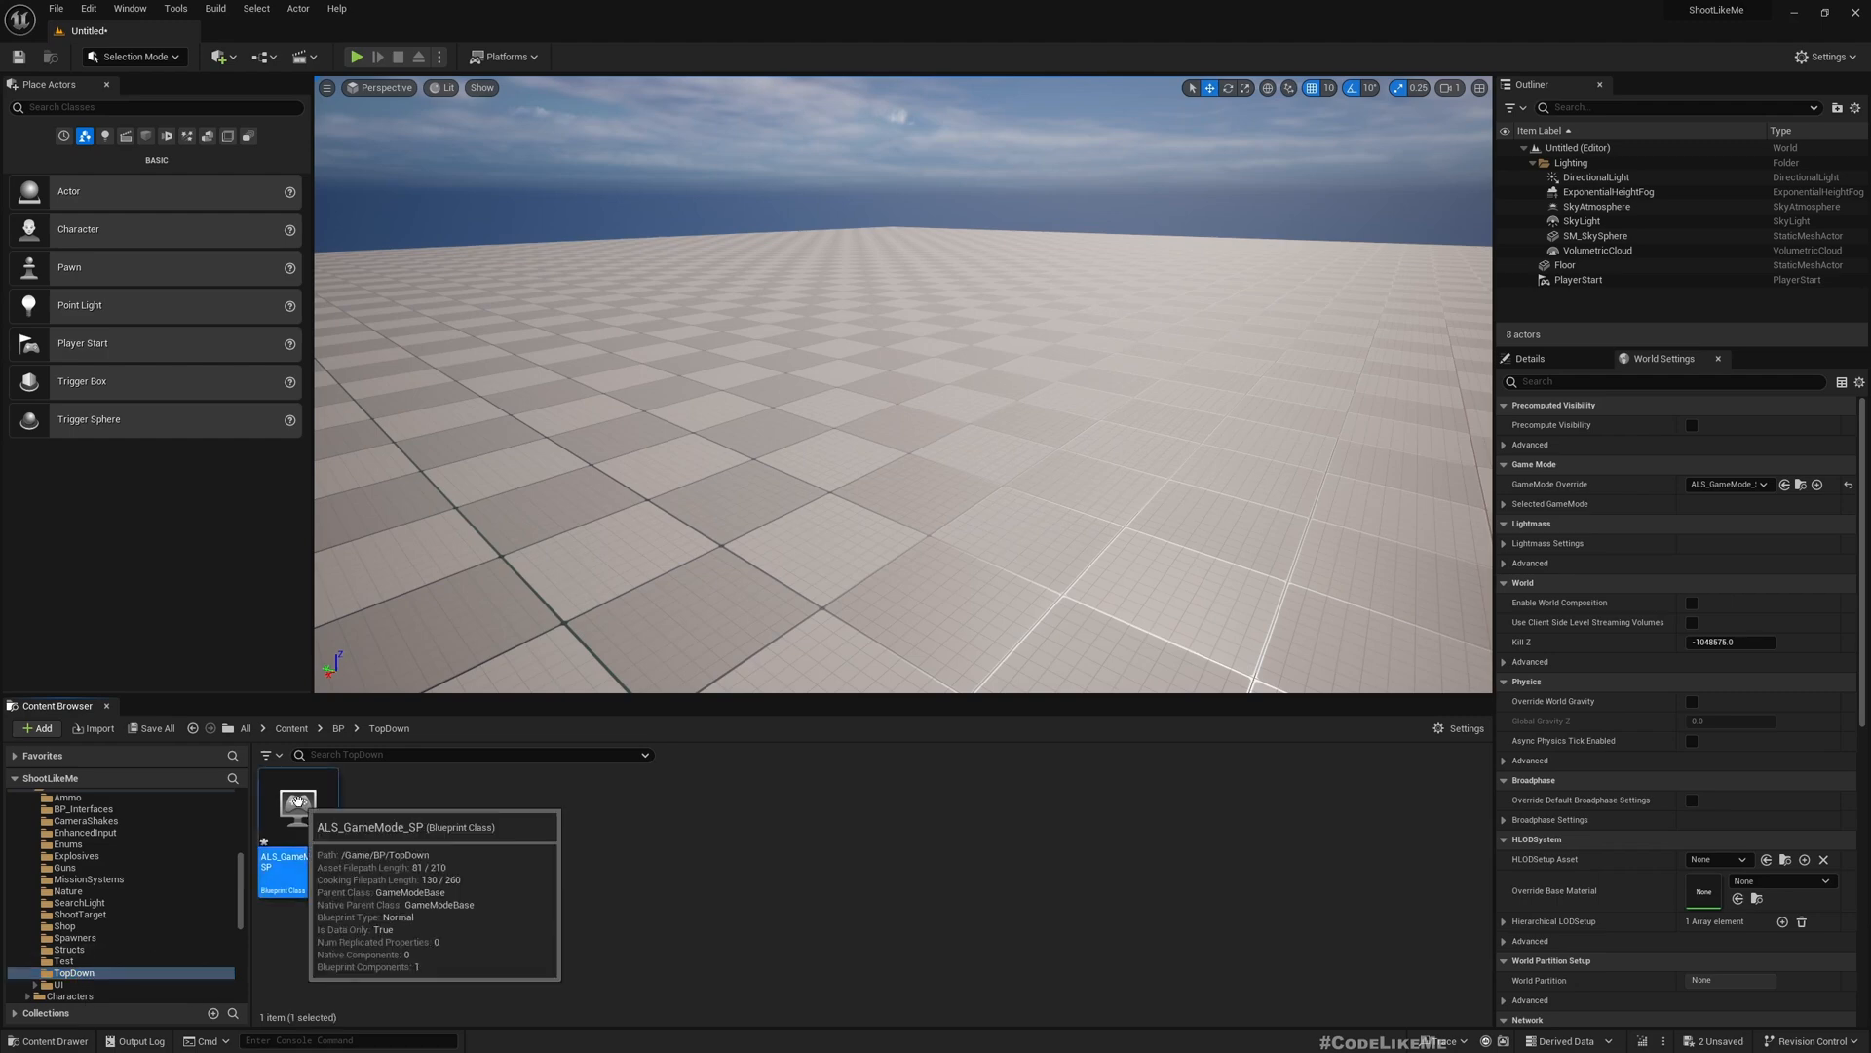
pyautogui.moveTo(1054, 997)
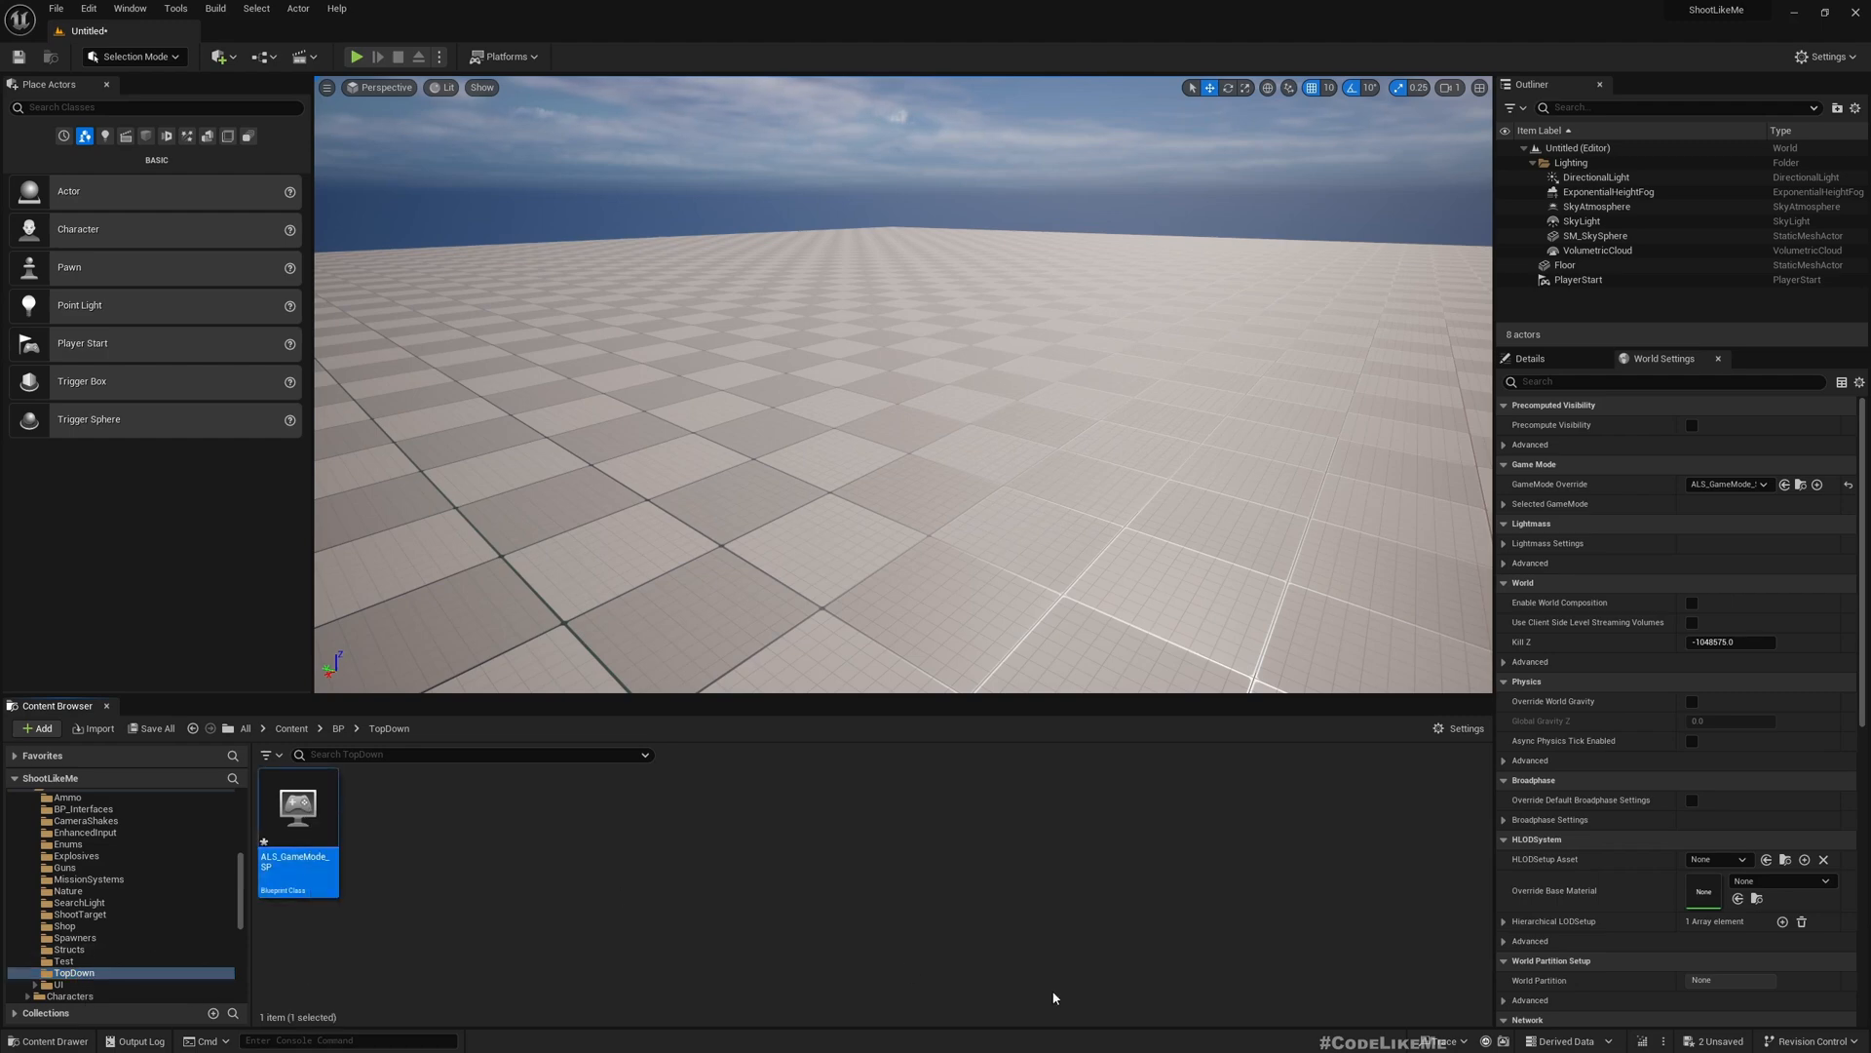
pyautogui.doubleClick(298, 857)
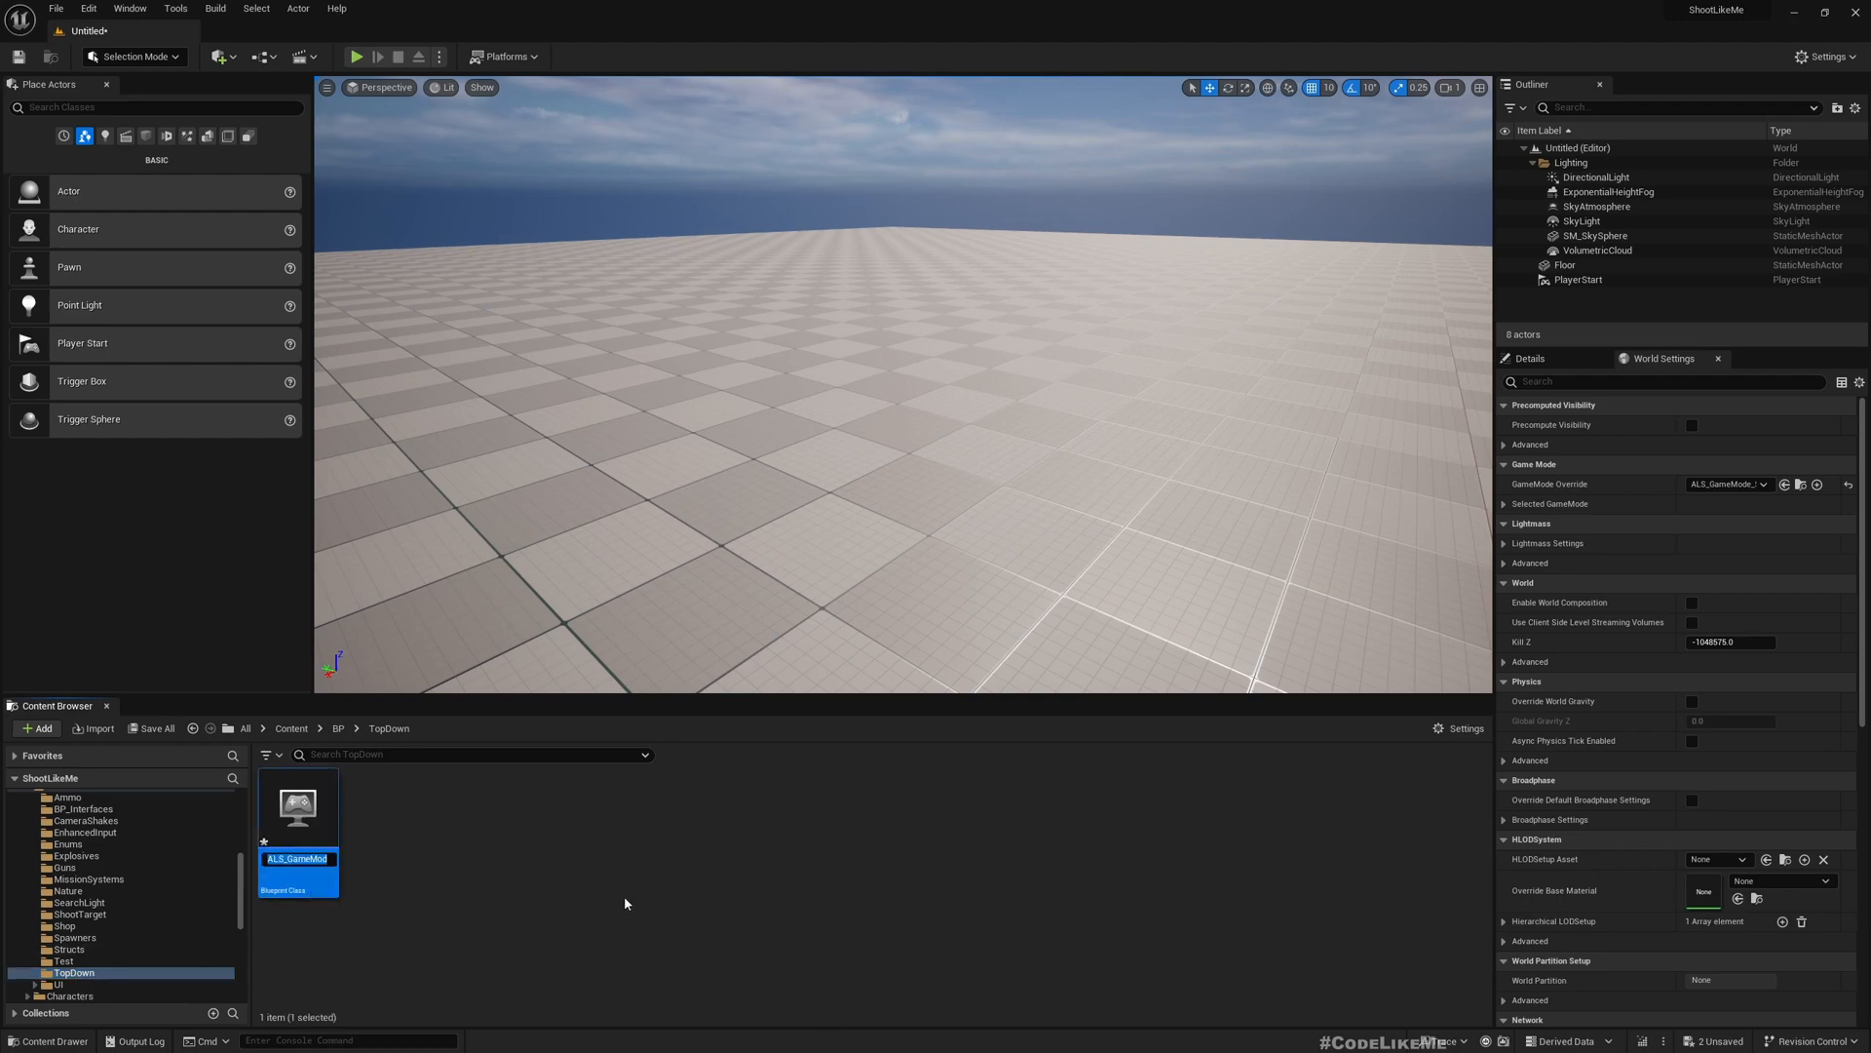
pyautogui.write('GameMode_SP')
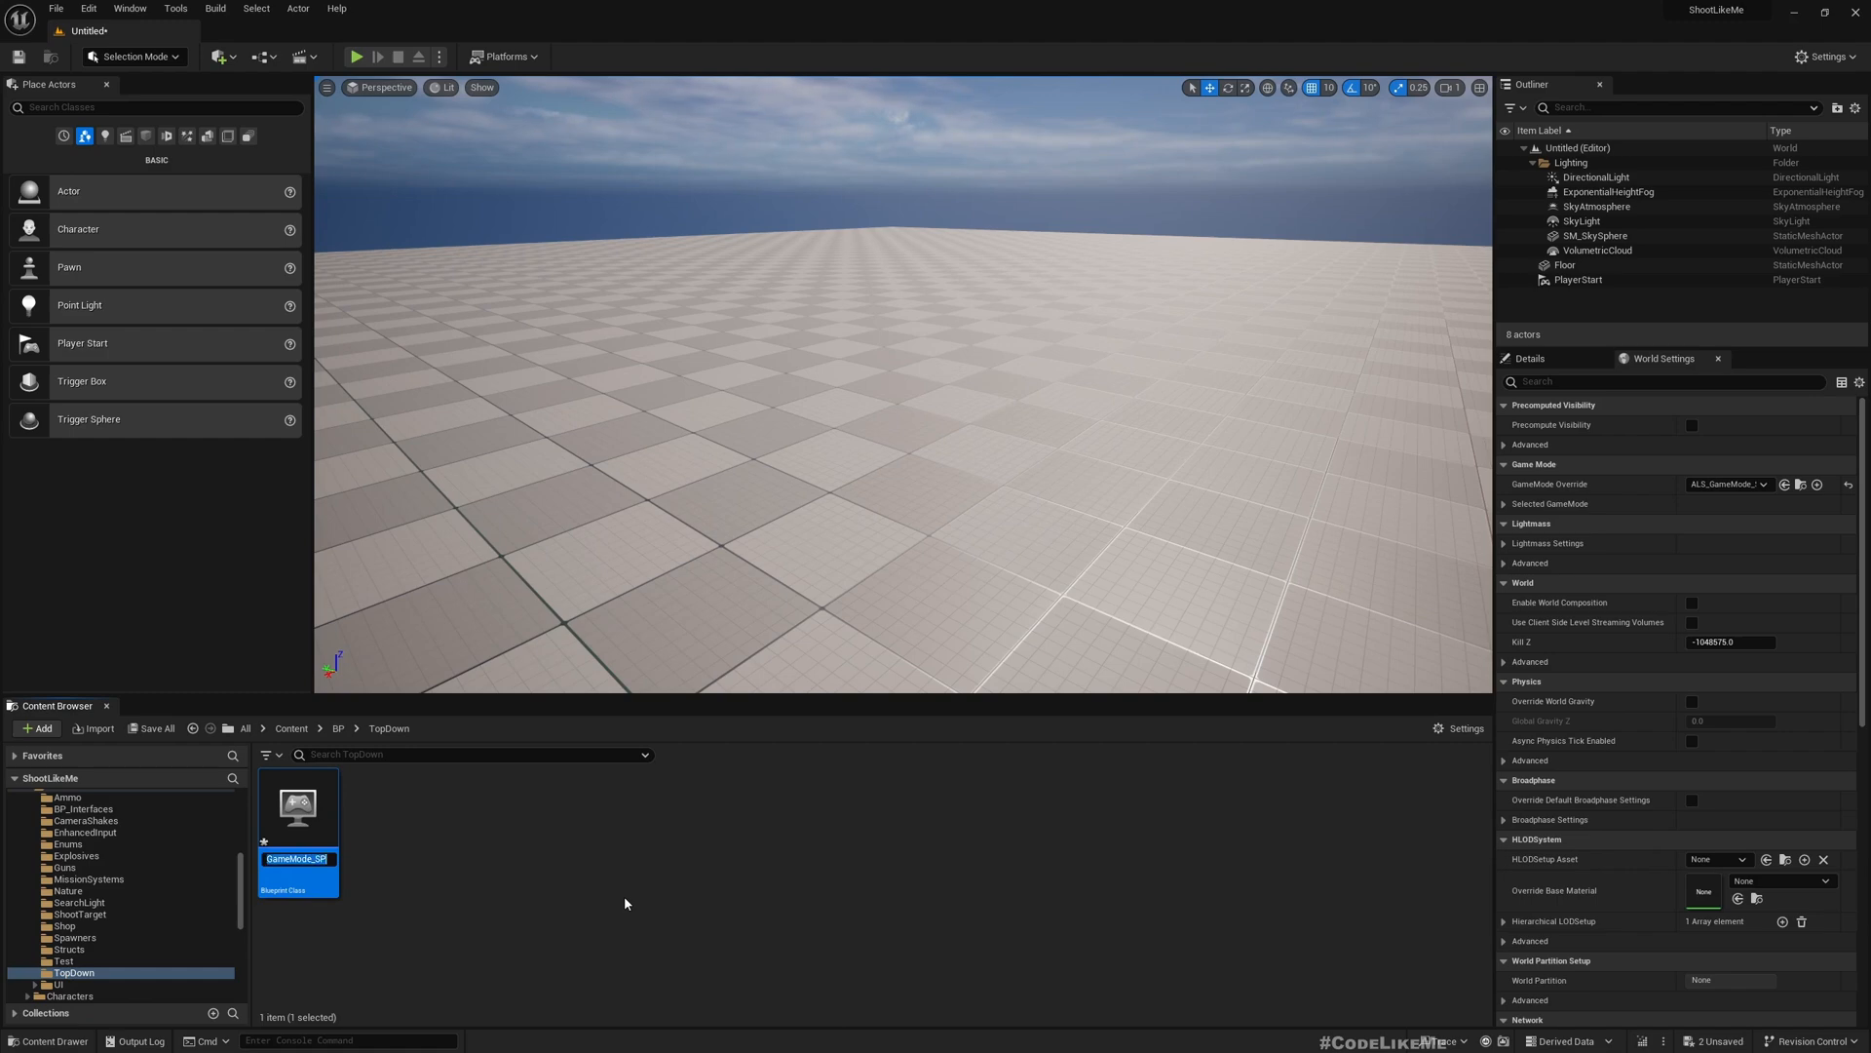
pyautogui.write('ALS_GameMode')
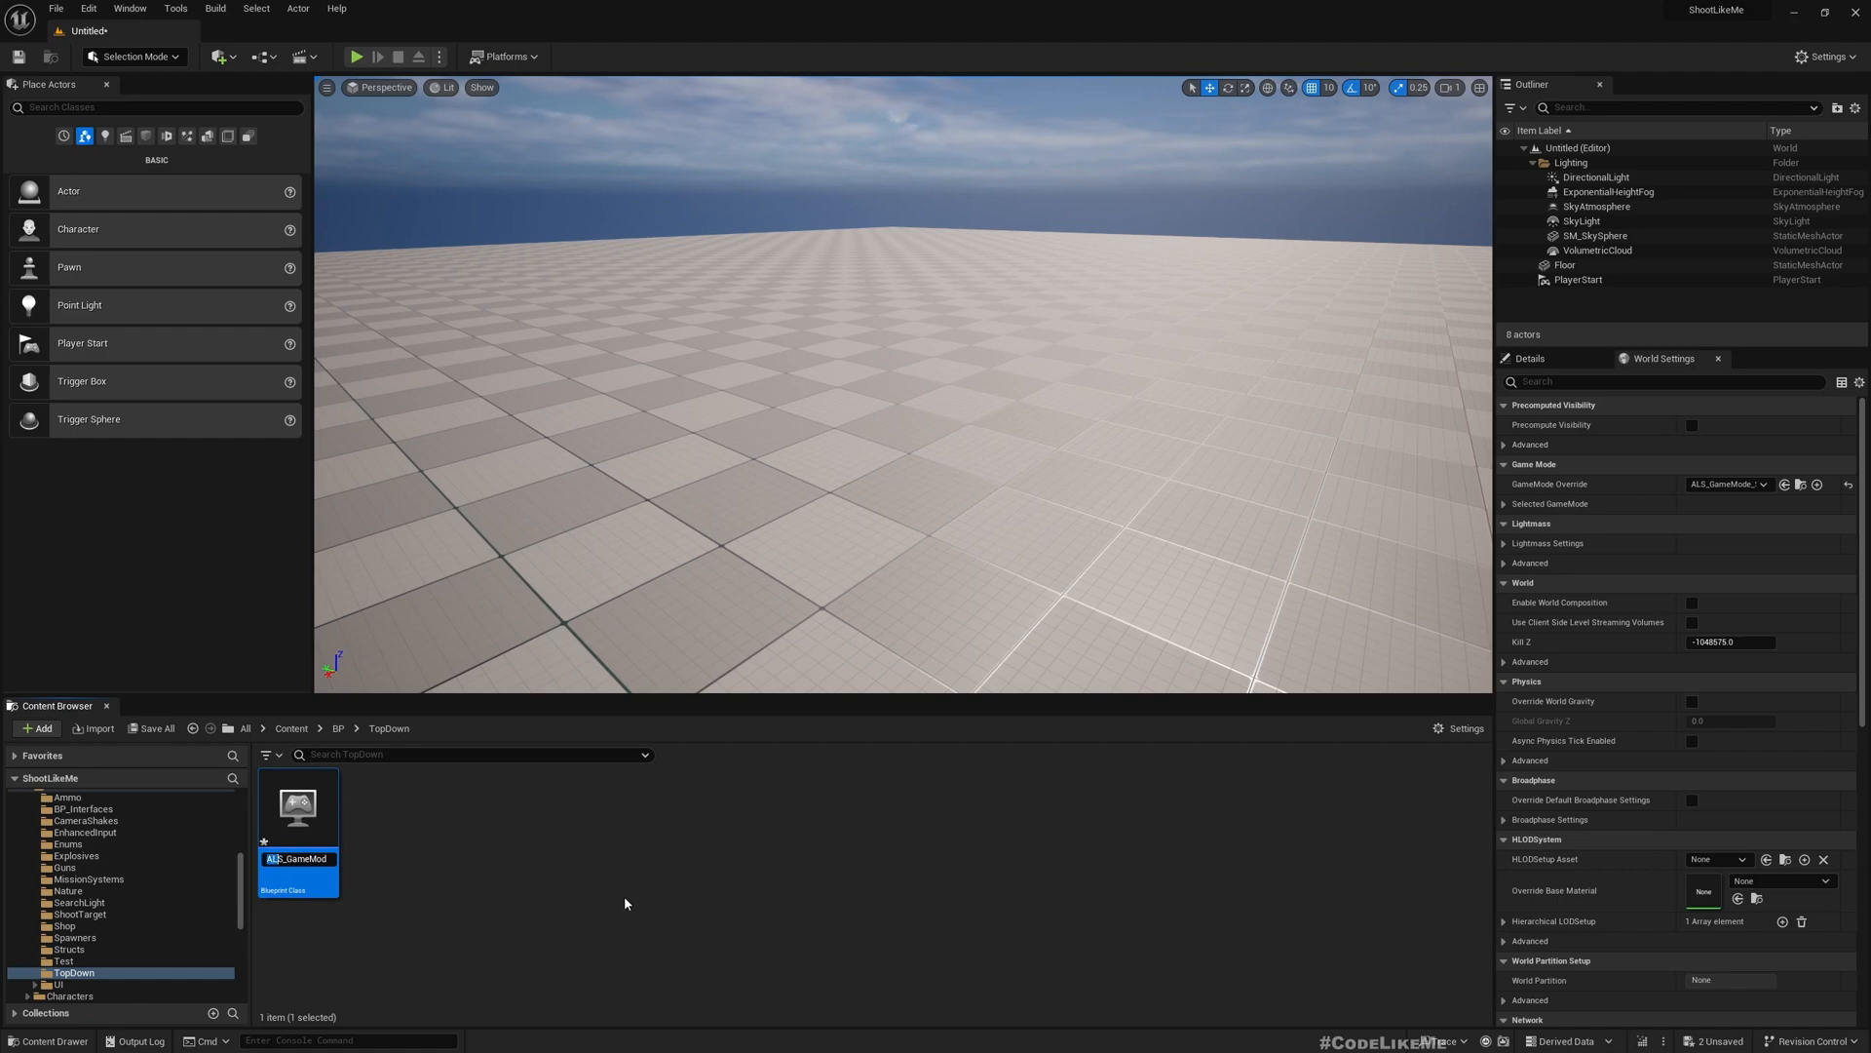
pyautogui.write('Top_GameMod')
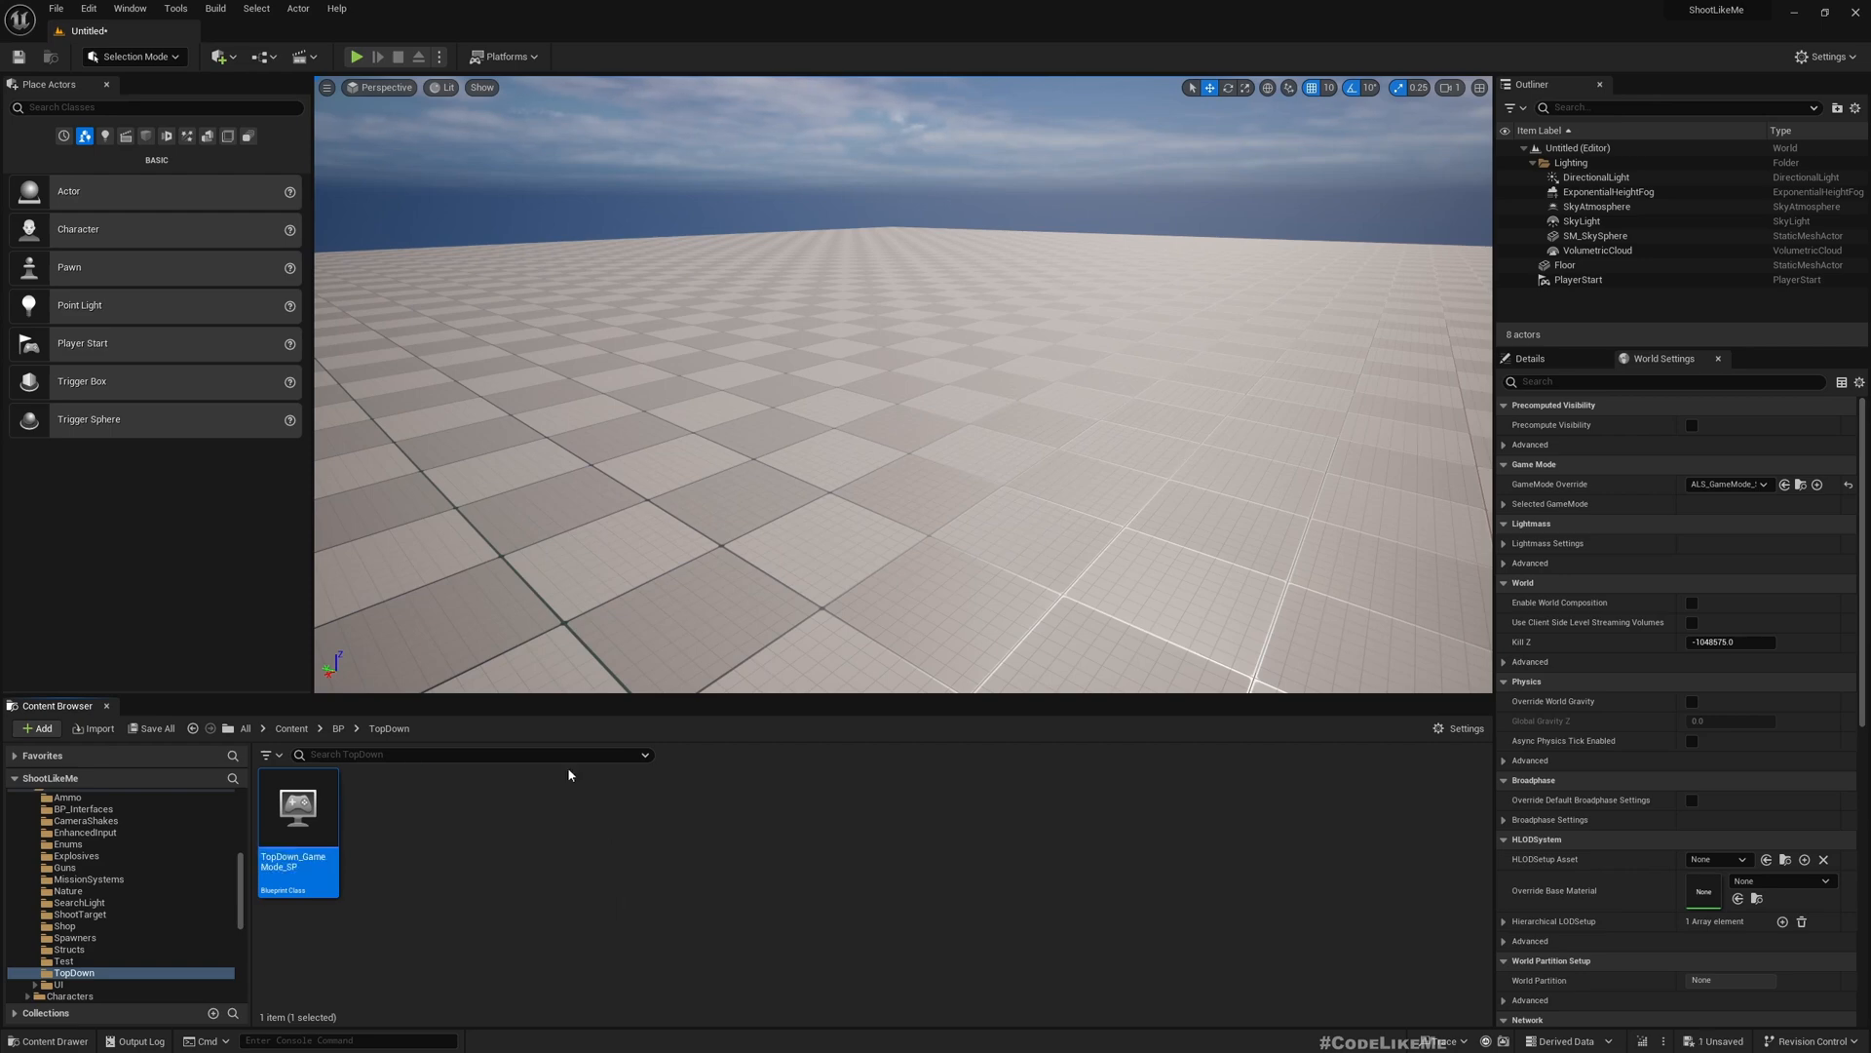
pyautogui.moveTo(1786, 483)
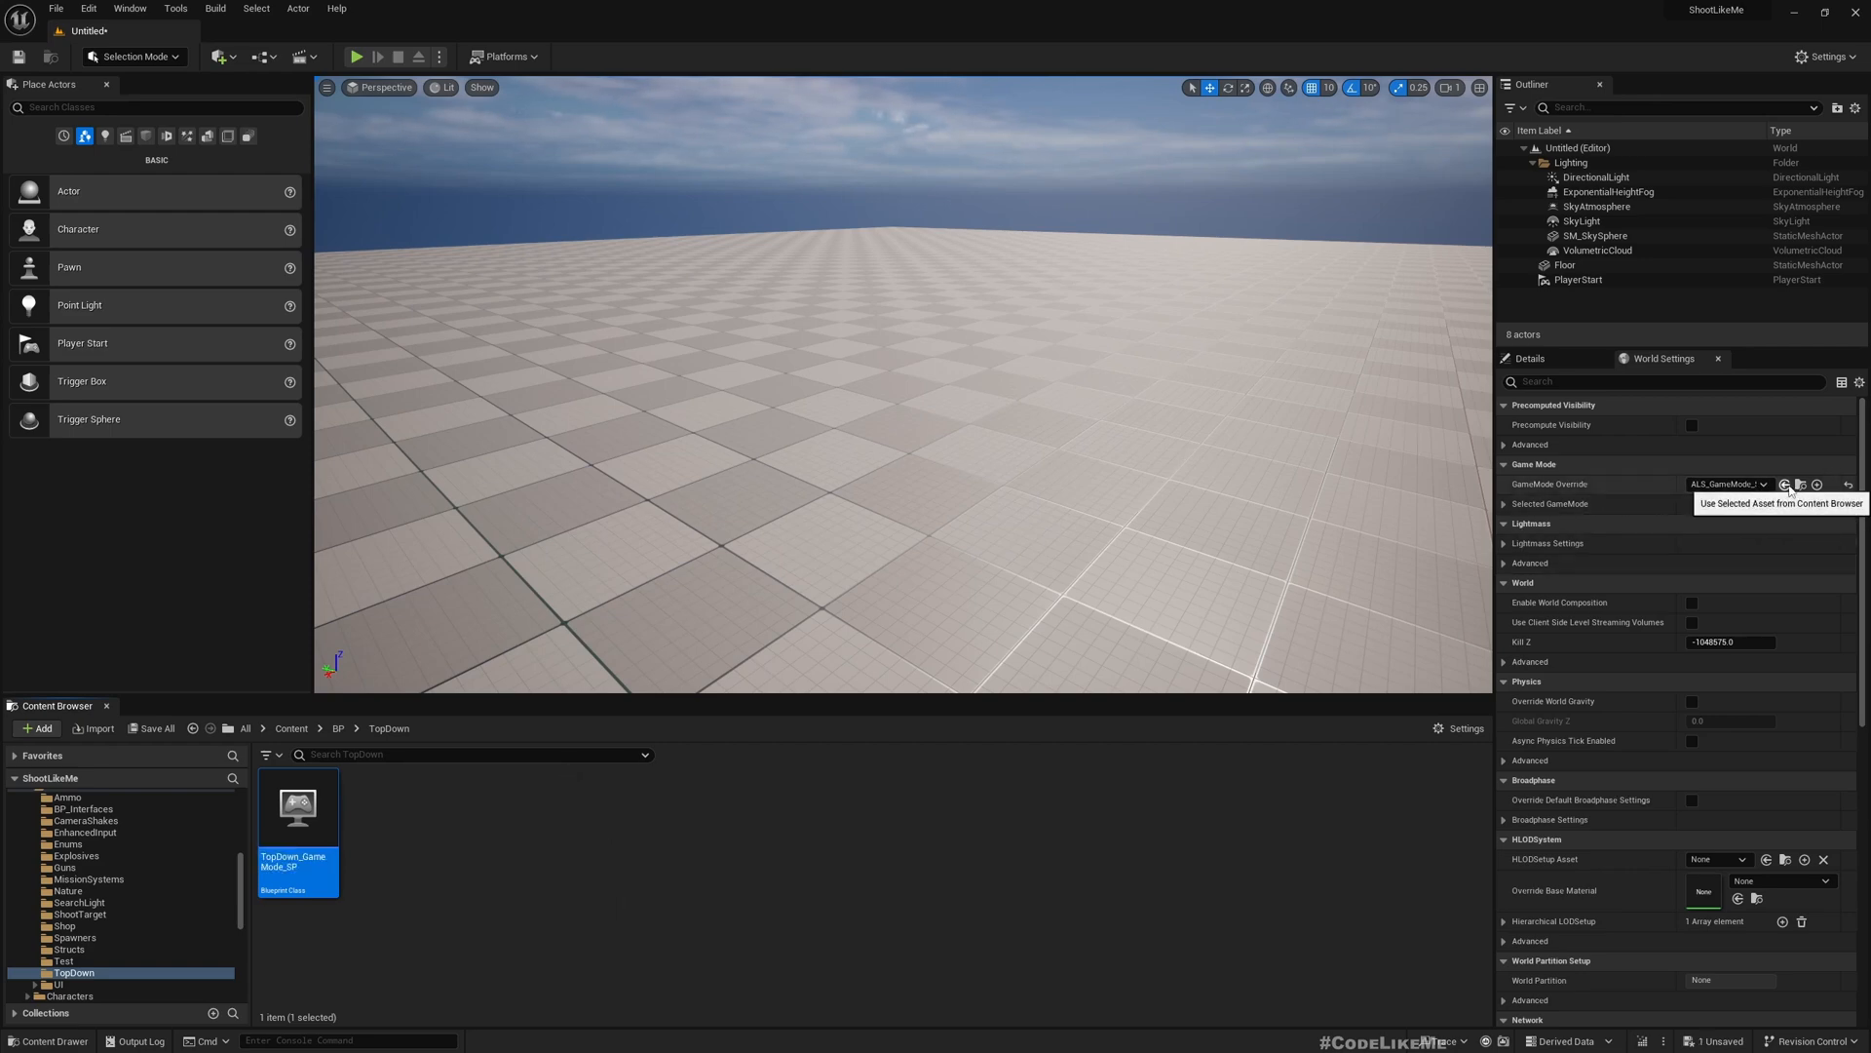
# Assign TopDown_GameMode_SP as GameMode Override and run a play test.
pyautogui.click(1786, 484)
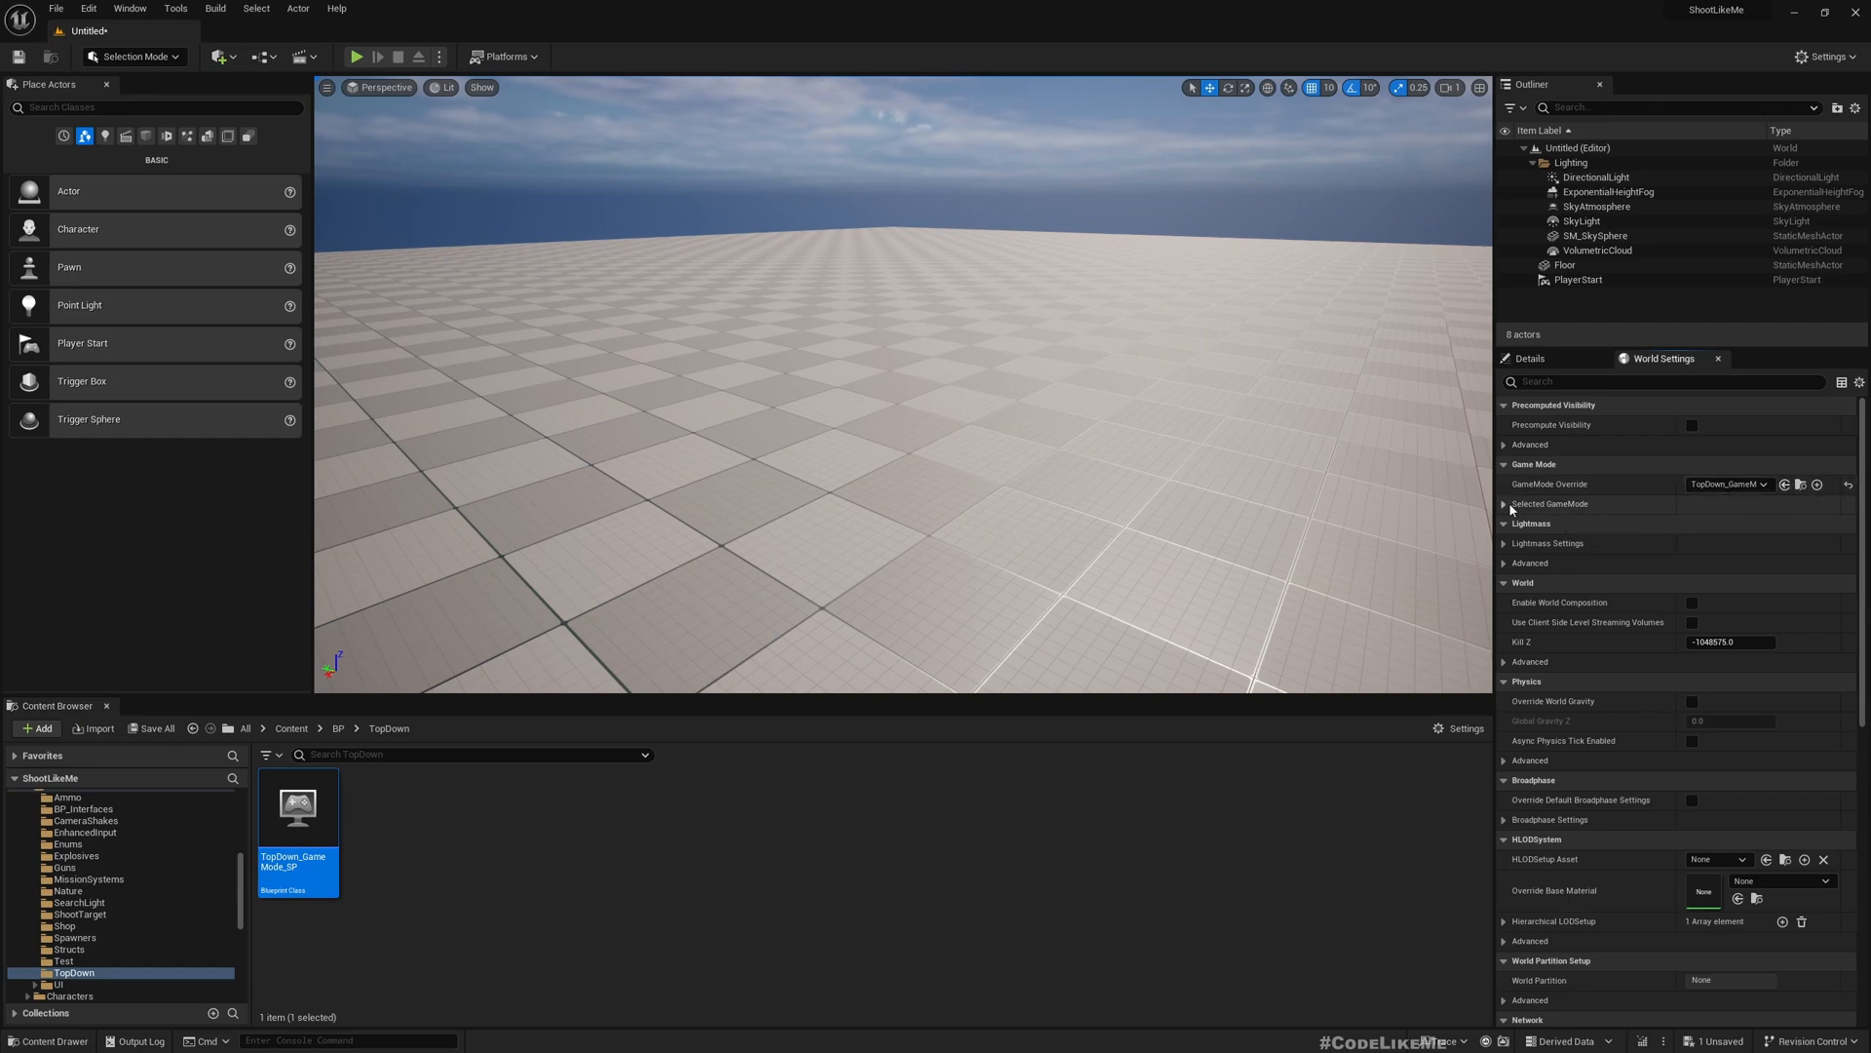
pyautogui.click(355, 57)
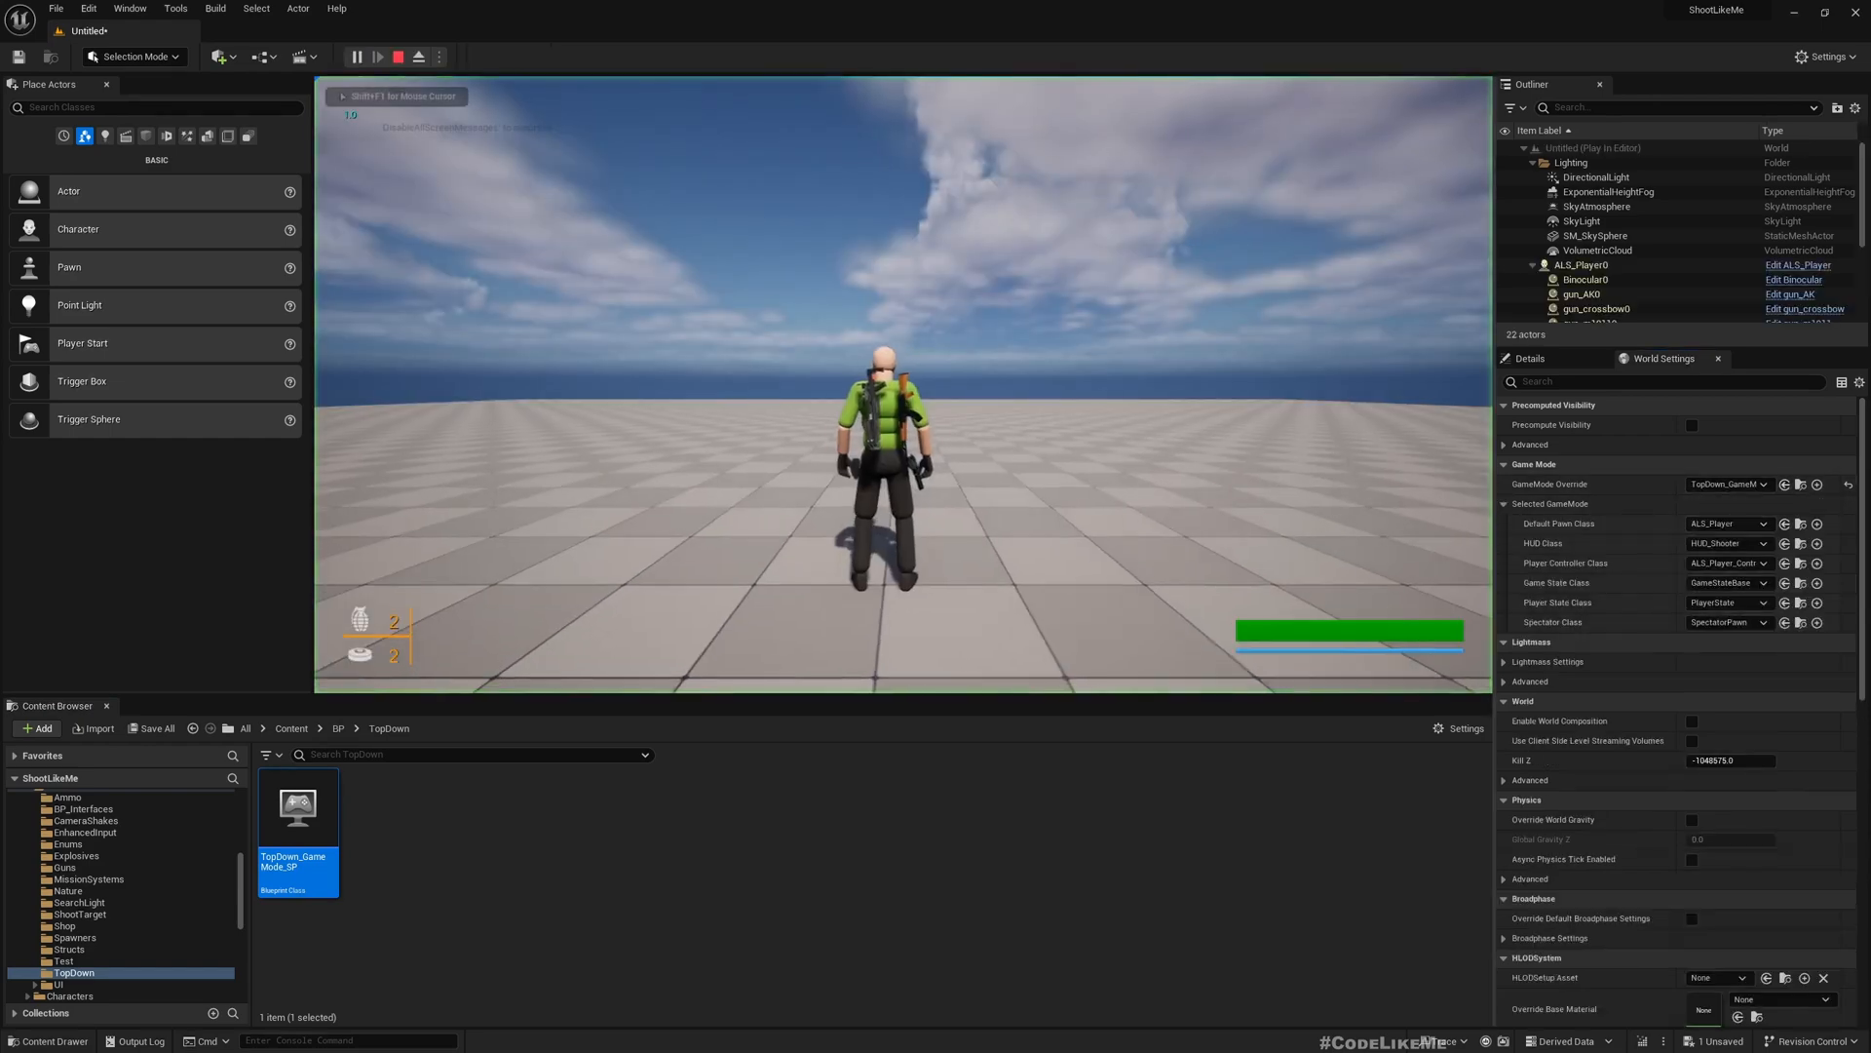
pyautogui.click(416, 56)
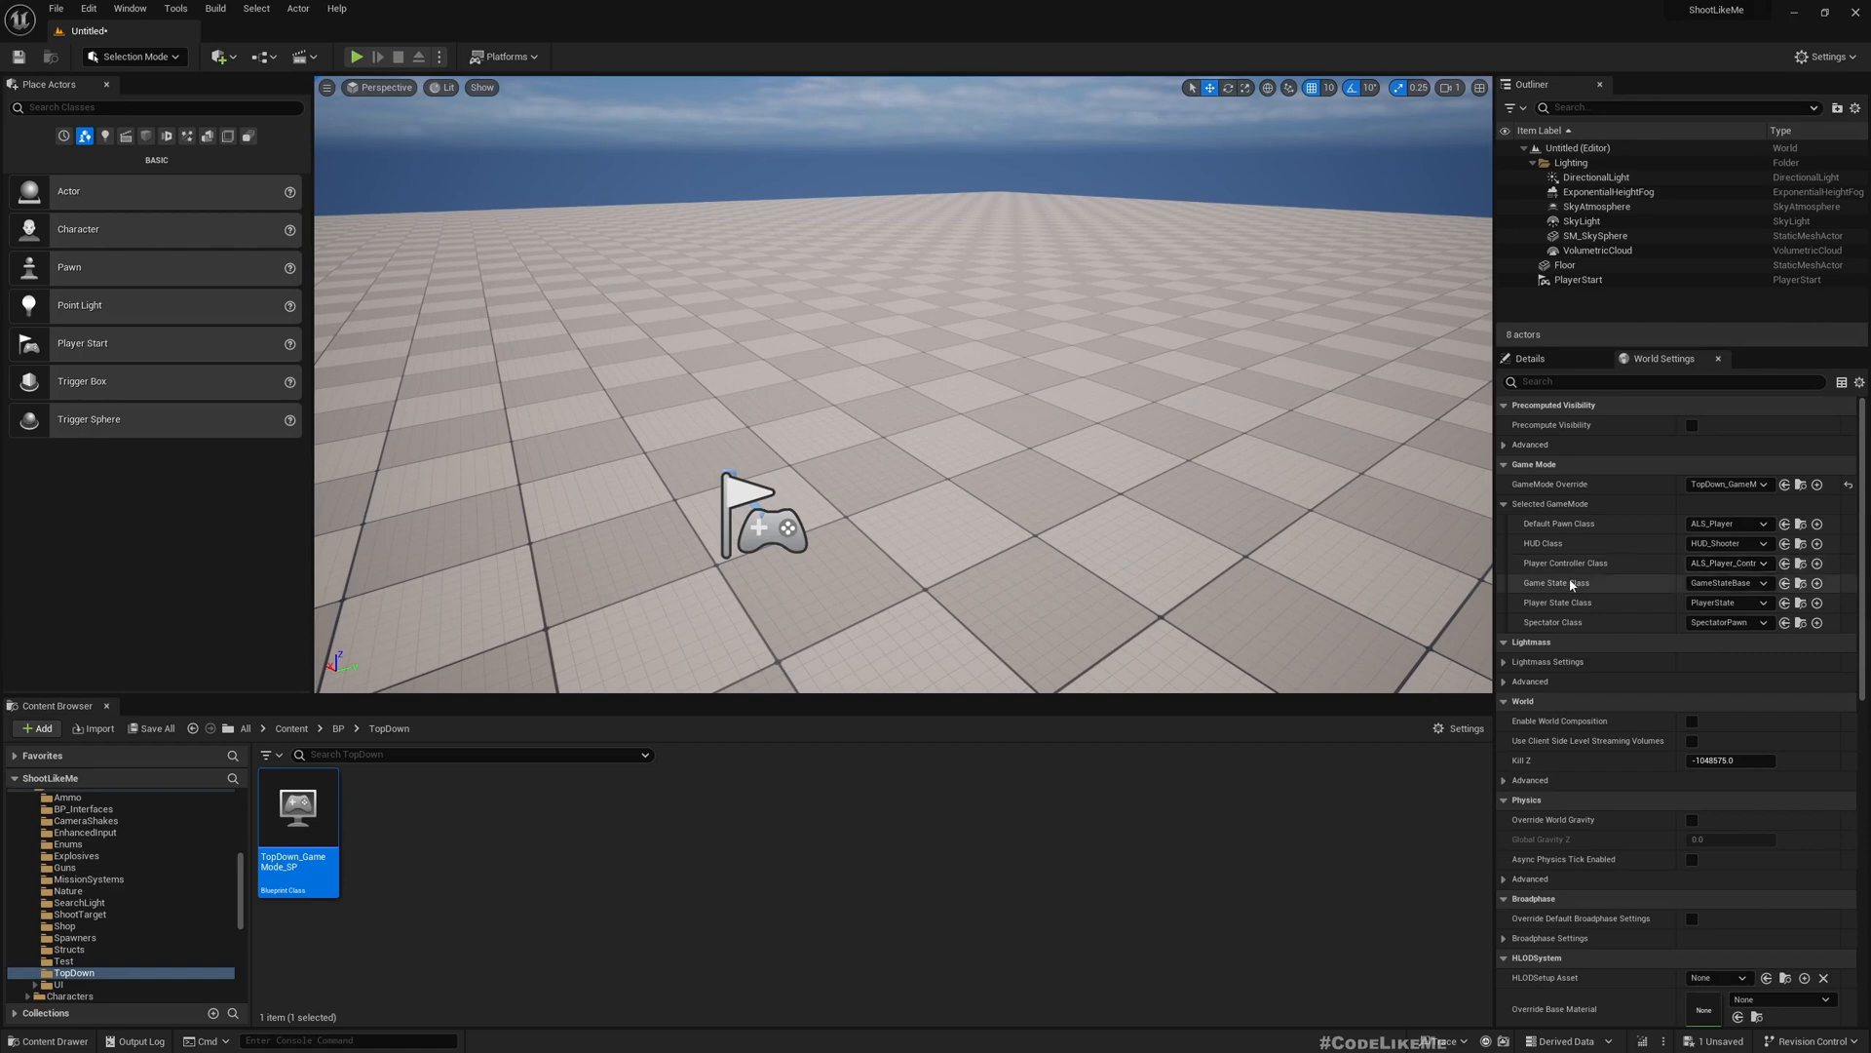
pyautogui.moveTo(1802, 562)
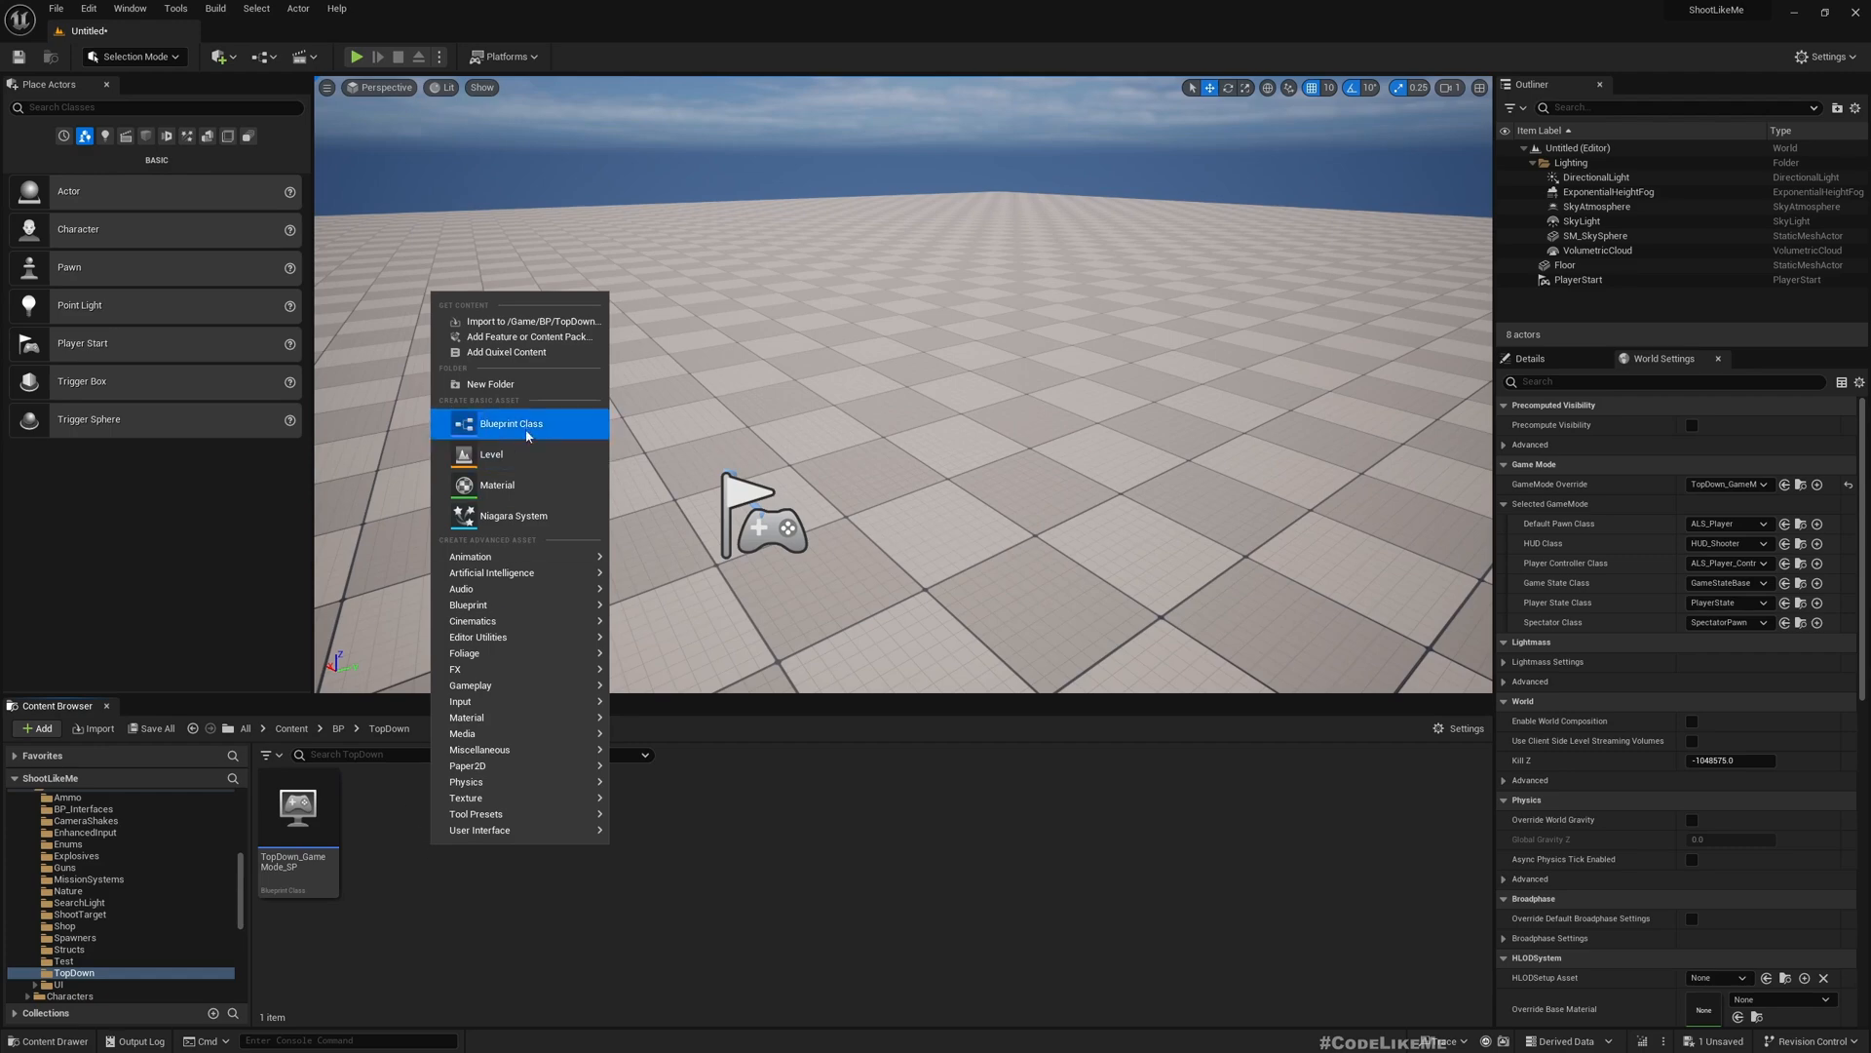
# Create CLM_TopDownPlayerController and assign it as the Player Controller Class.
pyautogui.click(510, 424)
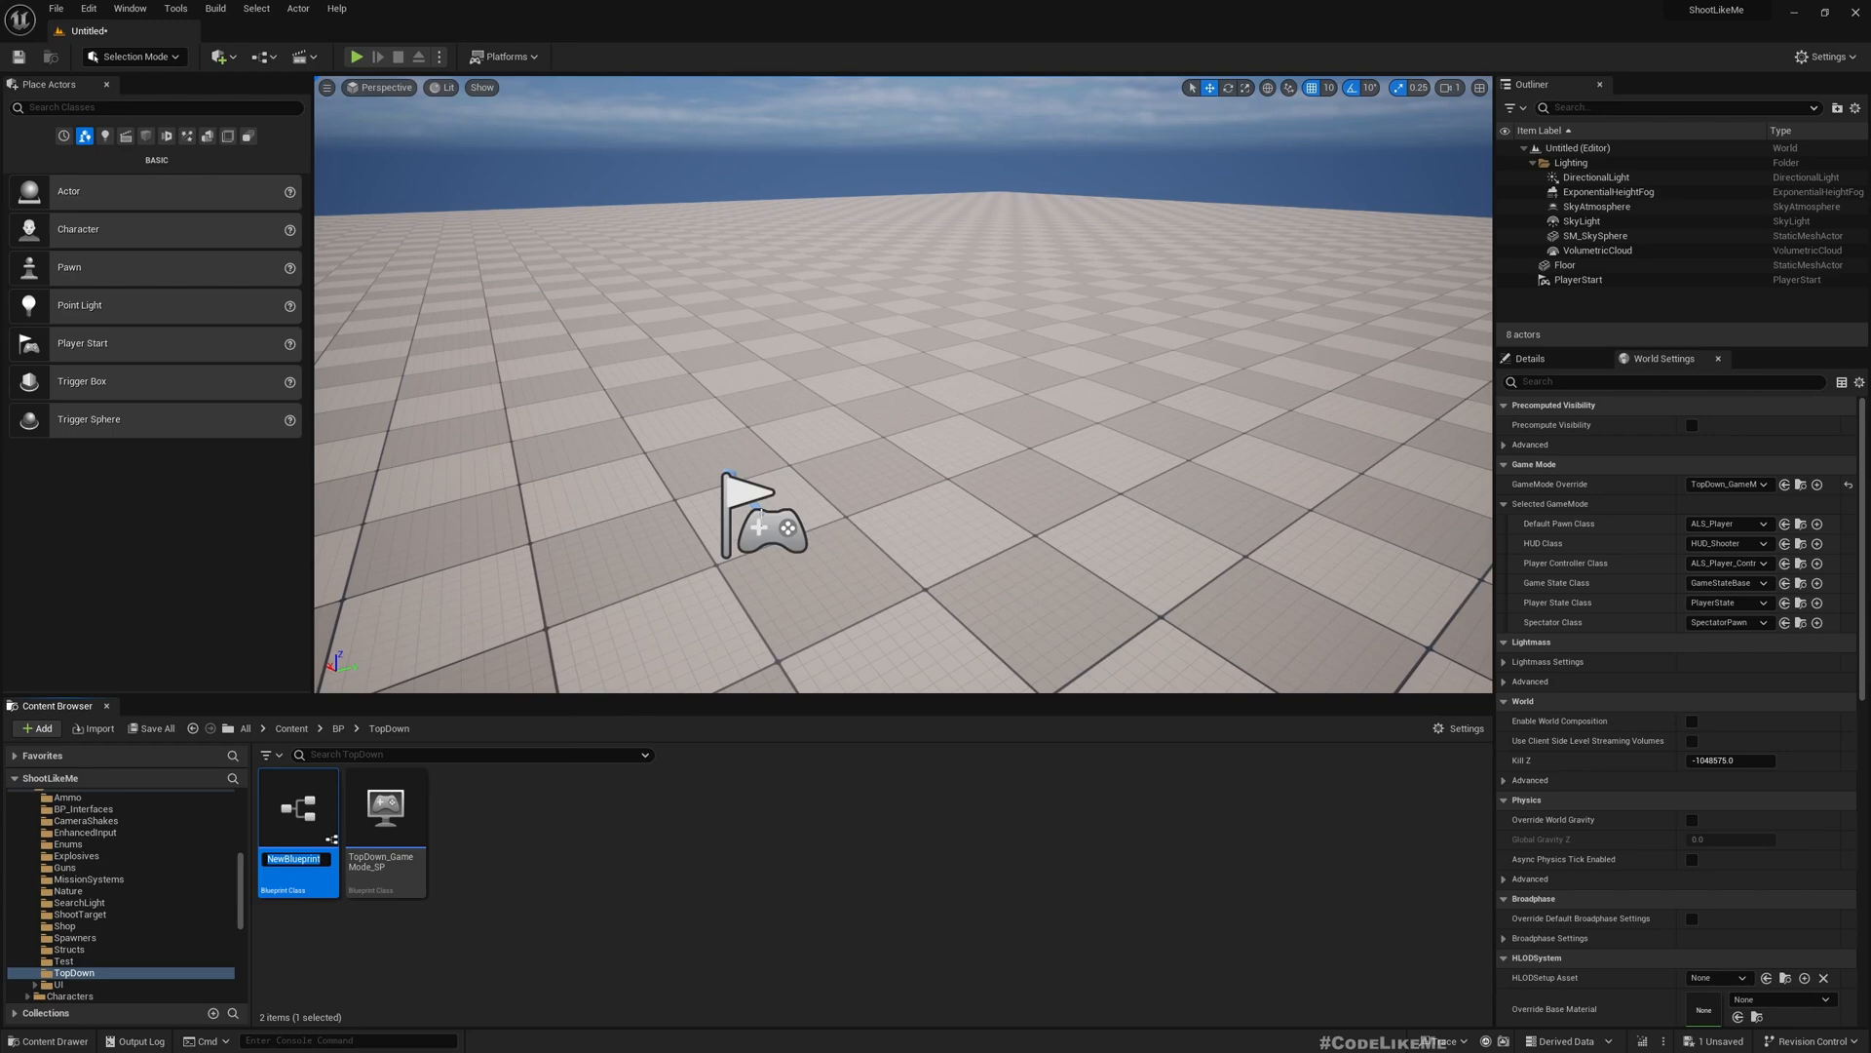
pyautogui.write('CLM_TopDownPlayerController')
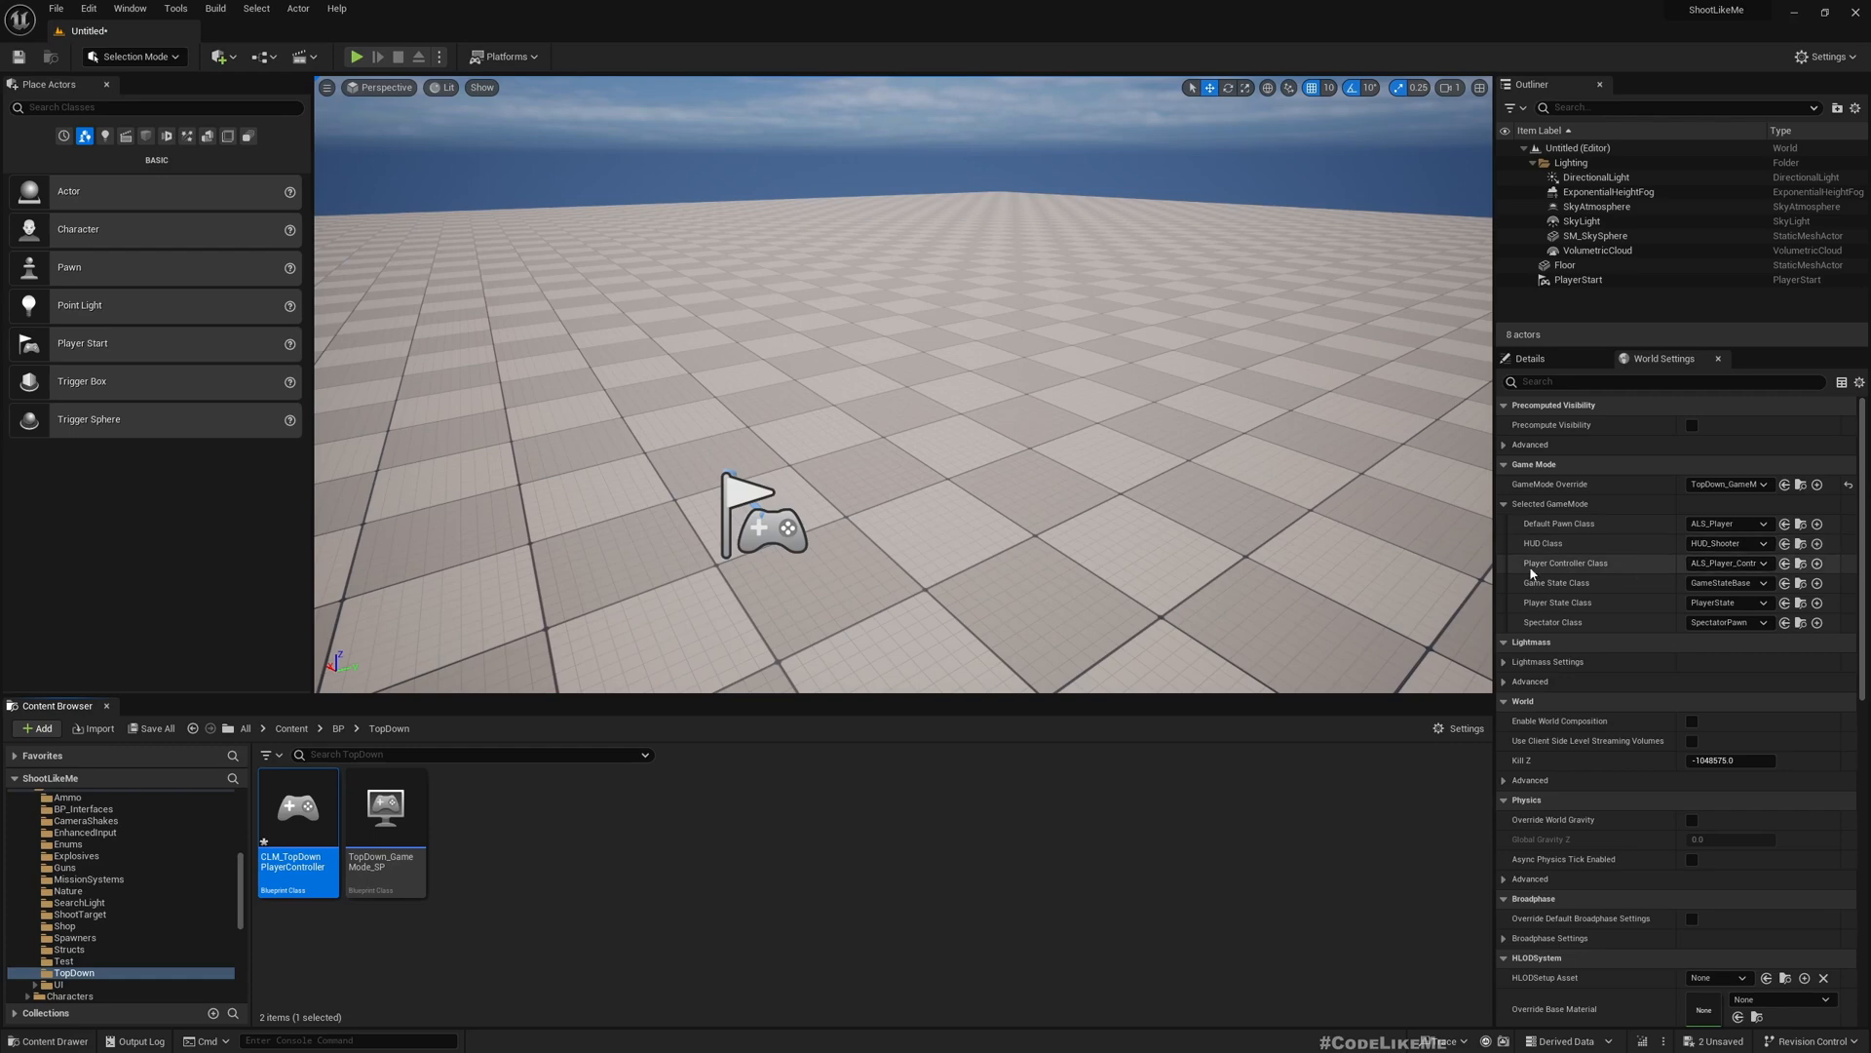
pyautogui.moveTo(1785, 563)
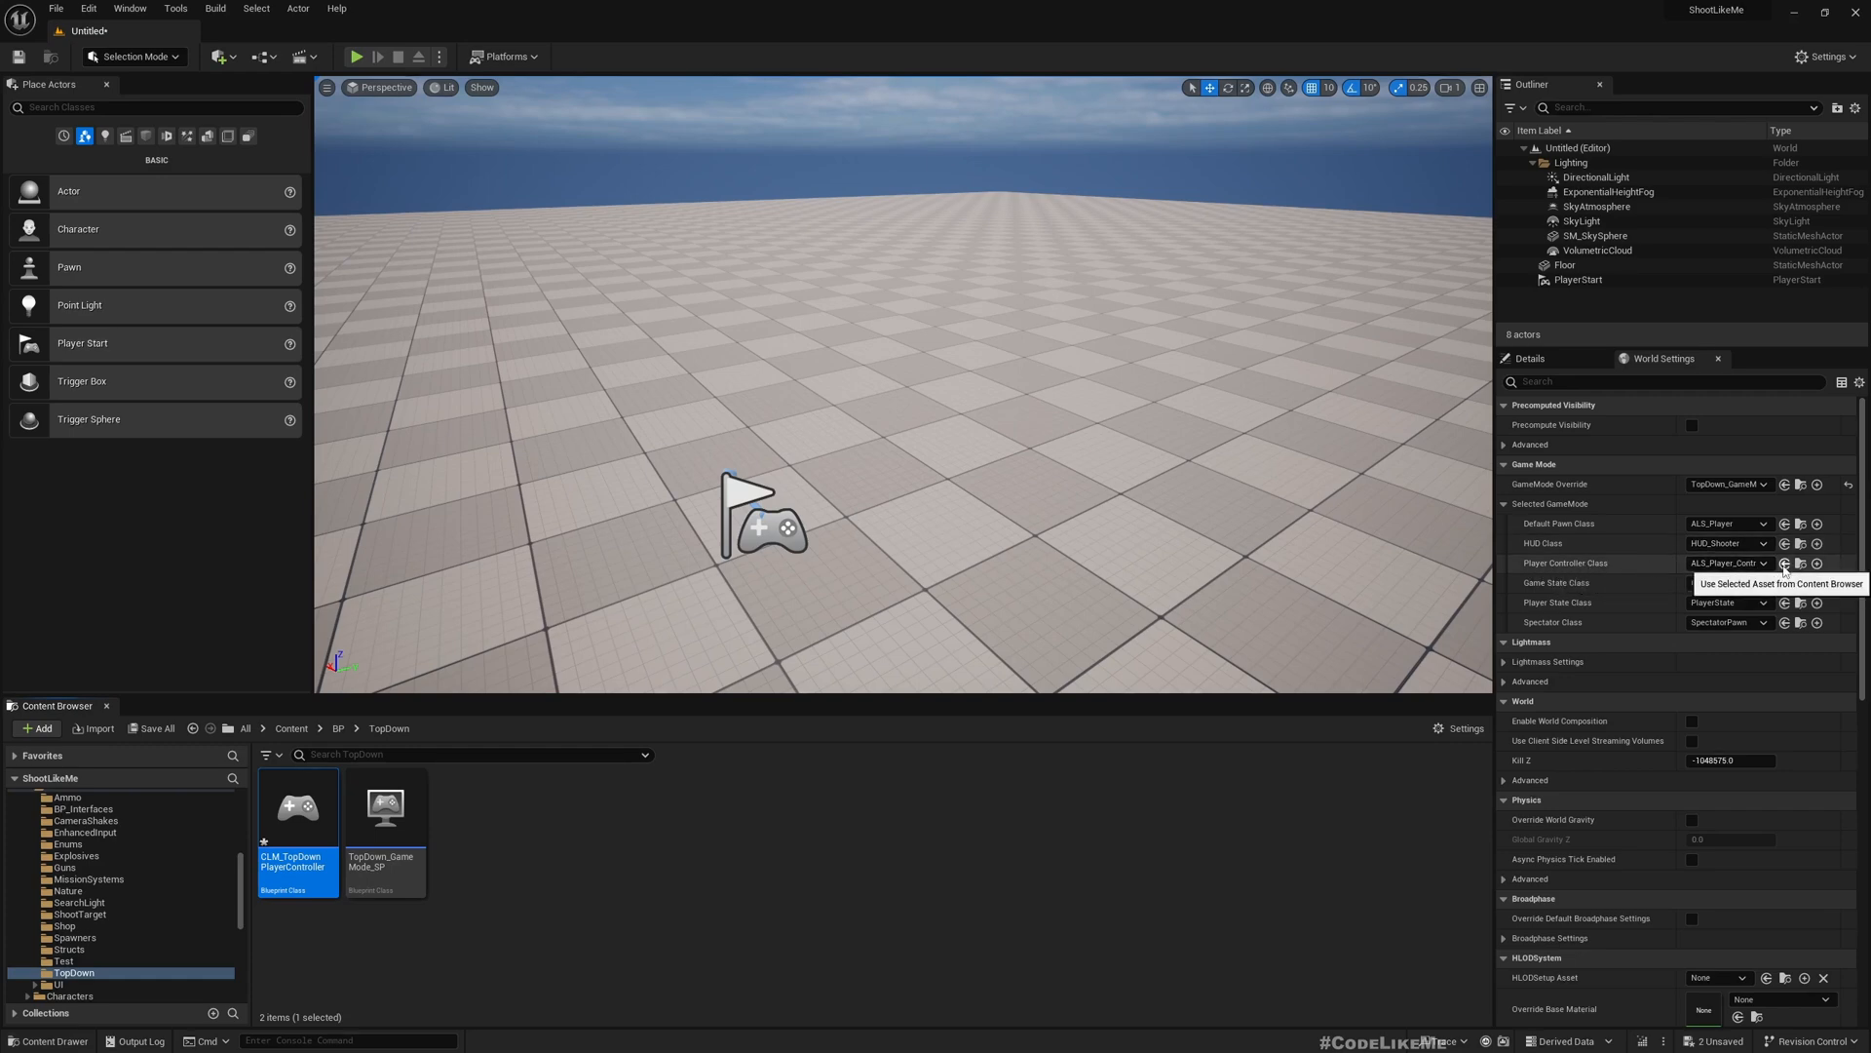
pyautogui.click(356, 56)
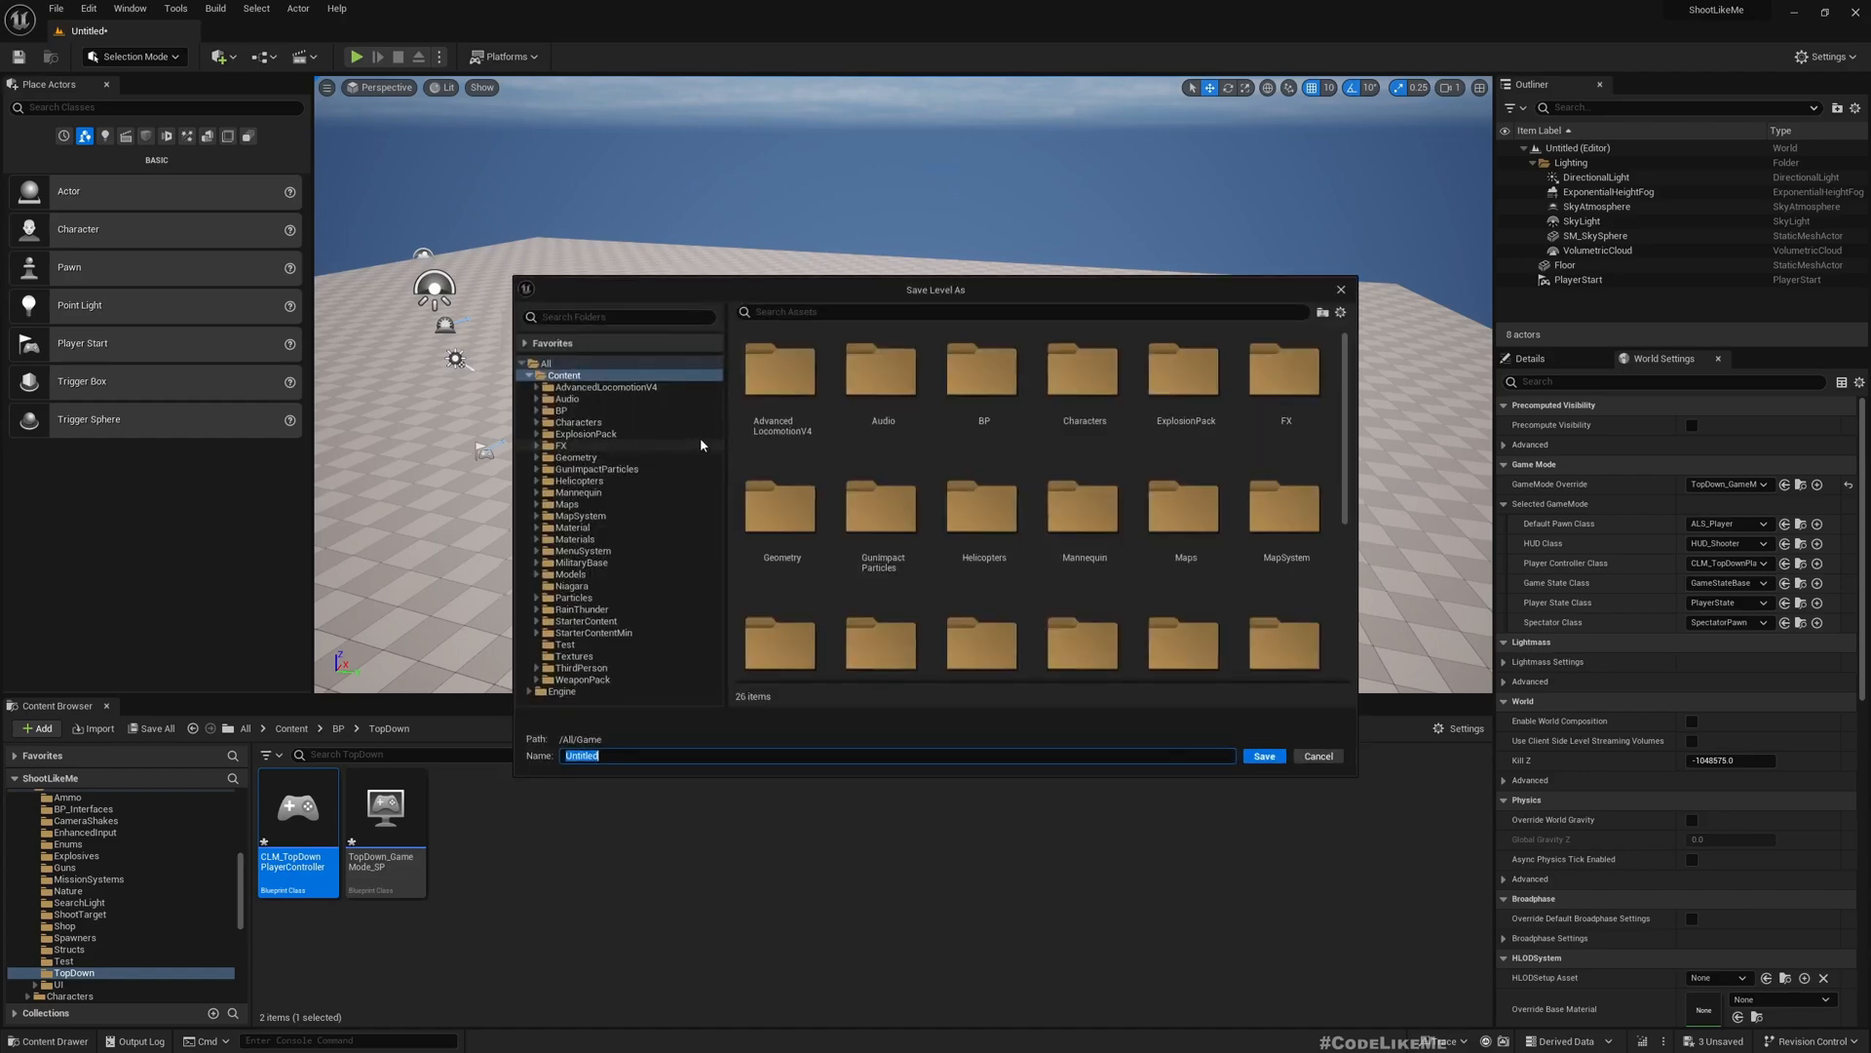
# Save the level into the Maps folder under the name TopDownDemo.
pyautogui.click(564, 503)
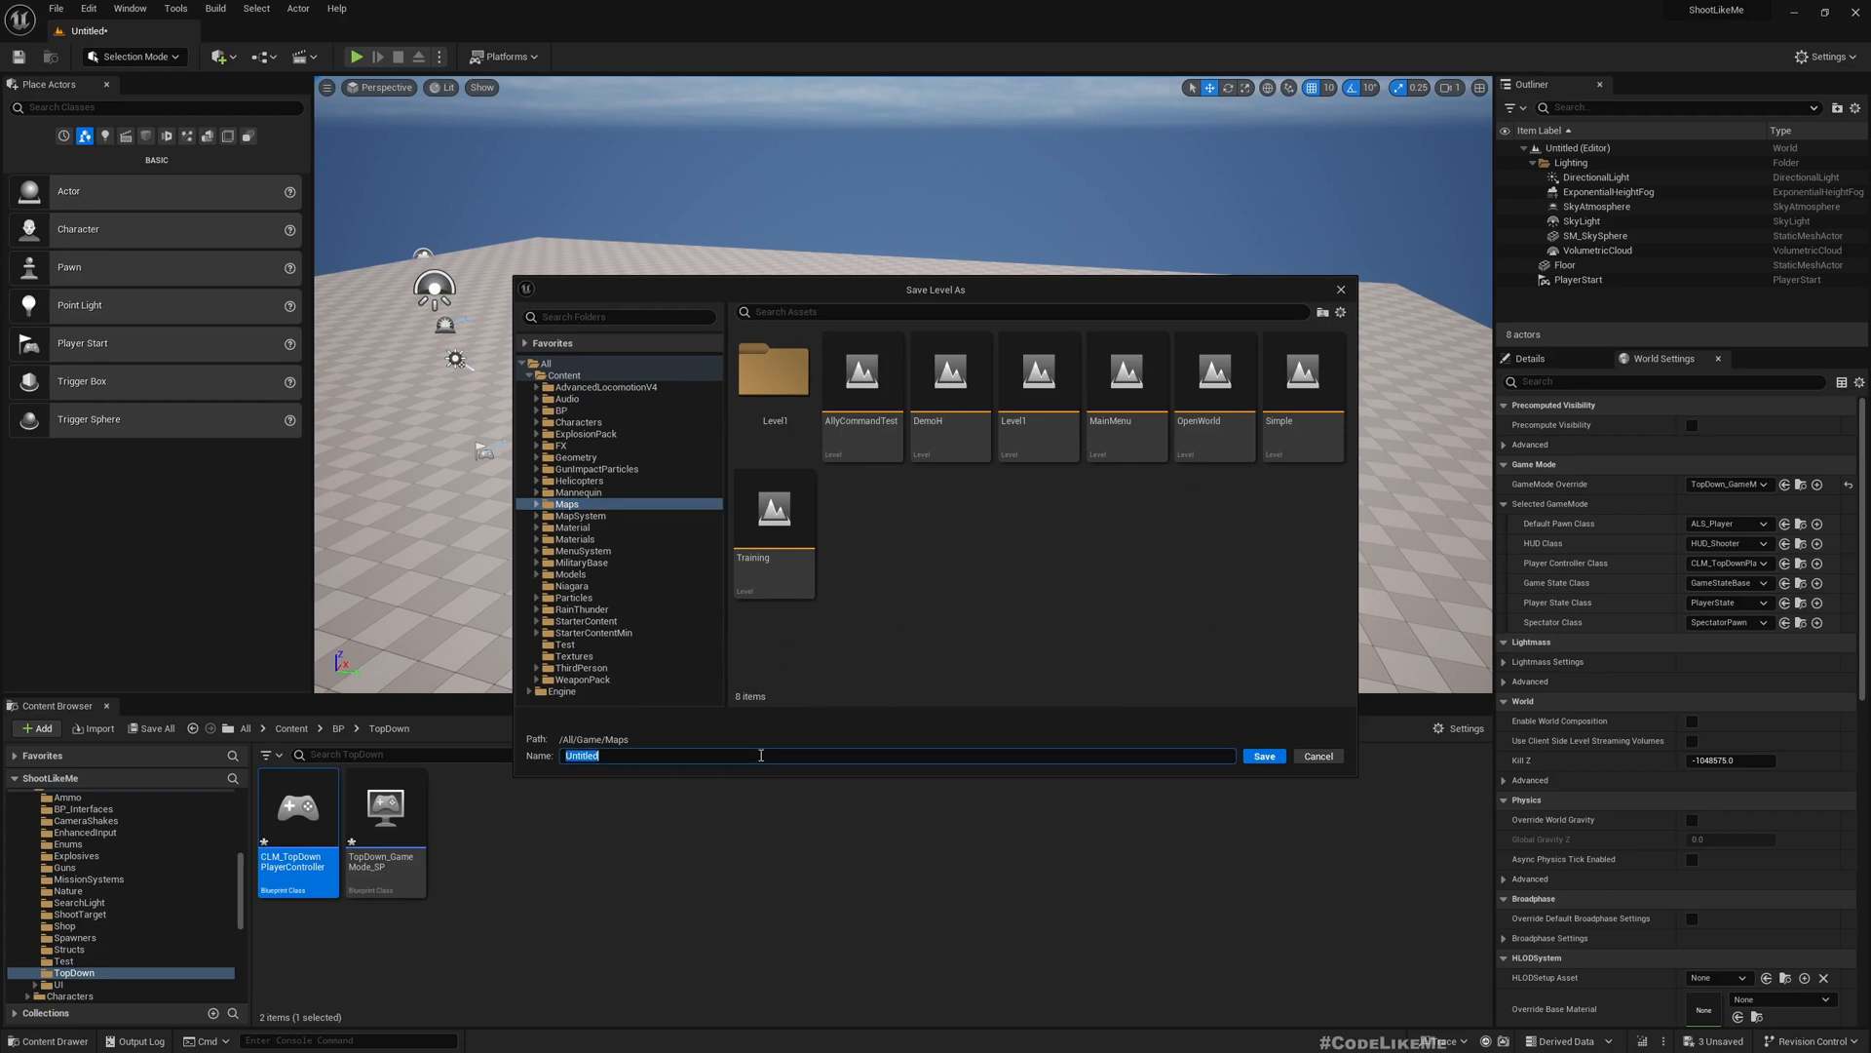
pyautogui.write('TopDownDemo')
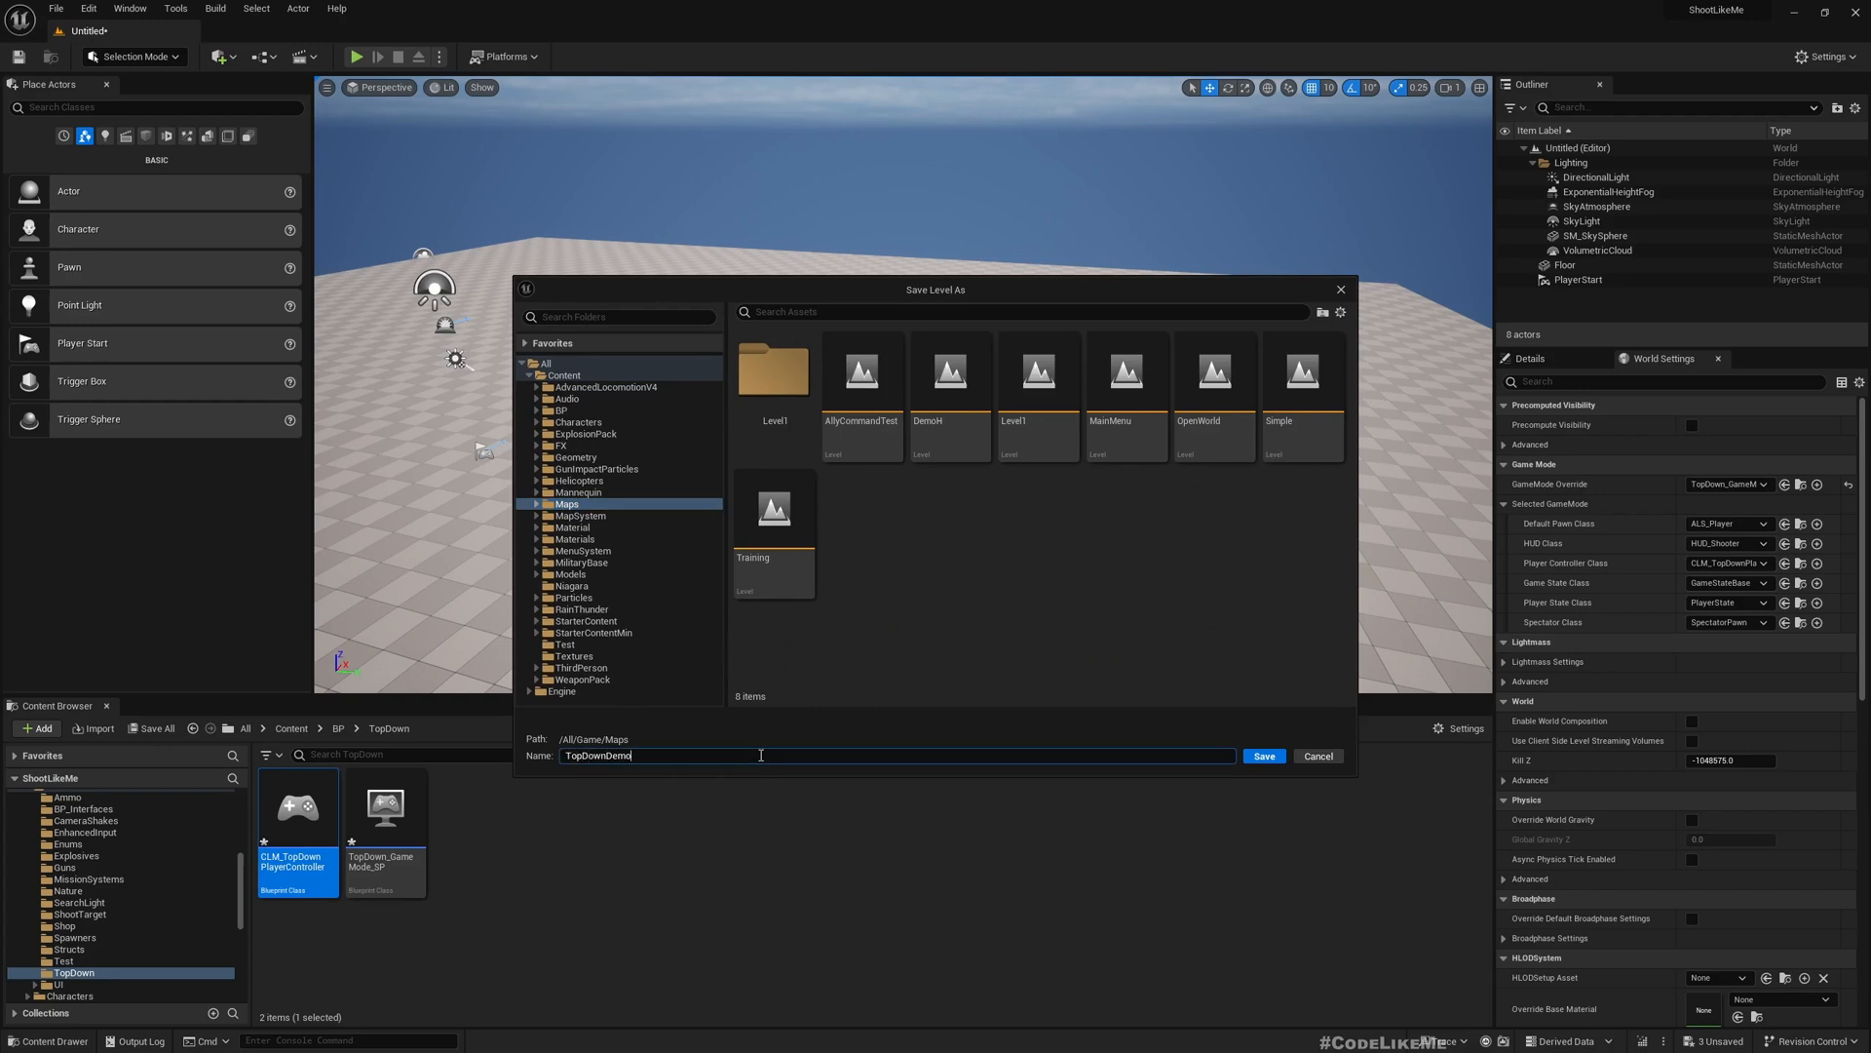
pyautogui.click(1263, 756)
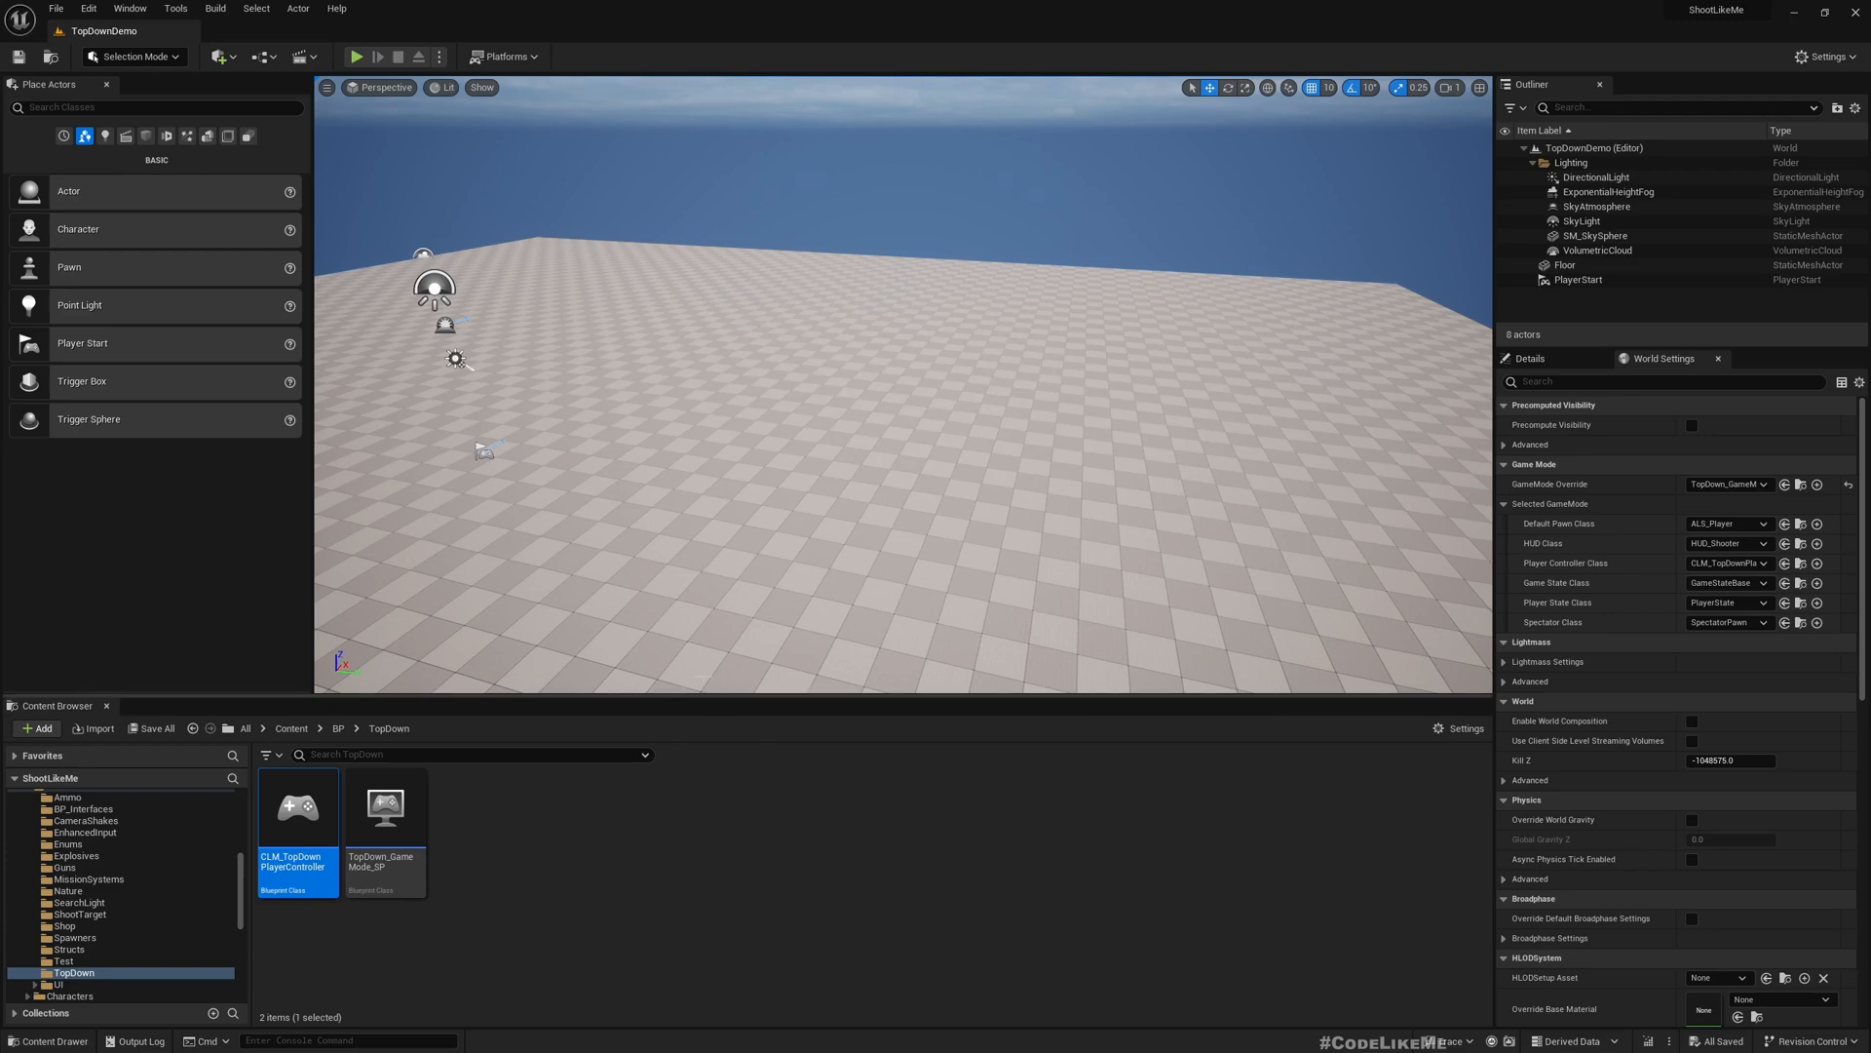
pyautogui.moveTo(535, 174)
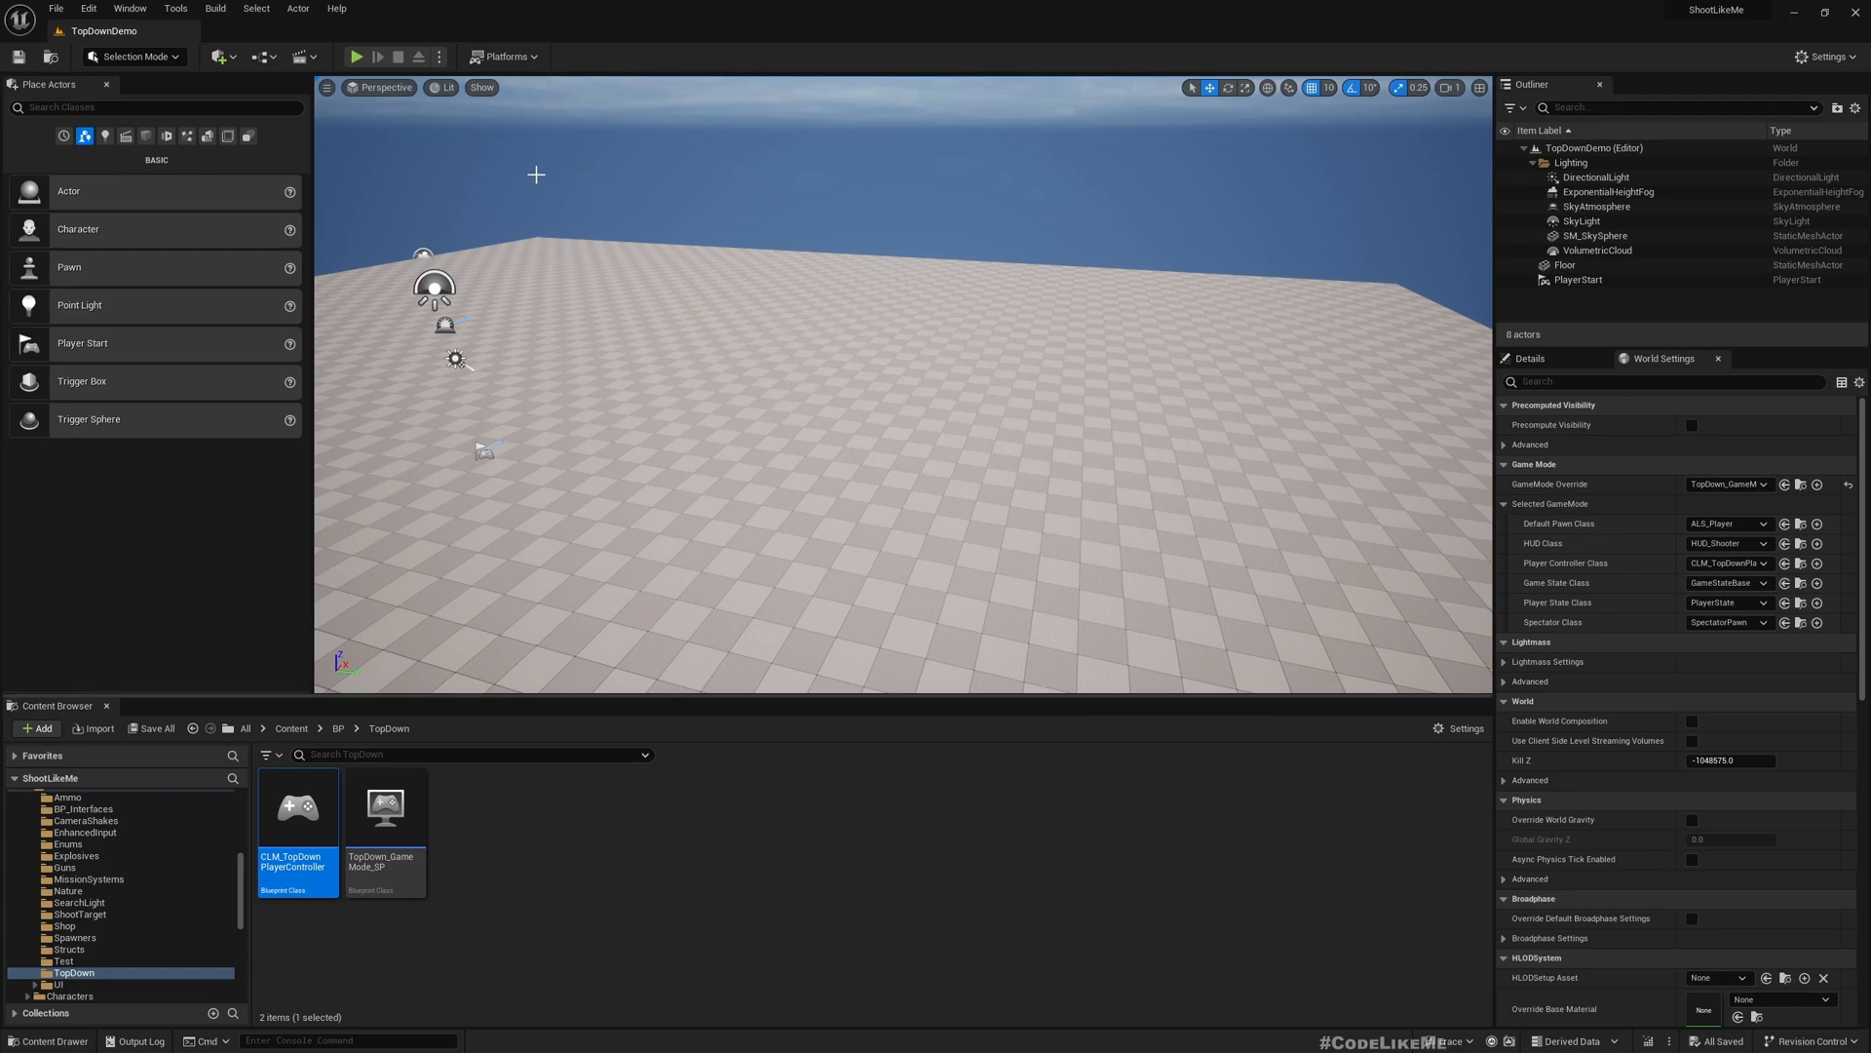
pyautogui.moveTo(384, 808)
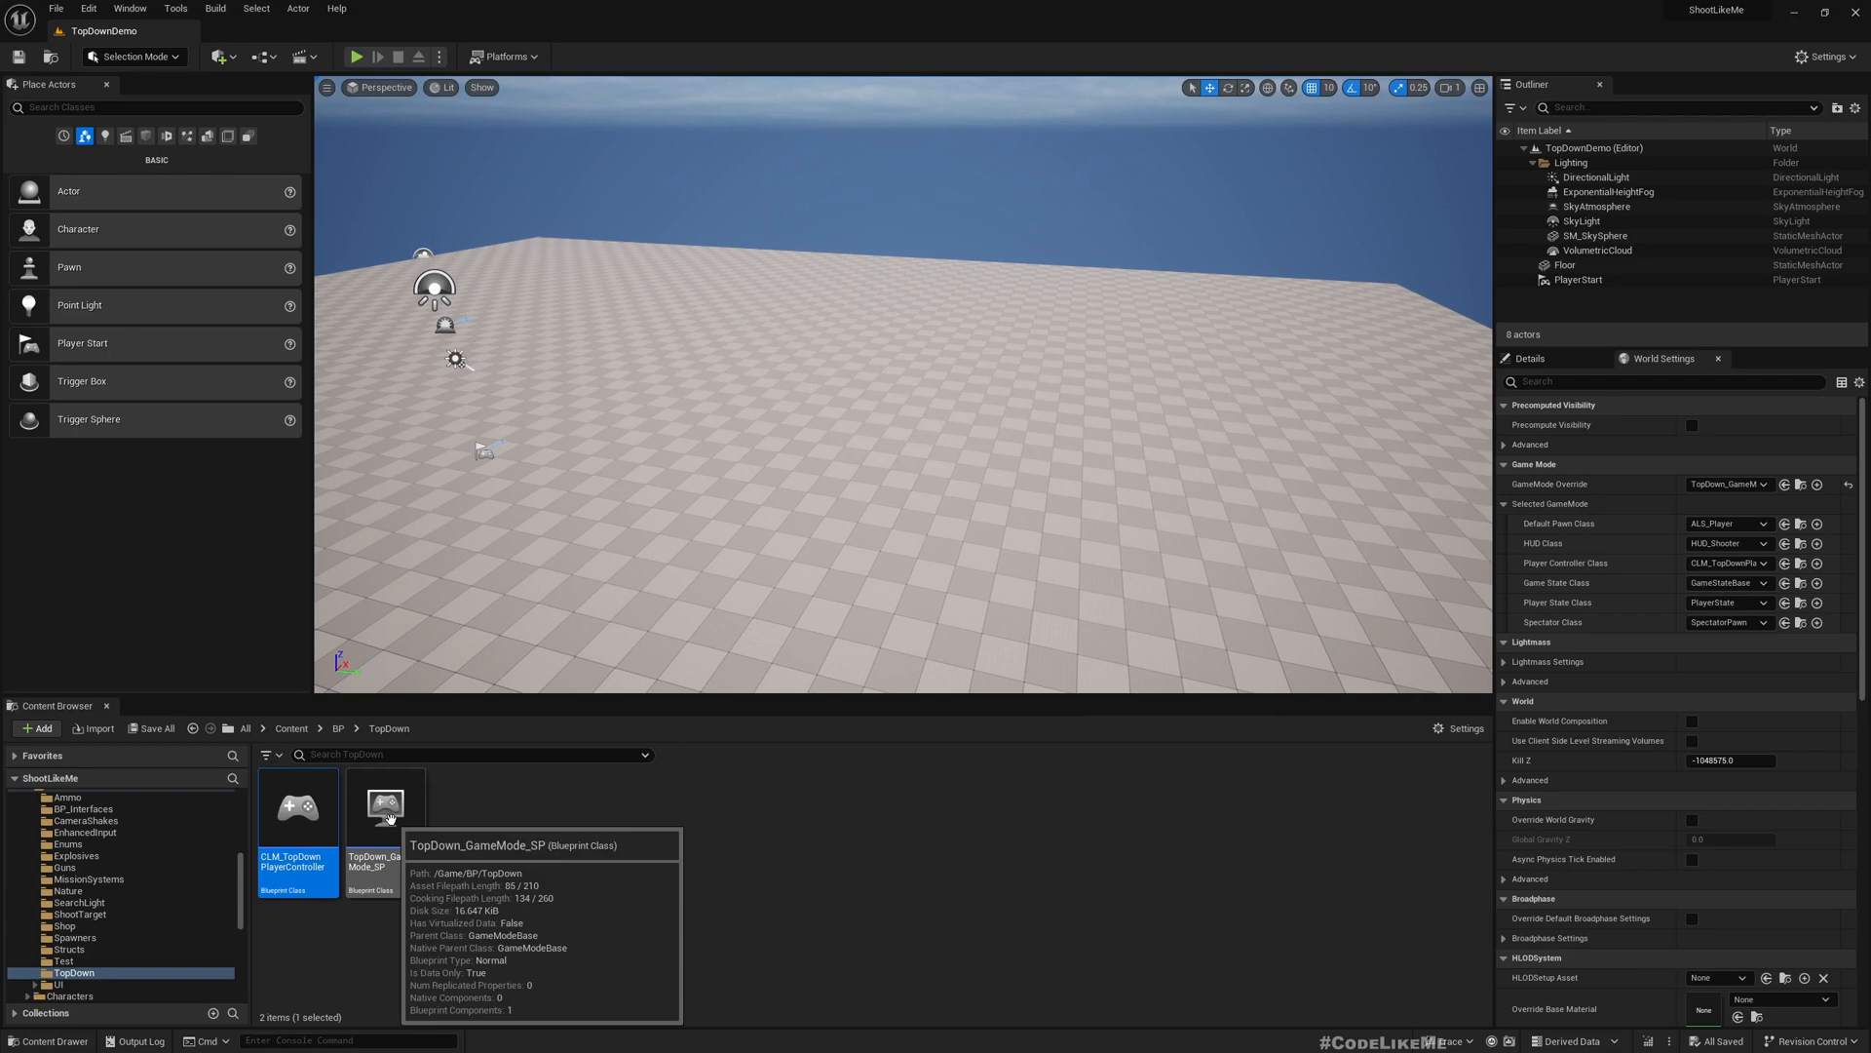
# Open CLM_TopDownPlayerController in the Blueprint Editor.
pyautogui.doubleClick(298, 806)
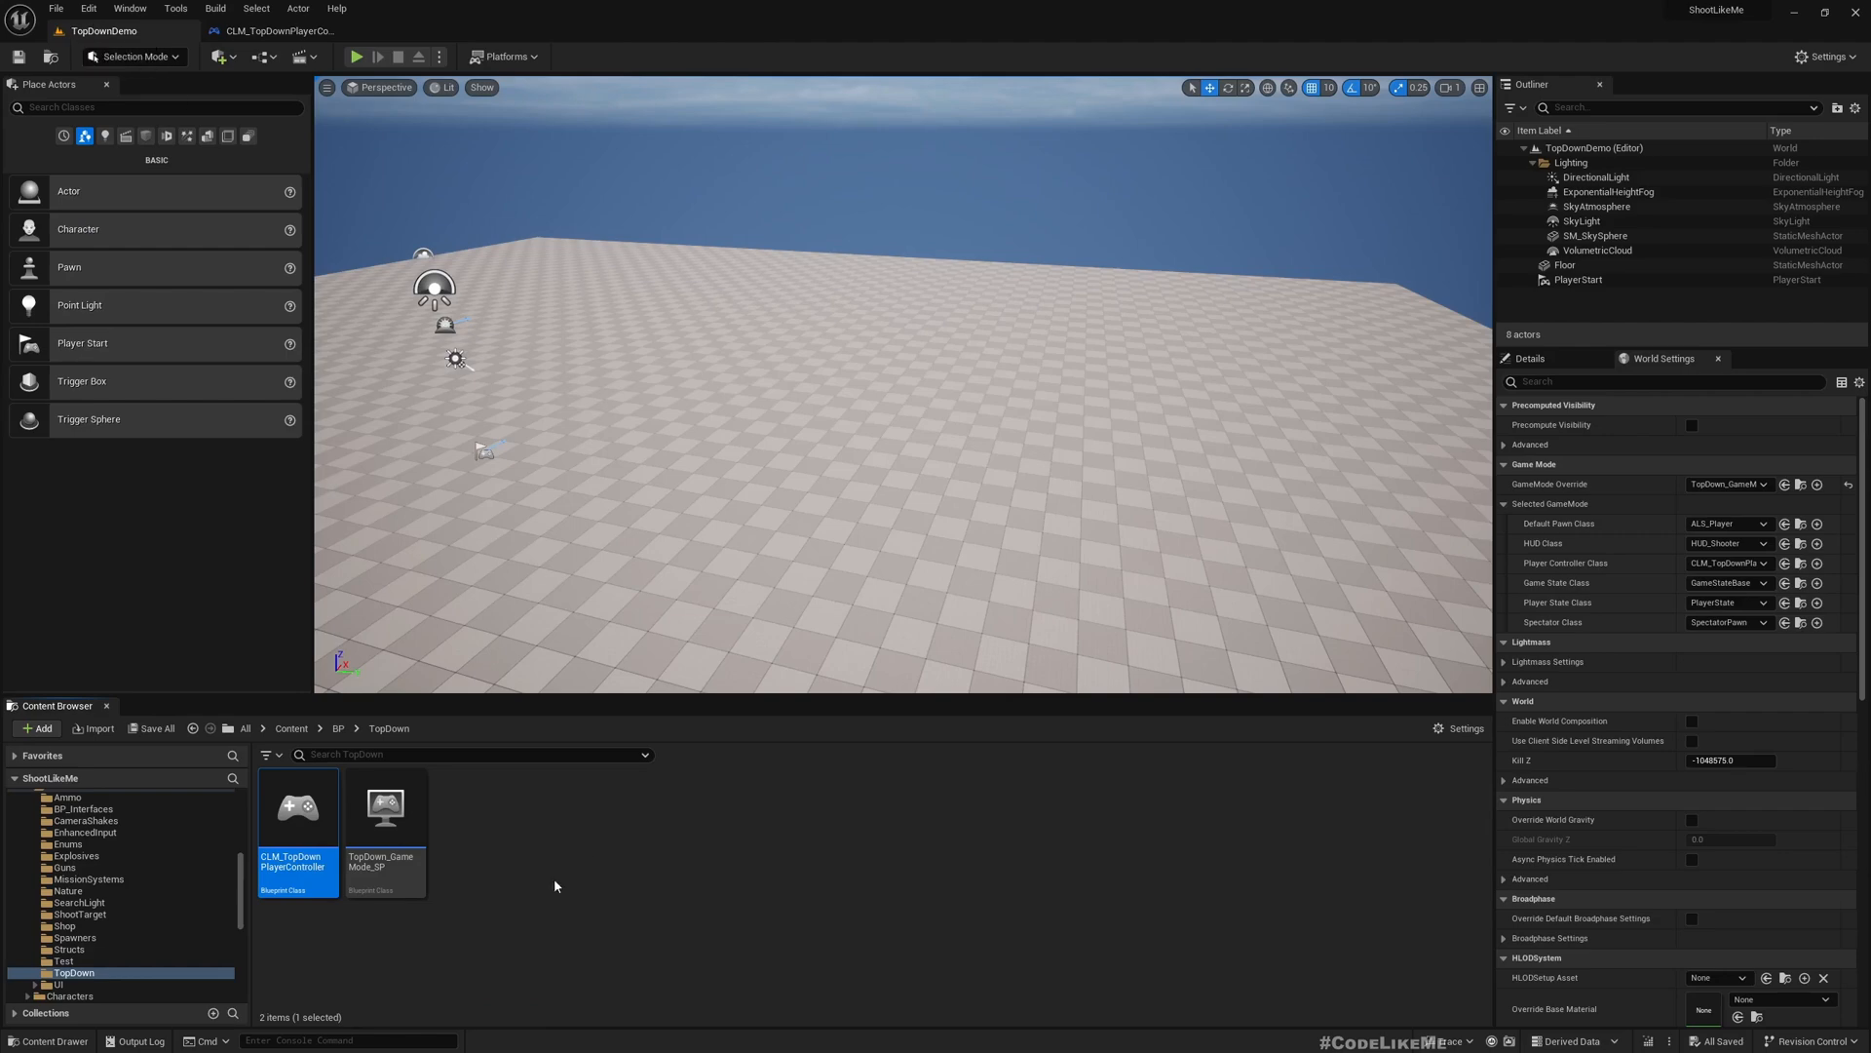
pyautogui.moveTo(1633, 696)
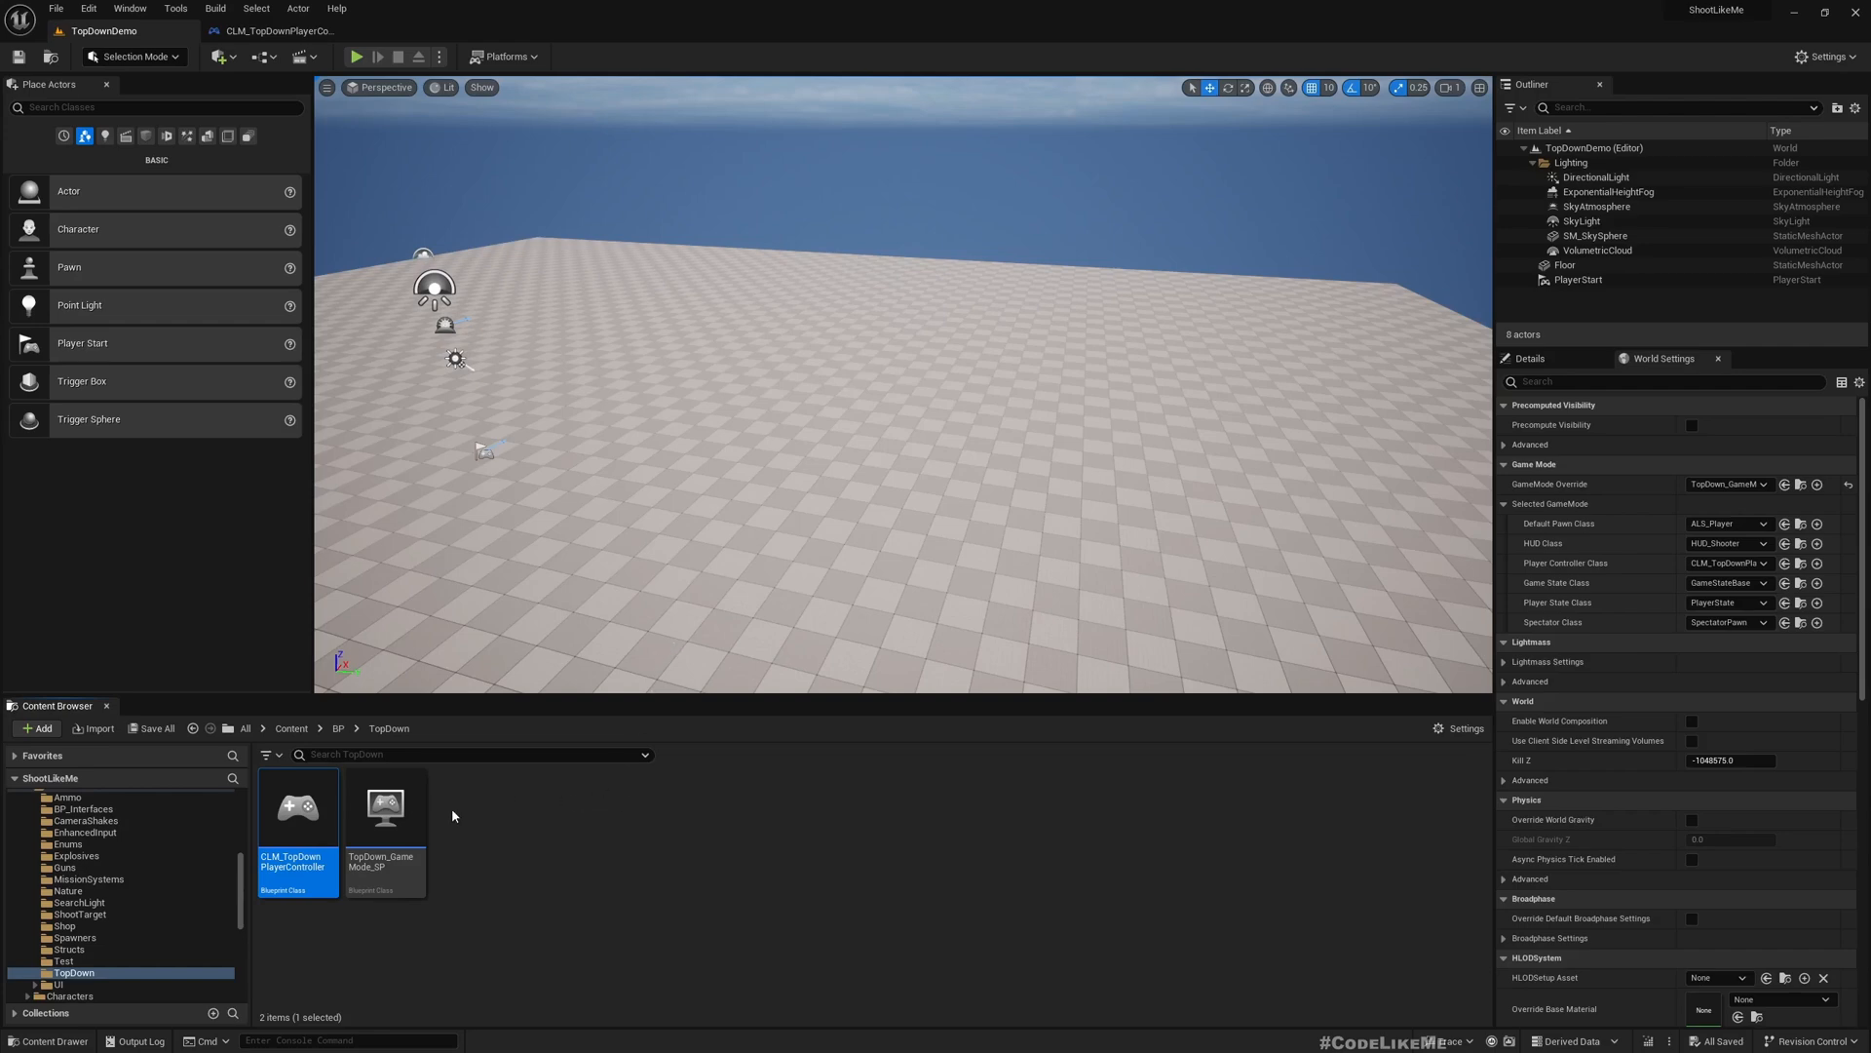
pyautogui.doubleClick(297, 808)
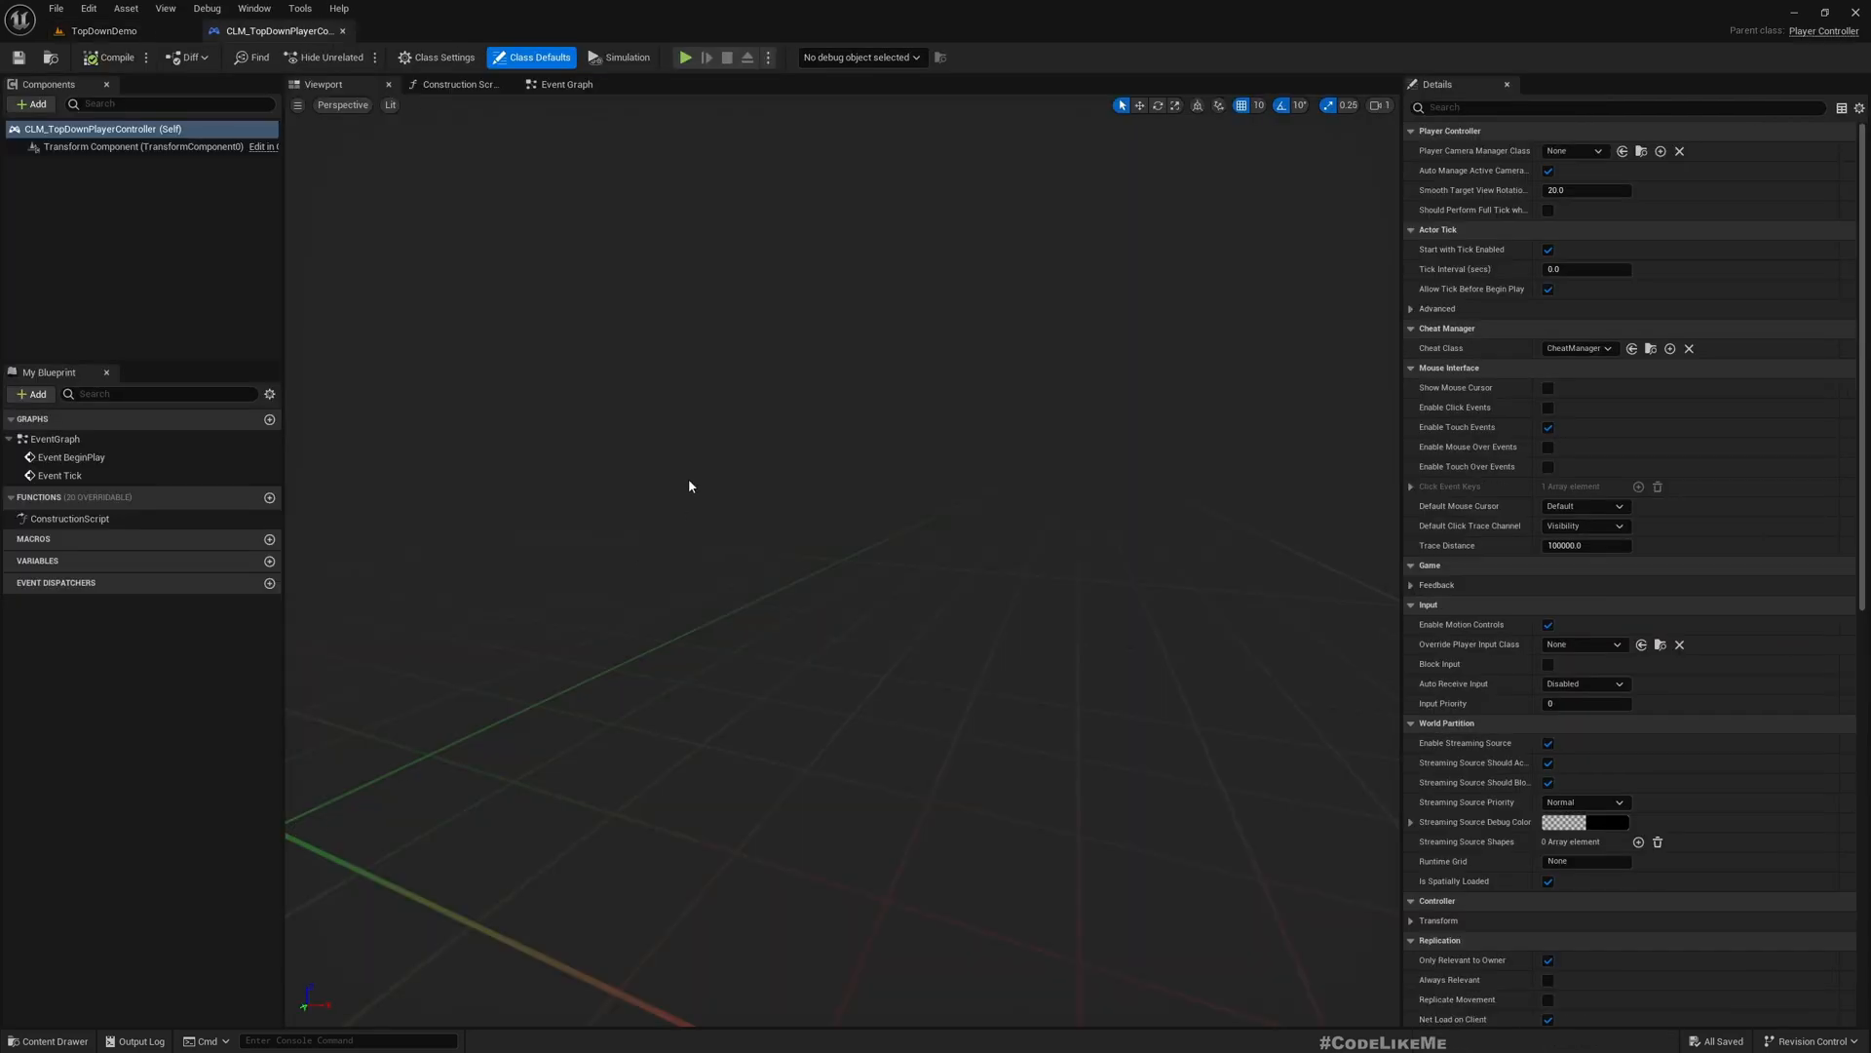
# In the Event Graph, add Get EnhancedInputLocalPlayerSubsystem feeding an Is Valid node.
pyautogui.click(563, 84)
pyautogui.write('get enhanced')
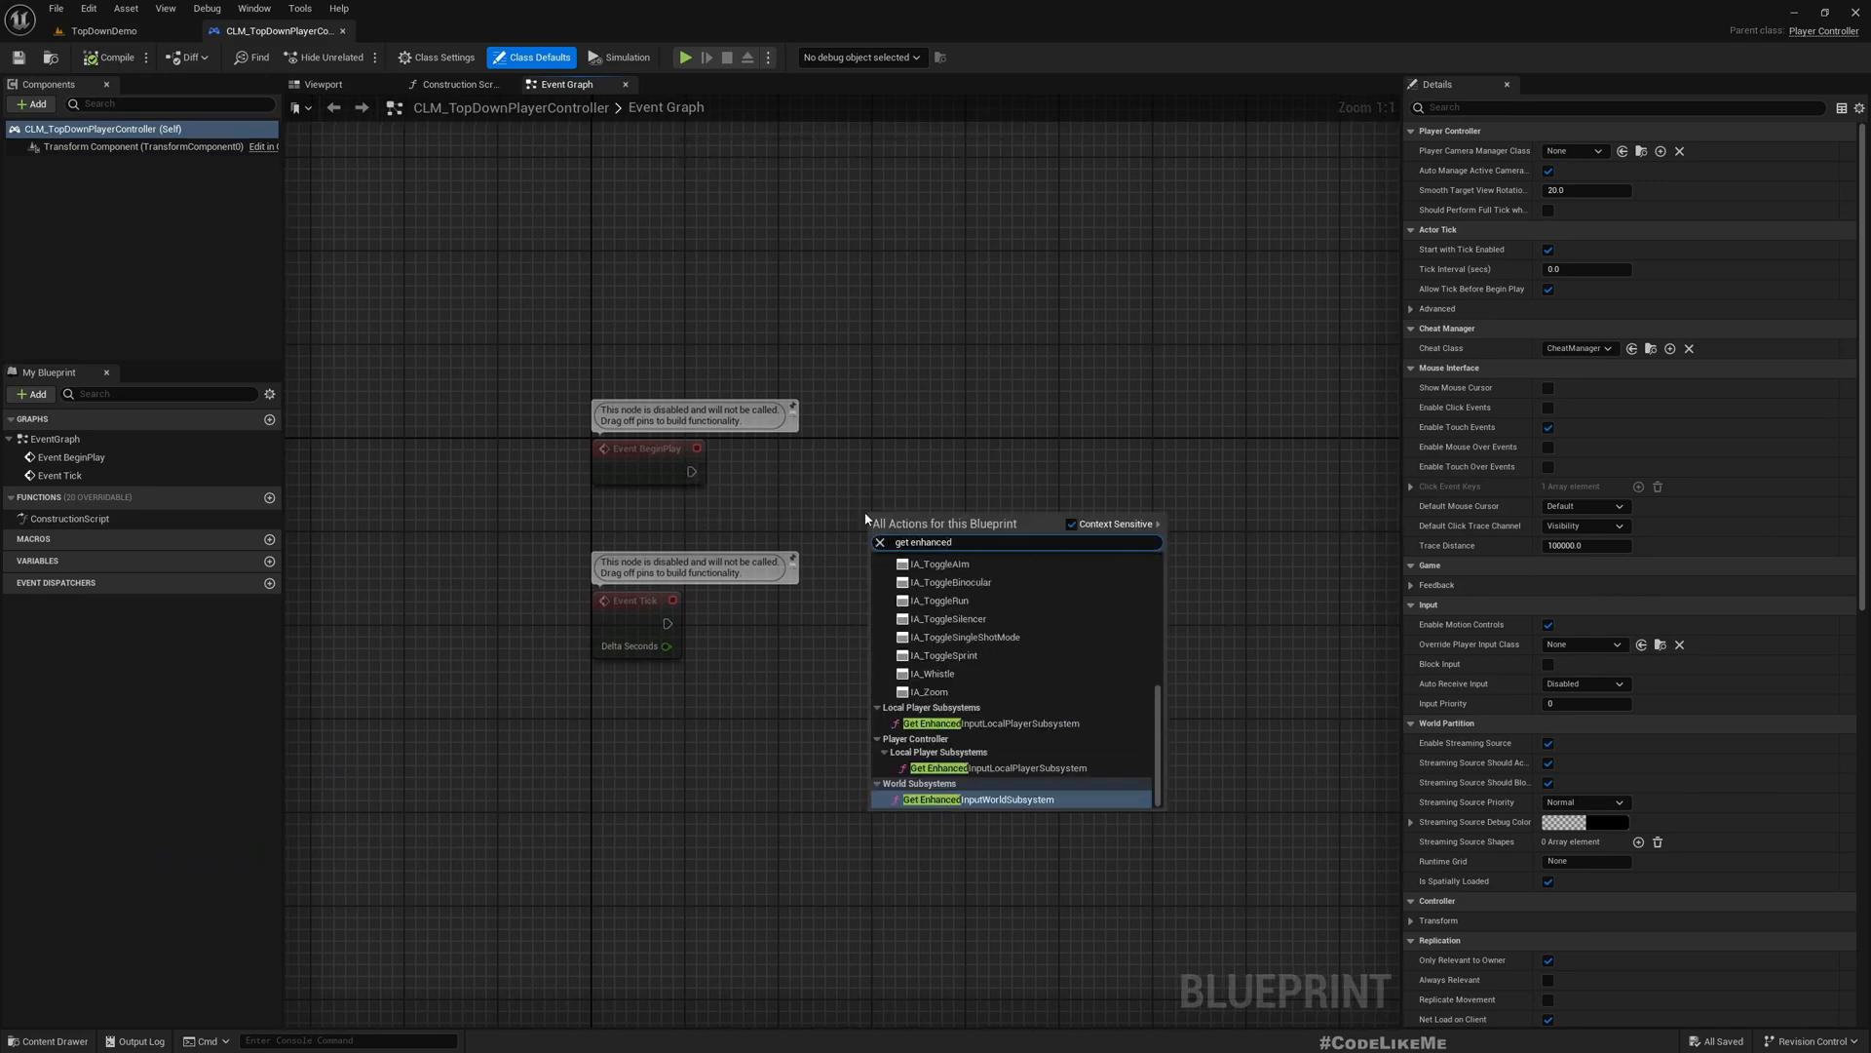
pyautogui.click(973, 799)
pyautogui.write('enhanced')
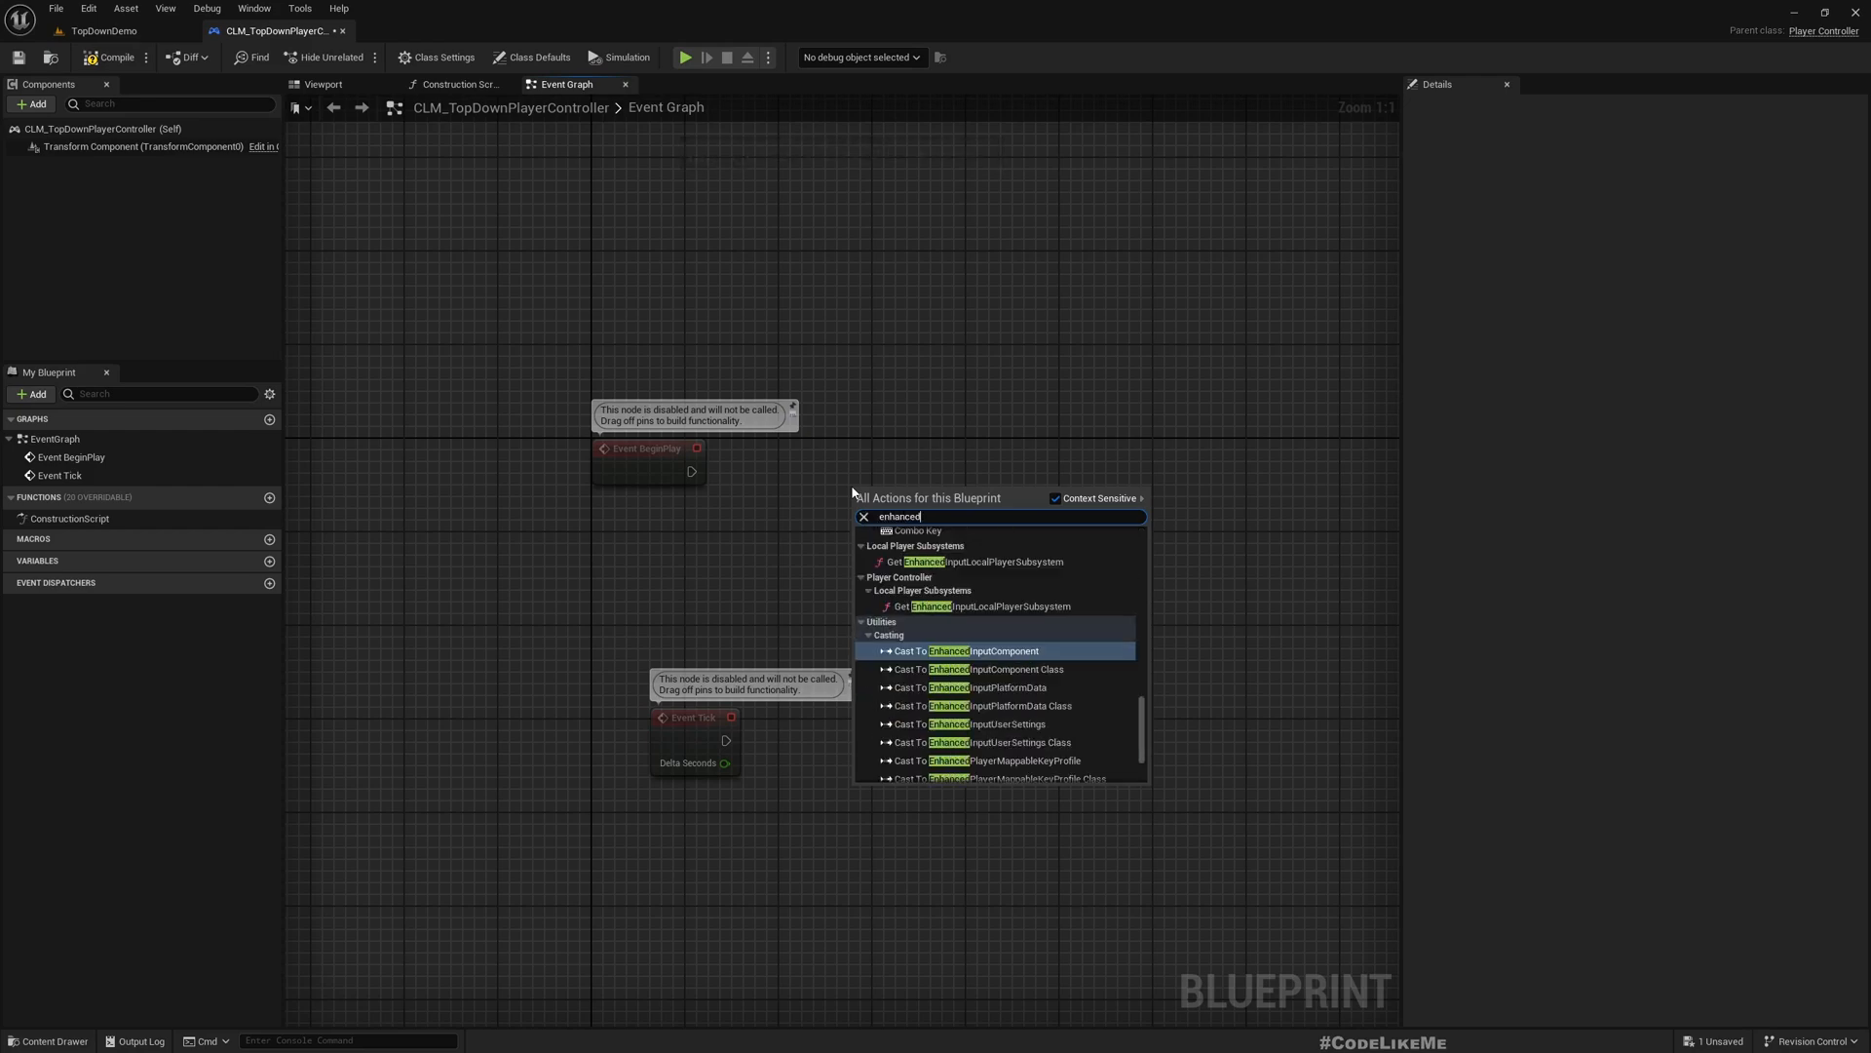
pyautogui.write('inp')
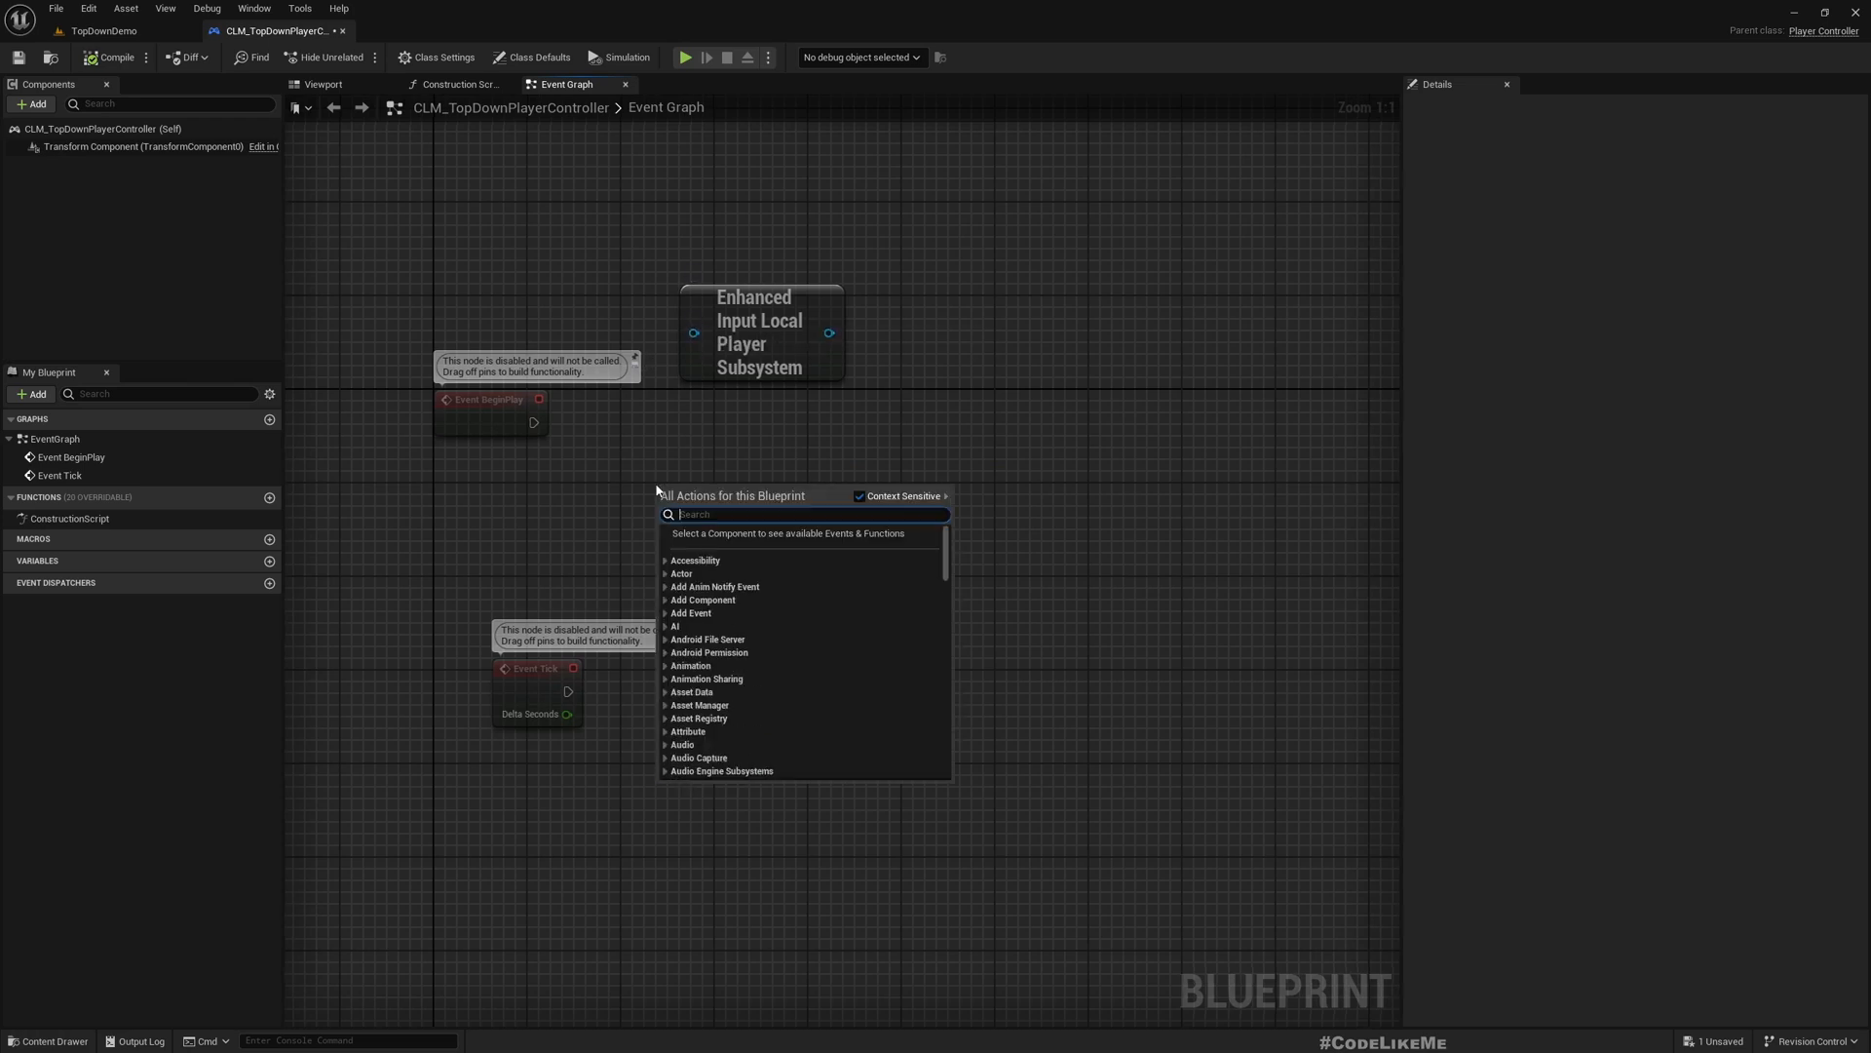
pyautogui.write('Enhanced')
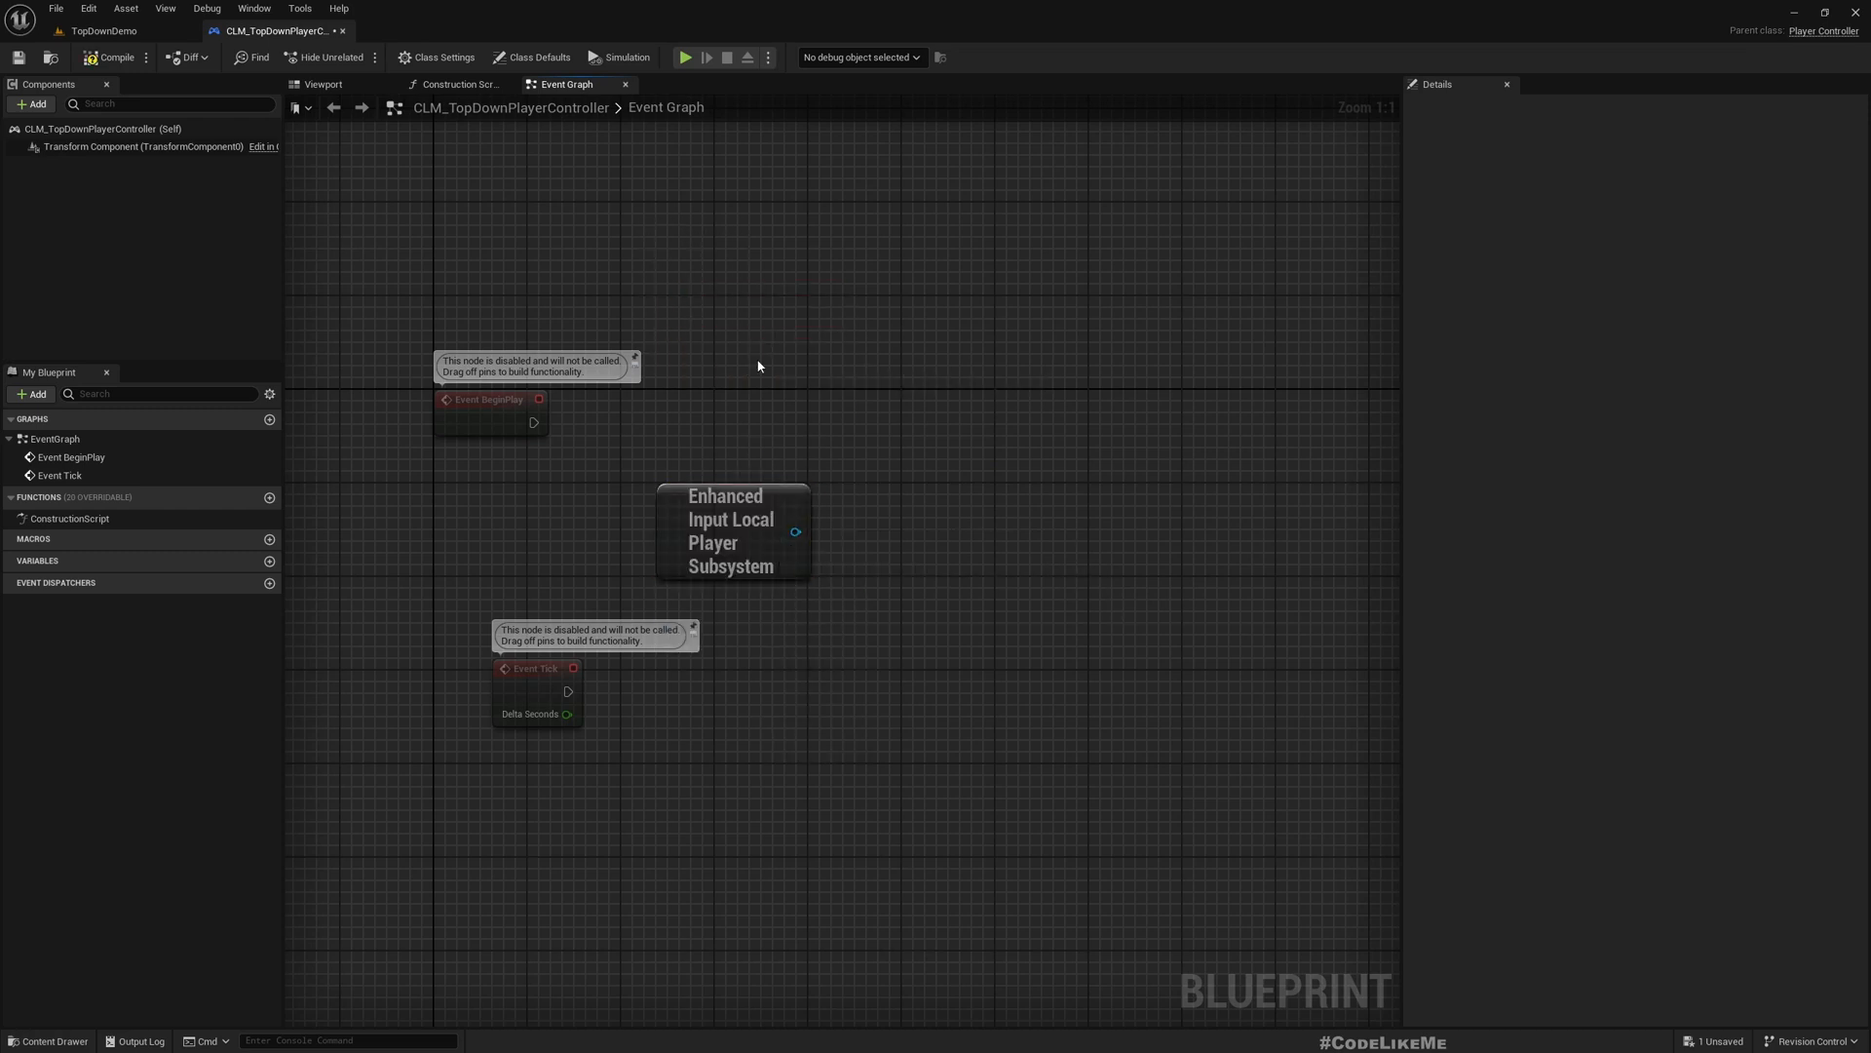
pyautogui.moveTo(796, 531); pyautogui.dragTo(883, 498)
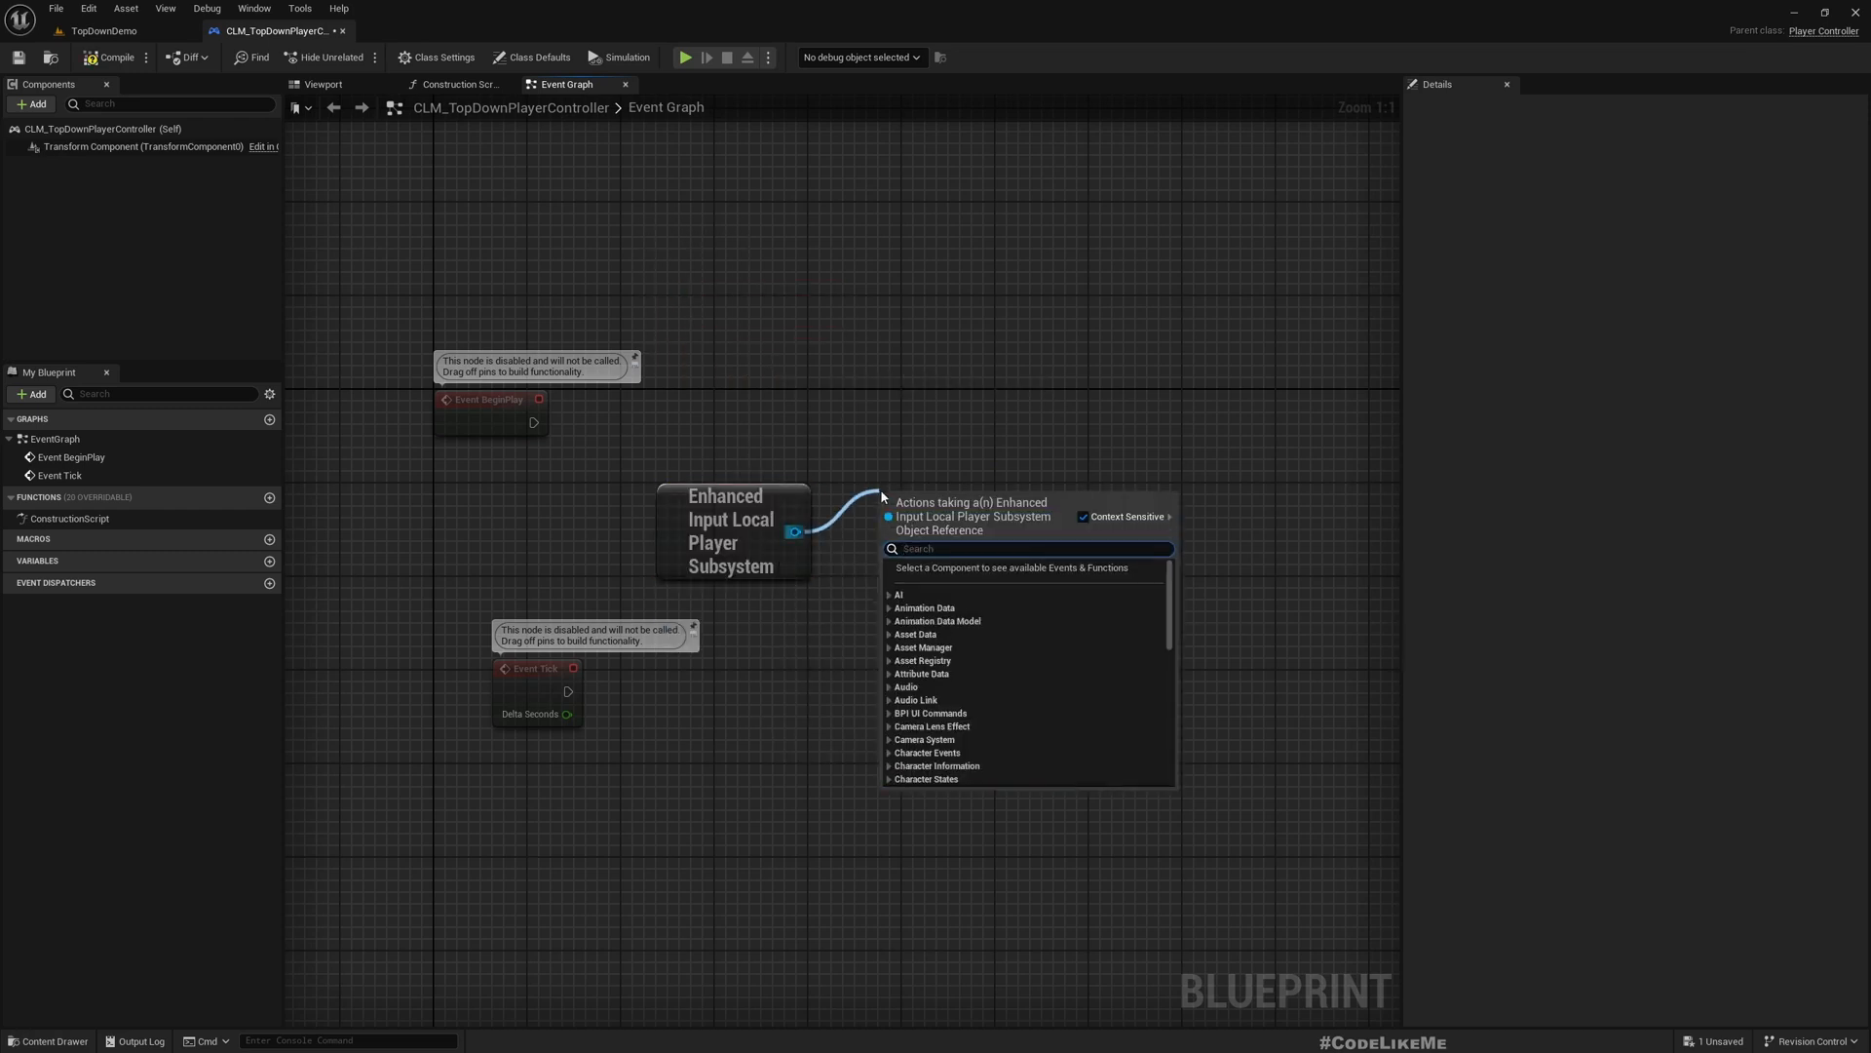
pyautogui.click(910, 491)
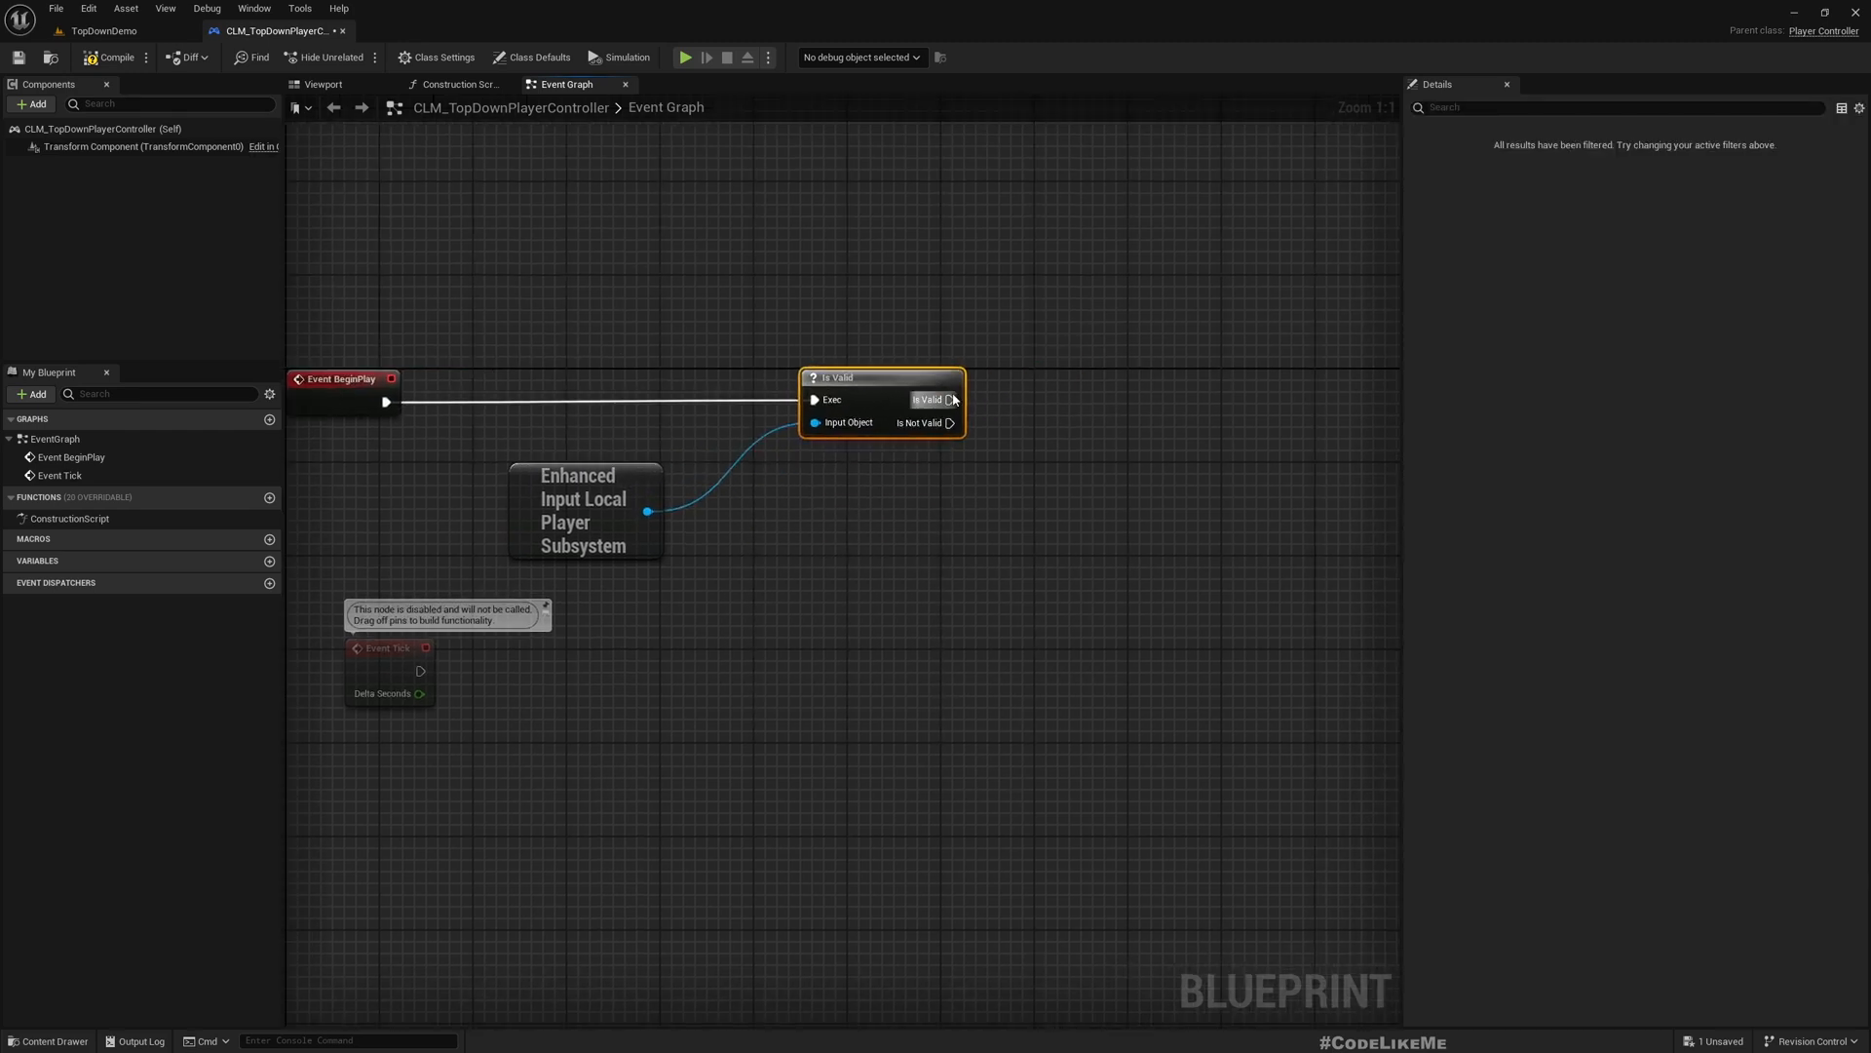
# Add an Add Mapping Context node after Is Valid and browse to IMC_Player.
pyautogui.moveTo(952, 398); pyautogui.dragTo(1065, 408)
pyautogui.write('add map')
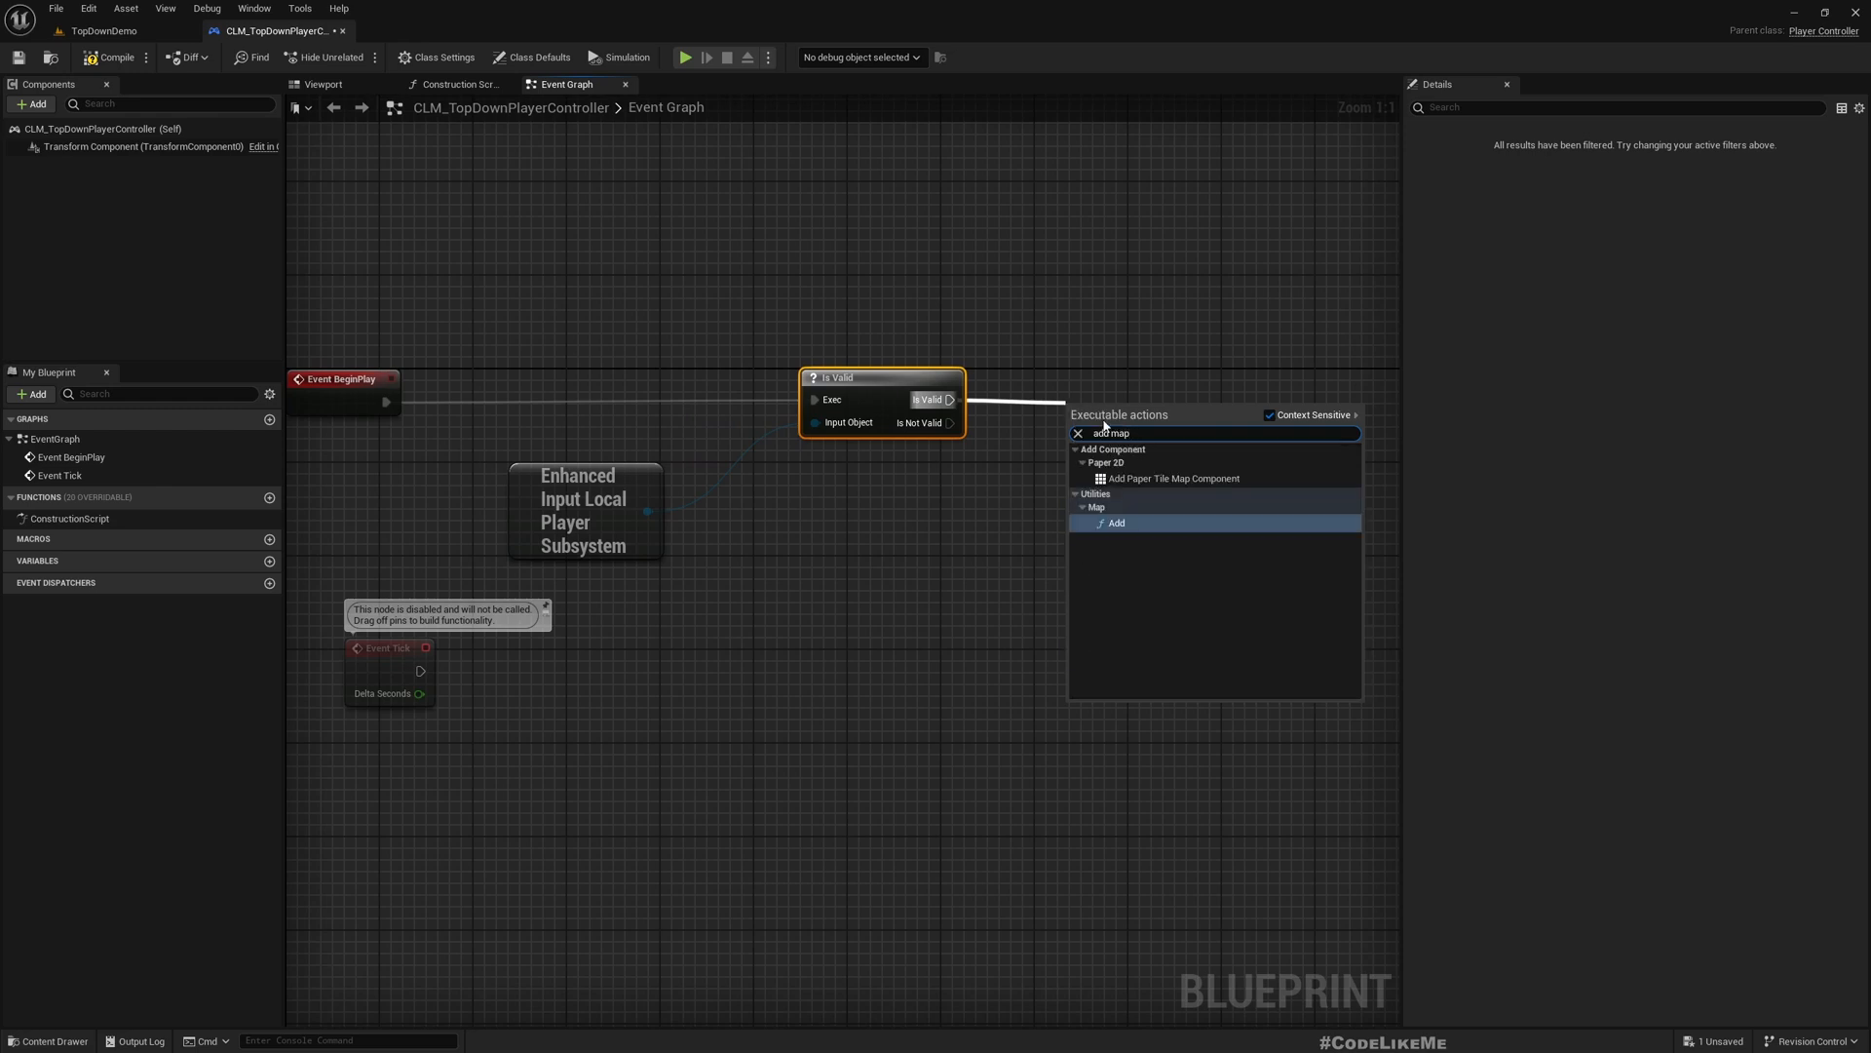
pyautogui.write('A')
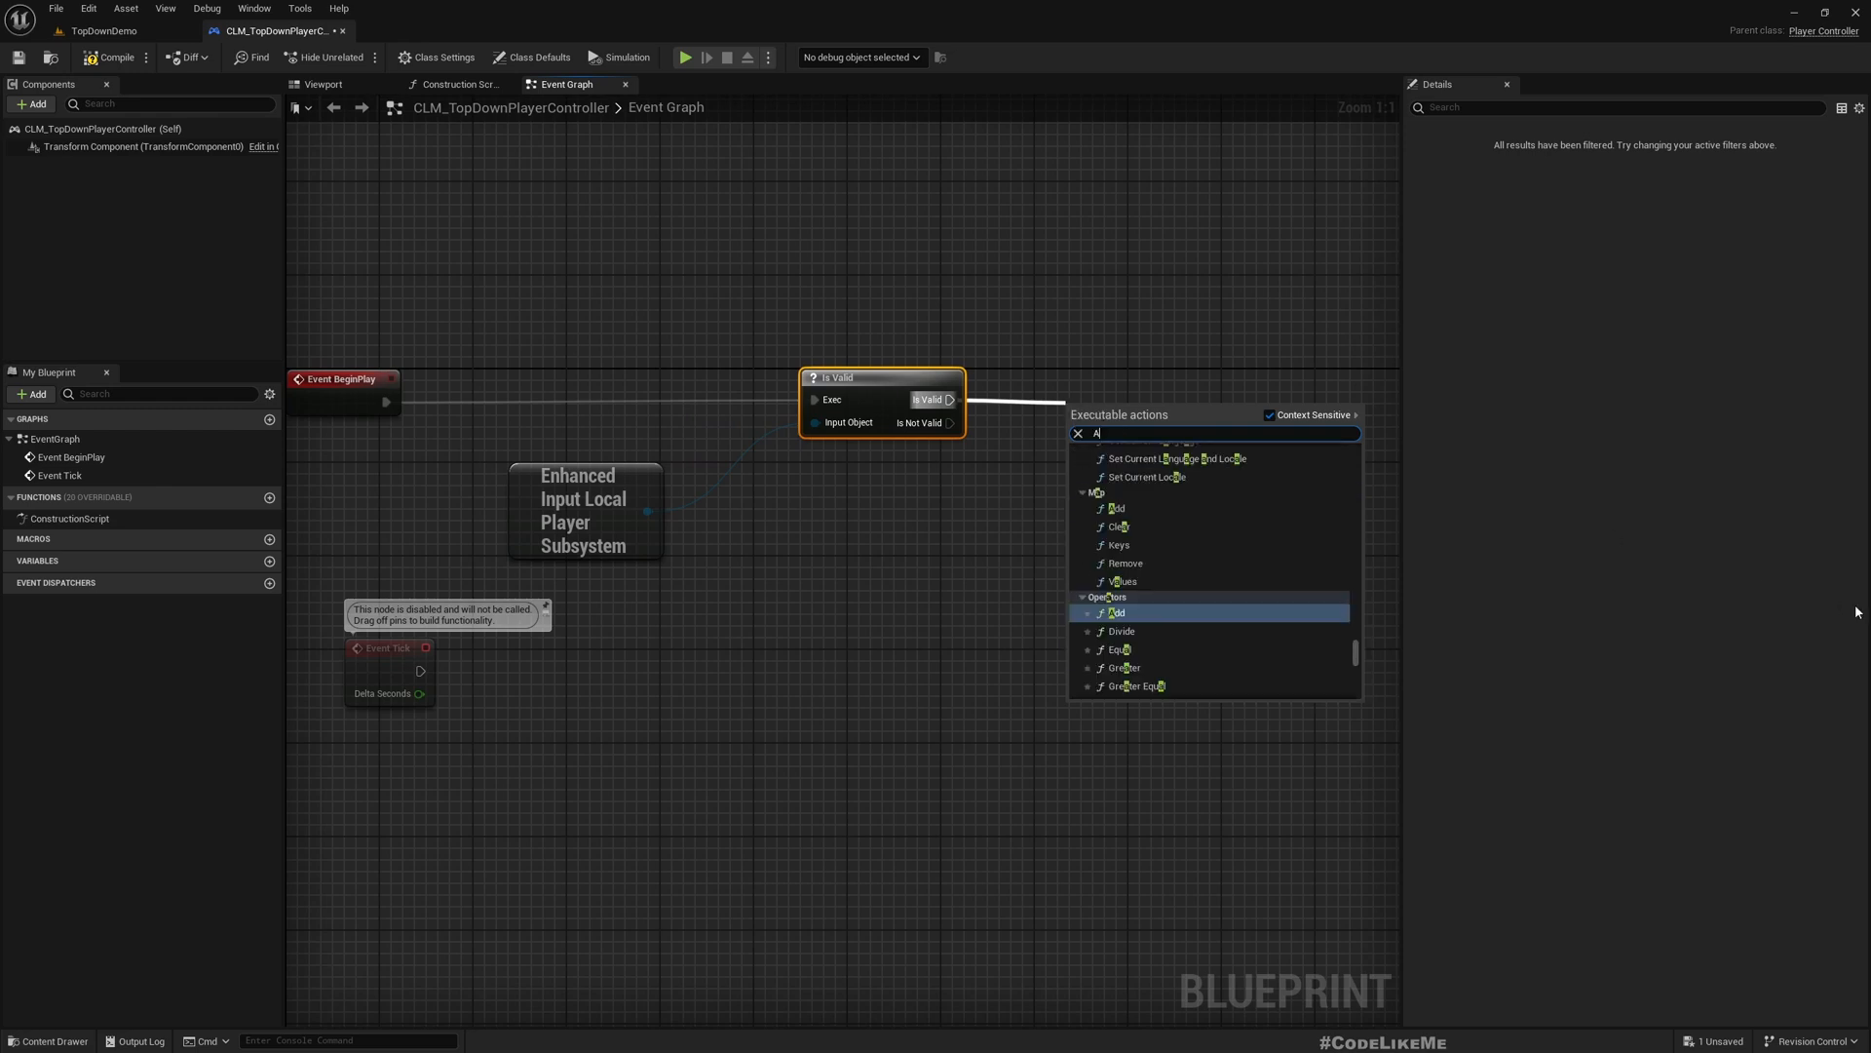
pyautogui.write('ddMa')
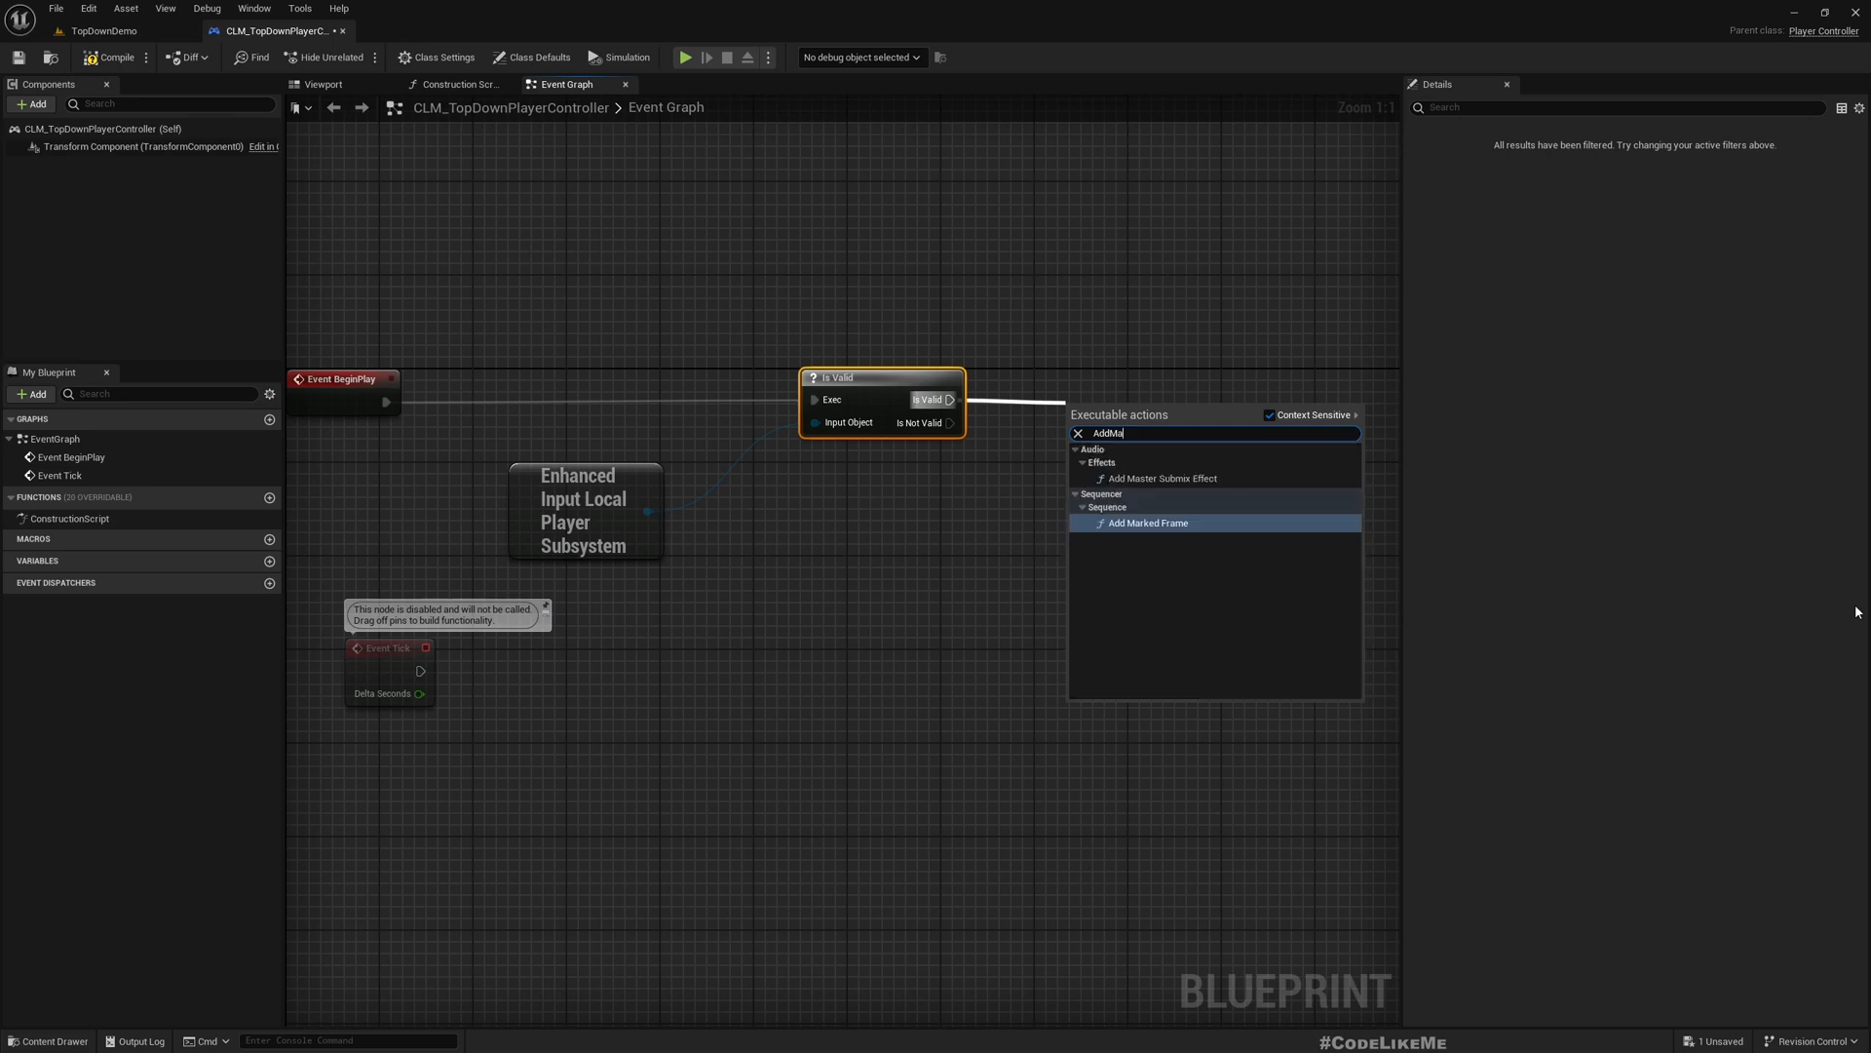
pyautogui.moveTo(584, 511)
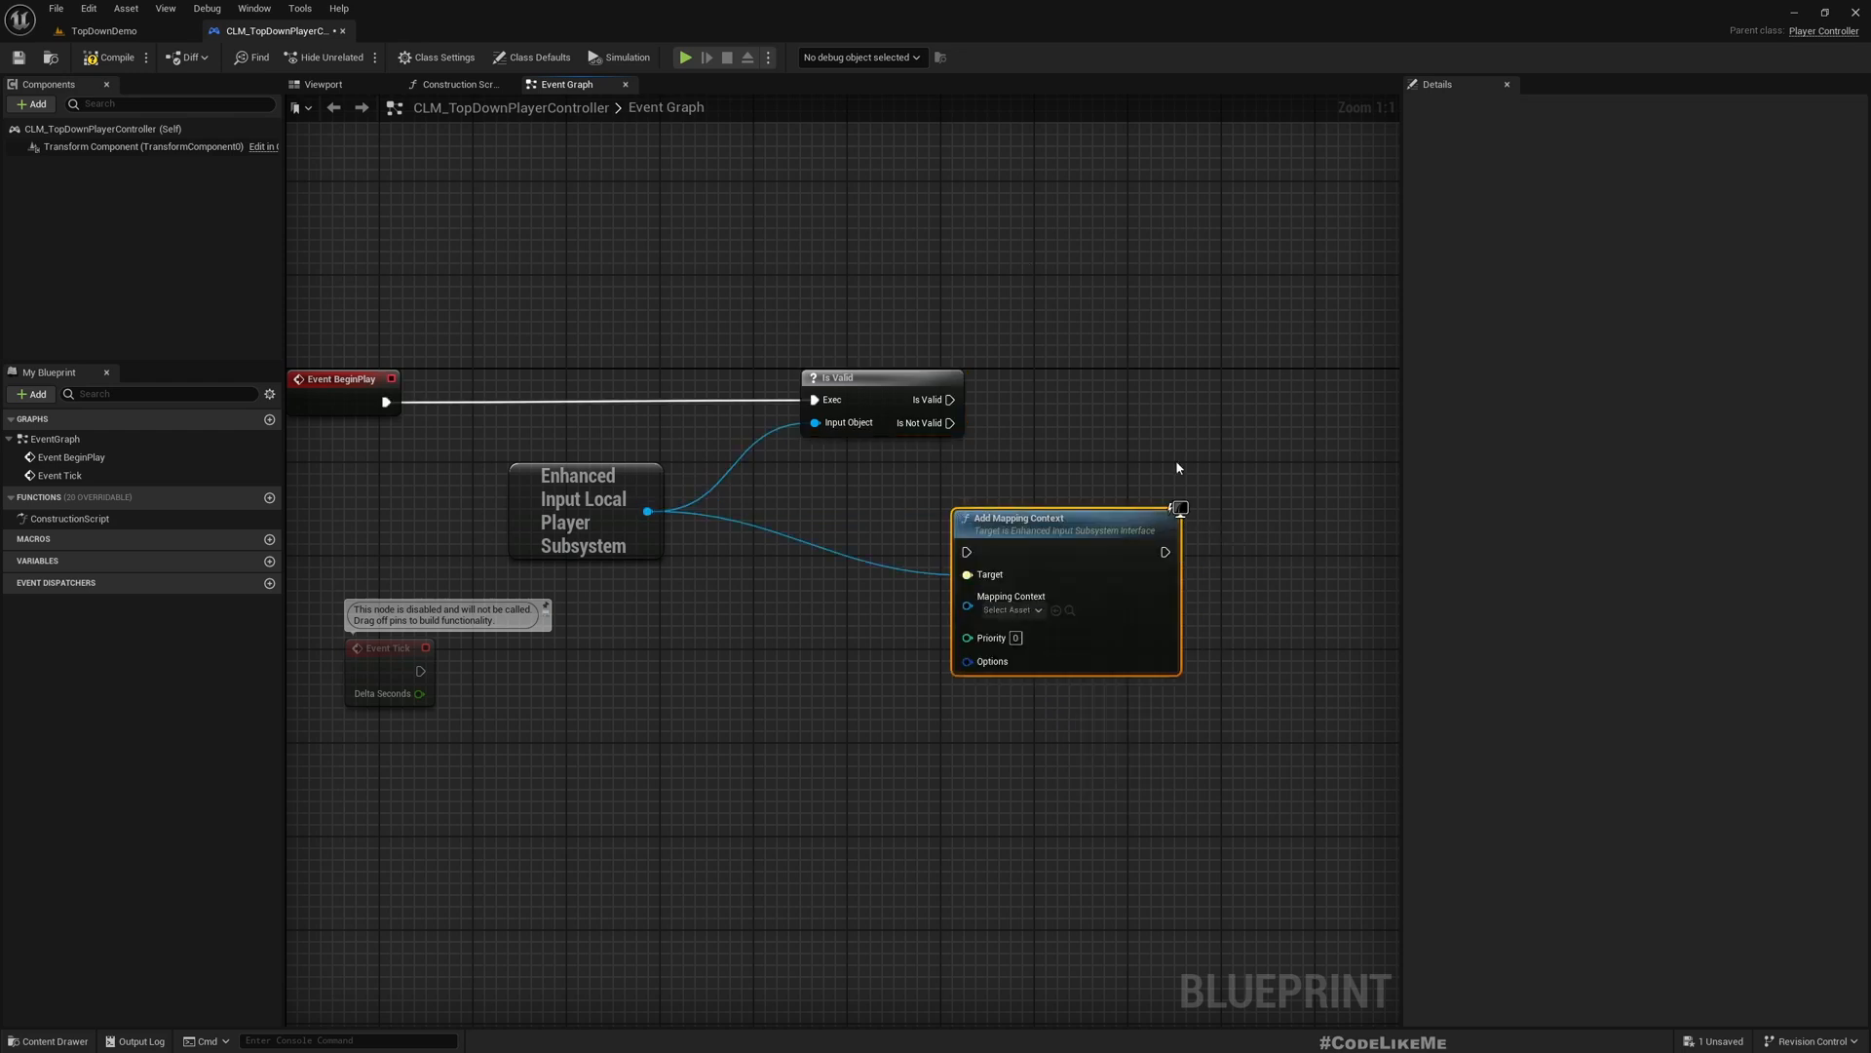
pyautogui.moveTo(1062, 517); pyautogui.dragTo(1183, 379)
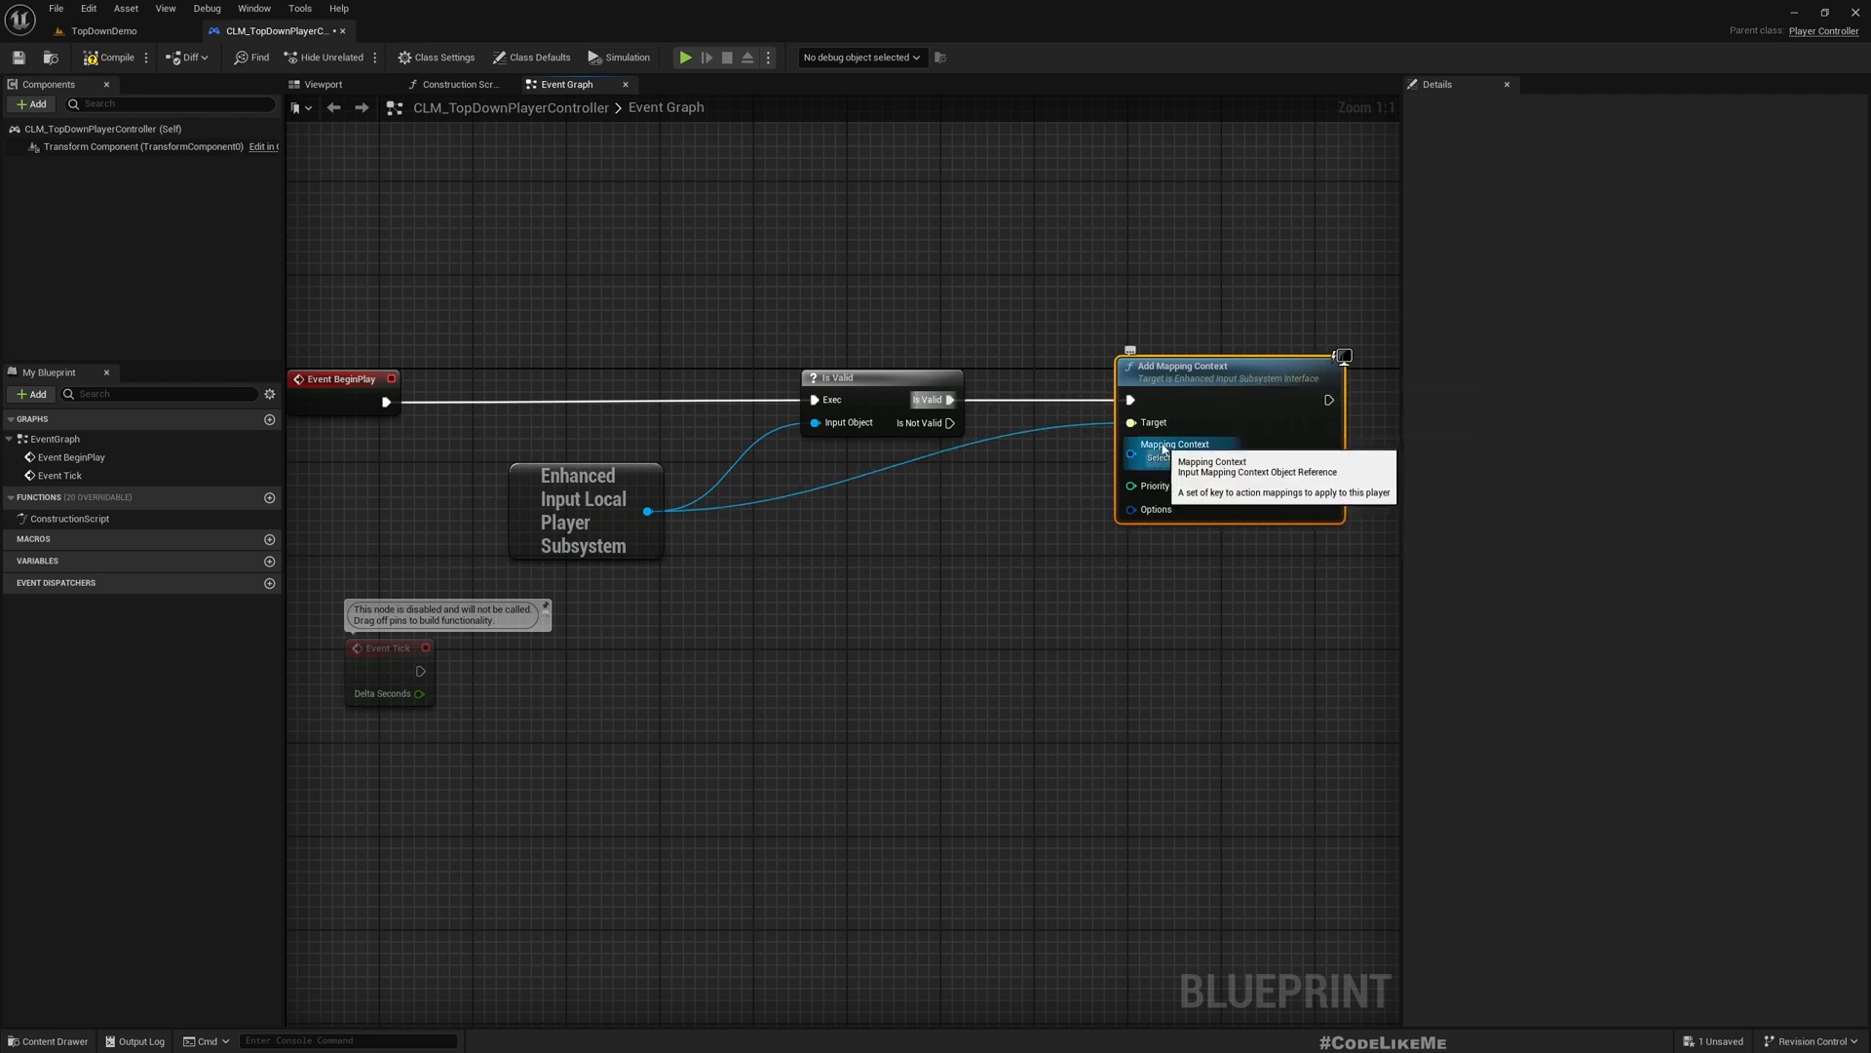
pyautogui.click(1175, 457)
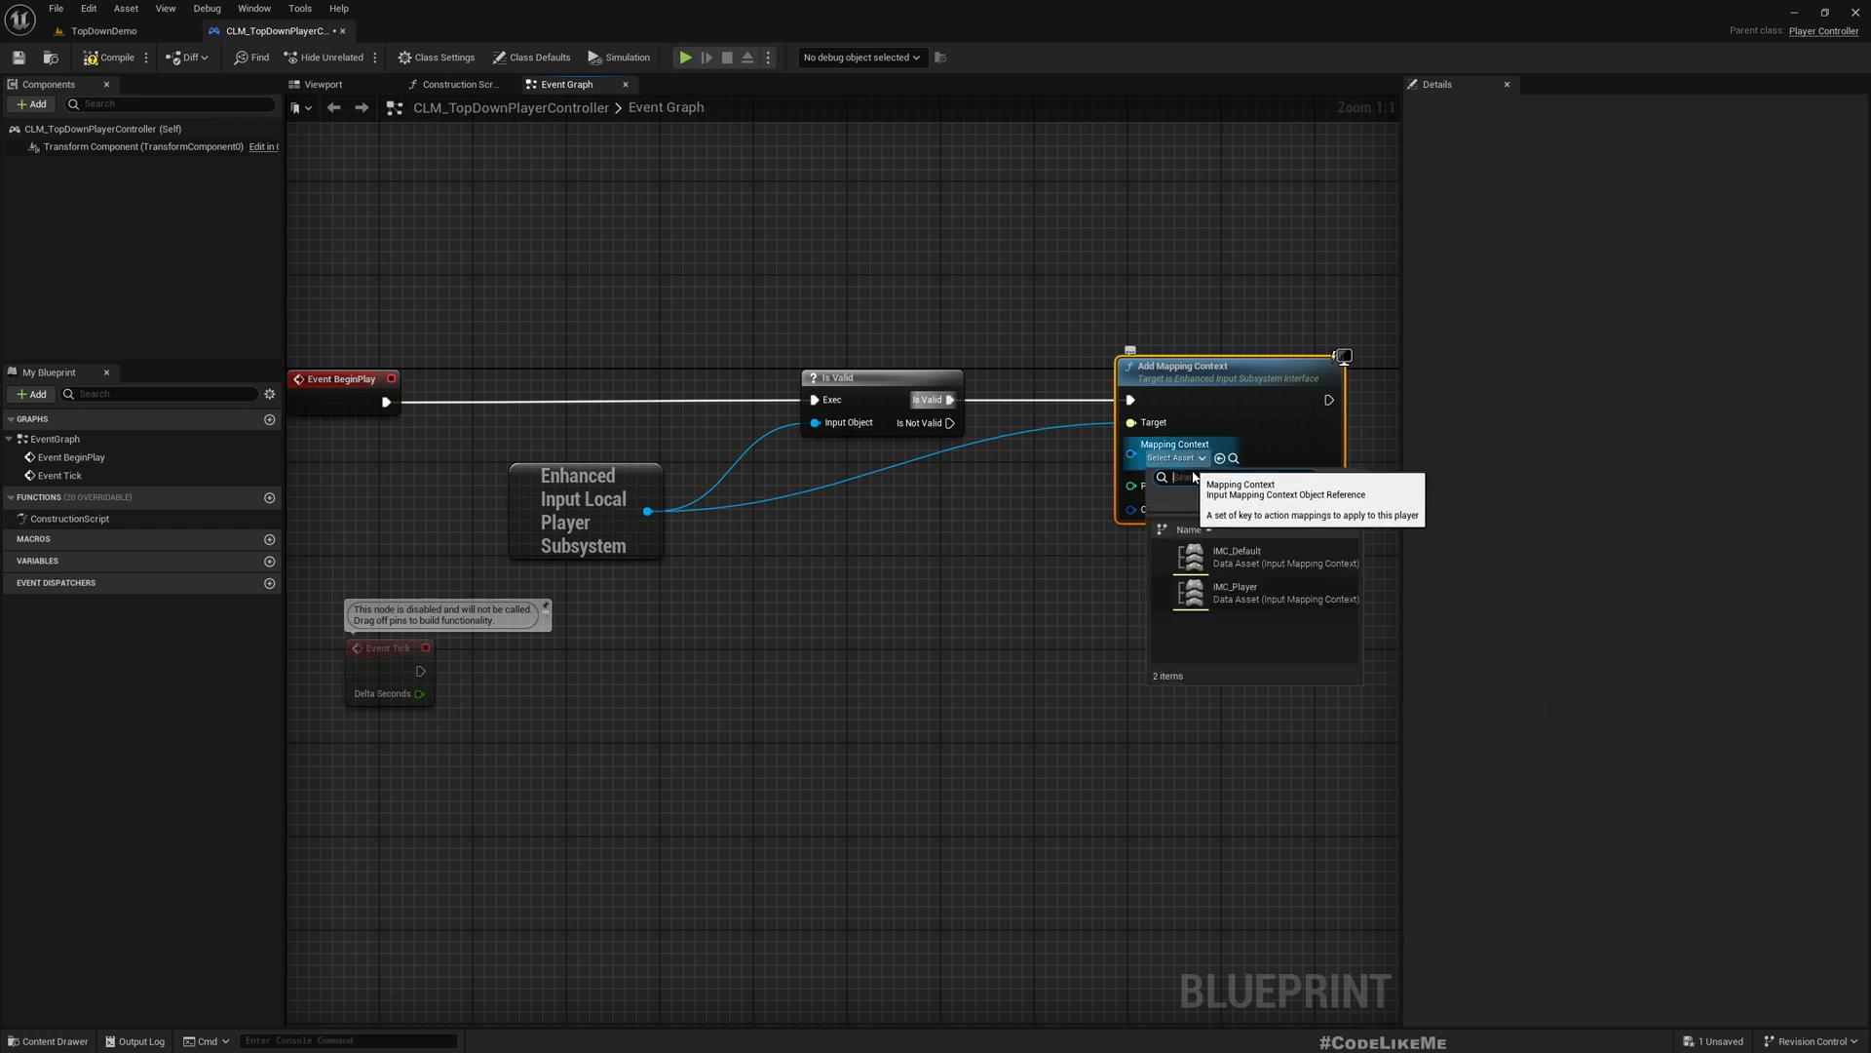
pyautogui.click(1237, 586)
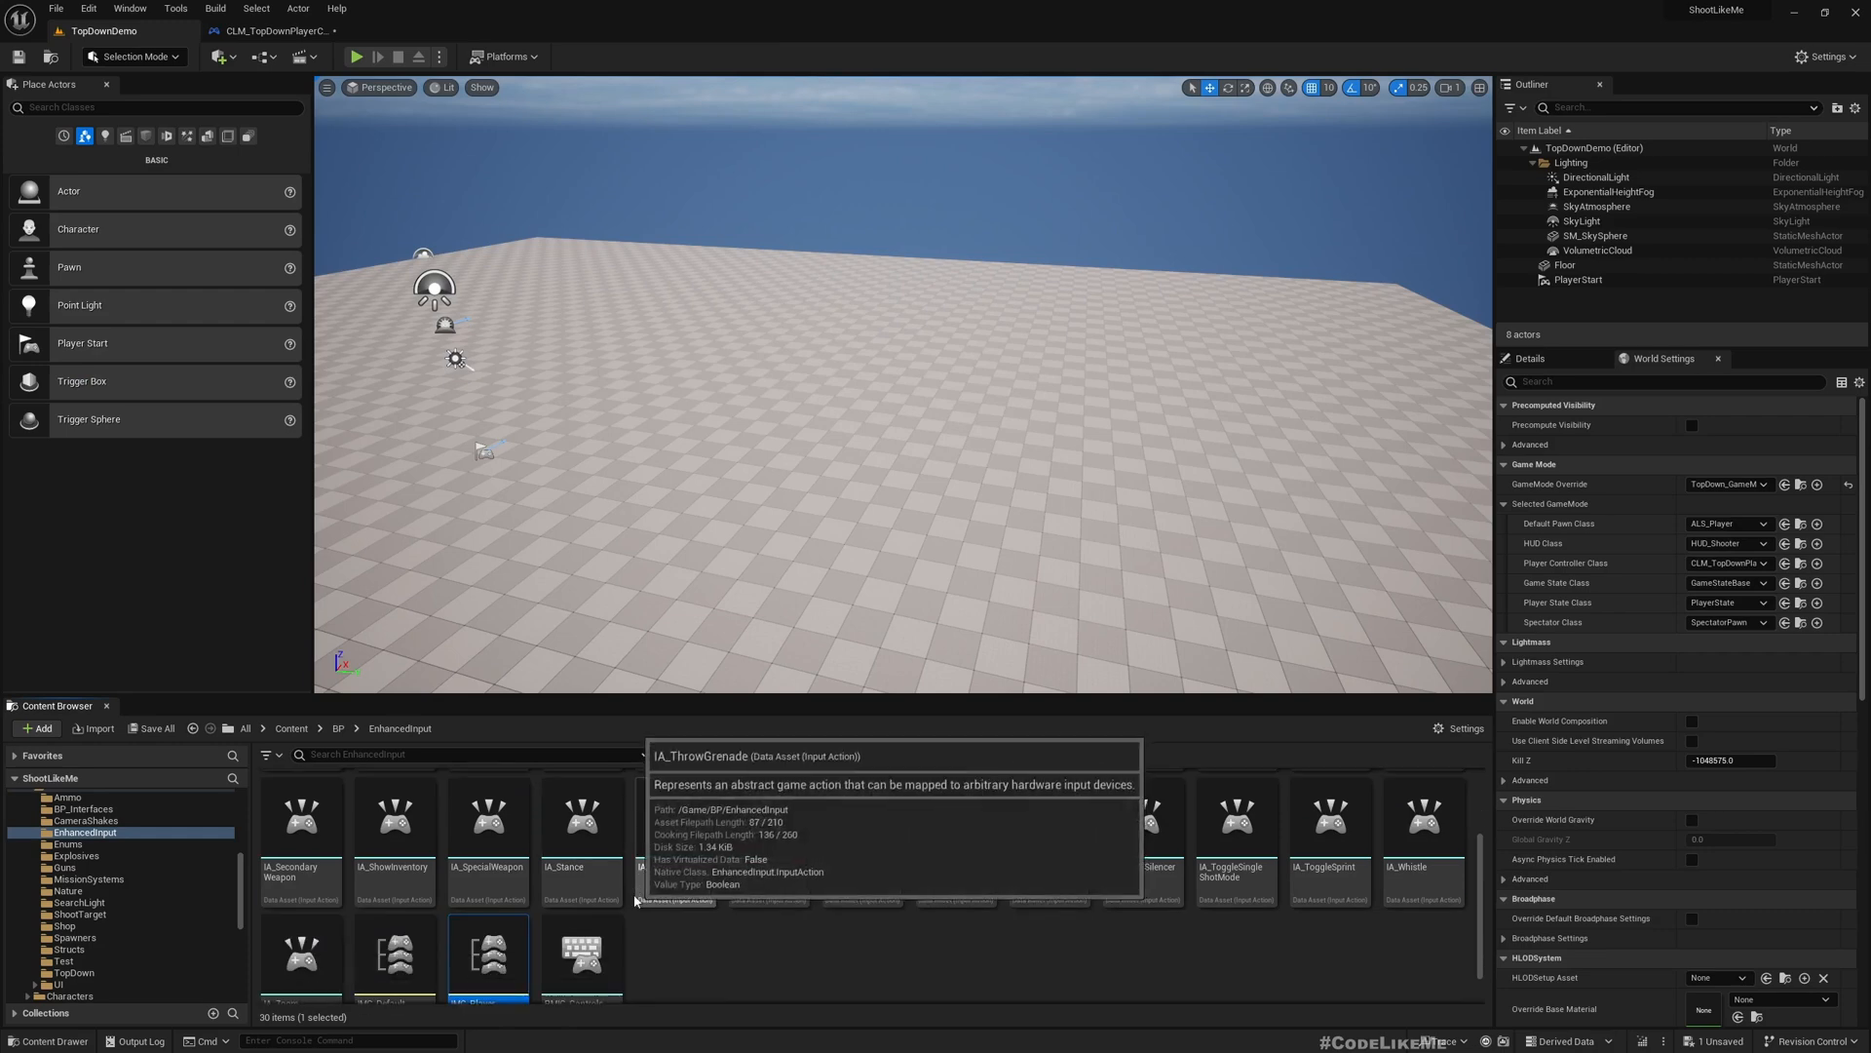
pyautogui.moveTo(488, 824)
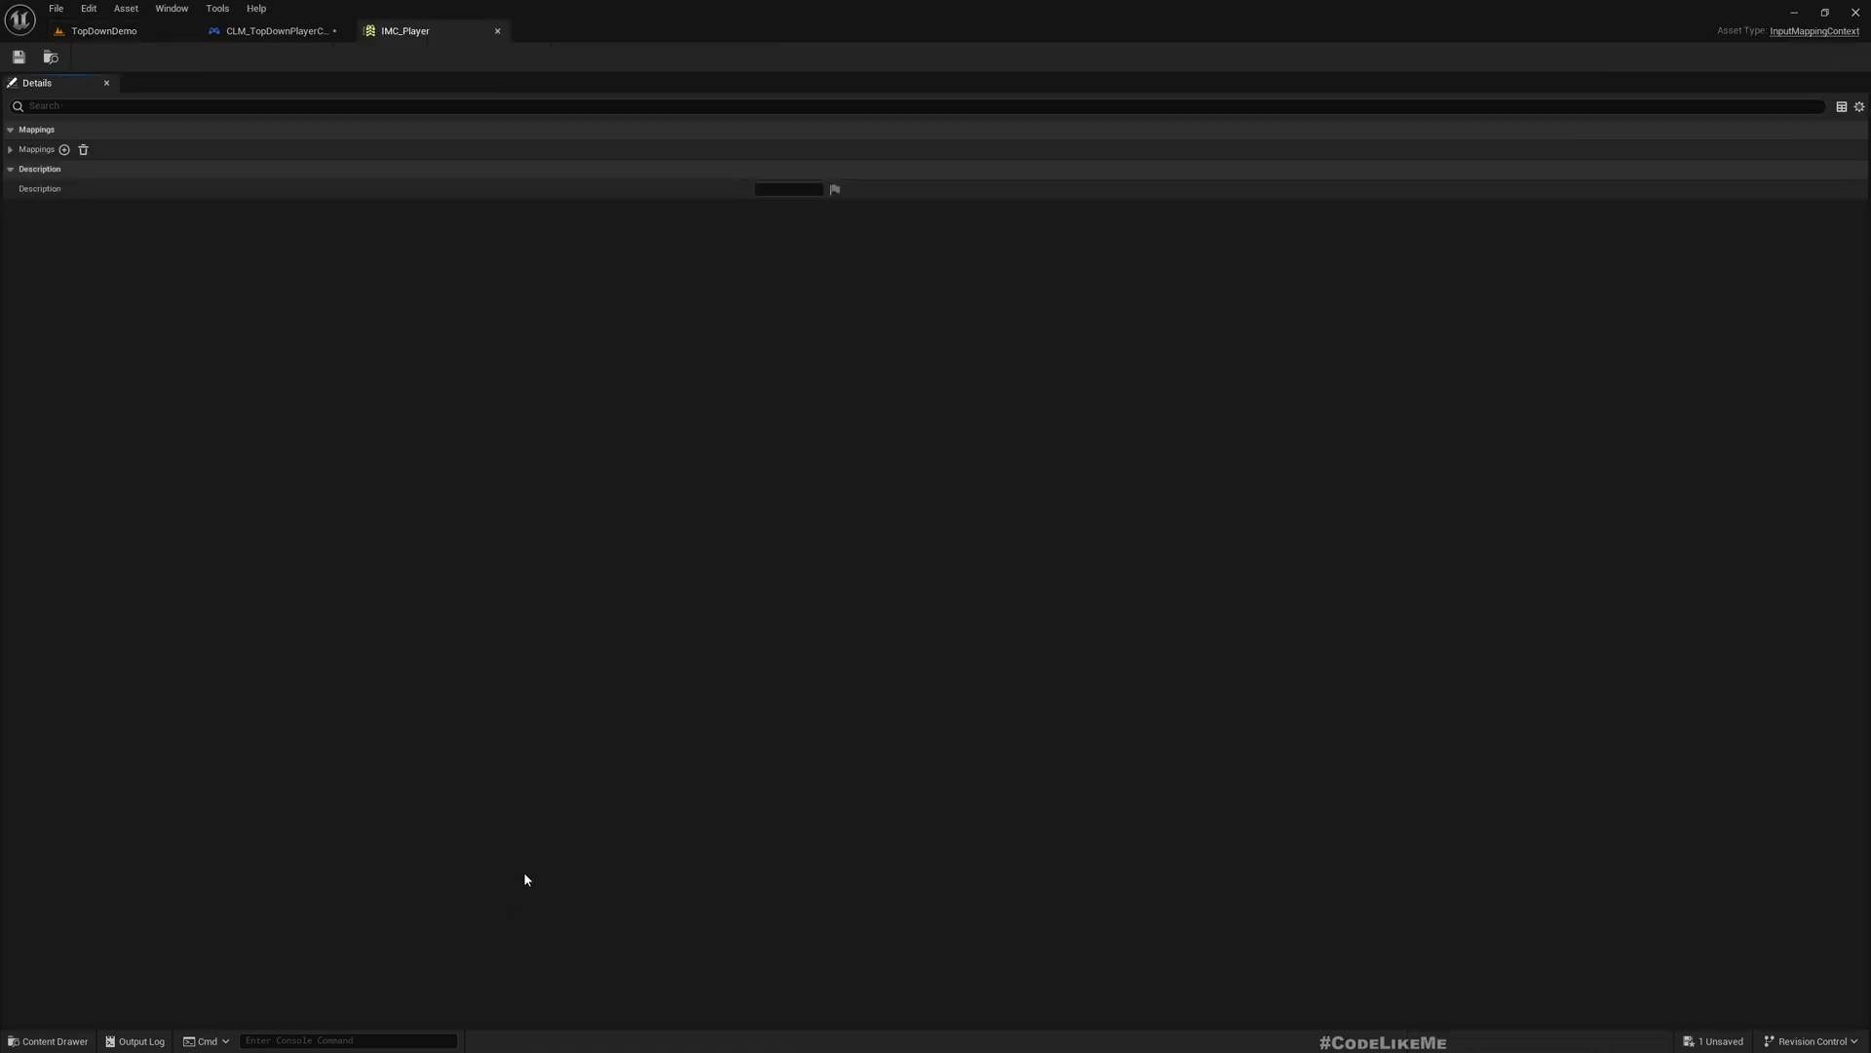
# Expand IMC_Player's Mappings to inspect the IA_Movement and IA_Look bindings.
pyautogui.click(10, 149)
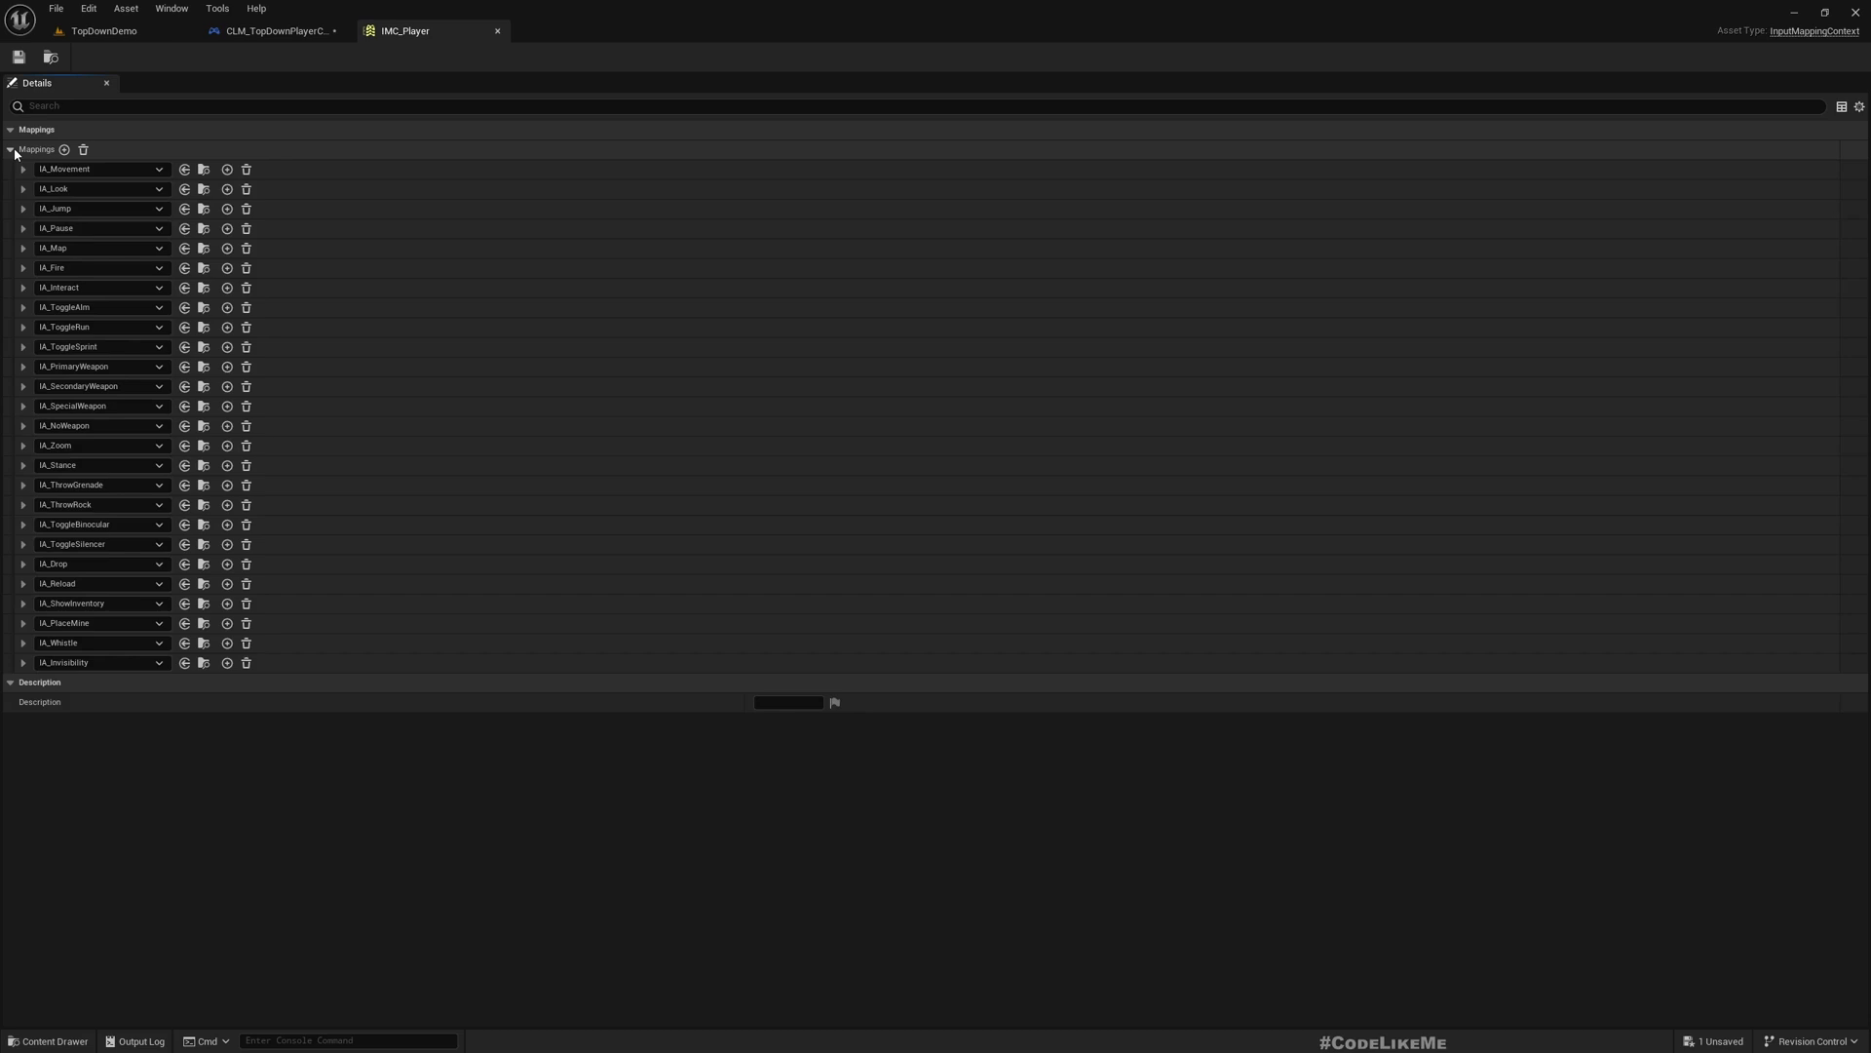
pyautogui.click(21, 169)
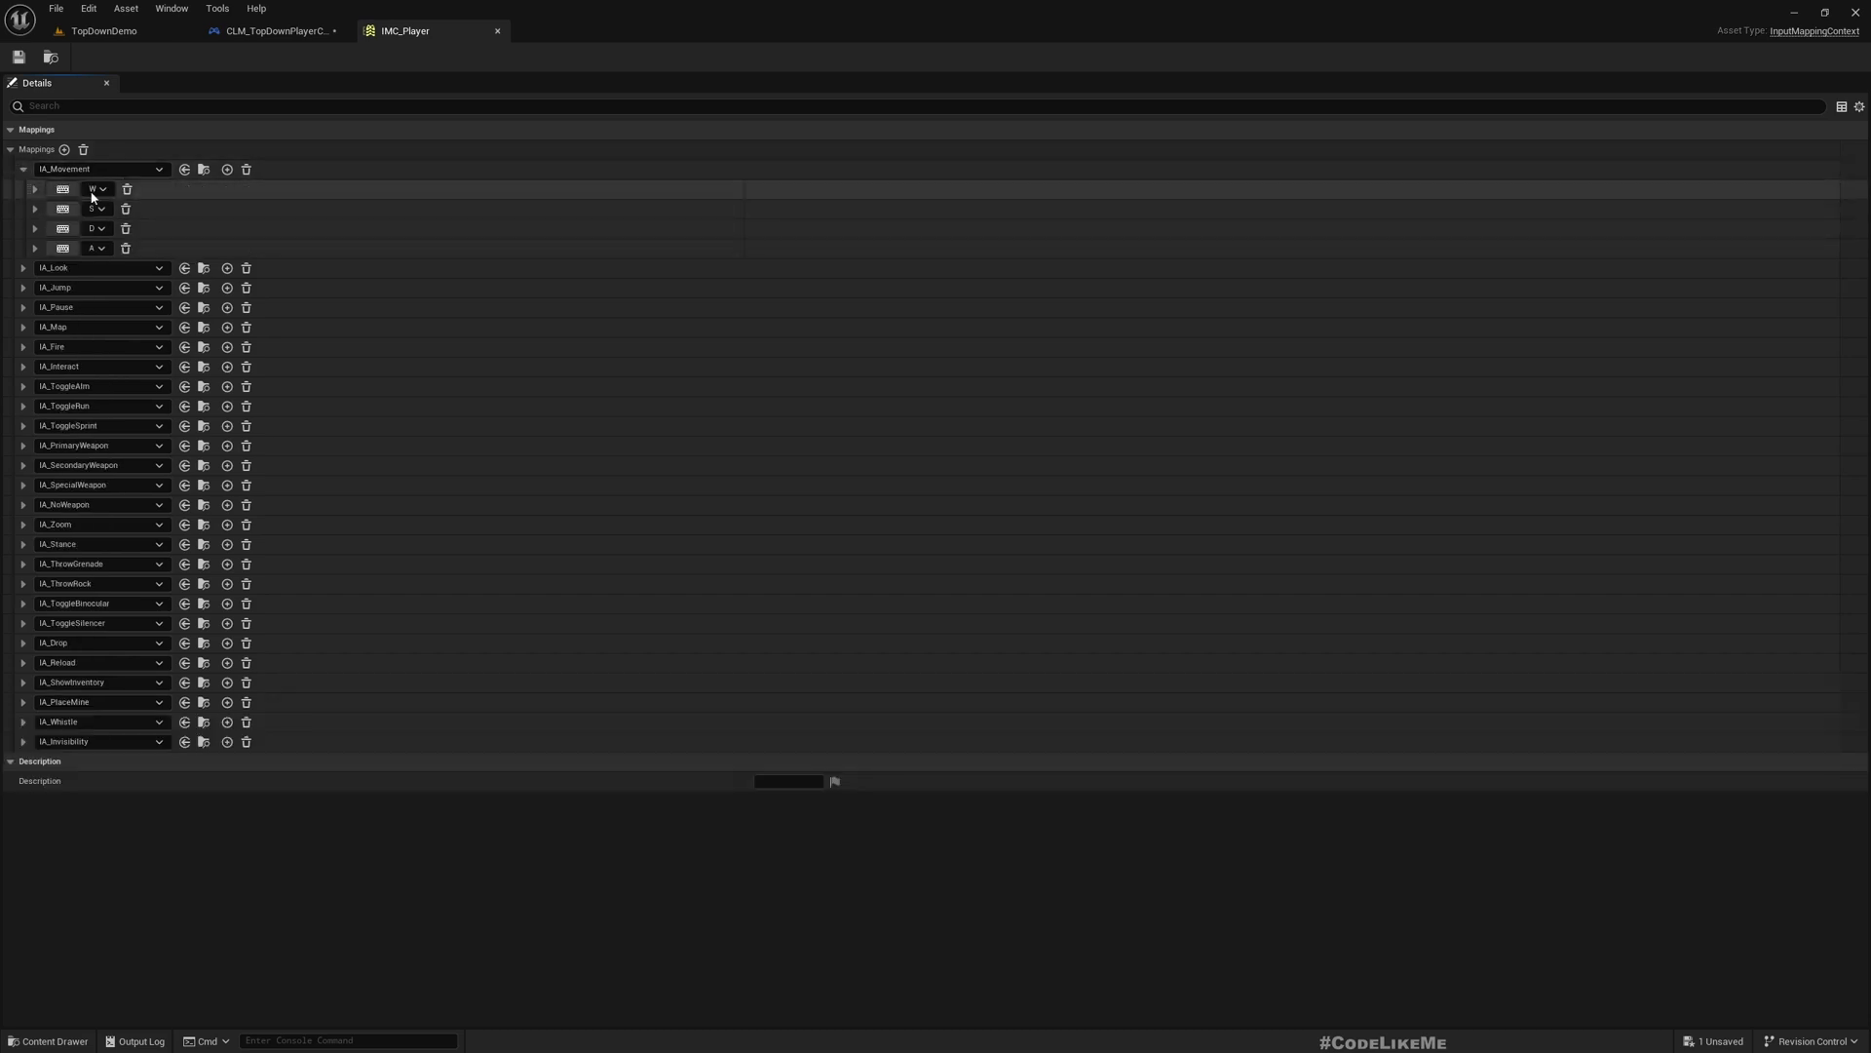
pyautogui.click(21, 267)
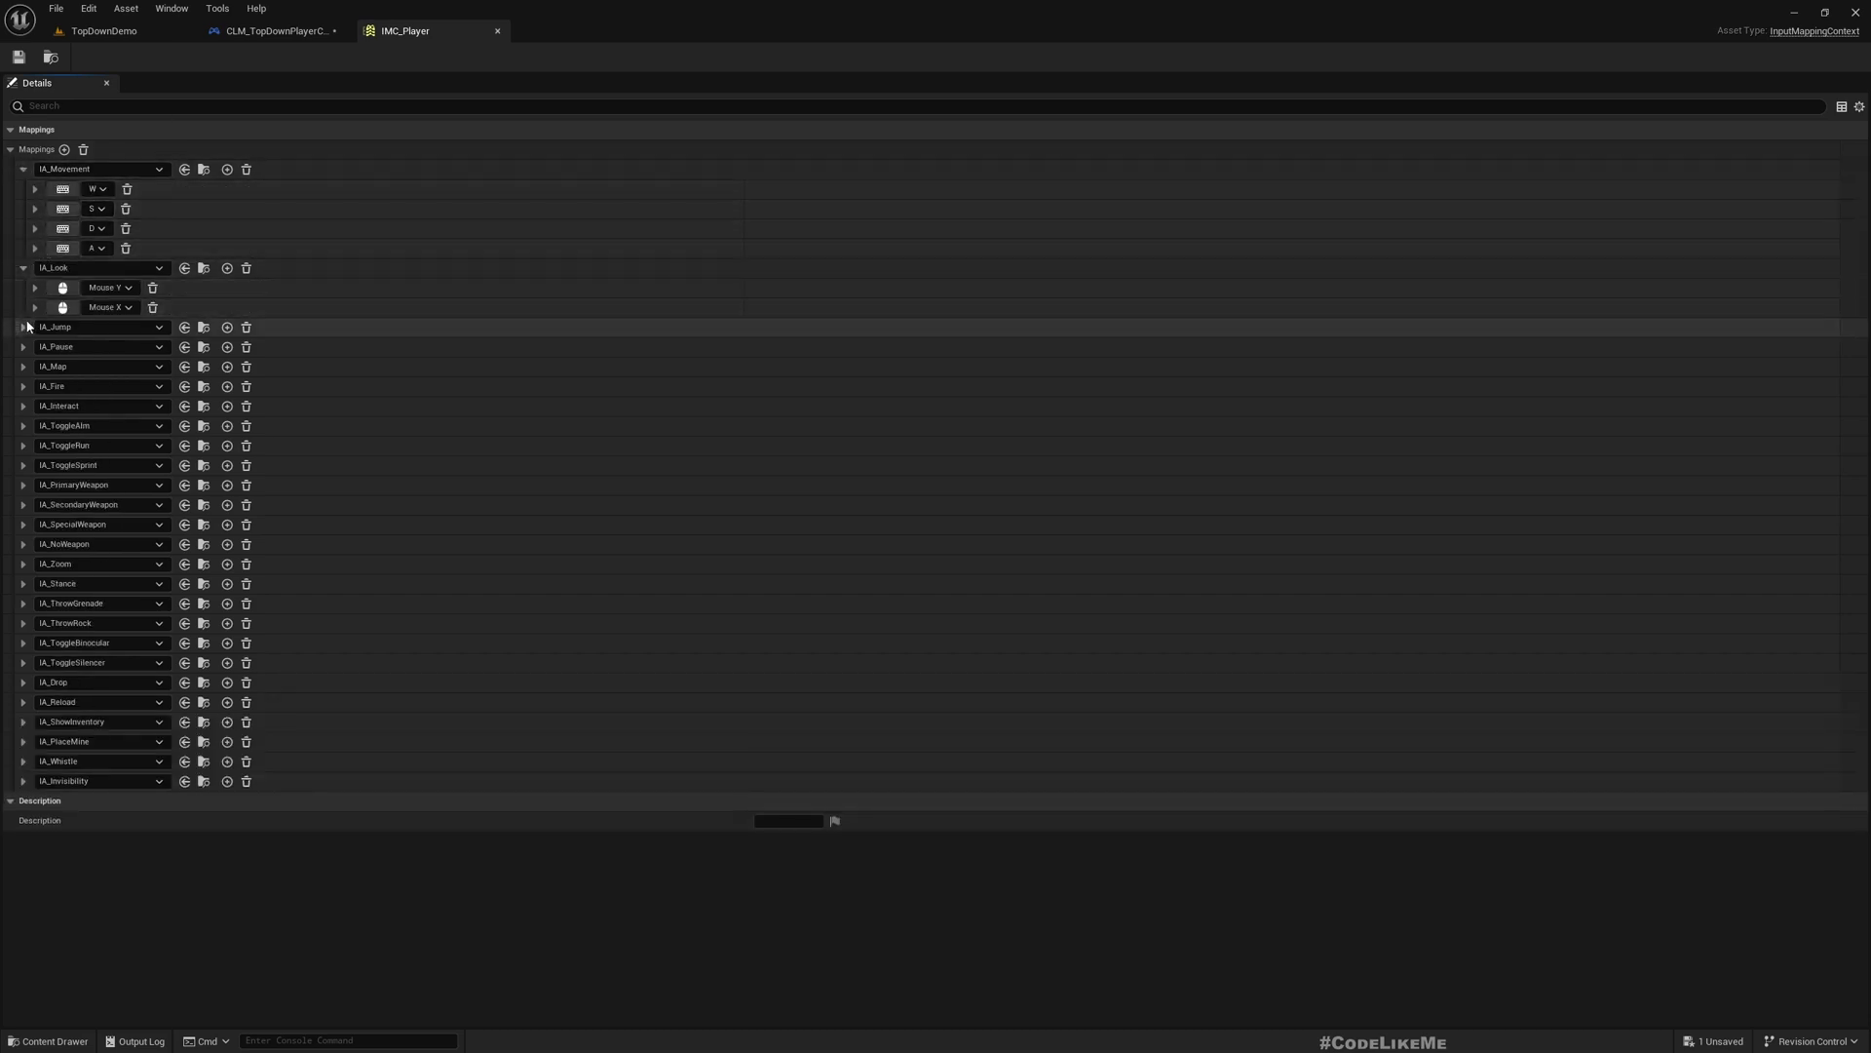
pyautogui.click(21, 327)
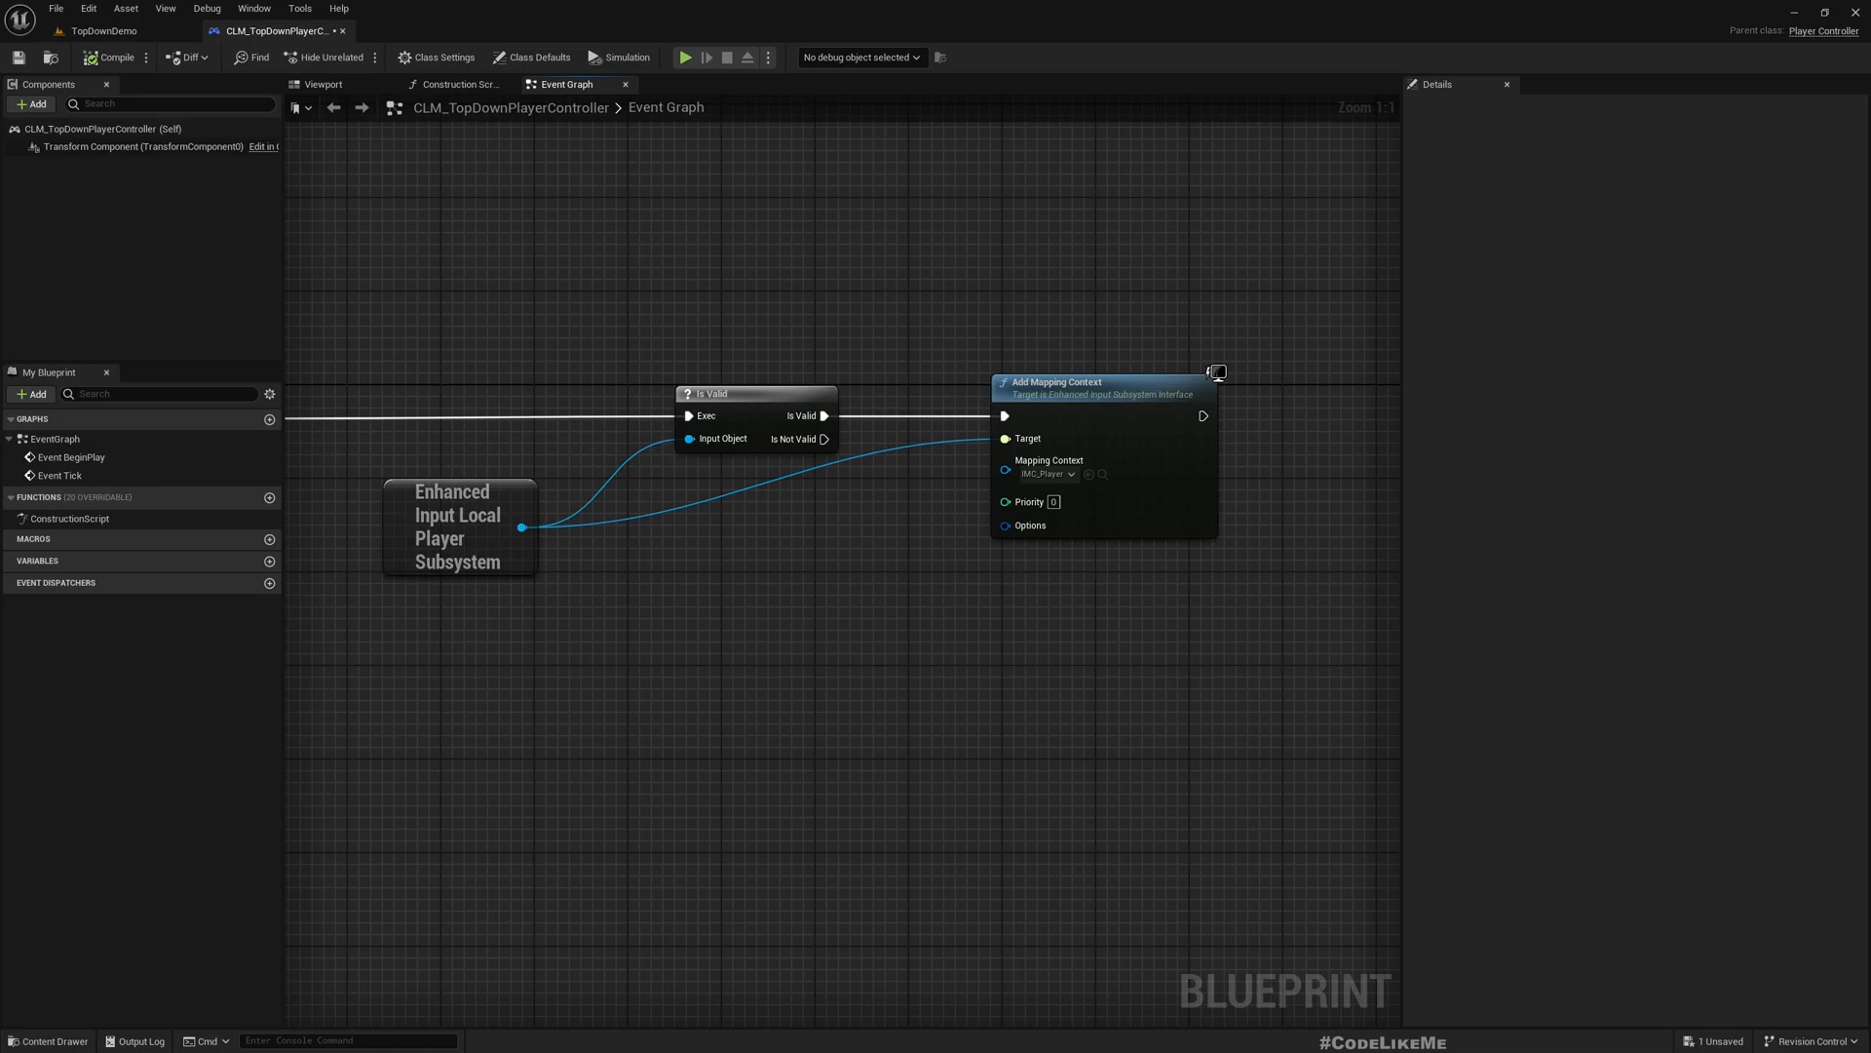
pyautogui.moveTo(97, 30)
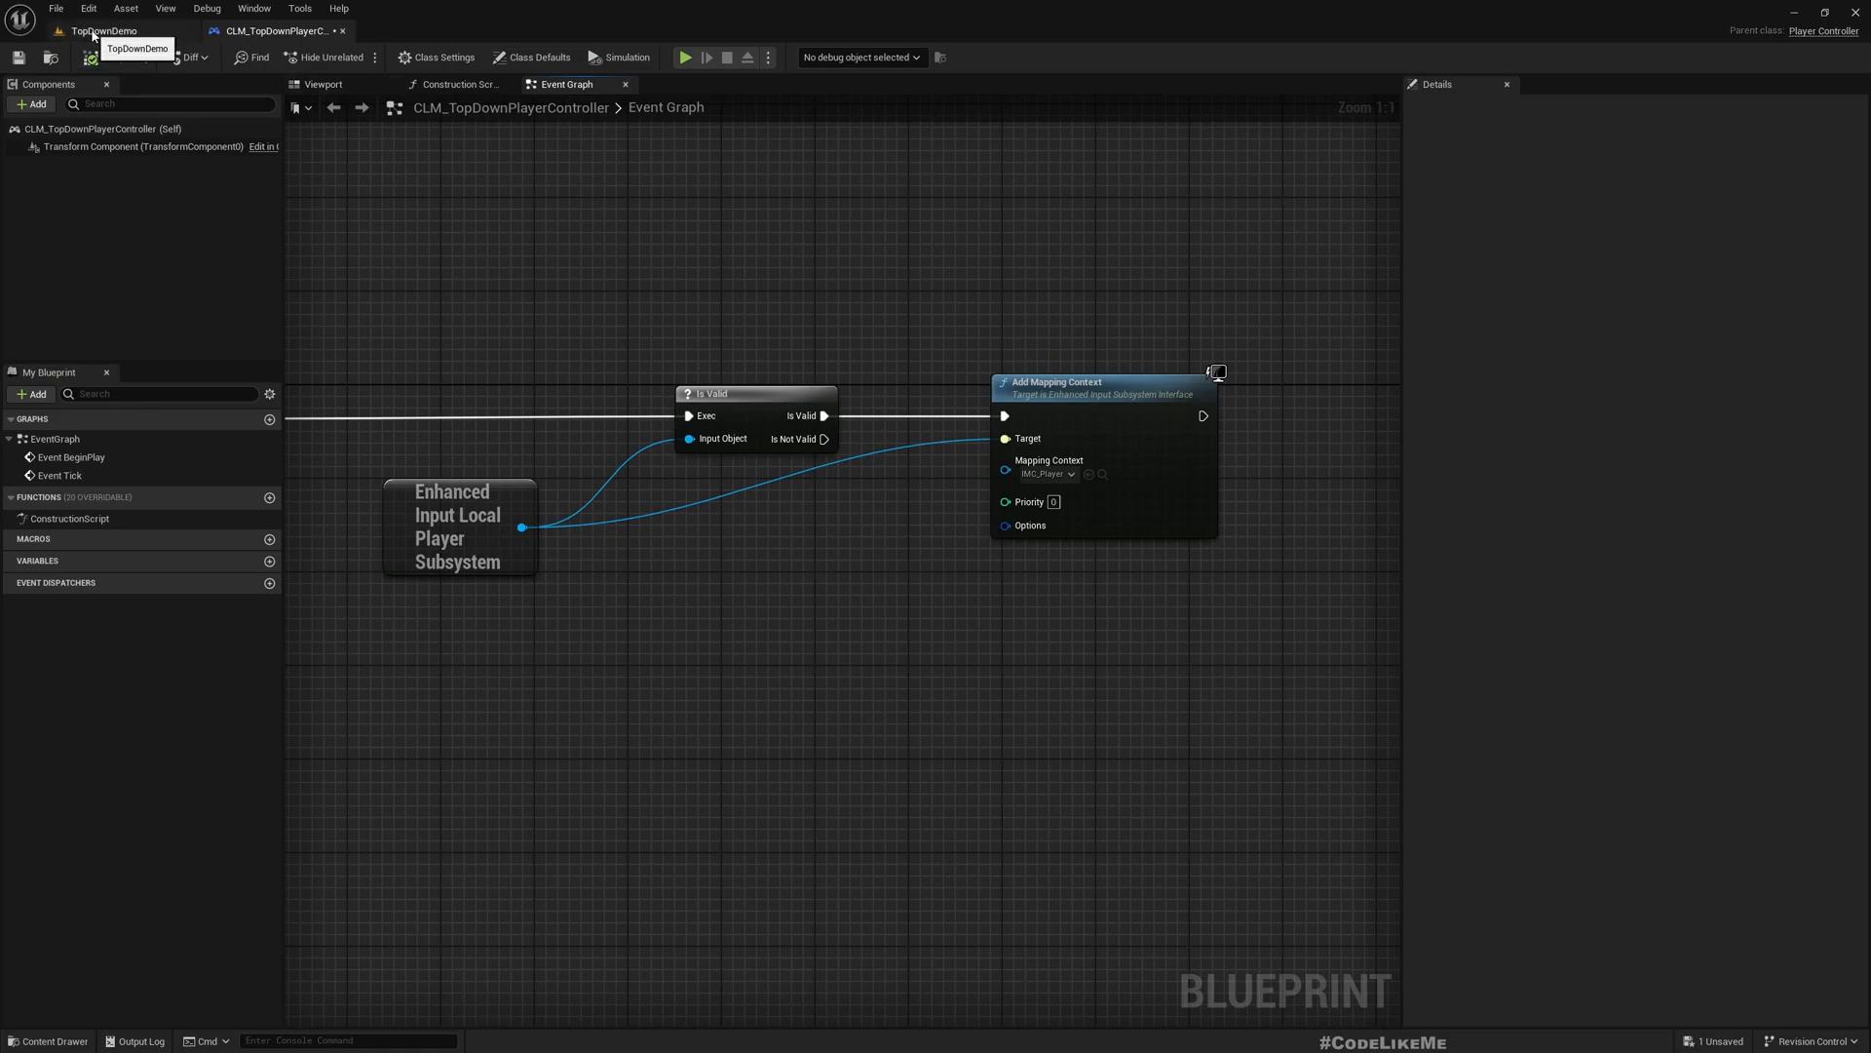
# Reorder tabs, select Self, and browse the controller's Class Defaults details.
pyautogui.click(685, 56)
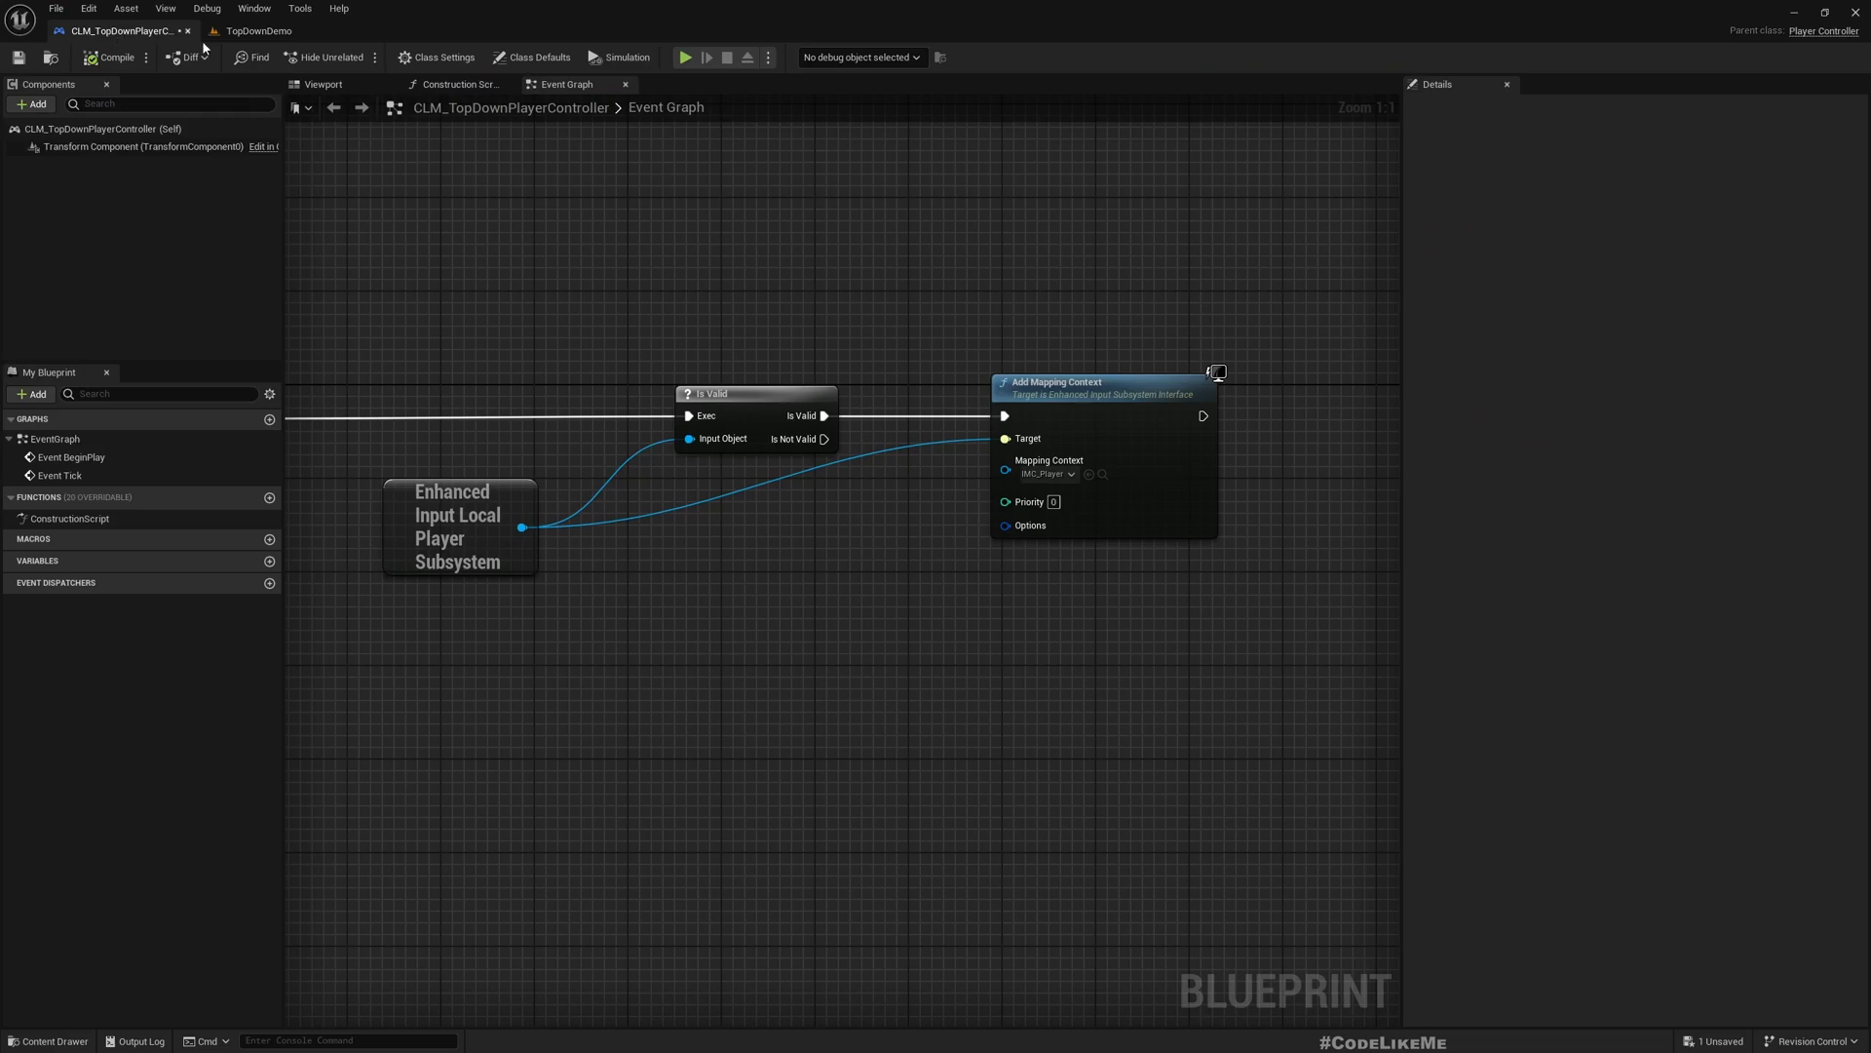
pyautogui.click(101, 128)
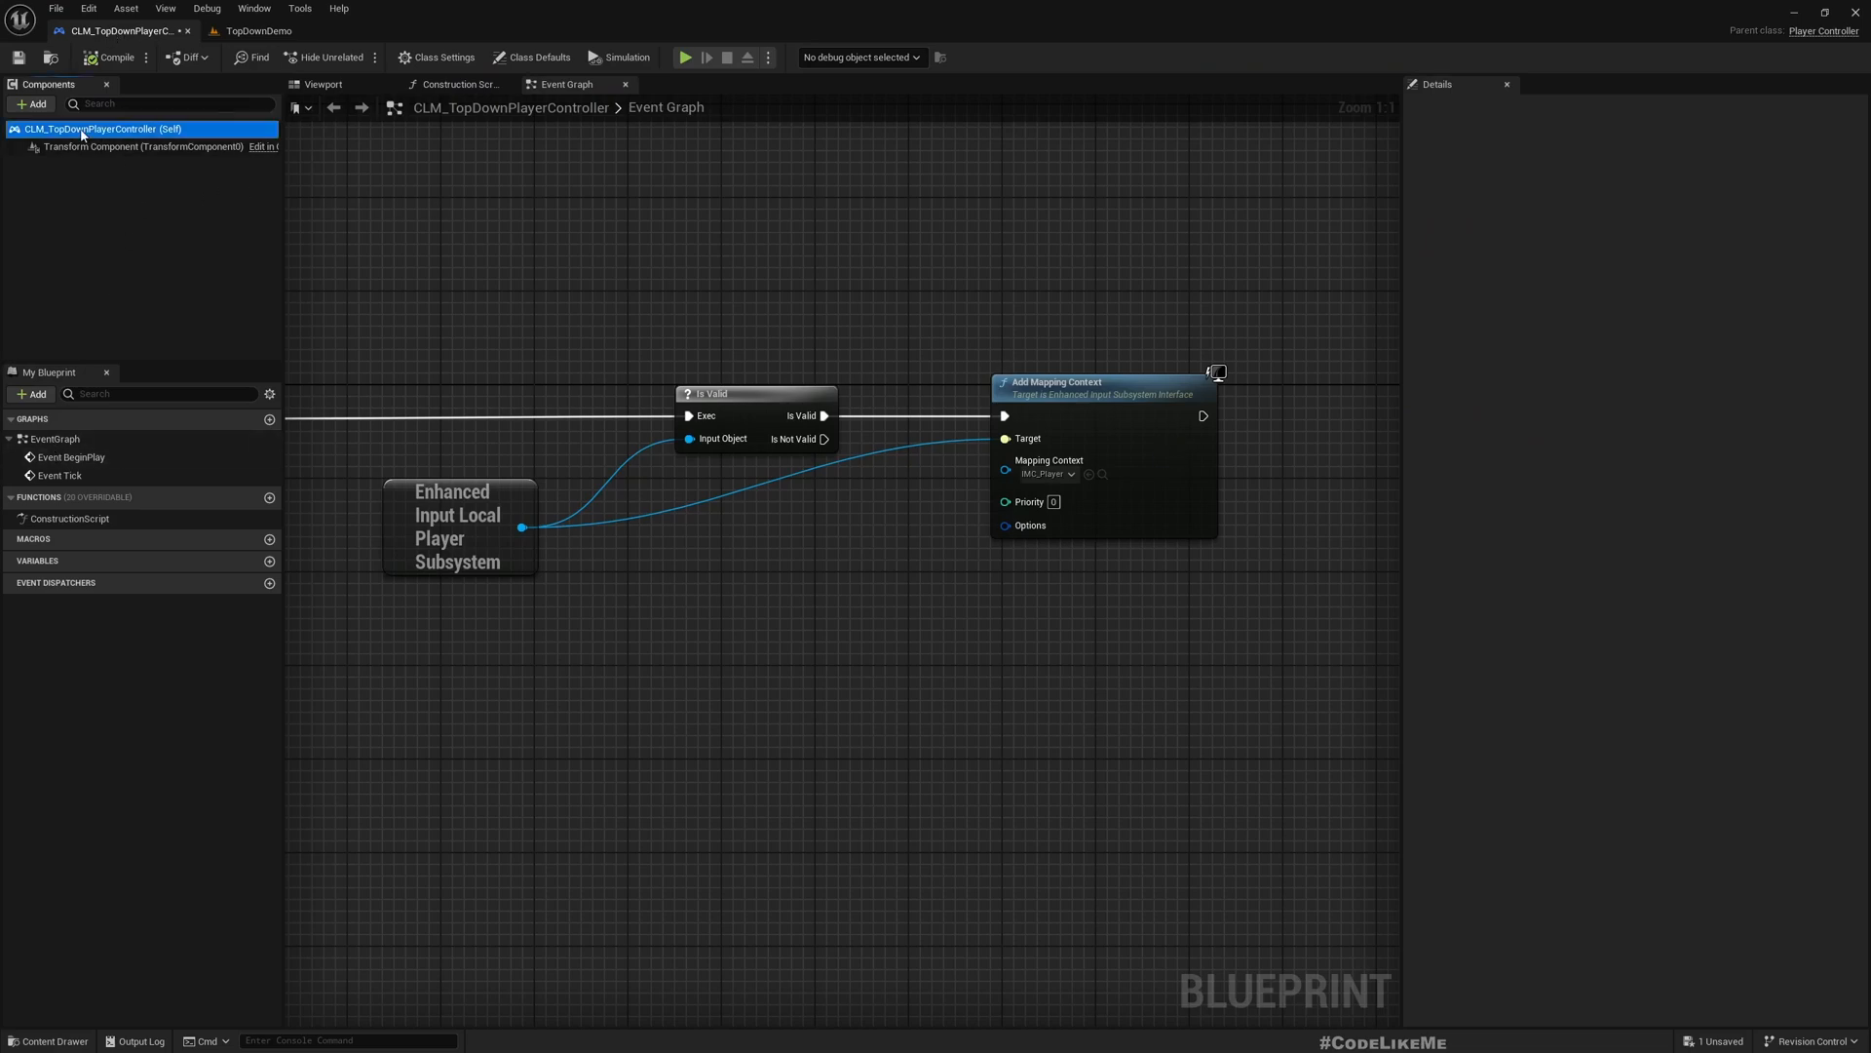
pyautogui.click(537, 58)
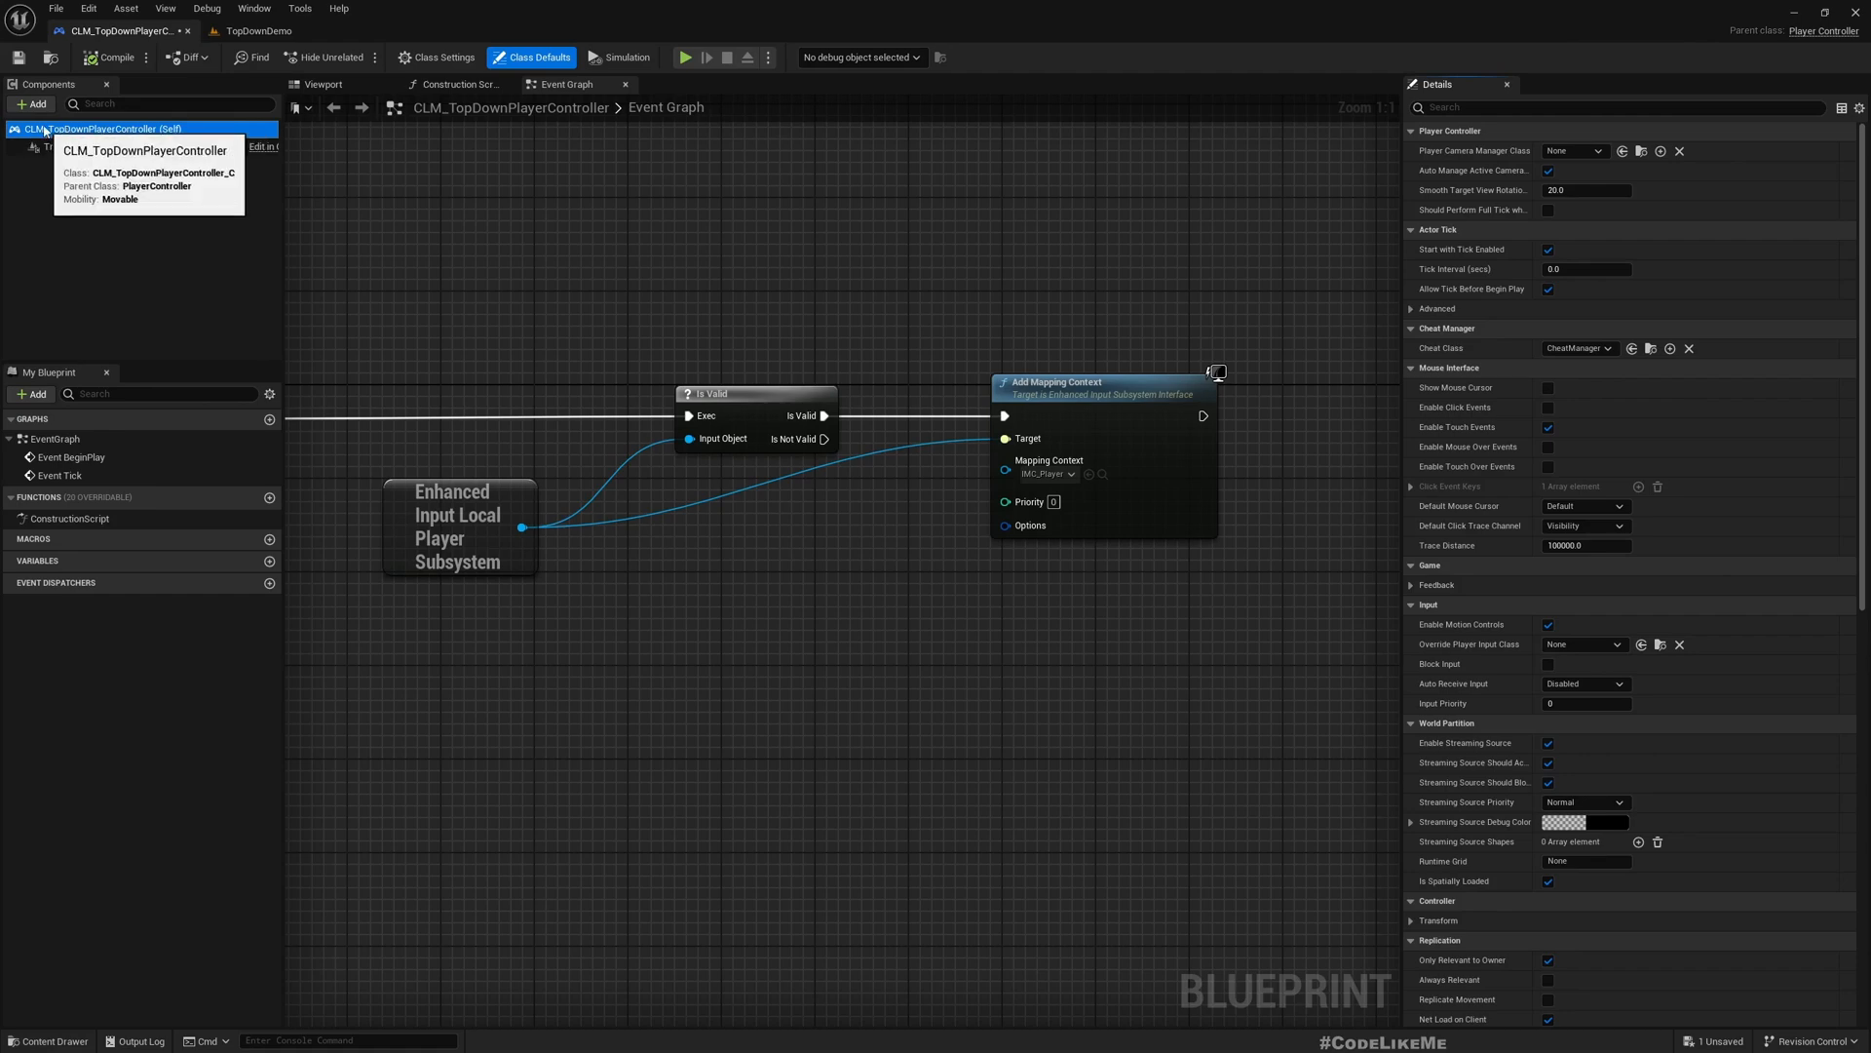
pyautogui.moveTo(1010, 190)
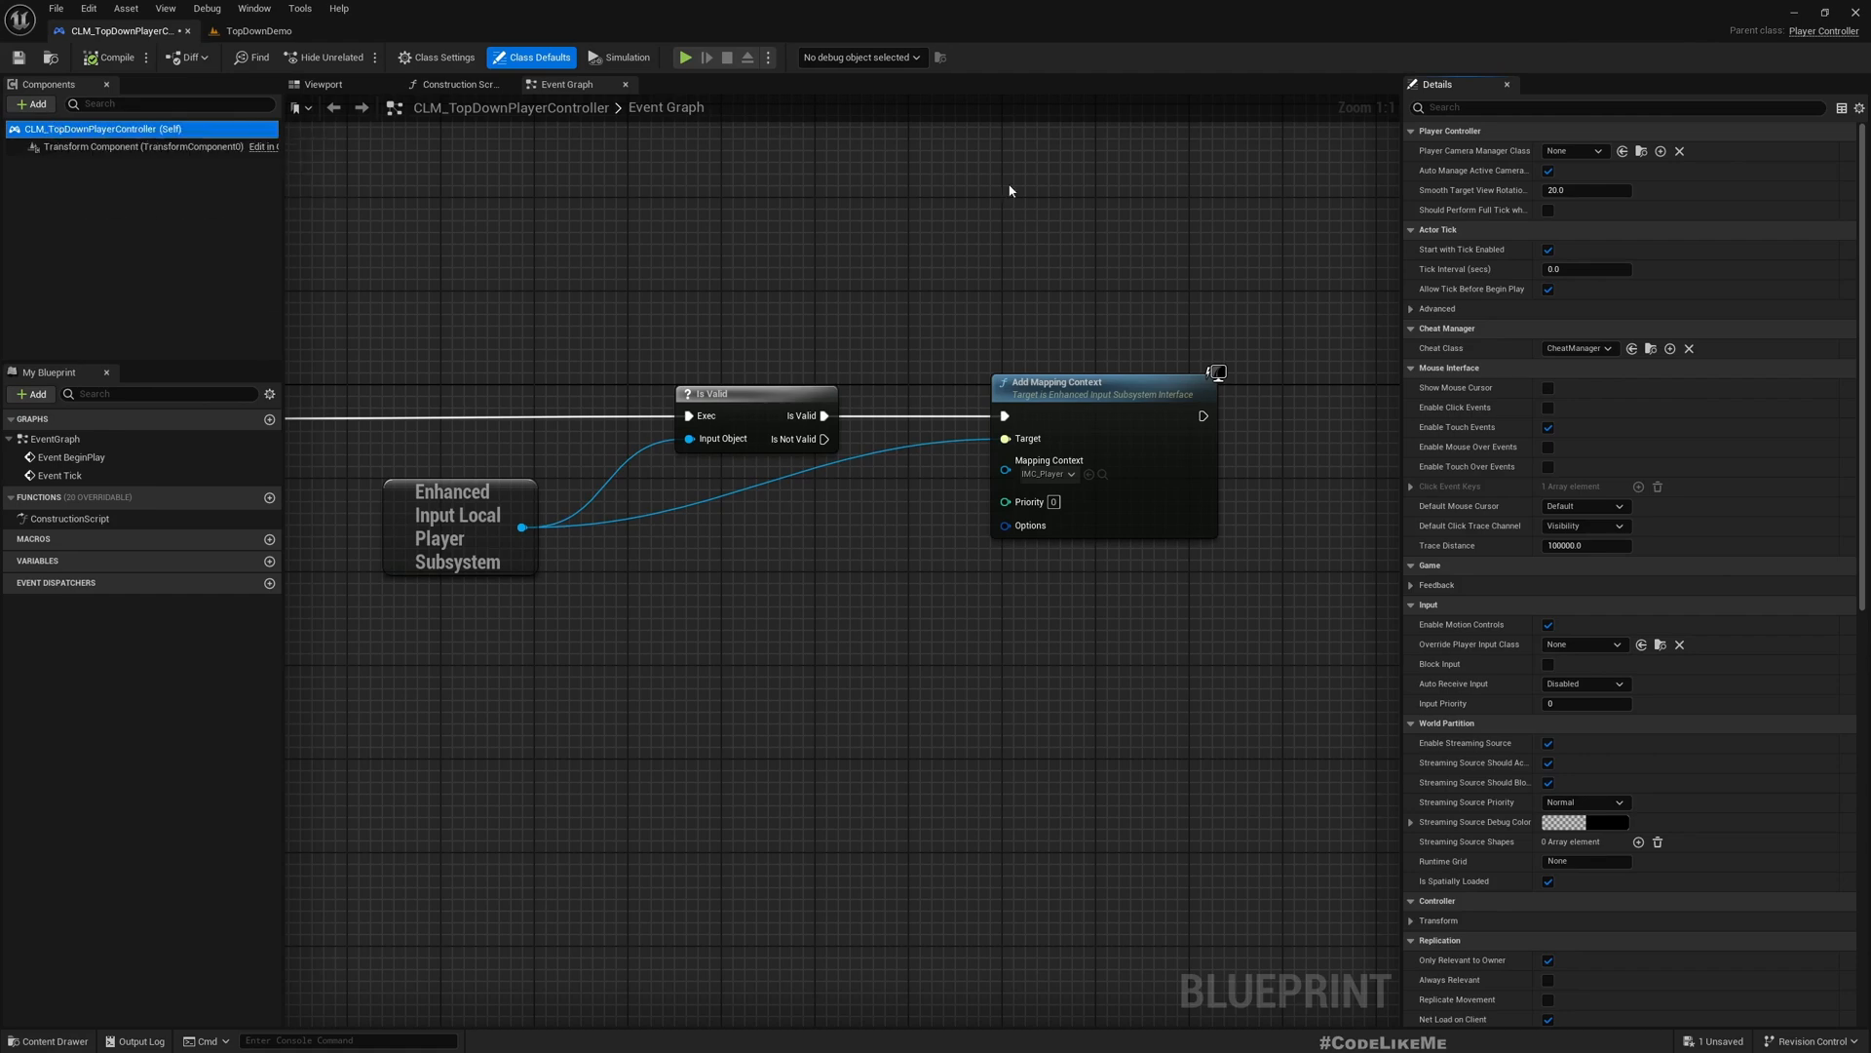
pyautogui.moveTo(439, 58)
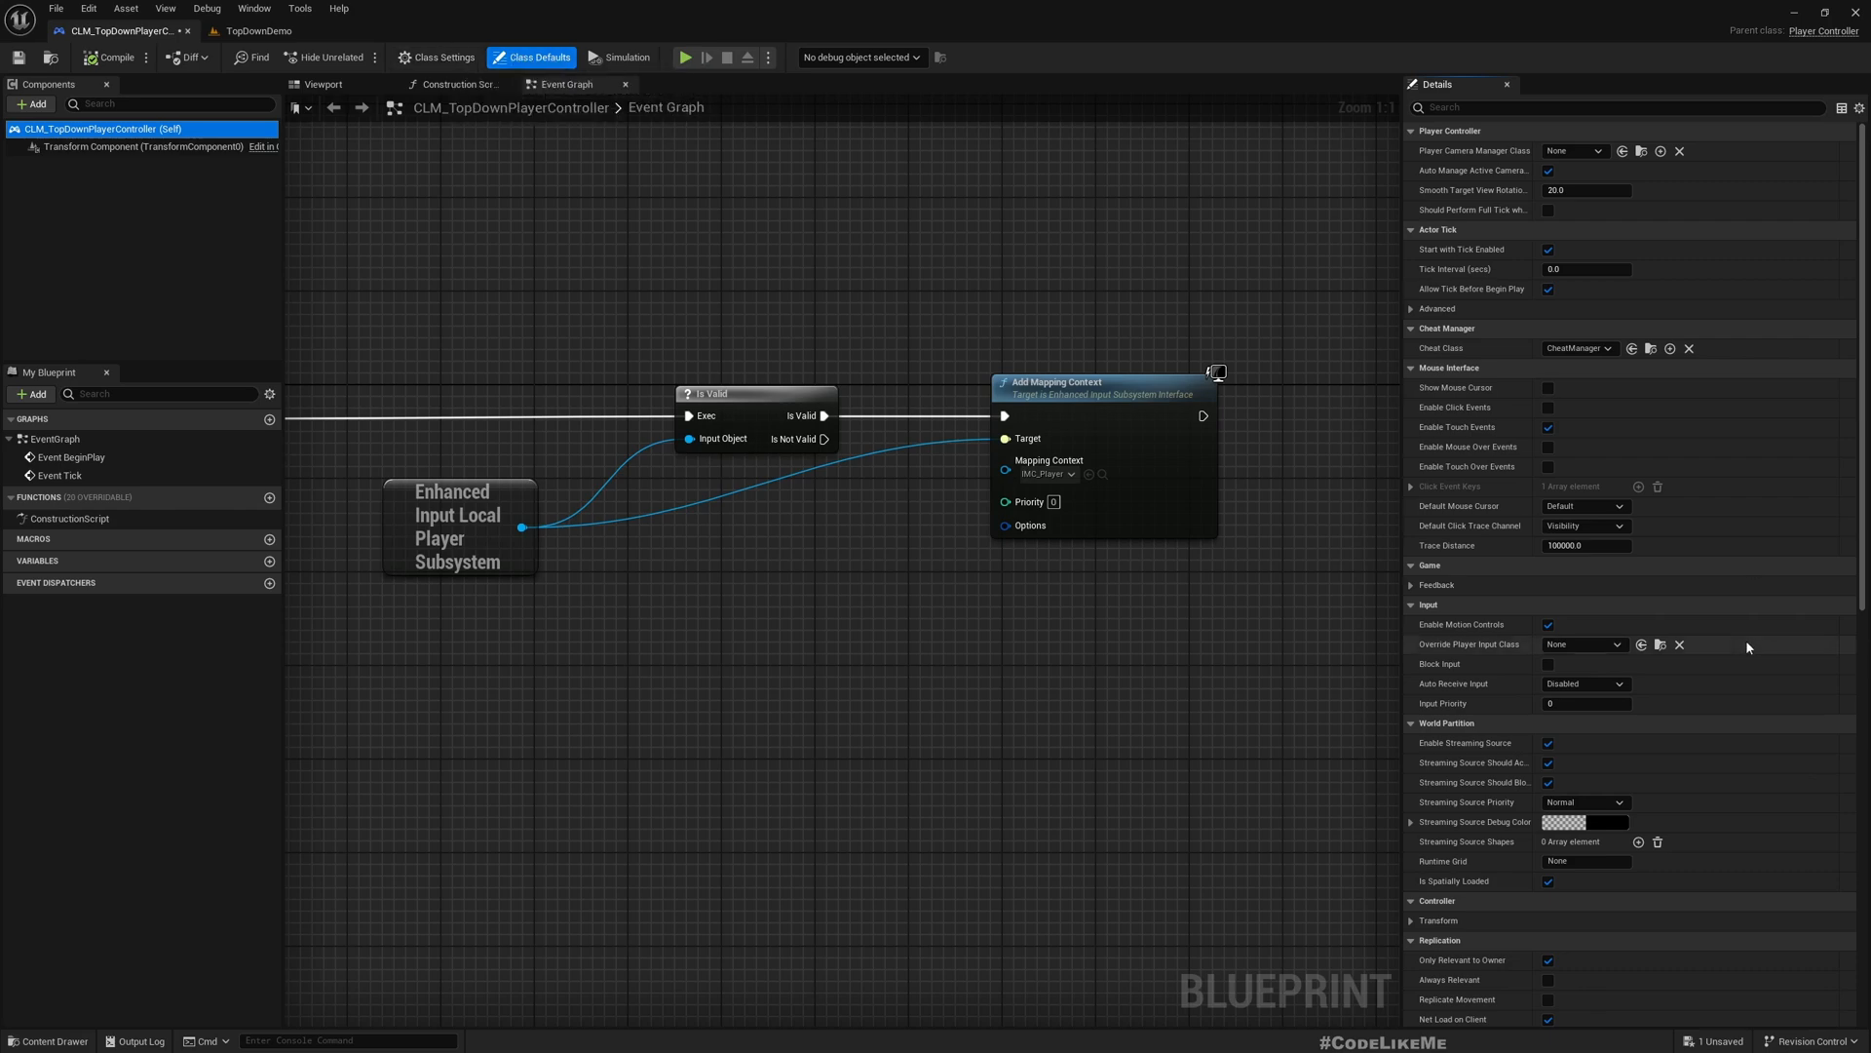
pyautogui.moveTo(1489, 650)
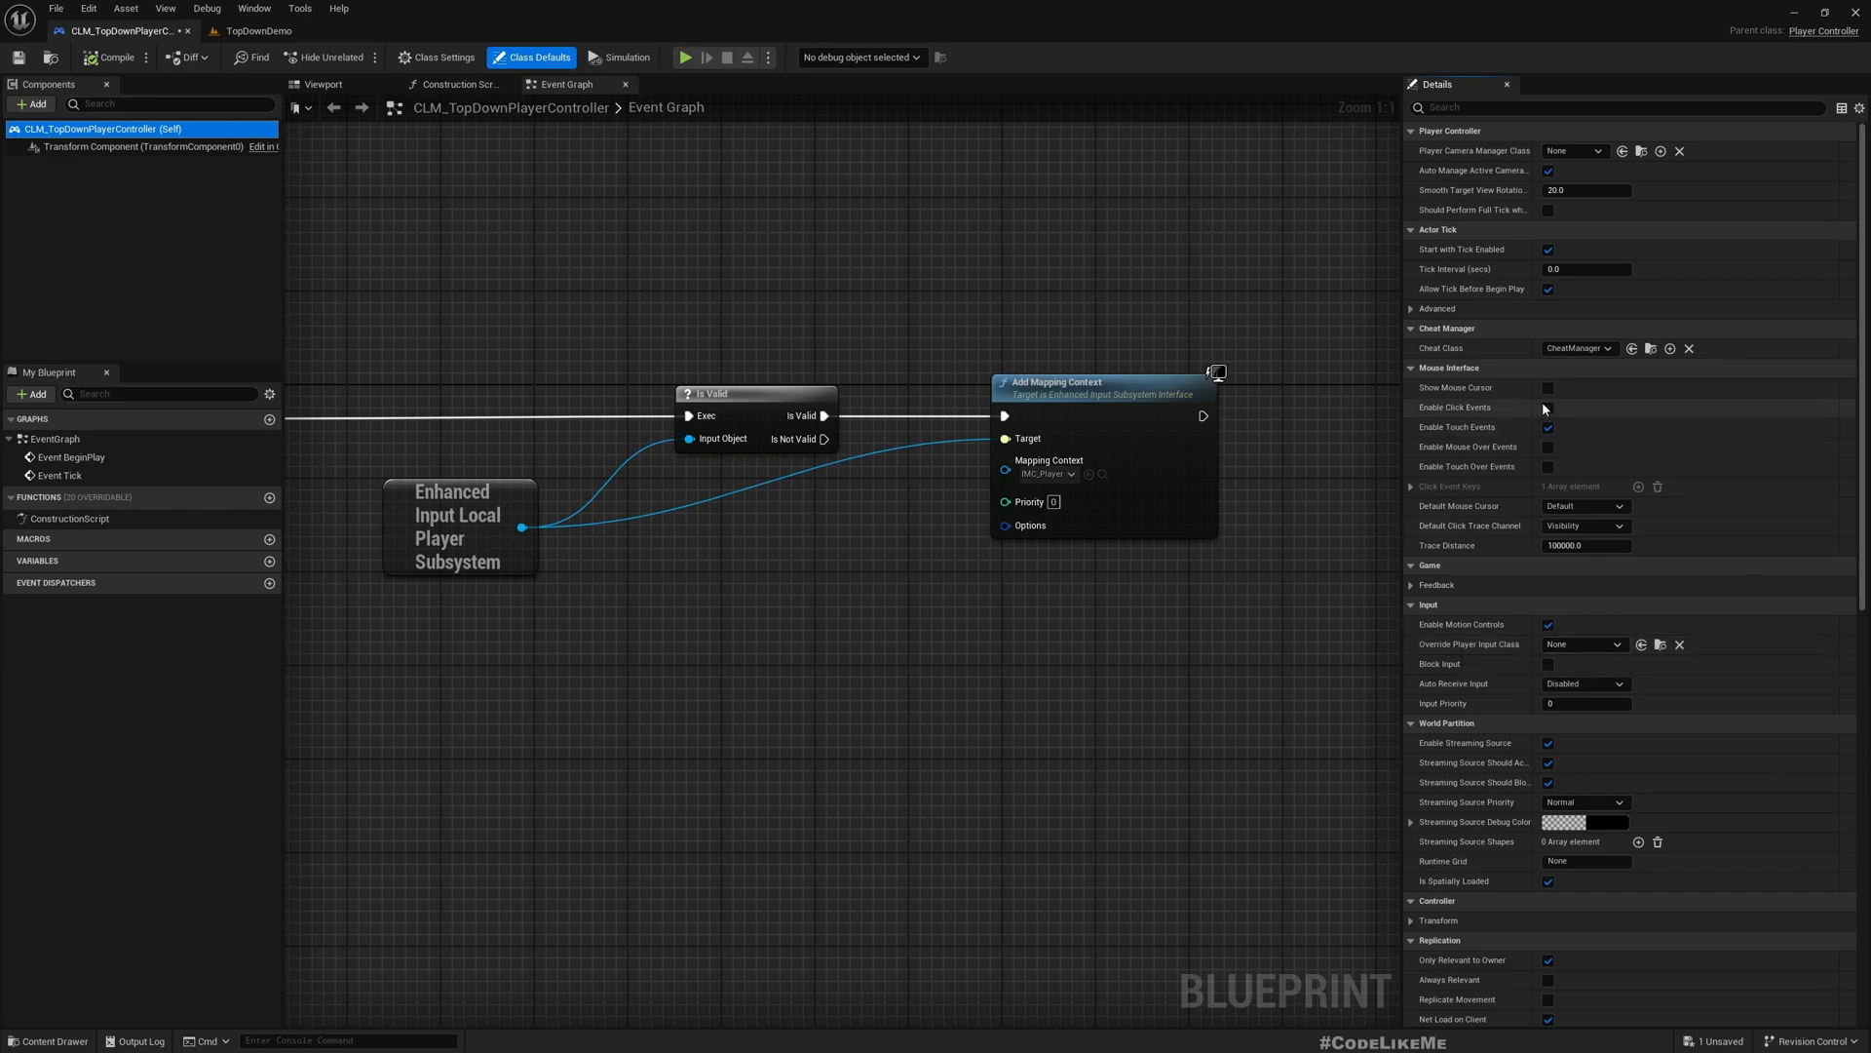
pyautogui.scroll(-3)
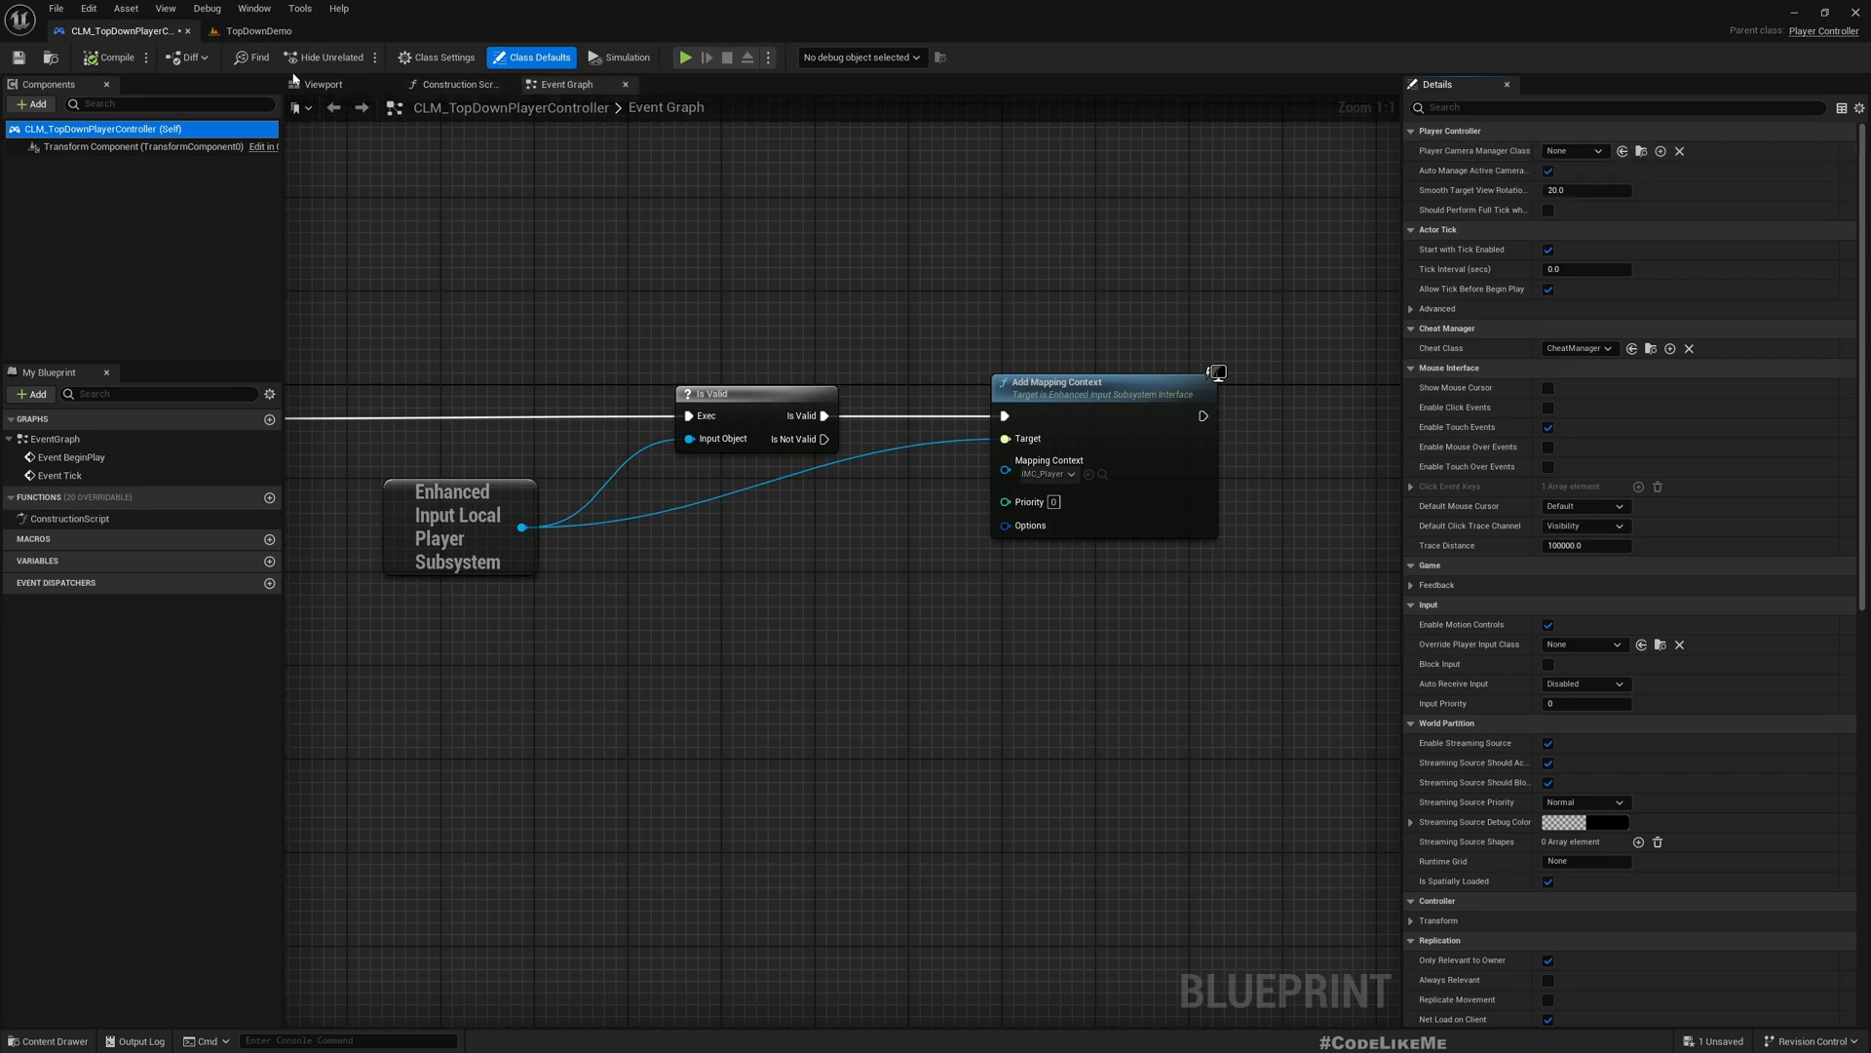
pyautogui.moveTo(282, 80)
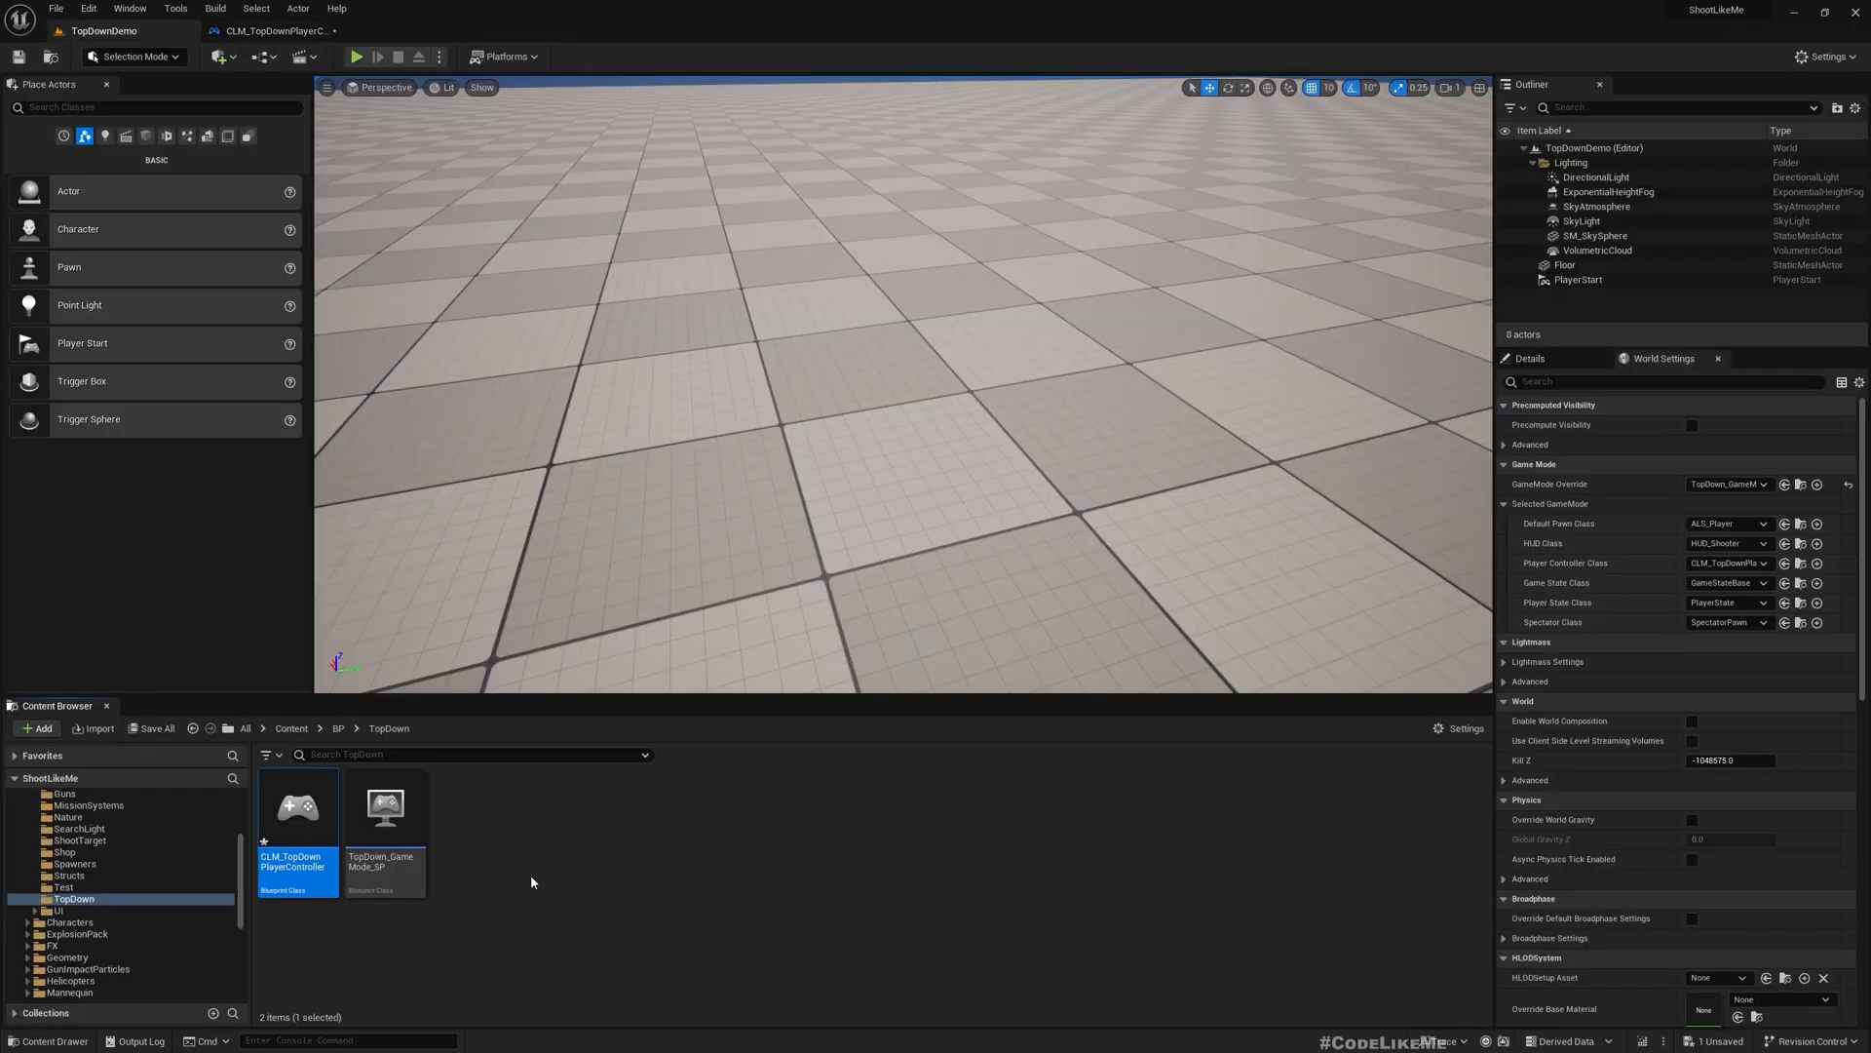
# Create a PlayerCameraManager-based blueprint named CLM_TopDown_CameraManager in TopDown and open it.
pyautogui.click(531, 881)
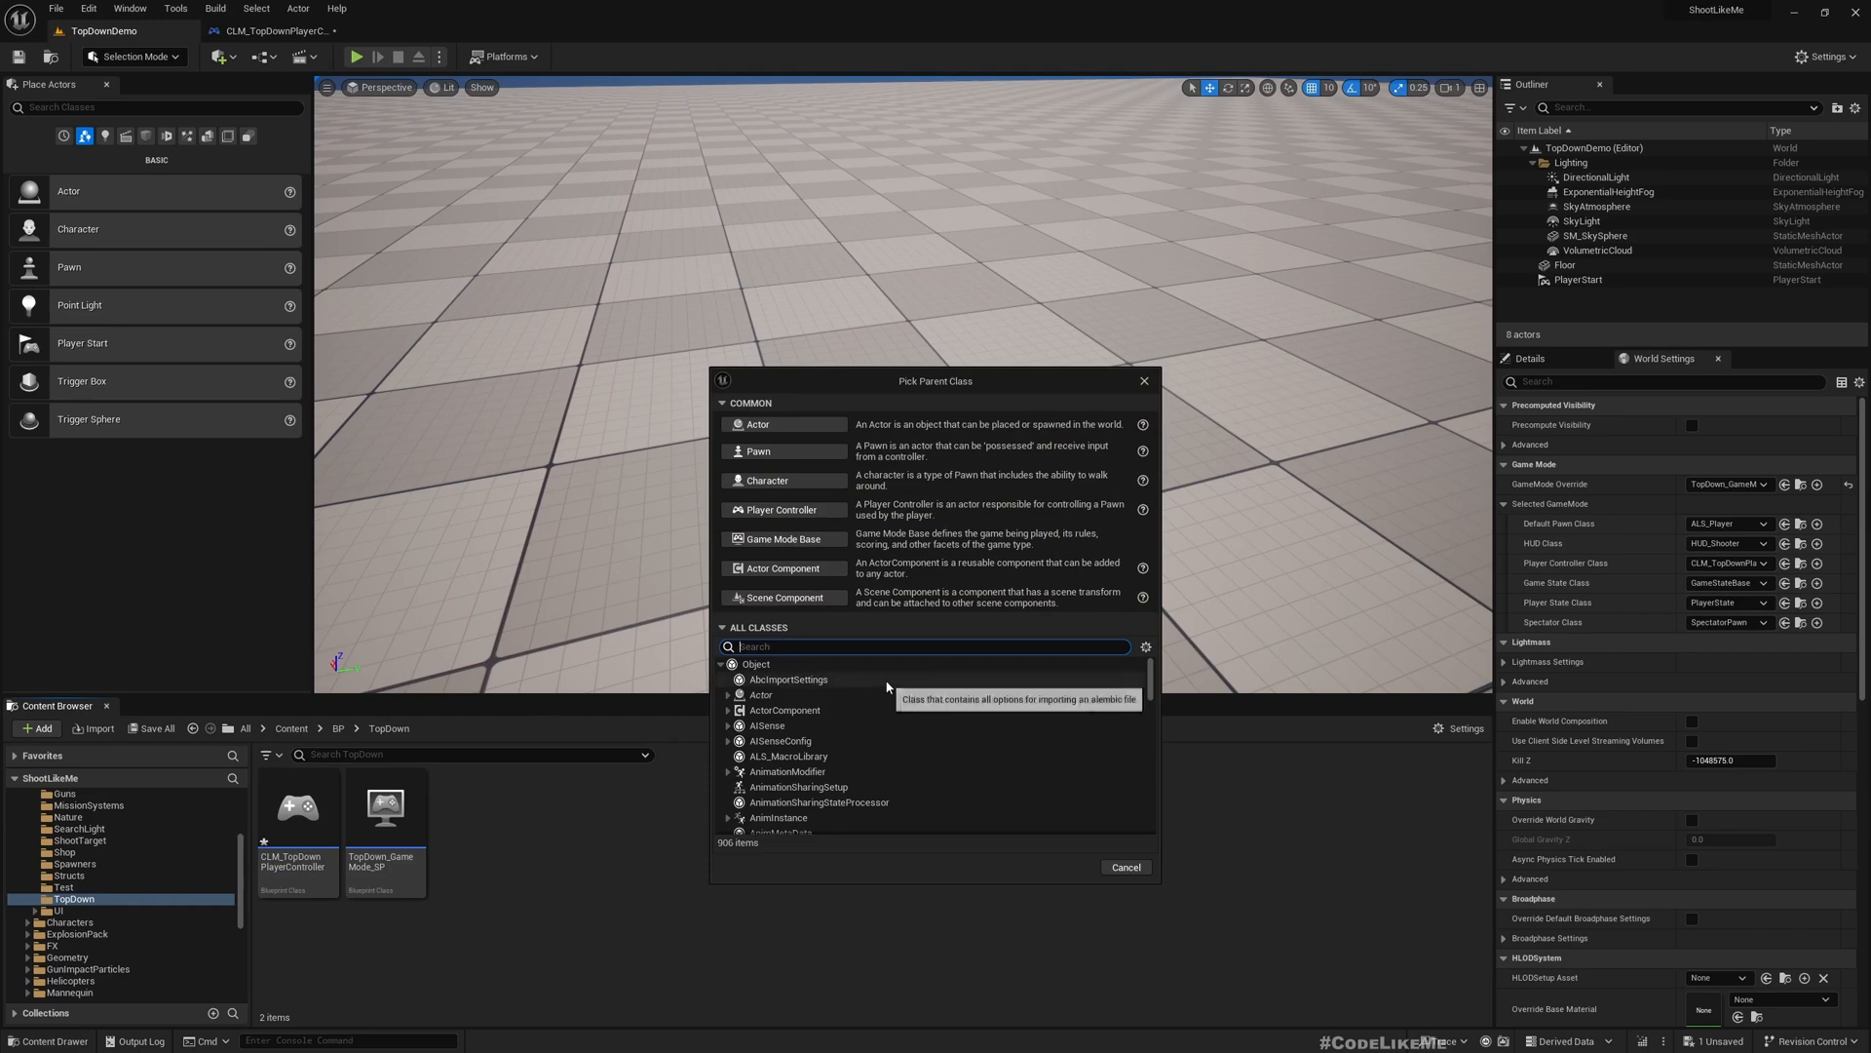
pyautogui.write('cameraman')
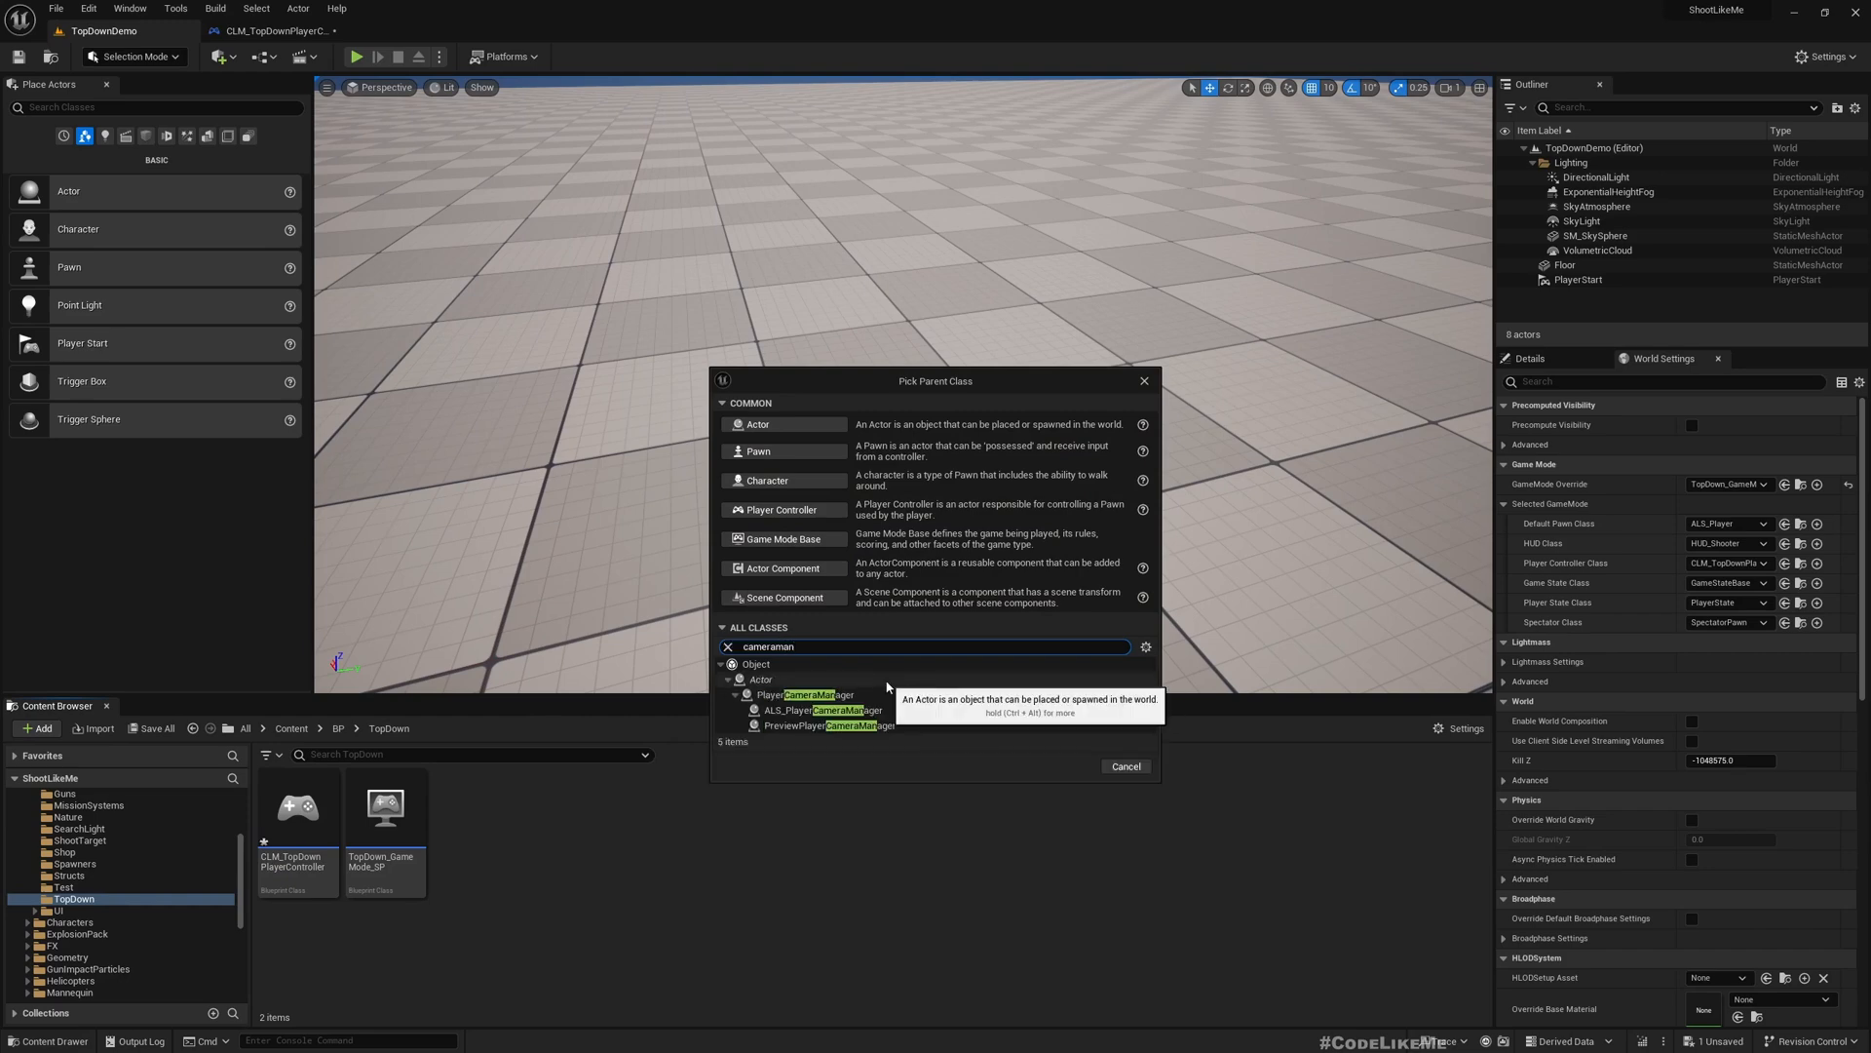
pyautogui.moveTo(825, 709)
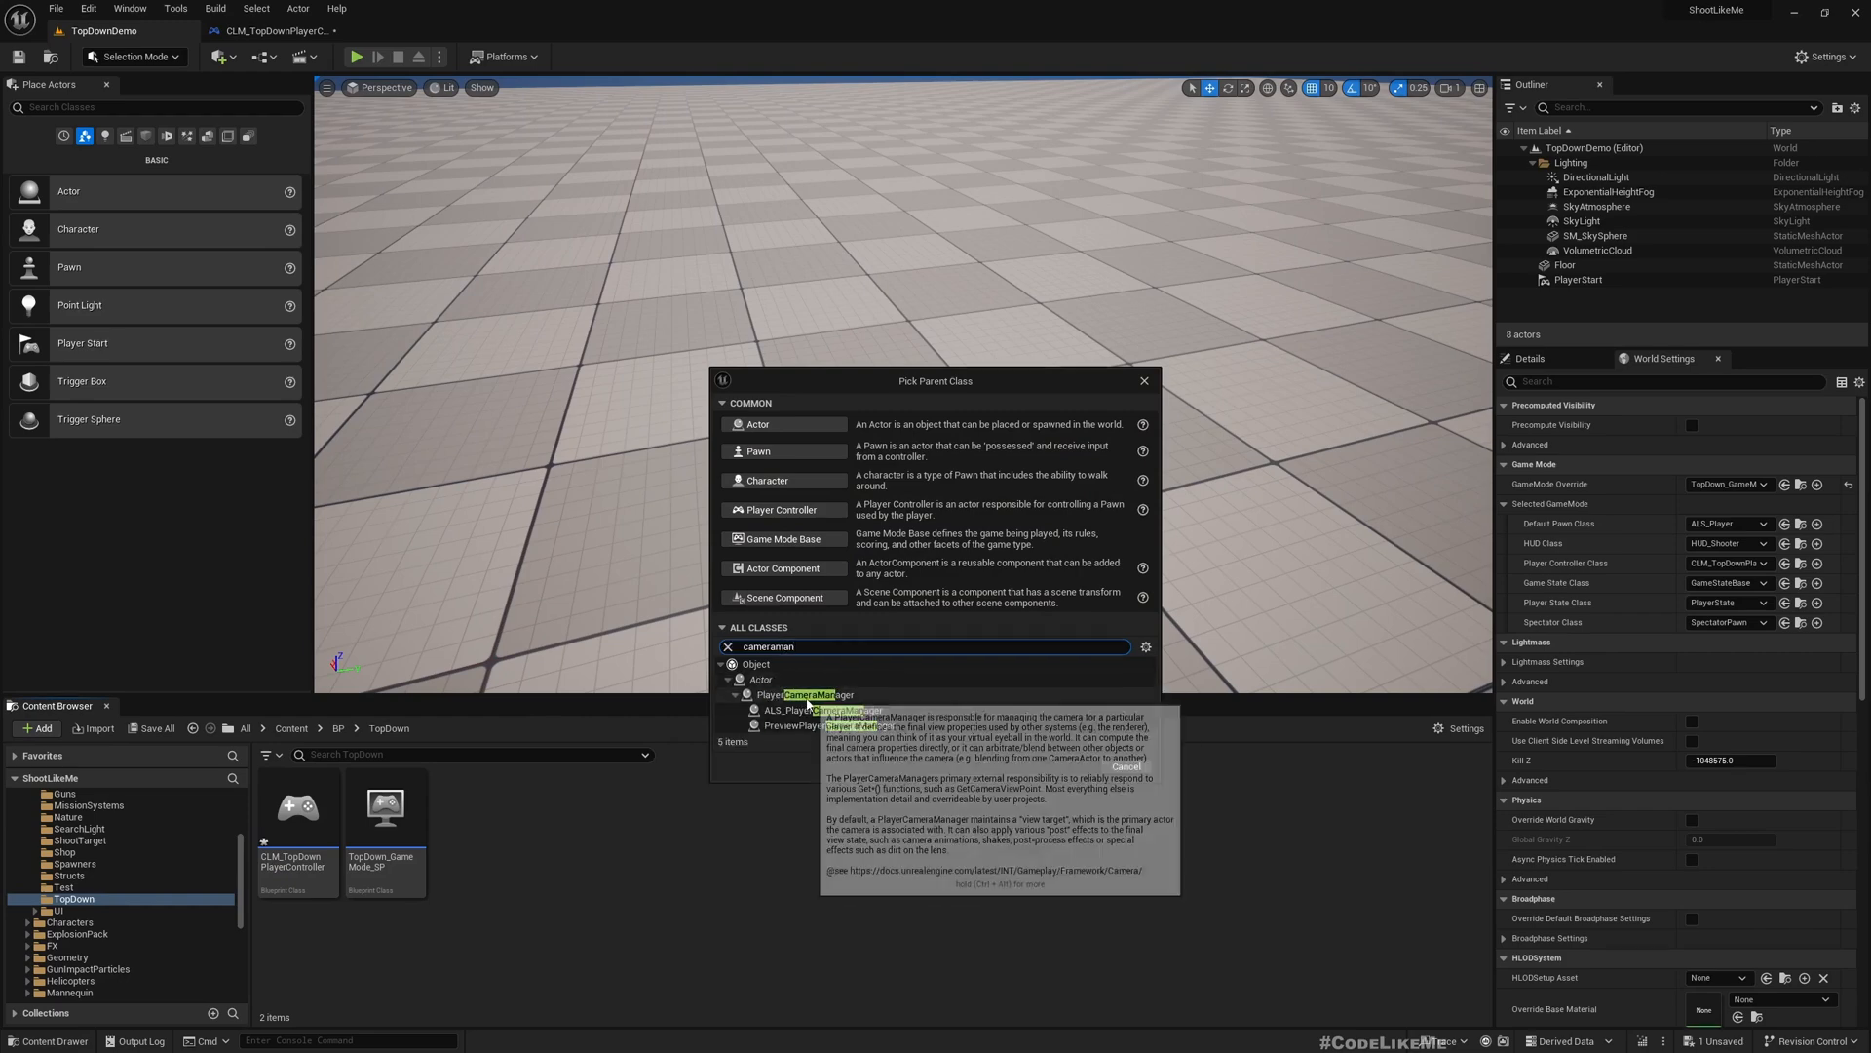
pyautogui.click(806, 695)
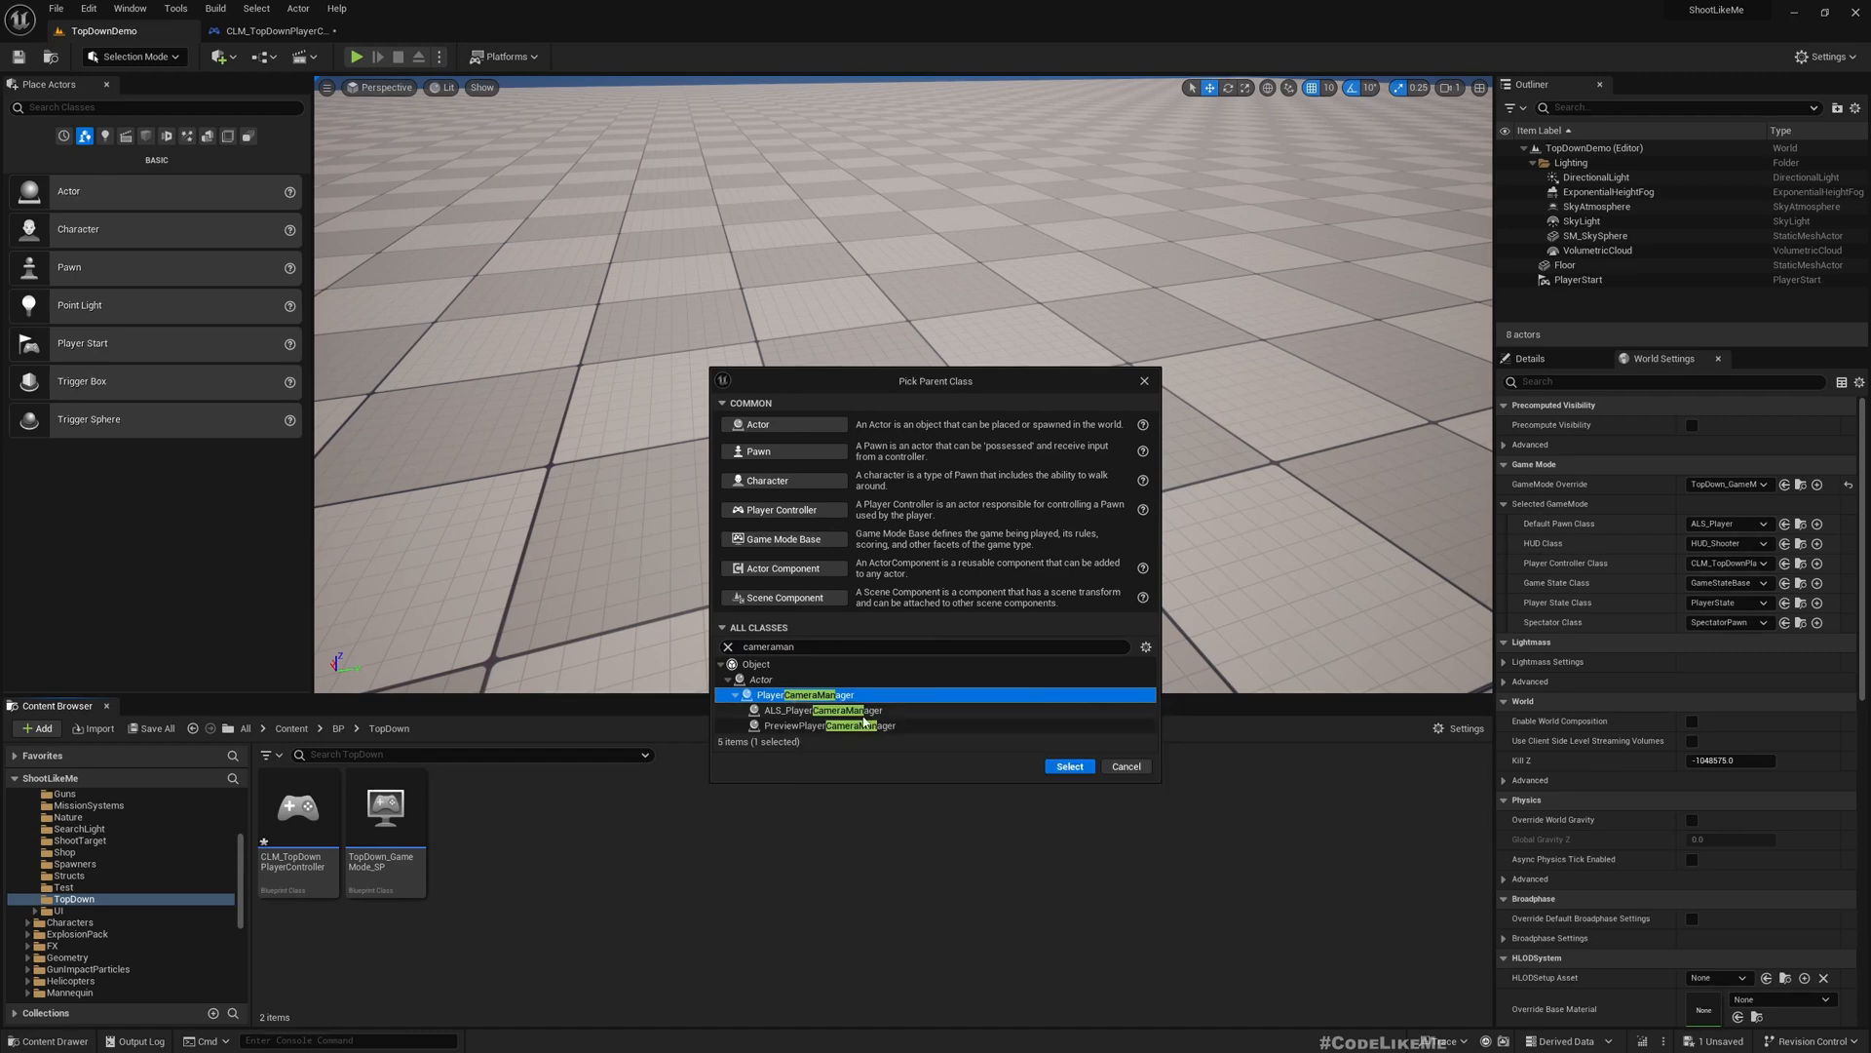
pyautogui.click(1068, 765)
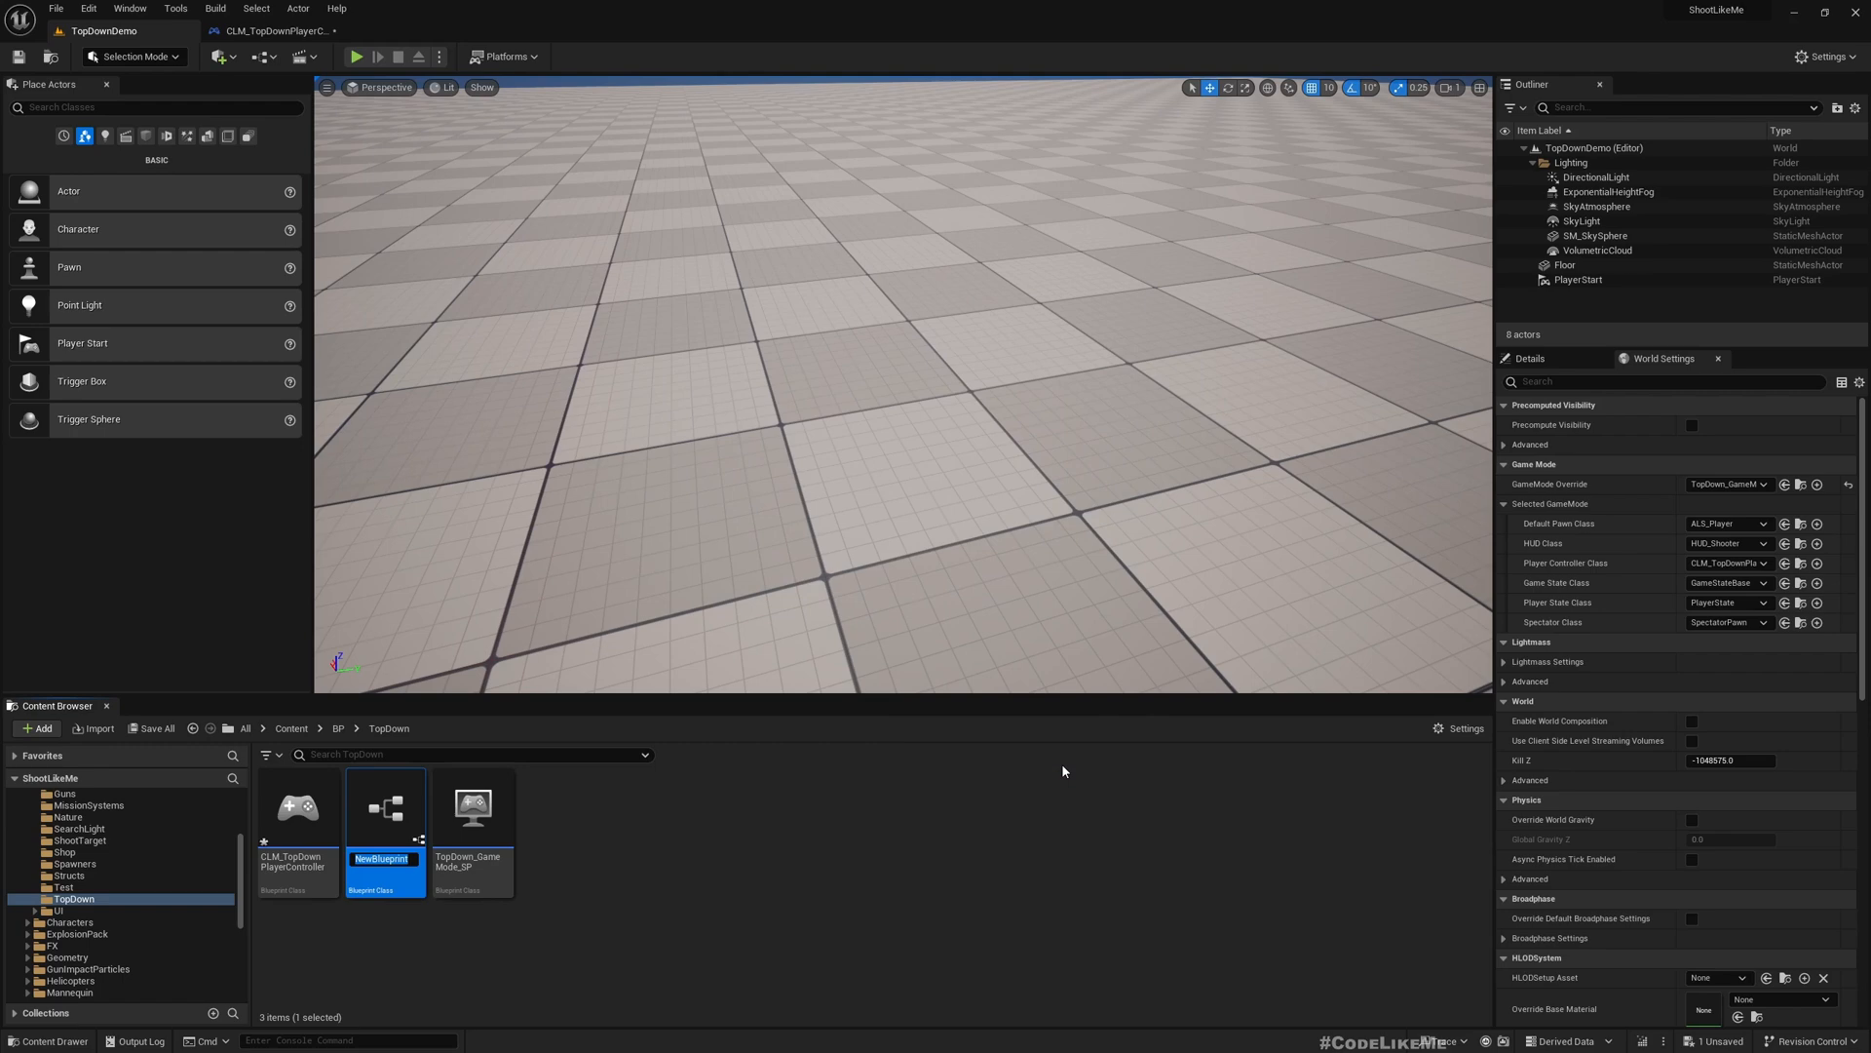
pyautogui.write('TopDown_CameraManager')
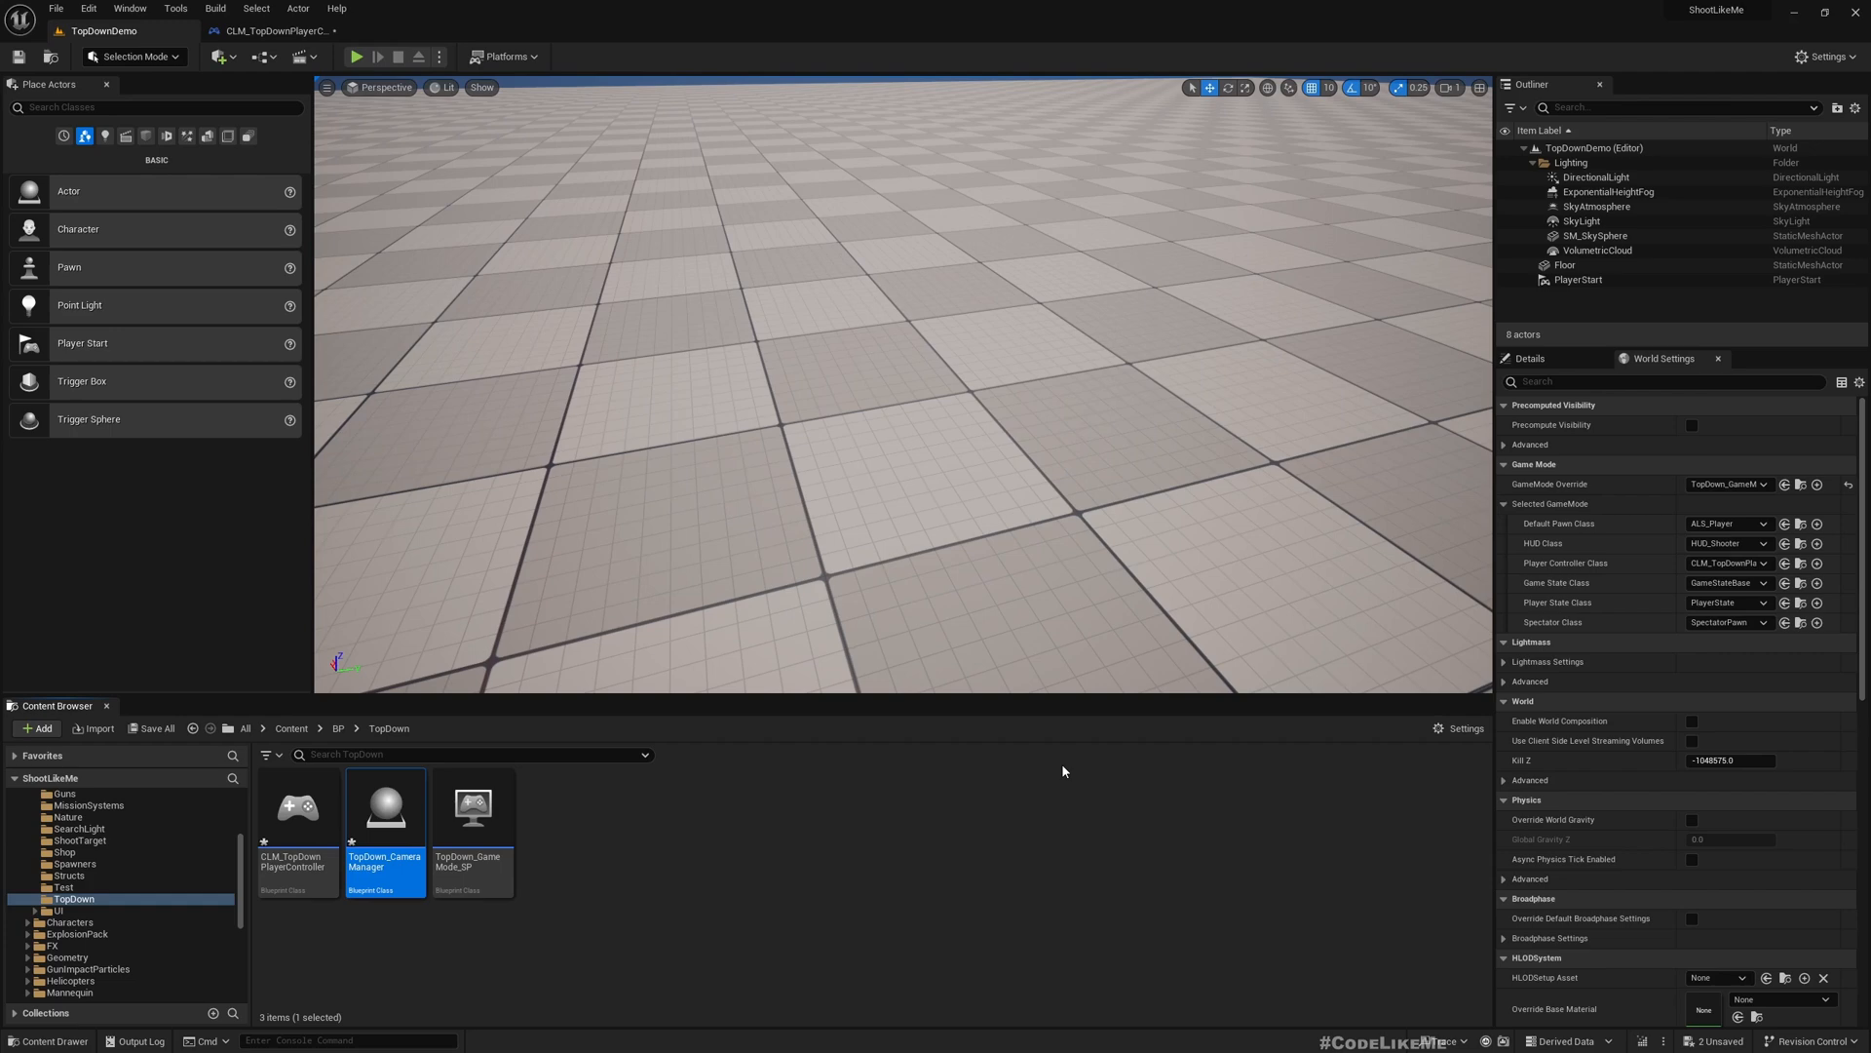
pyautogui.doubleClick(384, 858)
pyautogui.write('CLM_')
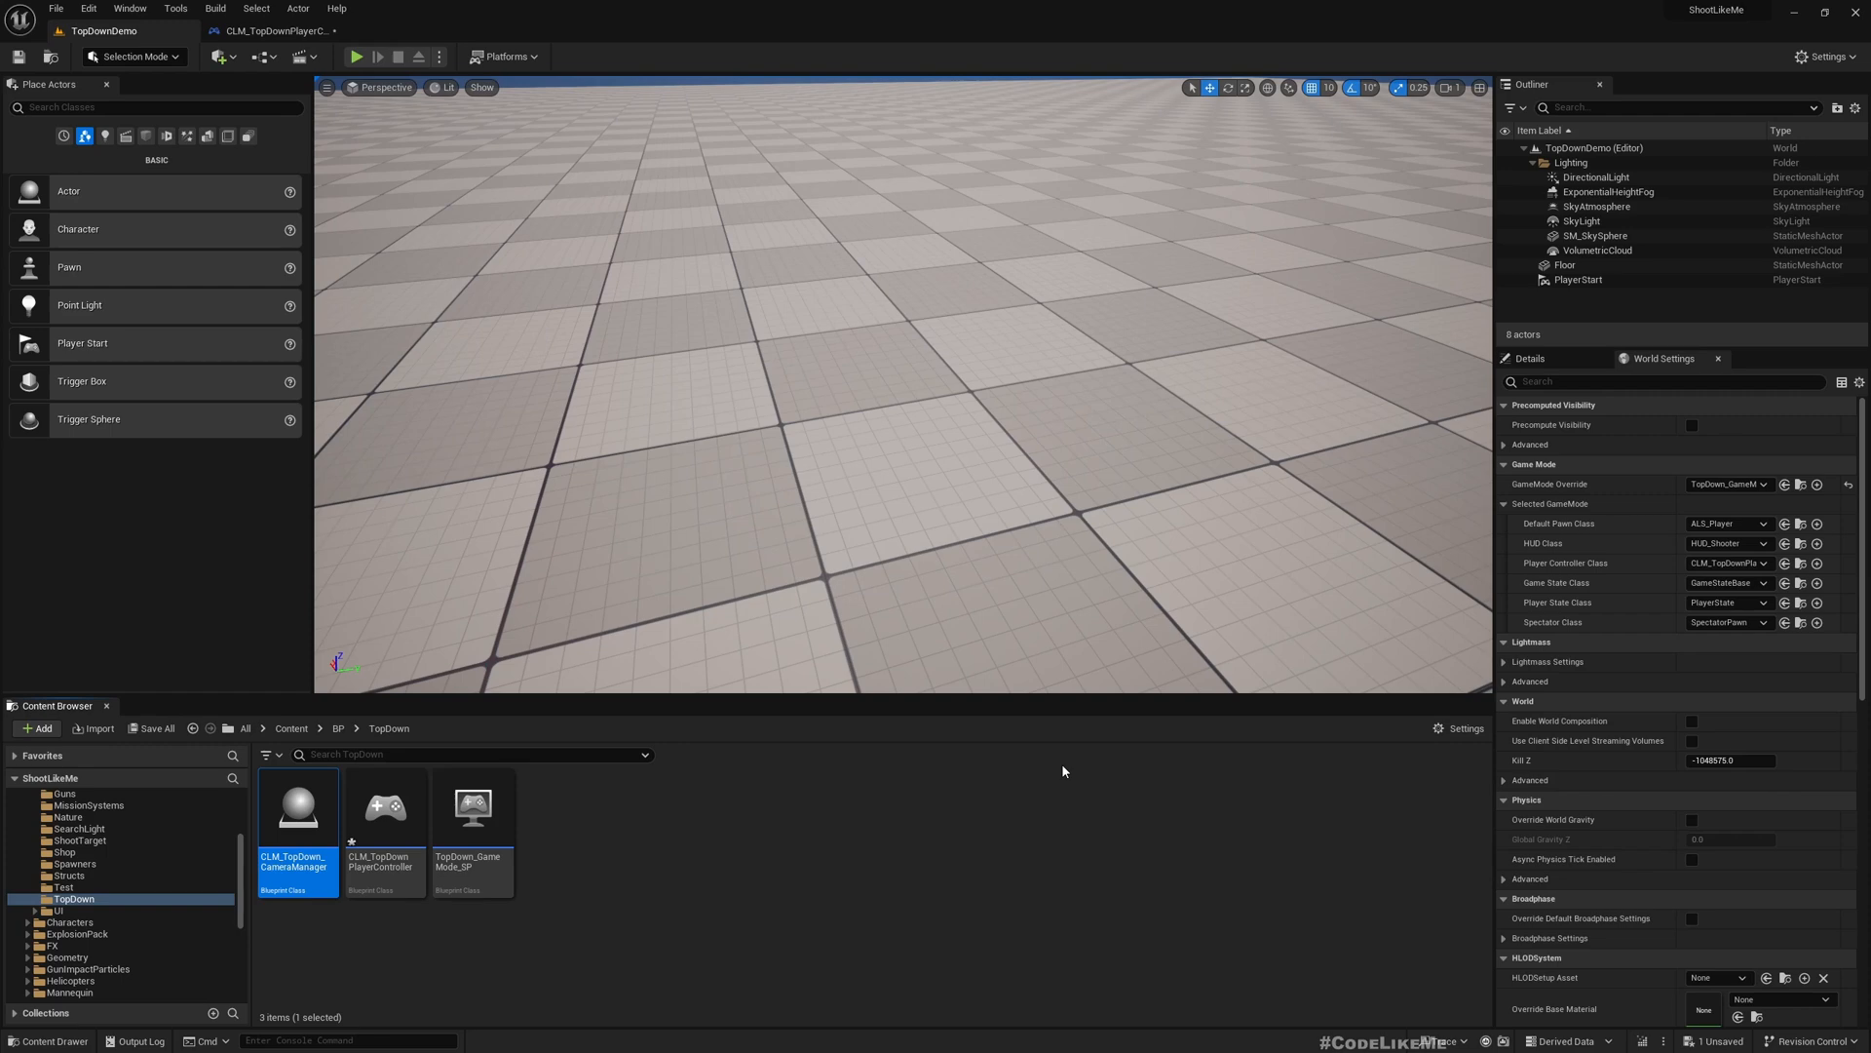
pyautogui.doubleClick(297, 807)
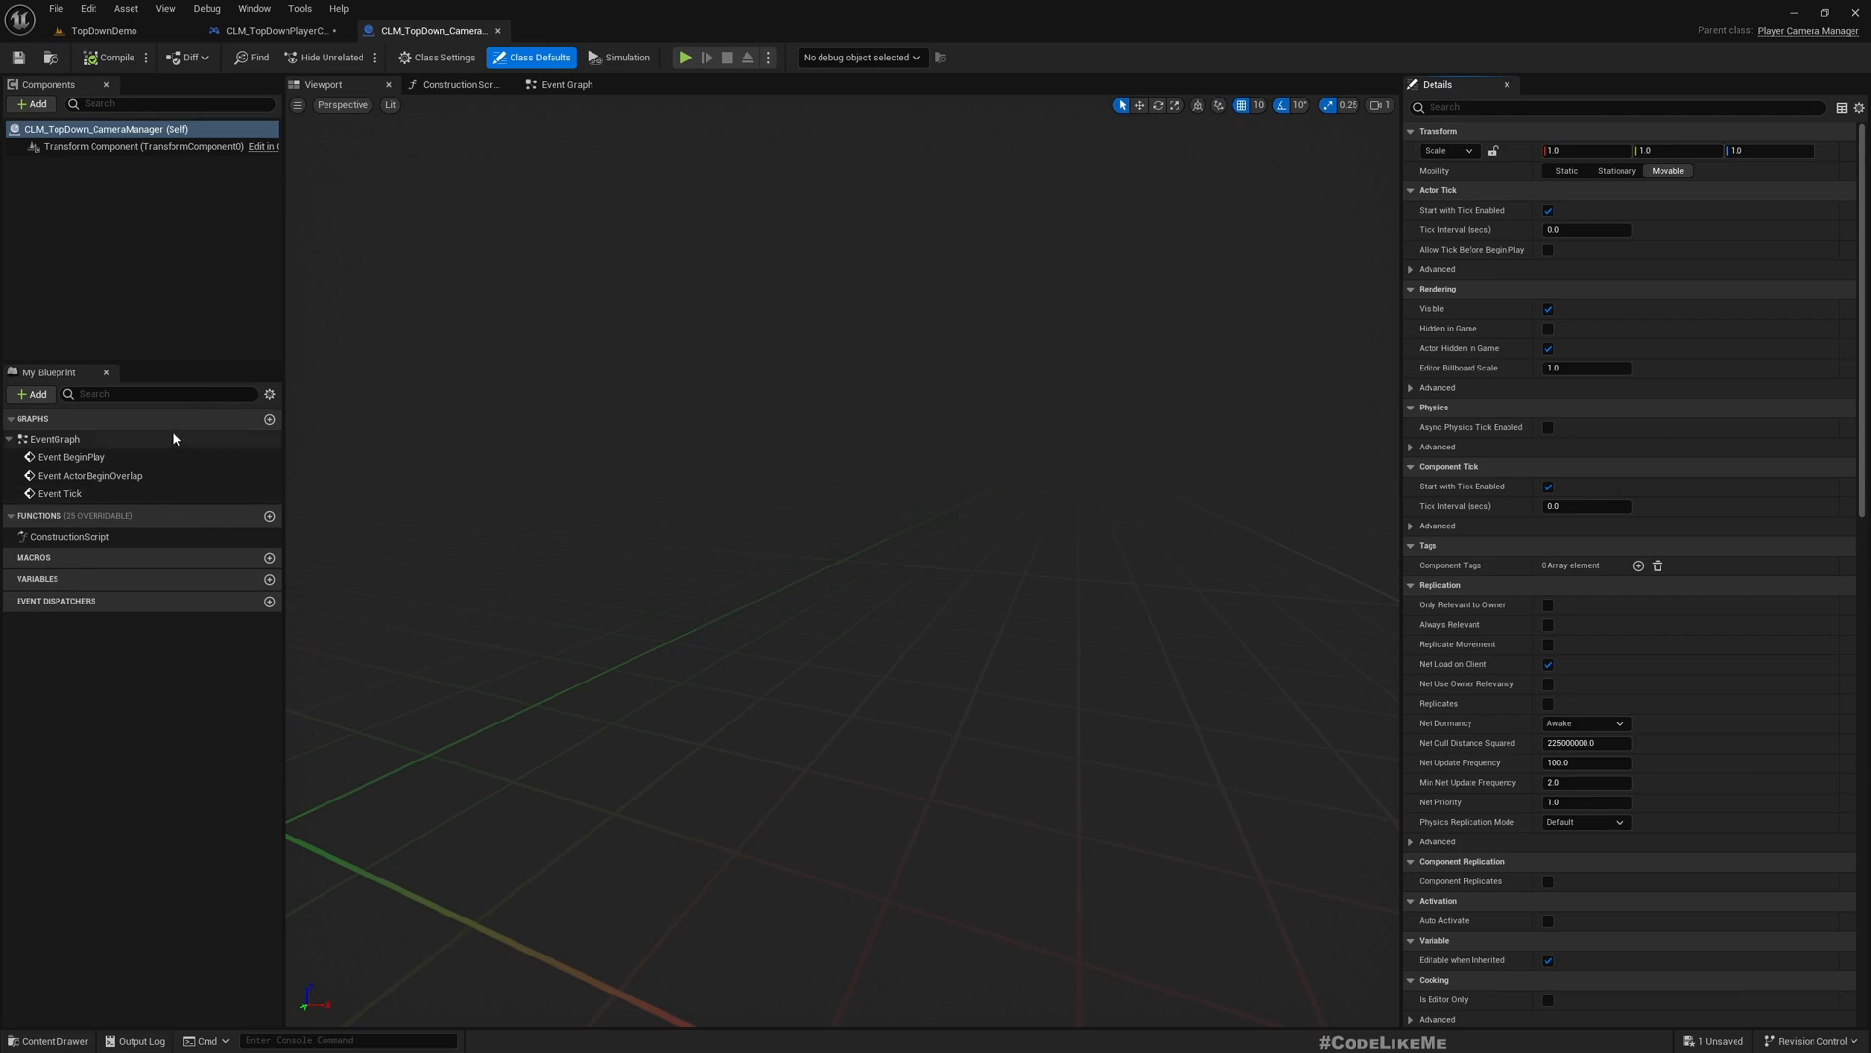
pyautogui.moveTo(232, 519)
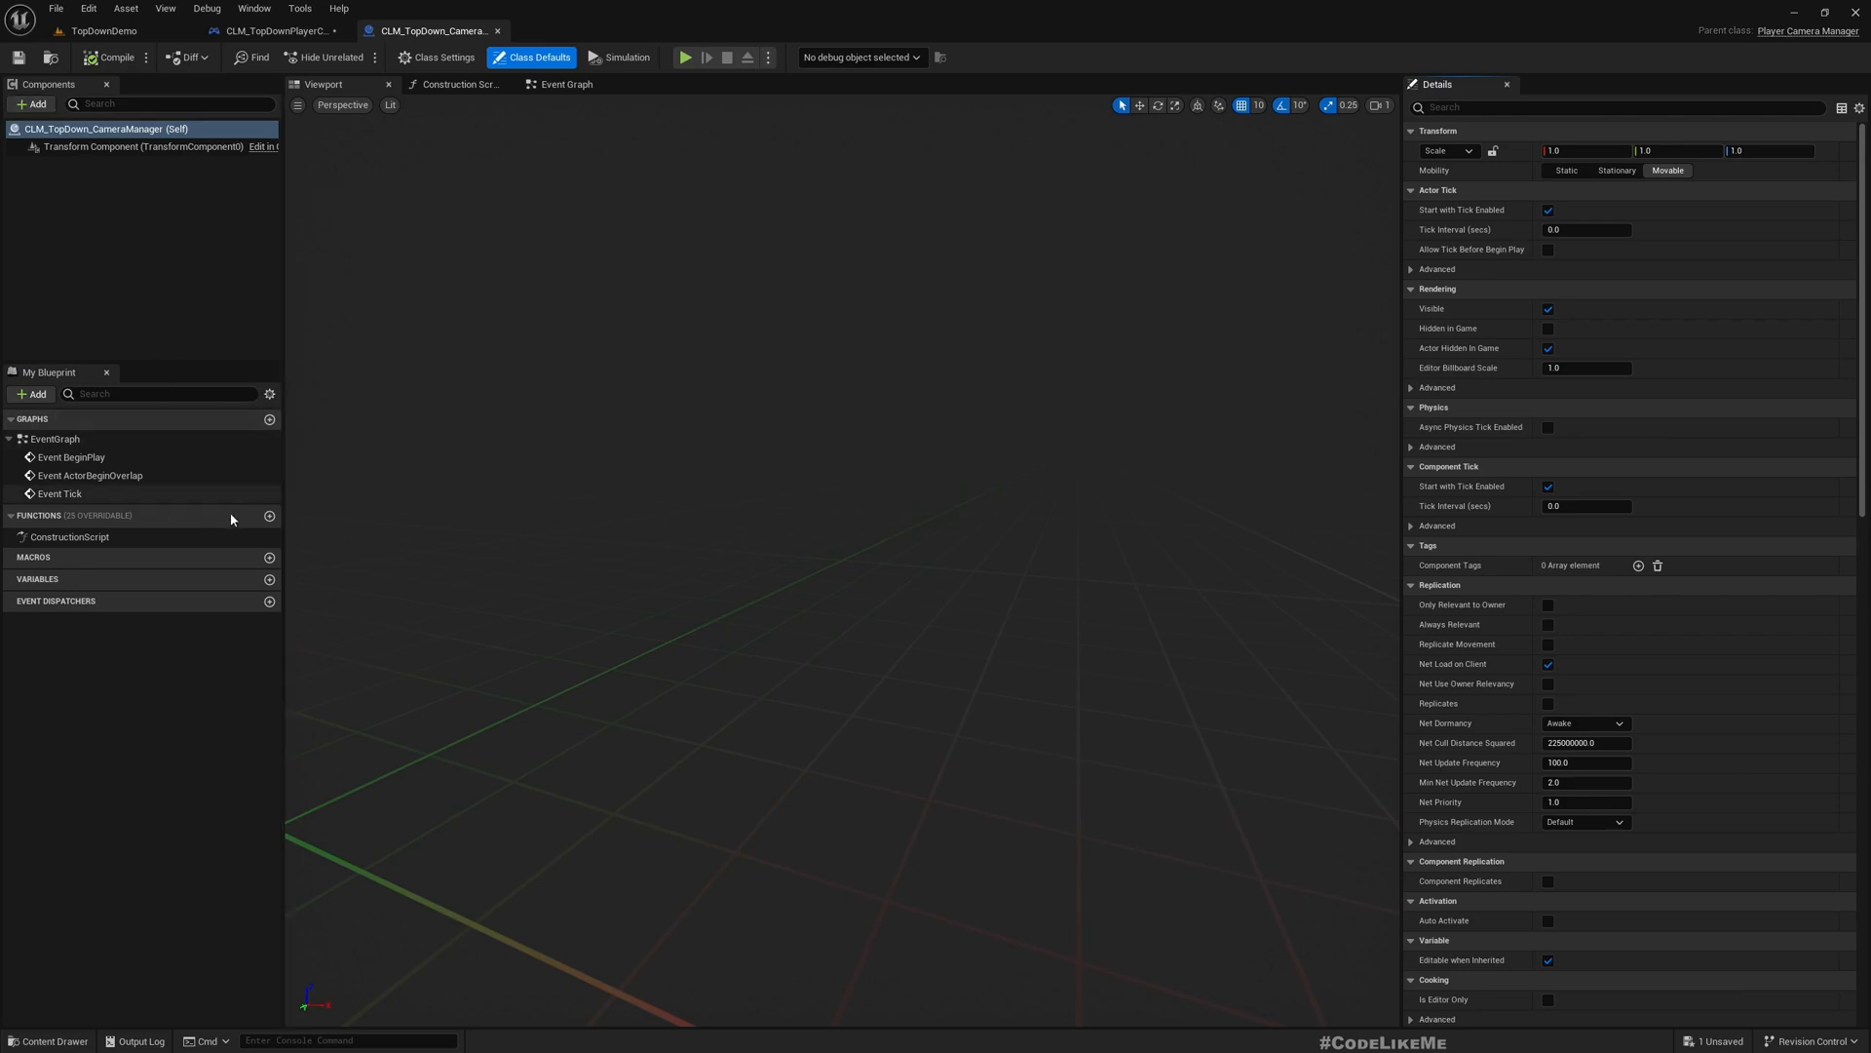
# Override Blueprint Update Camera from the Functions override list.
pyautogui.click(228, 514)
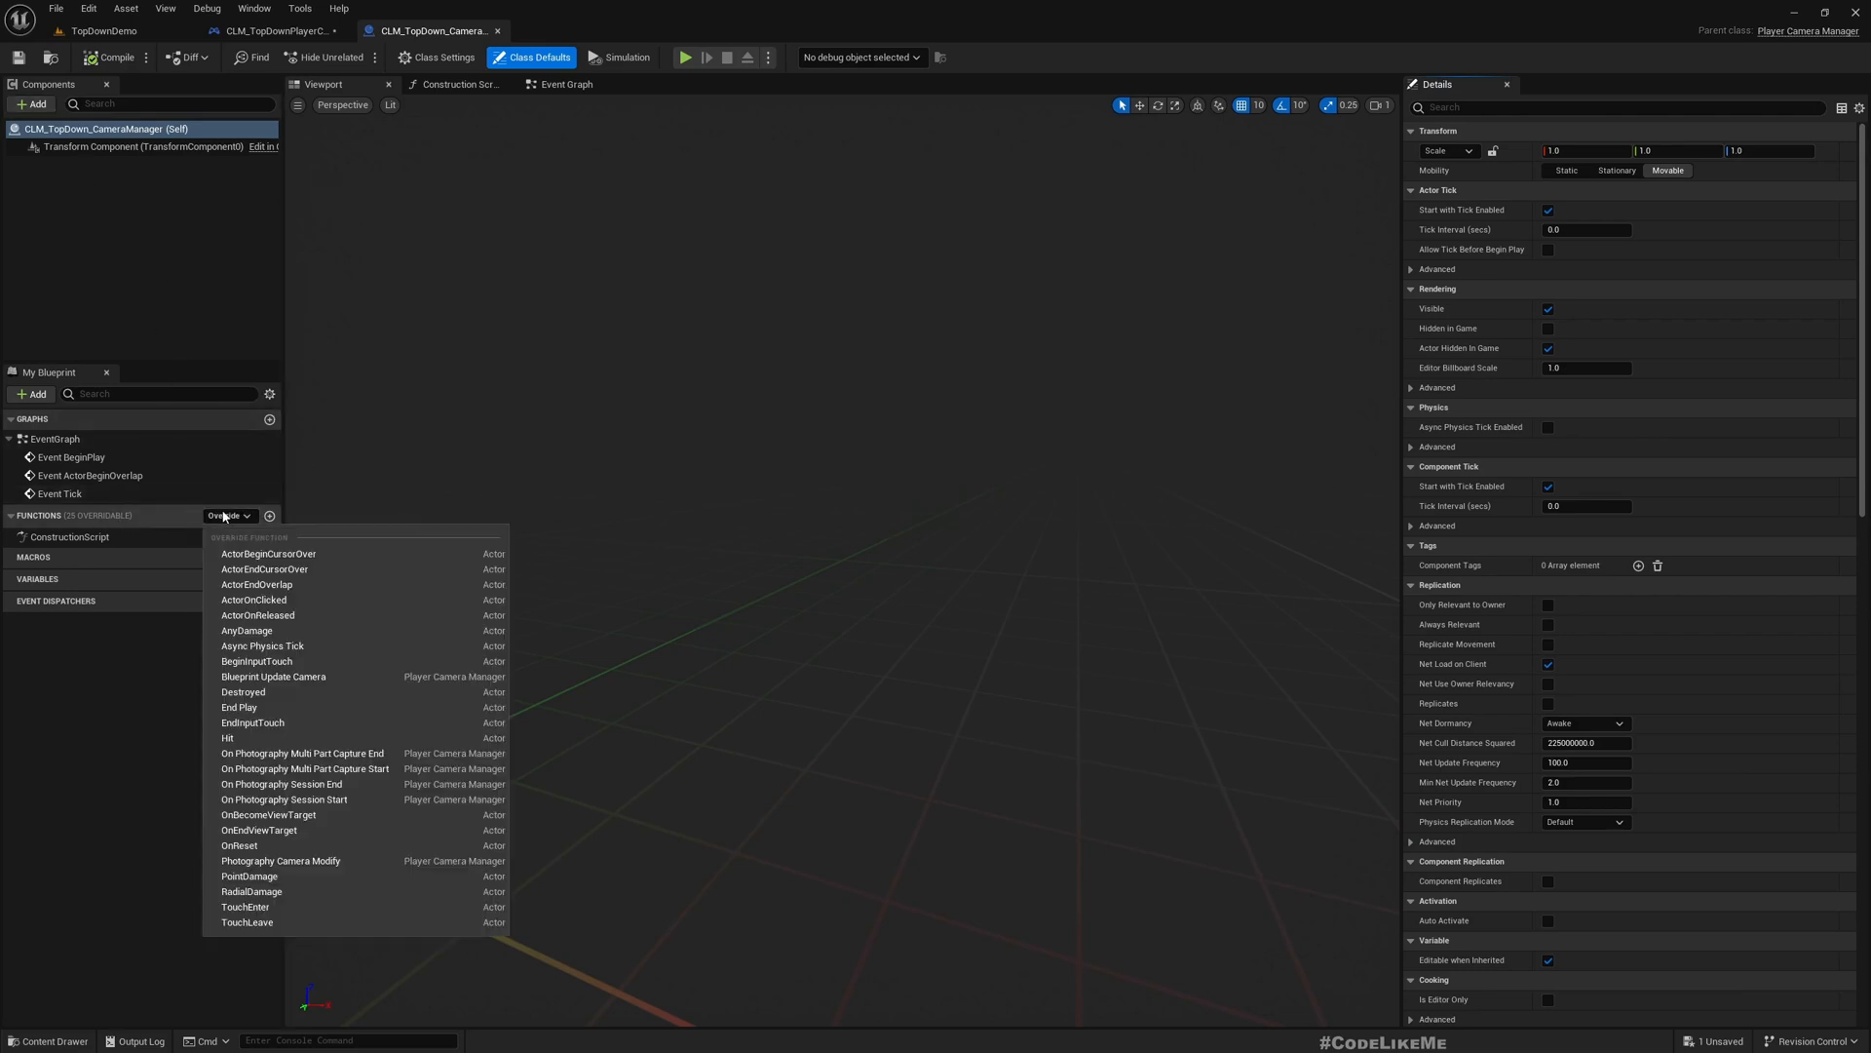
pyautogui.moveTo(258, 615)
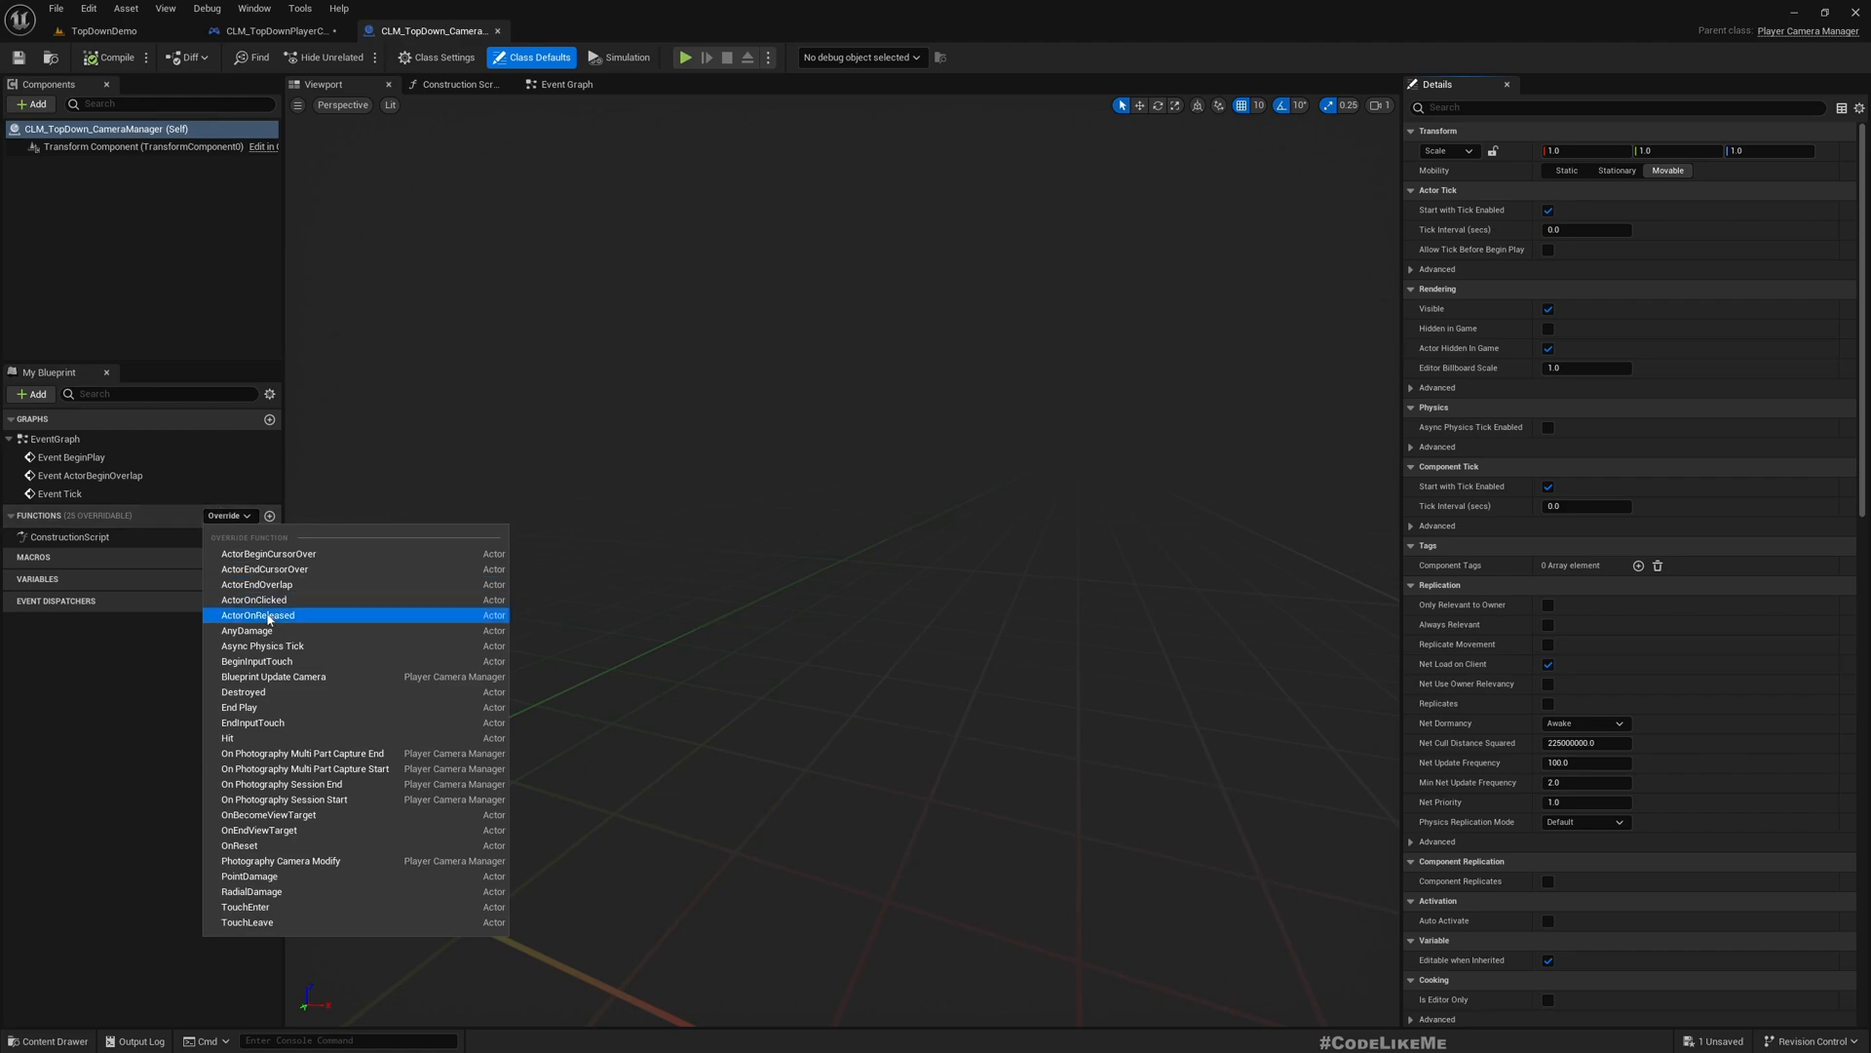
pyautogui.moveTo(272, 676)
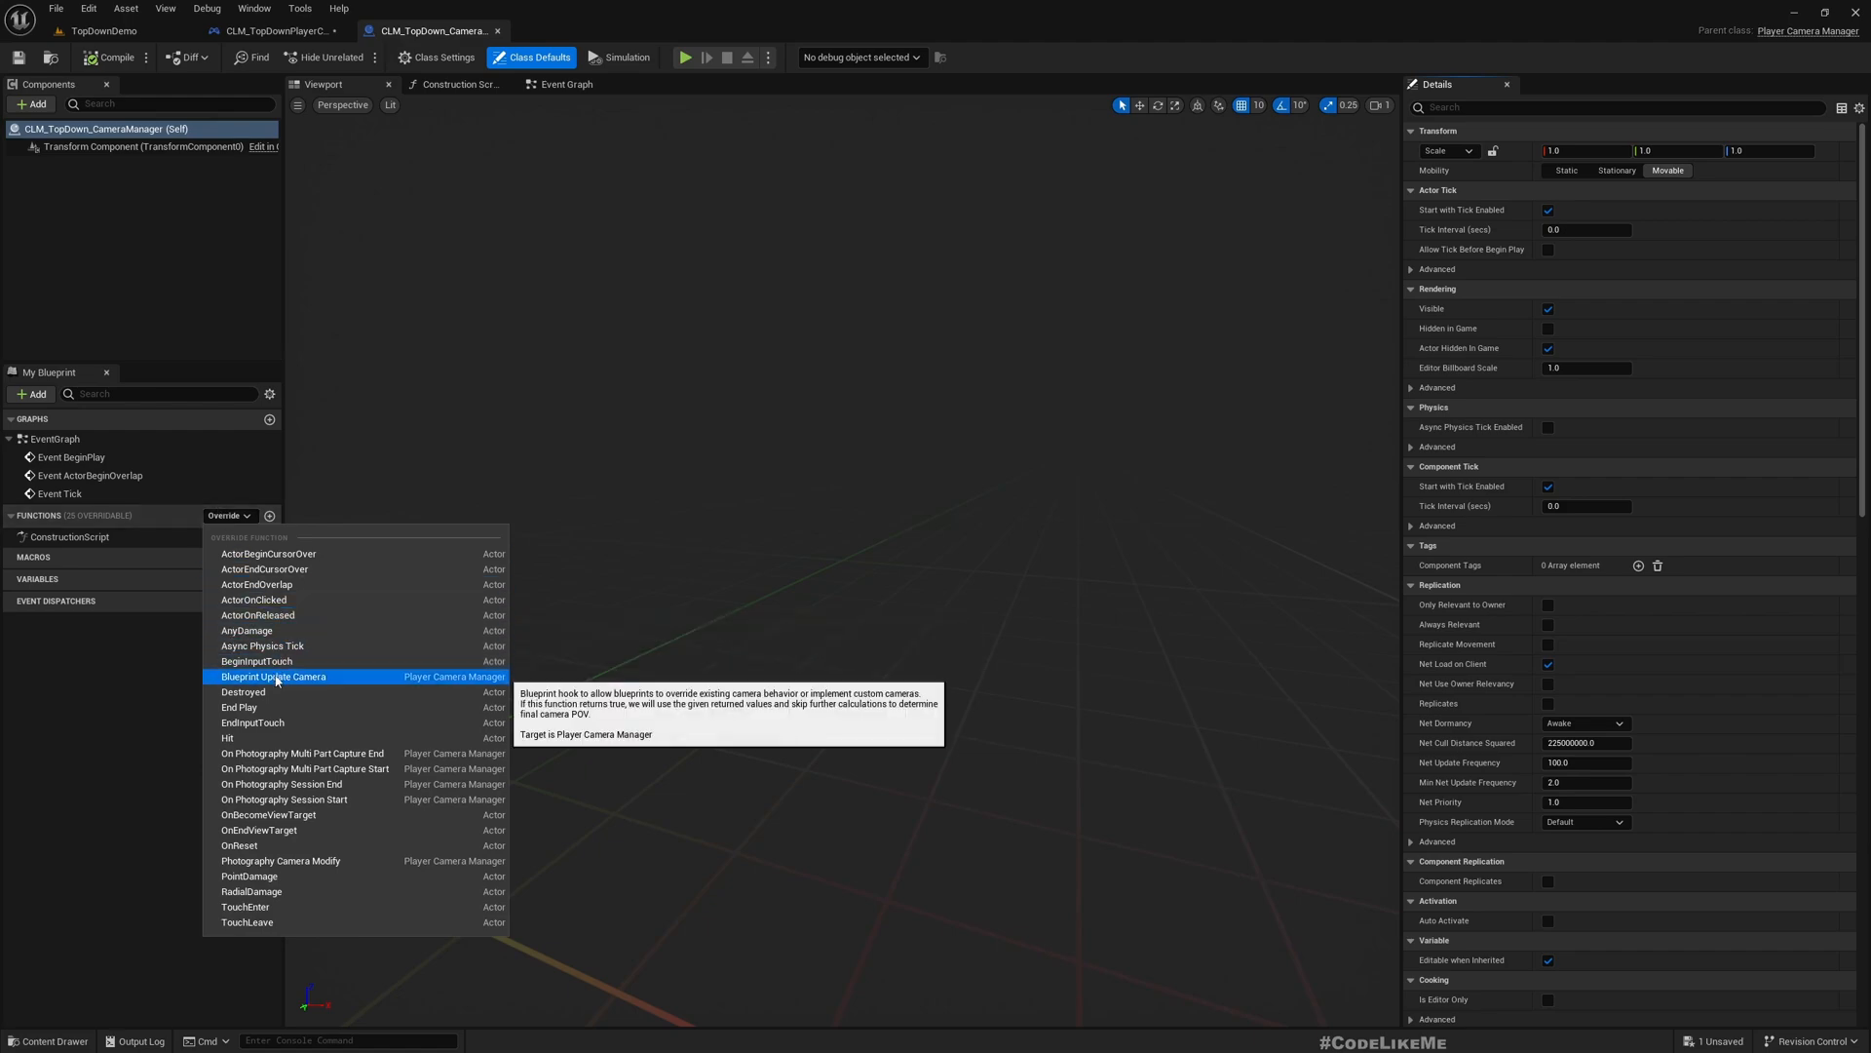
pyautogui.click(273, 677)
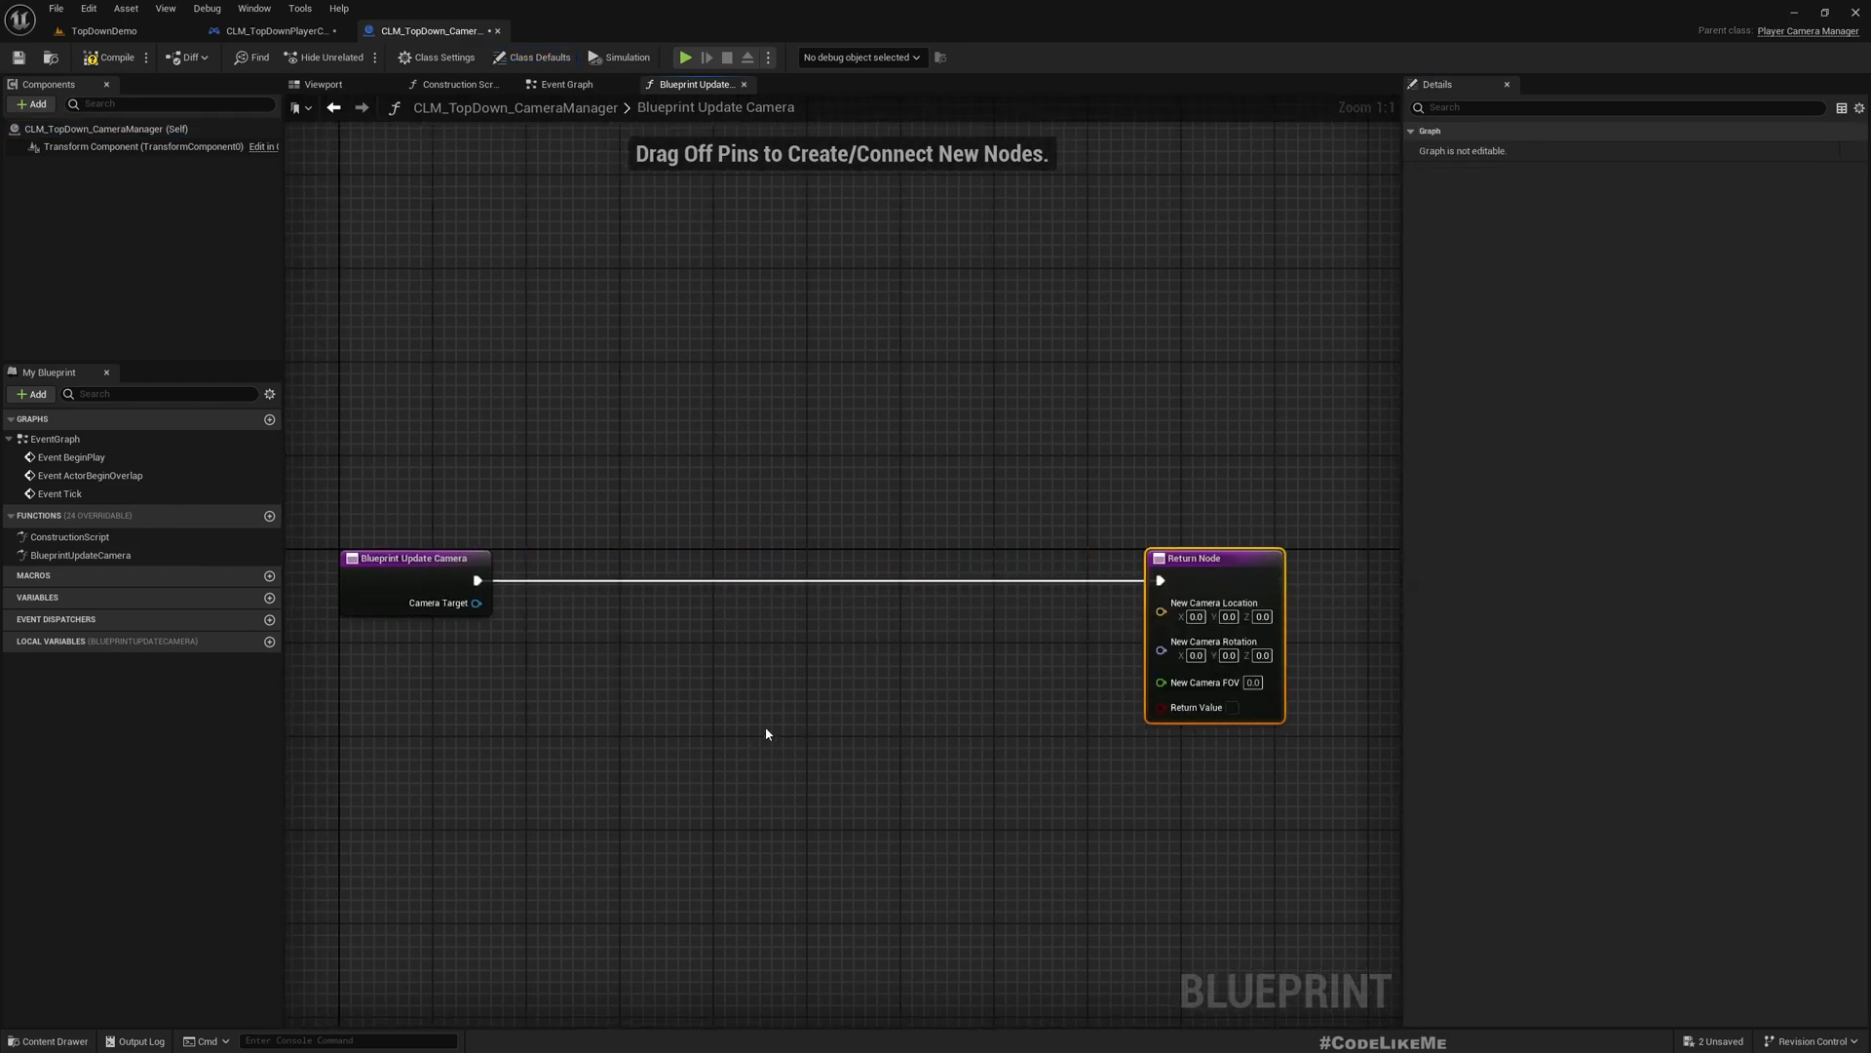
# Add a Get Actor Location node fed from Camera Target.
pyautogui.moveTo(767, 733); pyautogui.dragTo(868, 626)
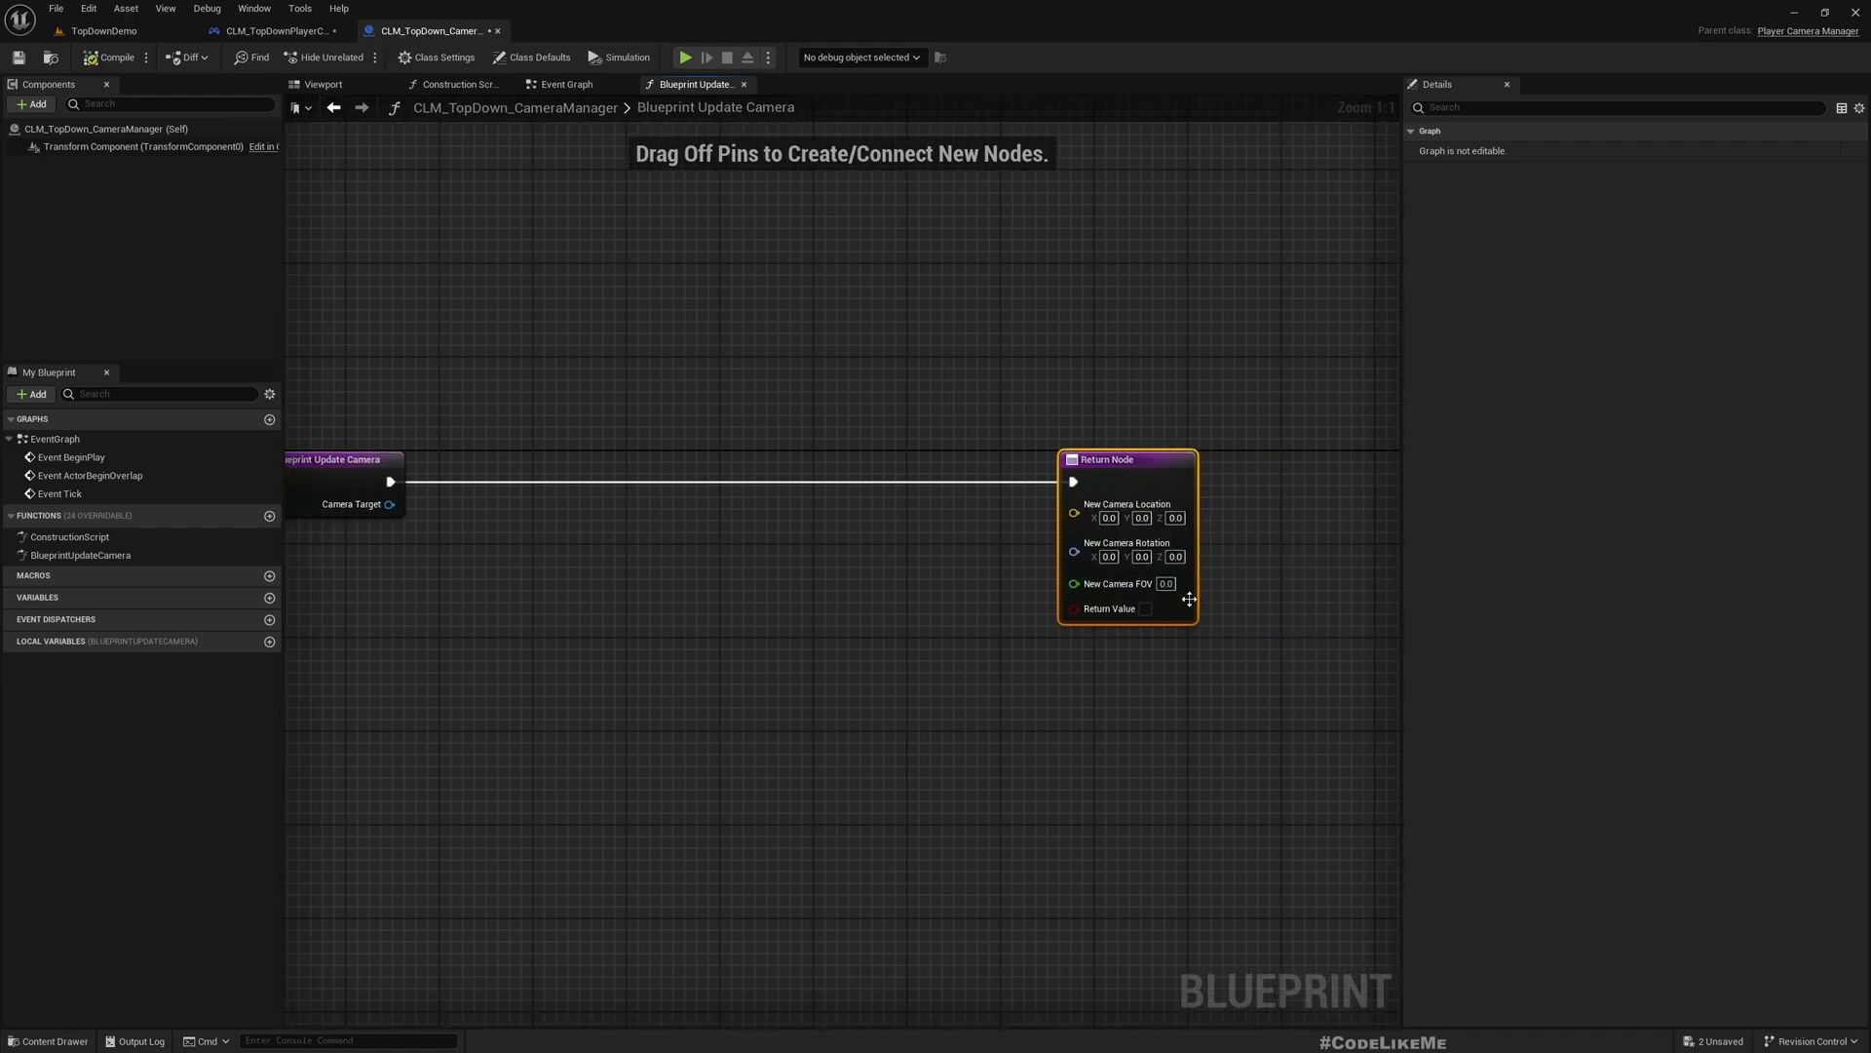
pyautogui.moveTo(1142, 608)
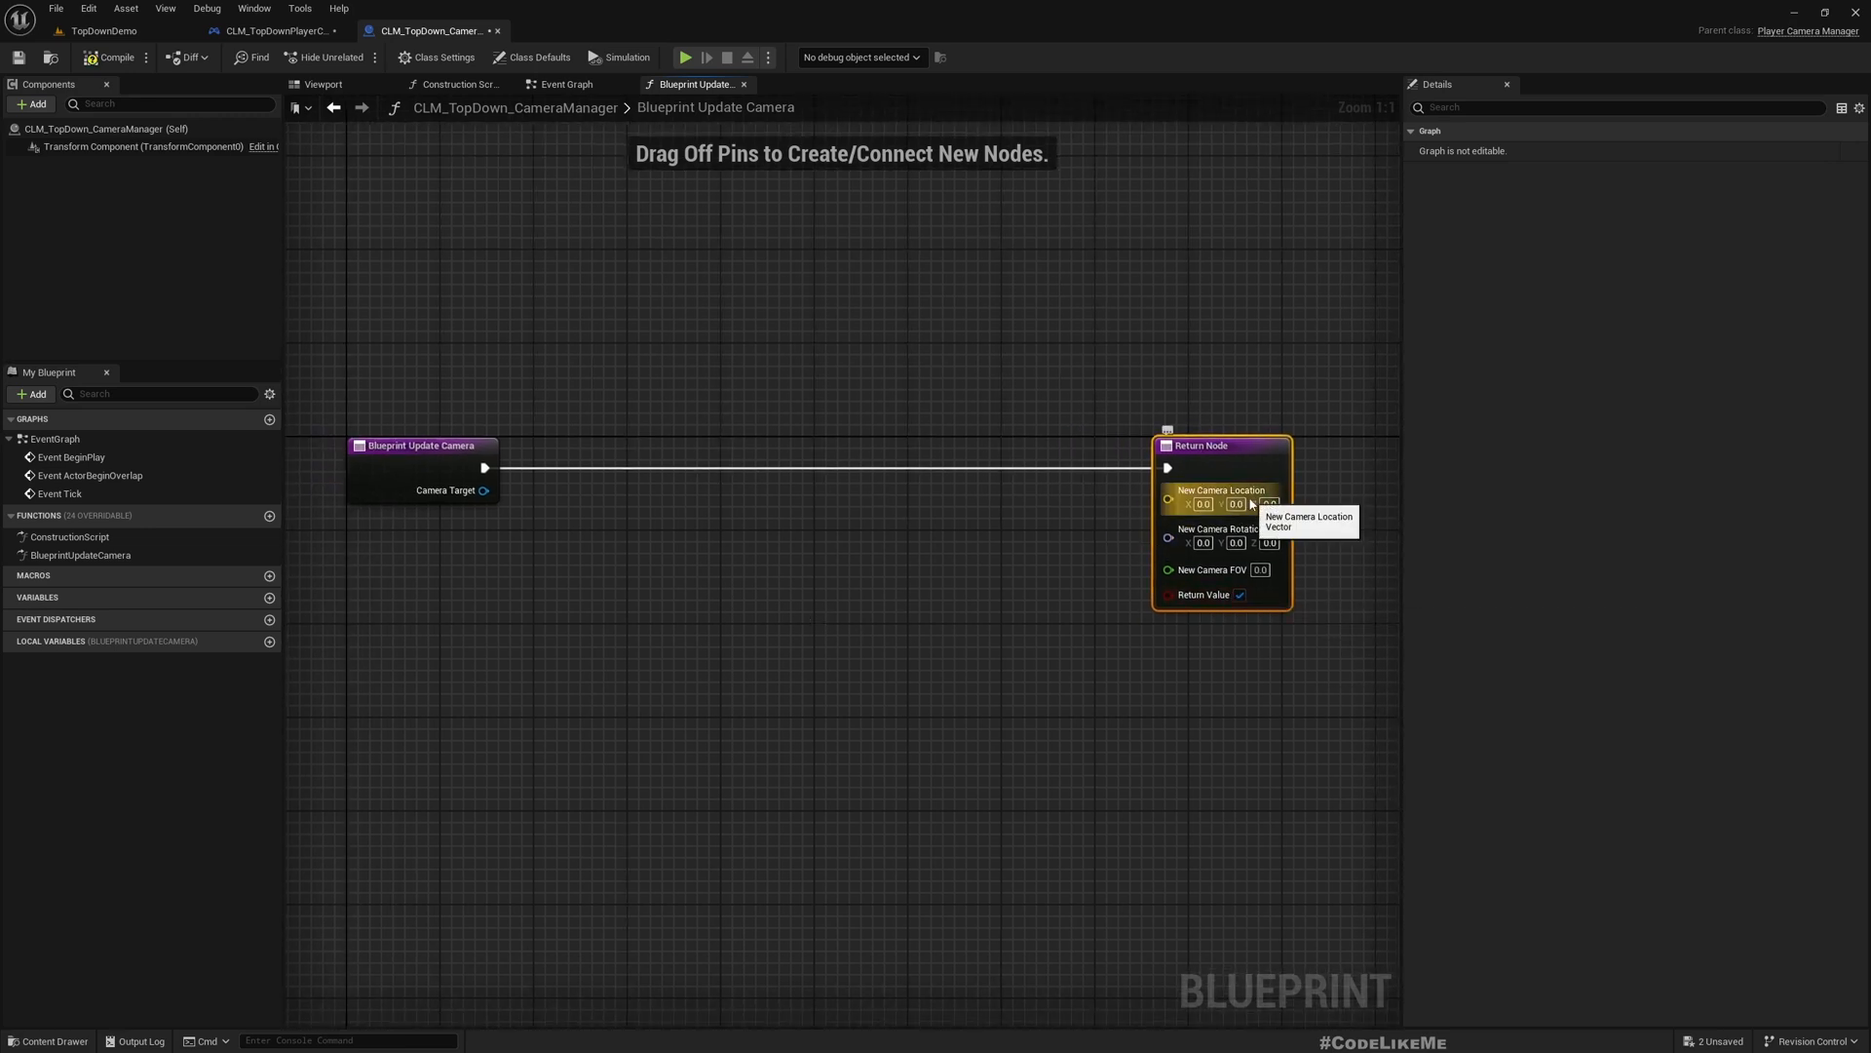
pyautogui.moveTo(549, 621)
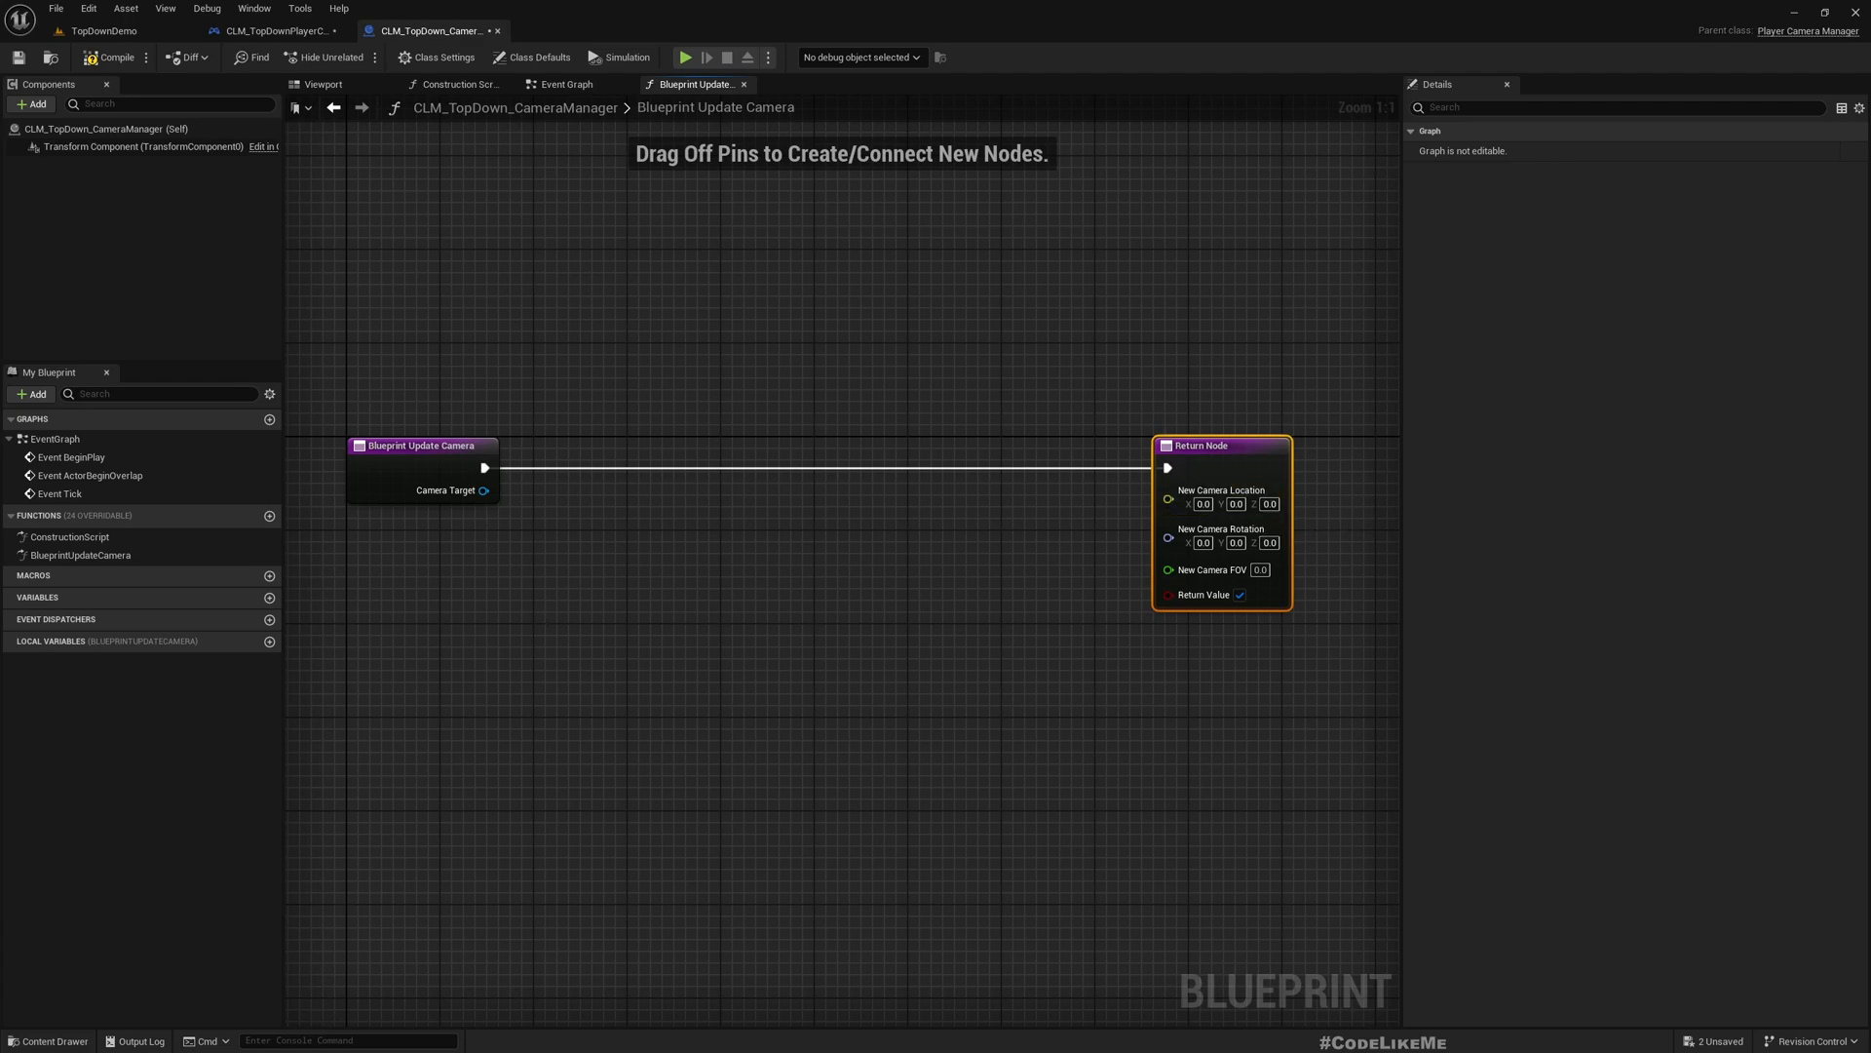
pyautogui.moveTo(698, 782)
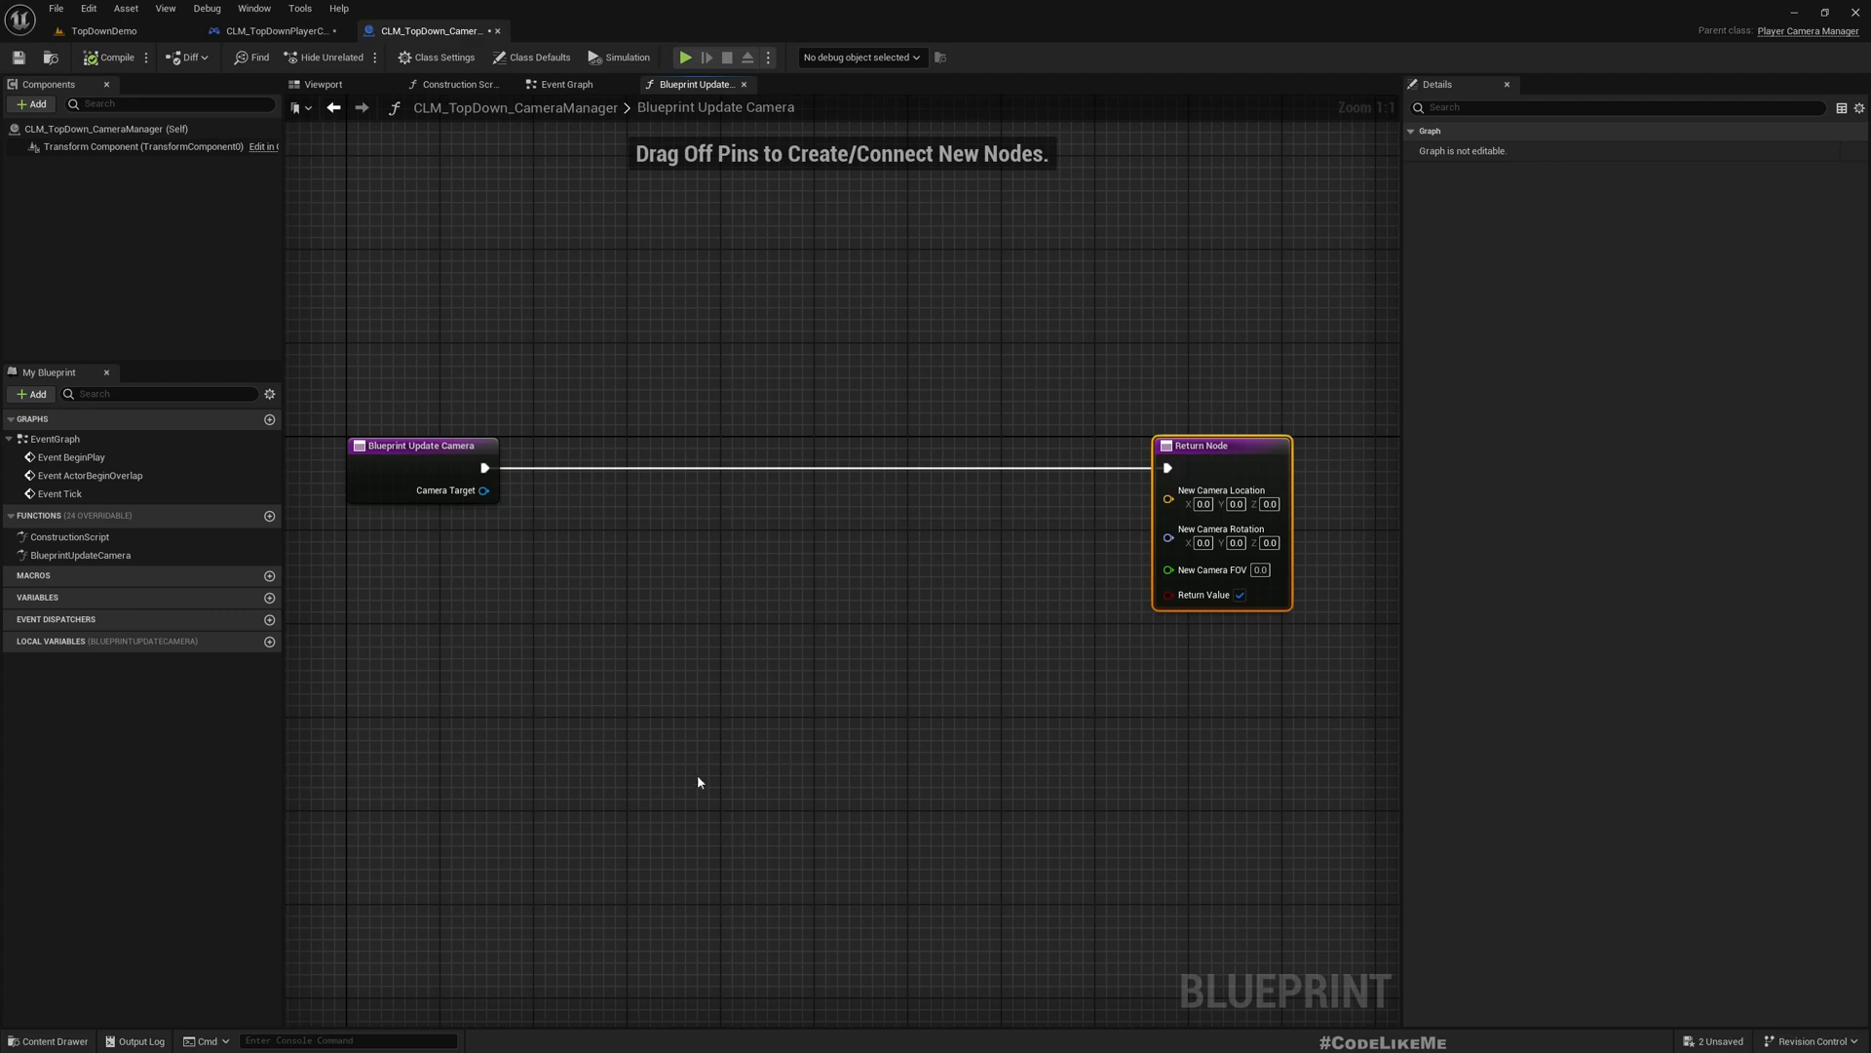
pyautogui.moveTo(483, 490)
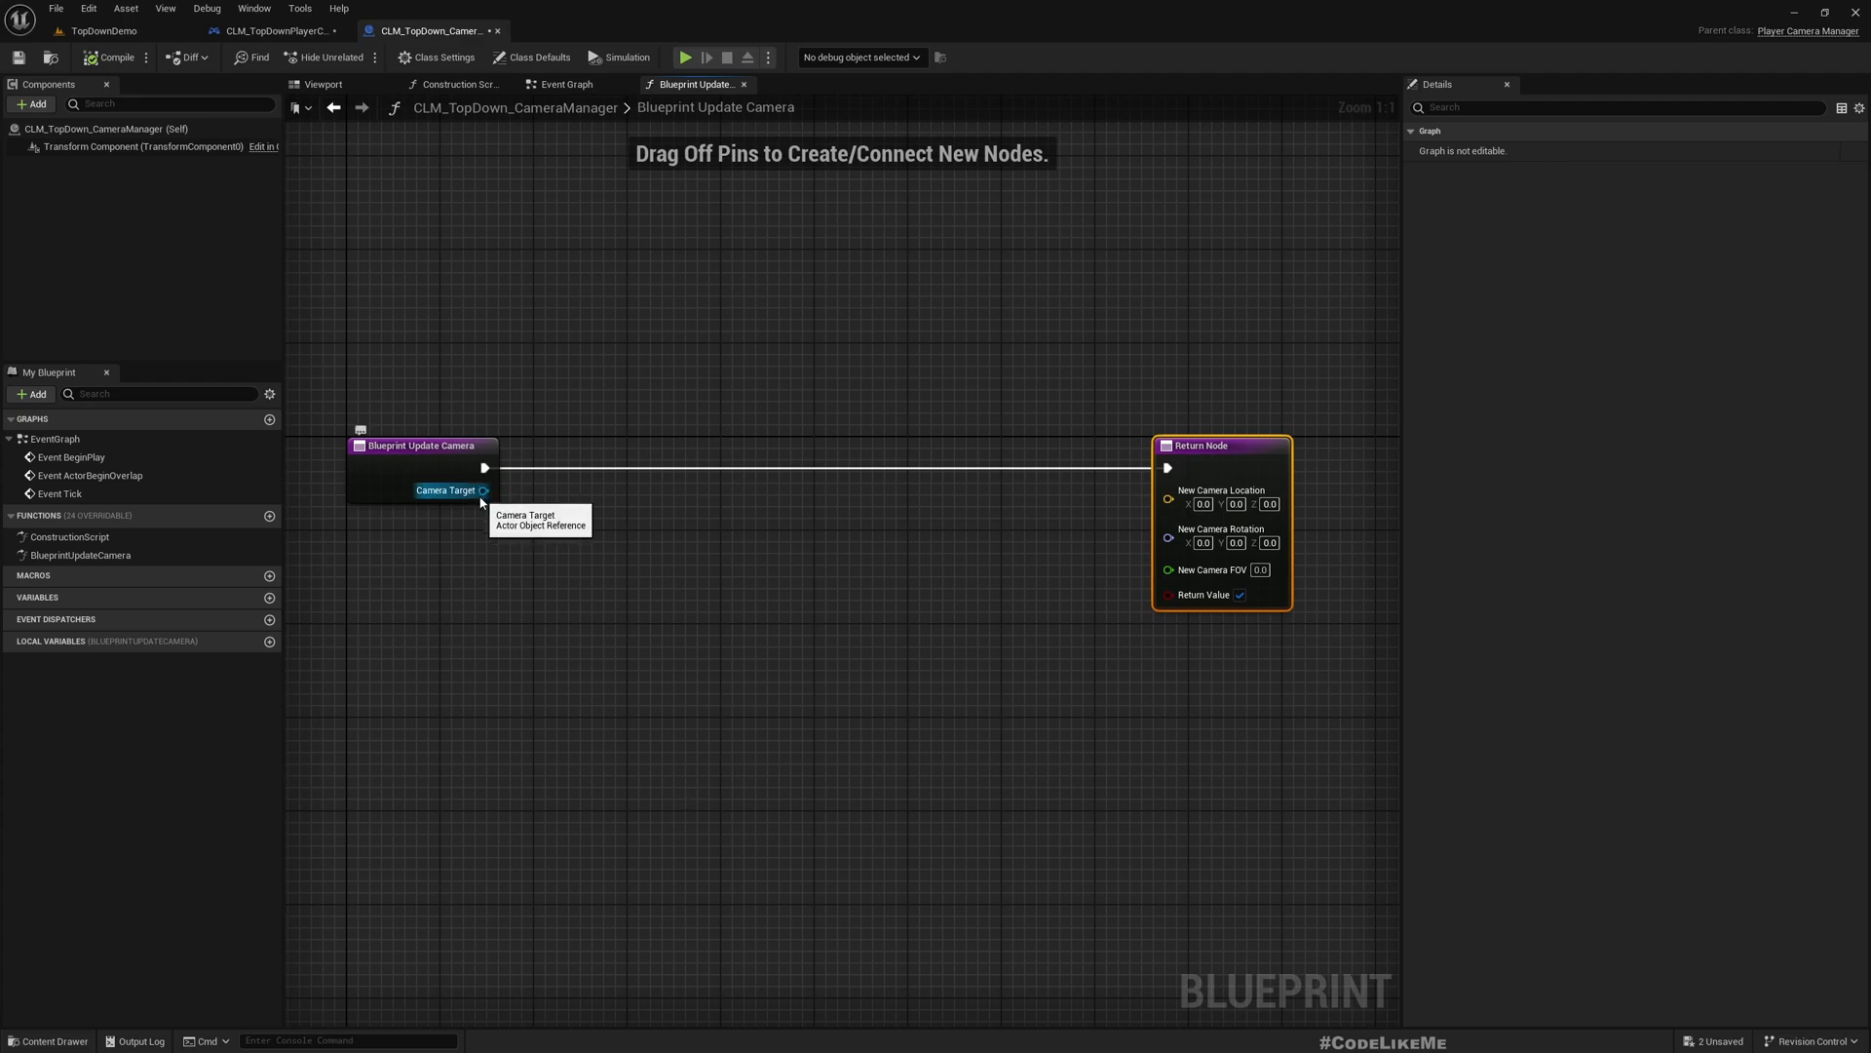
pyautogui.moveTo(485, 490); pyautogui.dragTo(589, 654)
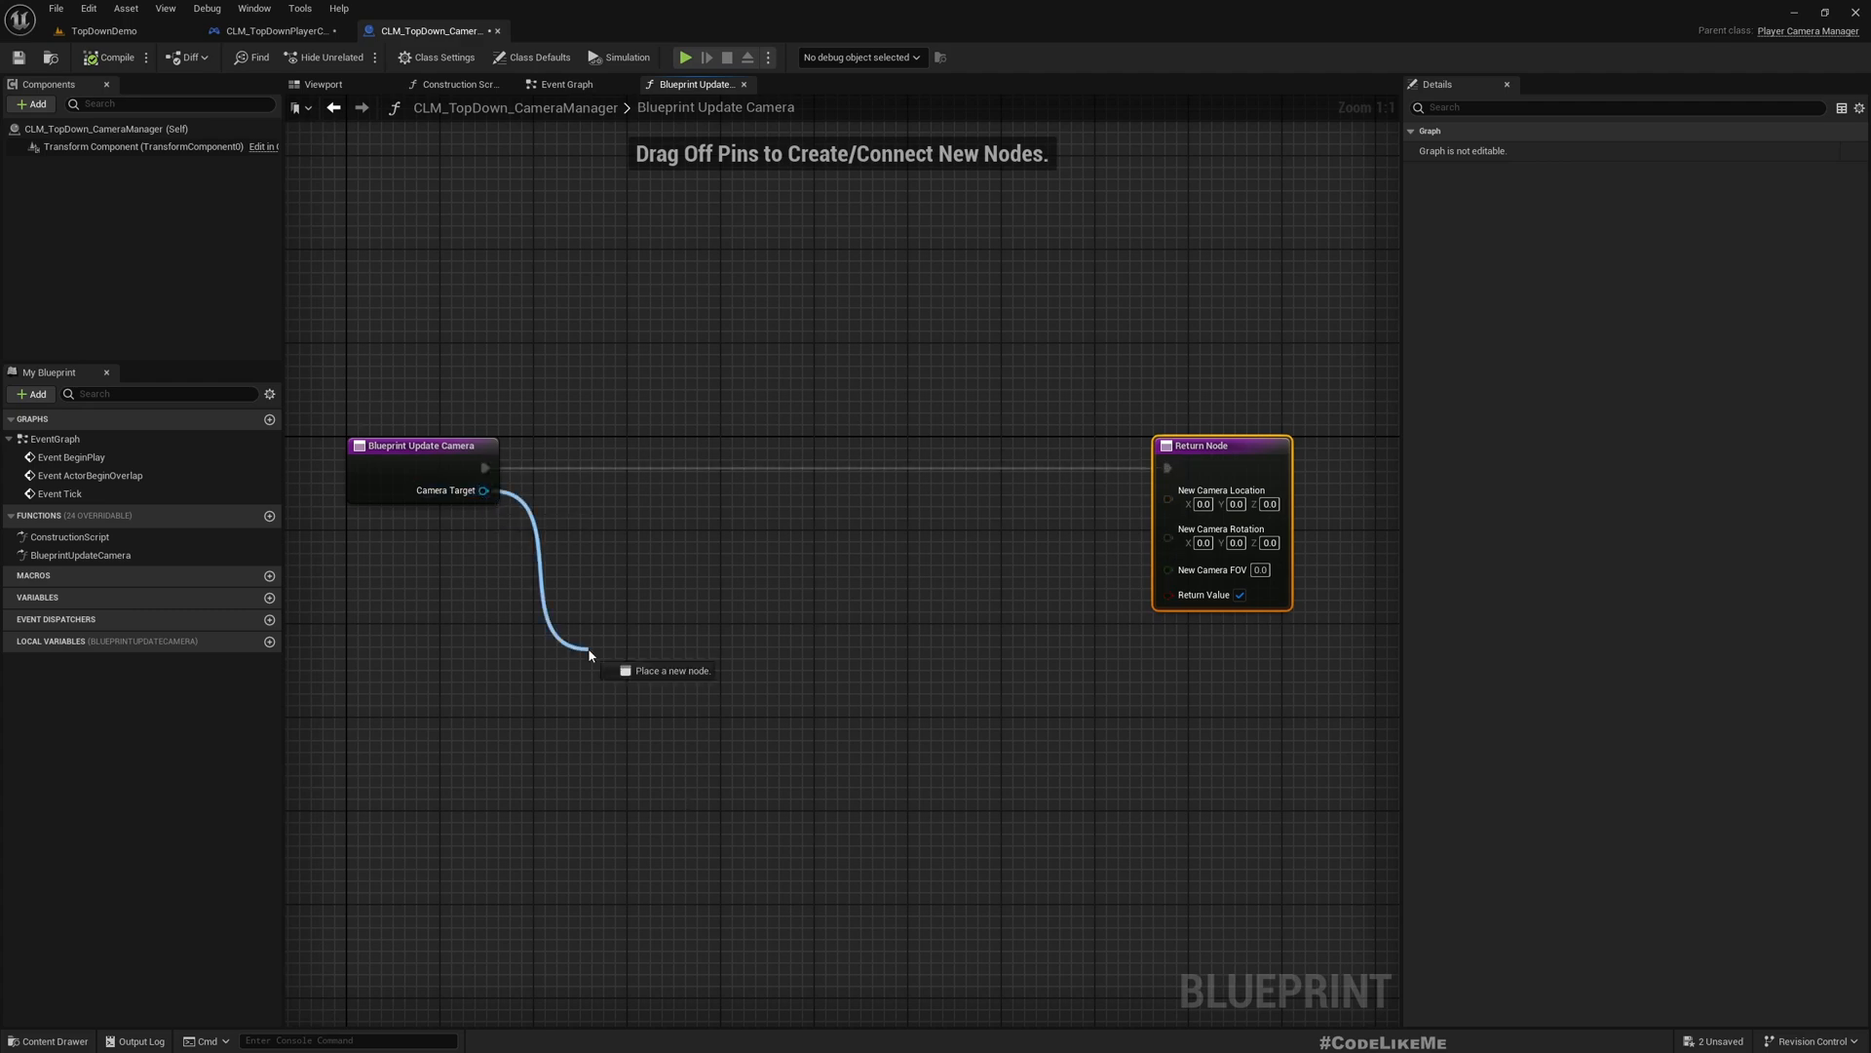
pyautogui.write('get')
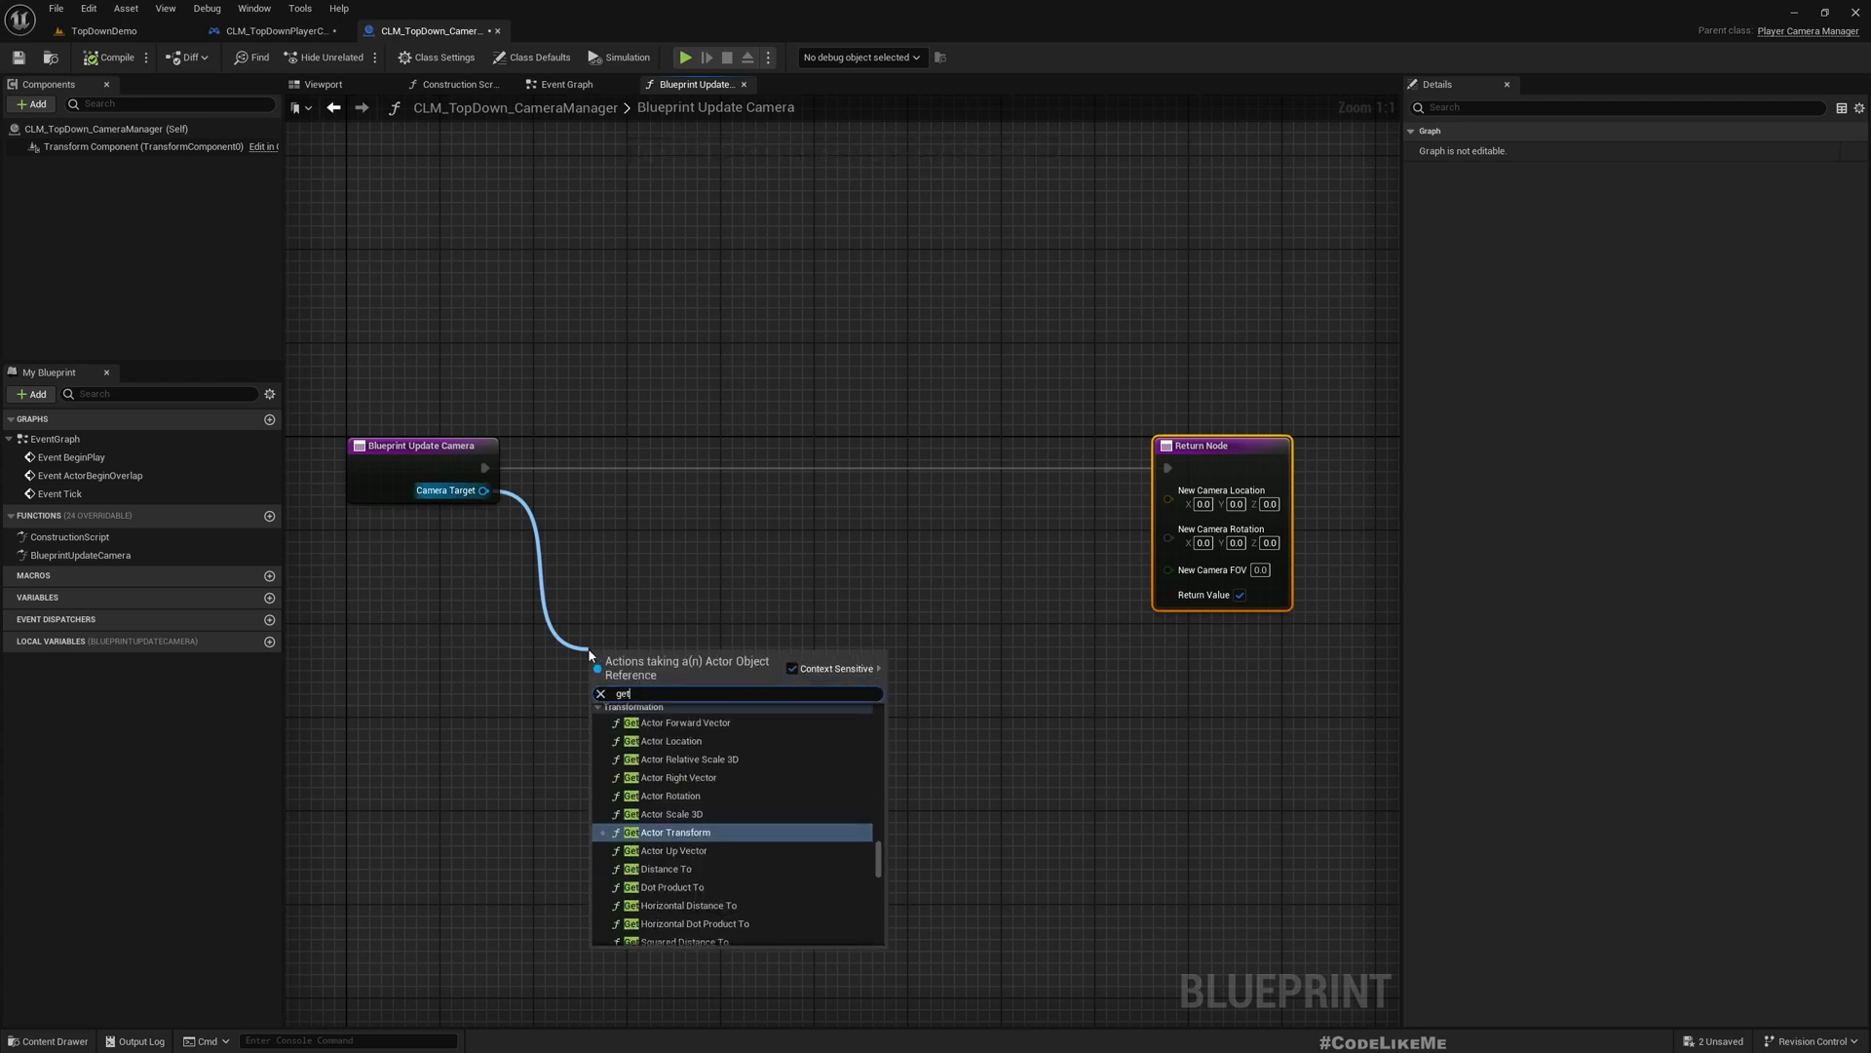
pyautogui.write('actor')
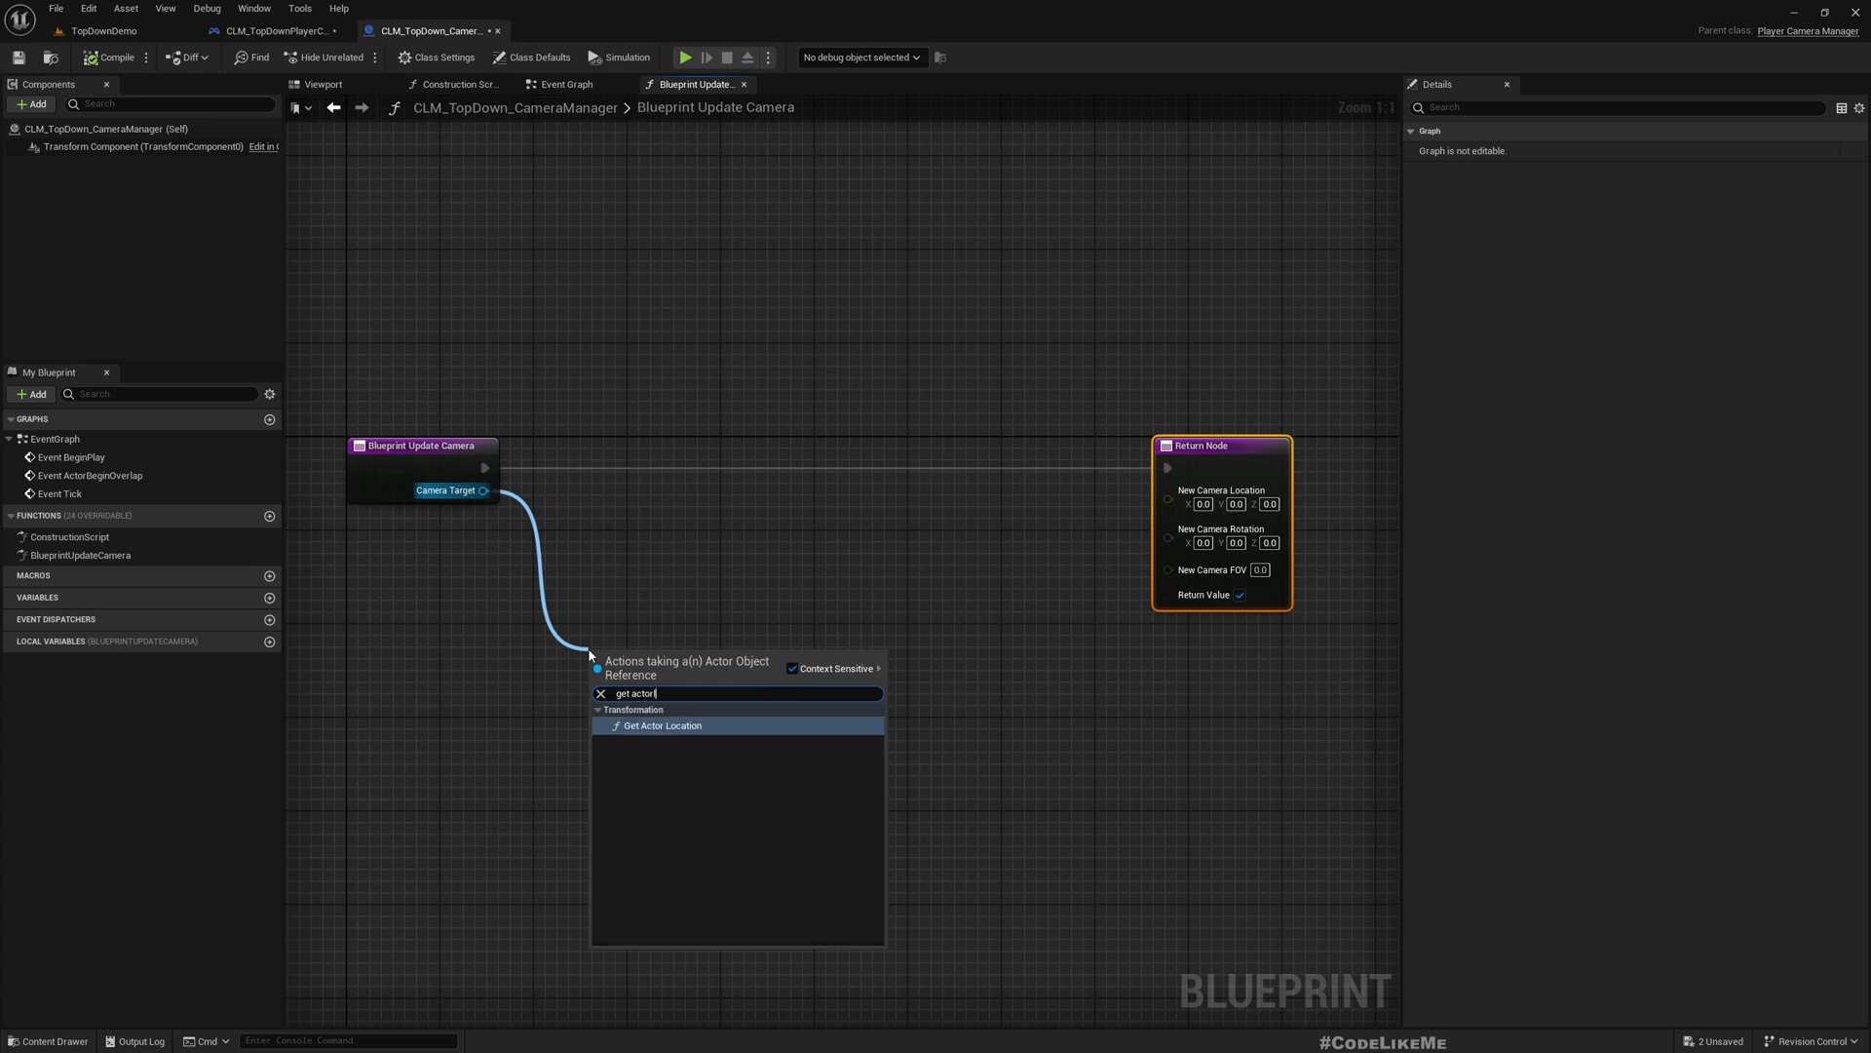
pyautogui.click(663, 724)
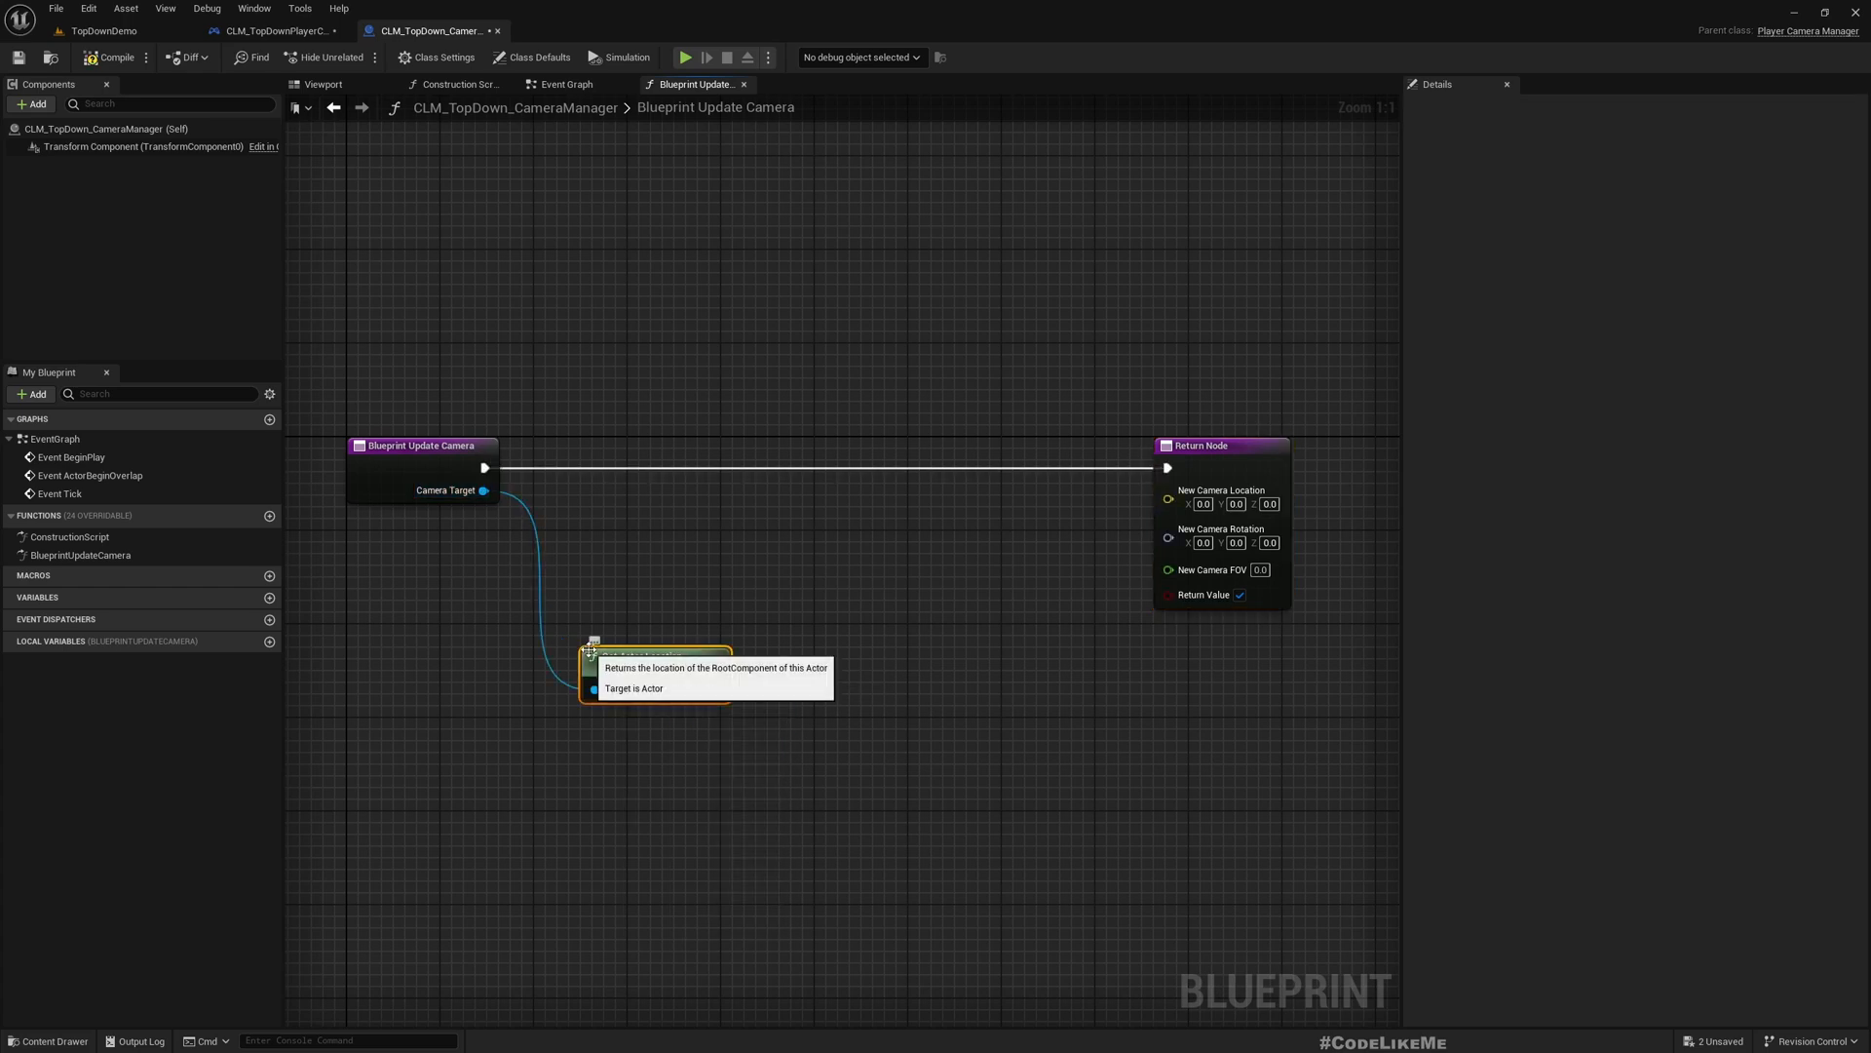
# Add (500, 0, 500) to that location, wire it to New Camera Location, and return to the level.
pyautogui.moveTo(715, 689); pyautogui.dragTo(855, 702)
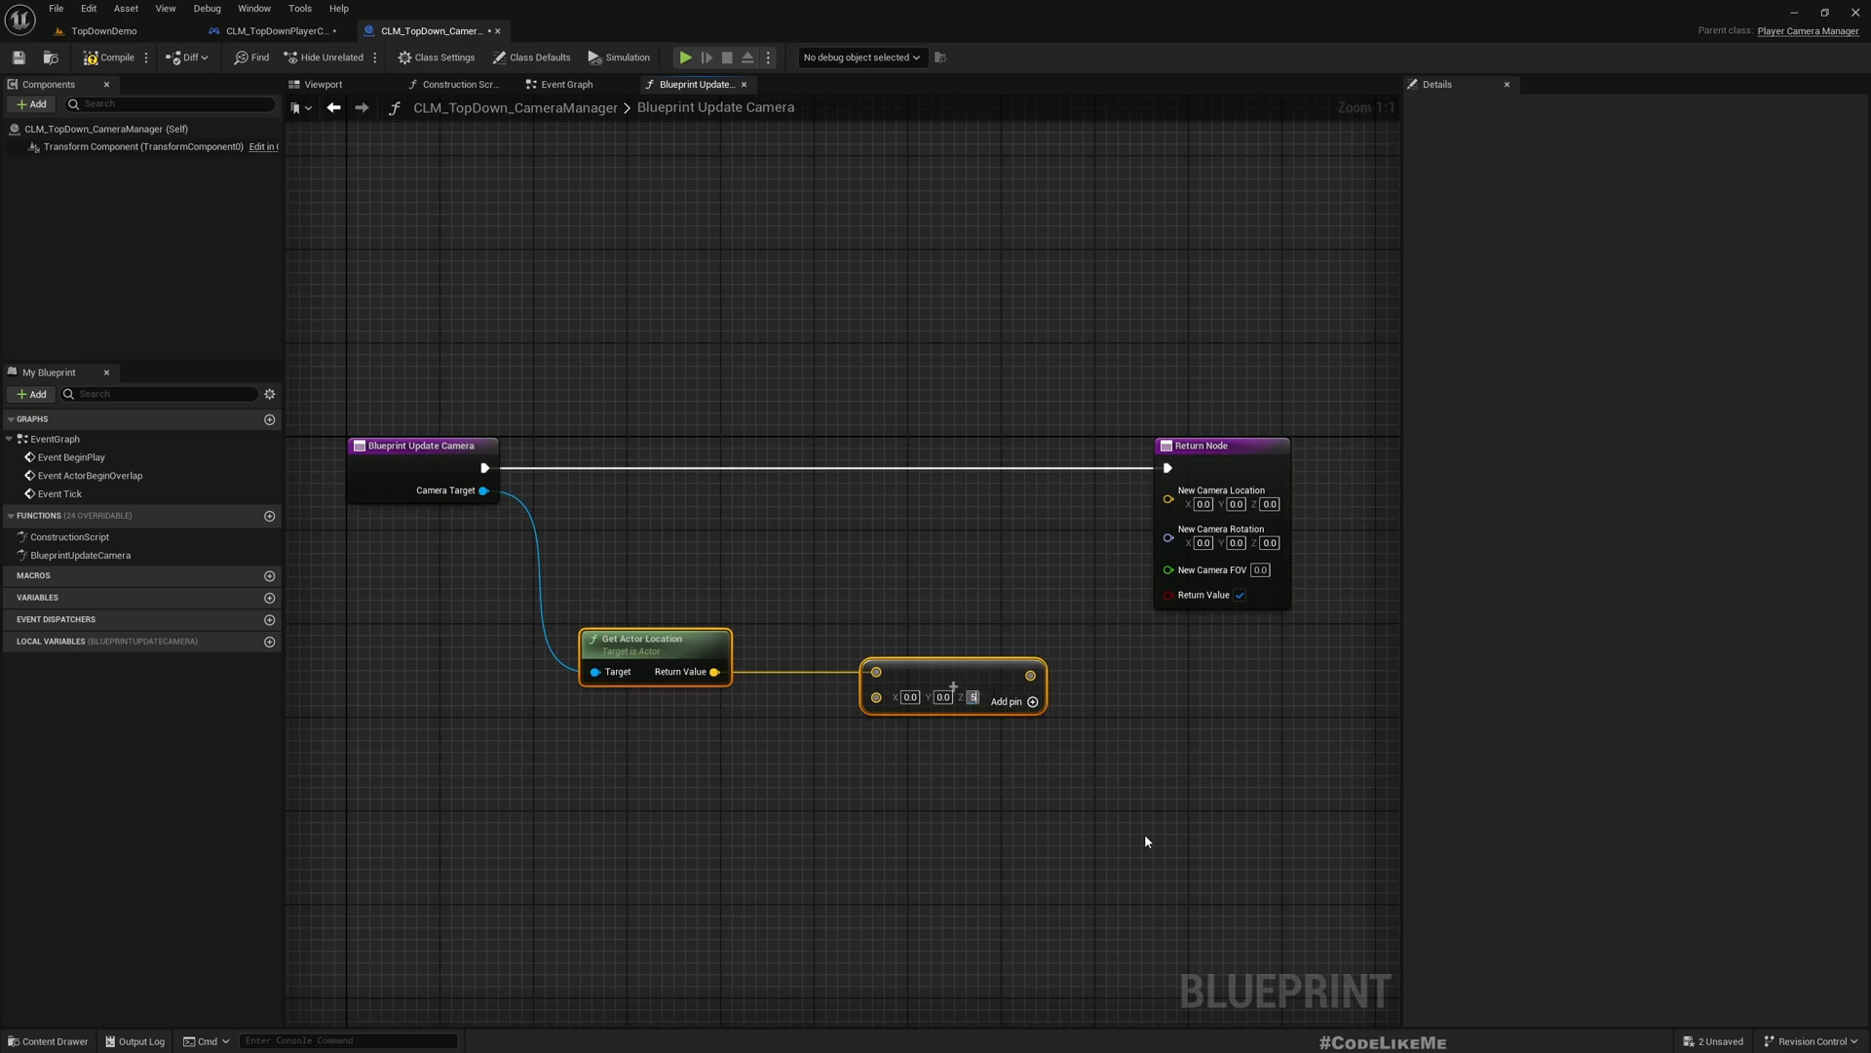
pyautogui.write('500.0')
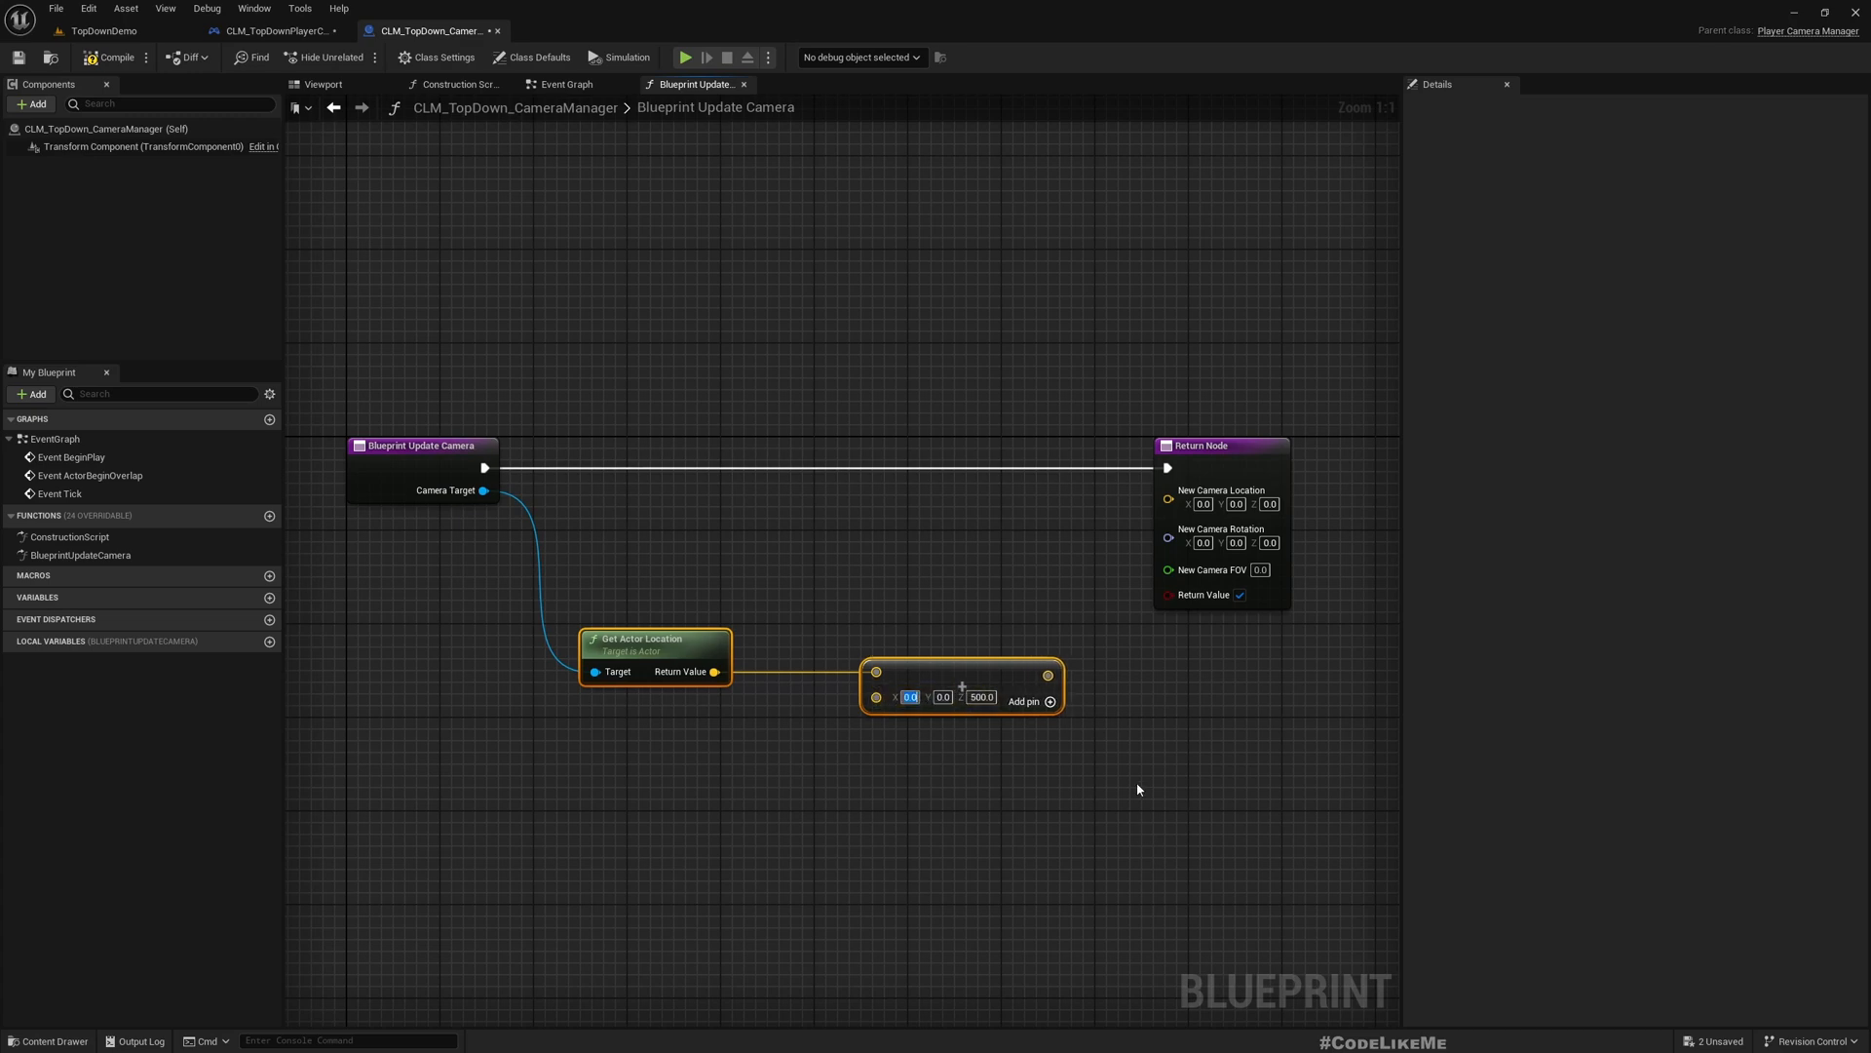
pyautogui.write('500')
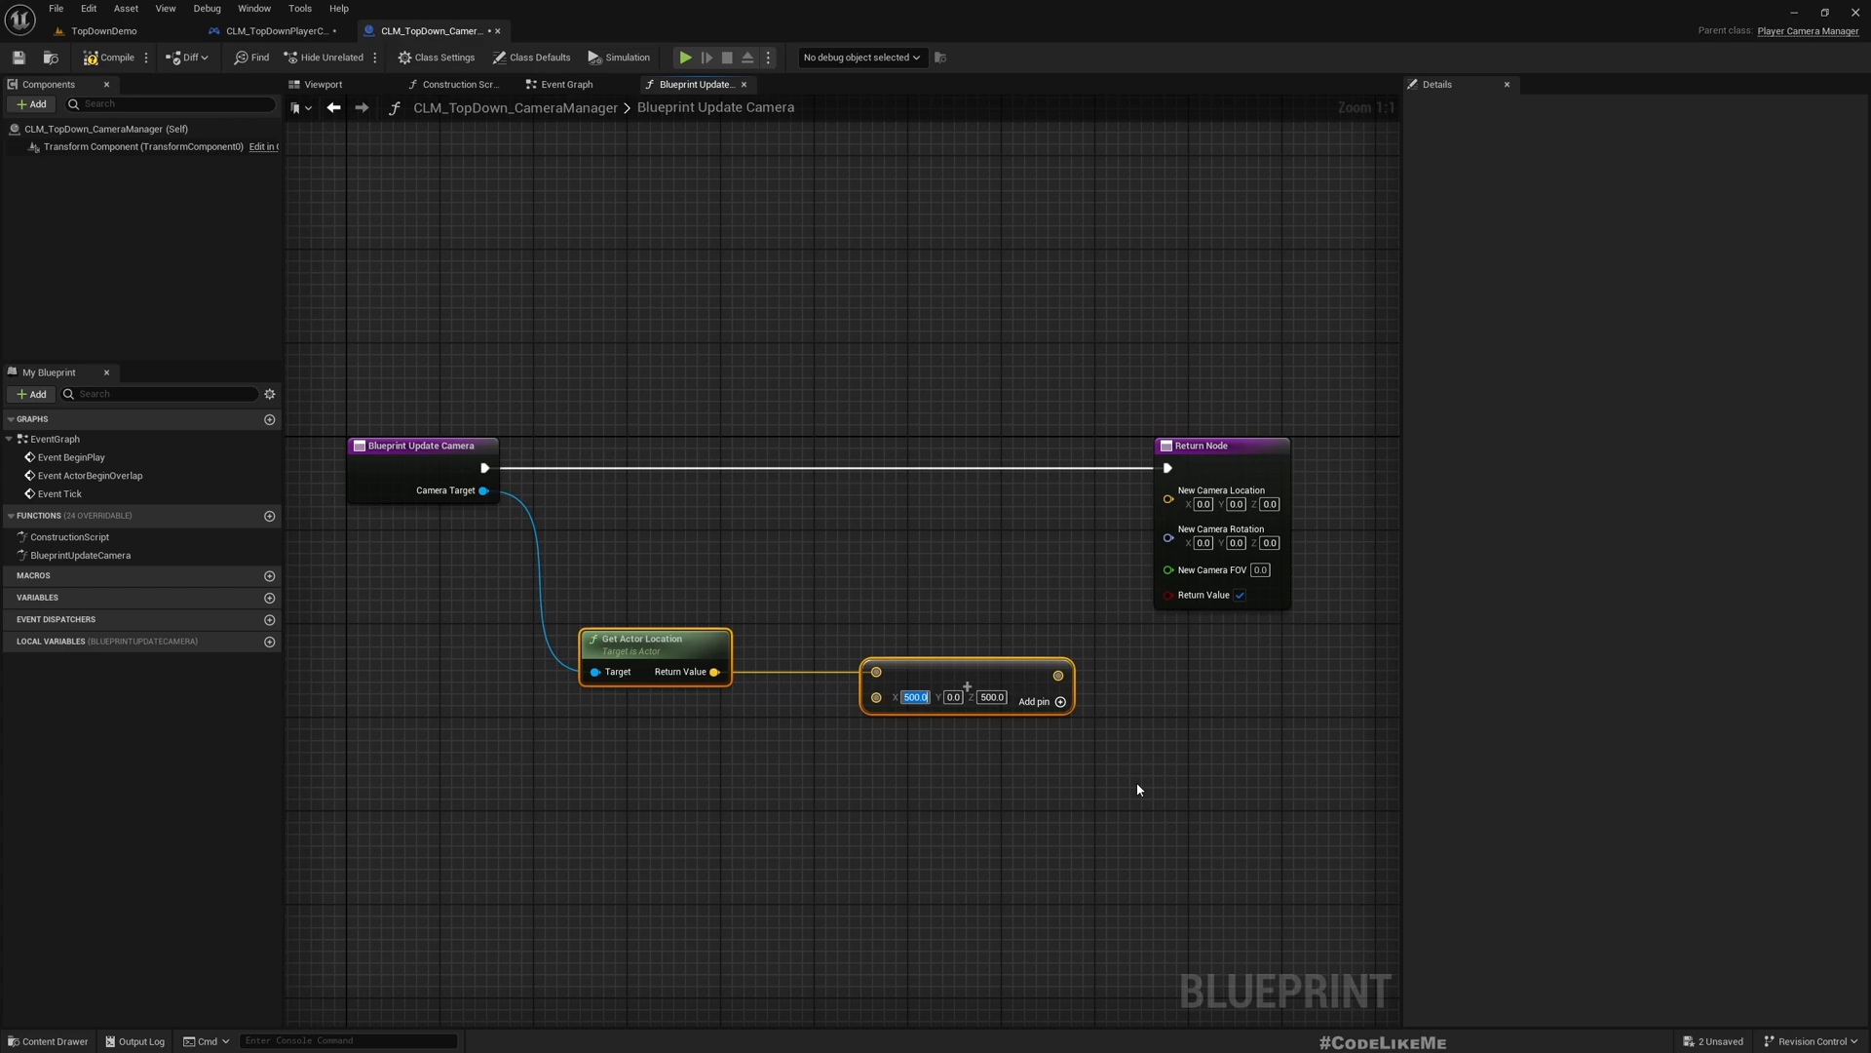
pyautogui.moveTo(1137, 789); pyautogui.dragTo(990, 753)
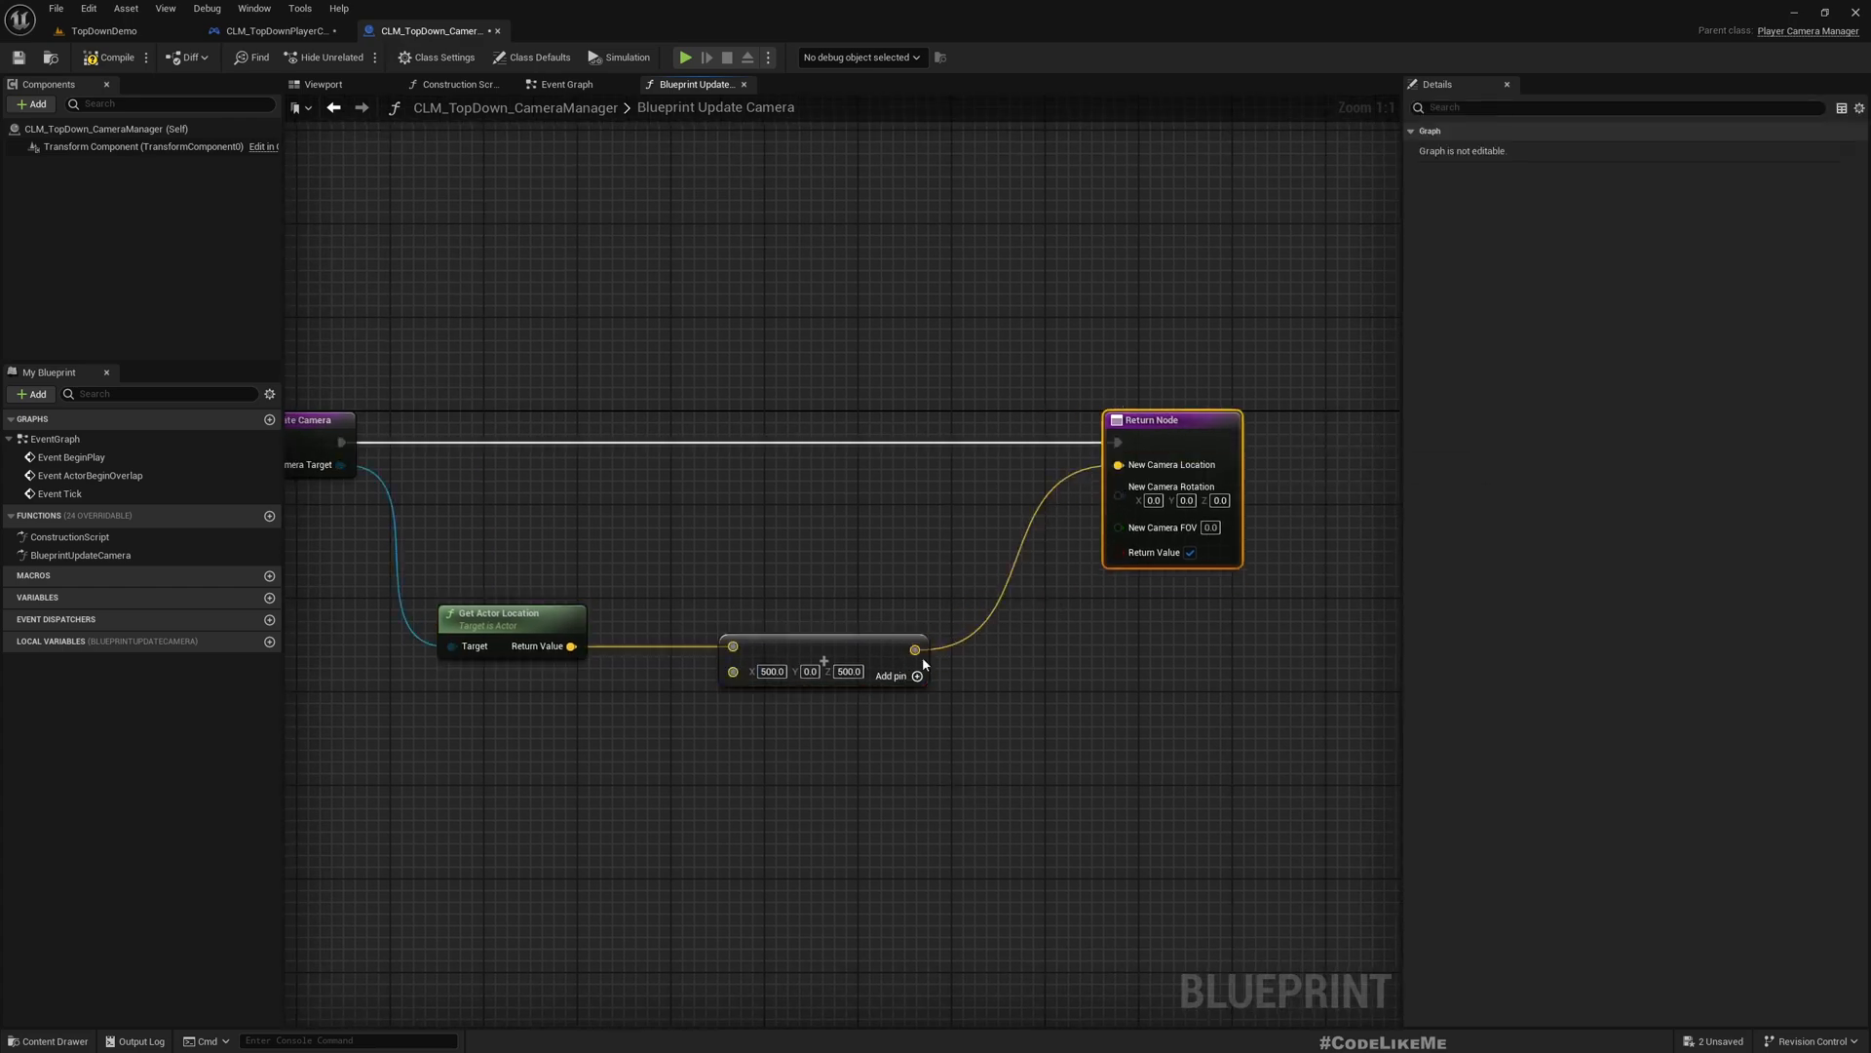
pyautogui.click(101, 30)
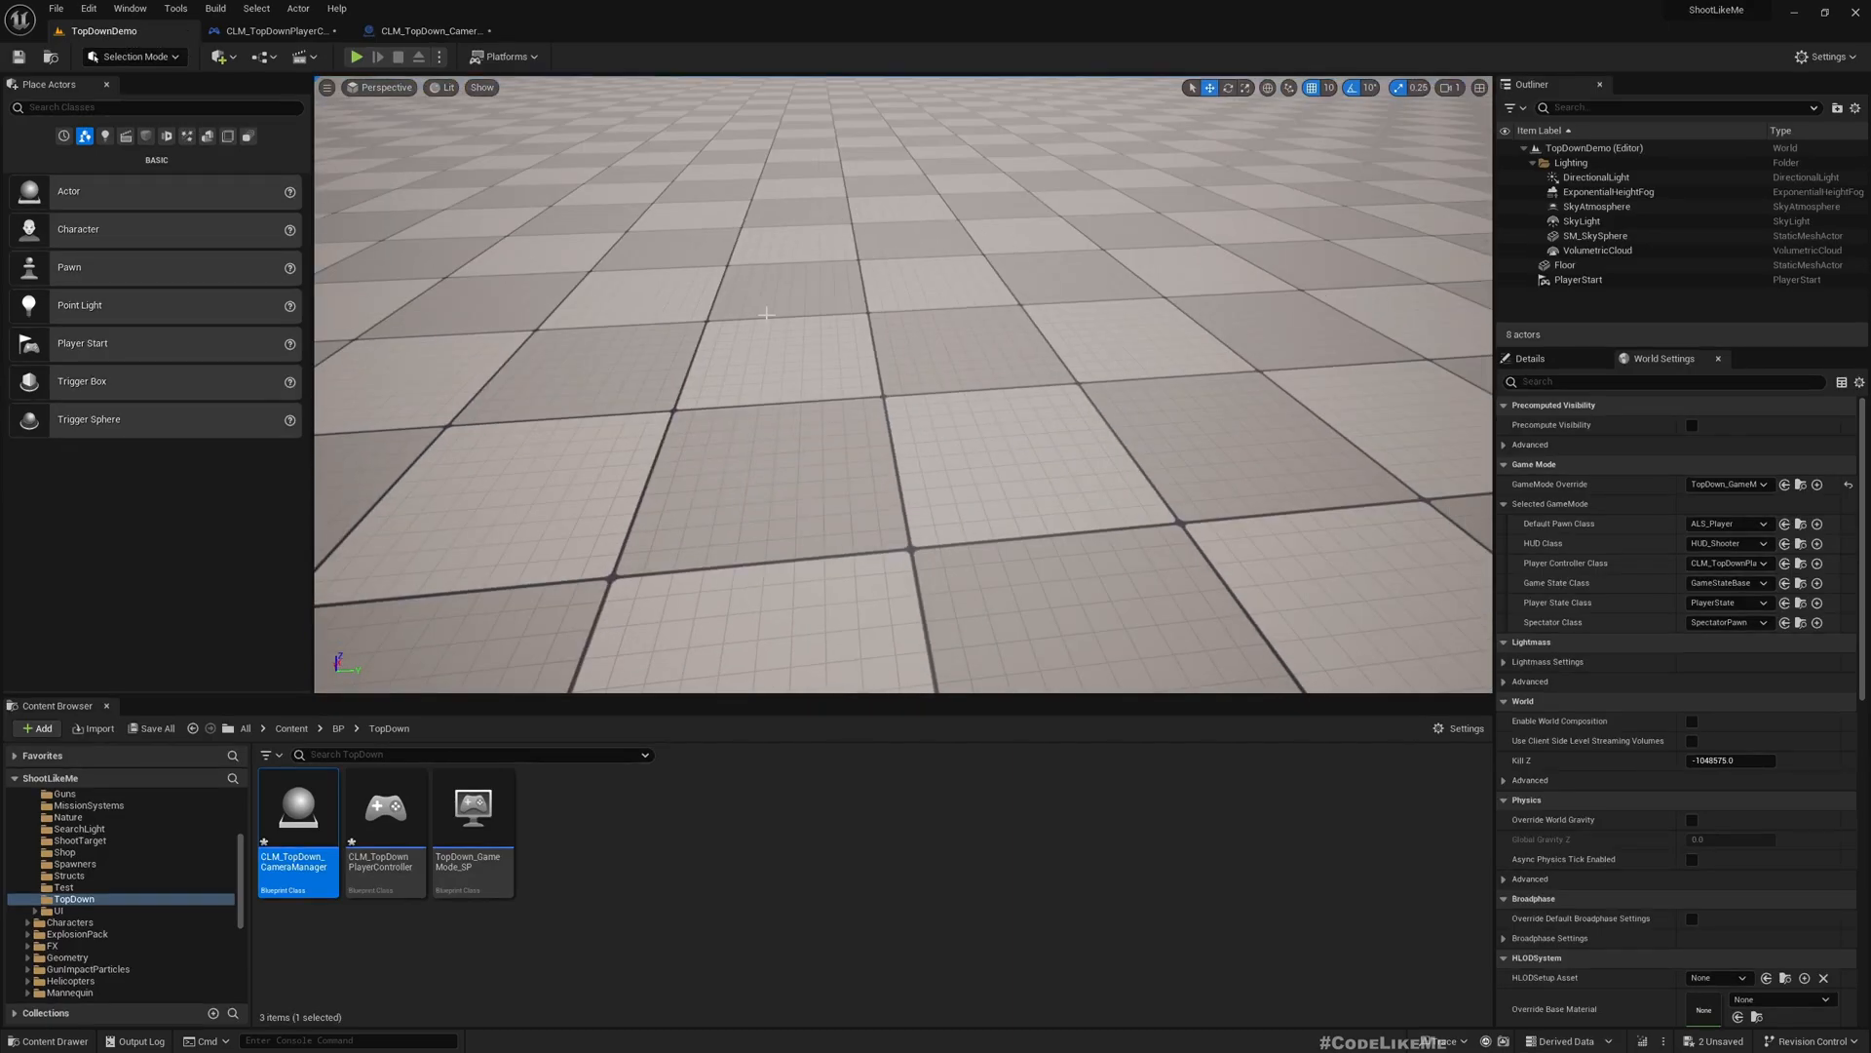
# Set CLM_TopDownPlayerController's Player Camera Manager Class to CLM_TopDown_CameraManager.
pyautogui.click(356, 57)
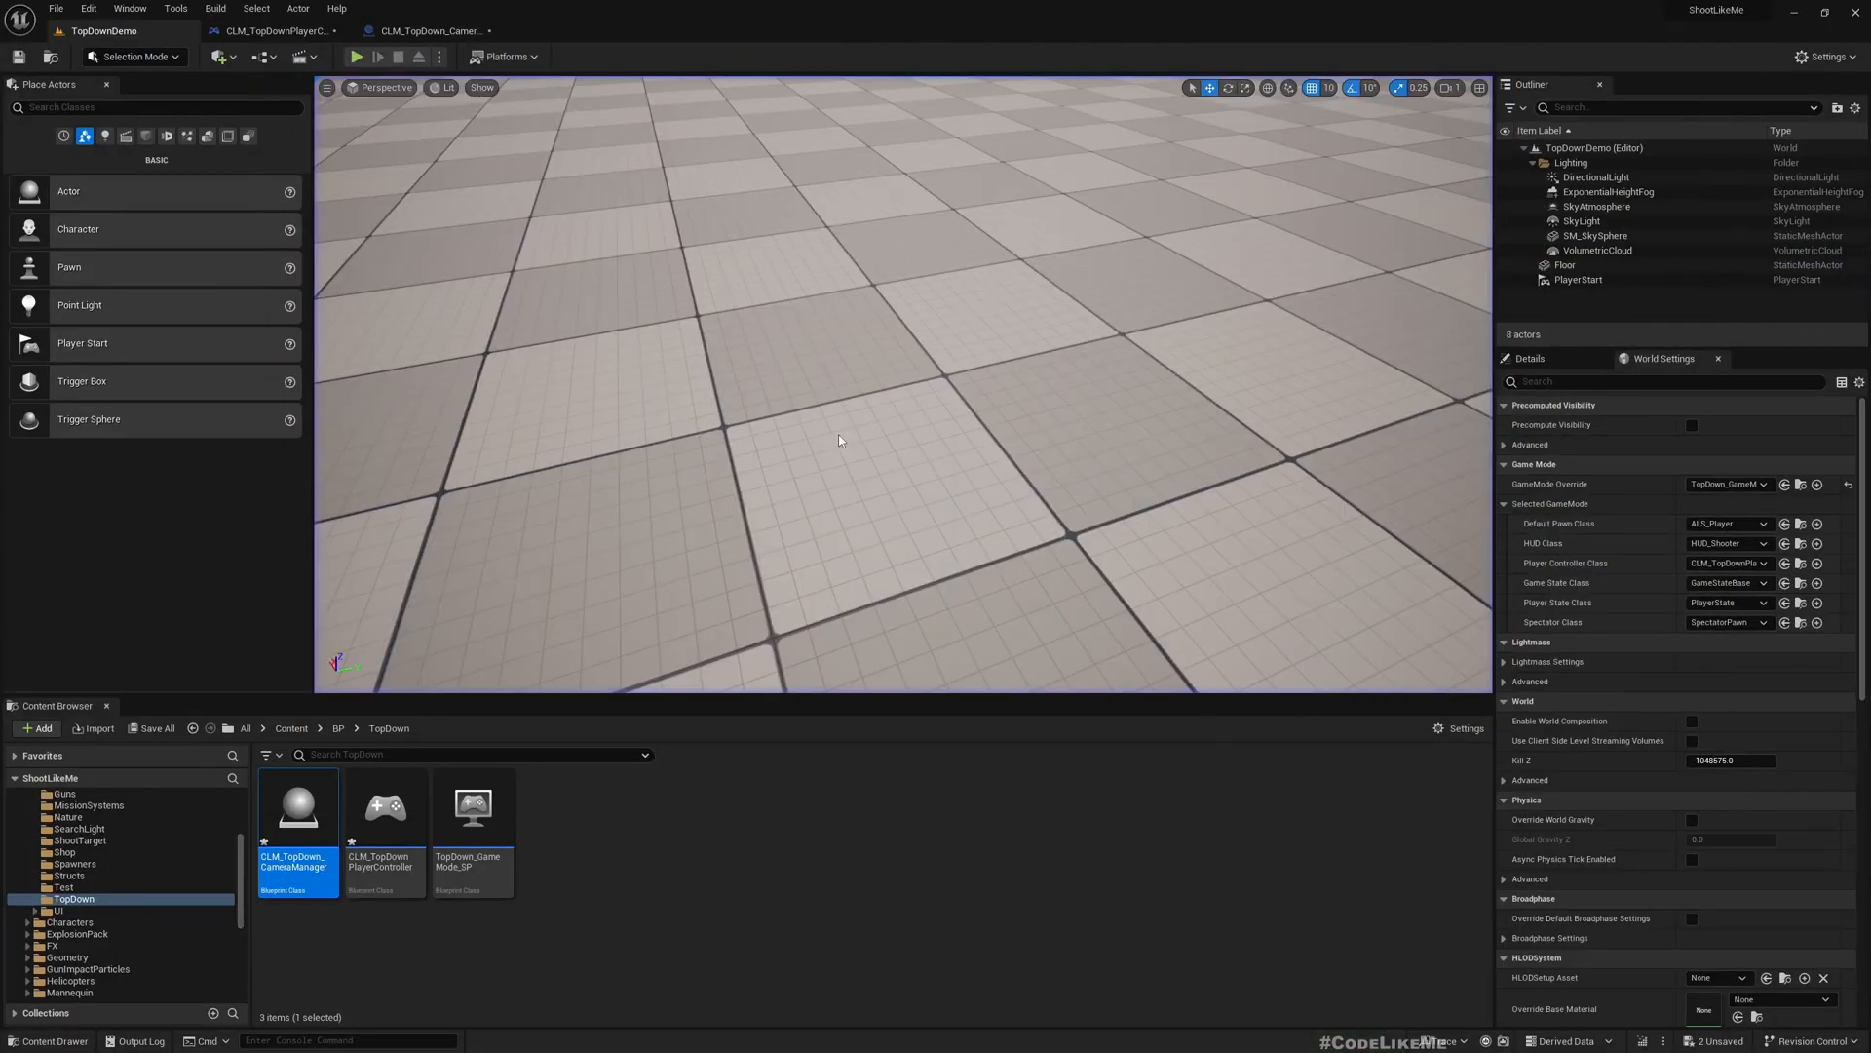
pyautogui.click(272, 31)
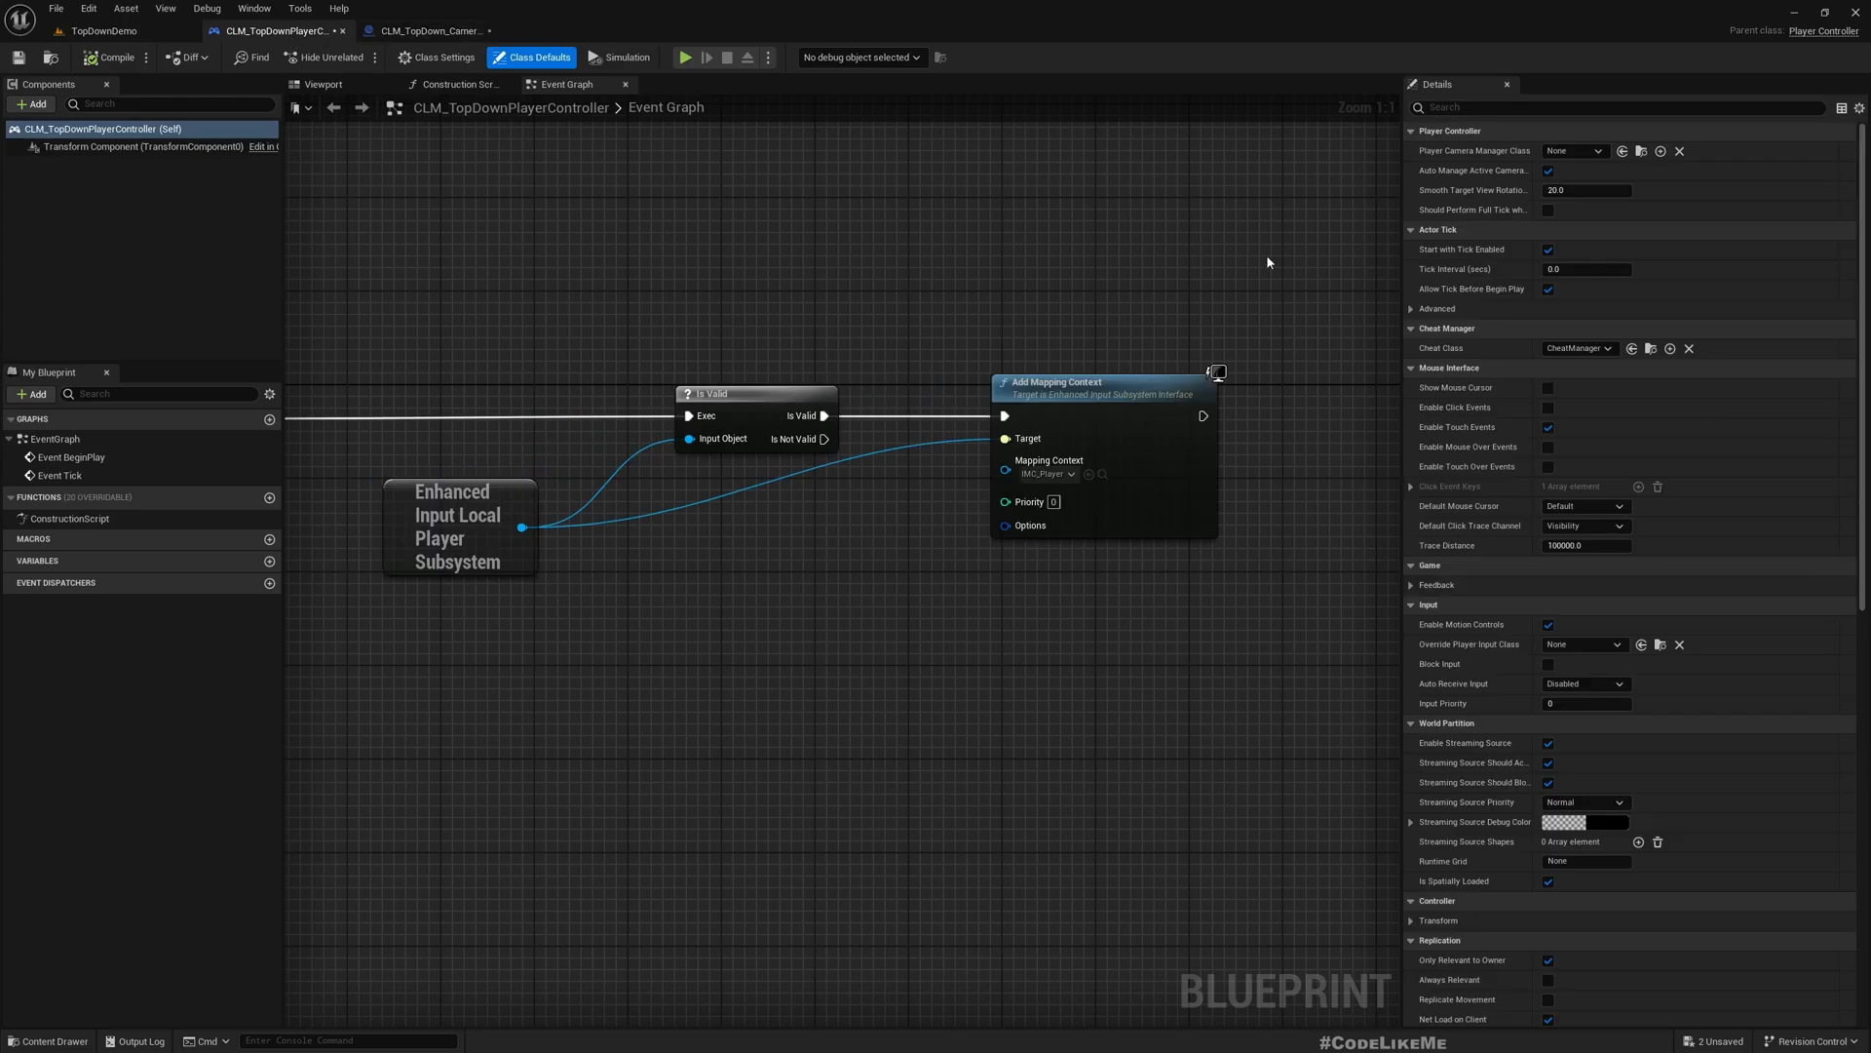
pyautogui.click(1575, 151)
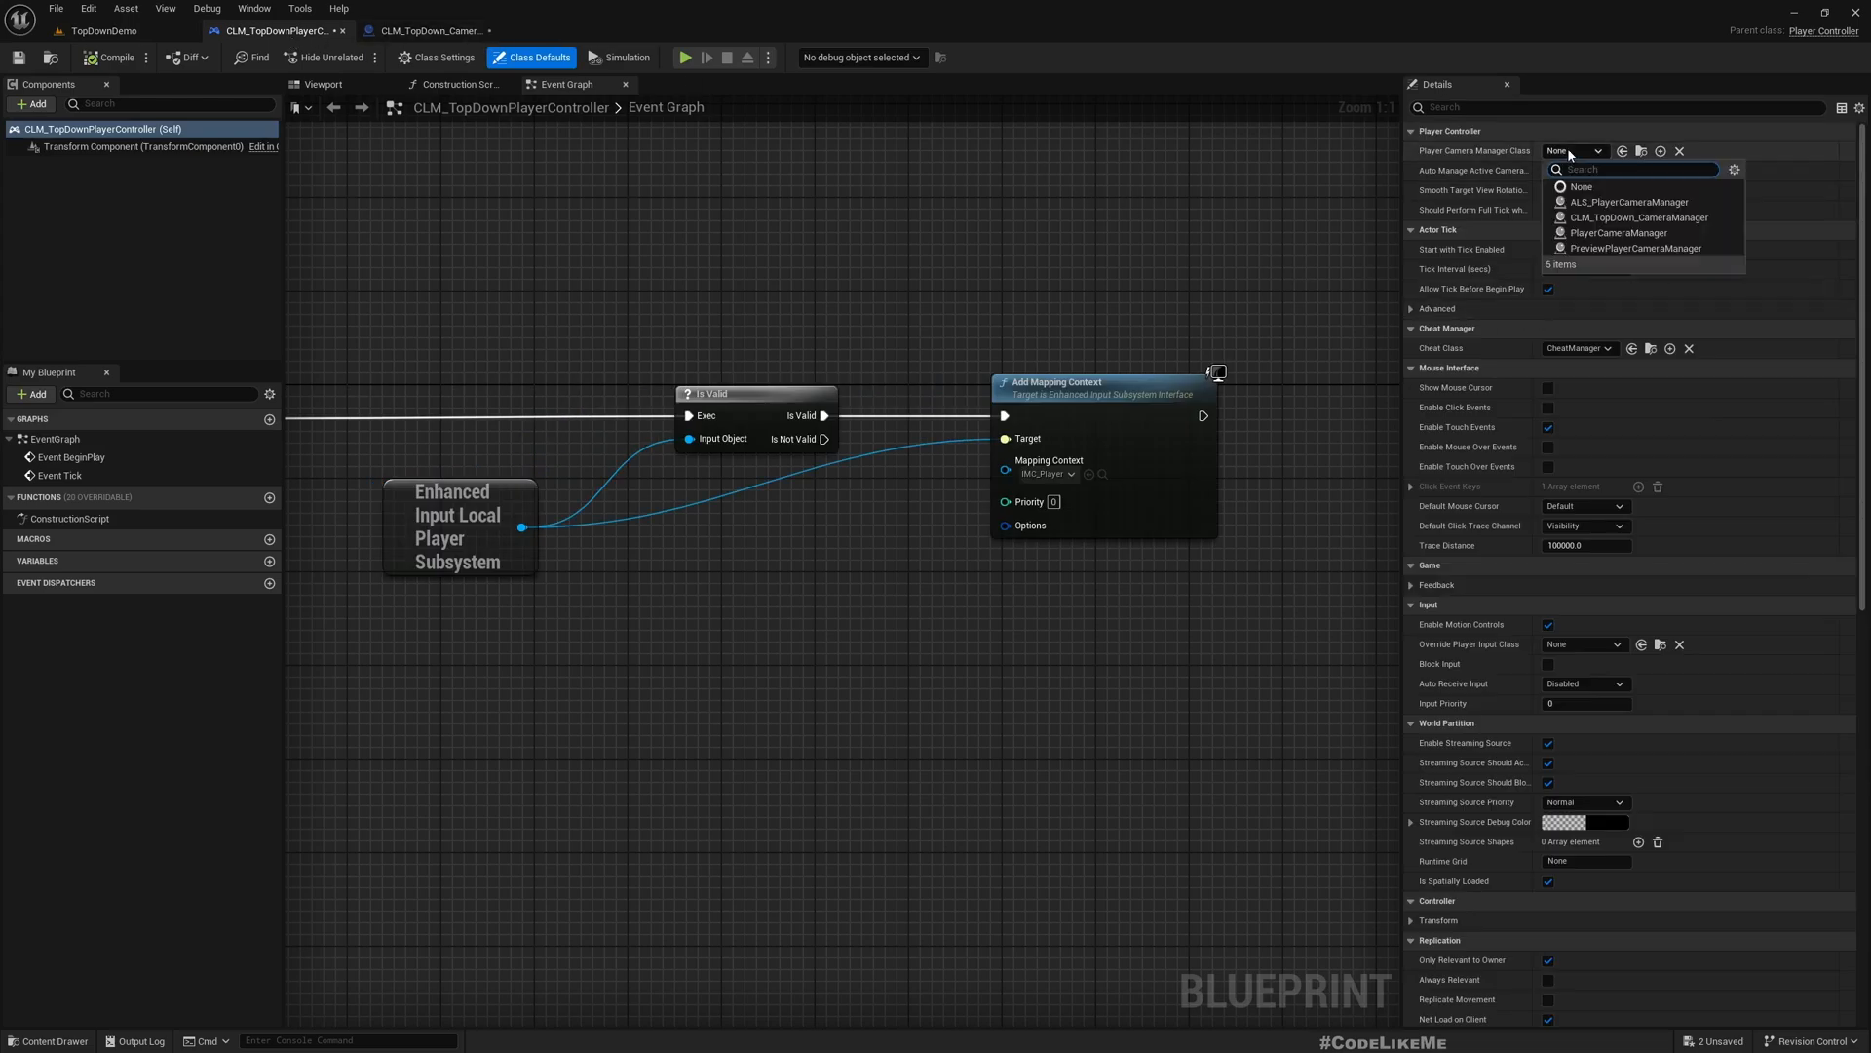
pyautogui.click(1639, 217)
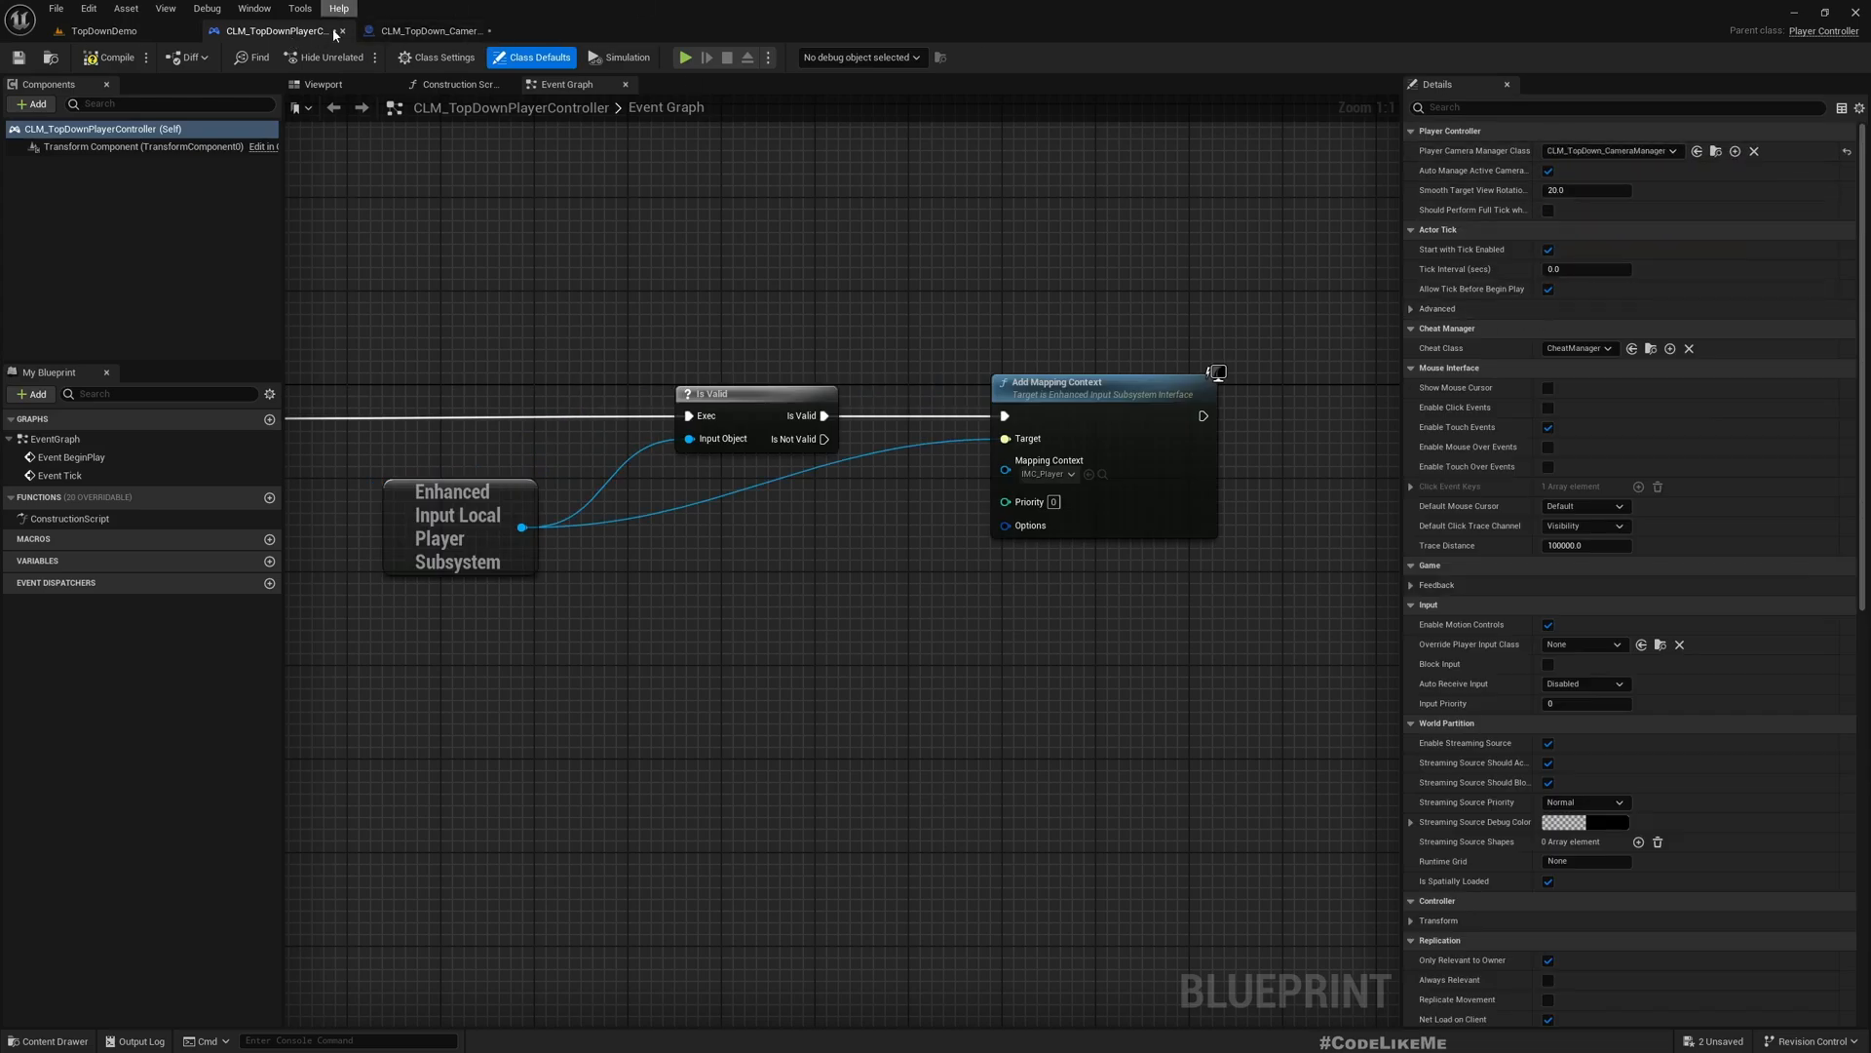
pyautogui.click(102, 30)
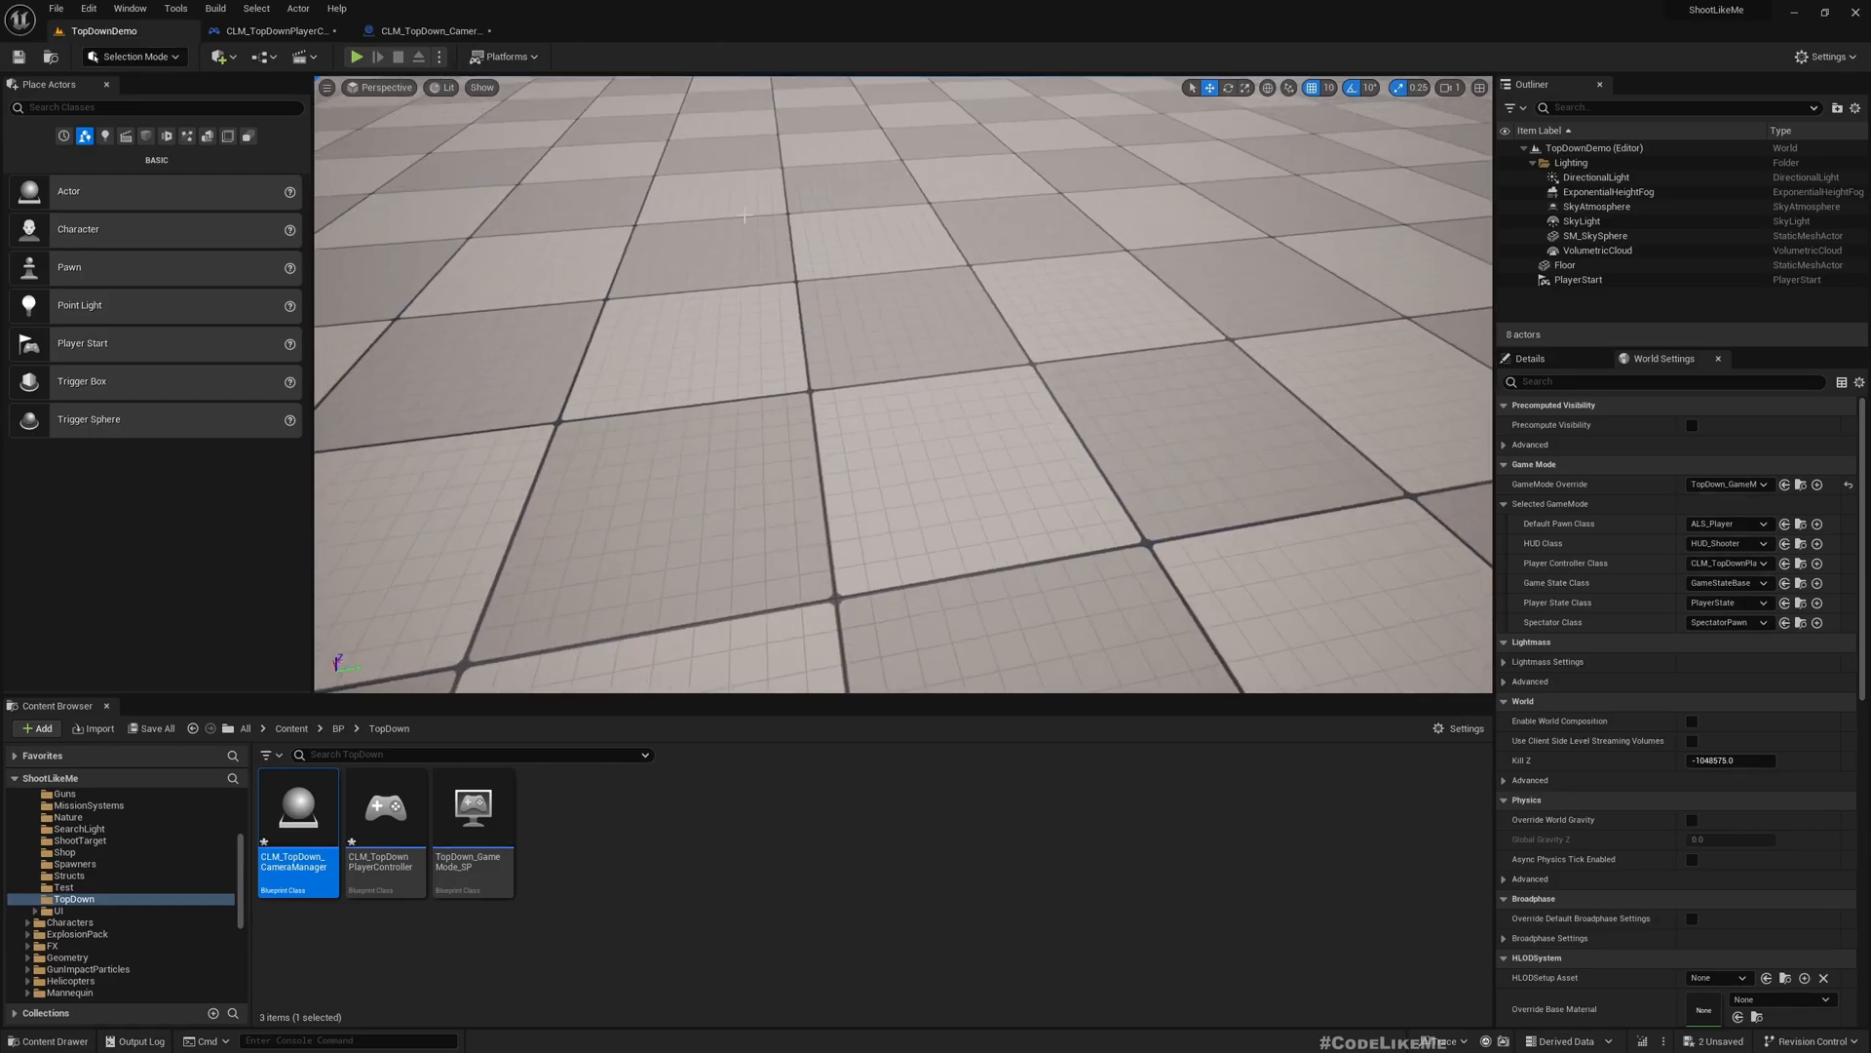
pyautogui.click(356, 57)
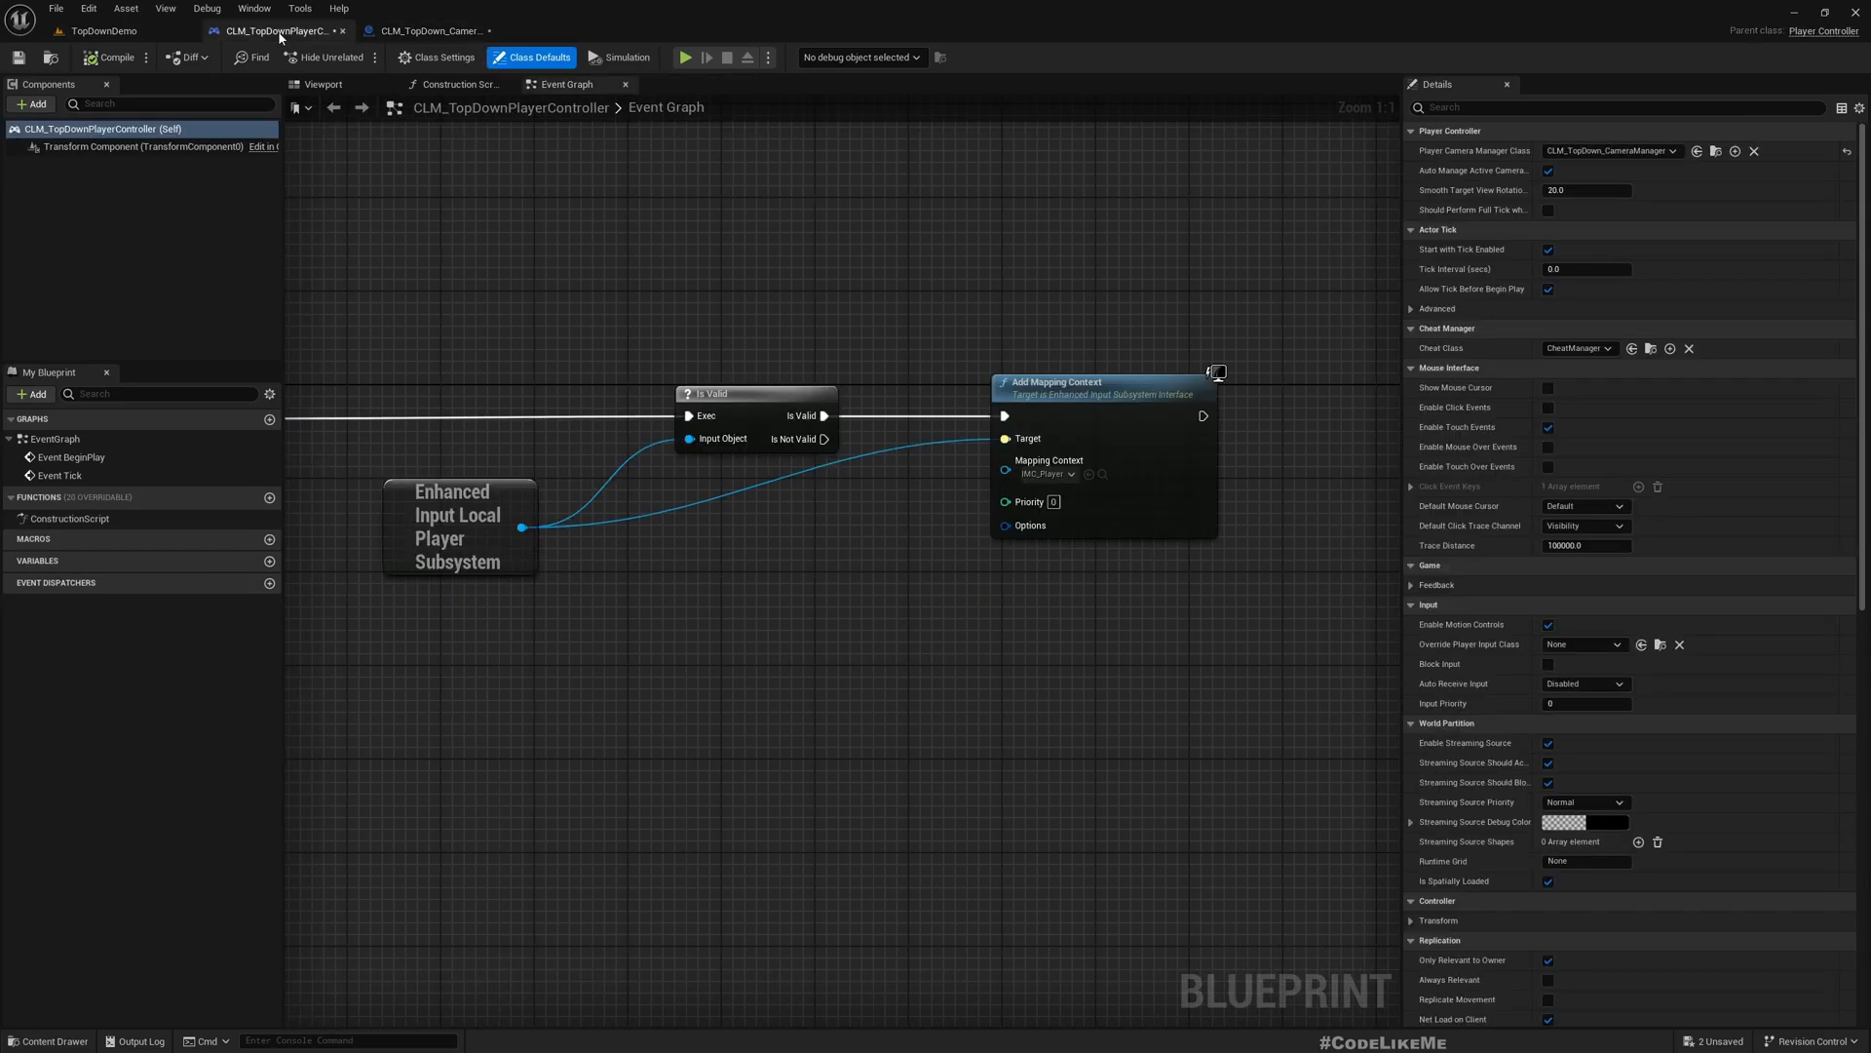
pyautogui.click(430, 31)
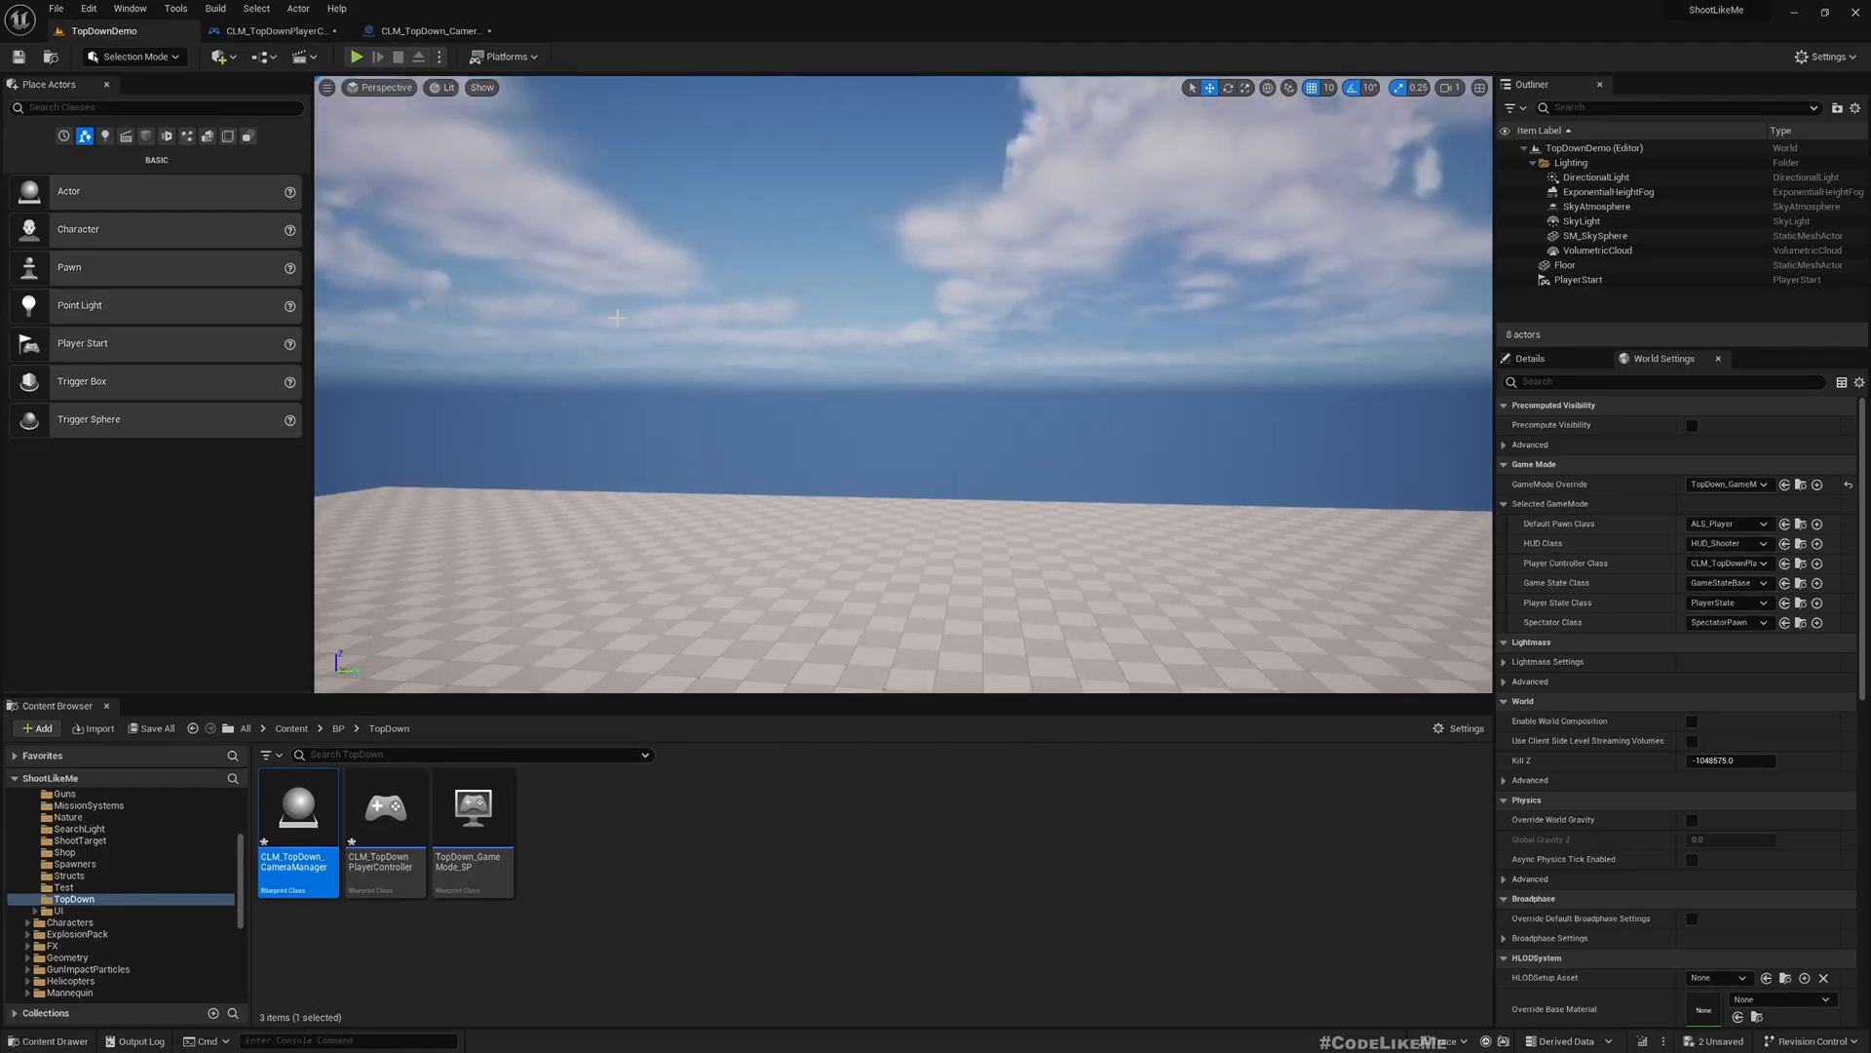
pyautogui.click(356, 56)
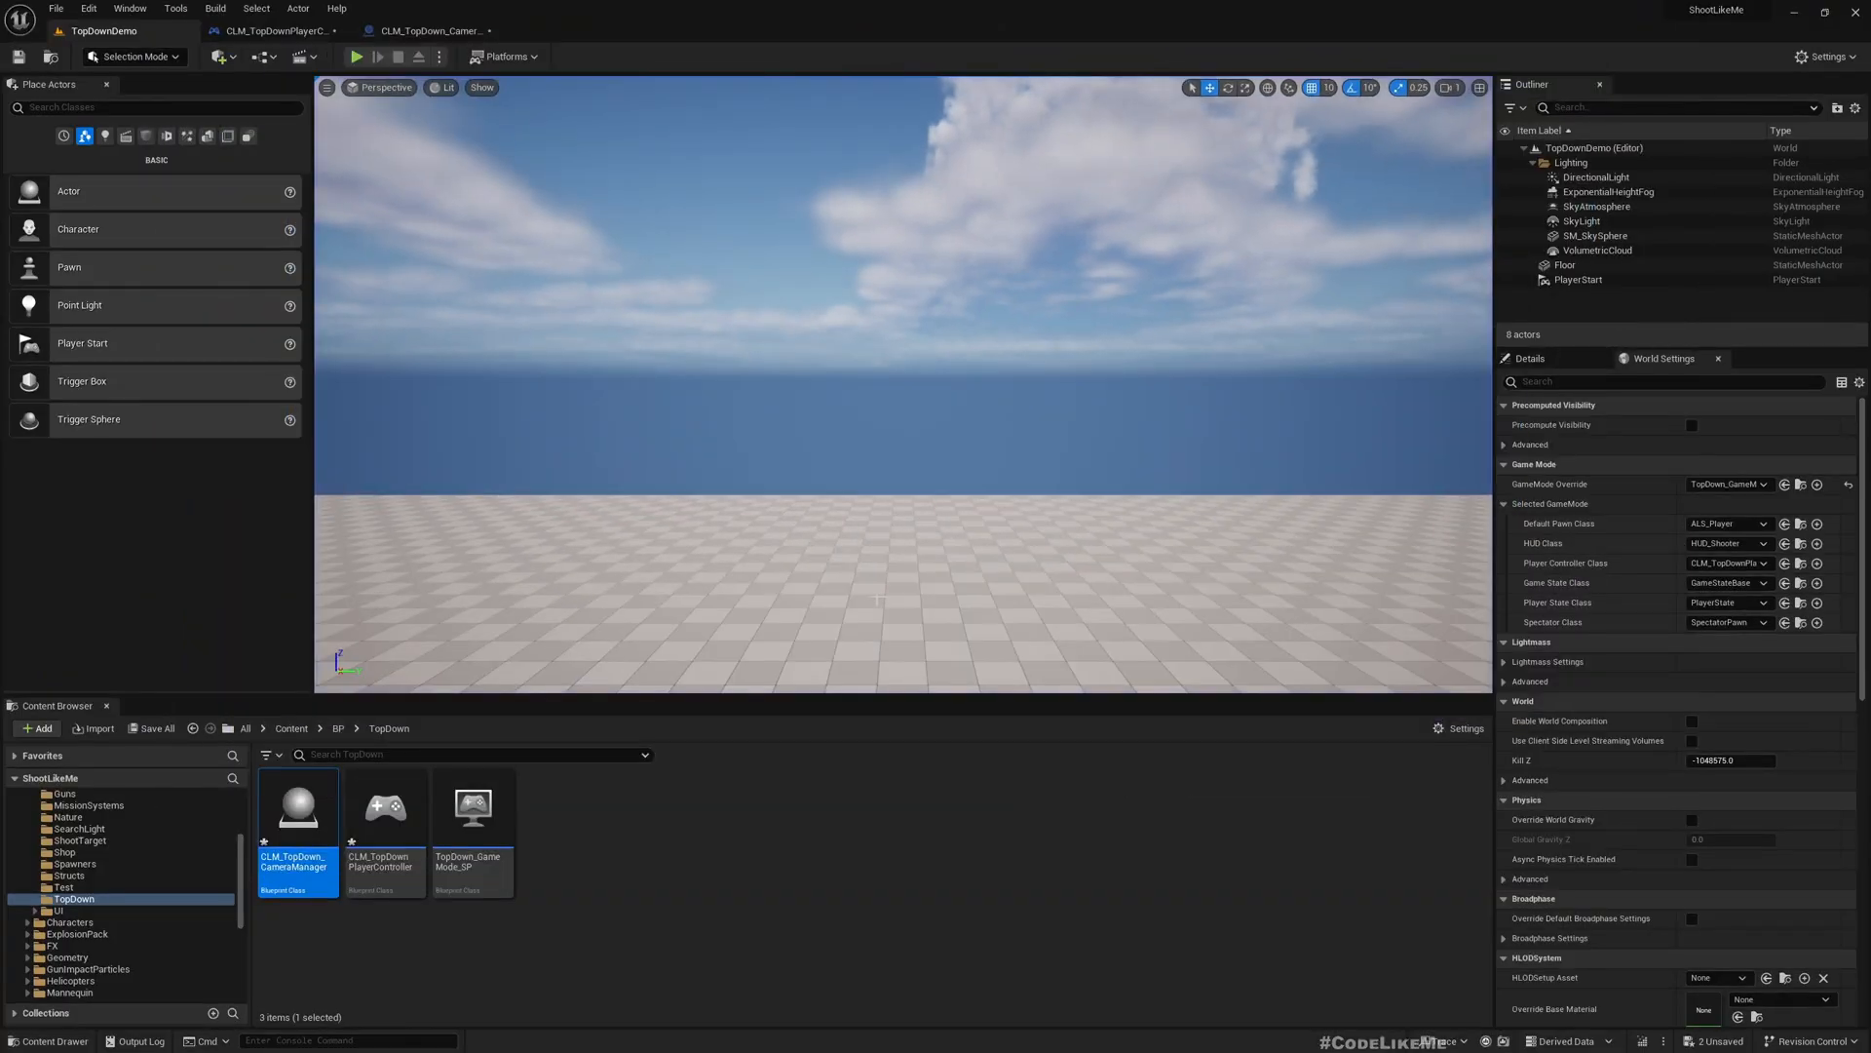
pyautogui.click(430, 30)
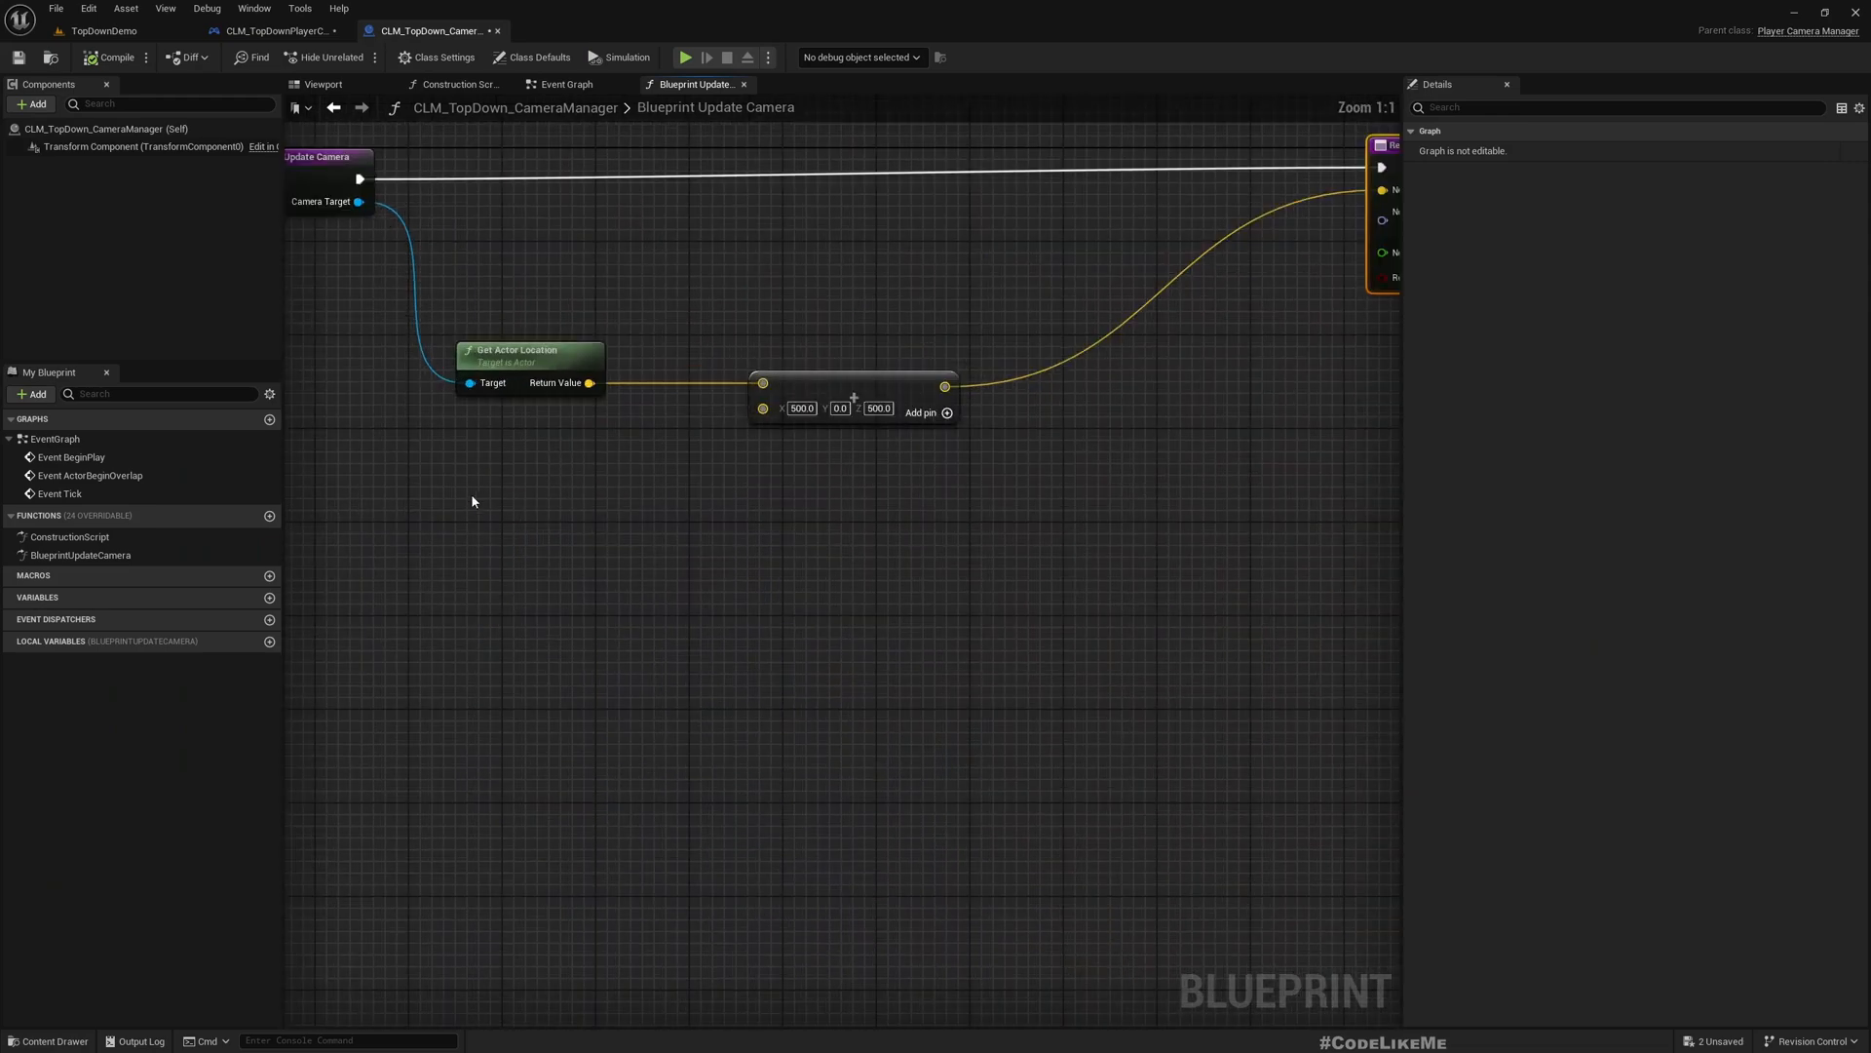
# Add Find Look at Rotation from the offset position and wire it into New Camera Rotation.
pyautogui.moveTo(943, 386); pyautogui.dragTo(1021, 559)
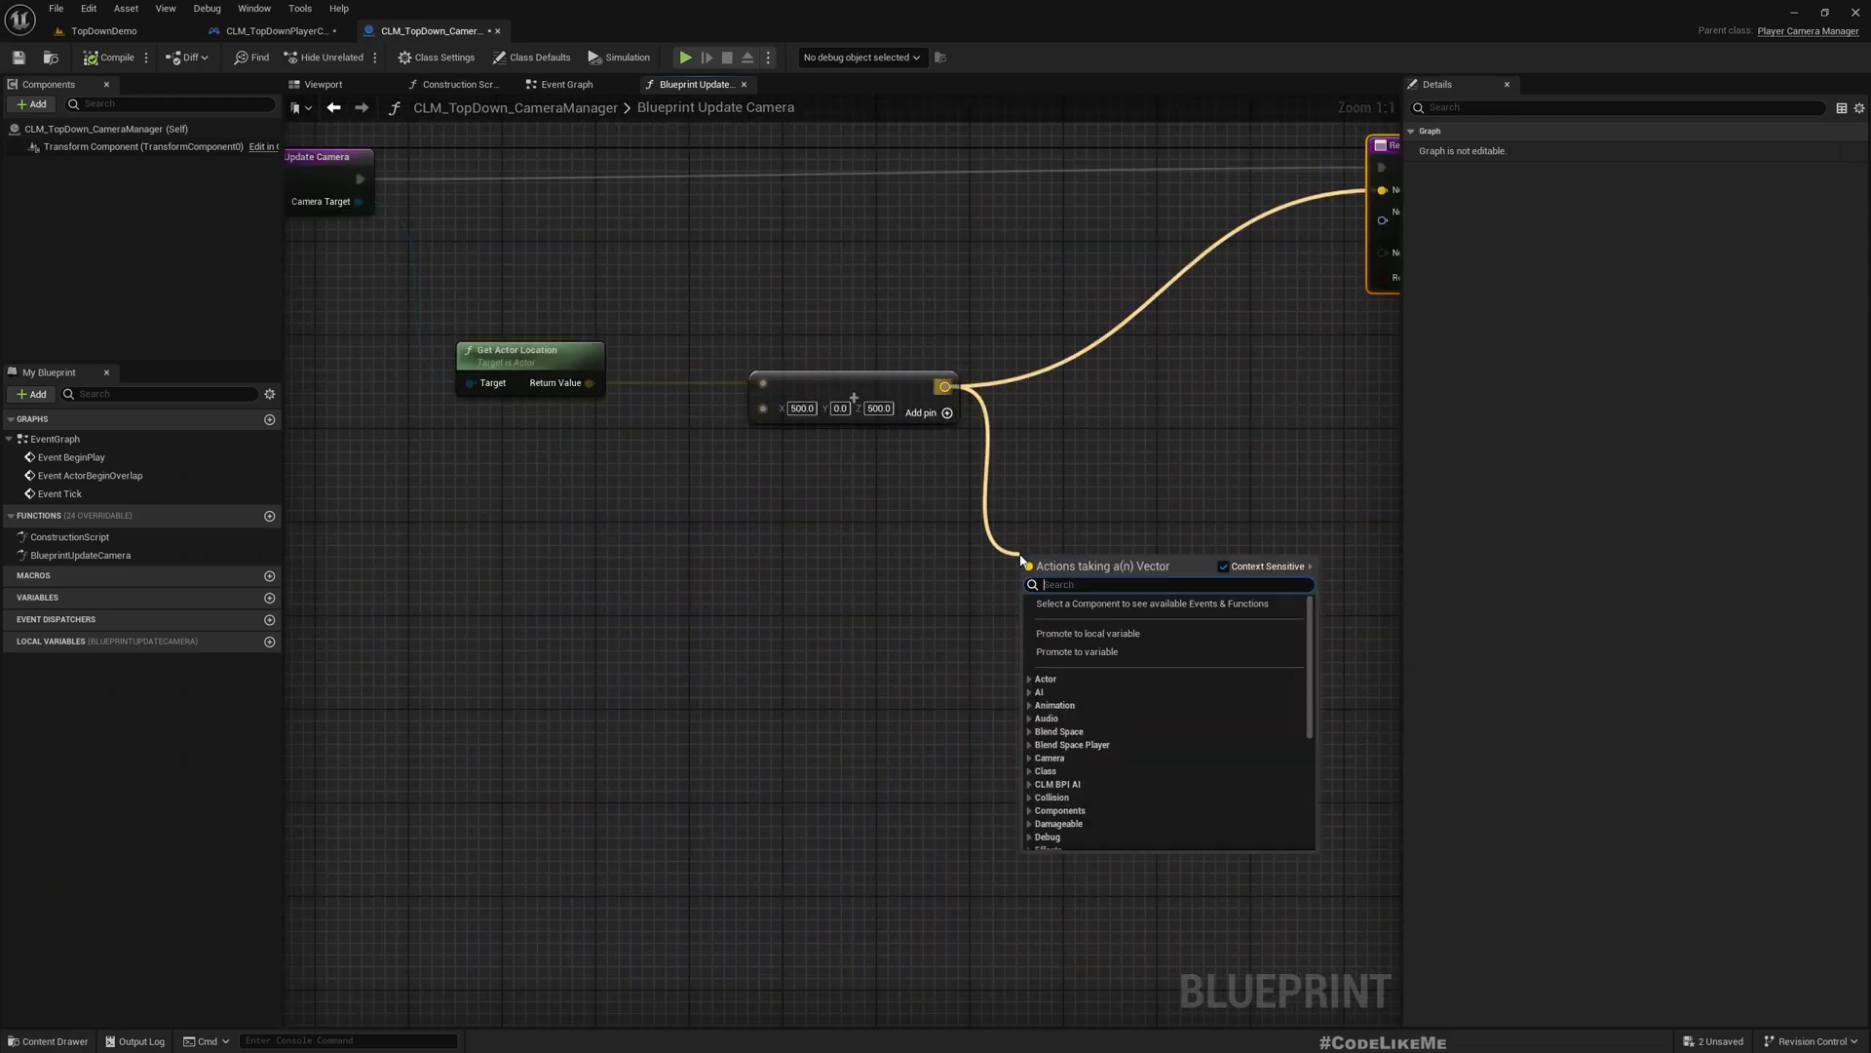
pyautogui.click(1080, 584)
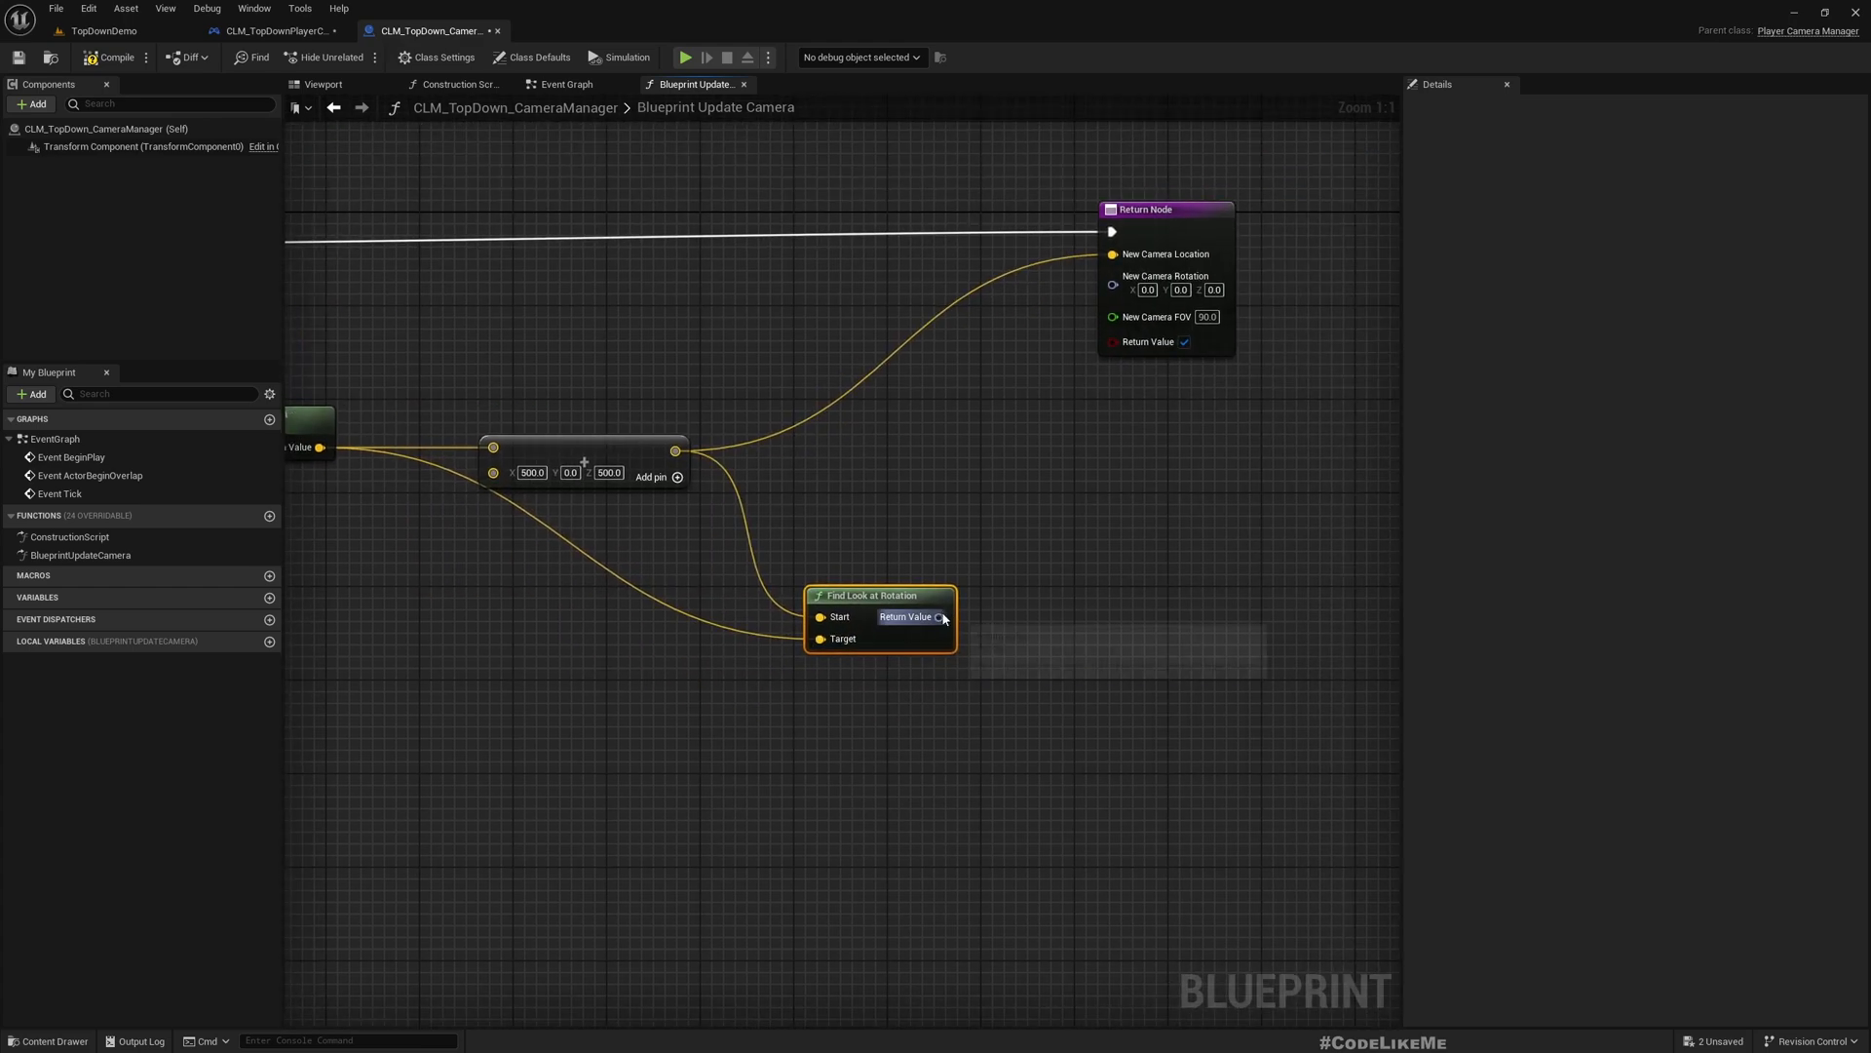
pyautogui.moveTo(942, 616); pyautogui.dragTo(1113, 276)
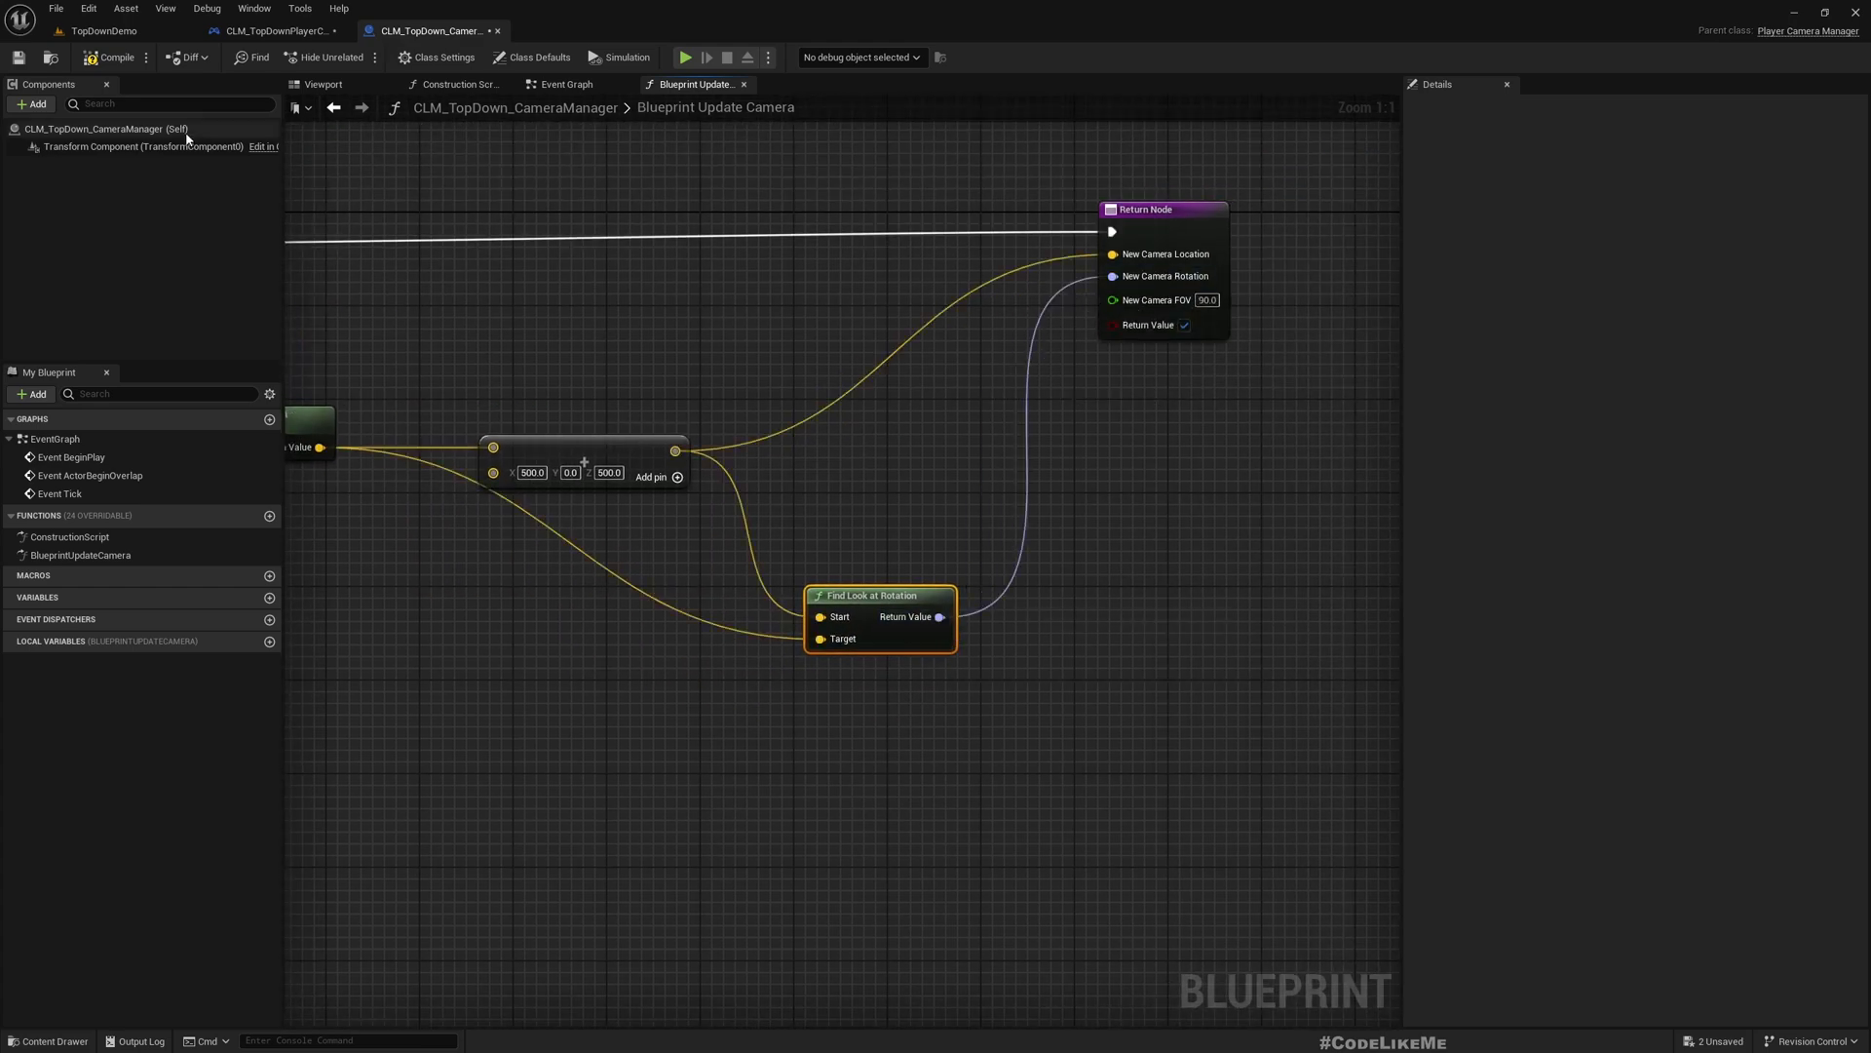
pyautogui.click(685, 57)
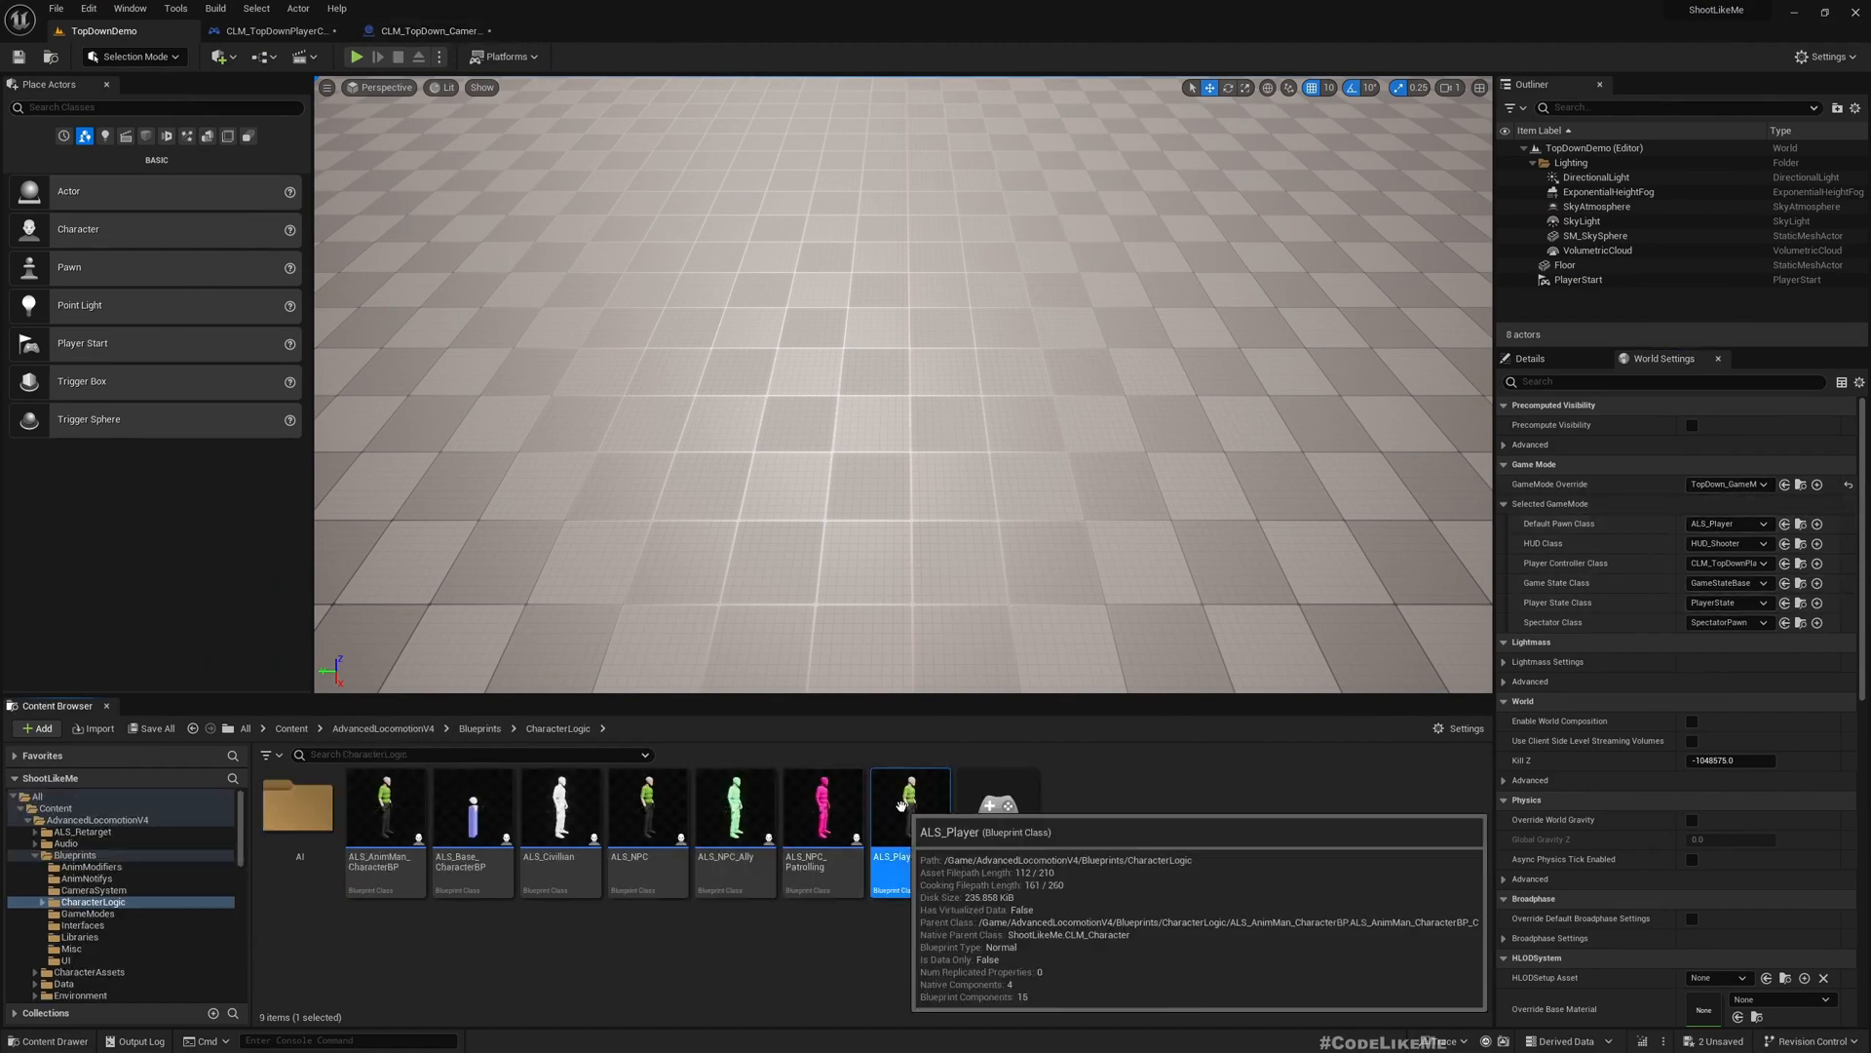
# Open ALS_Player, then ALS_Base_CharacterBP's event graph.
pyautogui.doubleClick(910, 806)
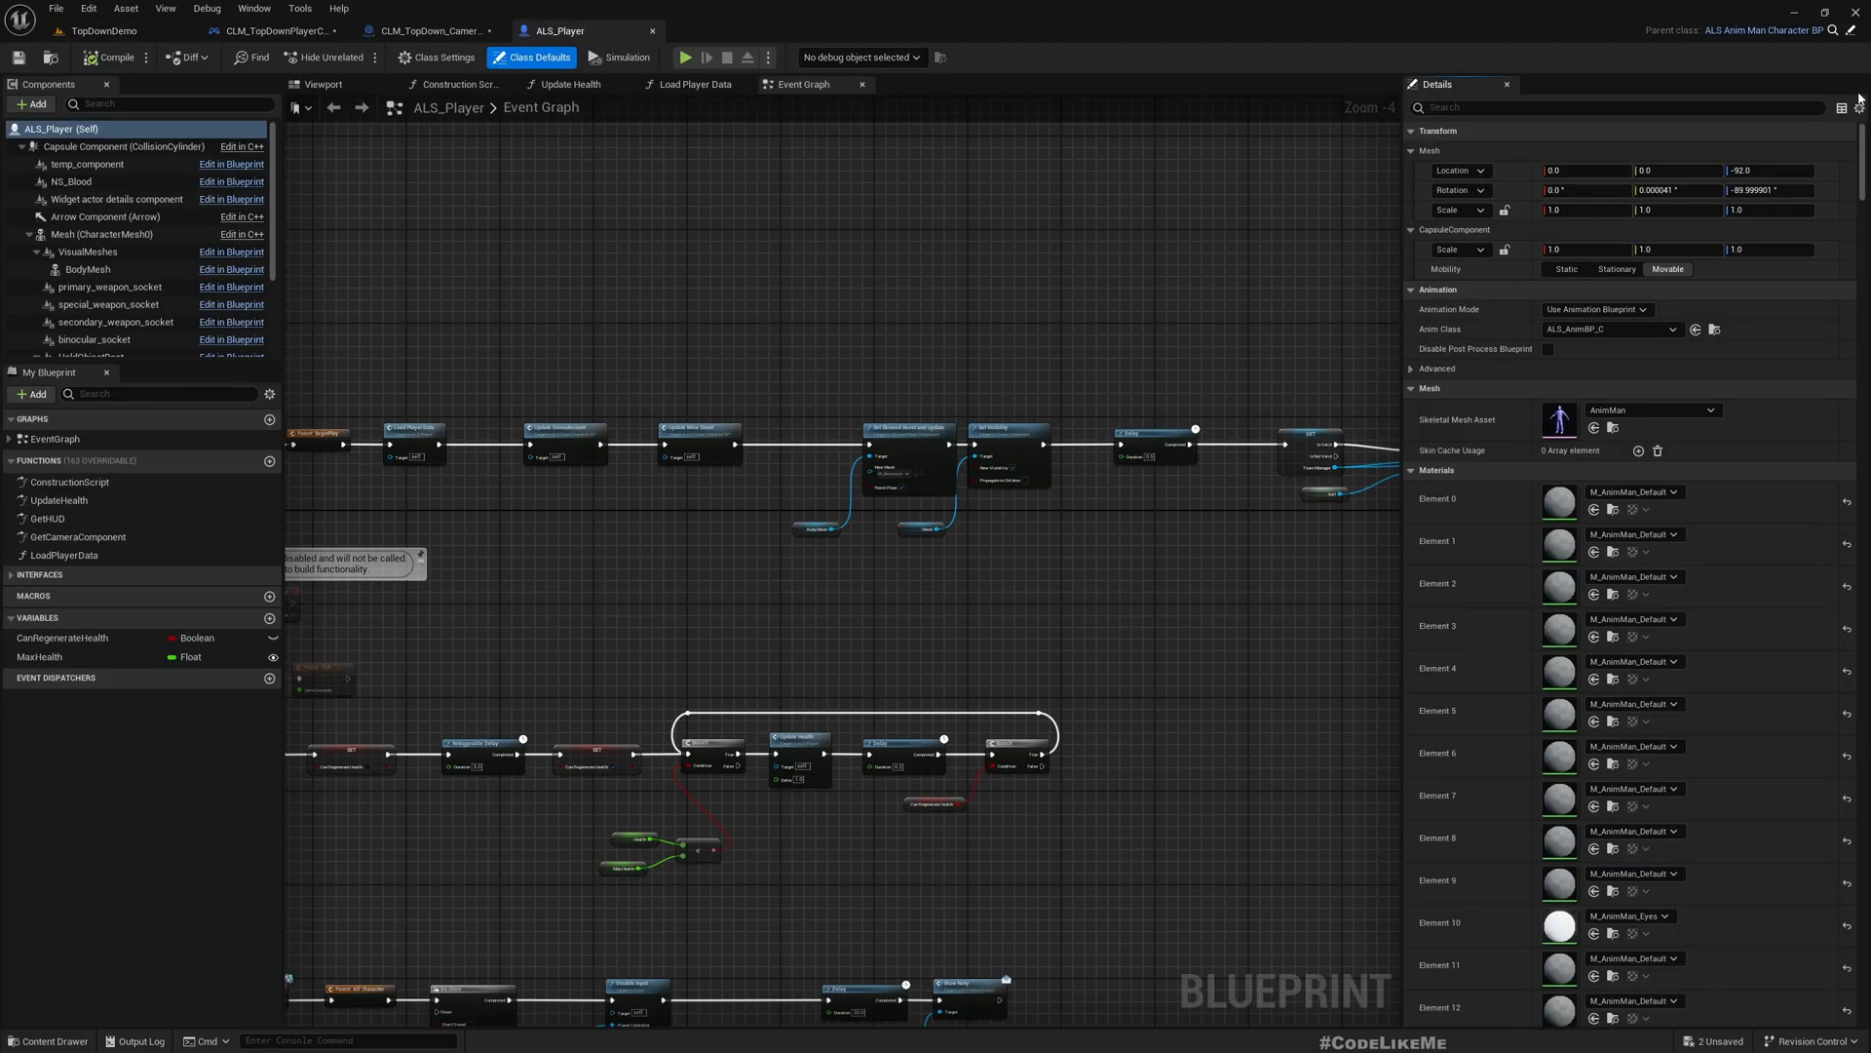
pyautogui.moveTo(1761, 30)
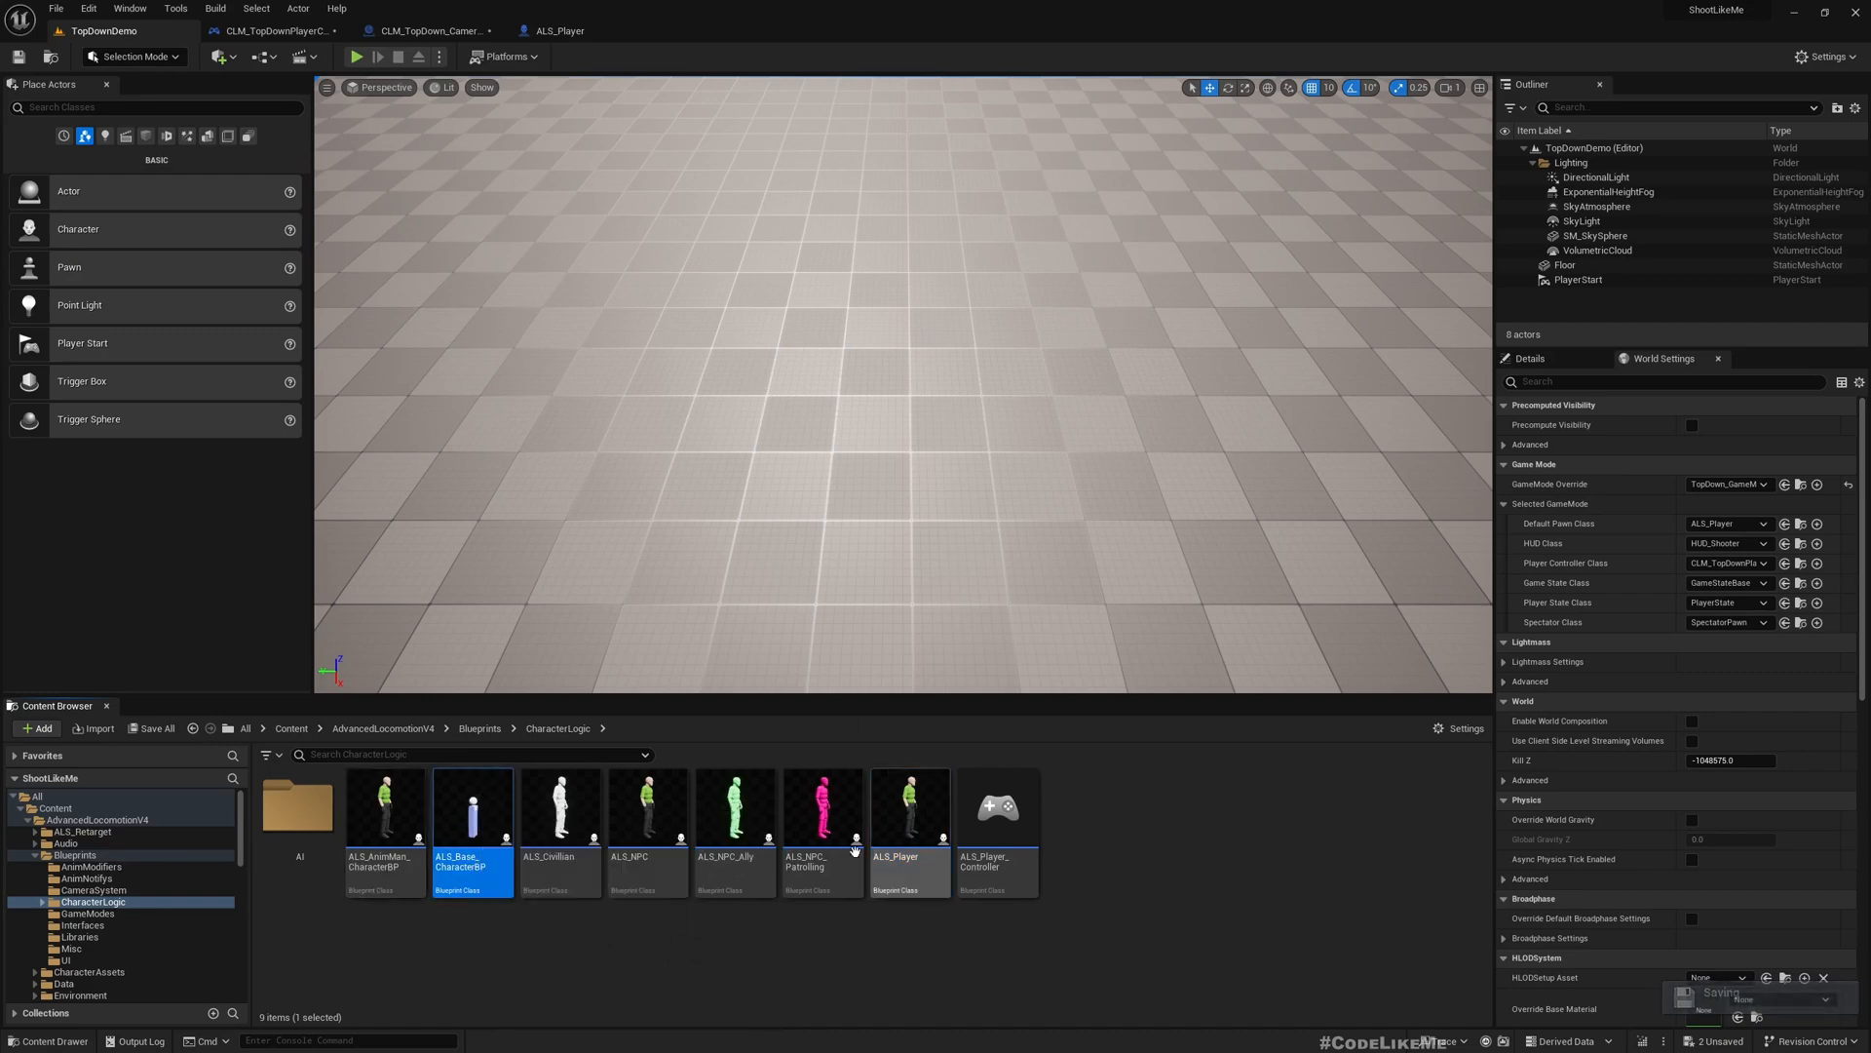
pyautogui.doubleClick(473, 806)
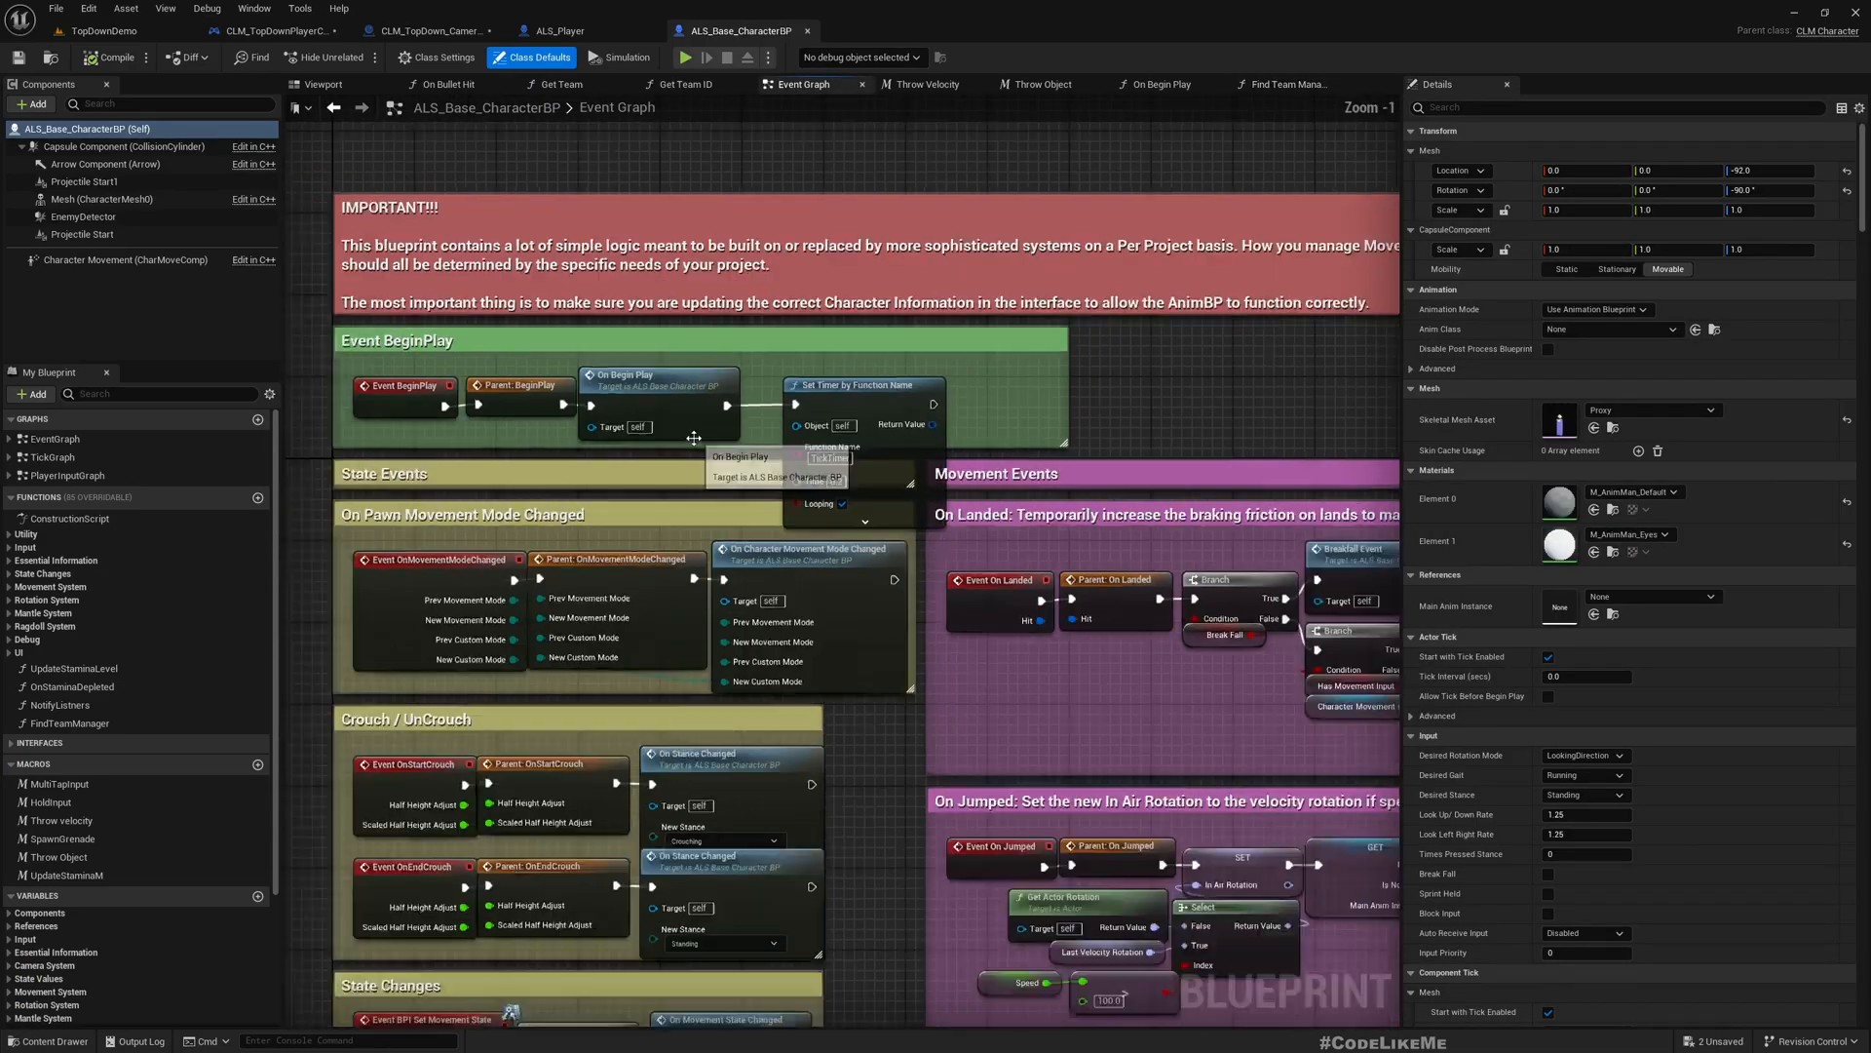
pyautogui.scroll(-3)
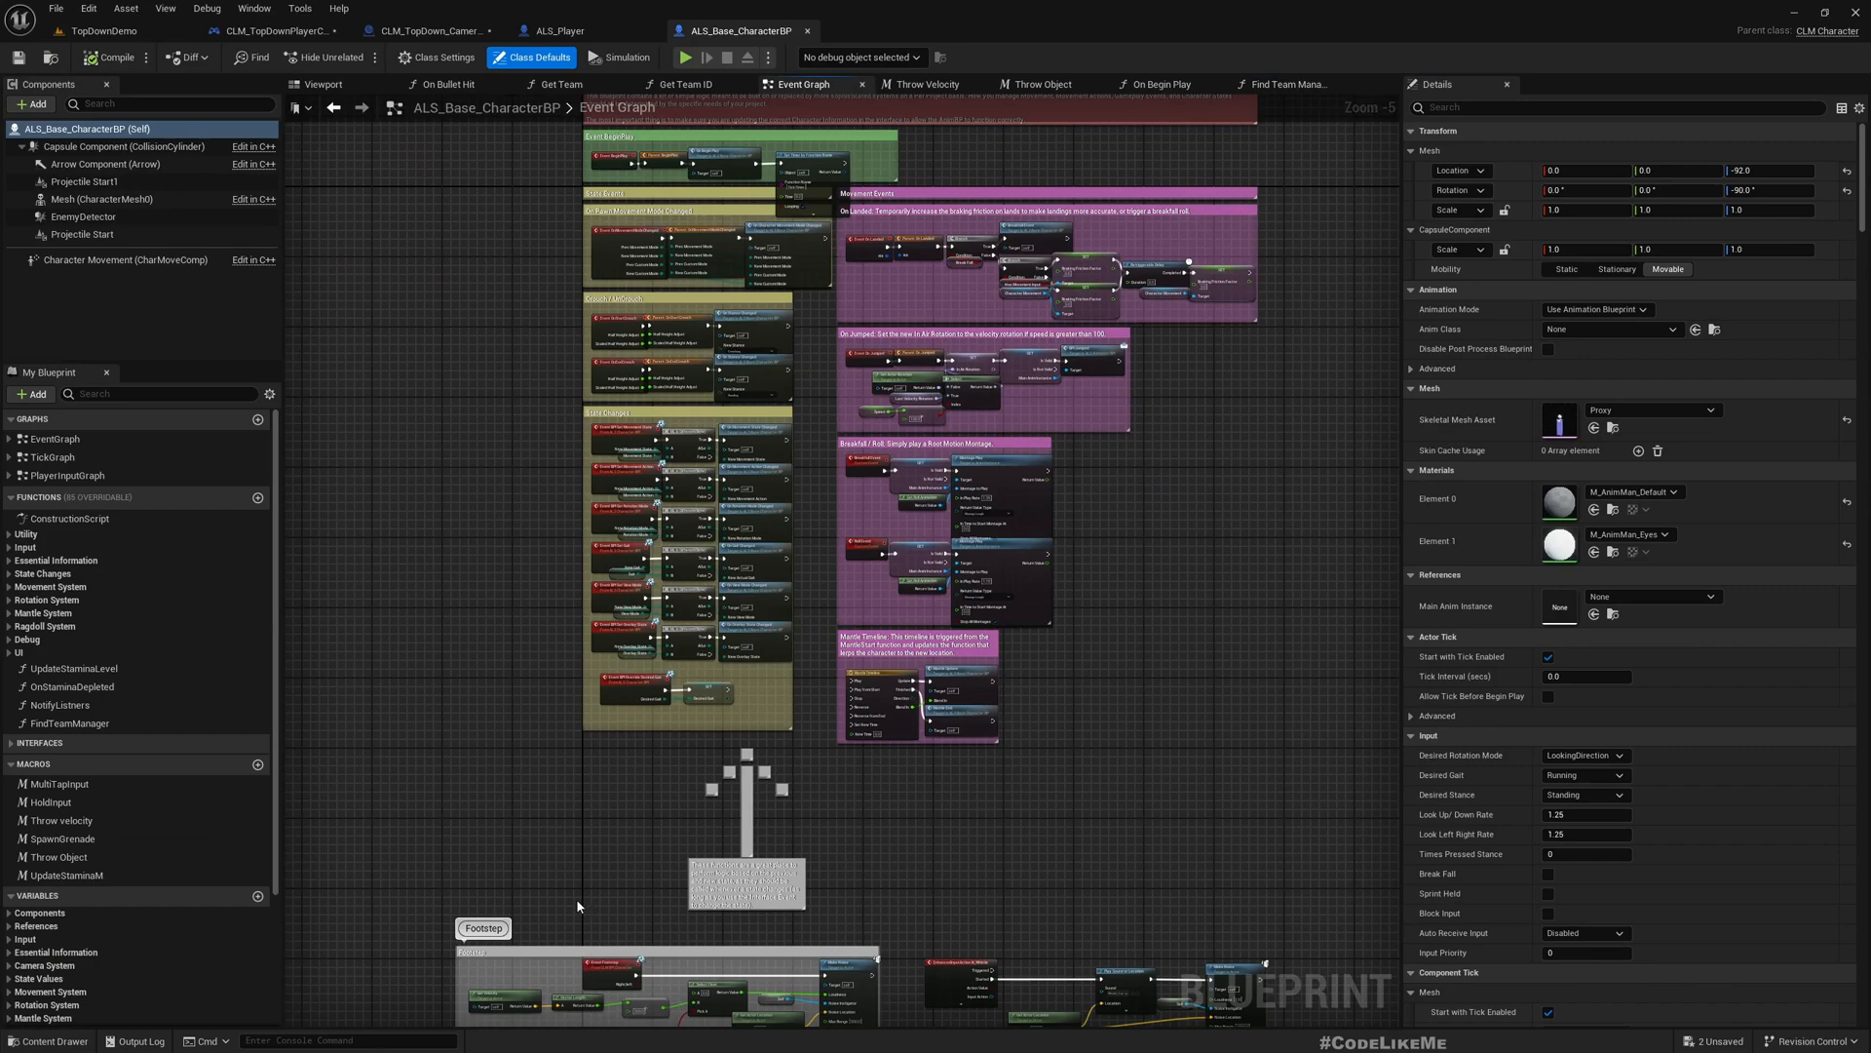
pyautogui.moveTo(338, 708)
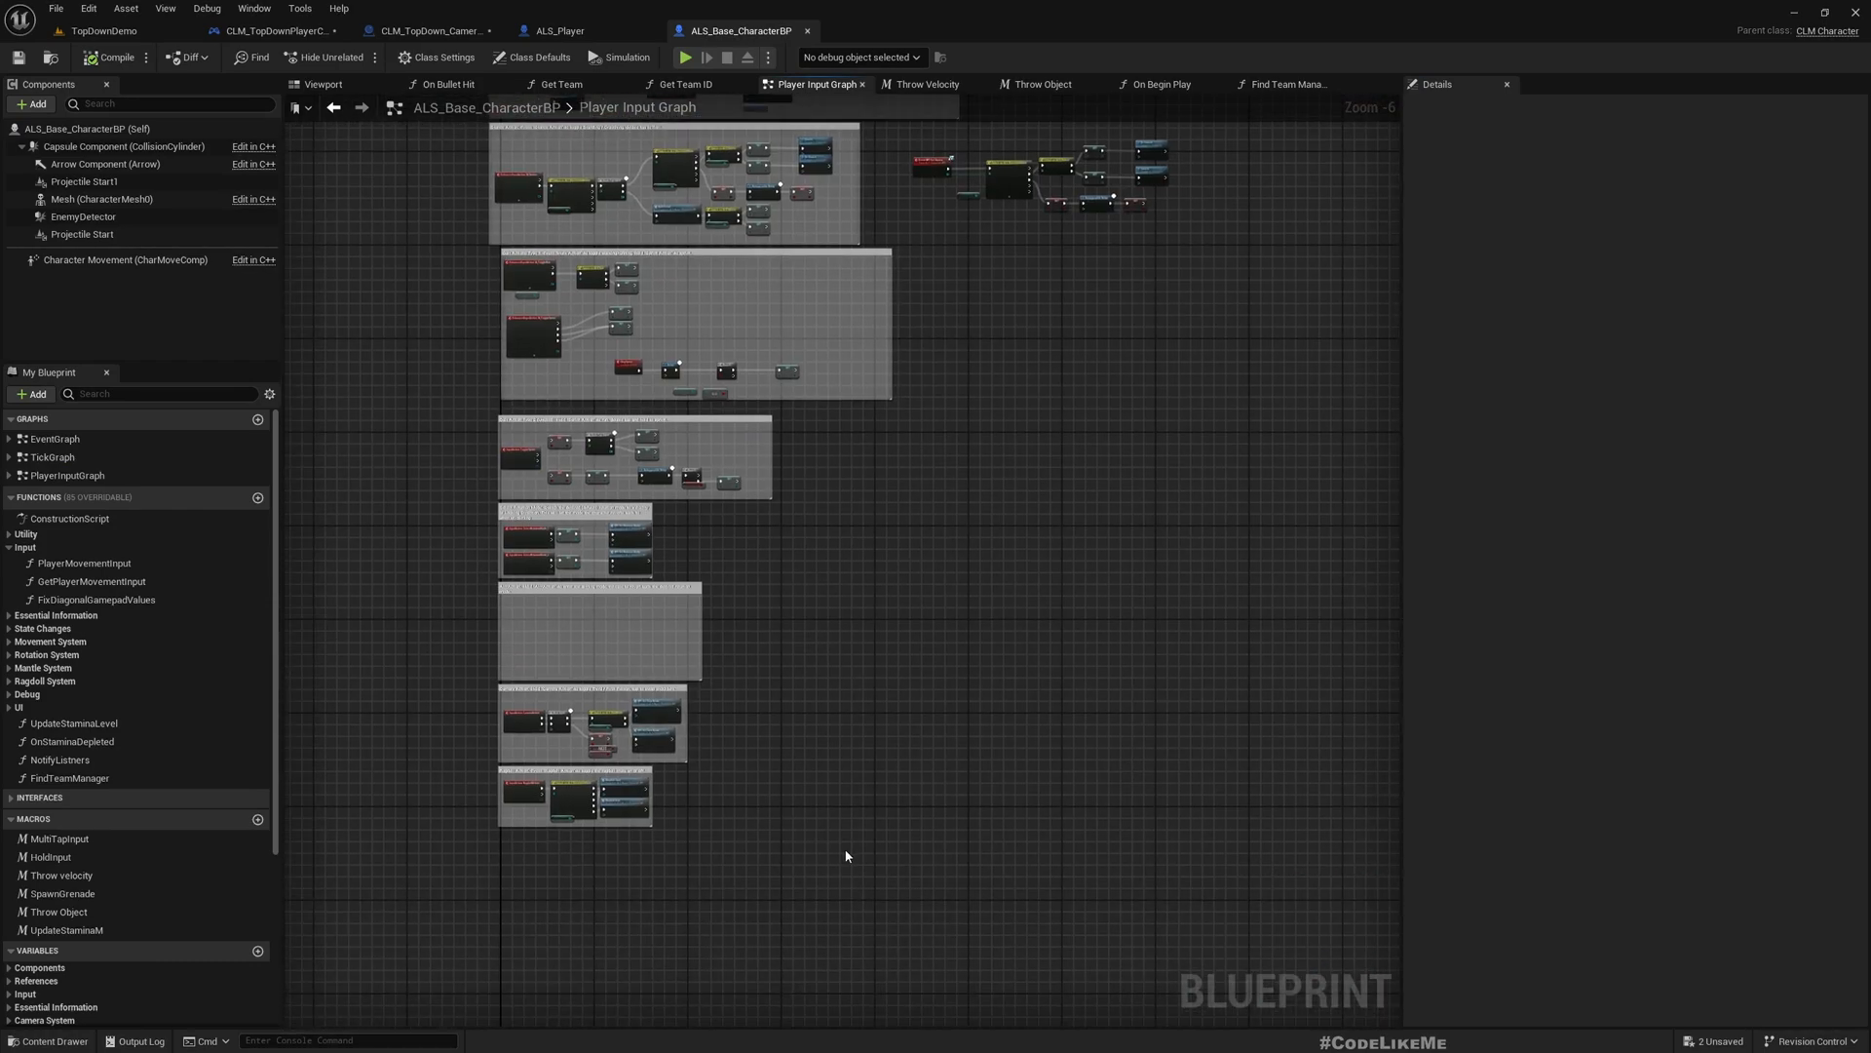
# Find IA_Move, follow Player Movement Input, and open Get Control Forward/Right Vector.
pyautogui.click(251, 58)
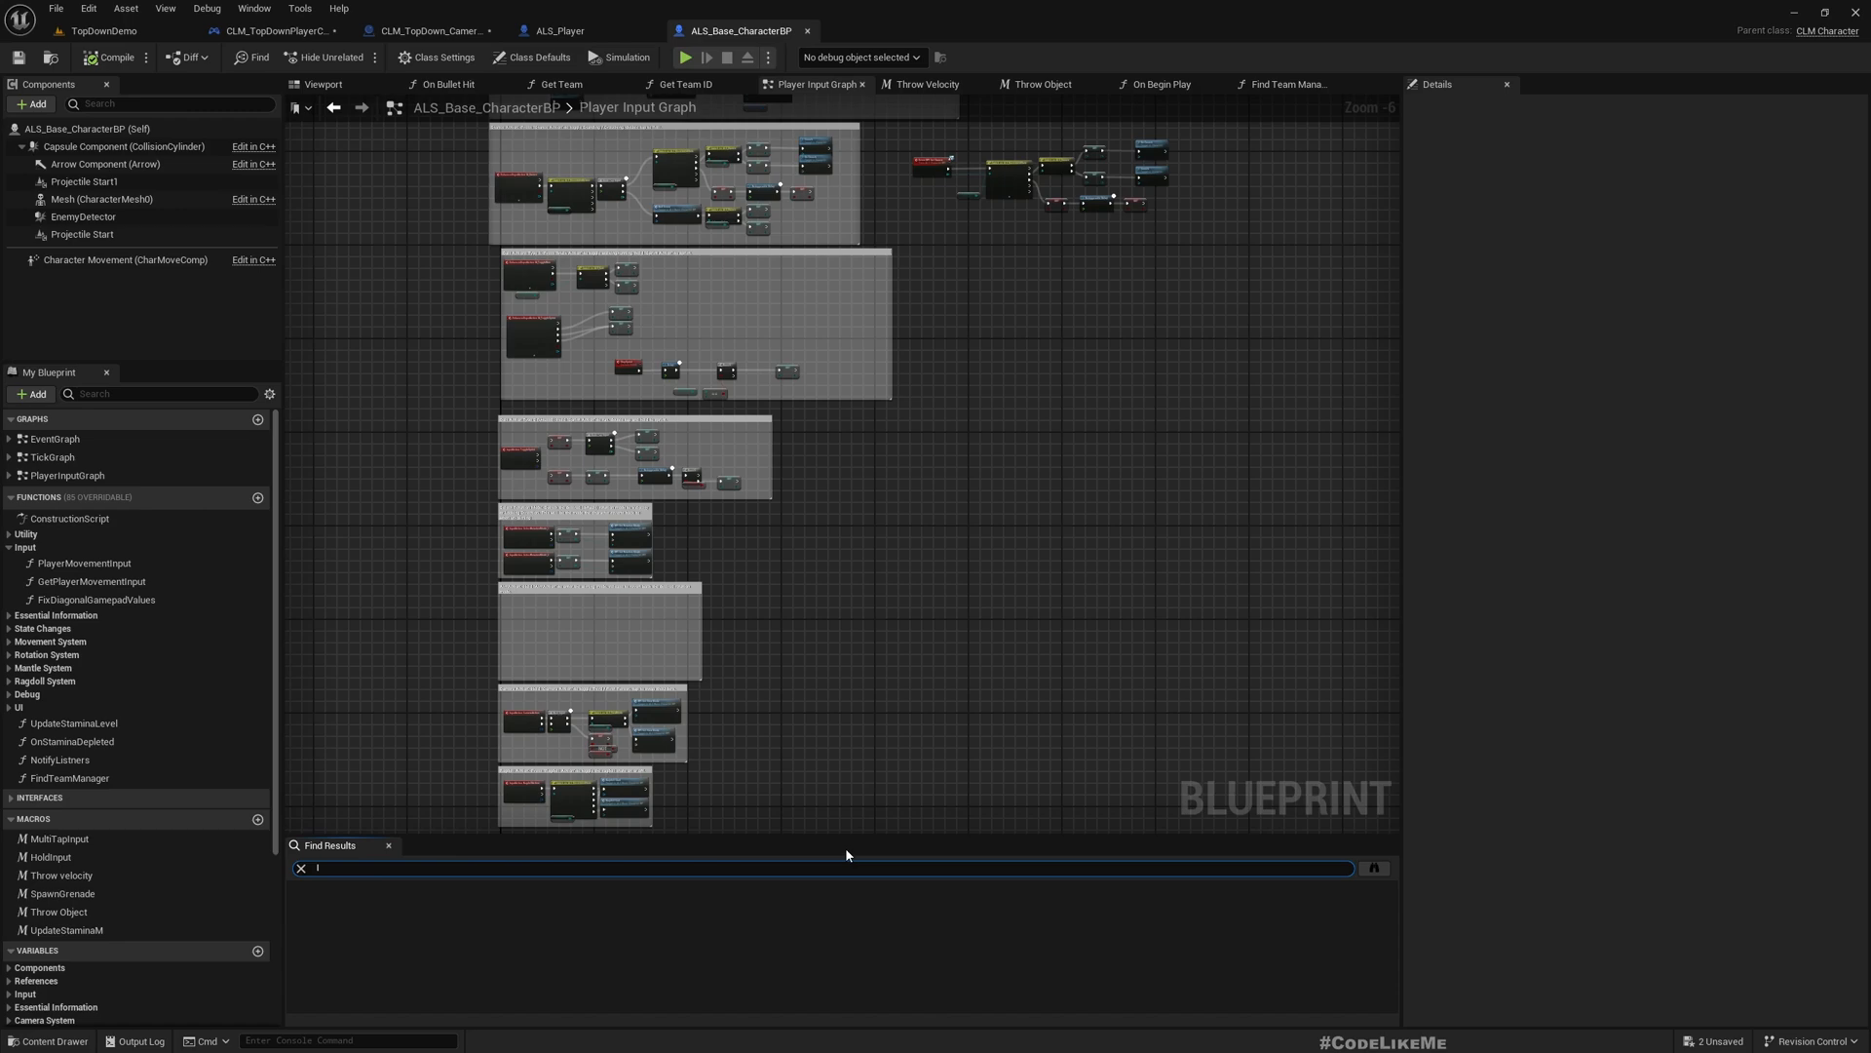
pyautogui.write('IA_Move')
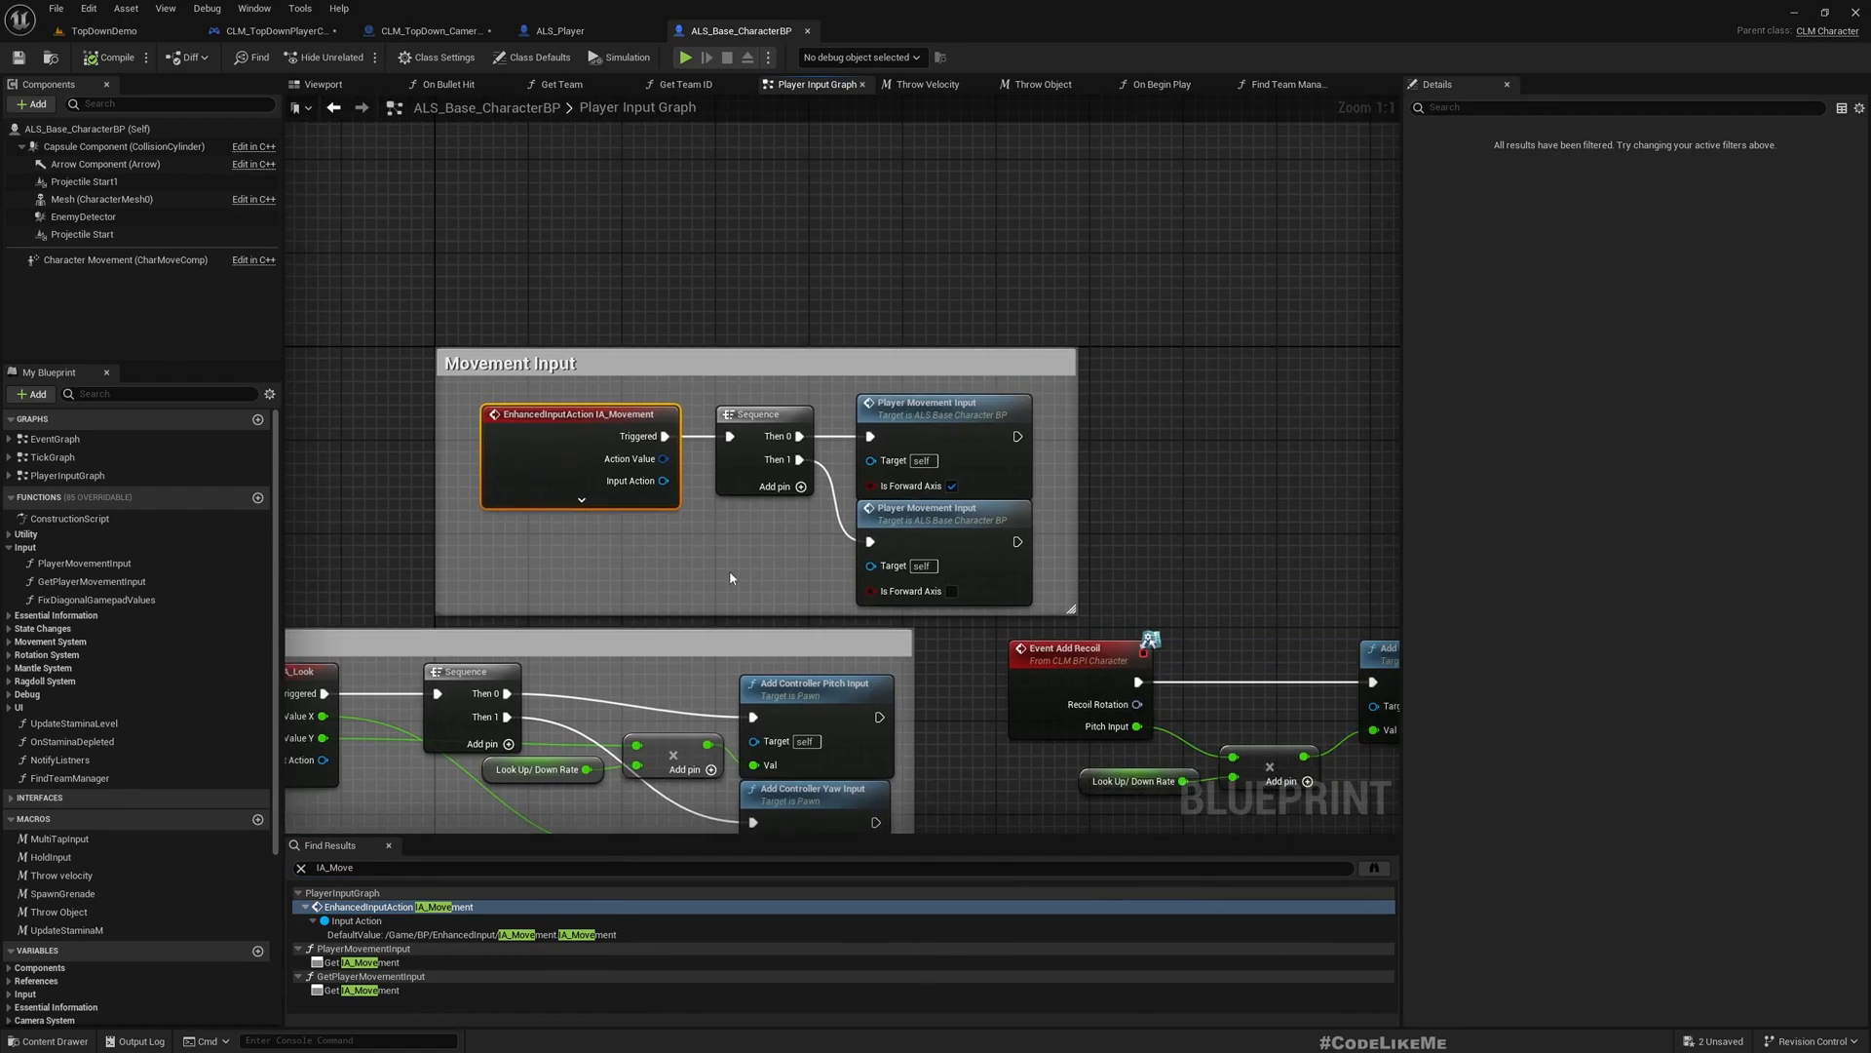
pyautogui.moveTo(496, 363)
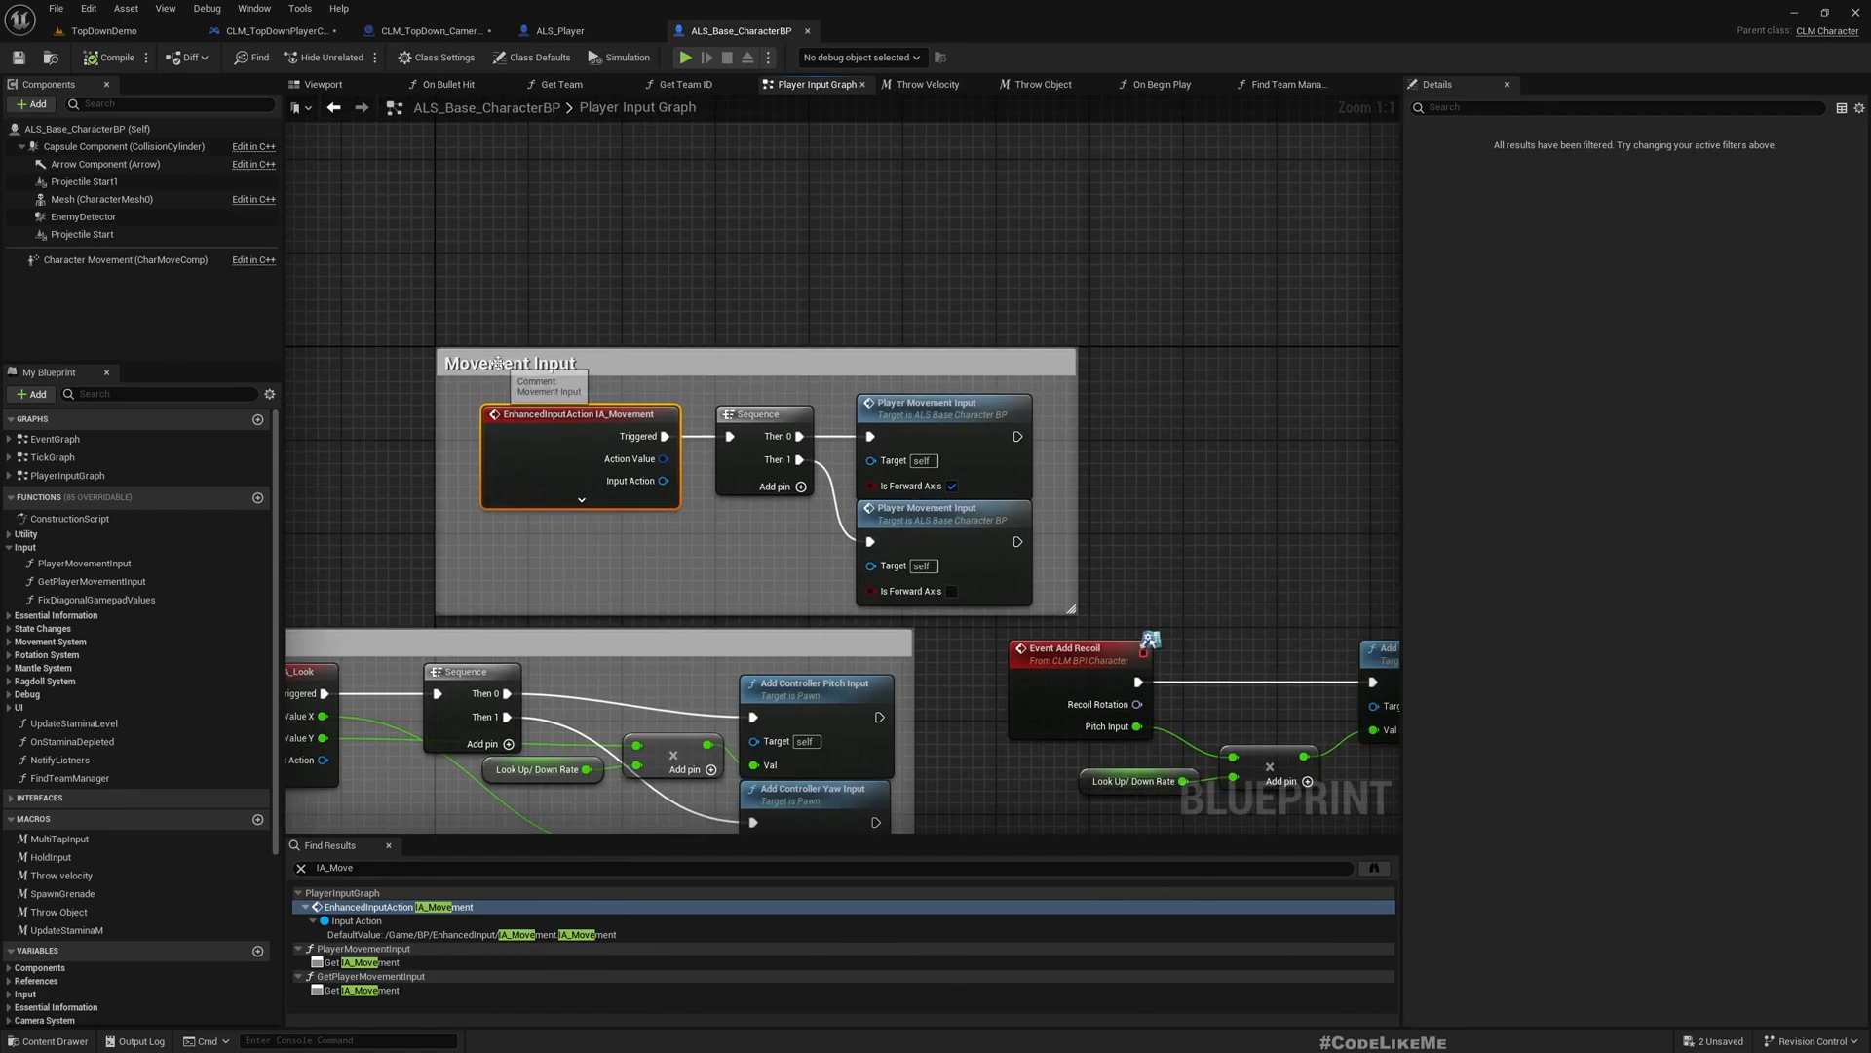
pyautogui.click(511, 362)
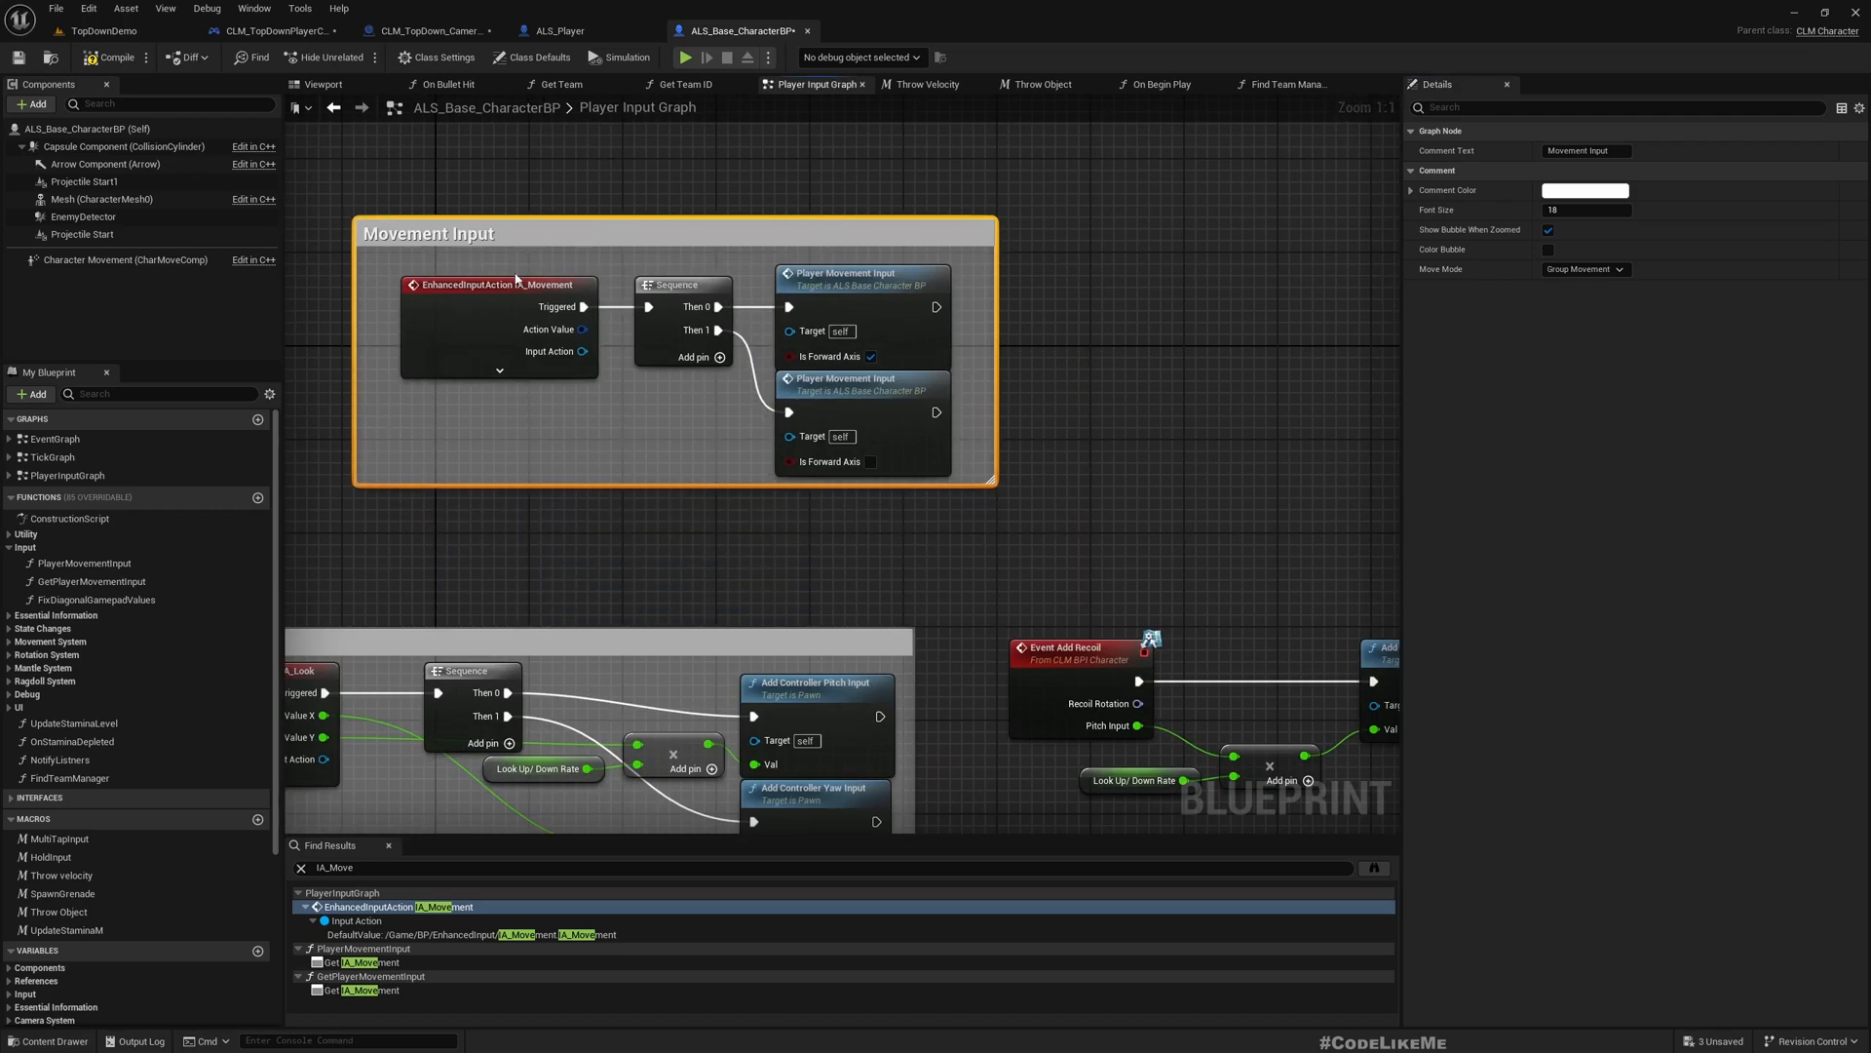
pyautogui.moveTo(888, 392)
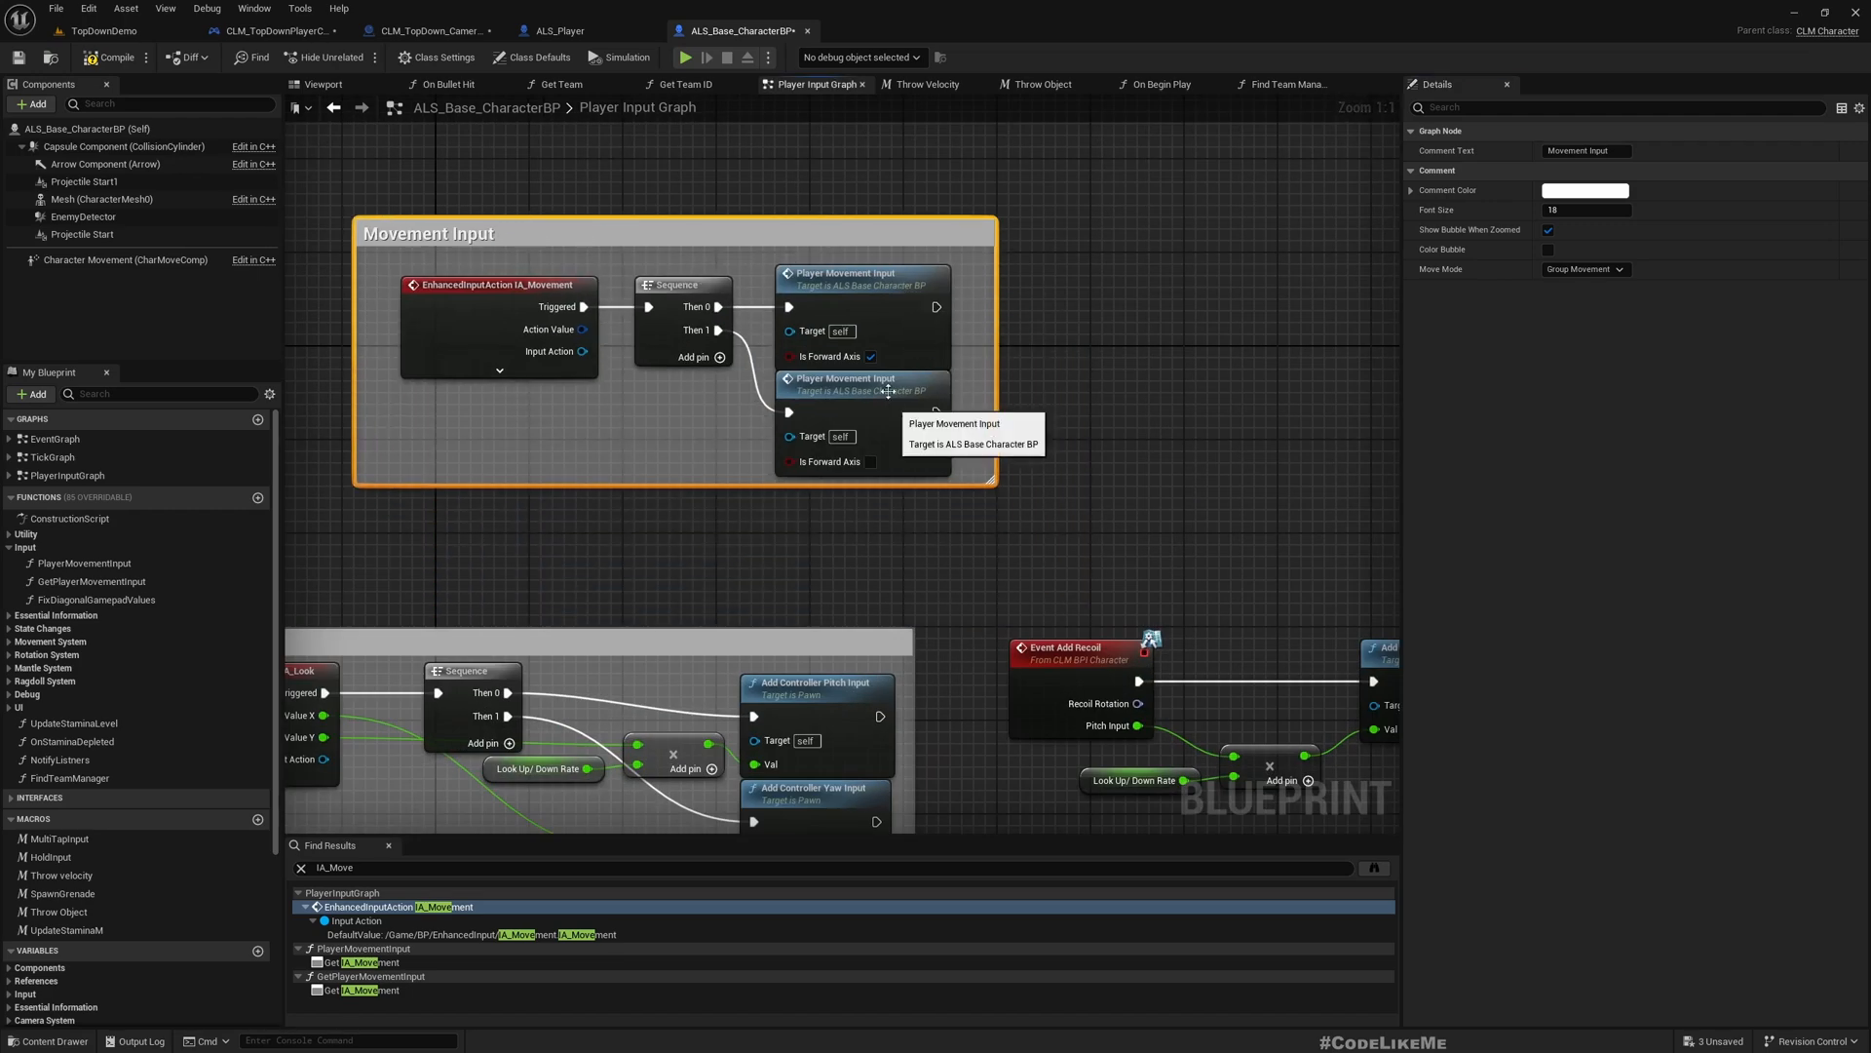
pyautogui.click(847, 378)
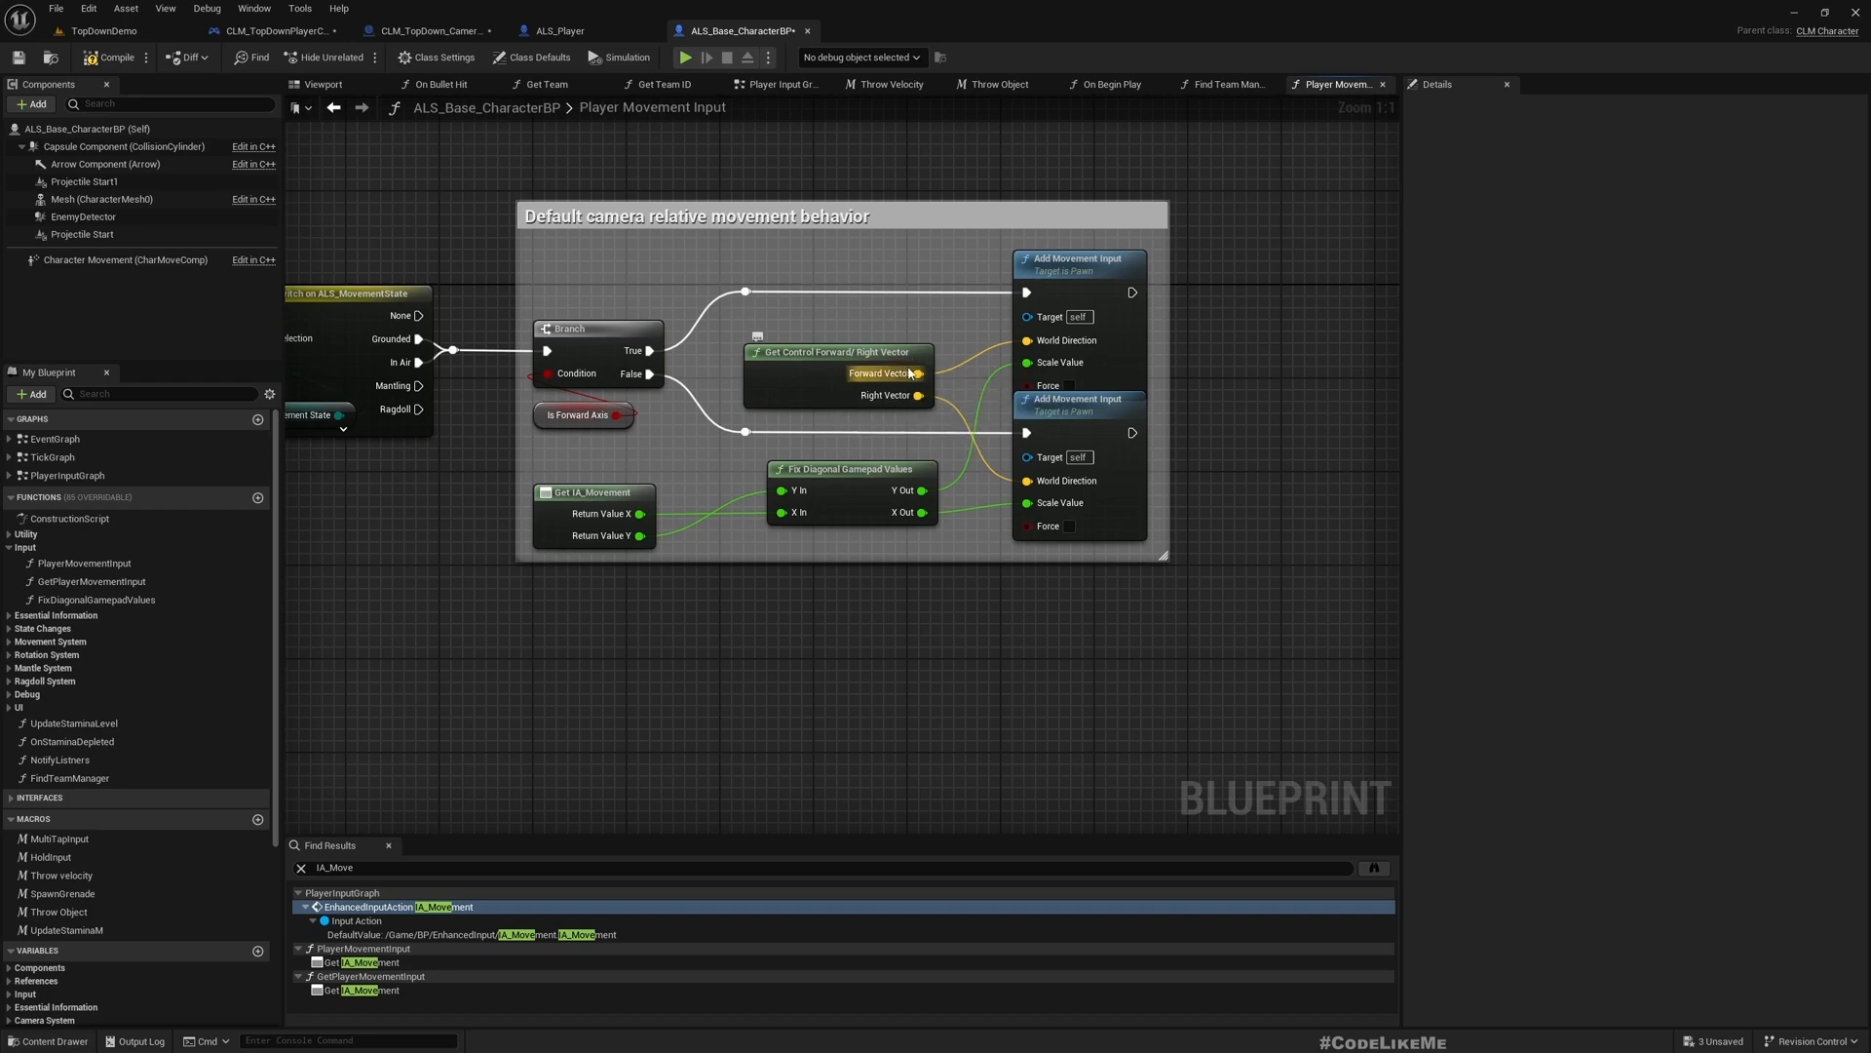
pyautogui.click(835, 350)
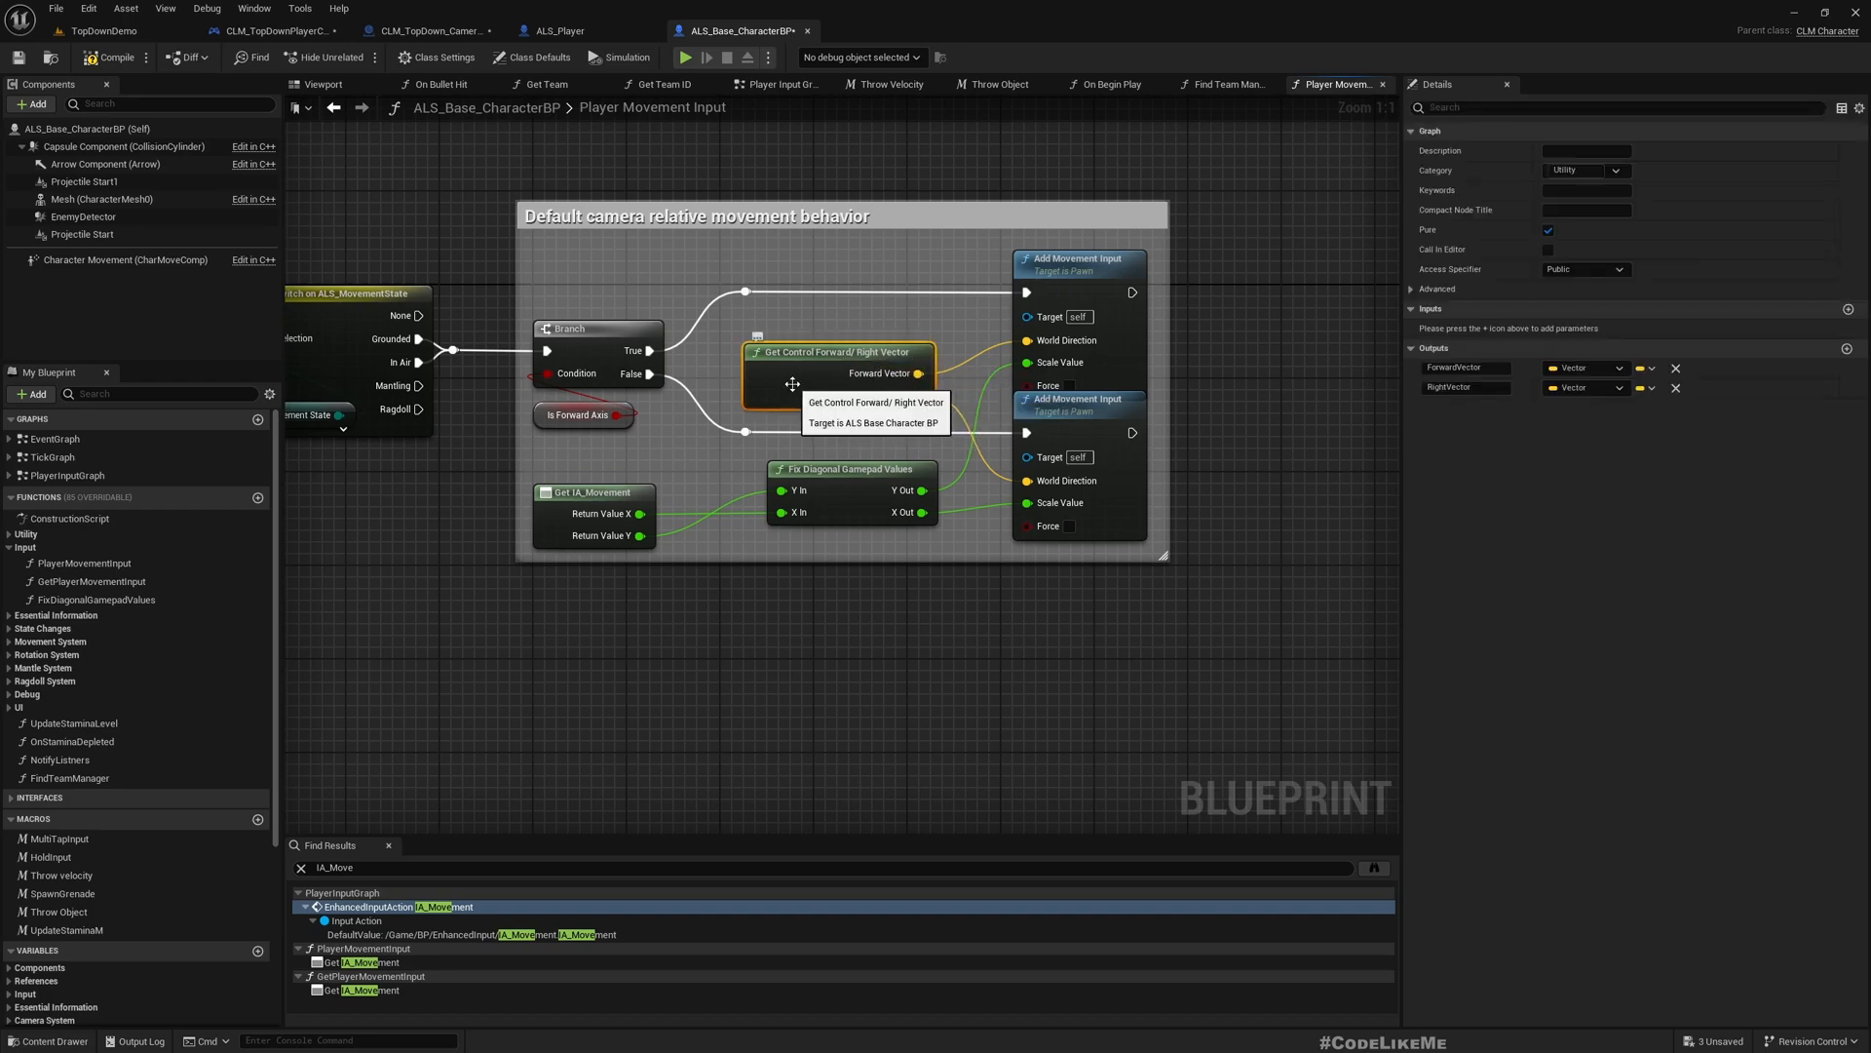
pyautogui.doubleClick(838, 351)
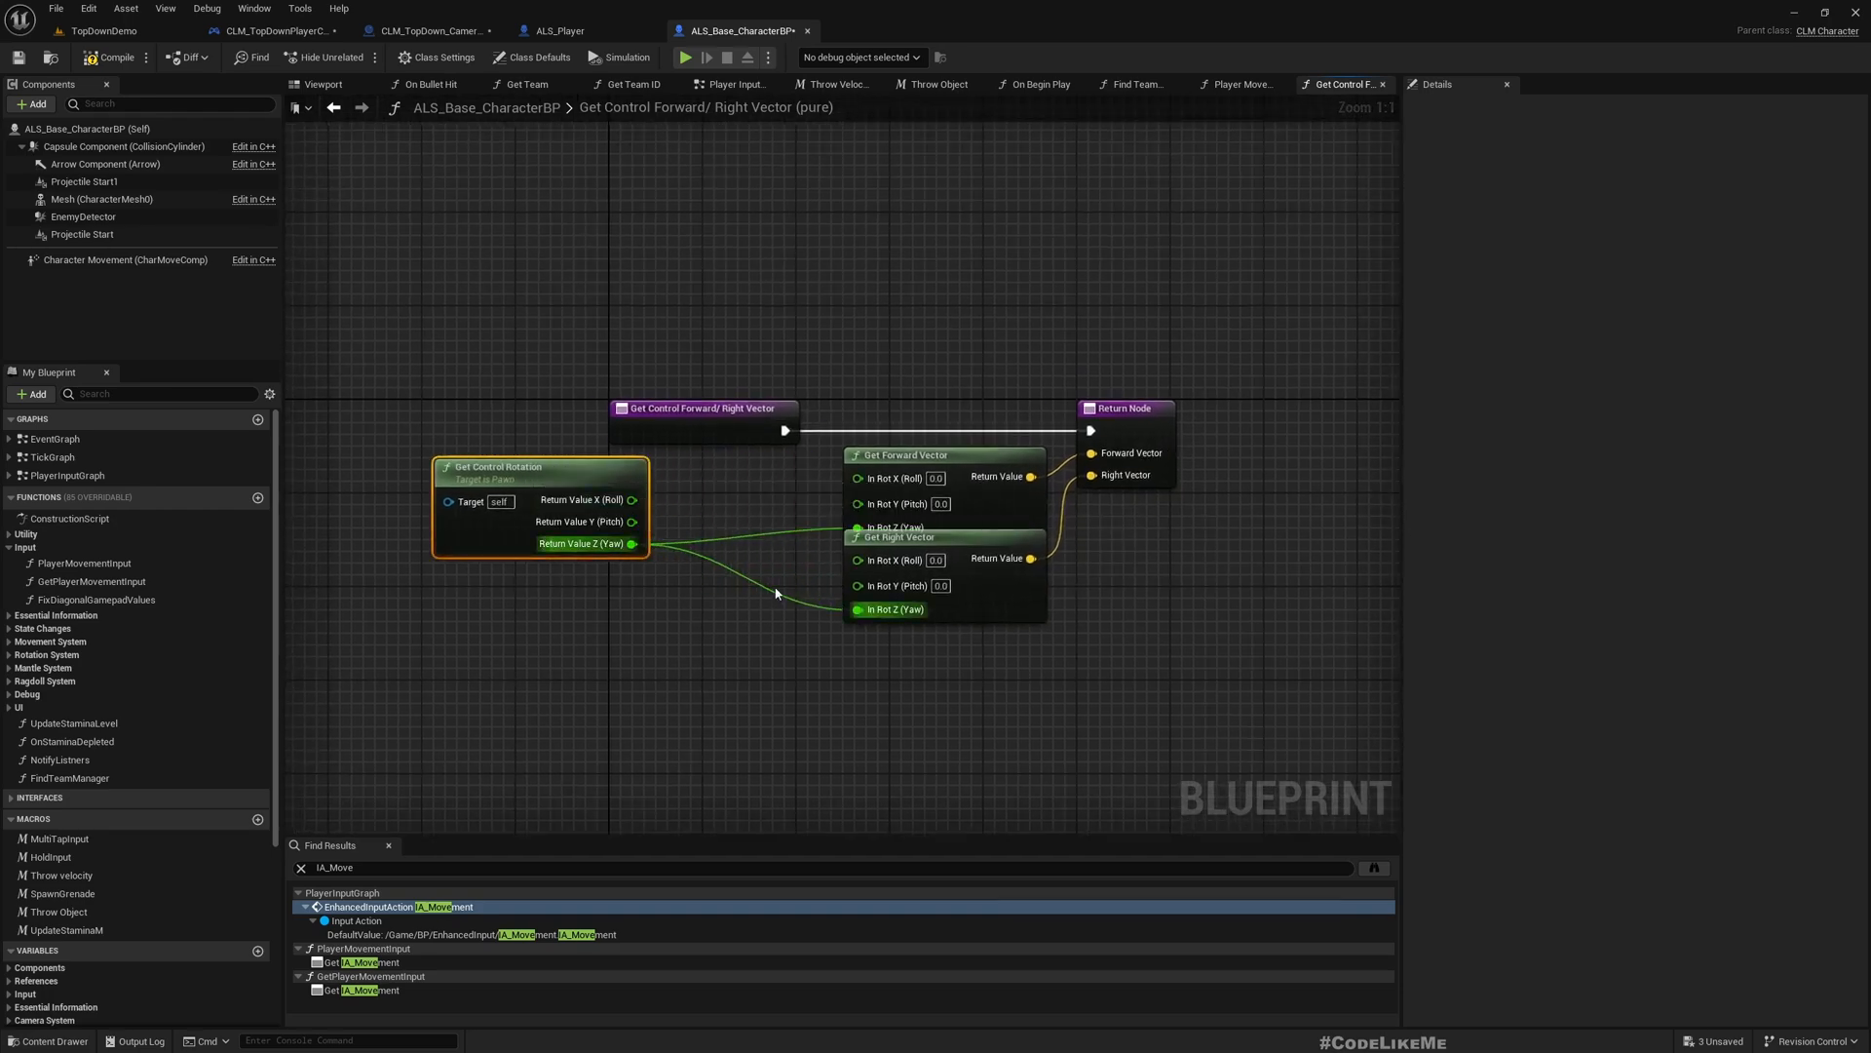
# Feed the forward and right vectors' yaw from Get Player Camera Manager's Get Camera Rotation.
pyautogui.moveTo(901, 536); pyautogui.dragTo(913, 583)
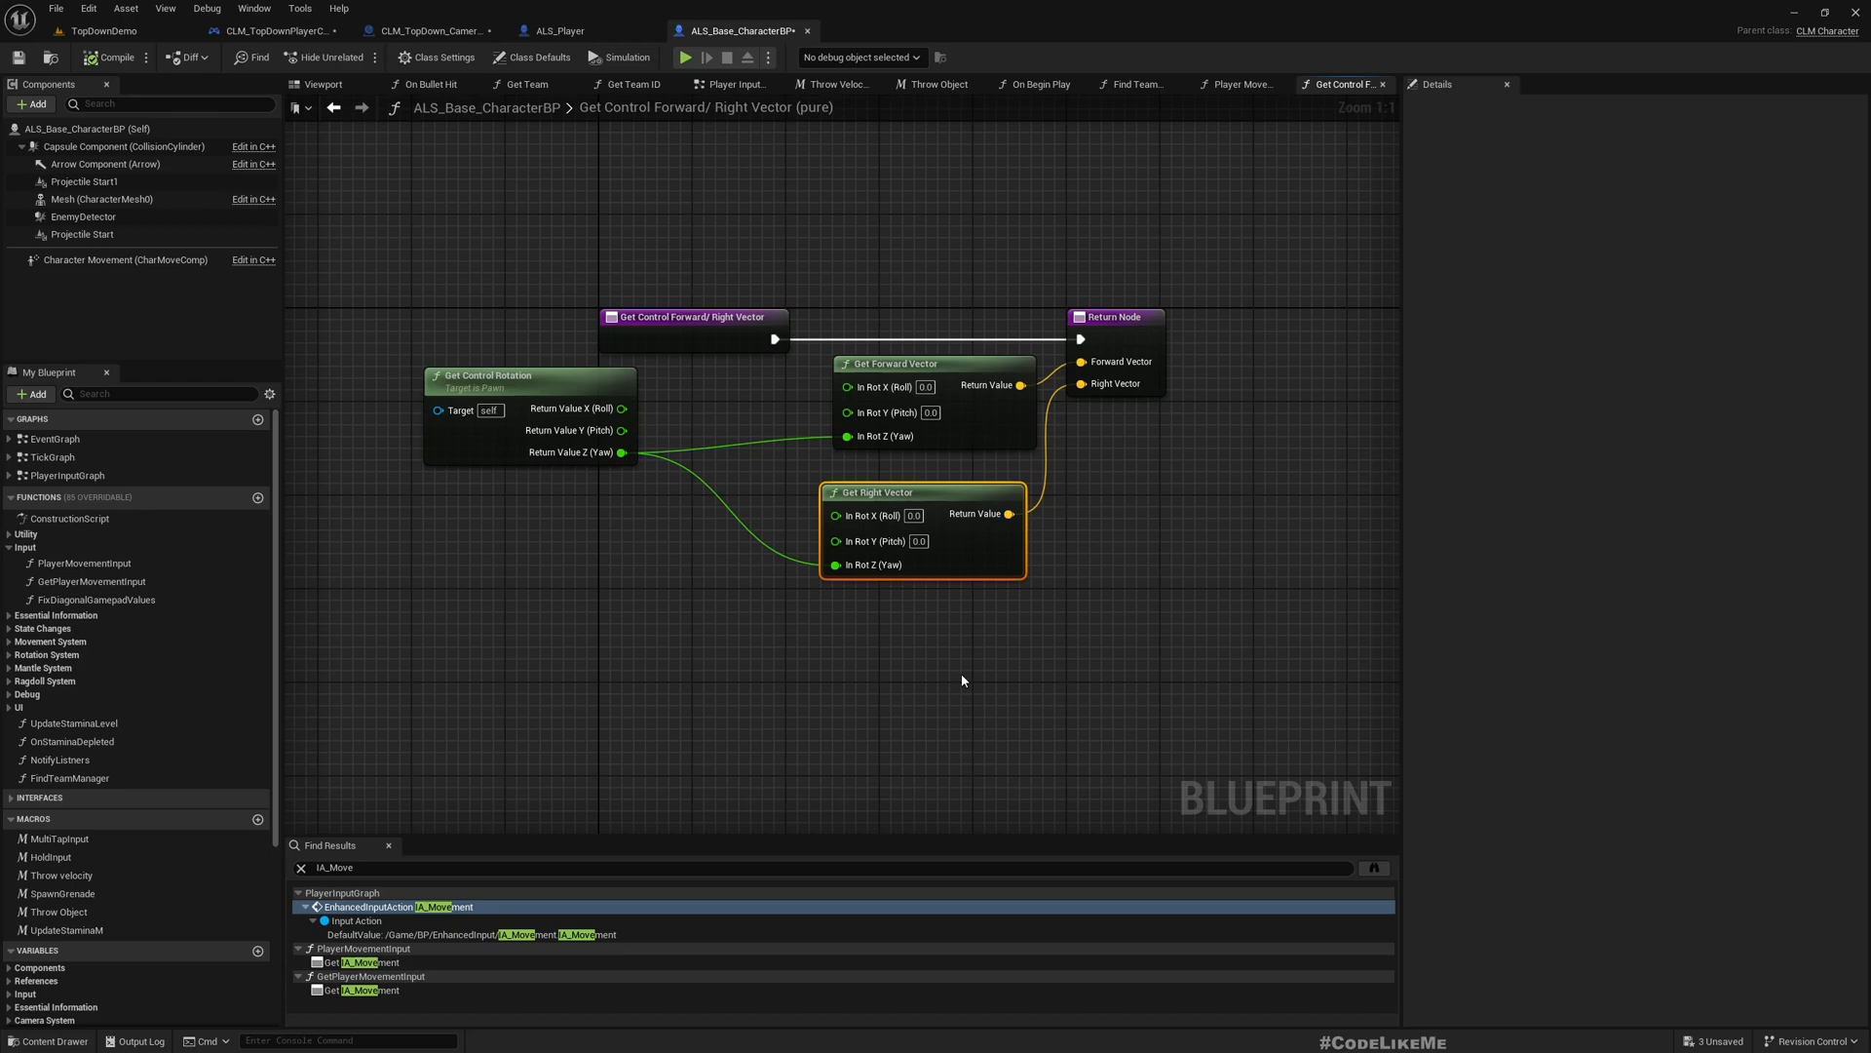
pyautogui.click(654, 316)
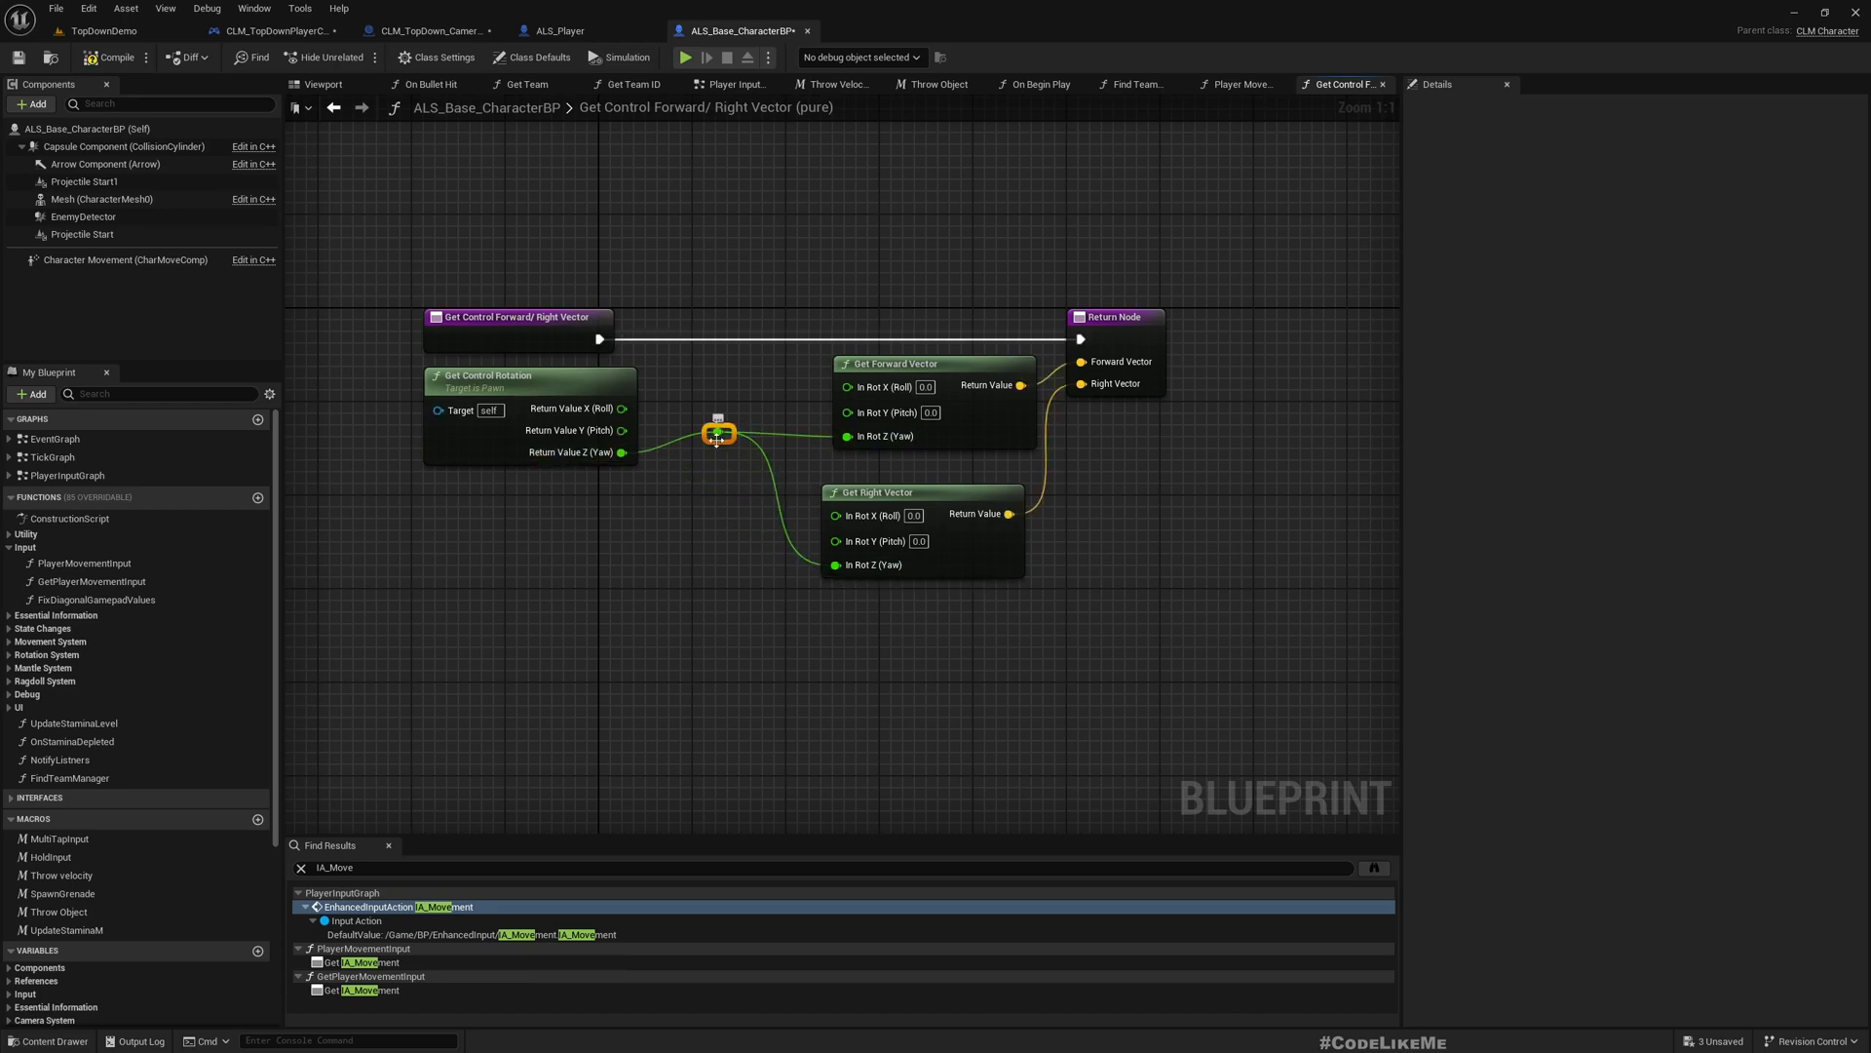
pyautogui.moveTo(719, 432); pyautogui.dragTo(718, 562)
pyautogui.write('get player camera')
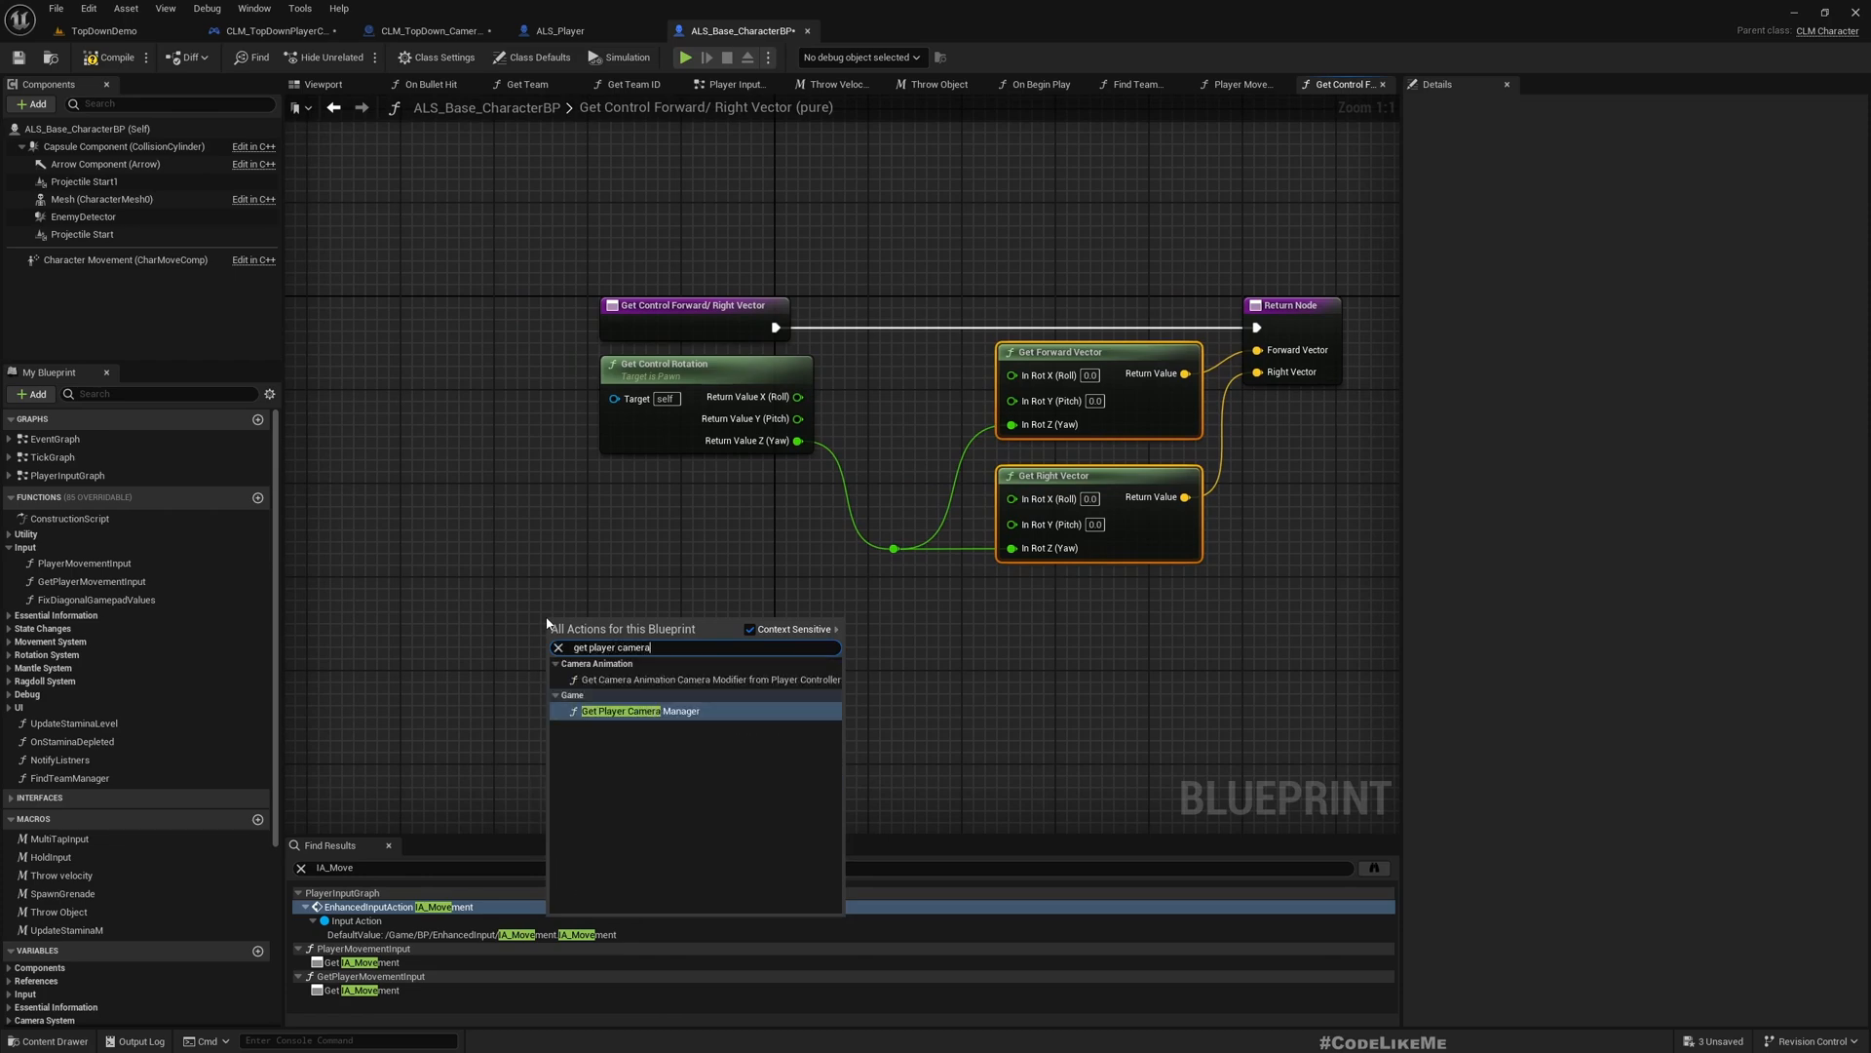
pyautogui.click(637, 711)
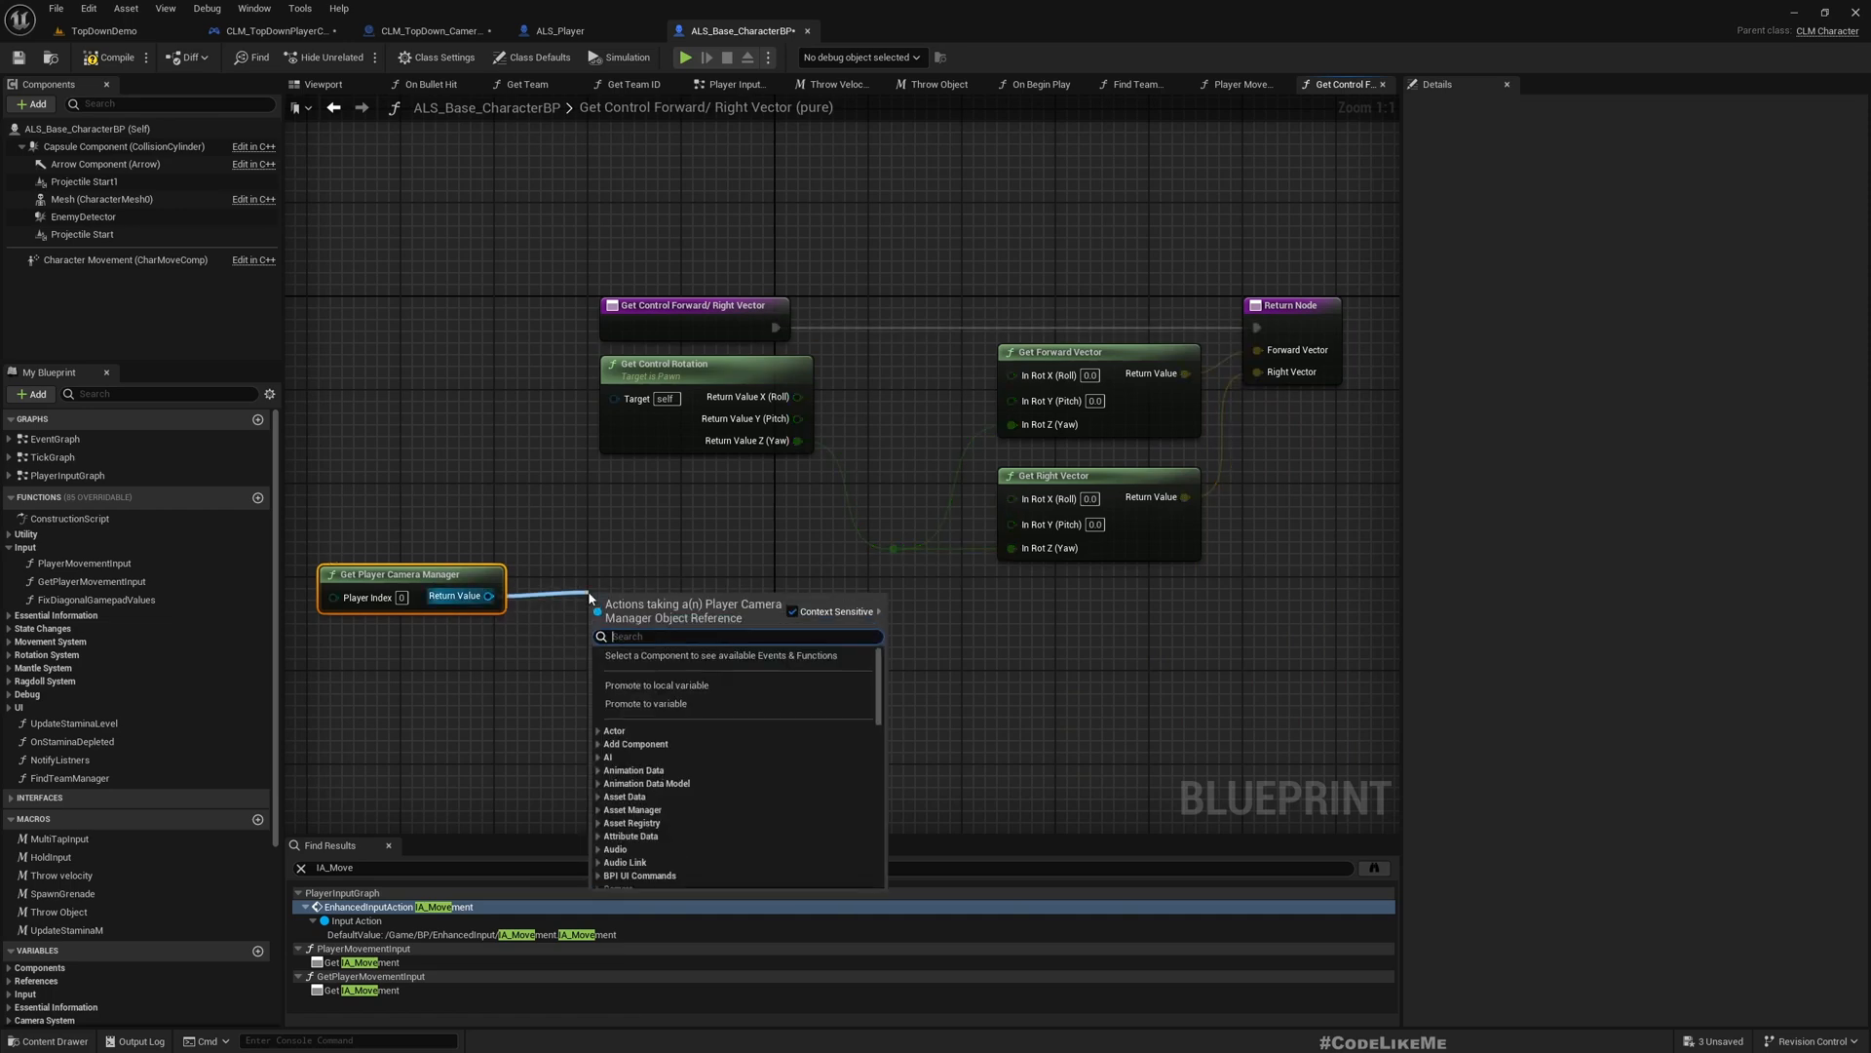
pyautogui.write('get camera')
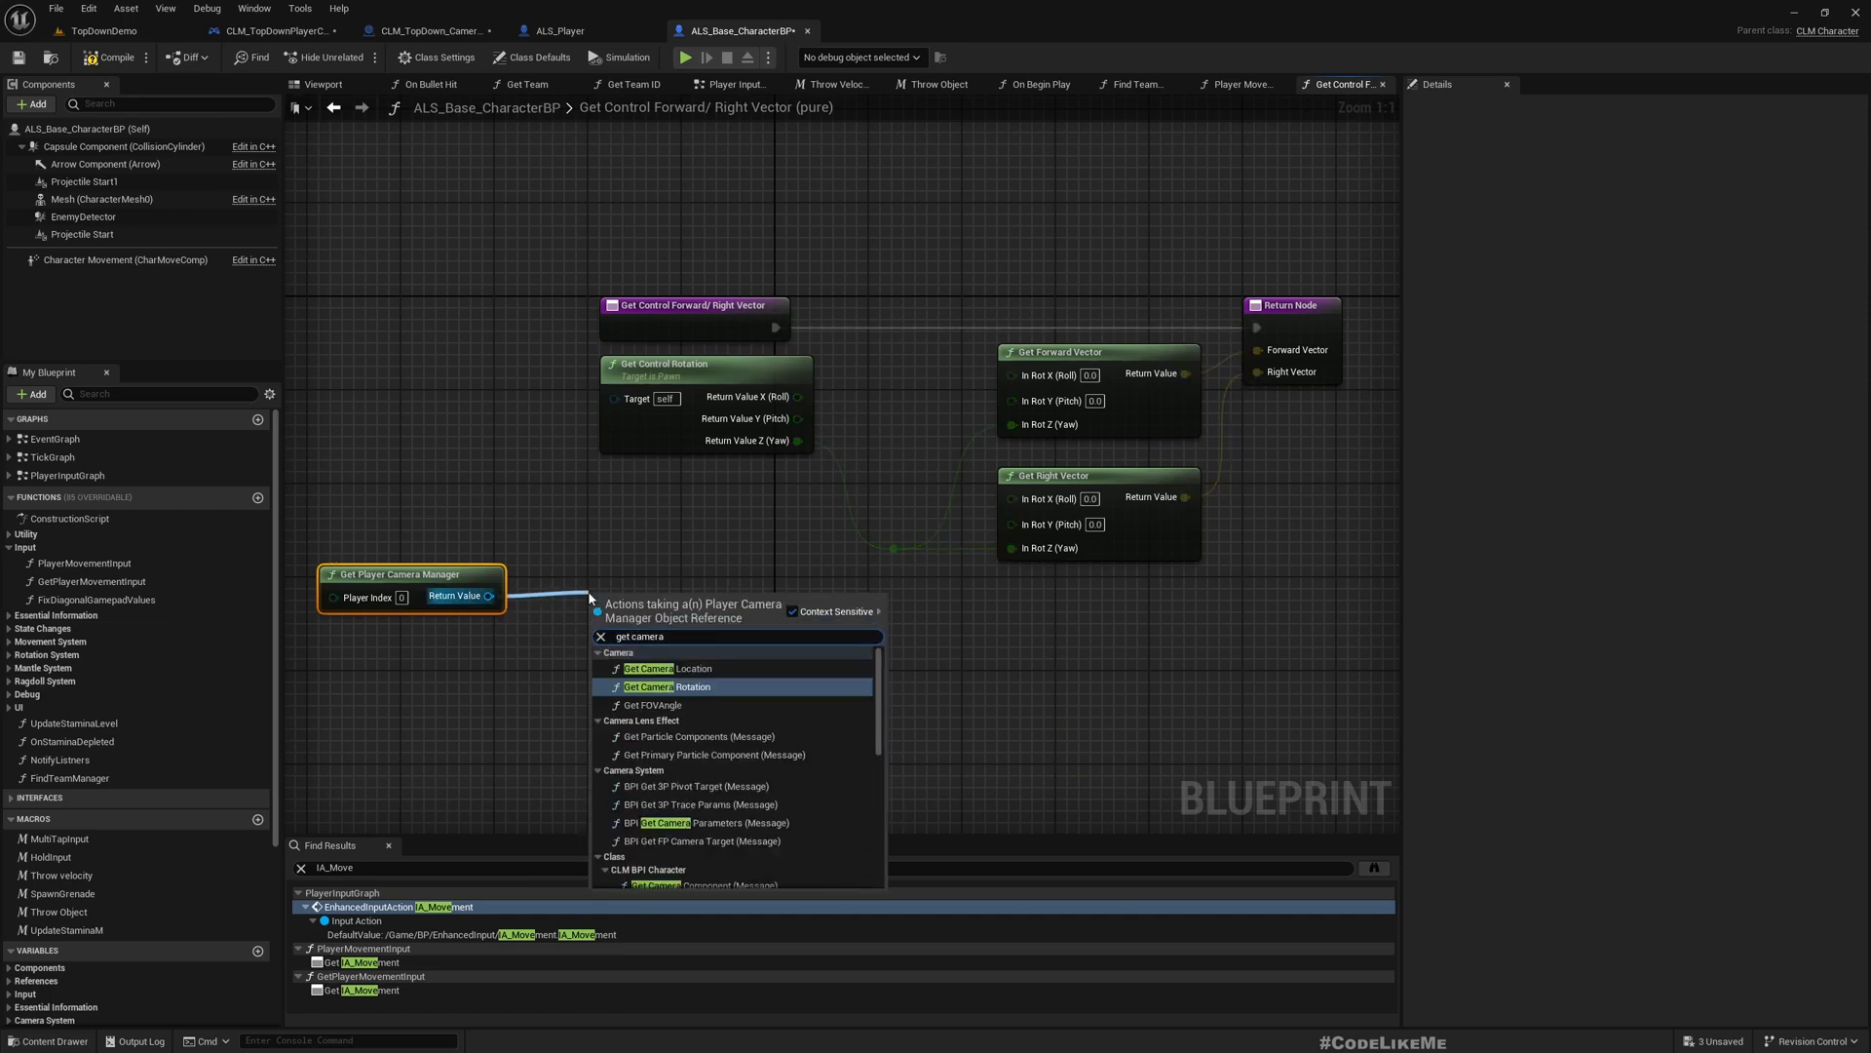
pyautogui.click(669, 686)
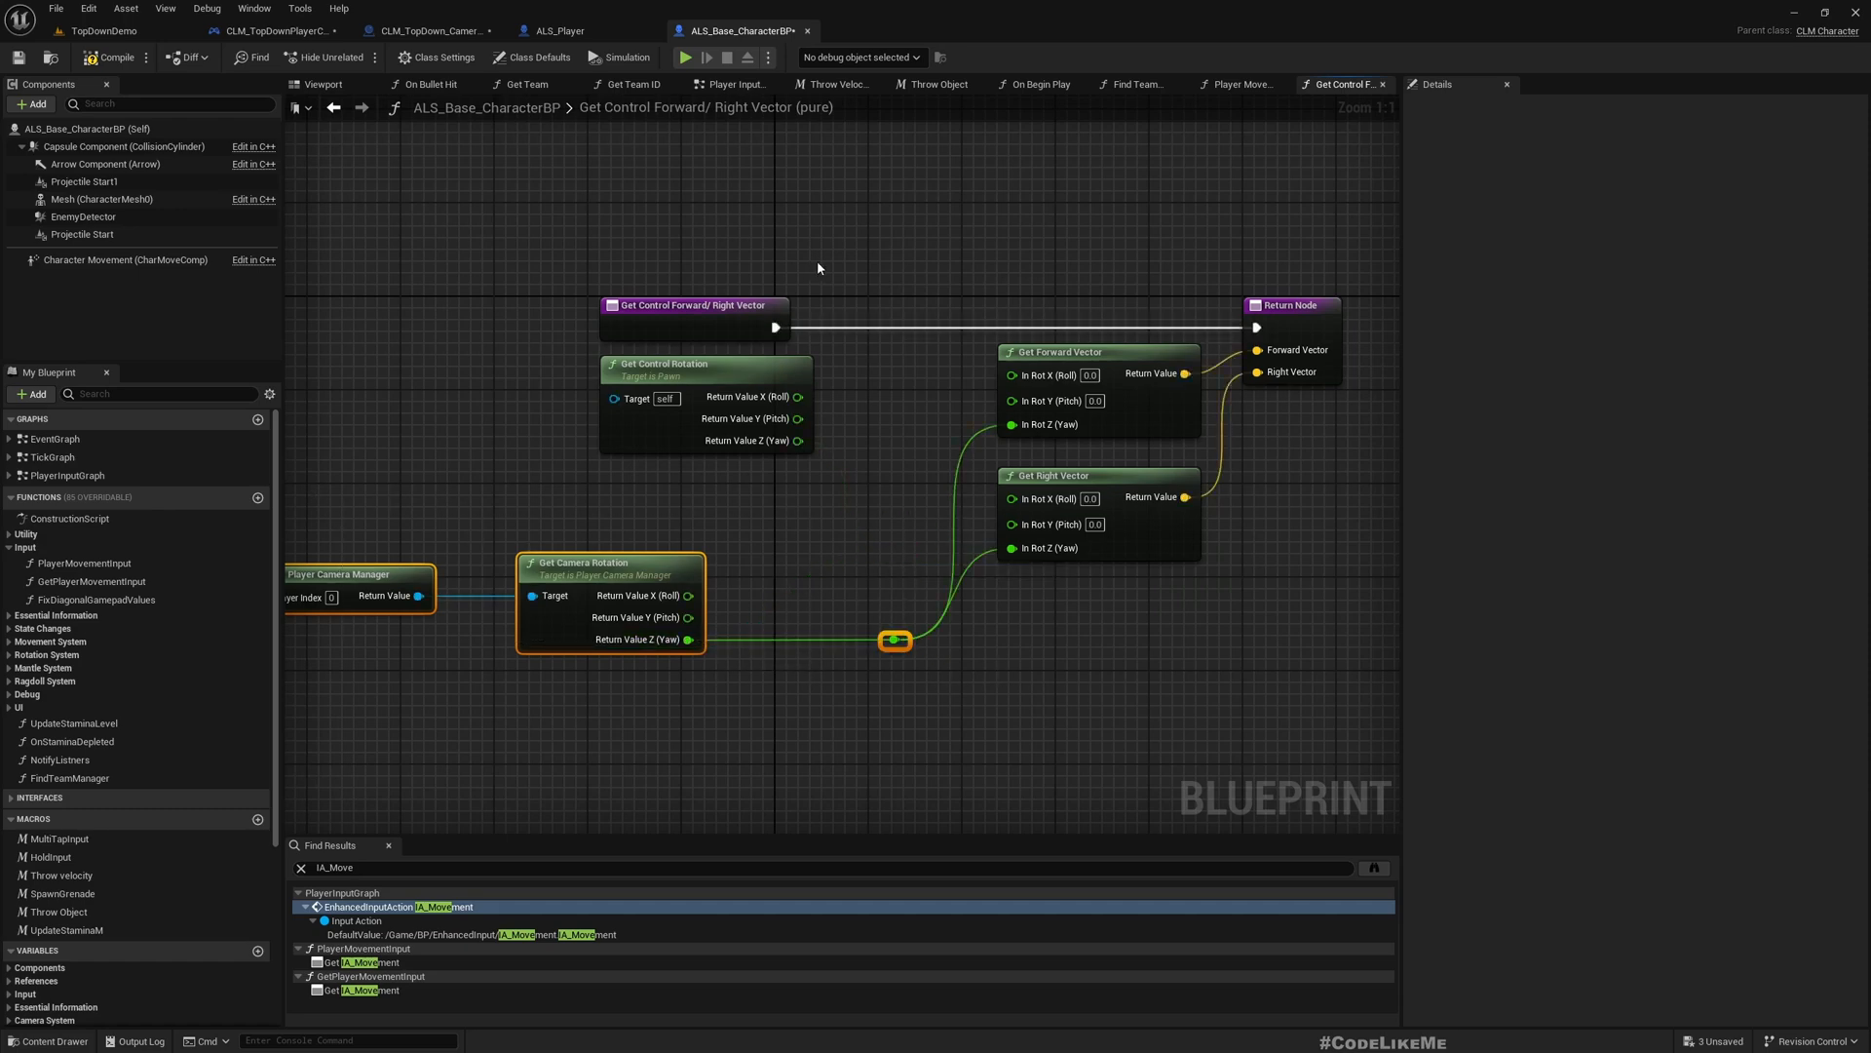
pyautogui.click(95, 30)
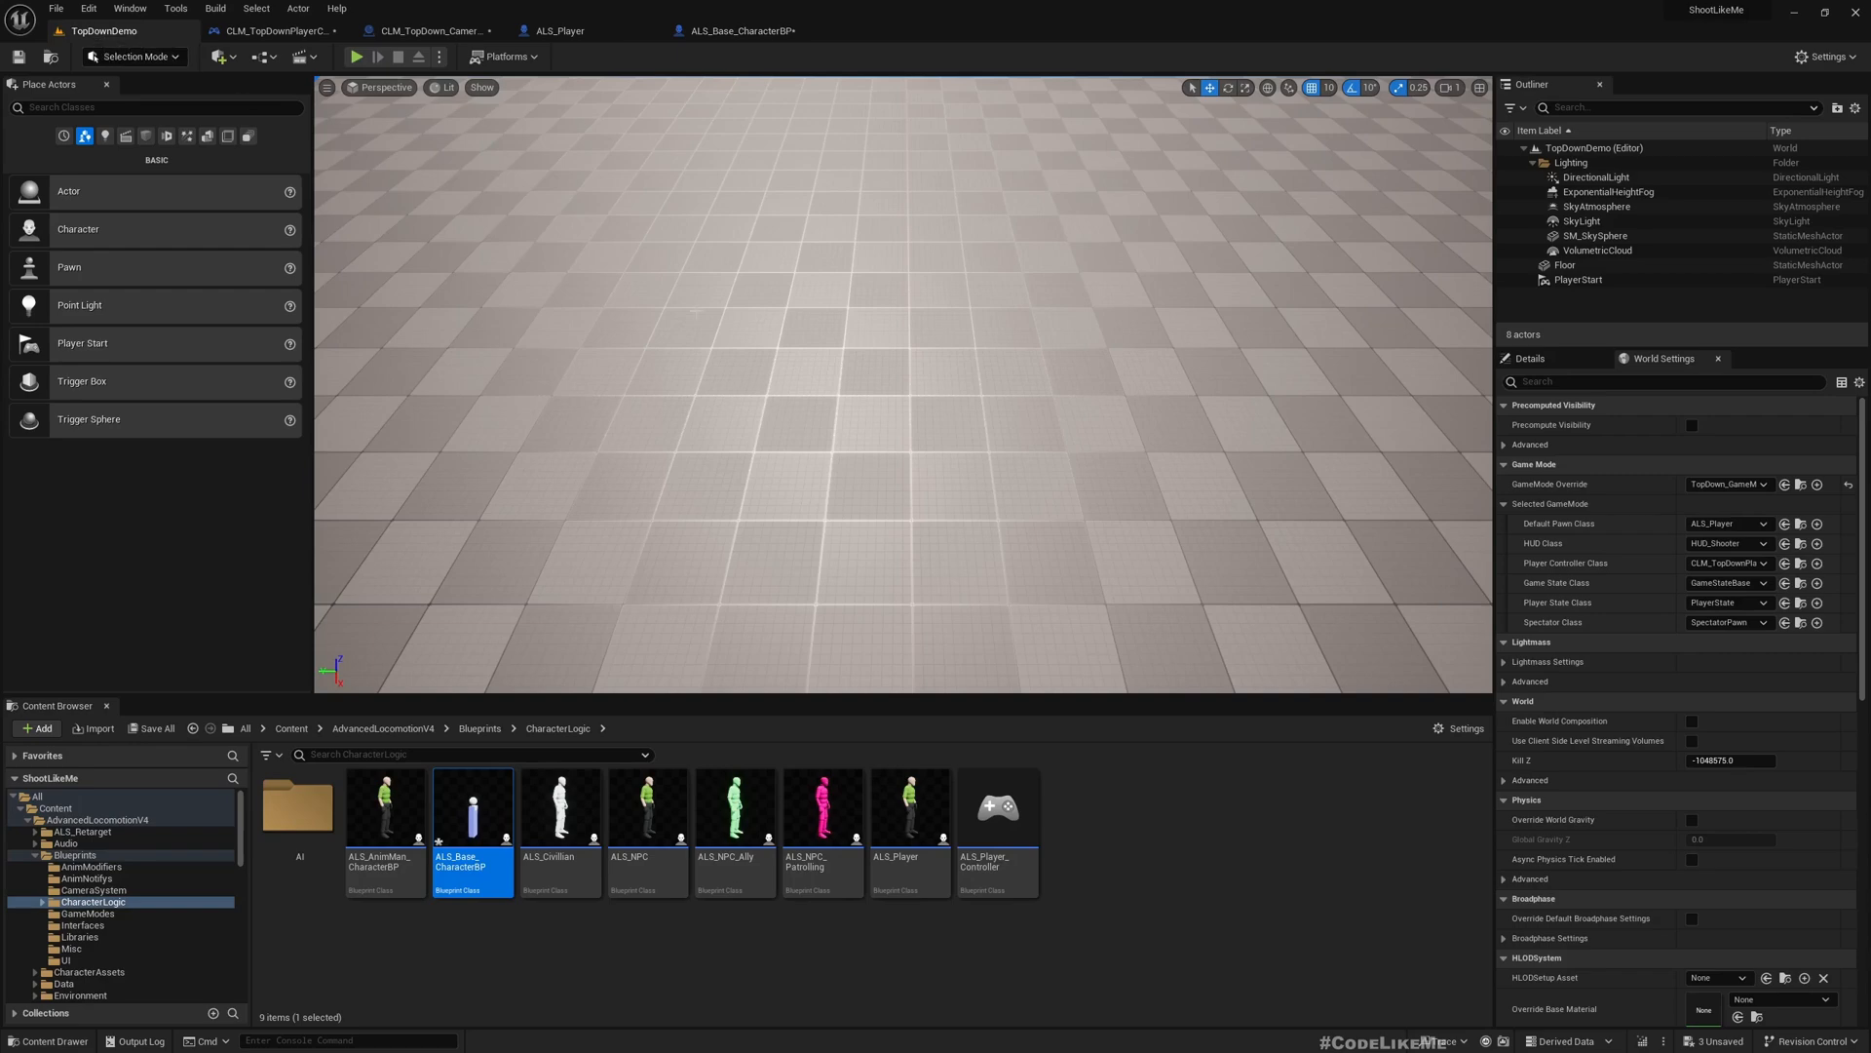
# Play the level, run the character around, and fire the rifle several times.
pyautogui.click(356, 56)
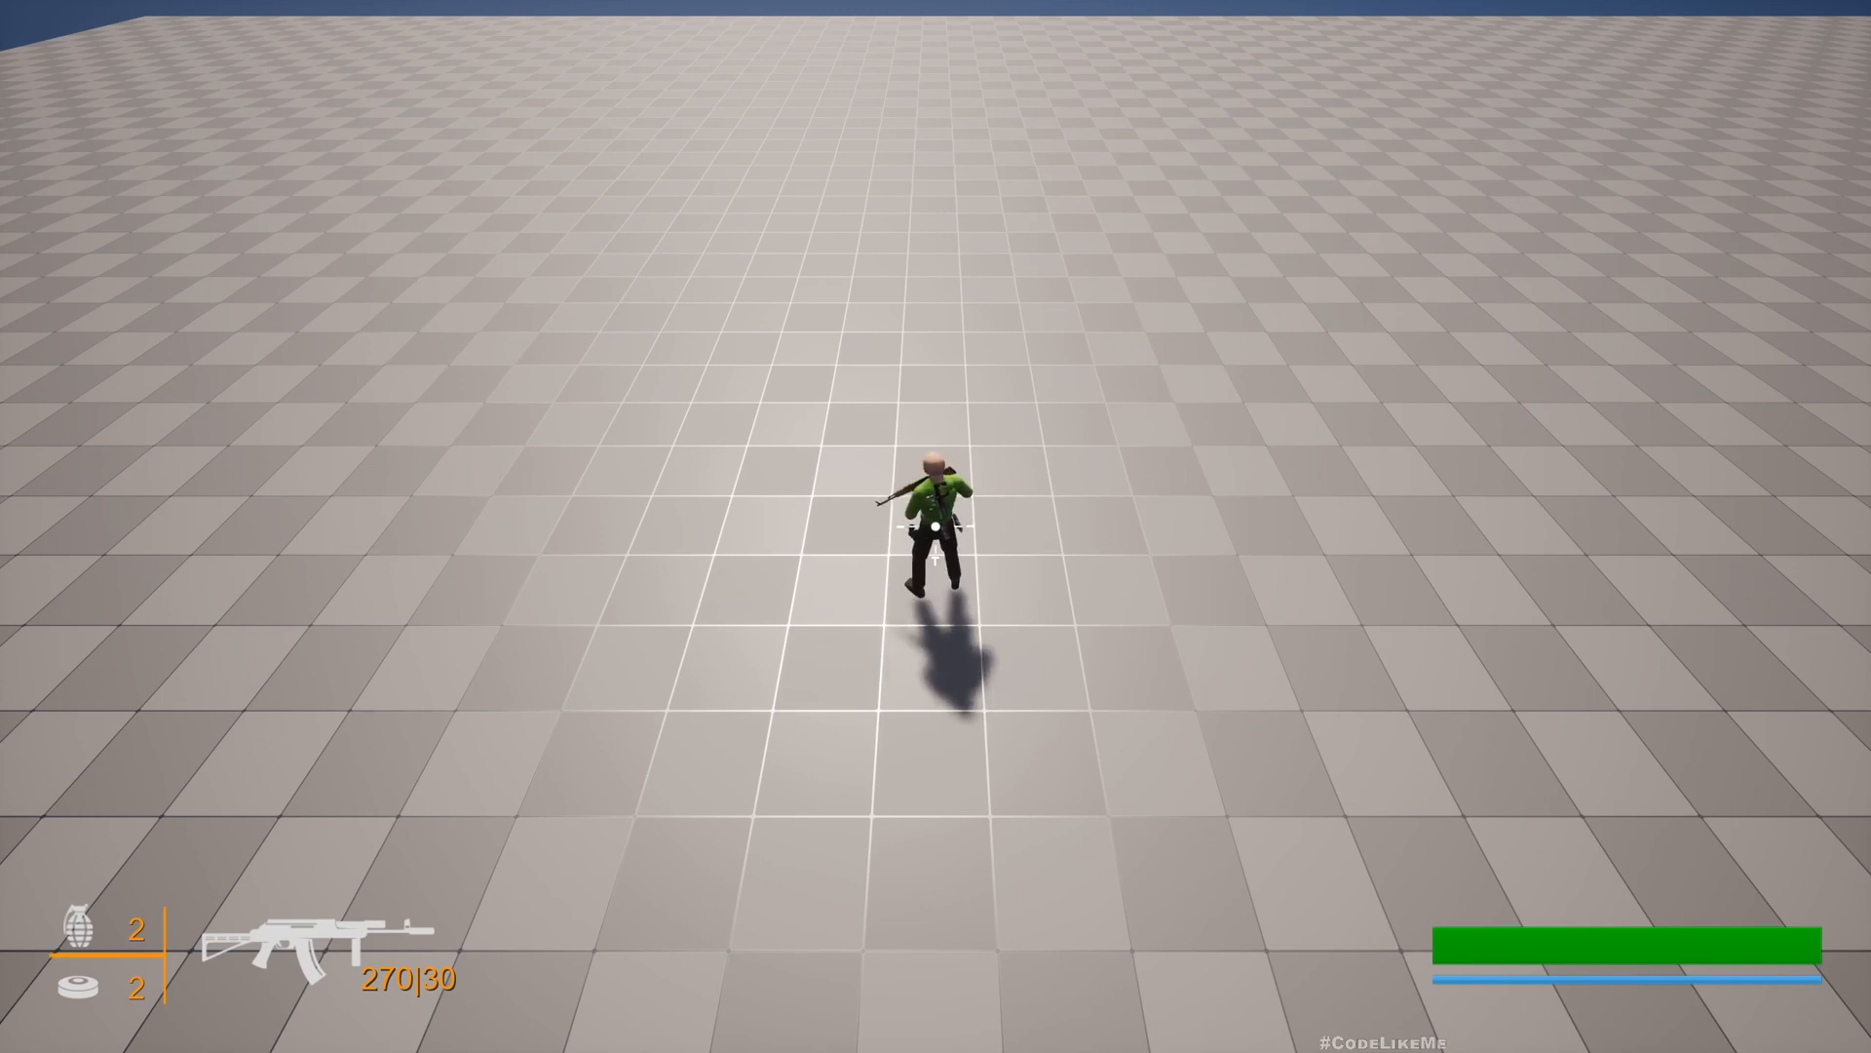
pyautogui.click(936, 526)
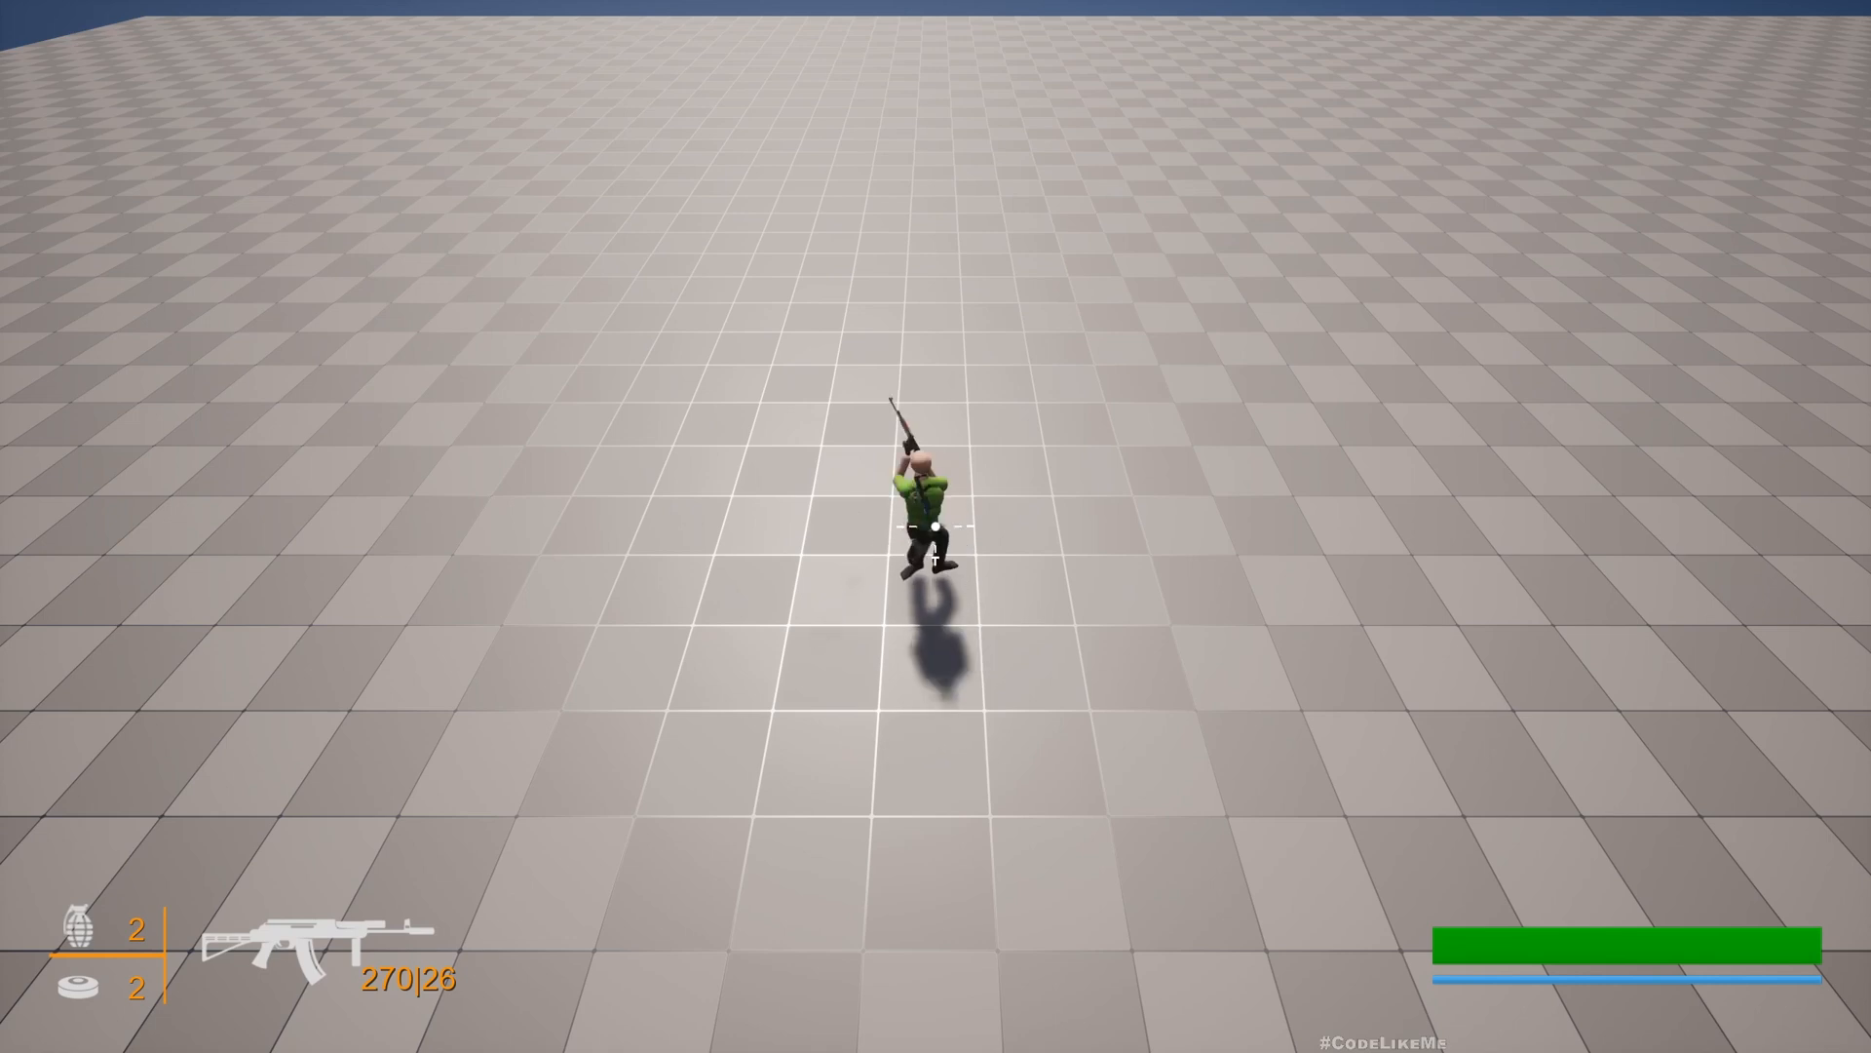
pyautogui.click(935, 501)
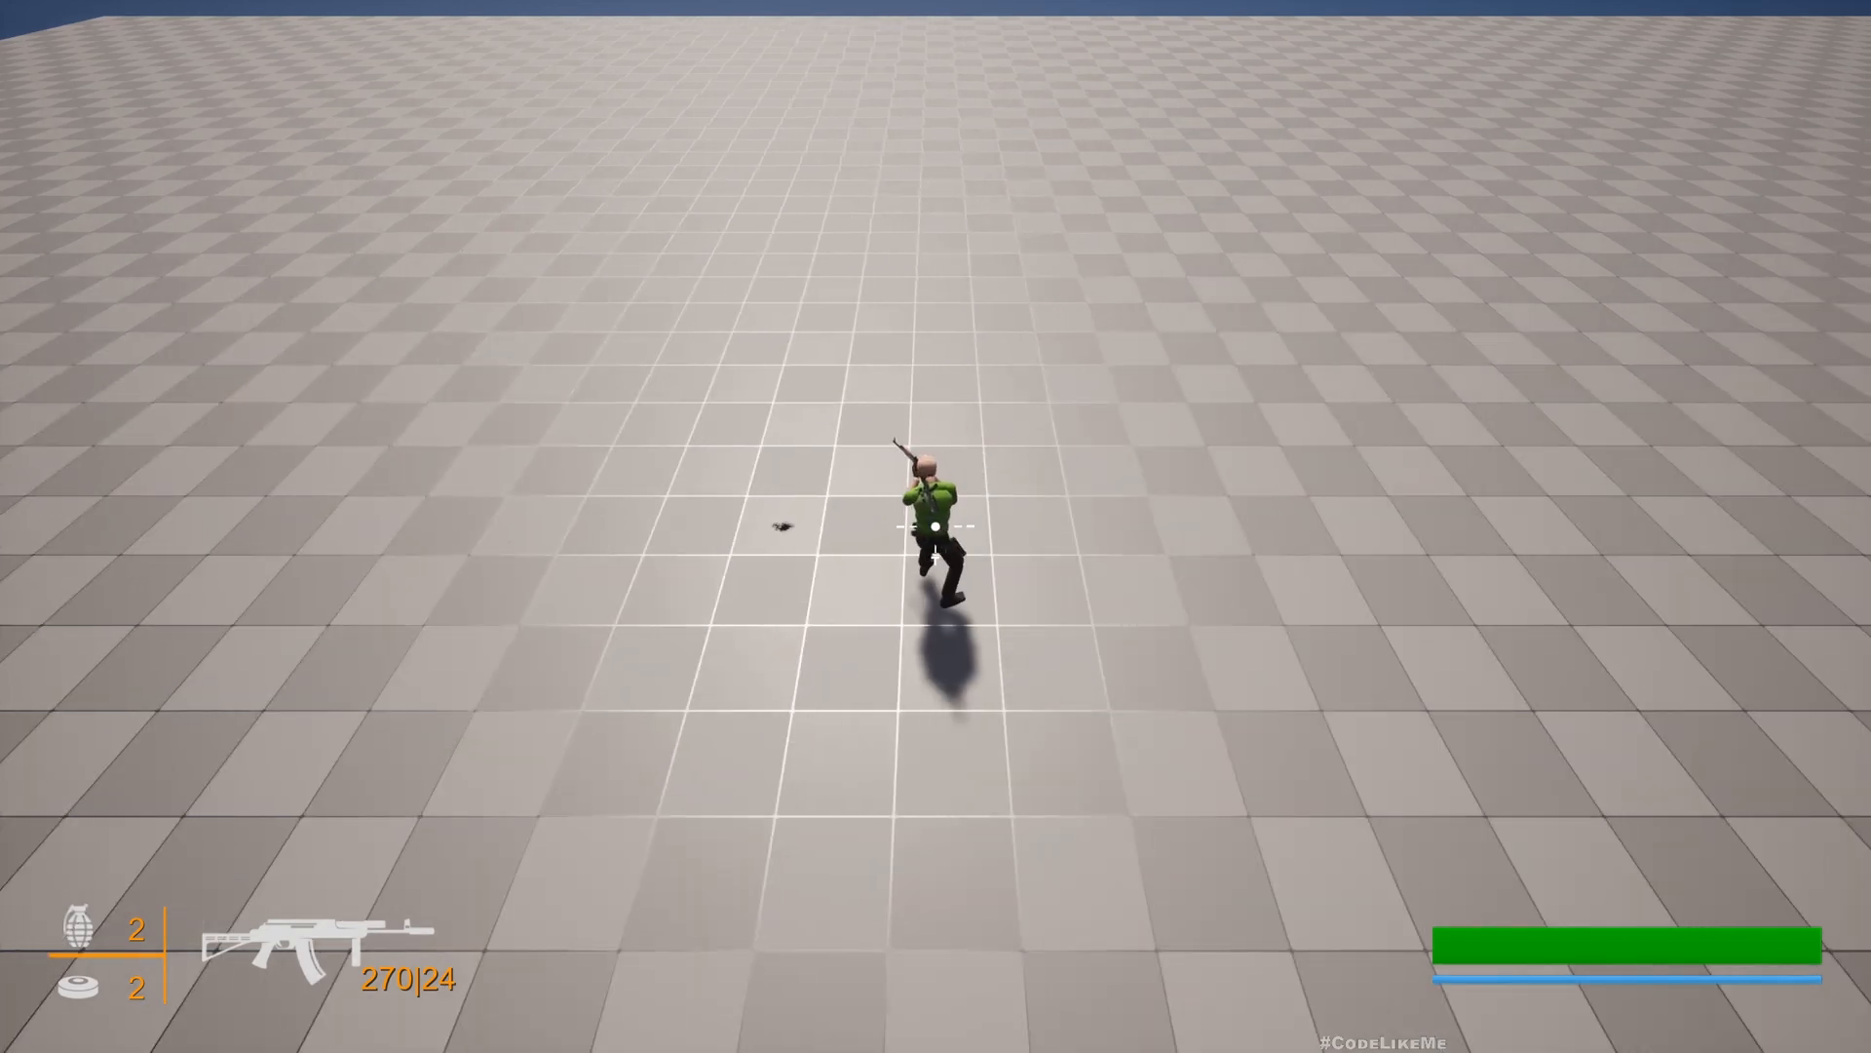
pyautogui.click(936, 526)
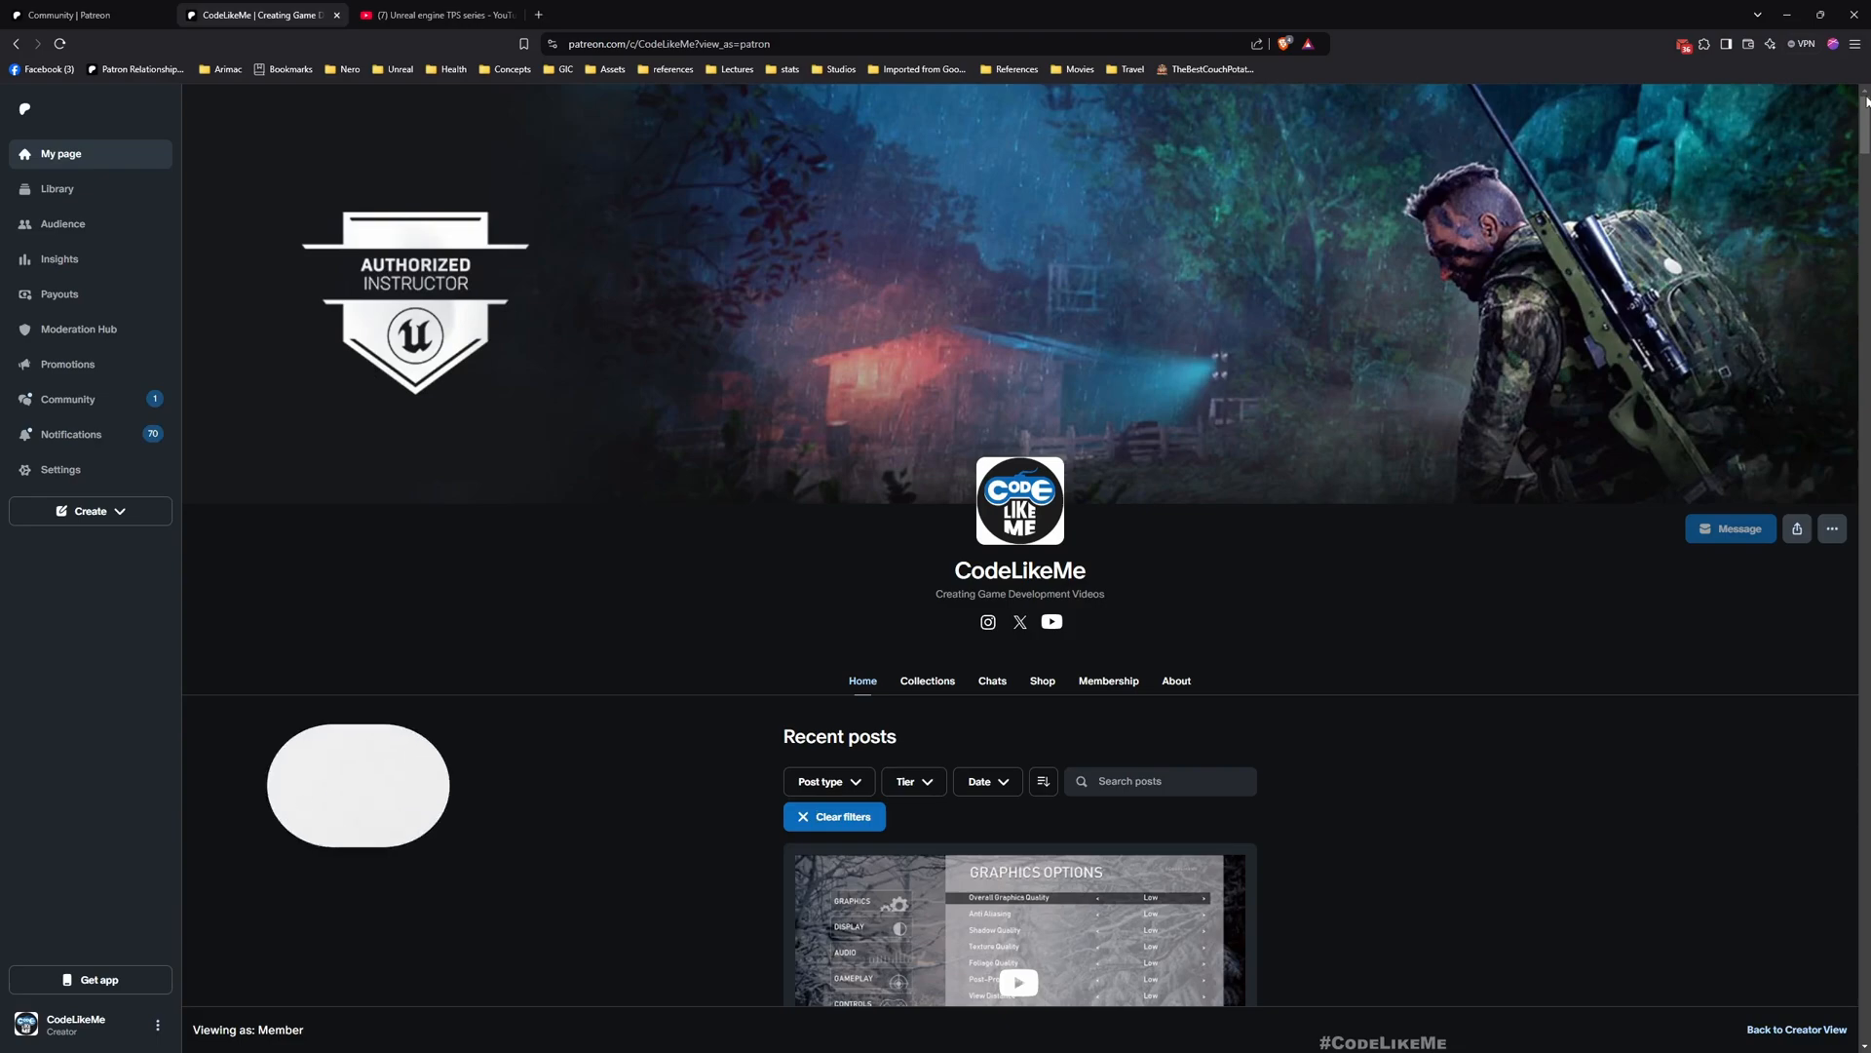
# Scroll through the CodeLikeMe Patreon recent posts down to the Niagara Dissolve post.
pyautogui.scroll(-3)
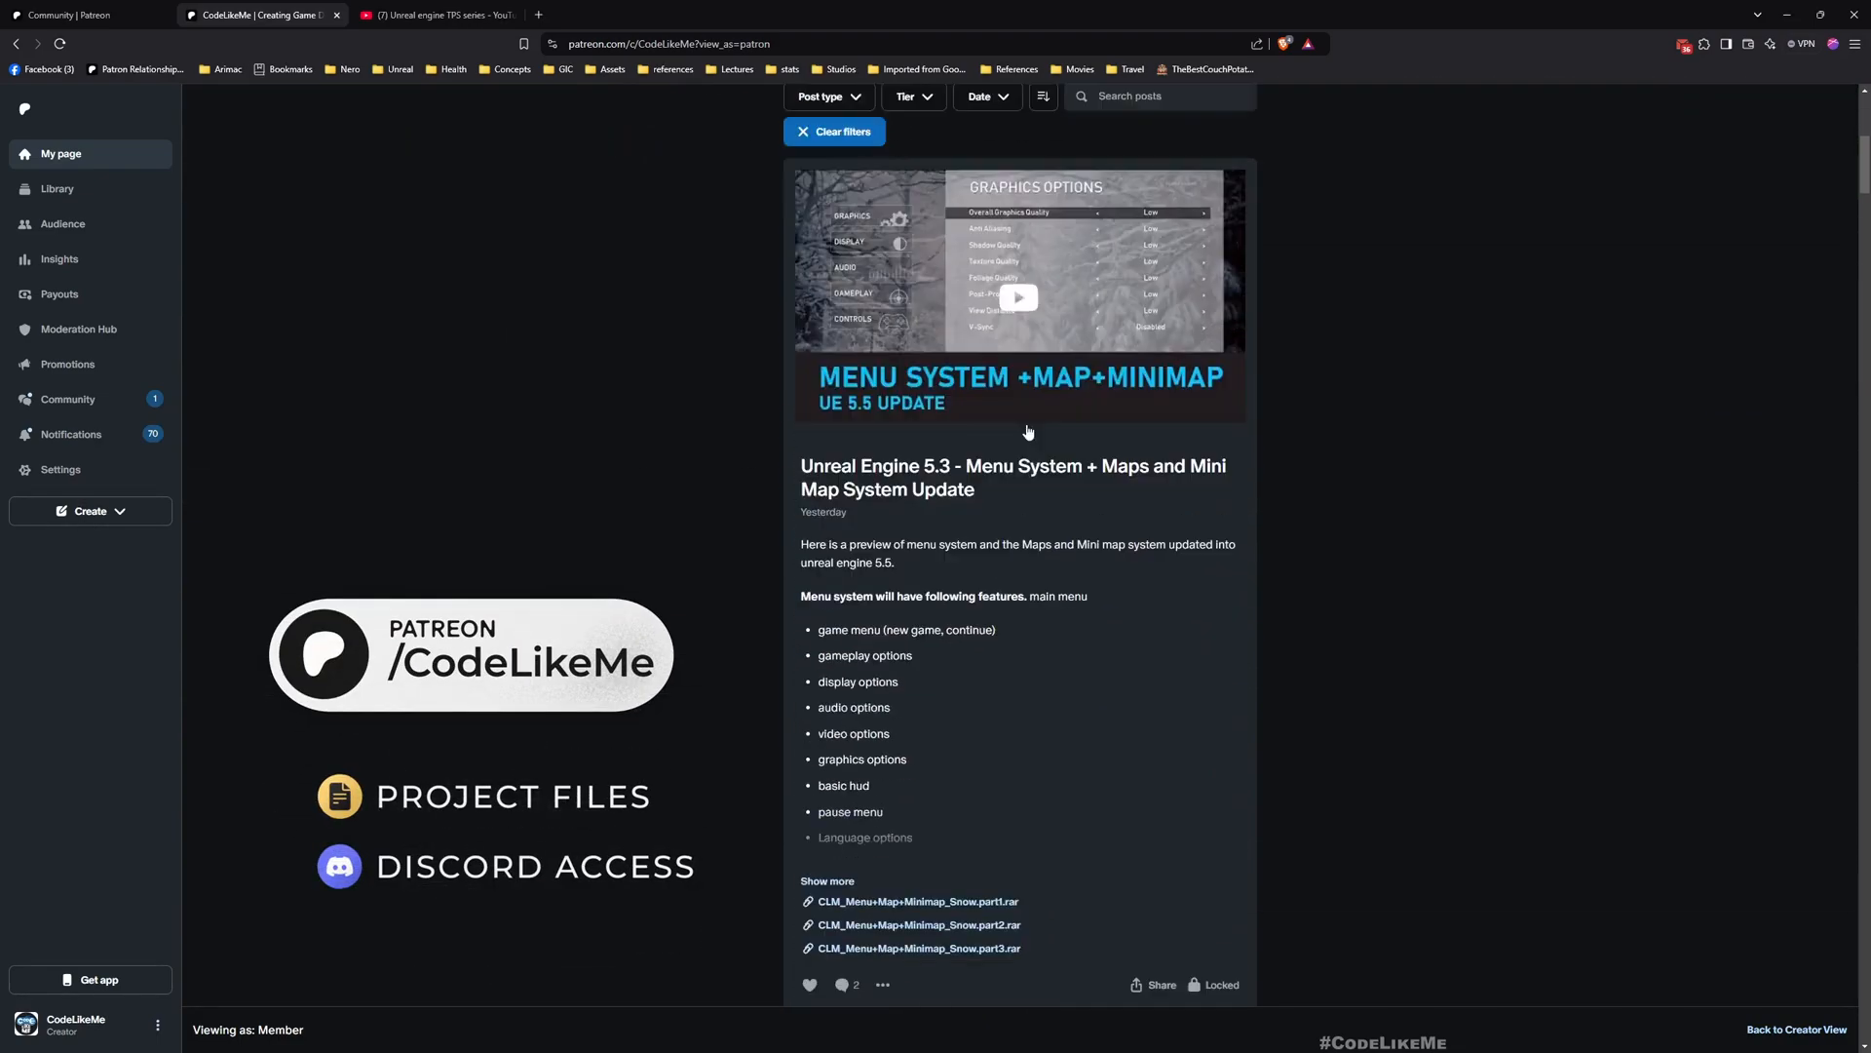
pyautogui.scroll(-3)
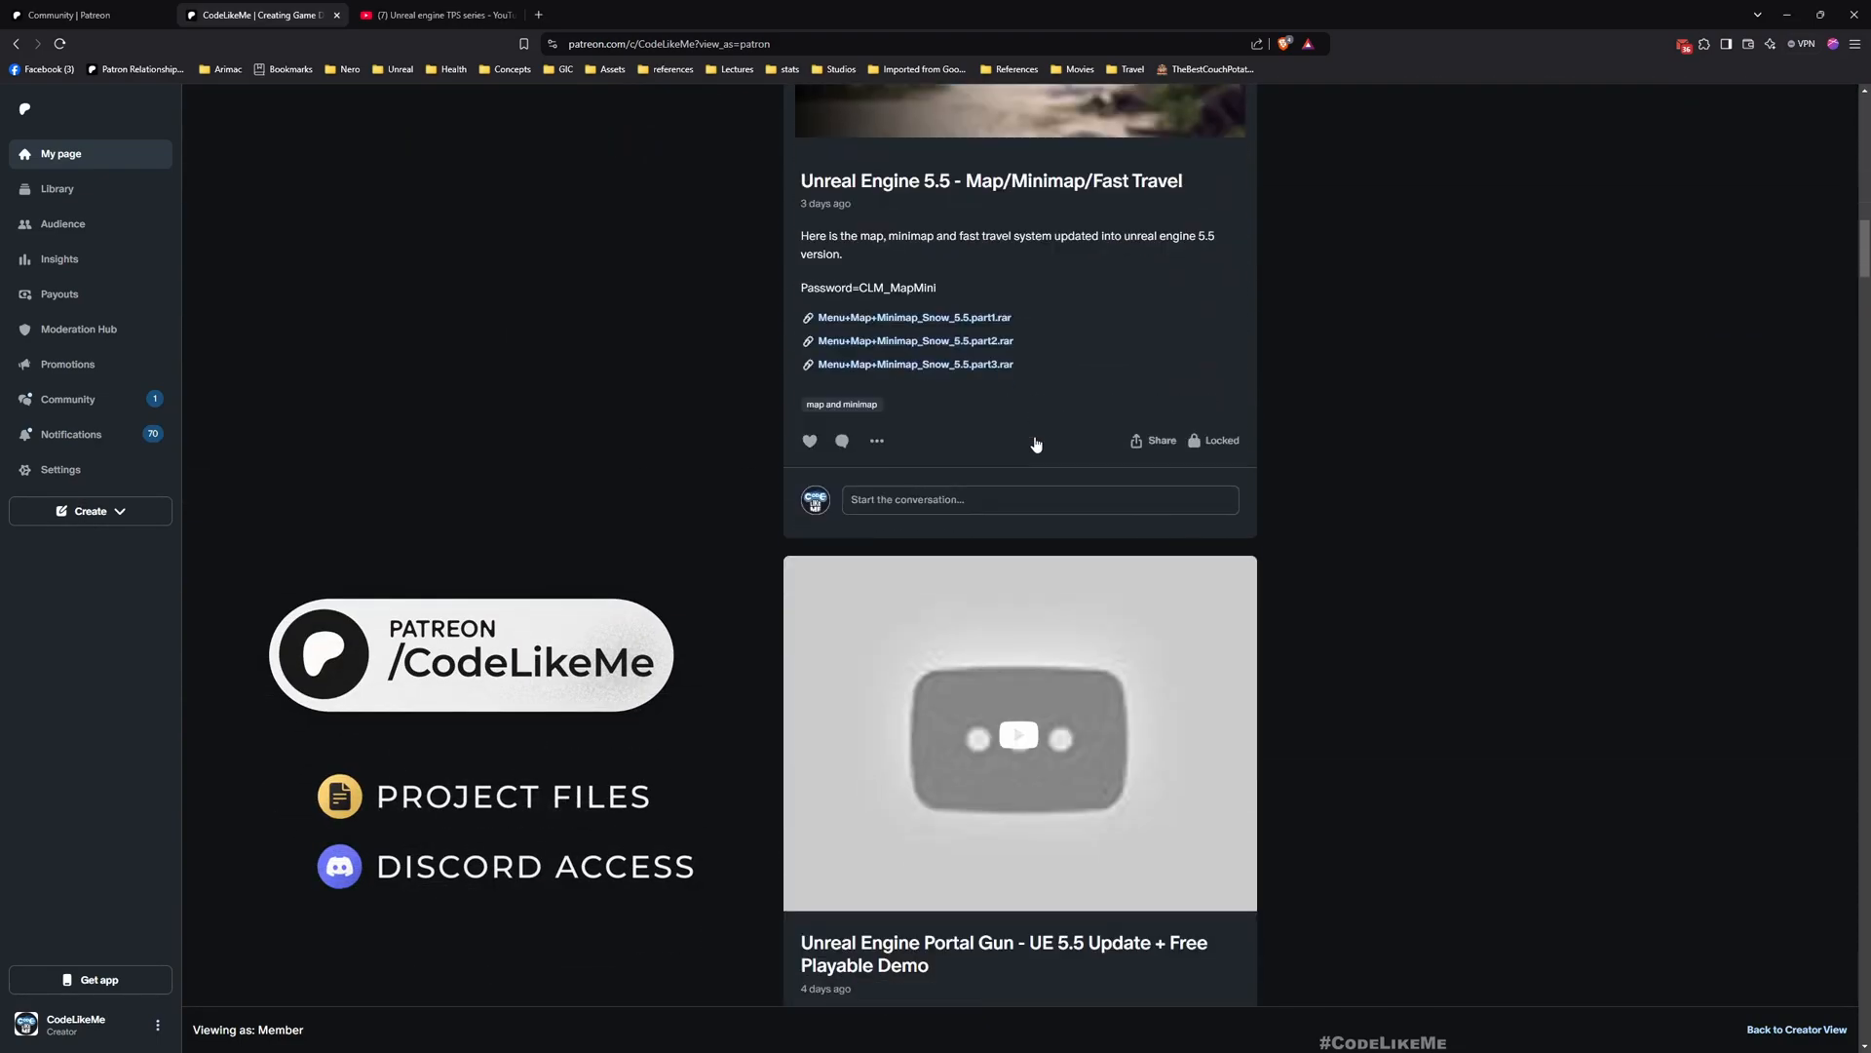
pyautogui.scroll(-3)
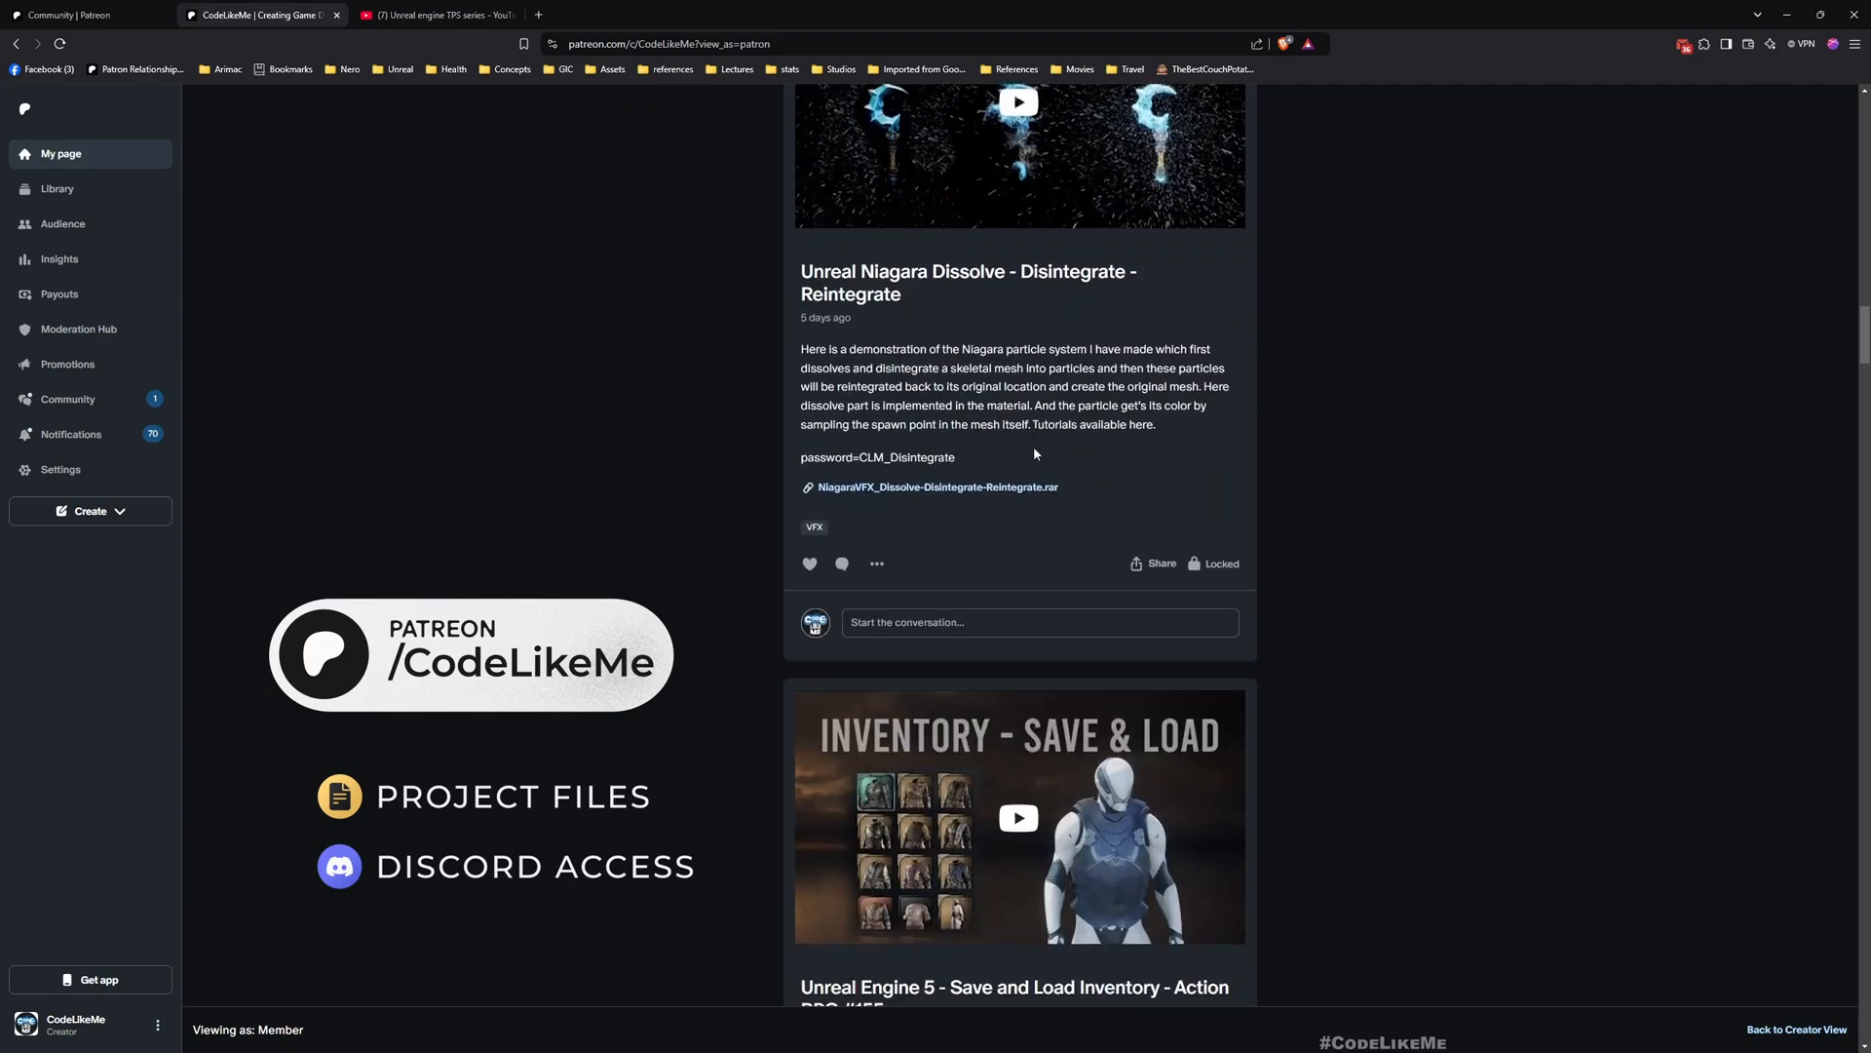